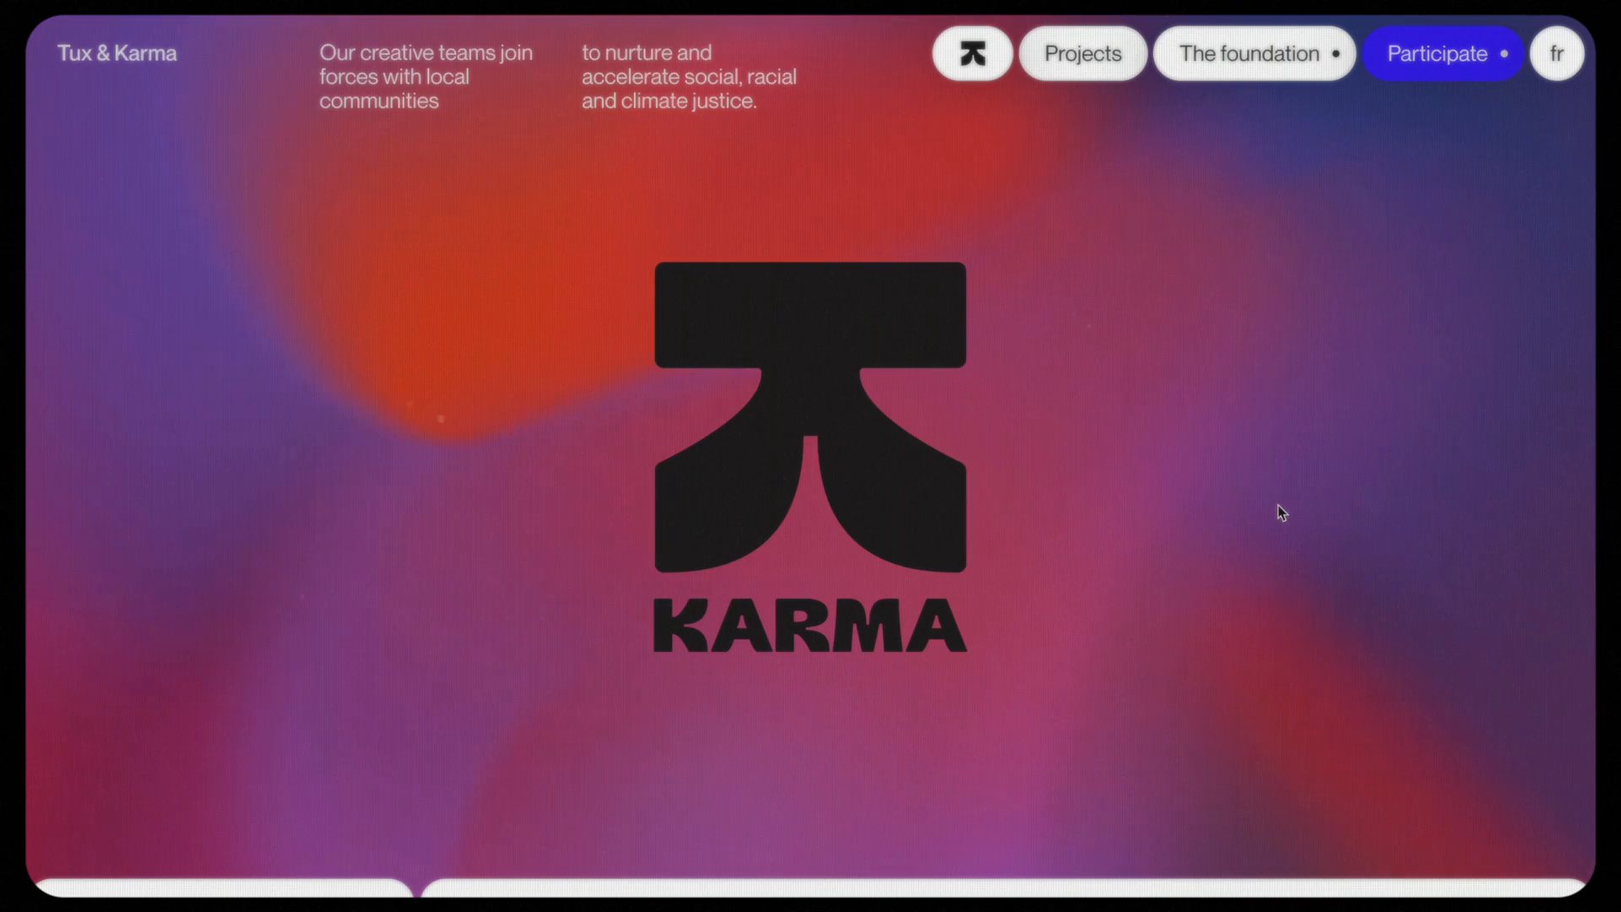
mouse_move(554, 732)
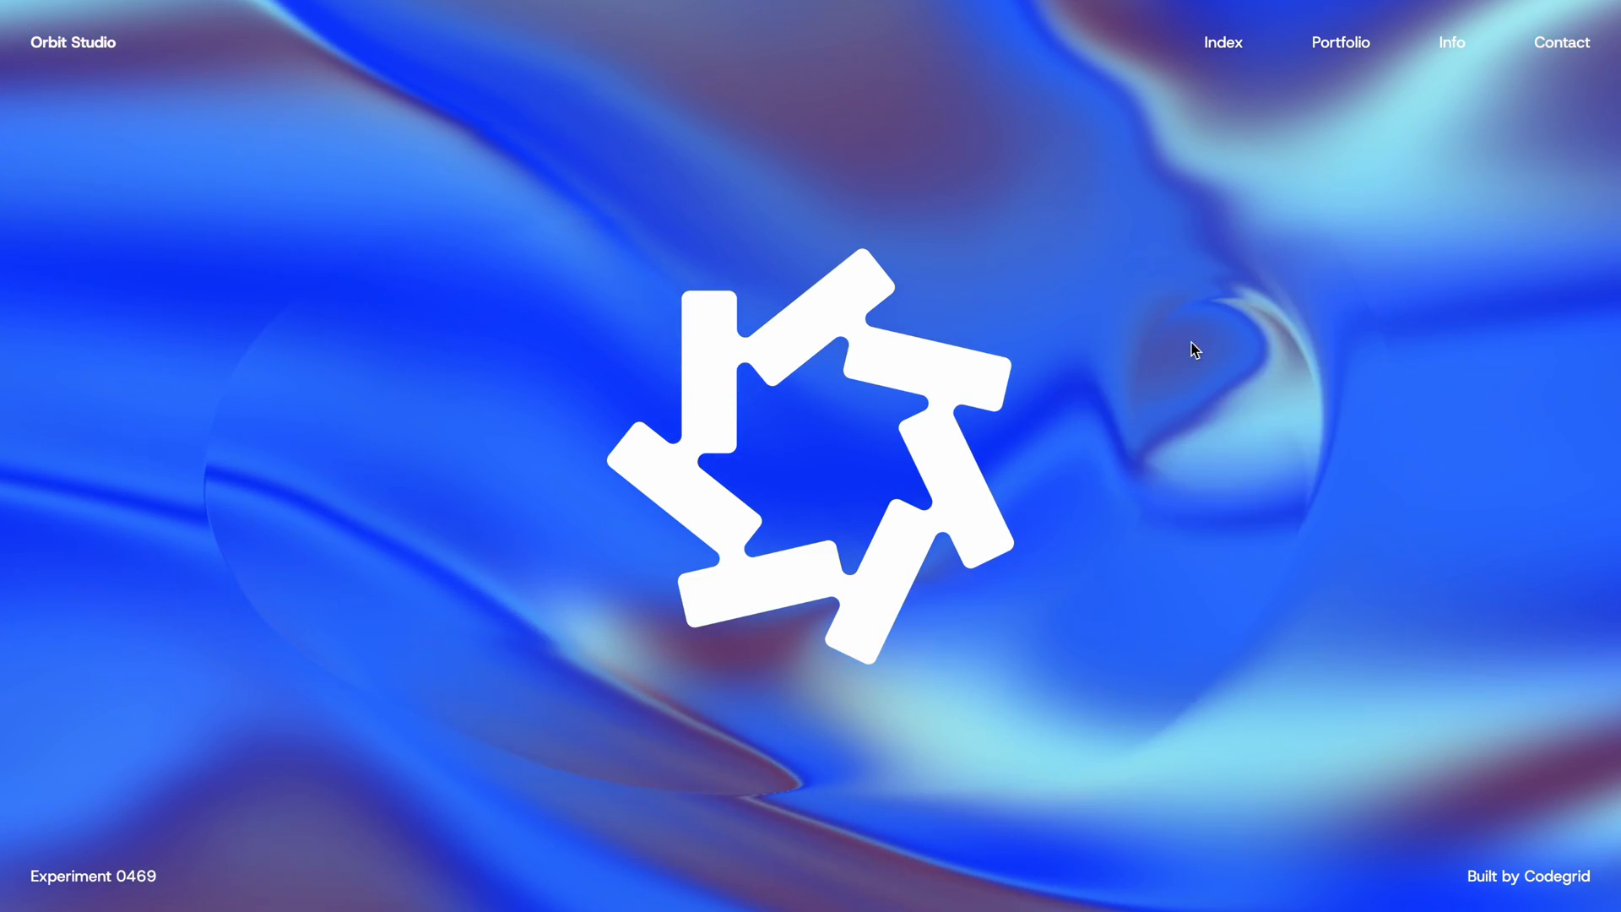
mouse_move(355, 547)
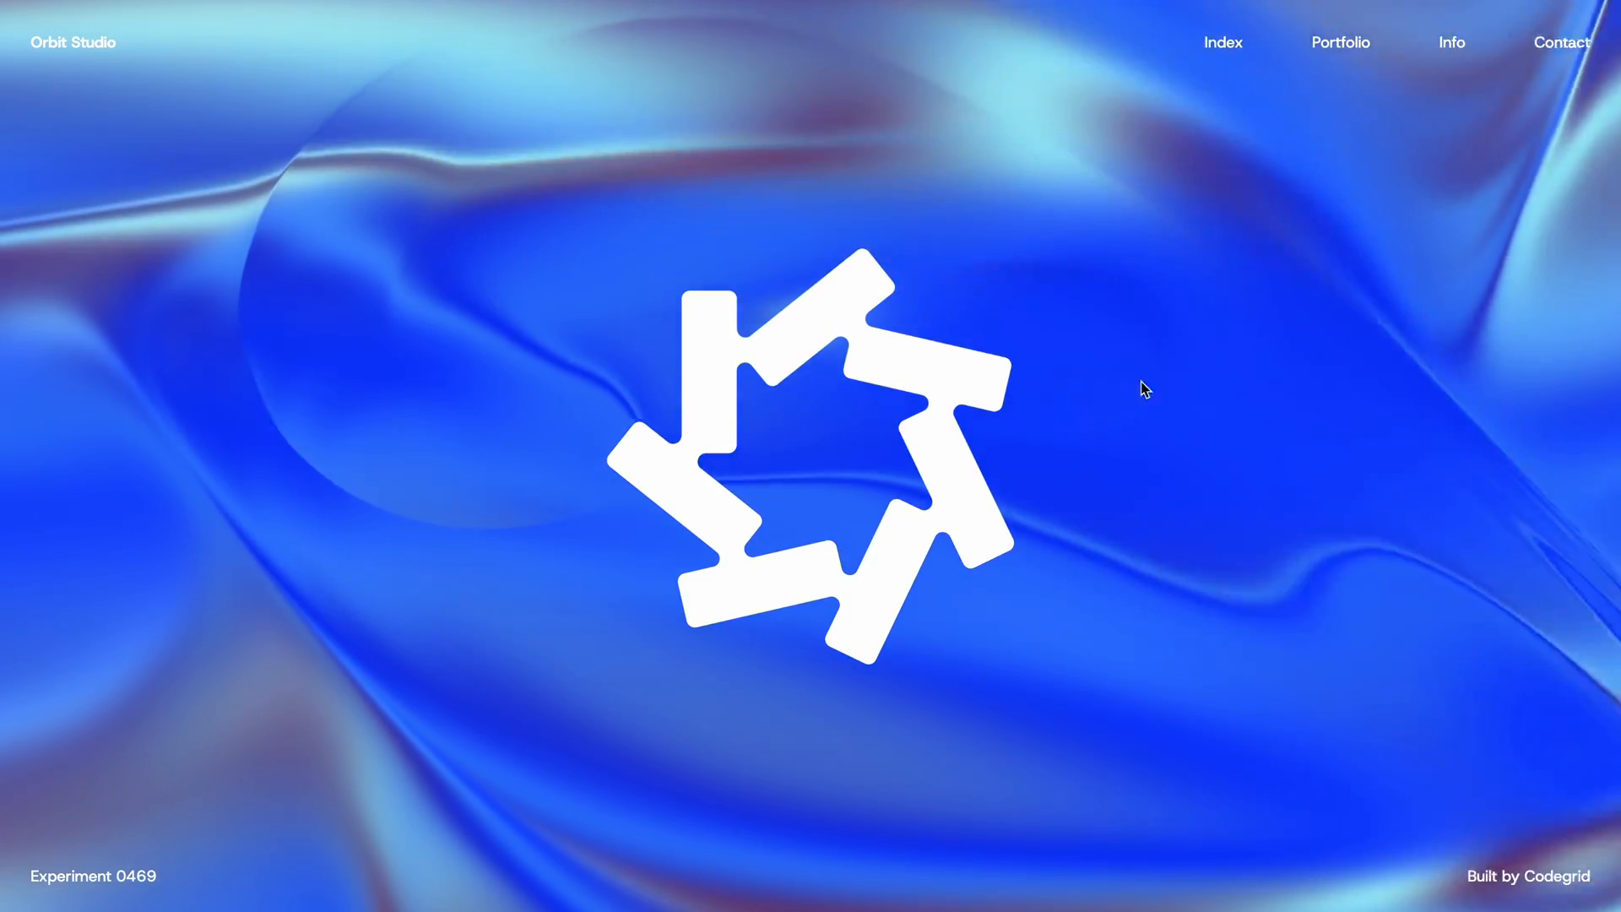
mouse_move(478, 603)
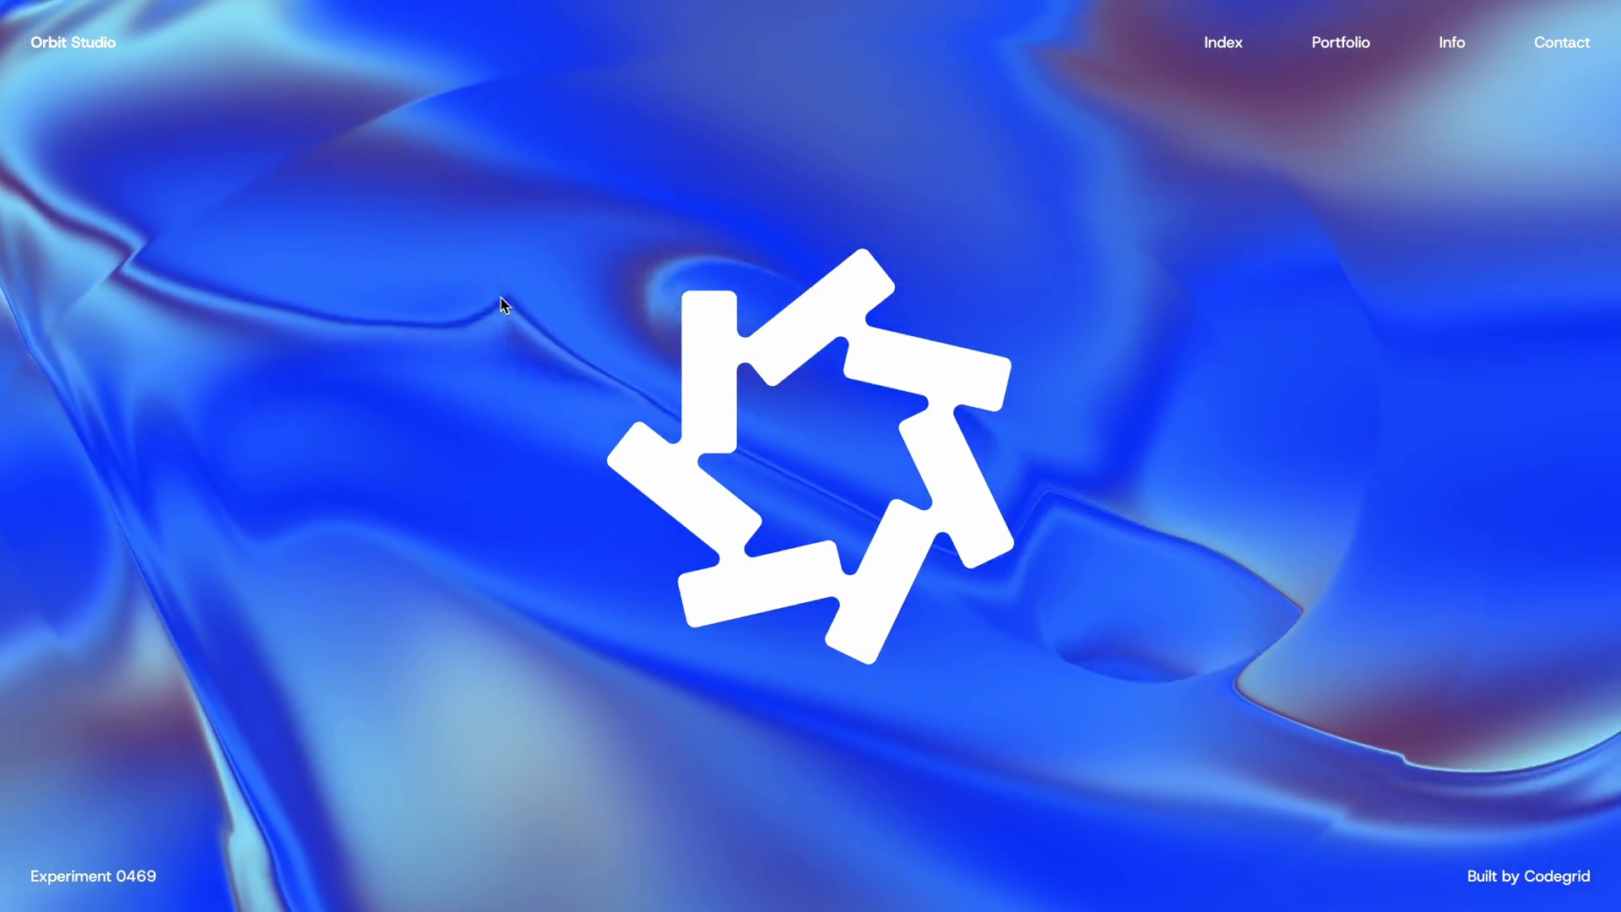
mouse_move(1189, 688)
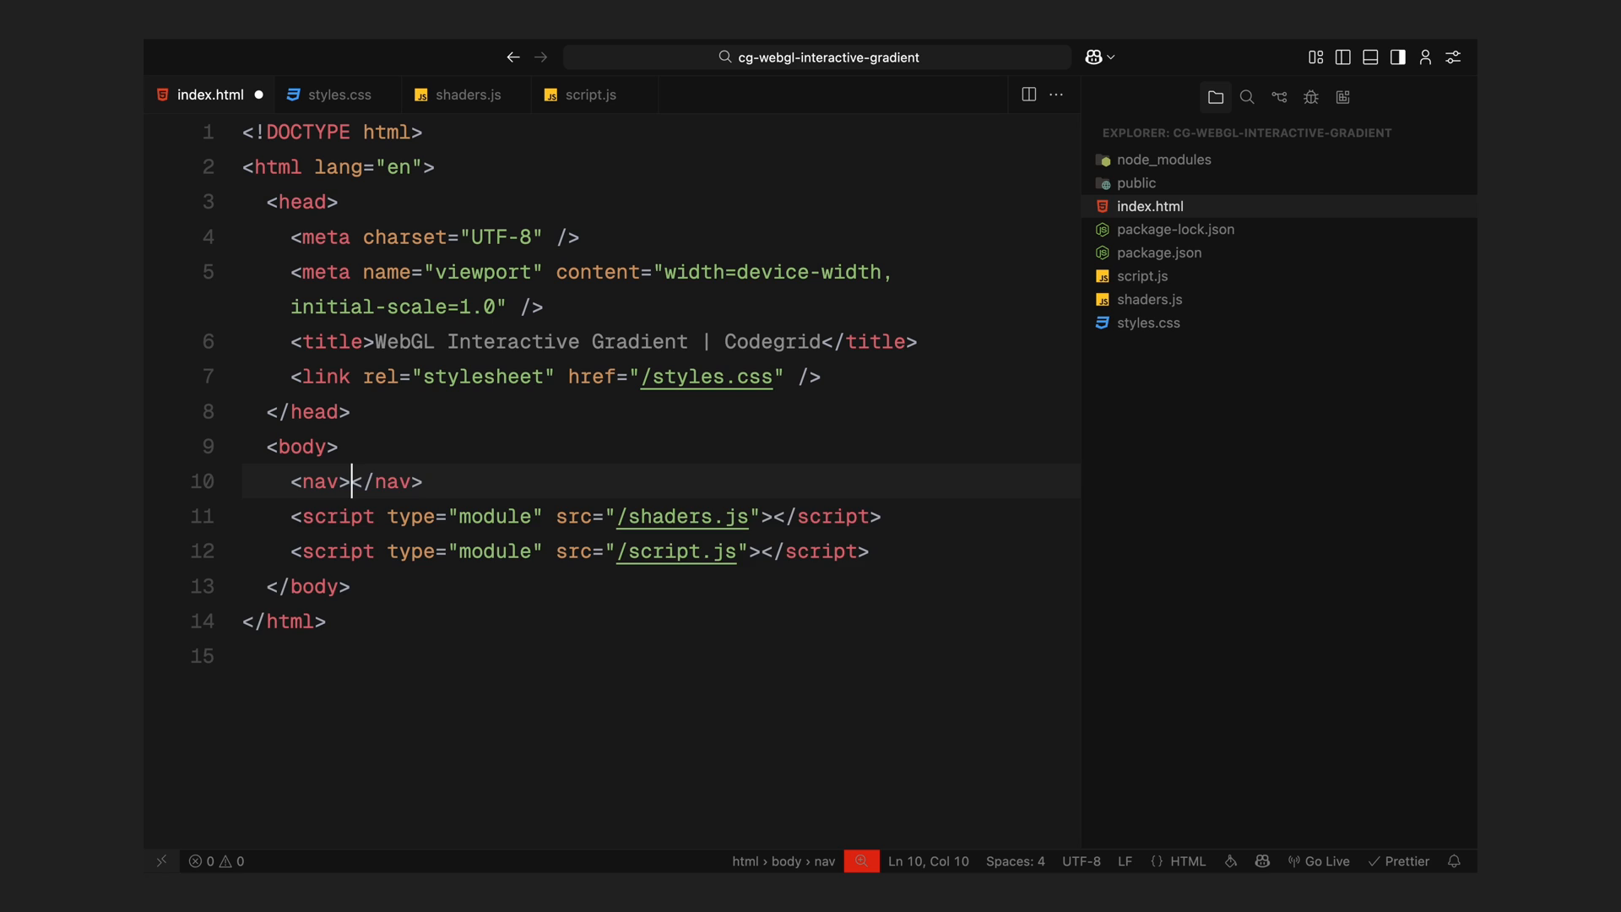
- Write the nav with a .logo div and .nav-items holding an 'Orbi' paragraph and link paragraphs such as 'Index'
type("<div class=\"logo\"></div>")
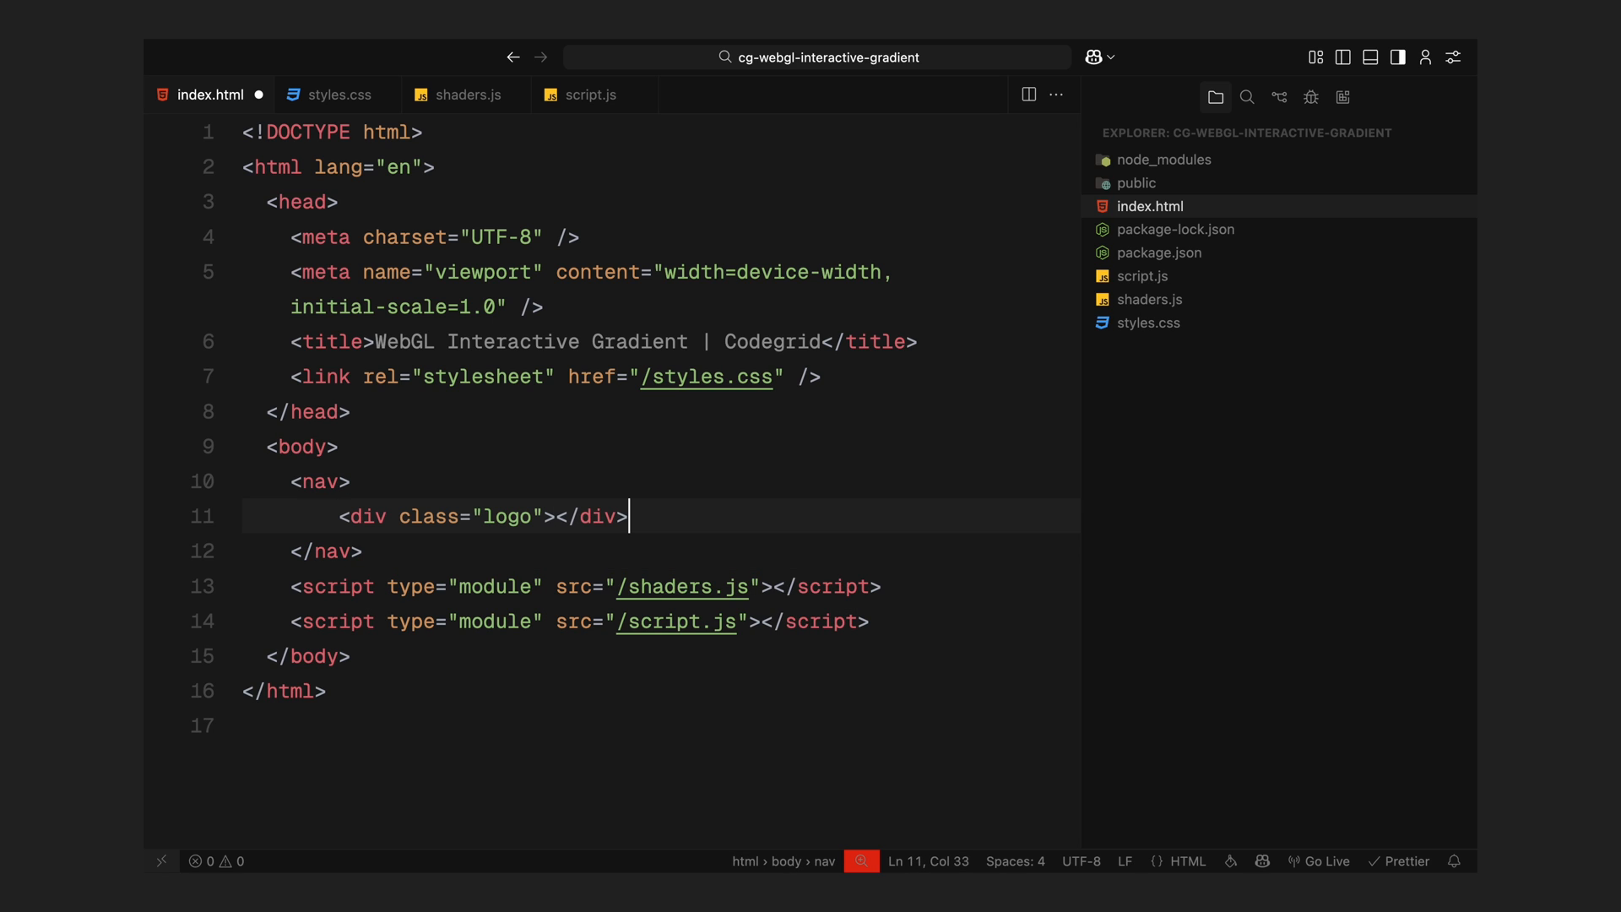
type("<div class=\"nav-items\"></div>")
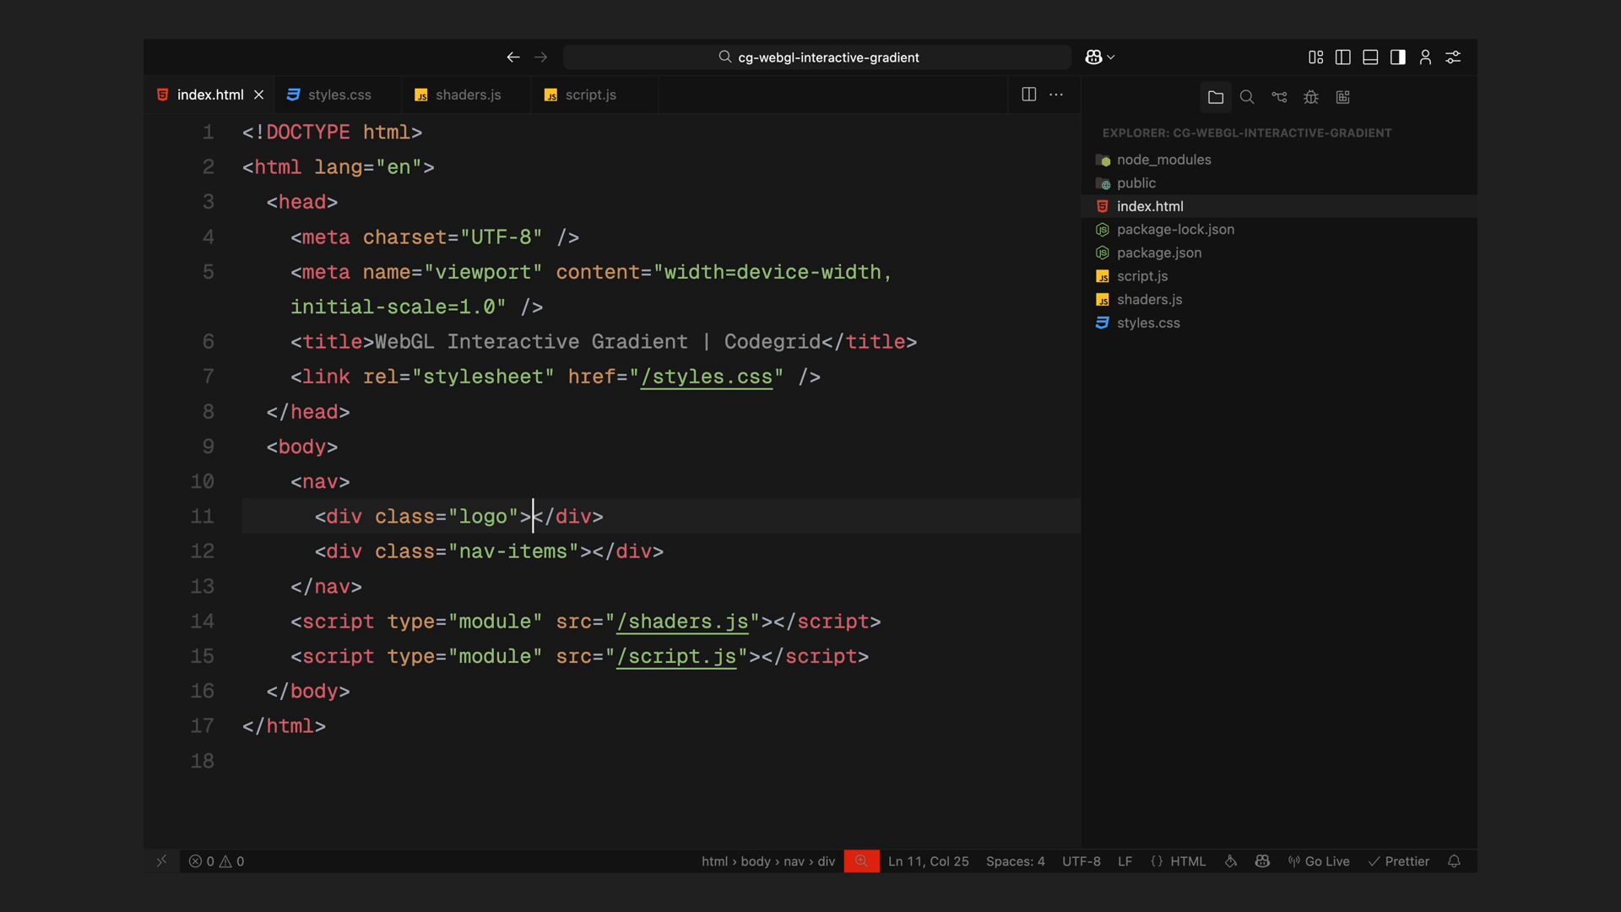
type("<p>Orbi</p>")
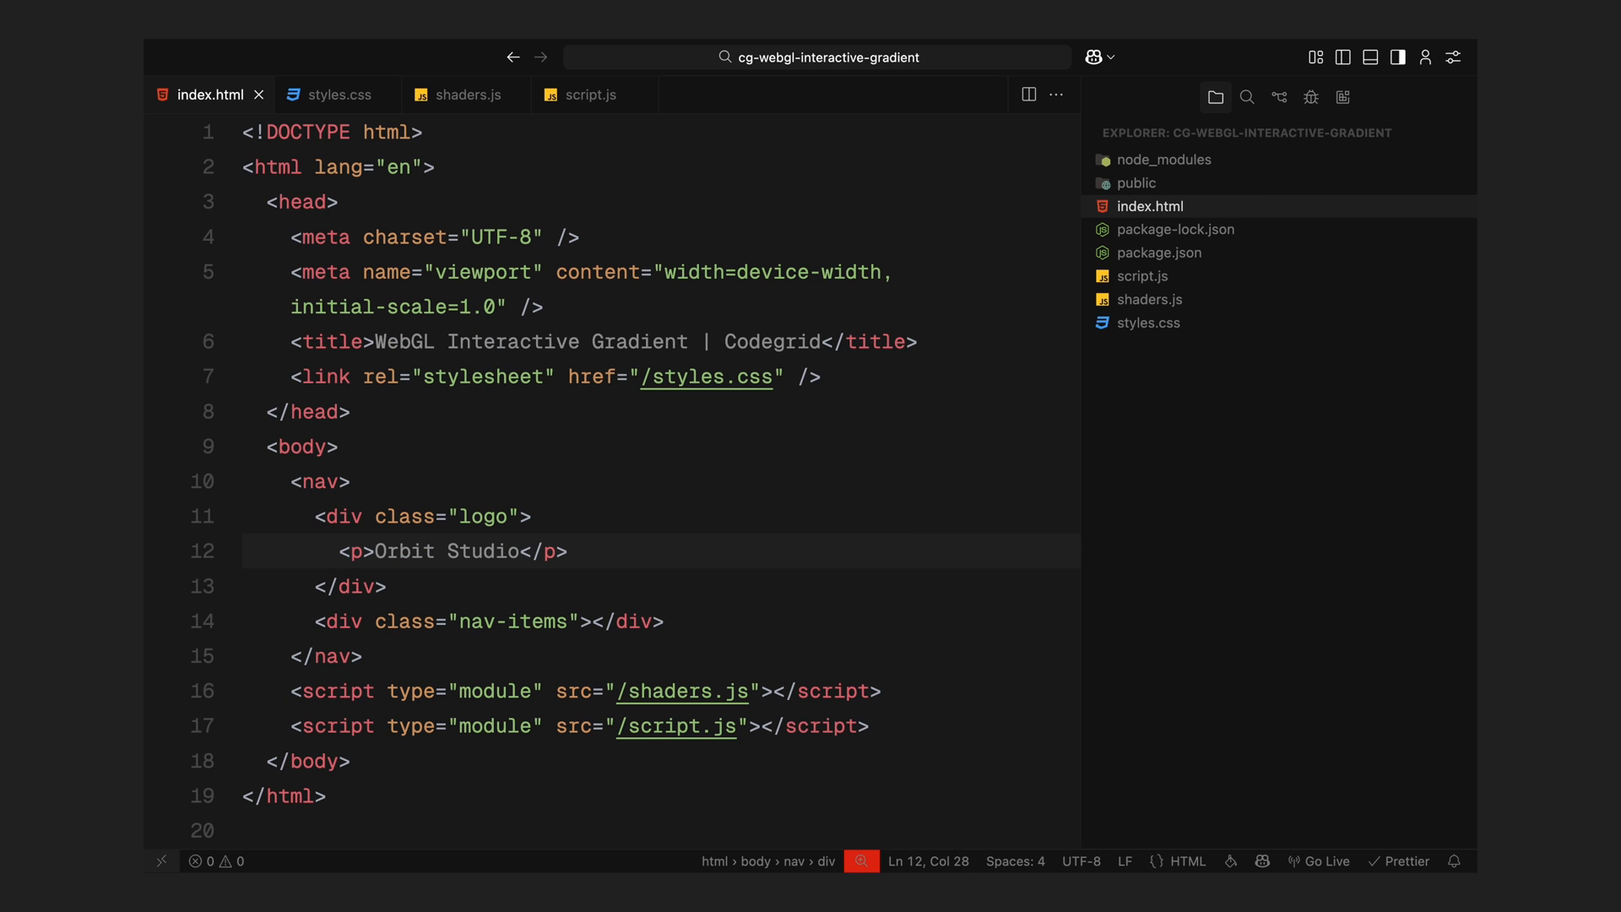
type("p*")
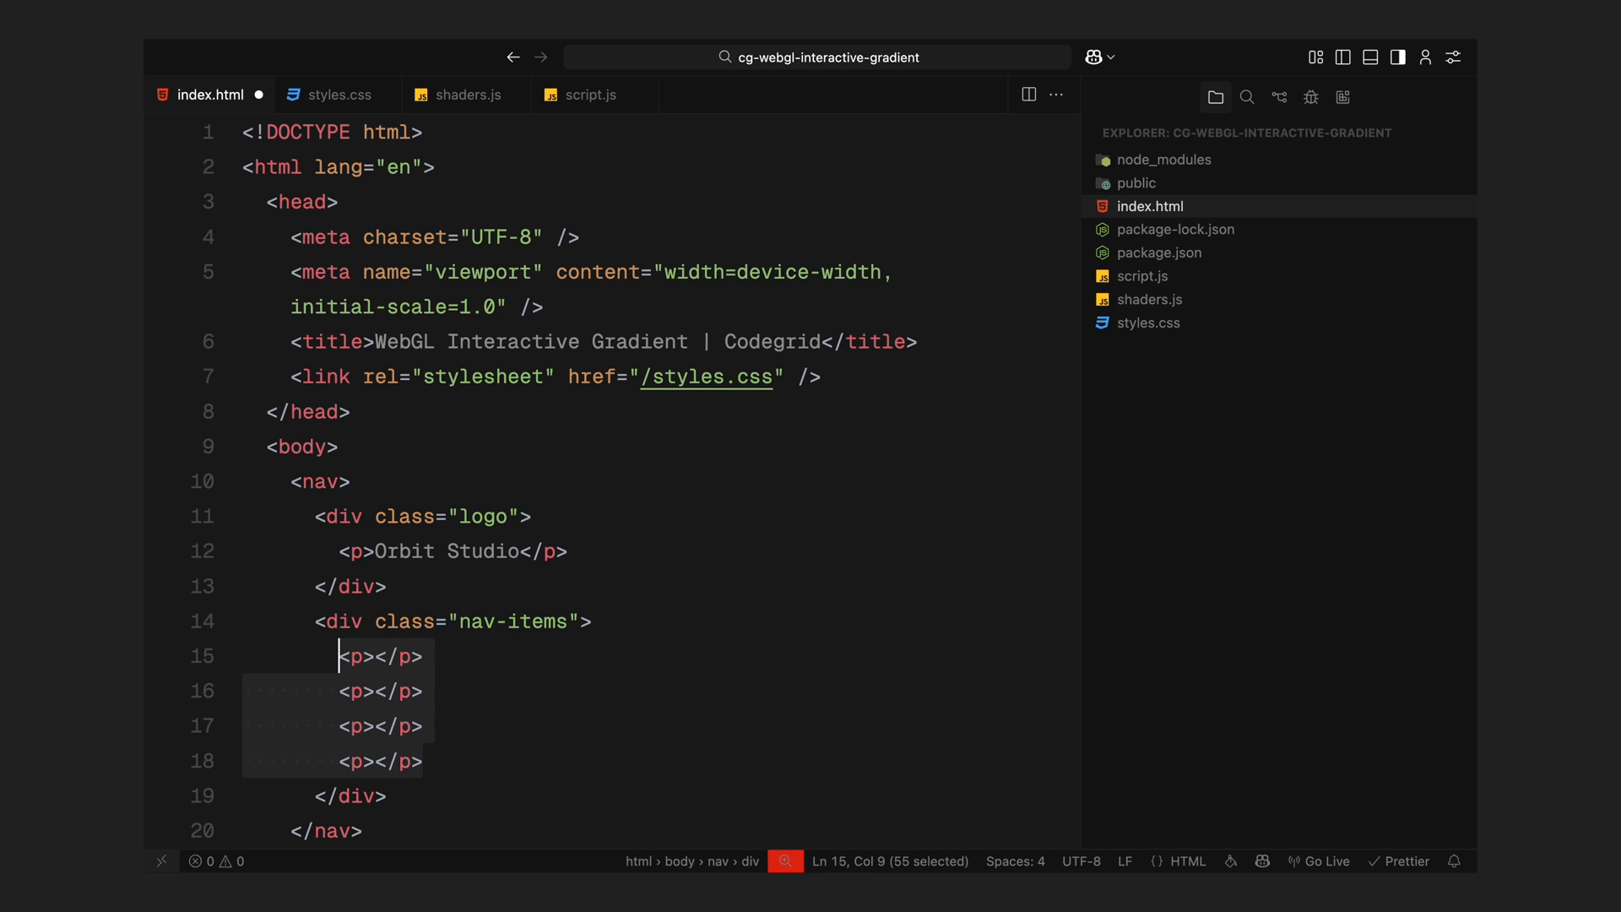
type("Index")
type("Portfolio")
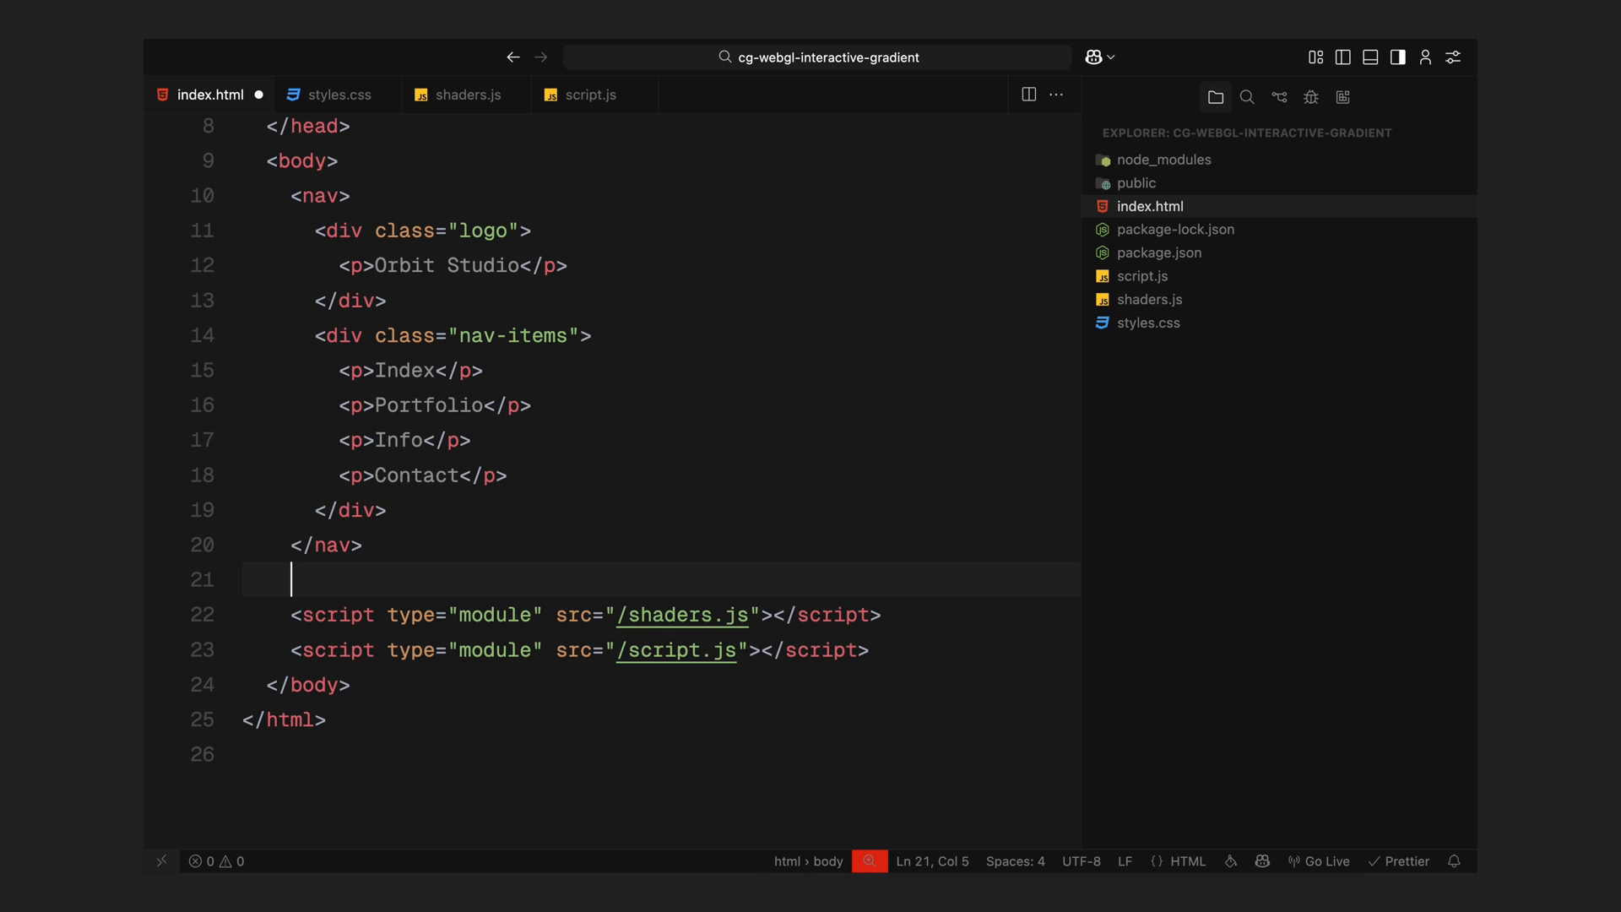
- Add section.hero containing a .gradient-canvas div and a .hero-logo div with an img src="/logo"
type("section class=\"hero\"></section>")
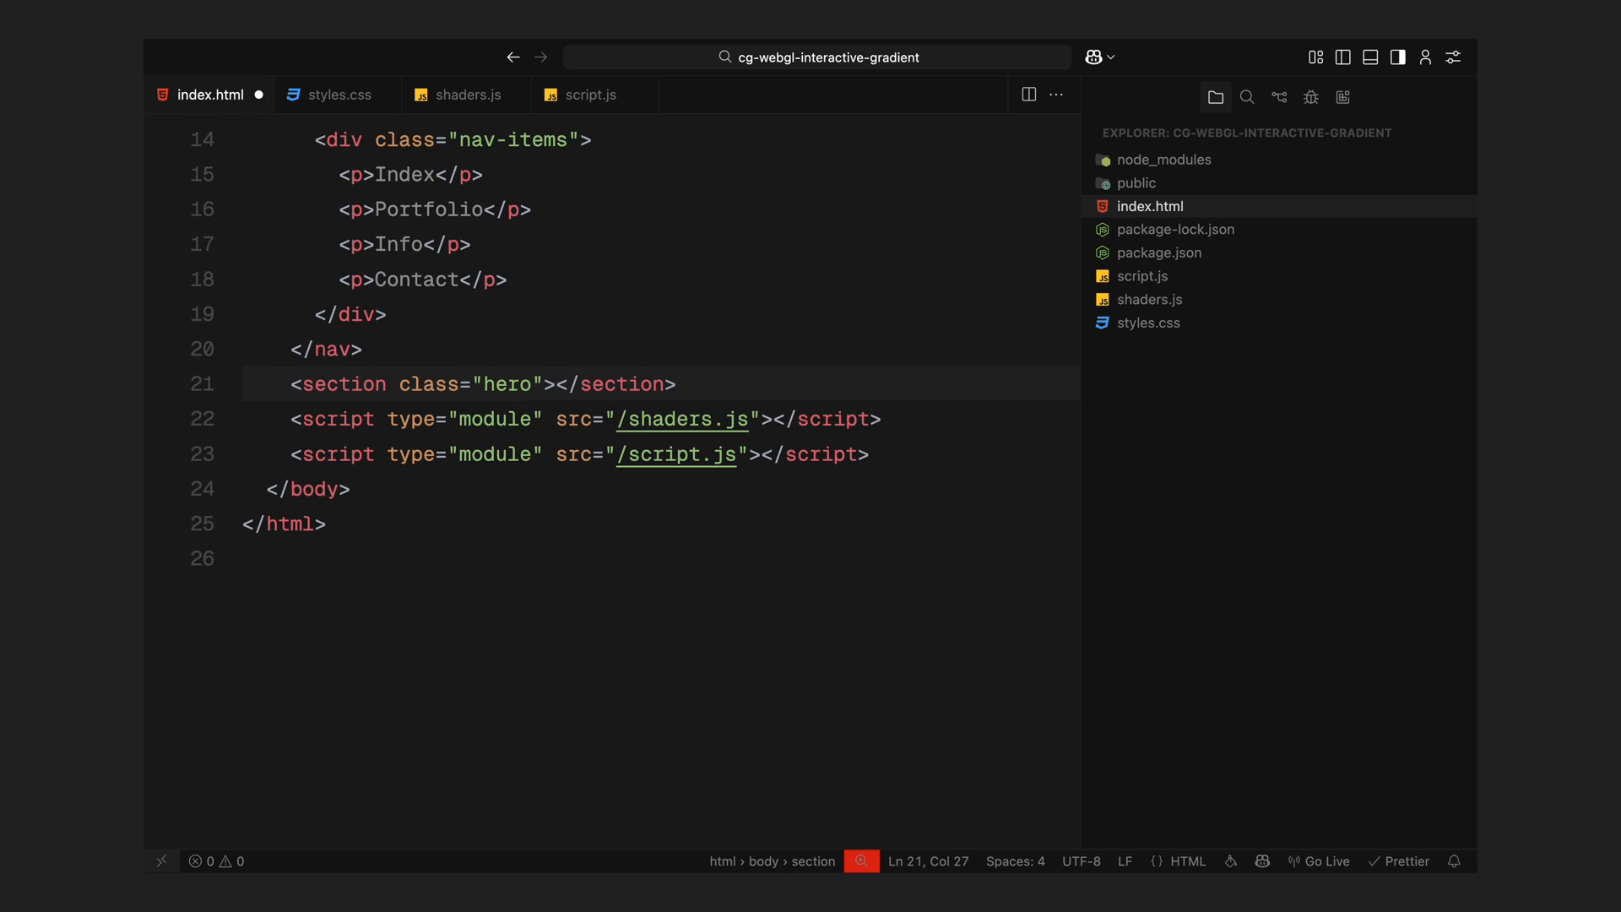
key("Enter")
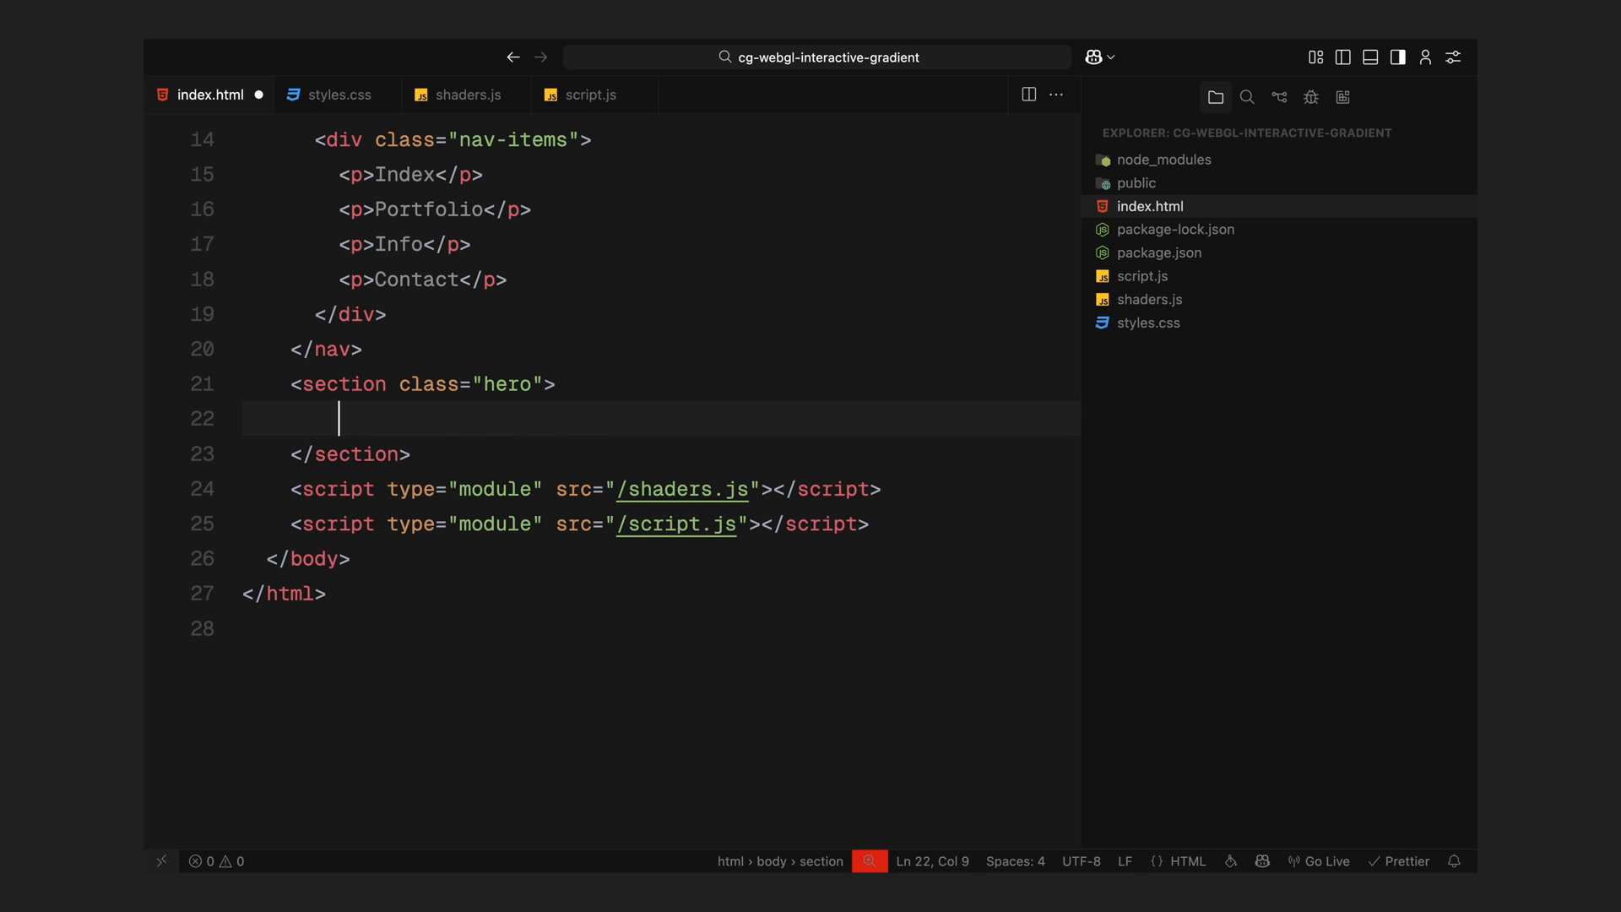
type(".gradient-canva")
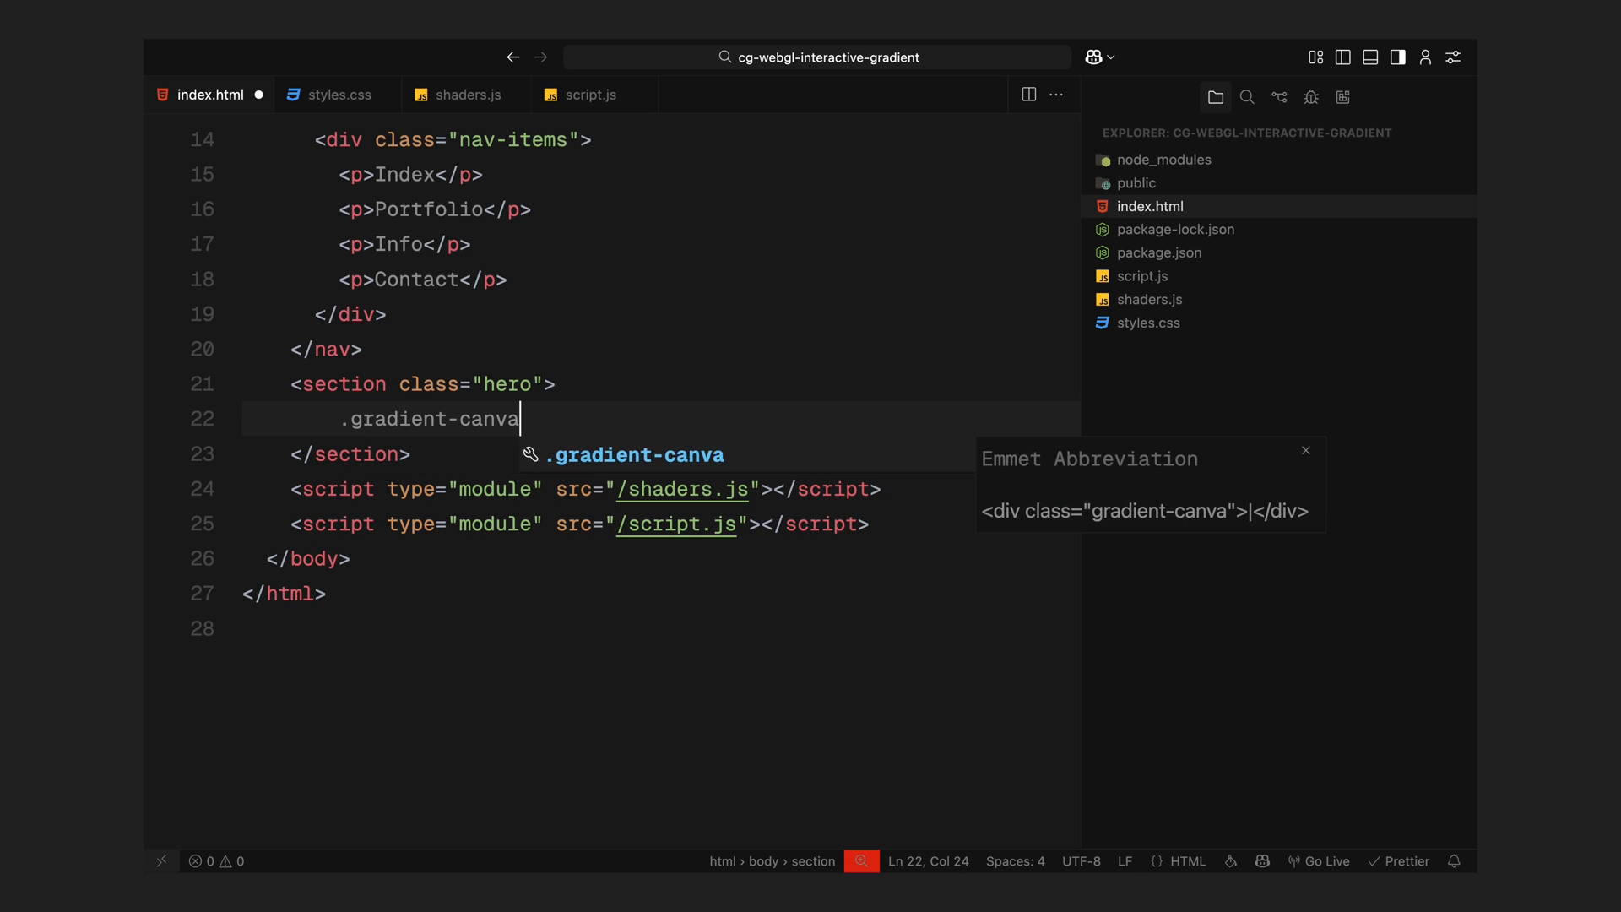
key("Tab")
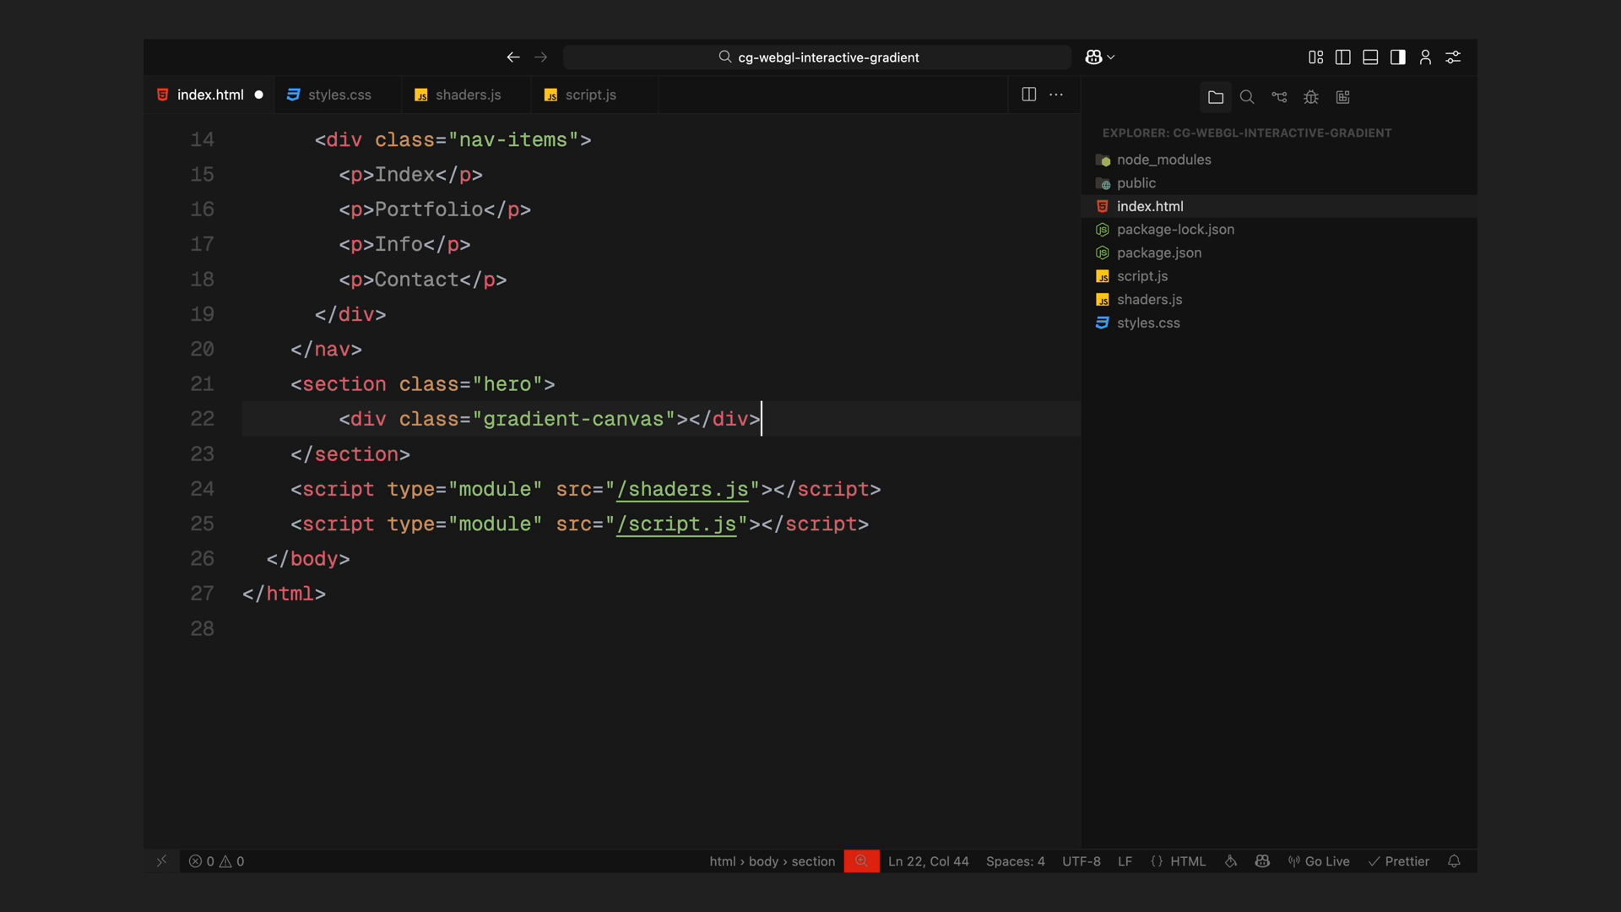
type(".hero-logo")
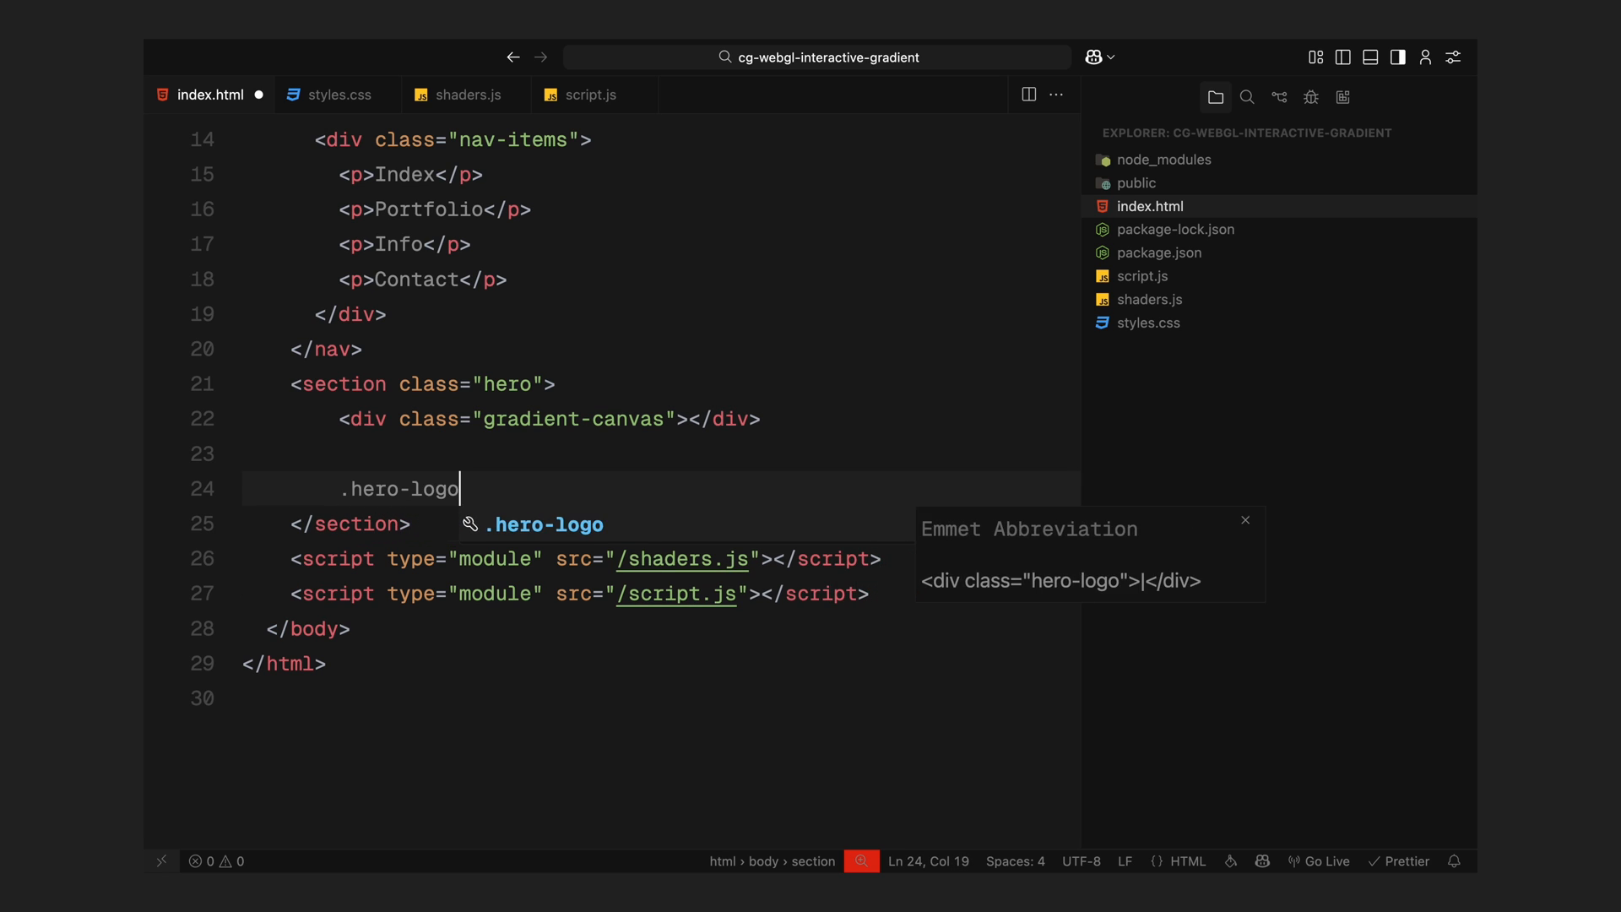
key("Tab")
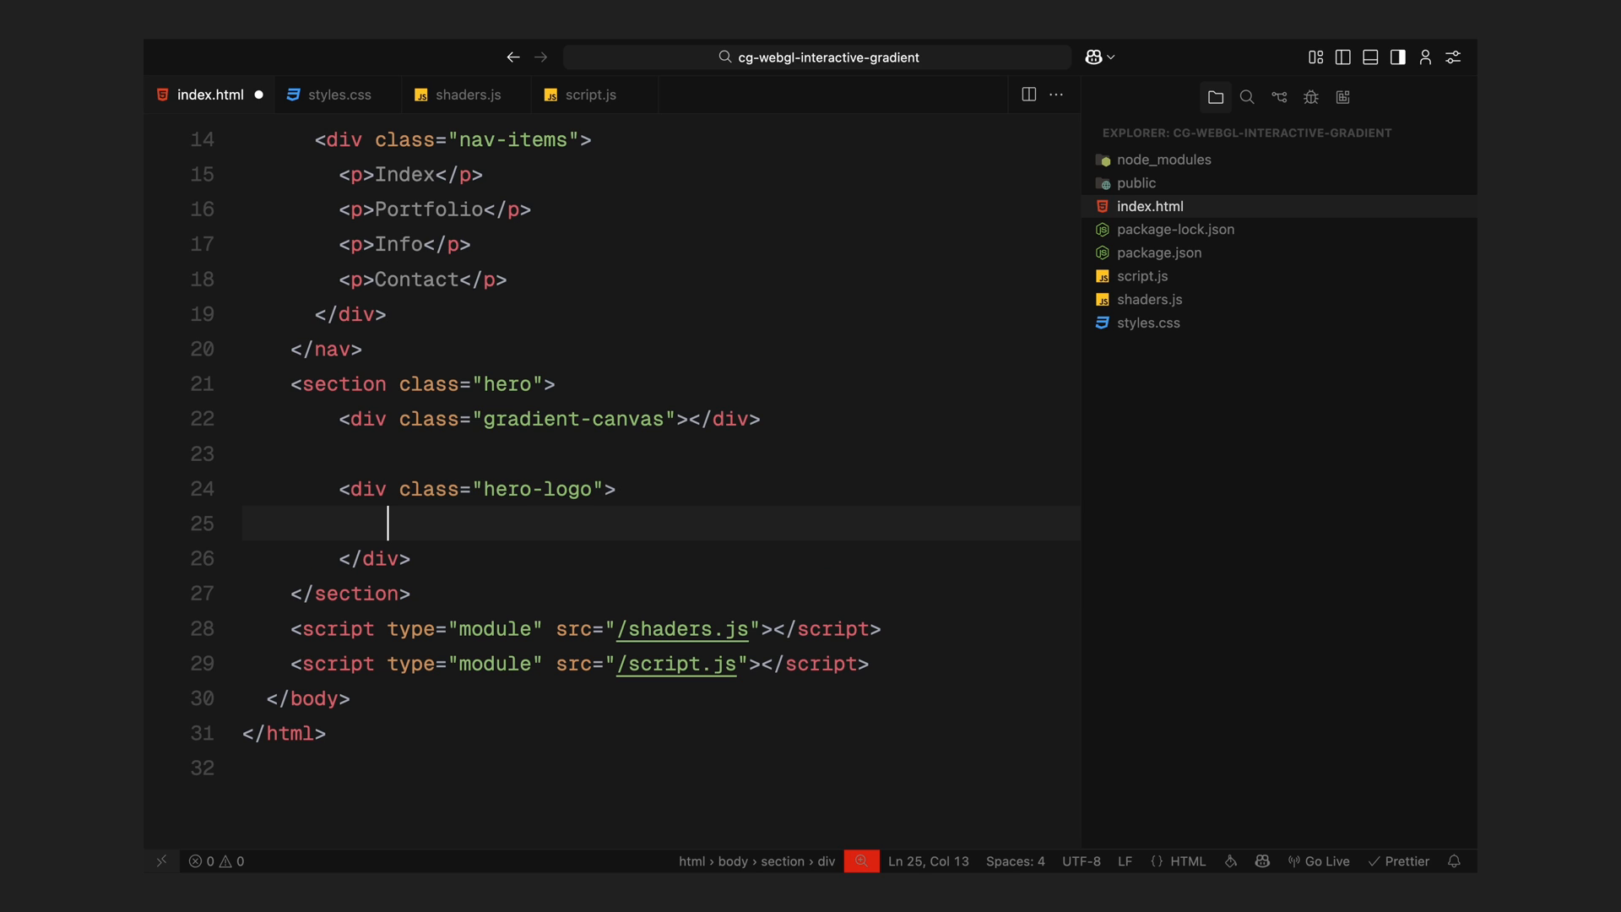
type("<img src=\"/logo\" alt=\"\">")
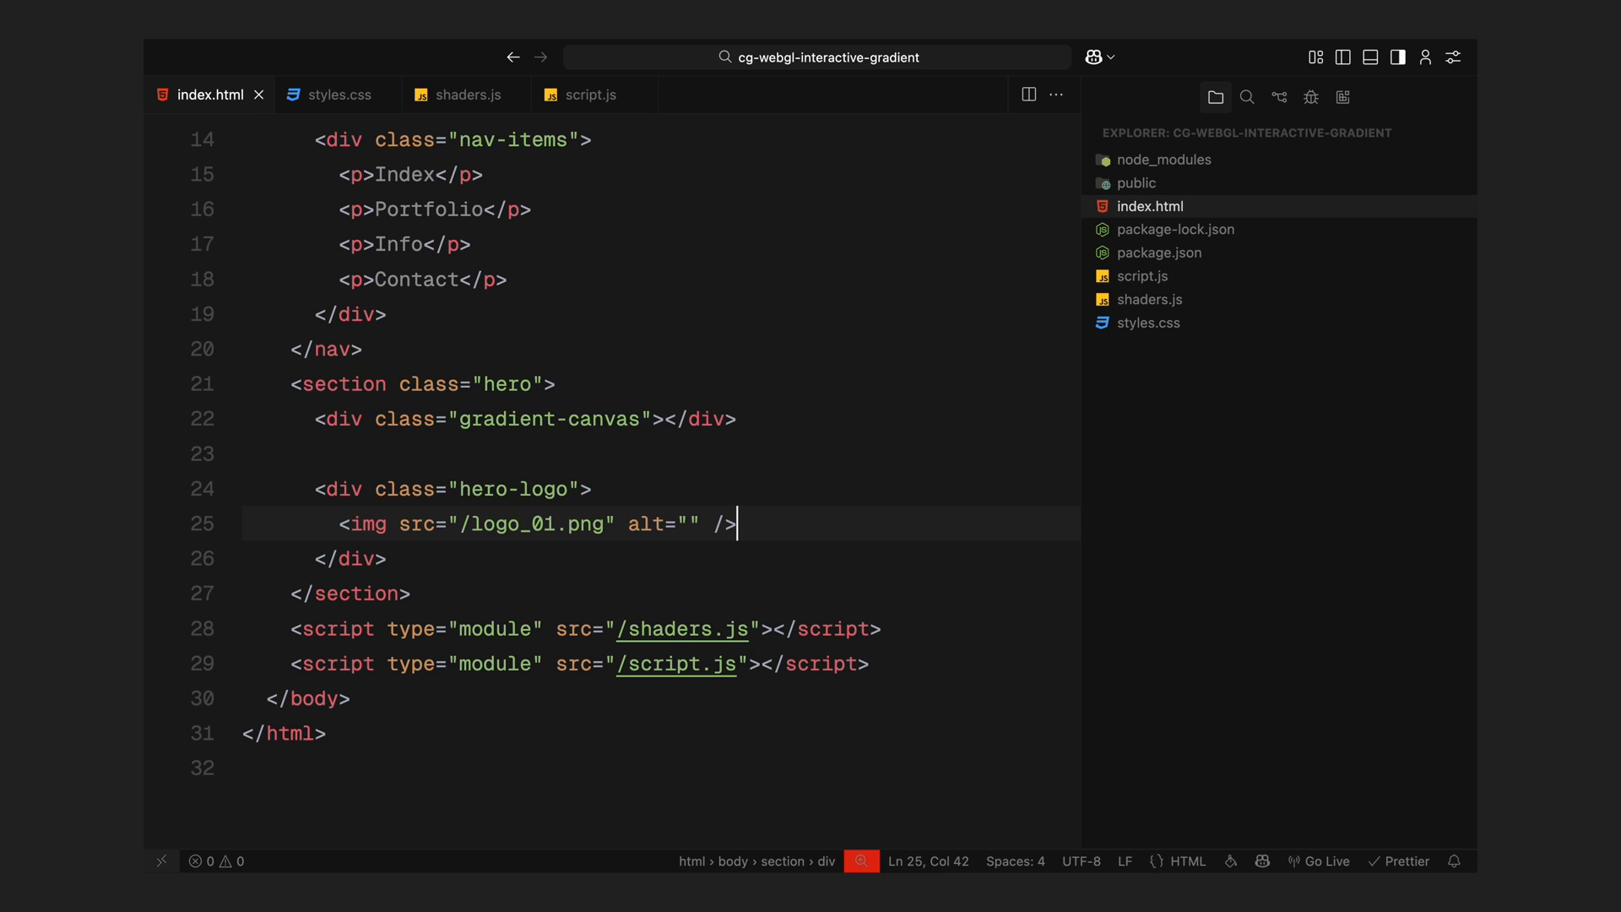
- Add the .hero-footer div after the logo block
key("enter")
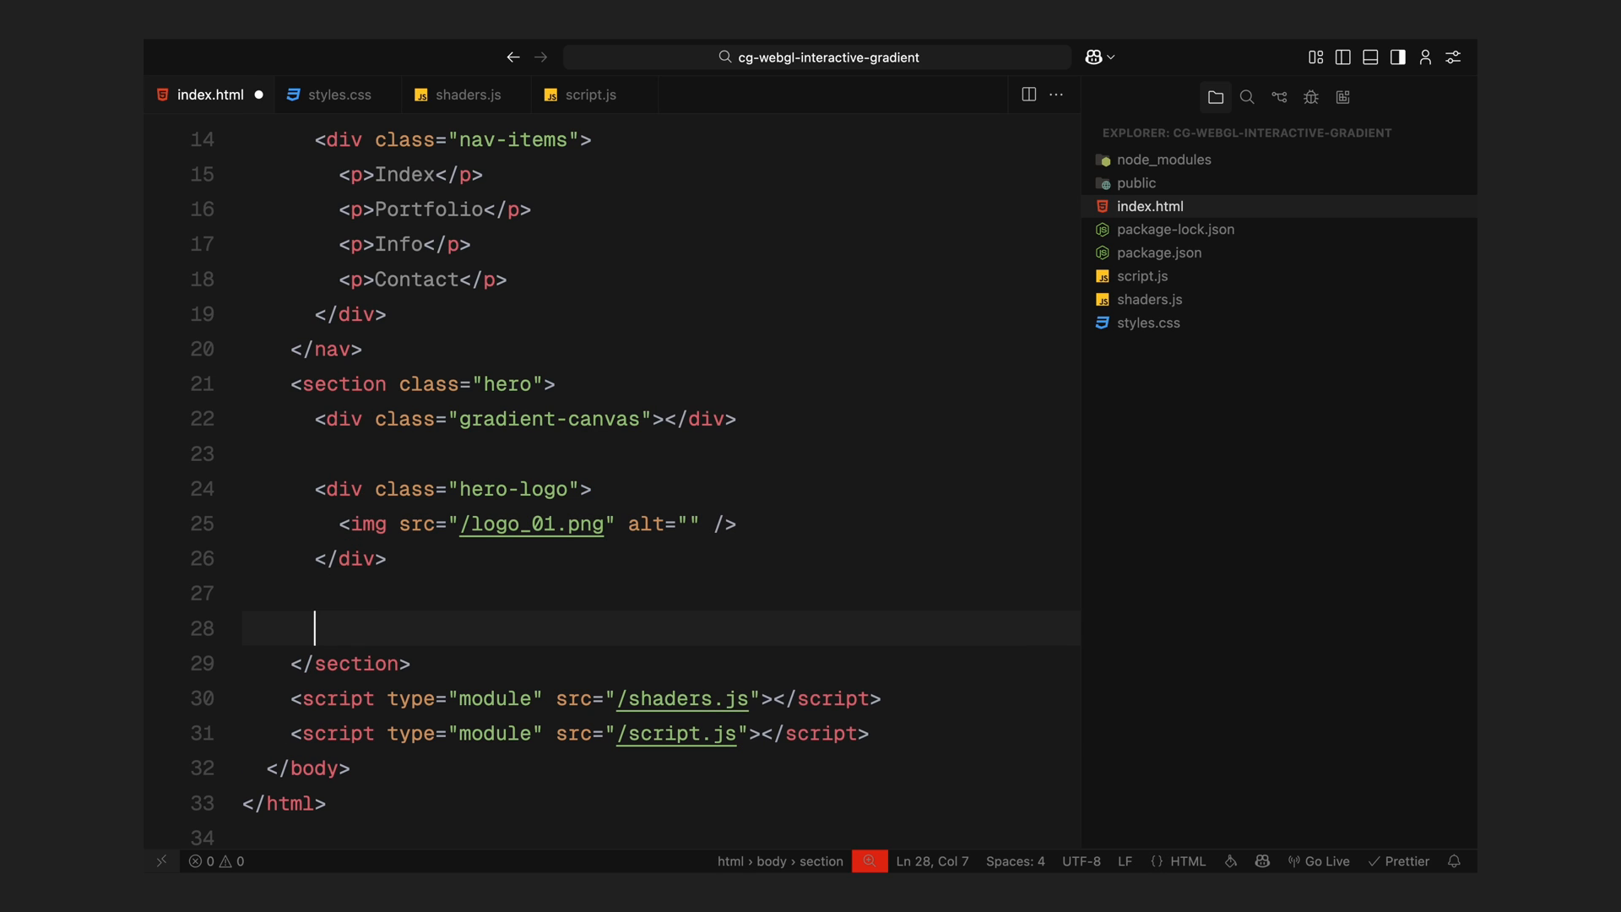
type("<div class=\"hero-footer\"></div>")
type("<p>Built by Codegrid</p>")
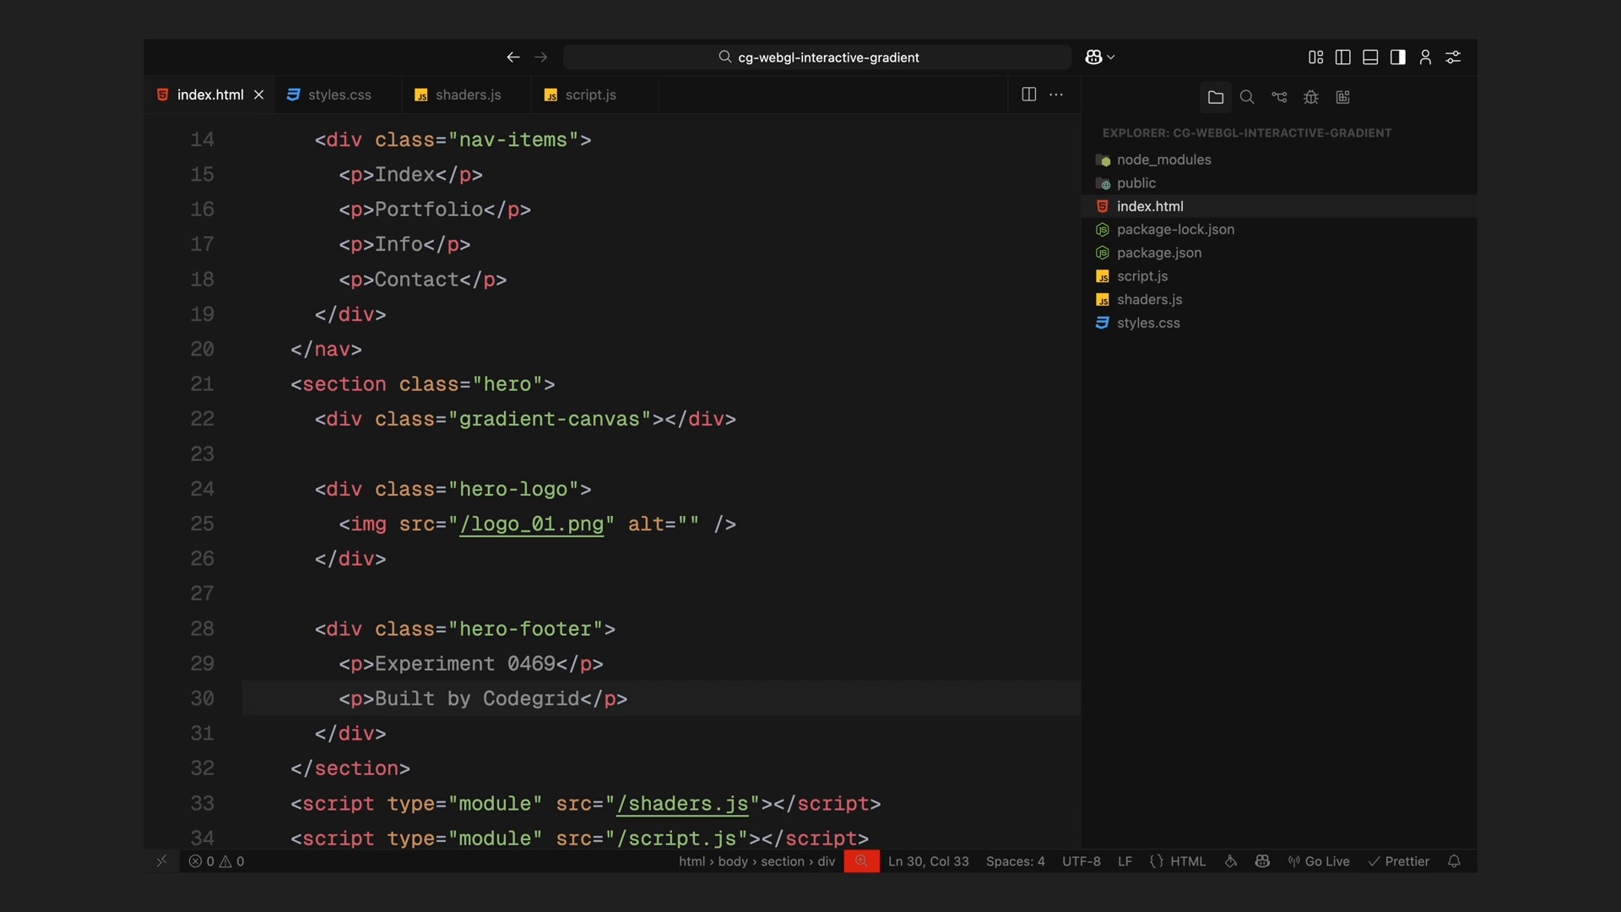
left_click(337, 95)
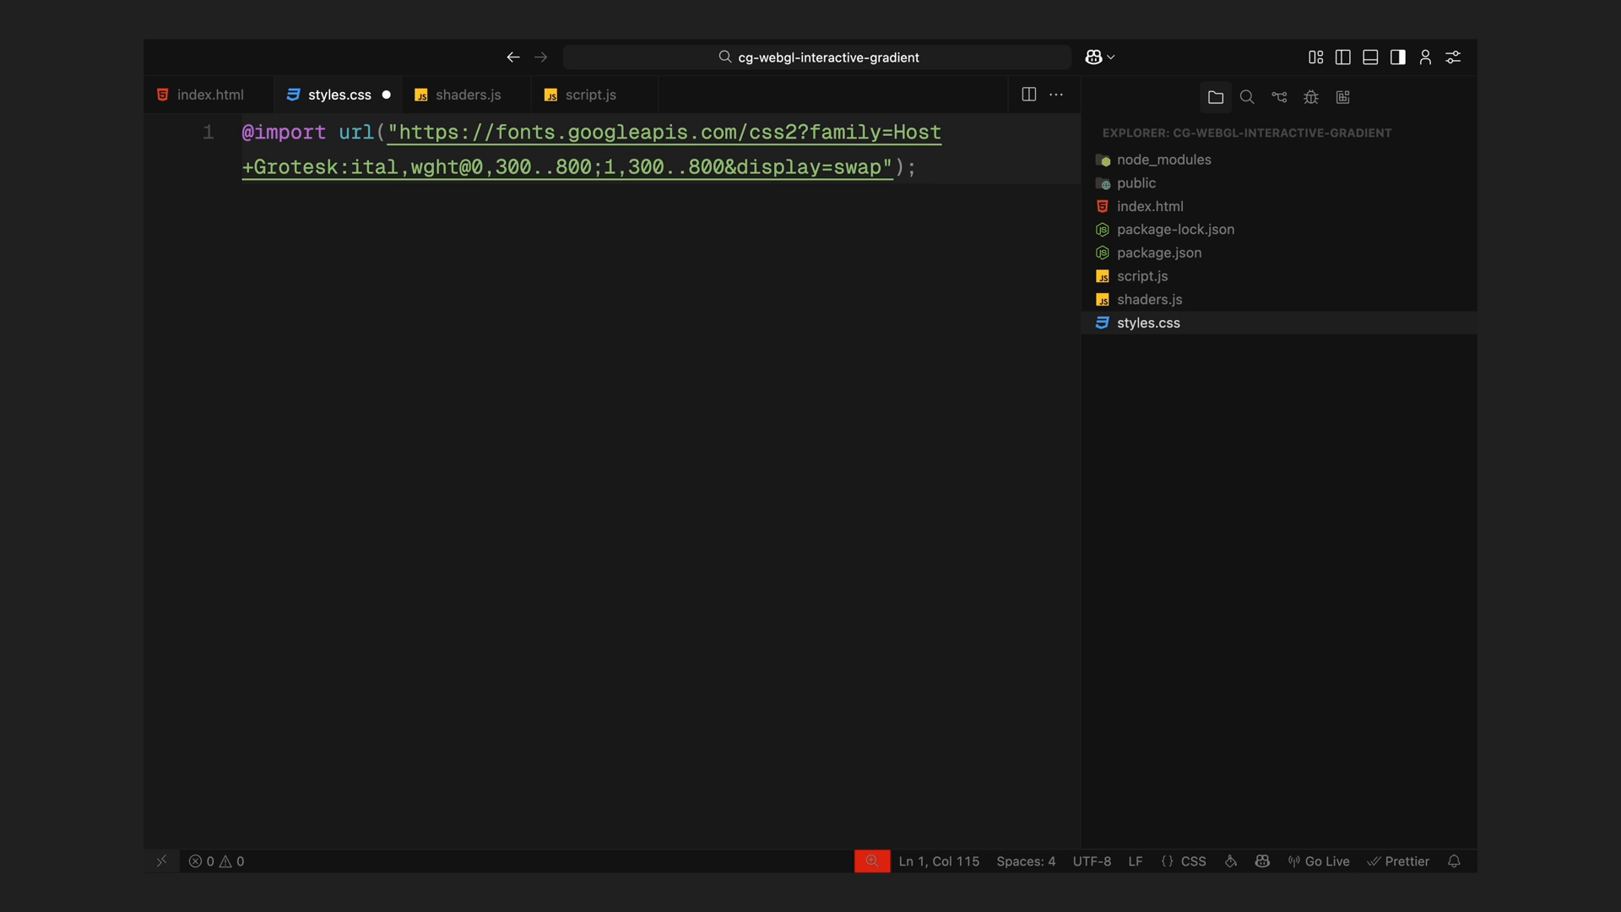
- Add a * reset with padding 0, the body font rule, img sizing, and p at #fff, 0.9rem, weight 450
key("Enter")
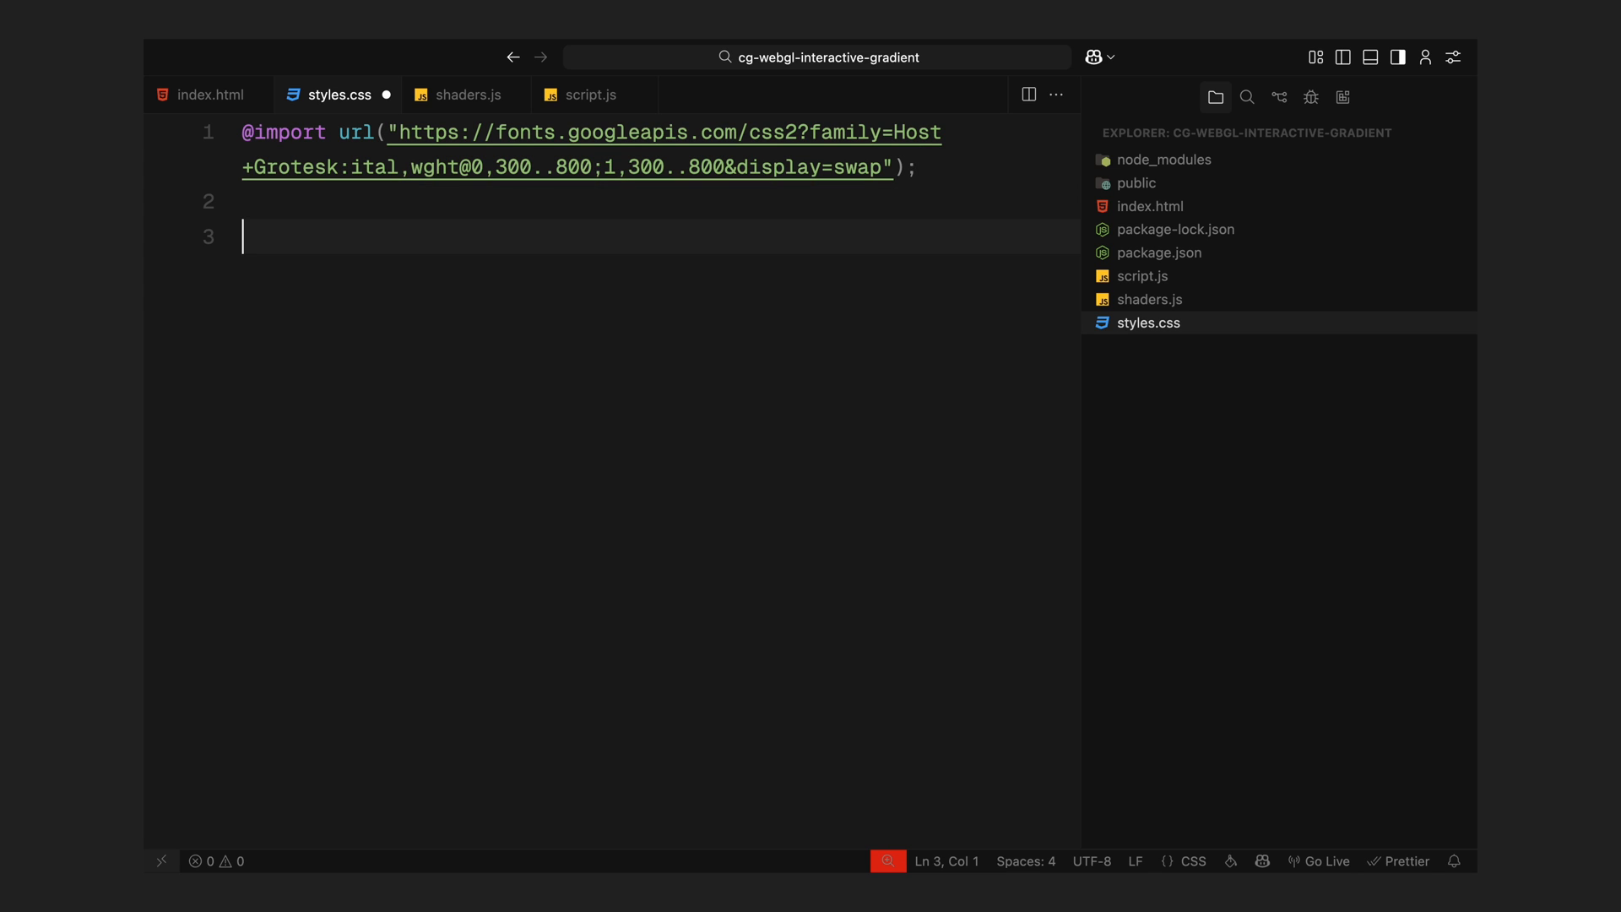
type("* {")
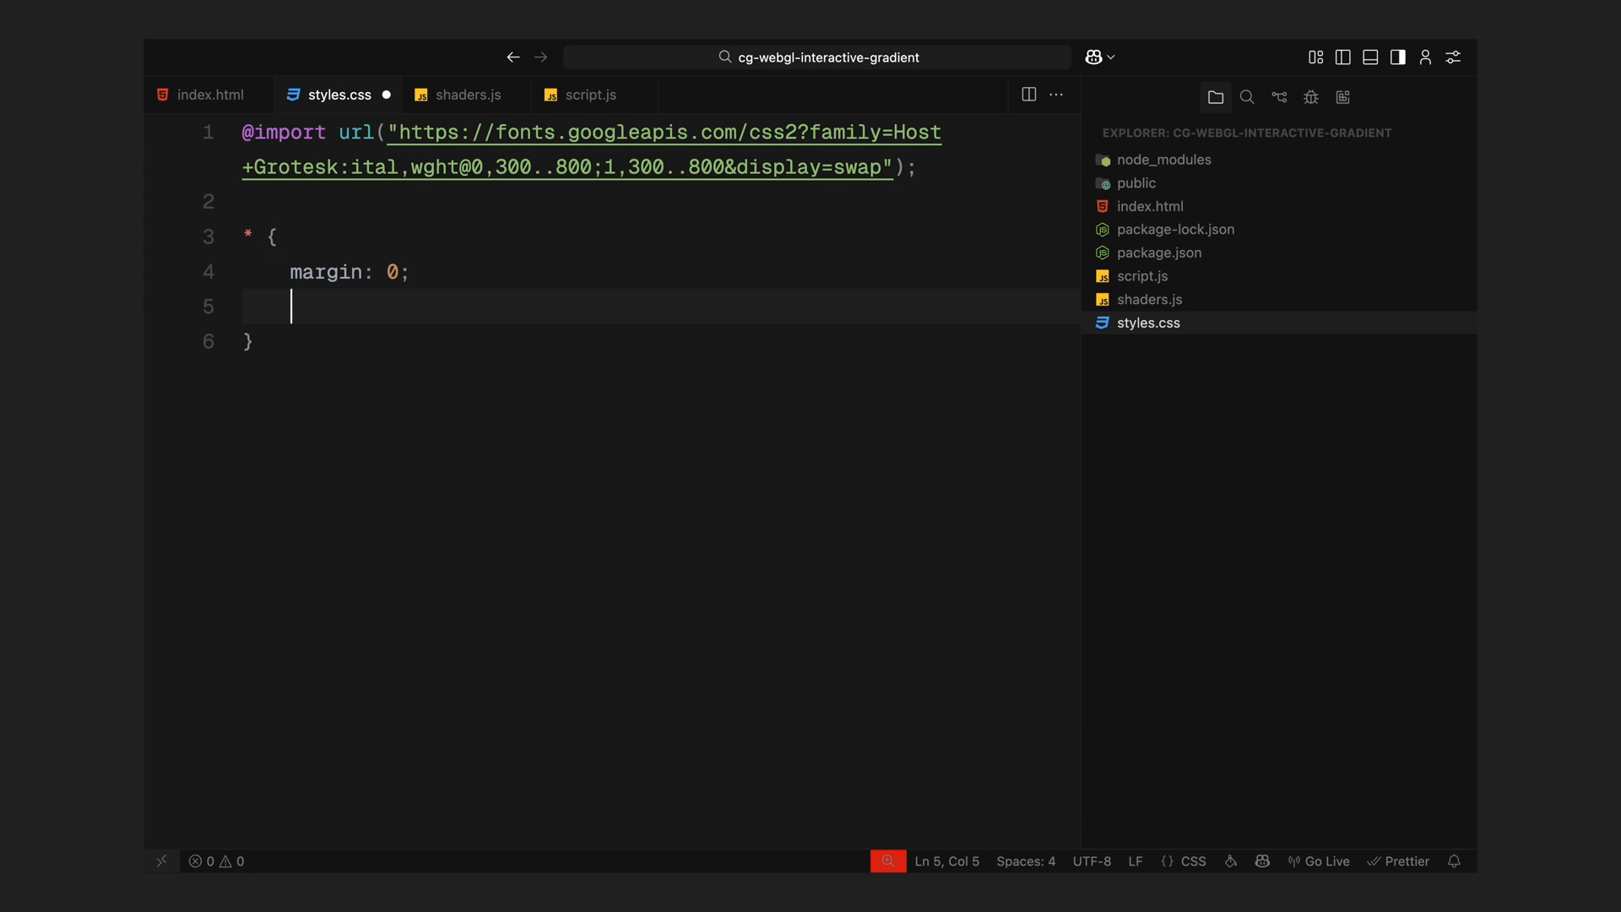
type("padding: 0;")
type("width: 100;")
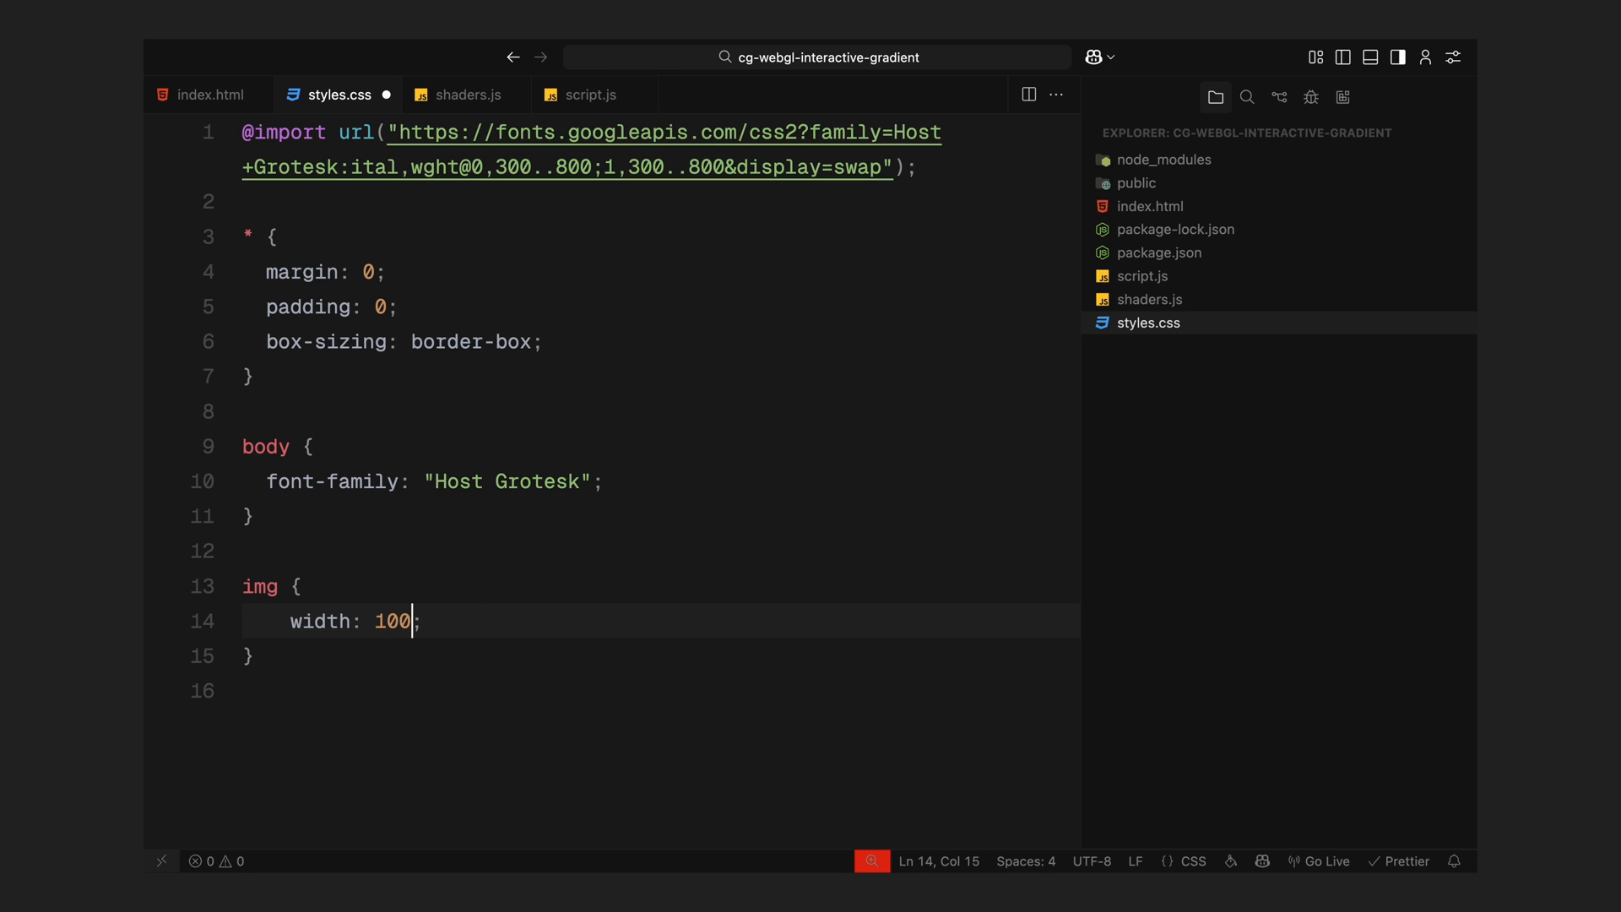
type("object-fit: cover;")
type("p {")
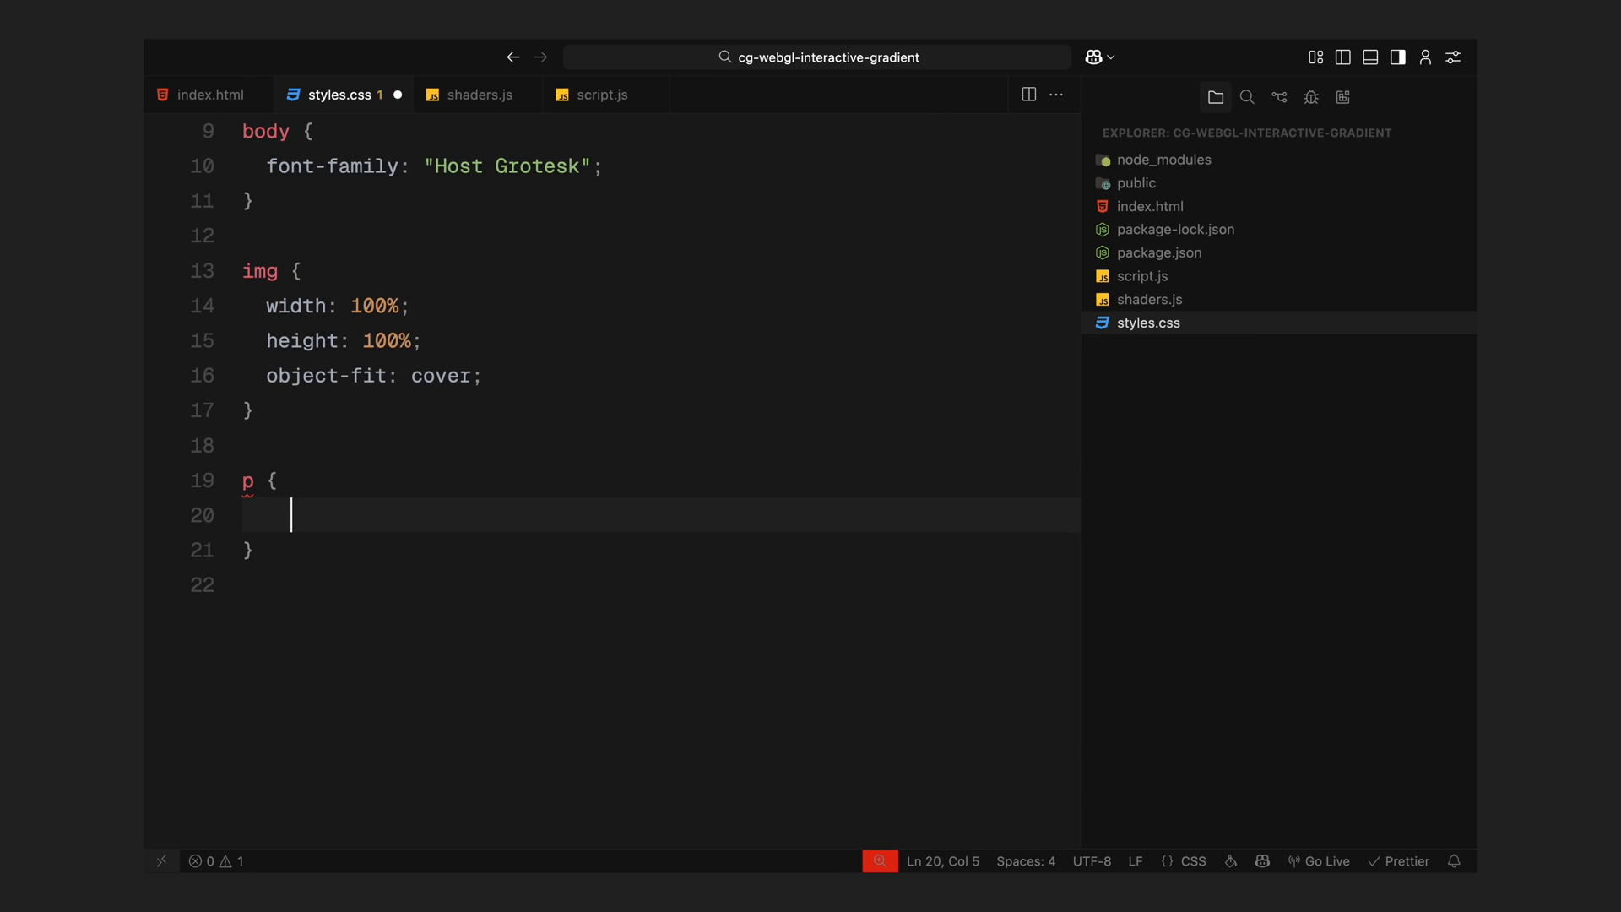
type("color: #fff;")
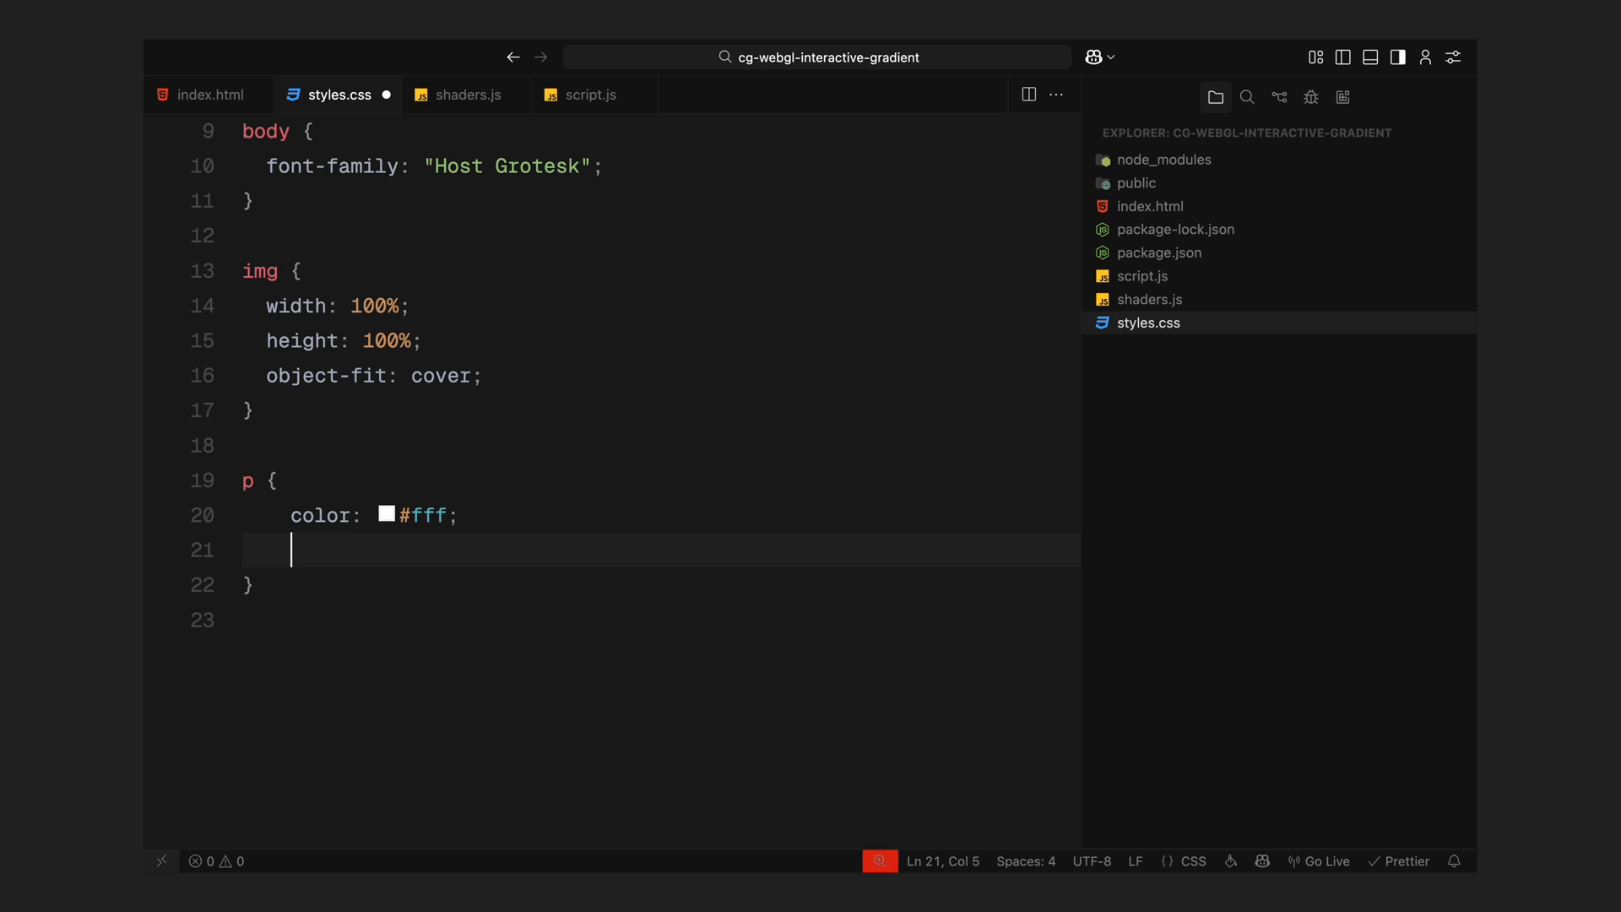
type("font-size: 0.9rem;")
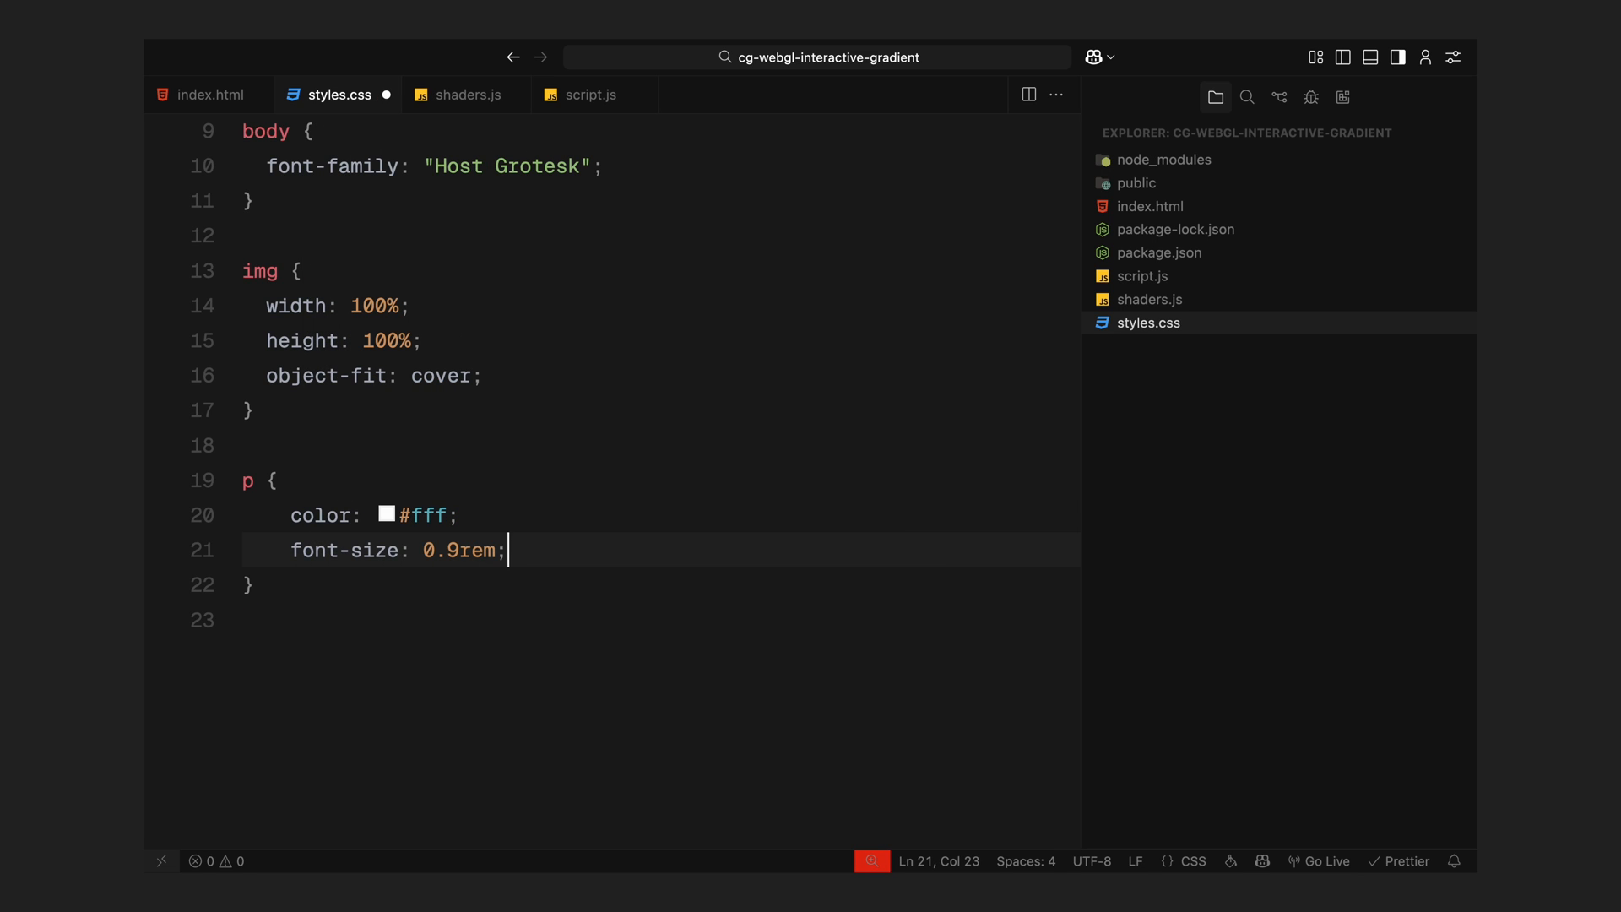
type("font-weight: 450;")
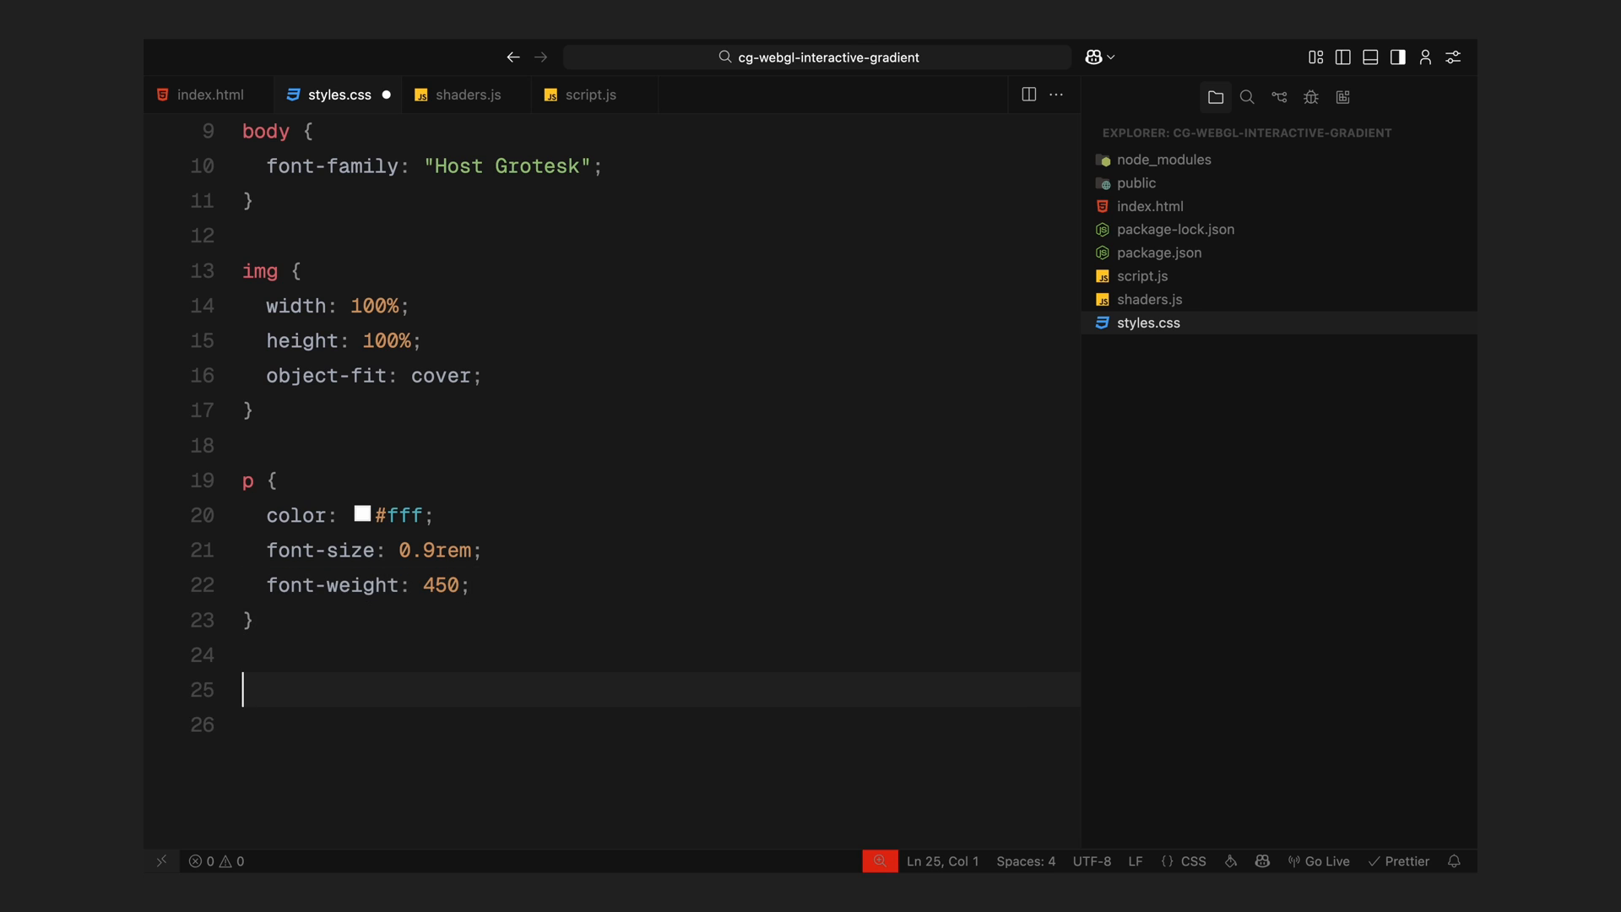
- Style nav and .hero-footer as absolute bars at left 0, full vw width, flex space-between, z-index 2
type("nav, .hero-footer {")
left_click(661, 725)
type("position: absolute;")
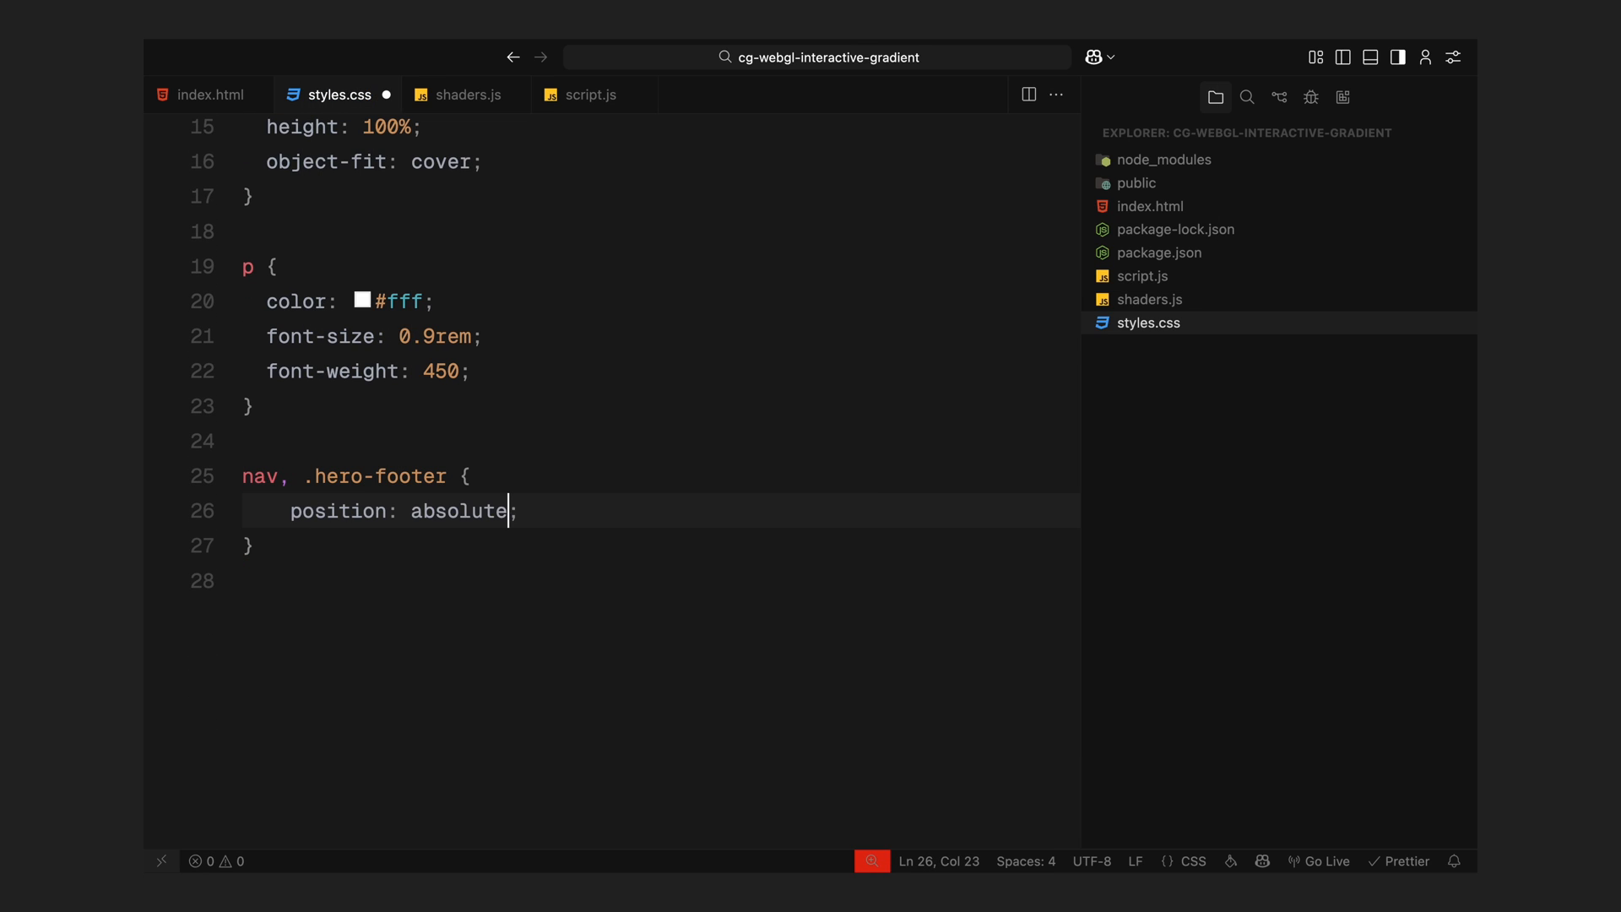
type("left: 0;")
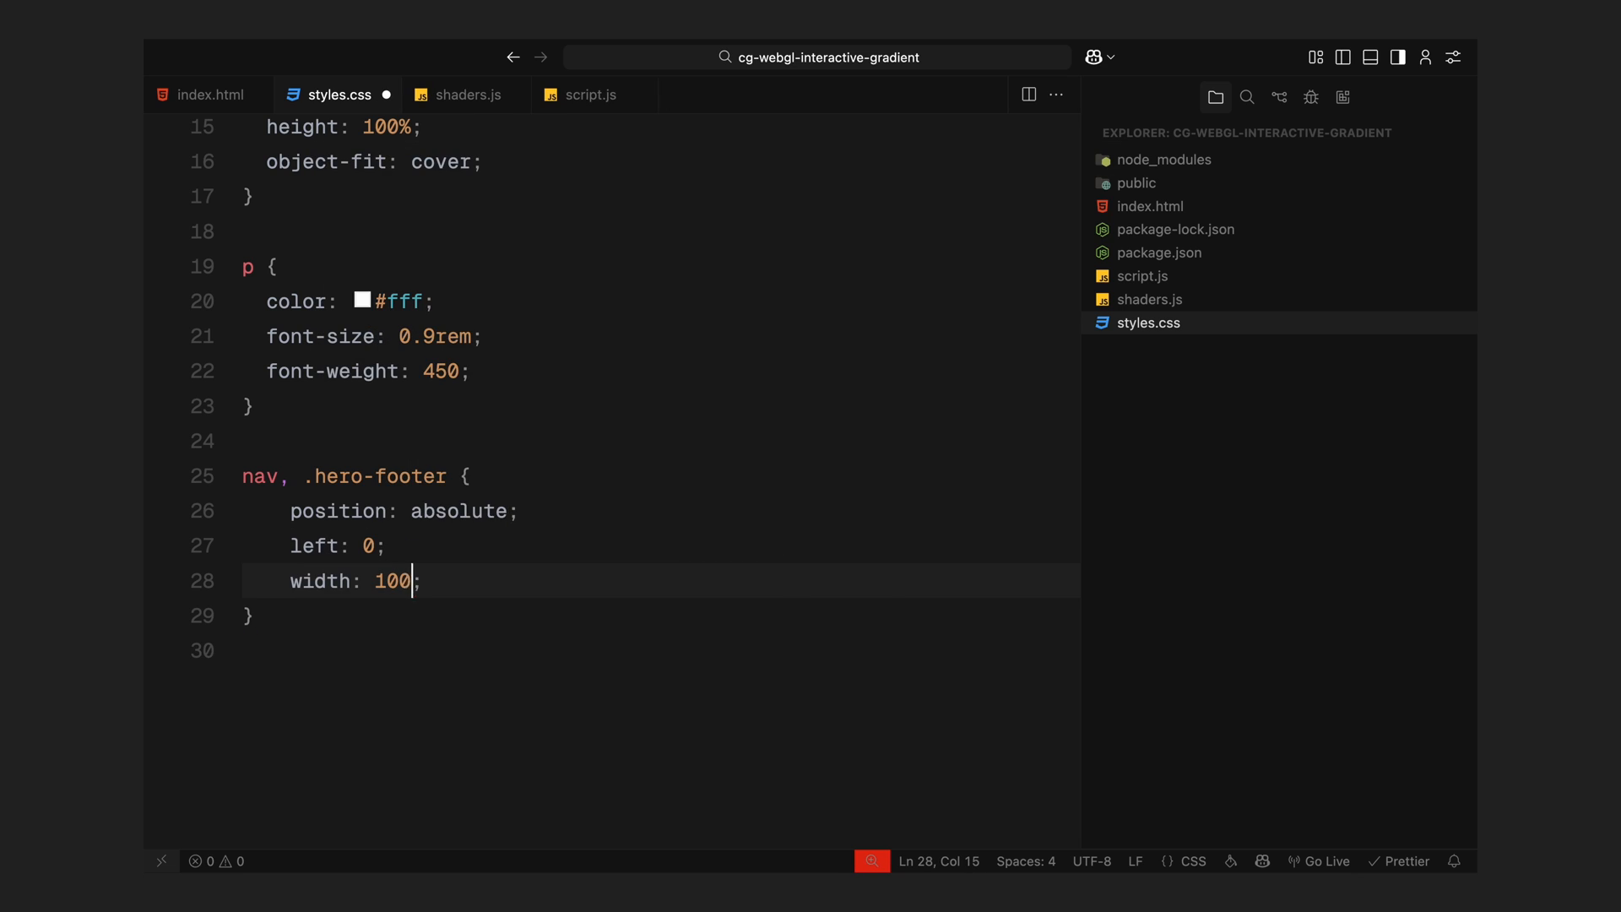
type("vw;")
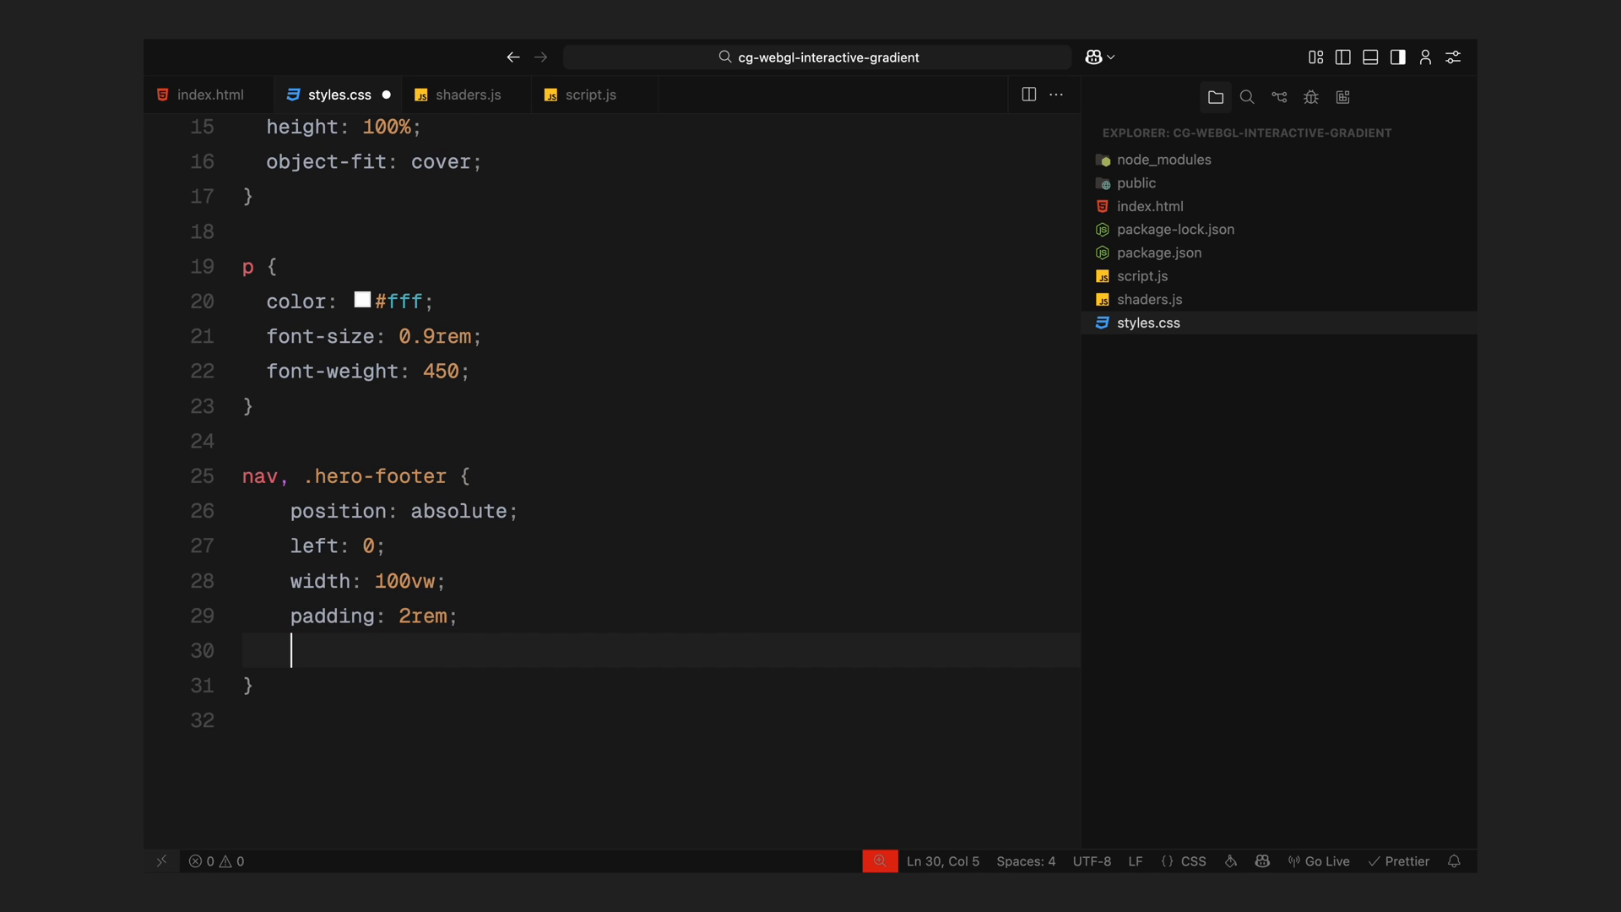
type("display: flex;")
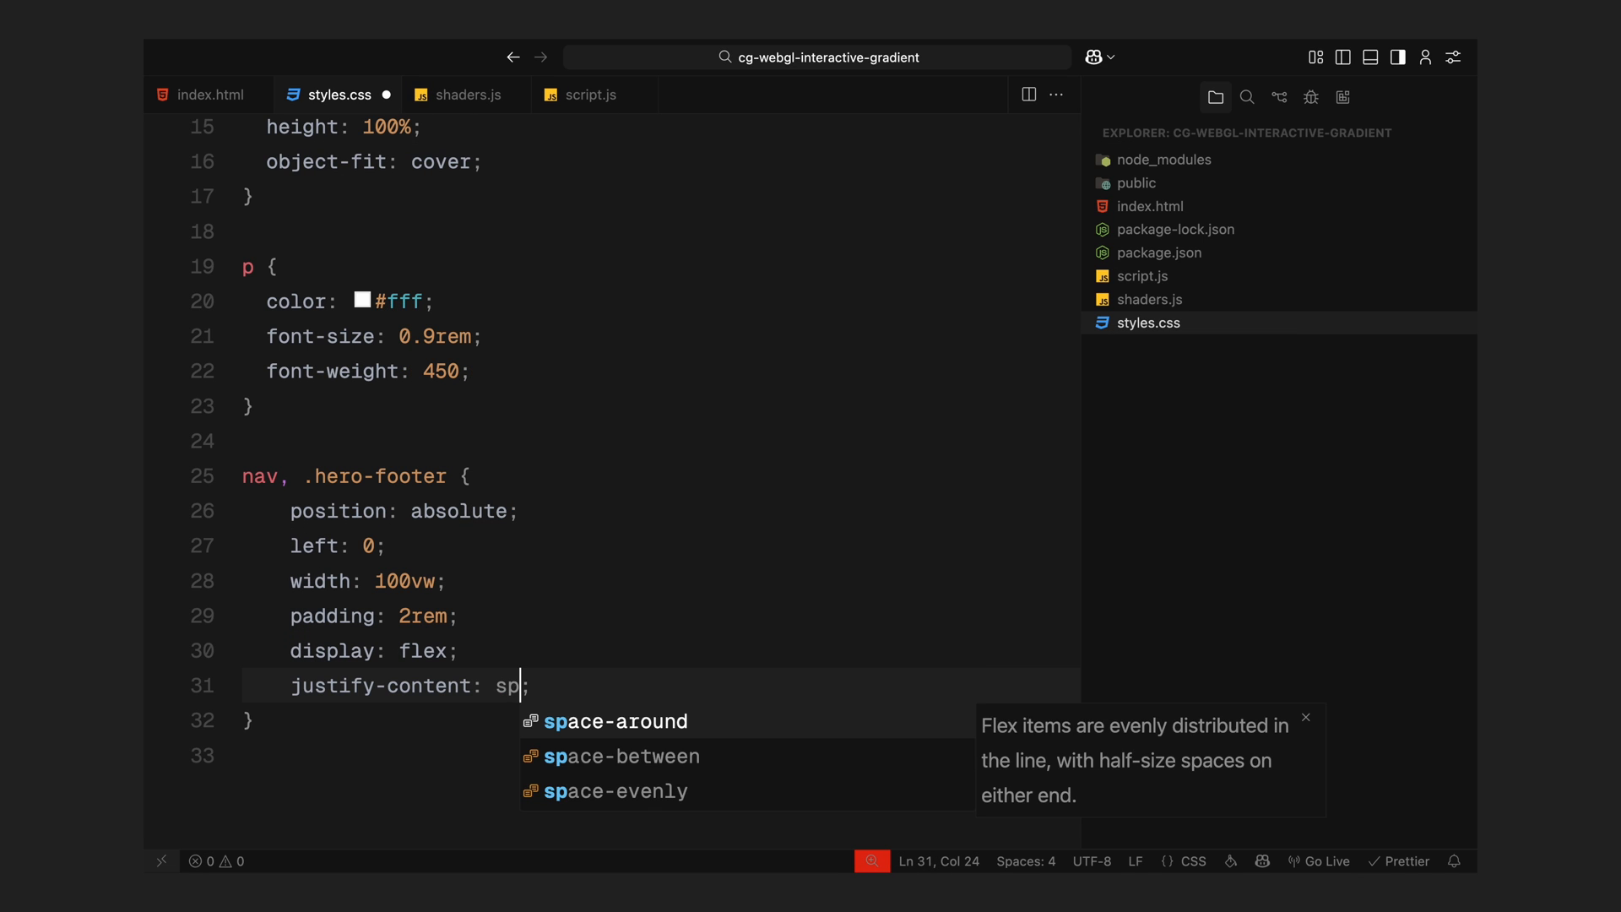
type("space-between;")
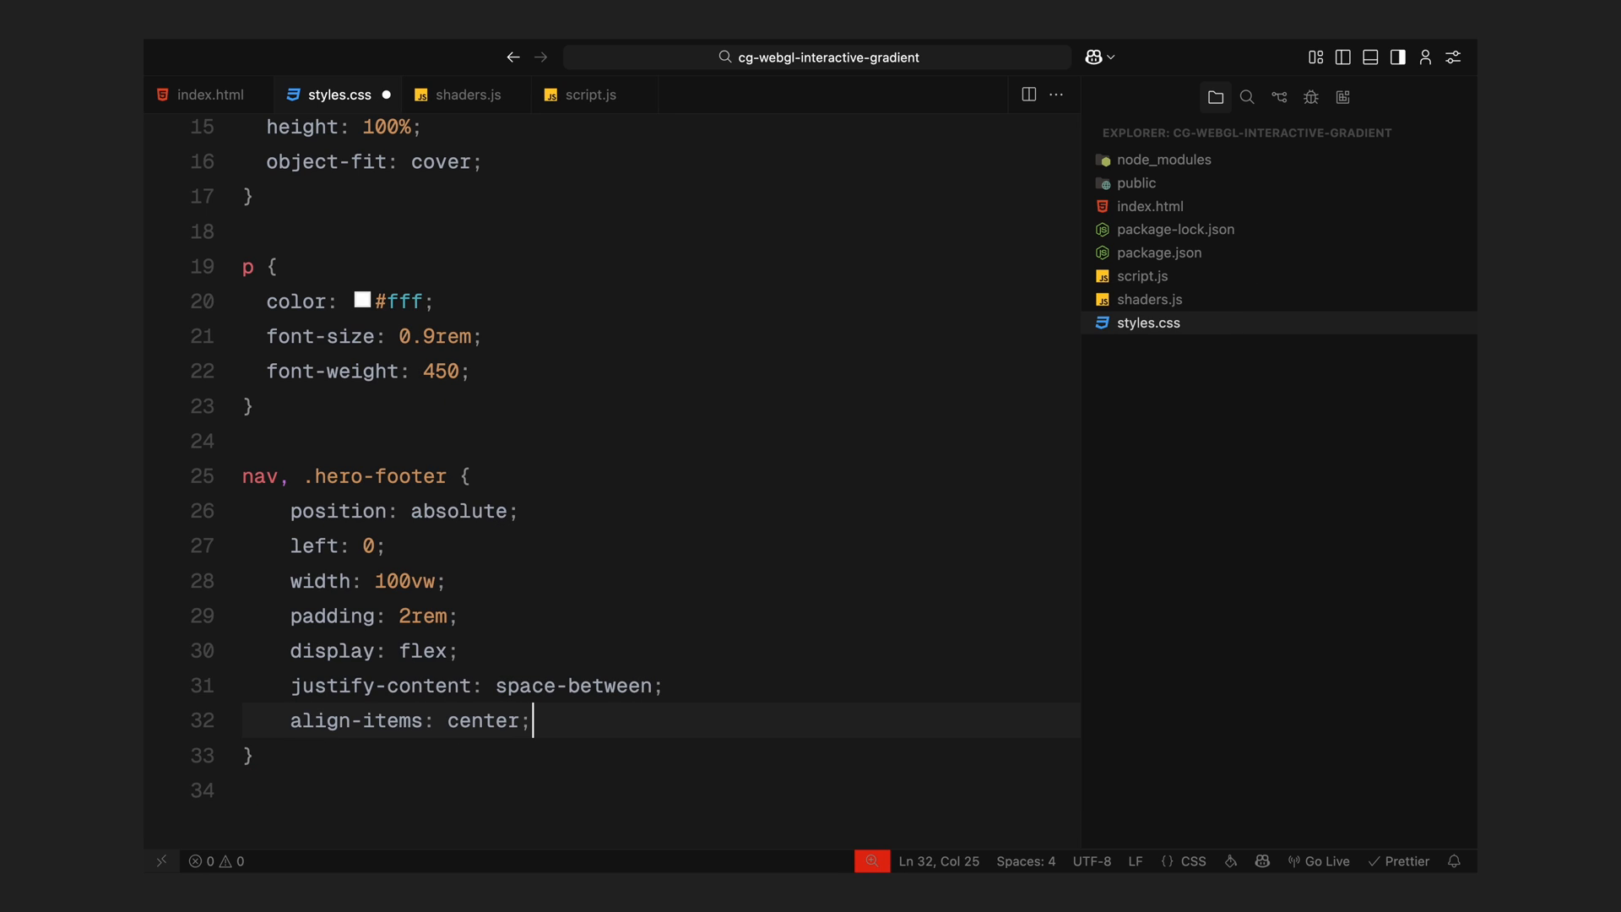
type("z-index: 2;")
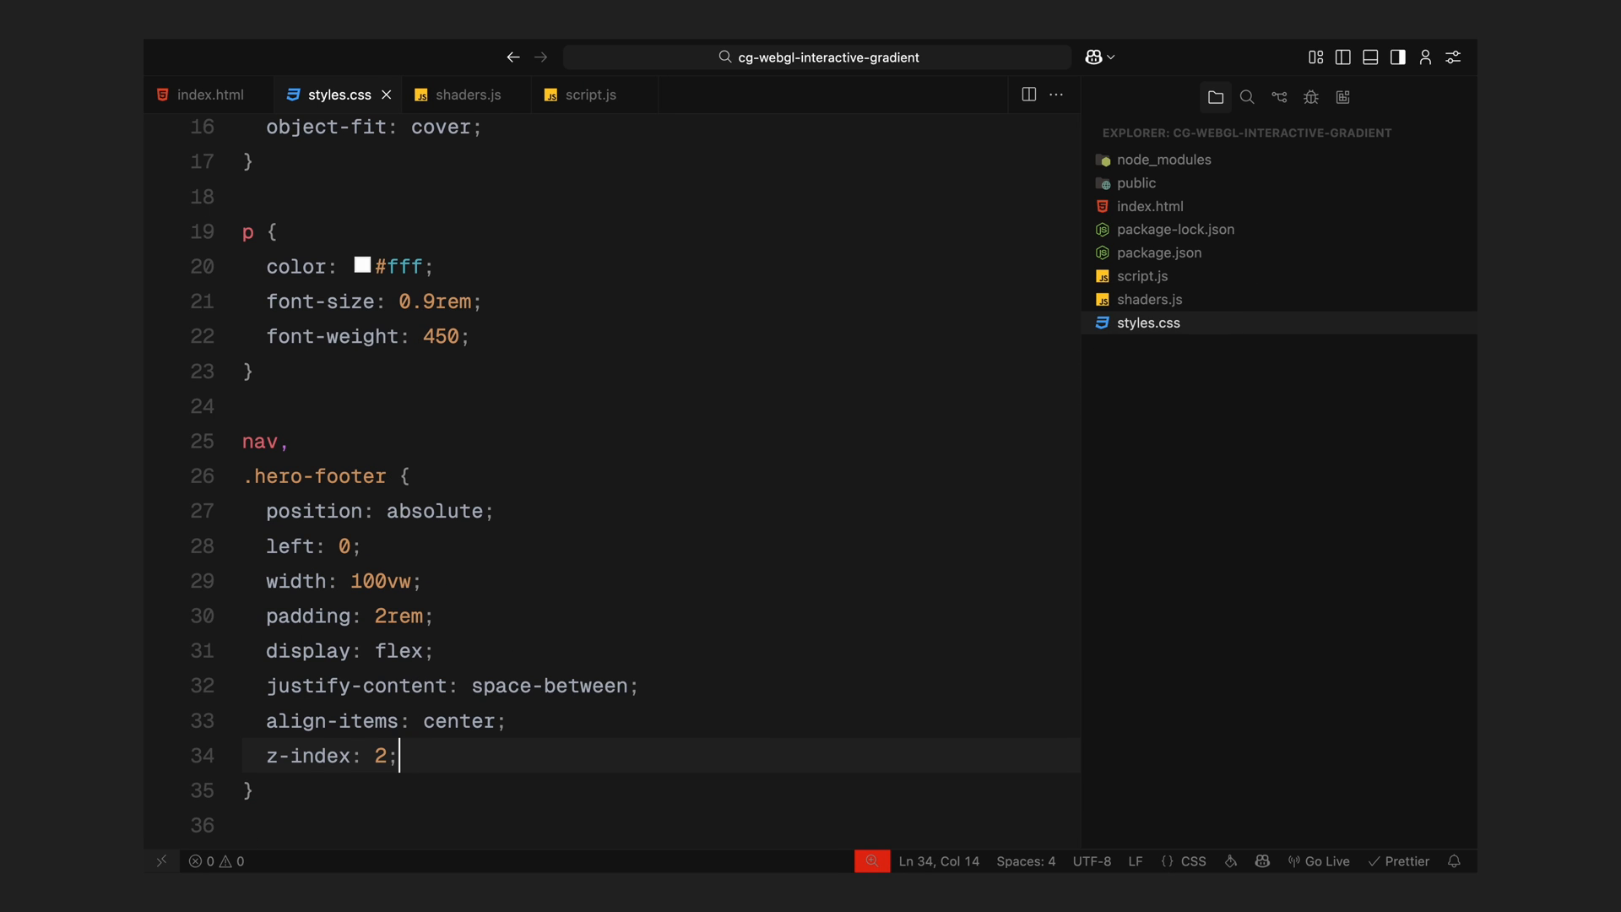
- Add the .nav-items font rule and the .hero-footer positioning rule
type(".nav-items {")
type("display: flex;")
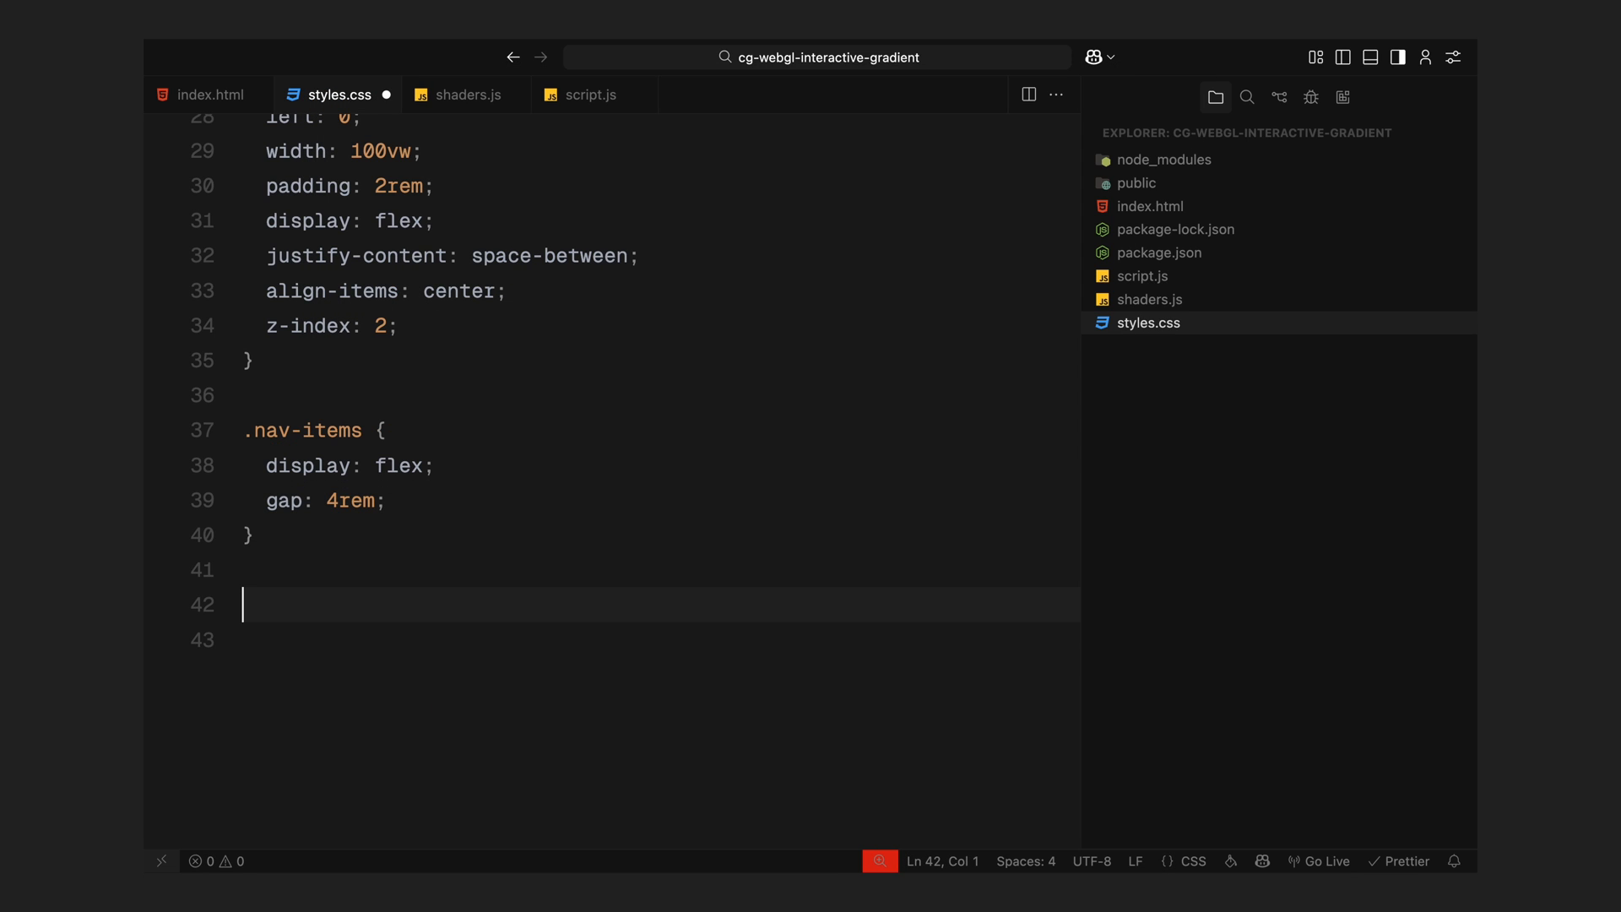
type("font-weight: 700;")
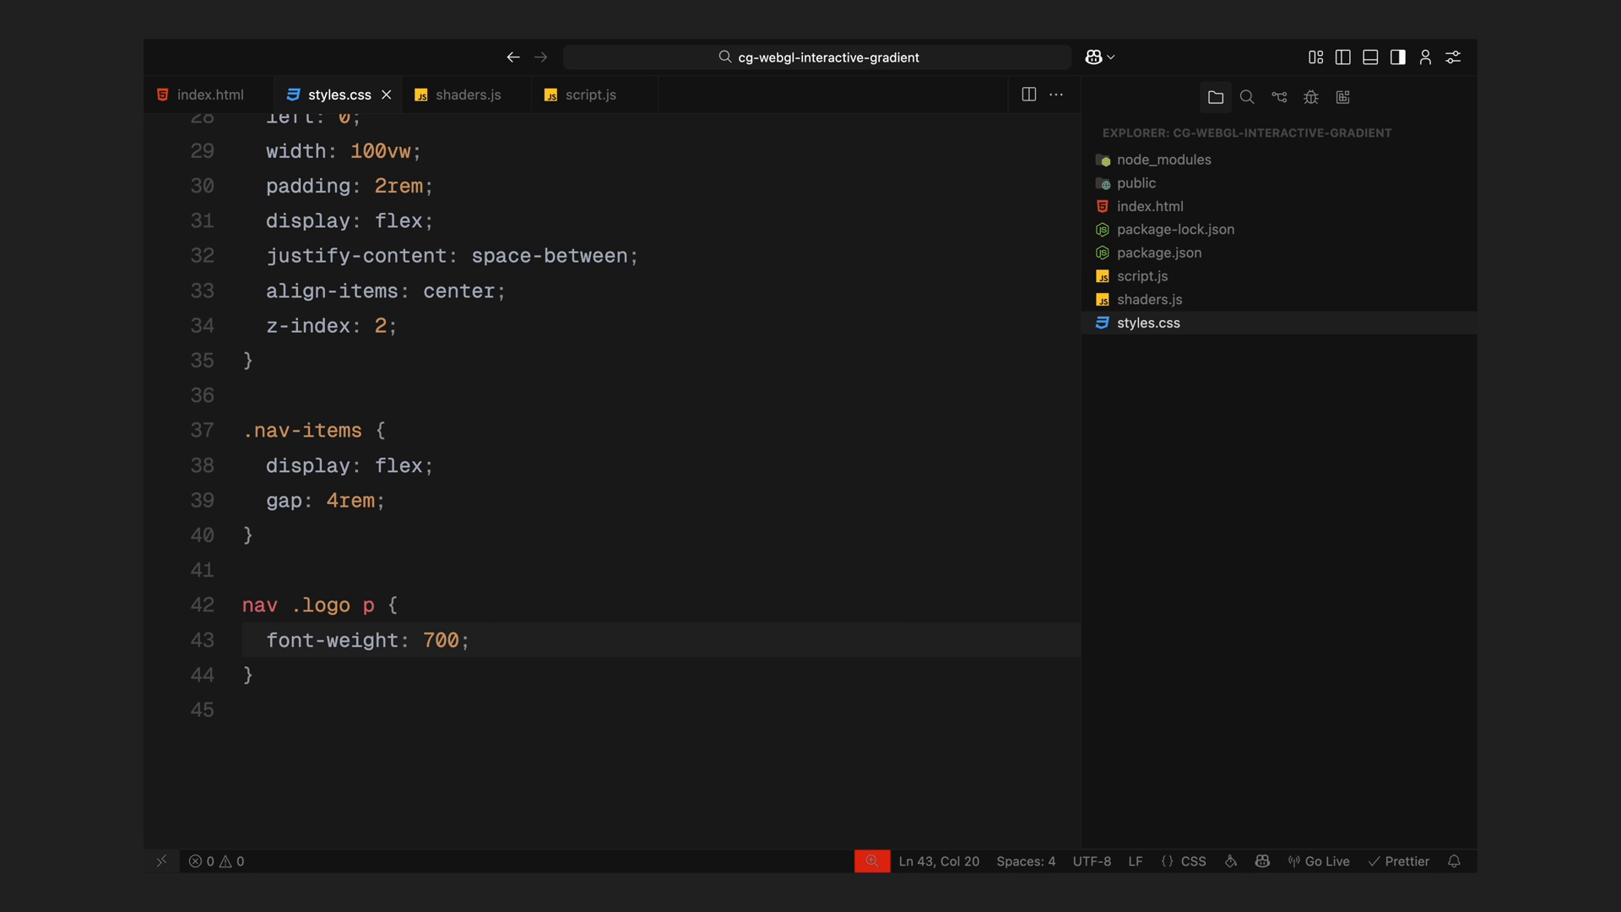
type(".hero-footer {")
type("bottom: 0;")
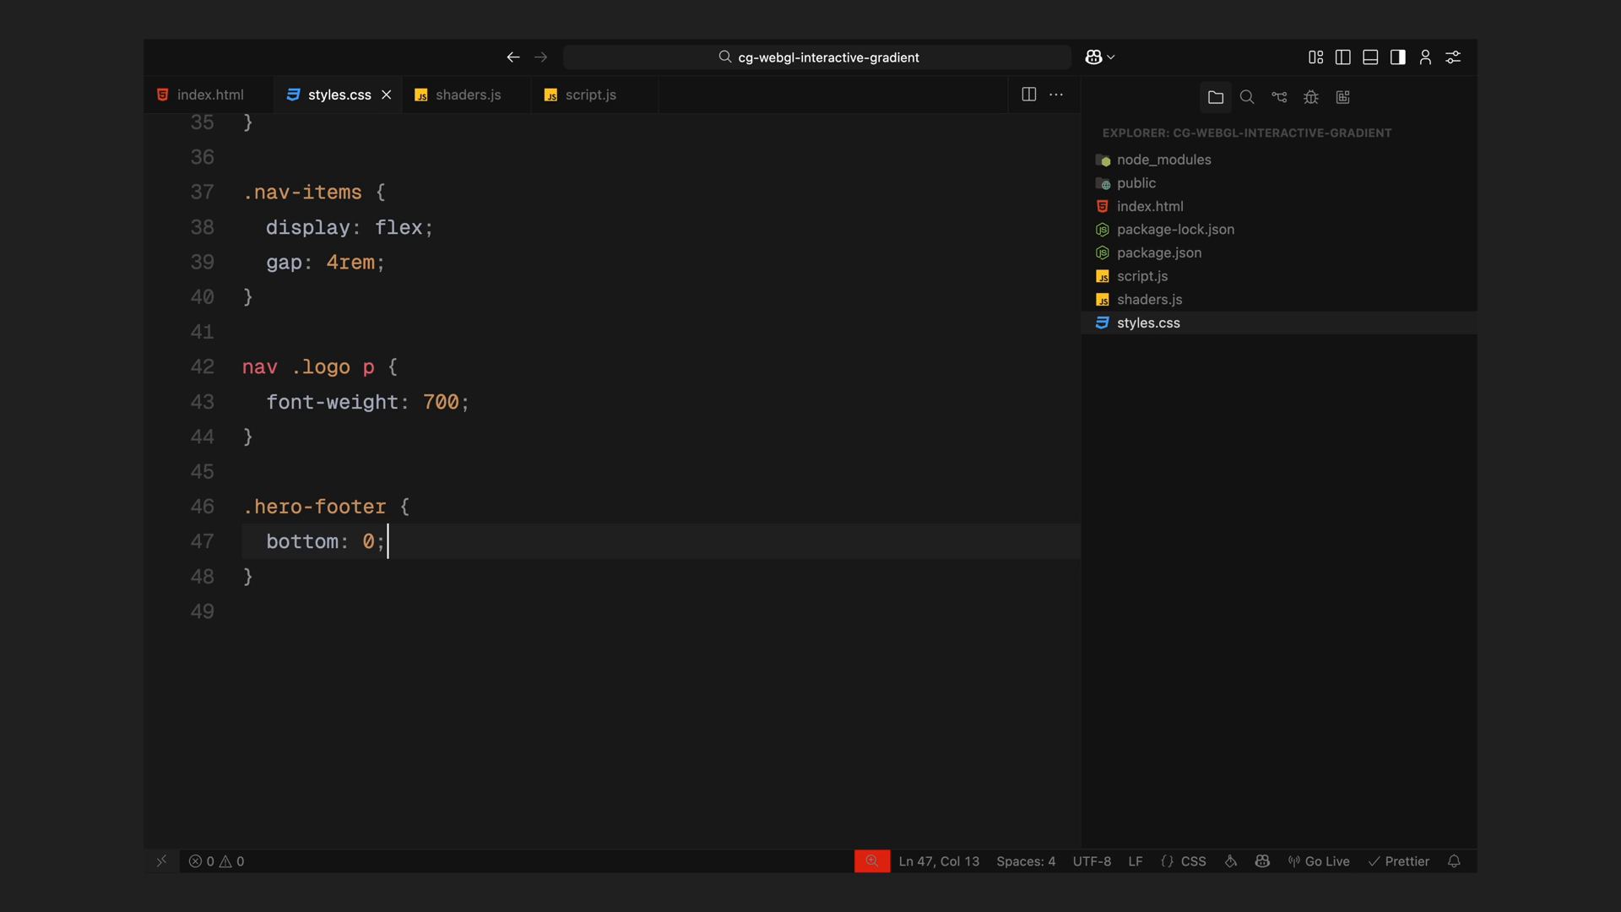
key("enter")
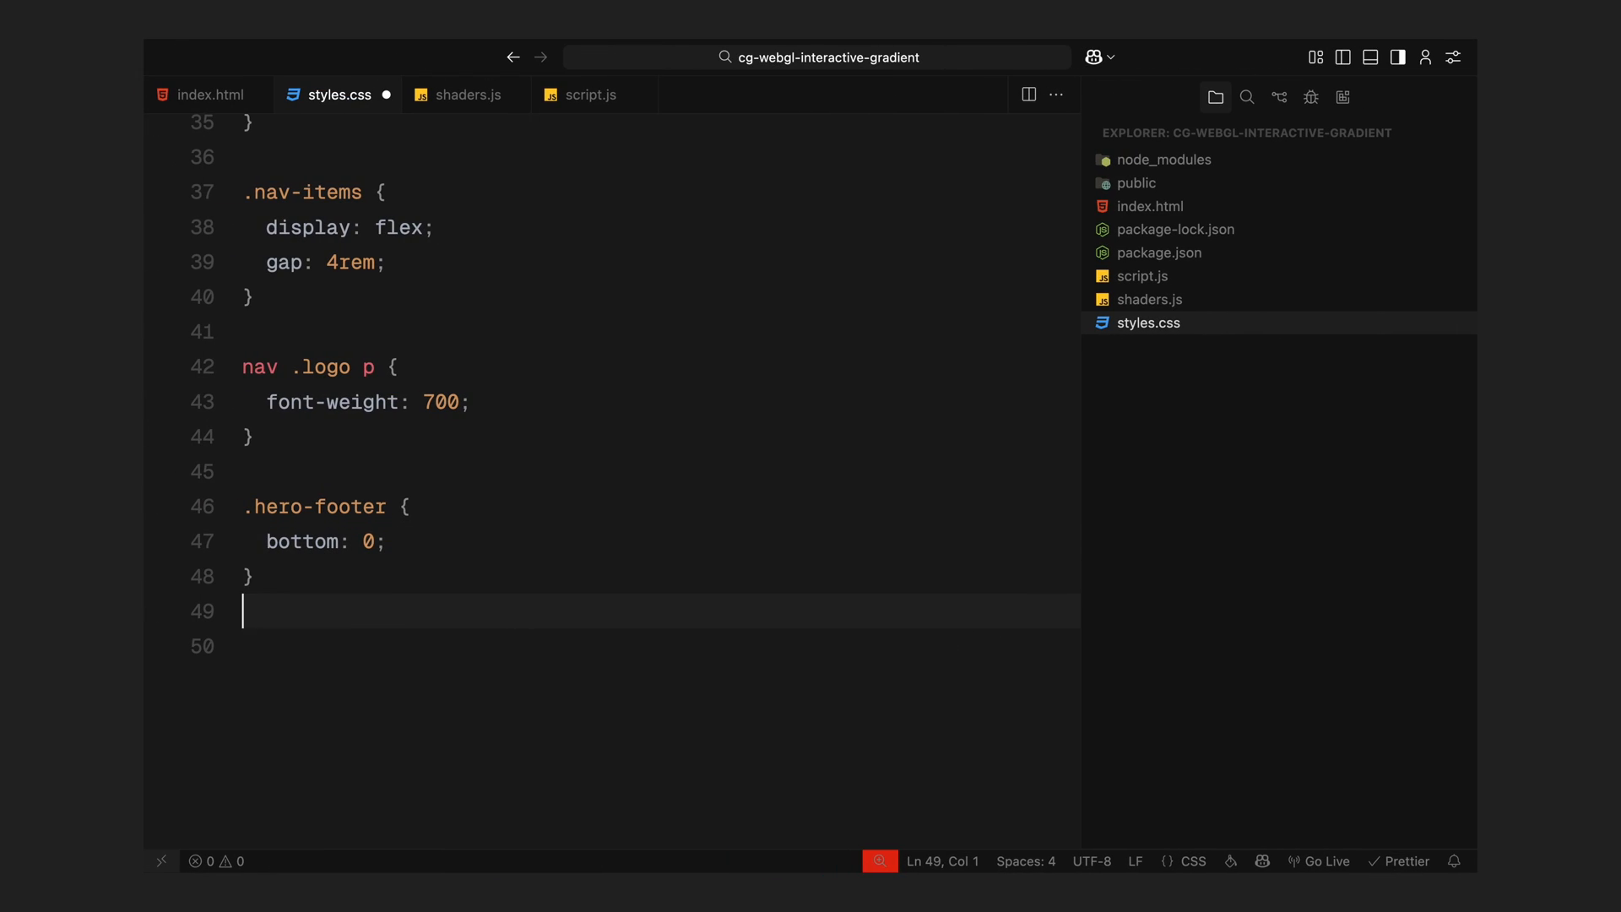
- Make section full-viewport with overflow hidden and centre .hero-logo via translate -50% at 25% width
type("section {")
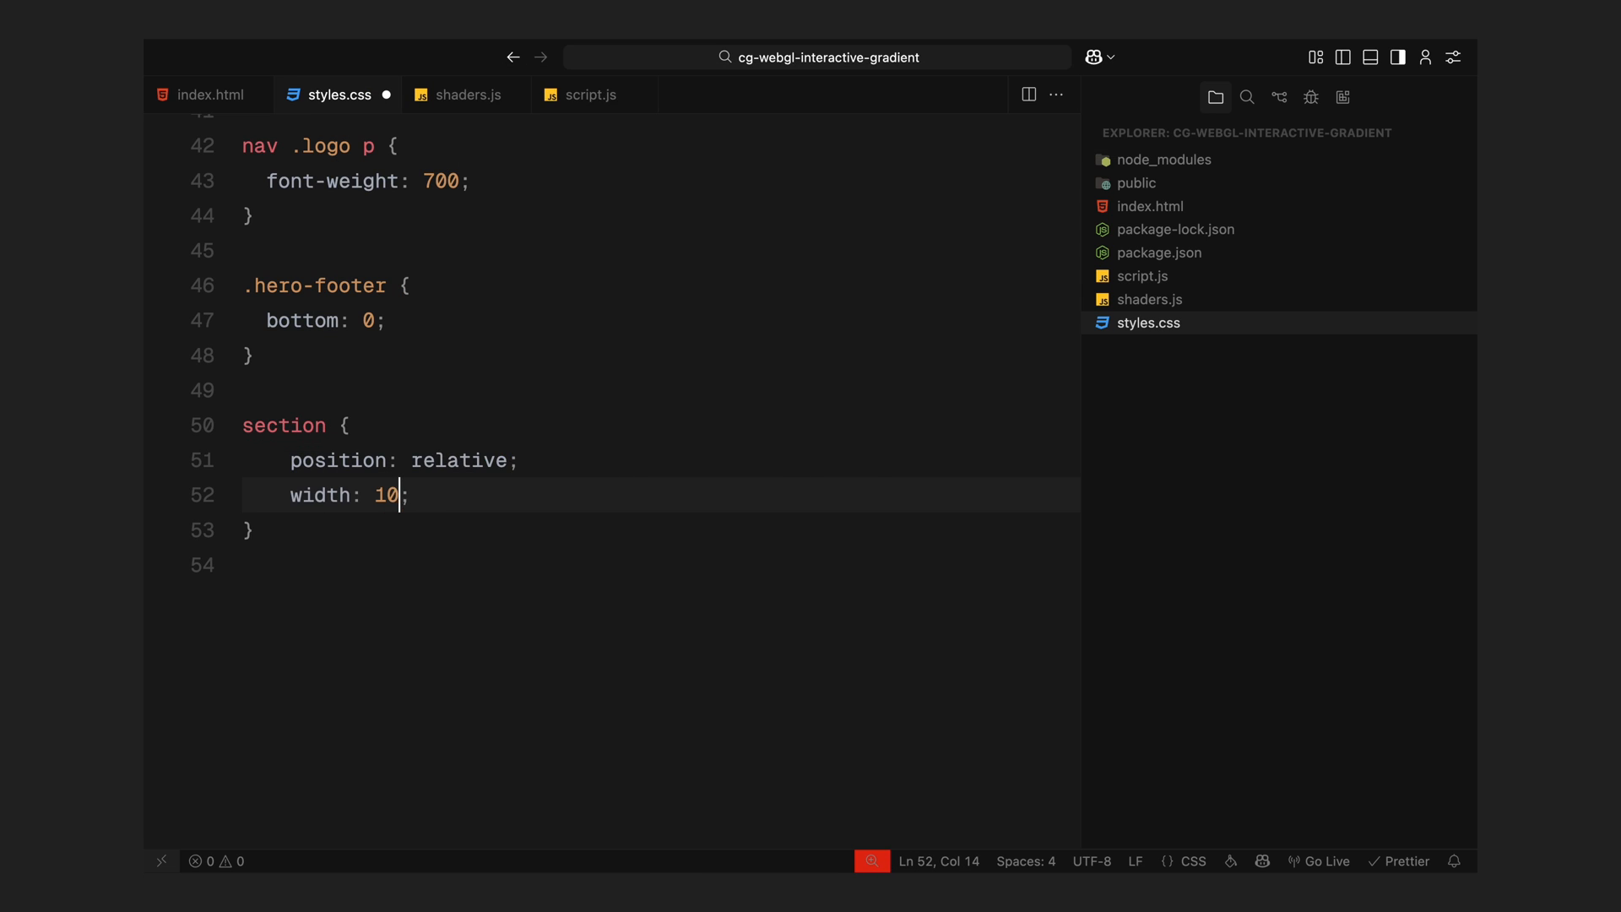
type("0vw;")
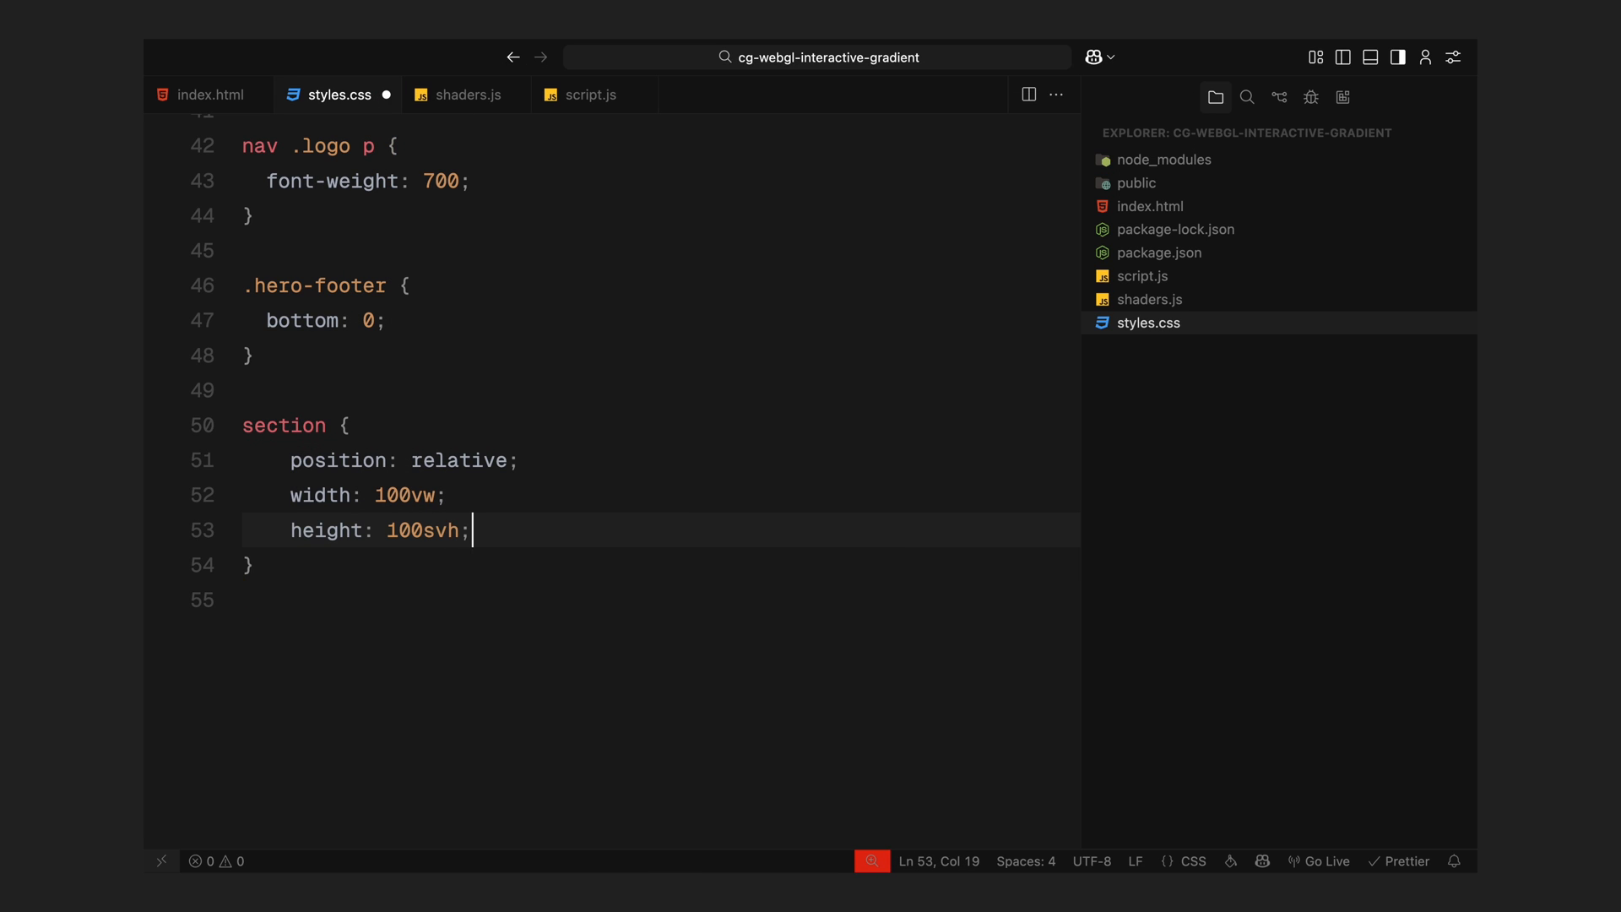
type("overflow: hidden;")
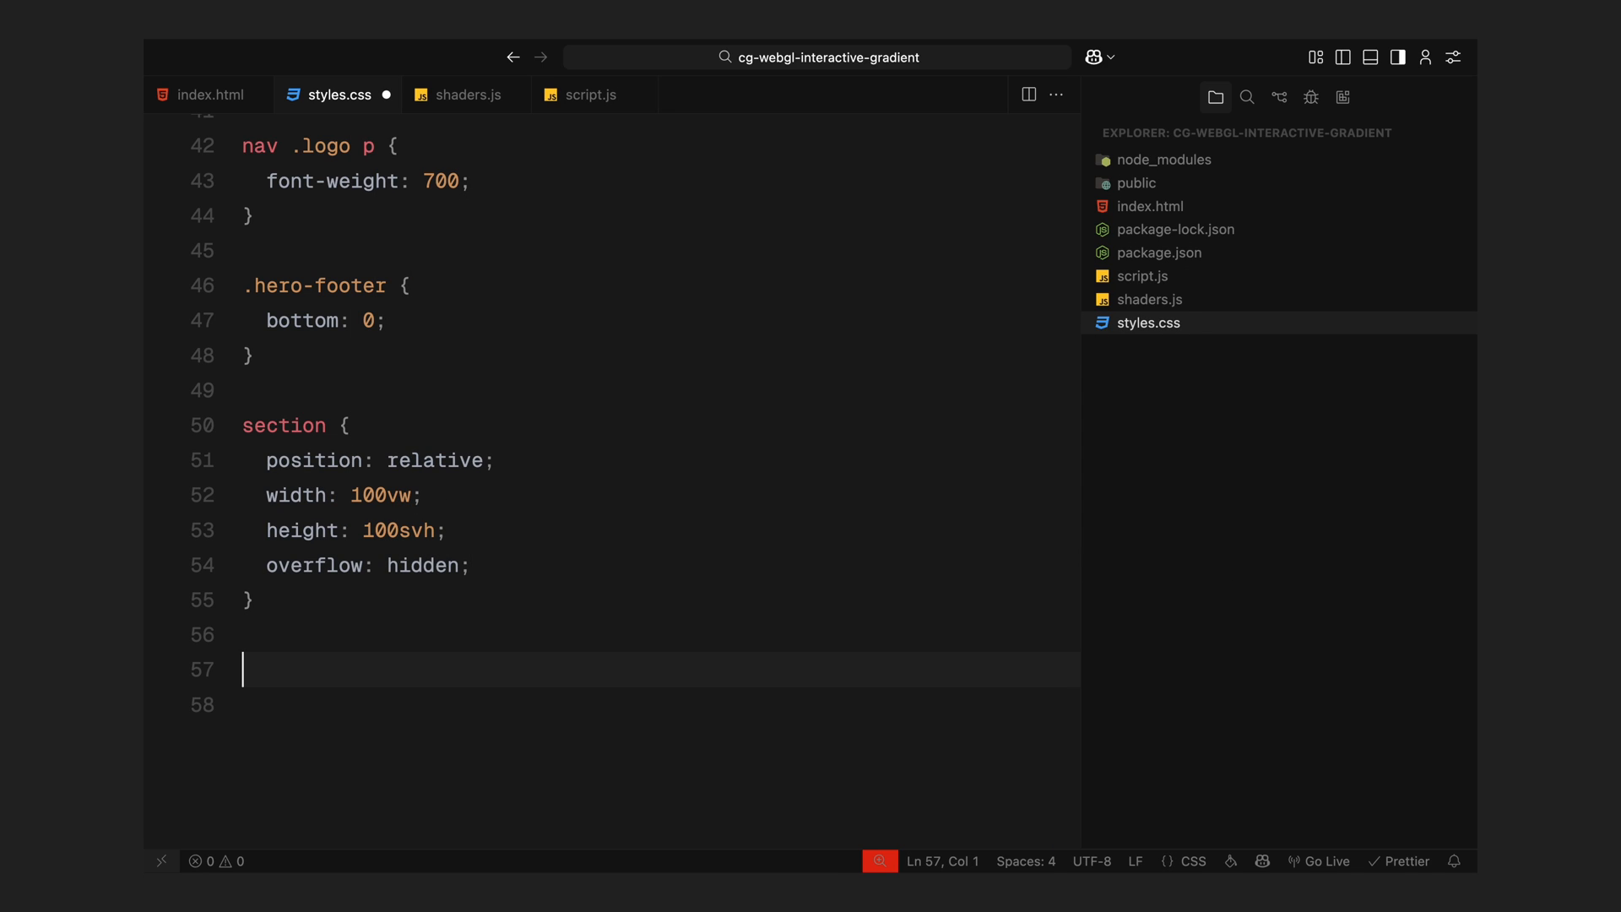
type(".hero-logo {")
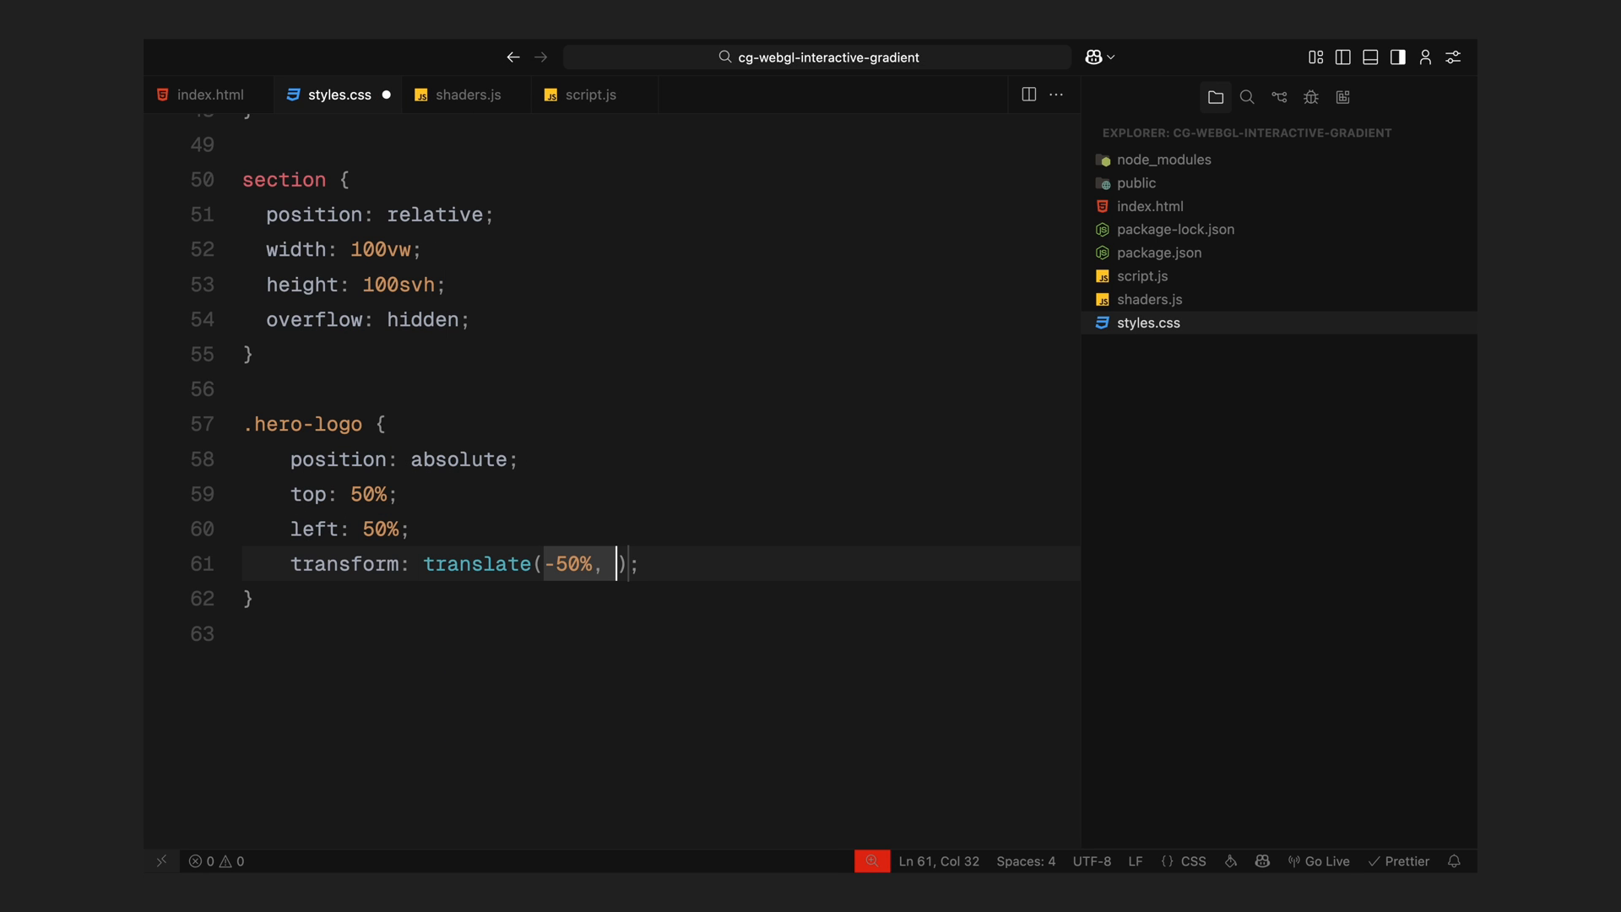
type("-50%);")
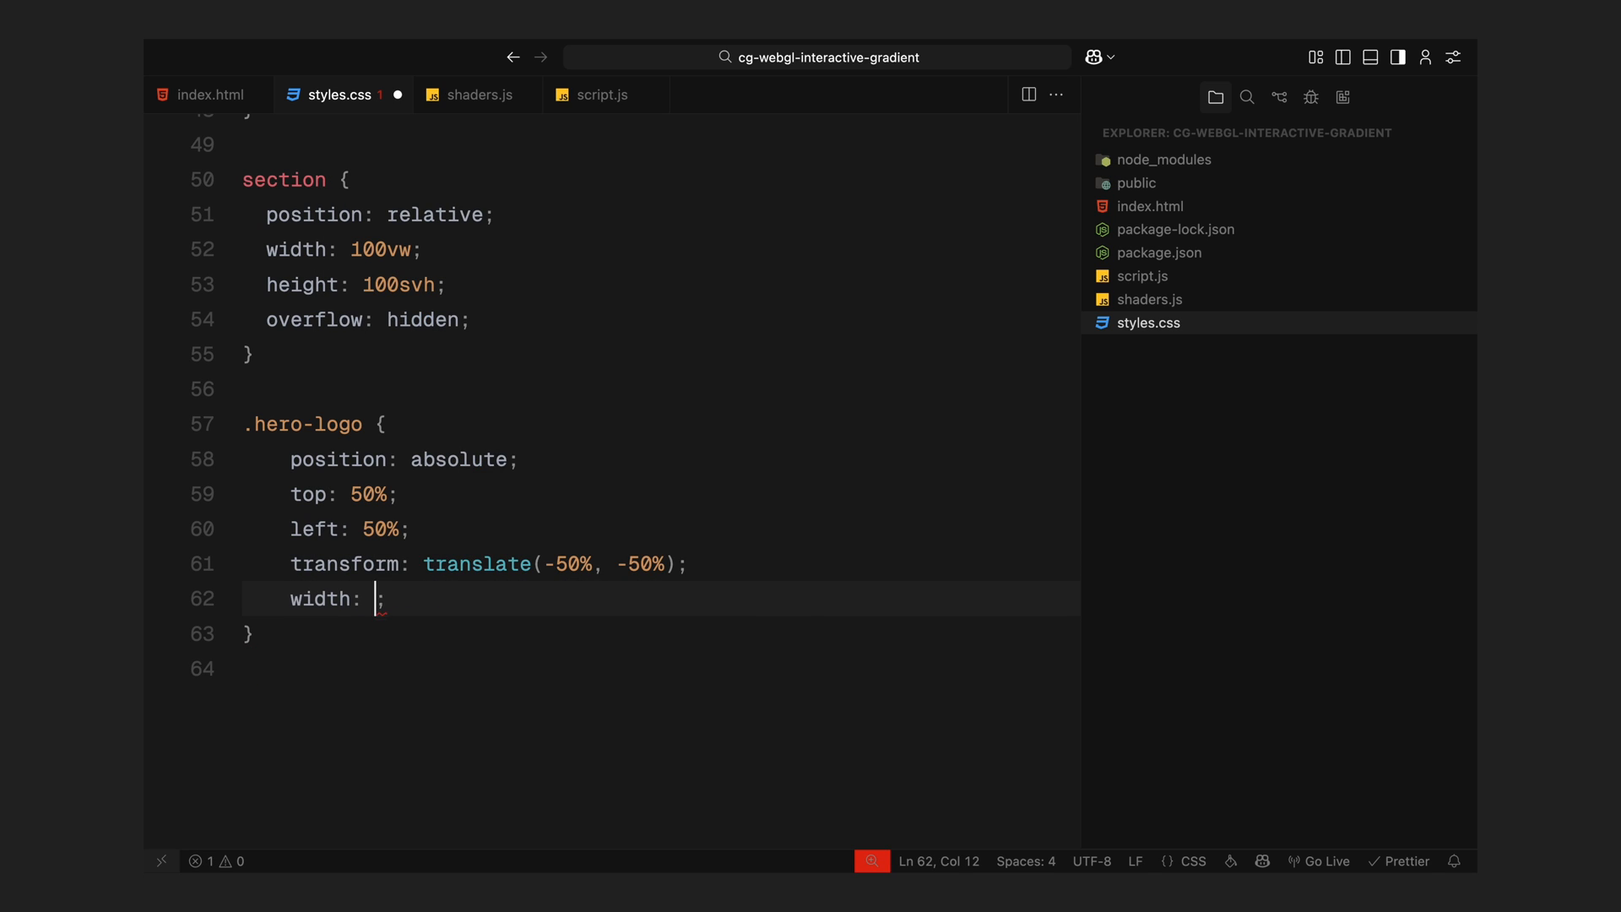
type("25%")
type(".")
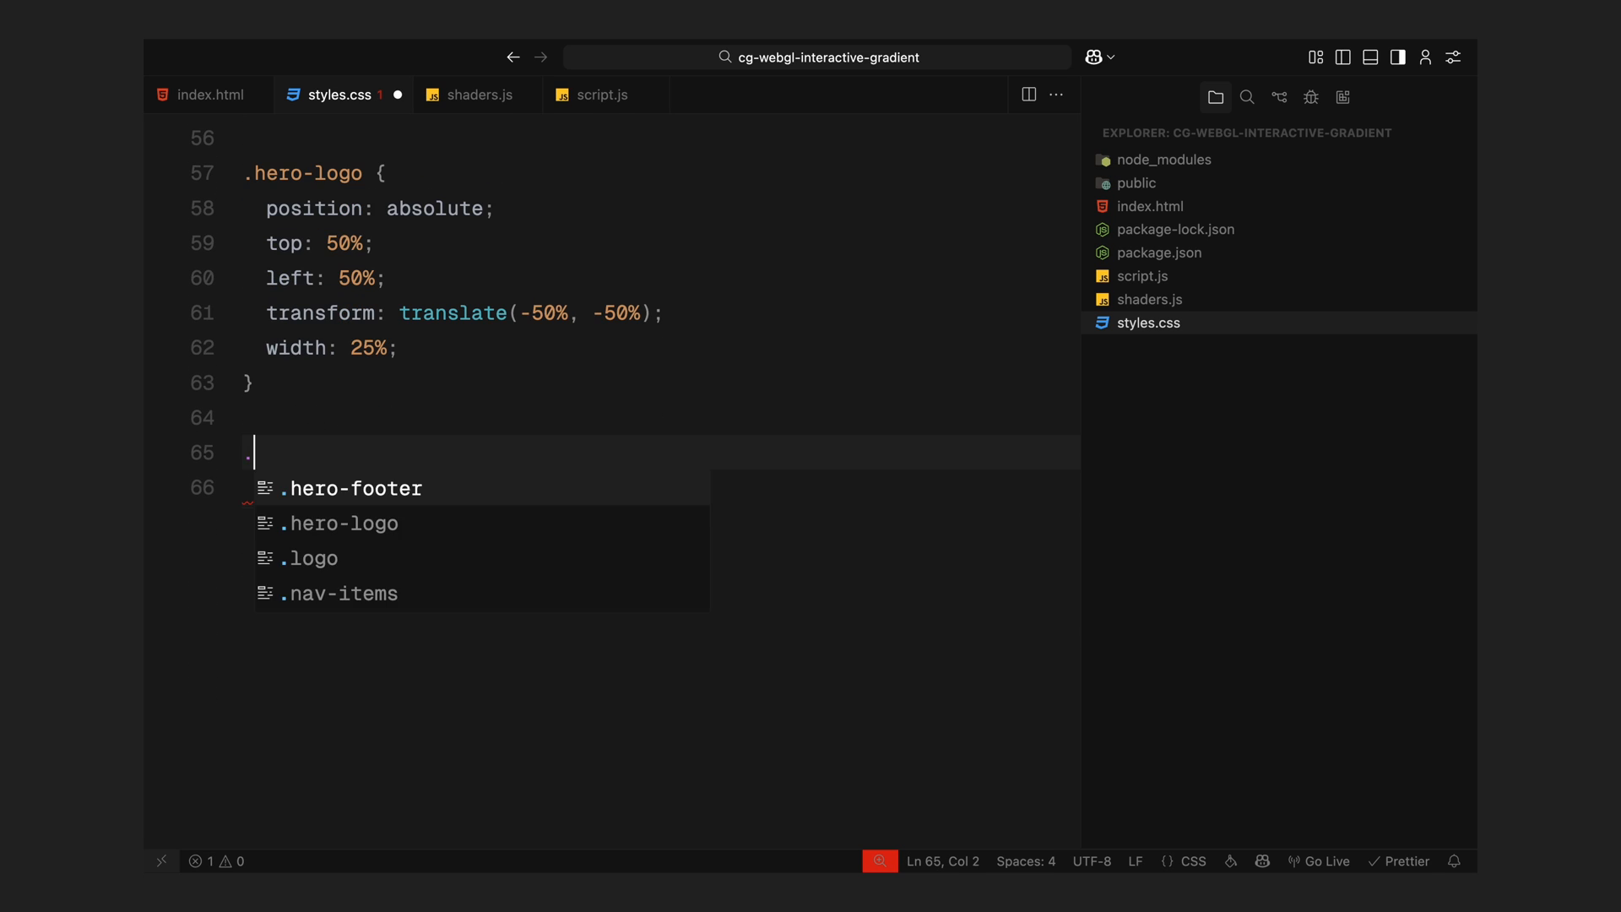
type("position: absolute;")
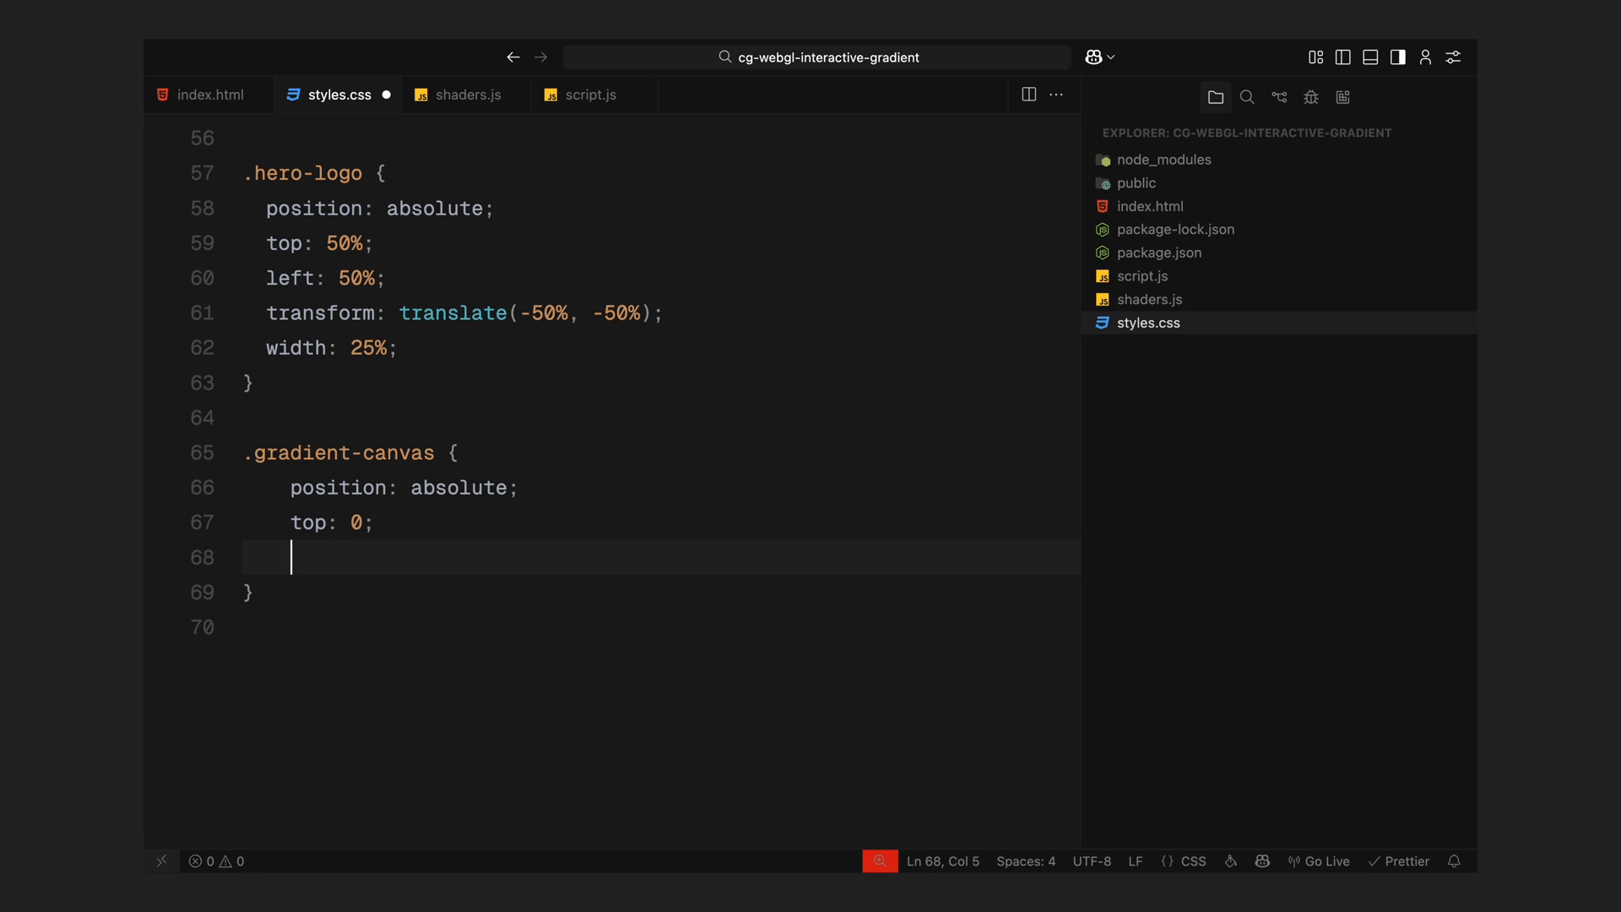
type("left: 0;")
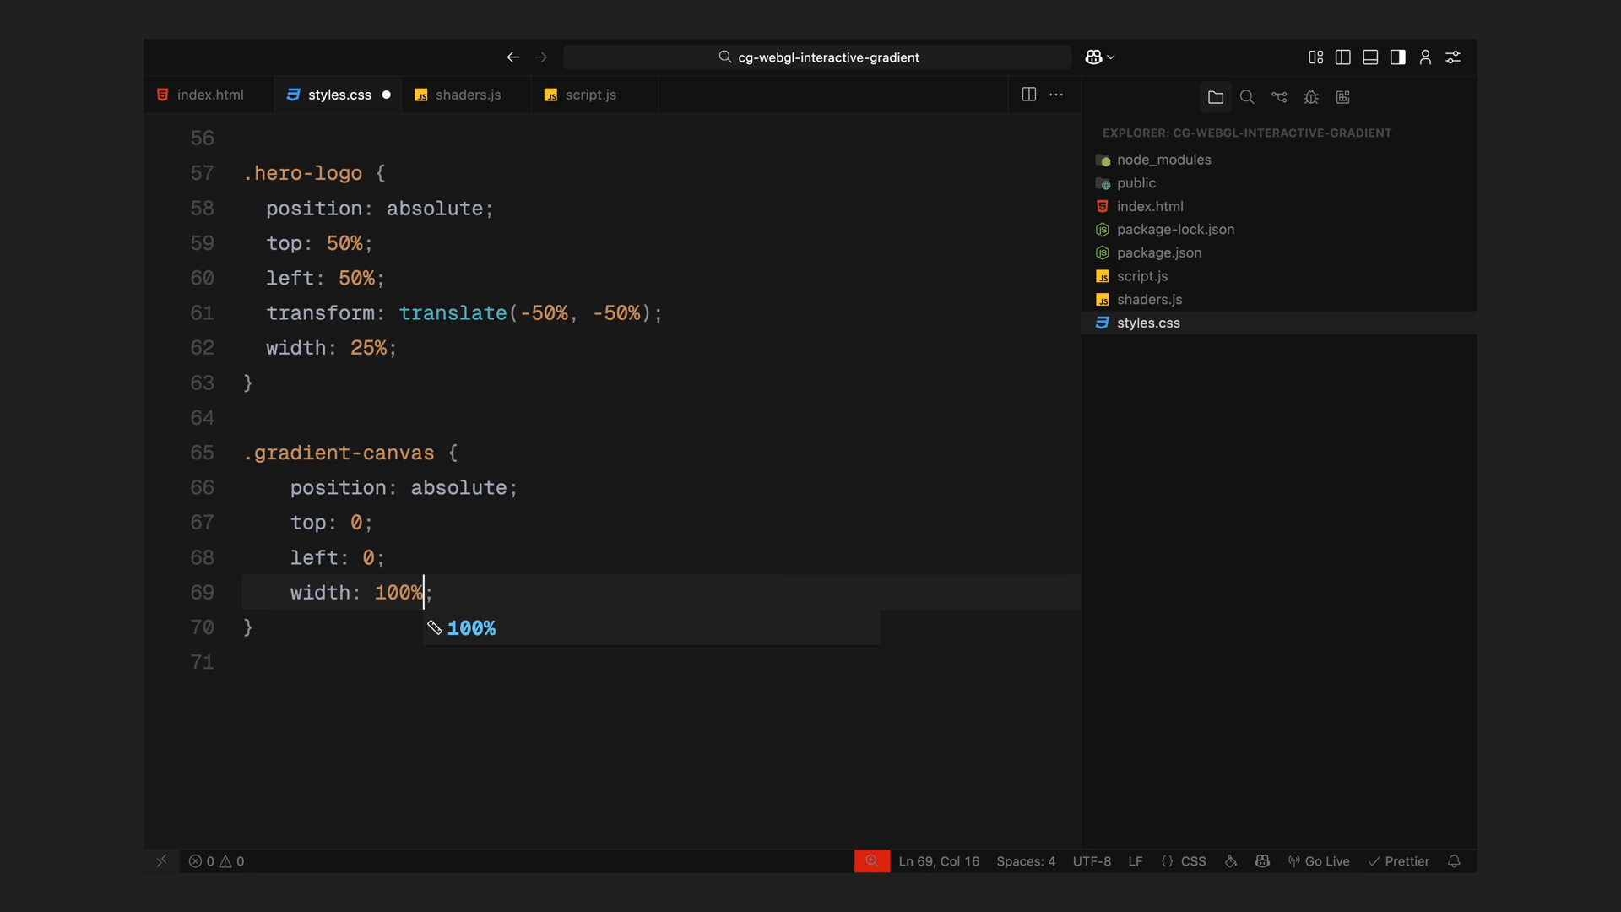
type("height: 100%;")
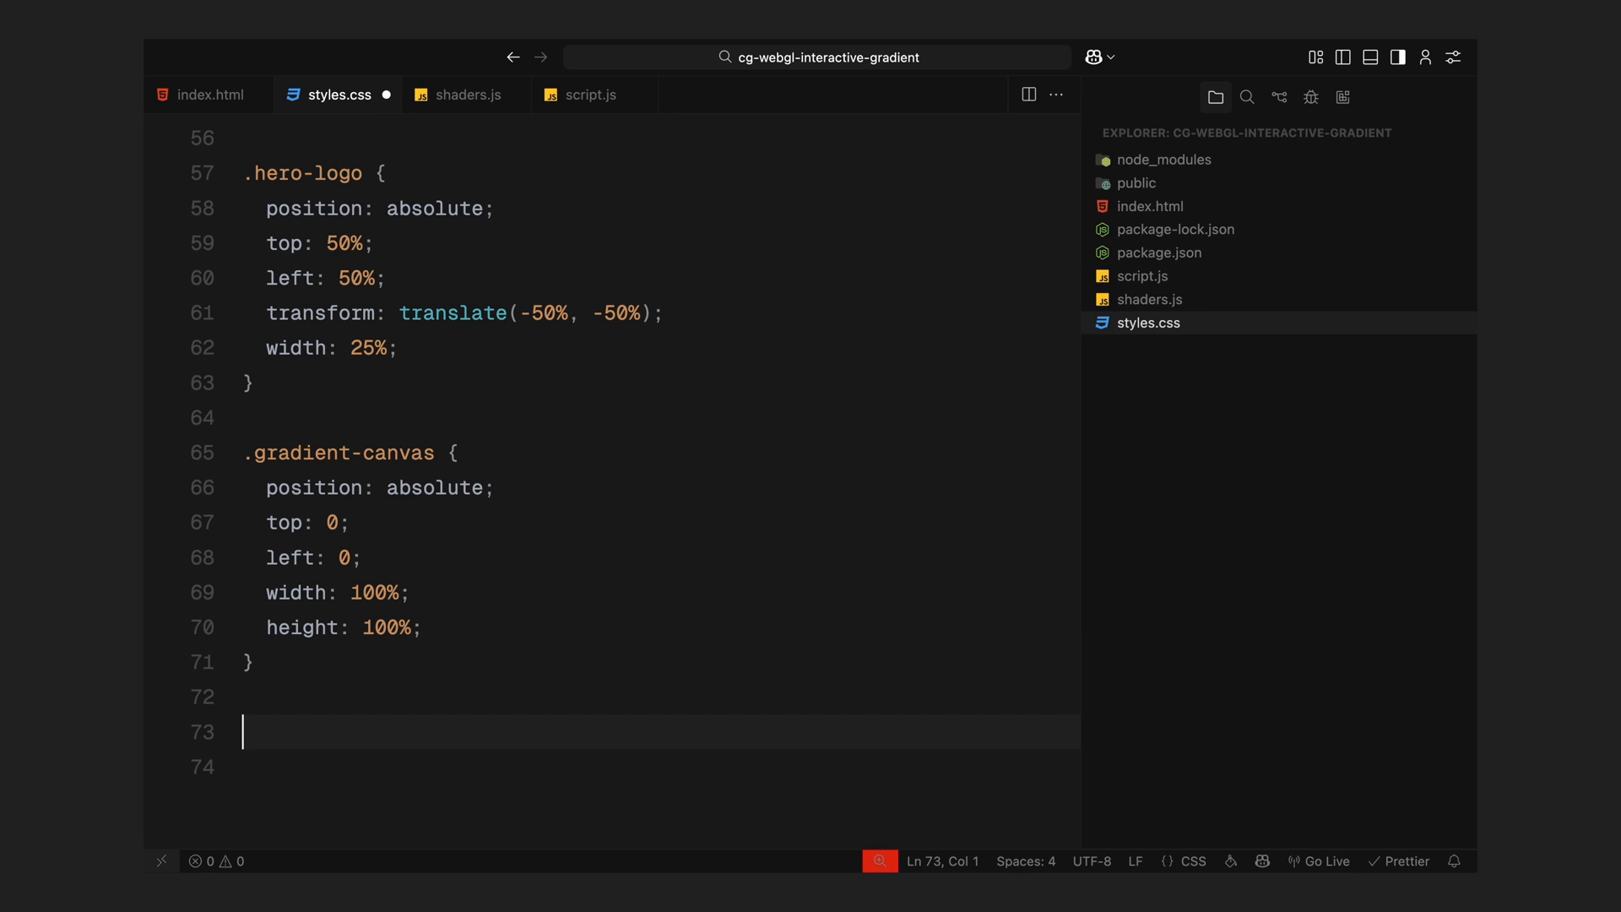
type("@media ()")
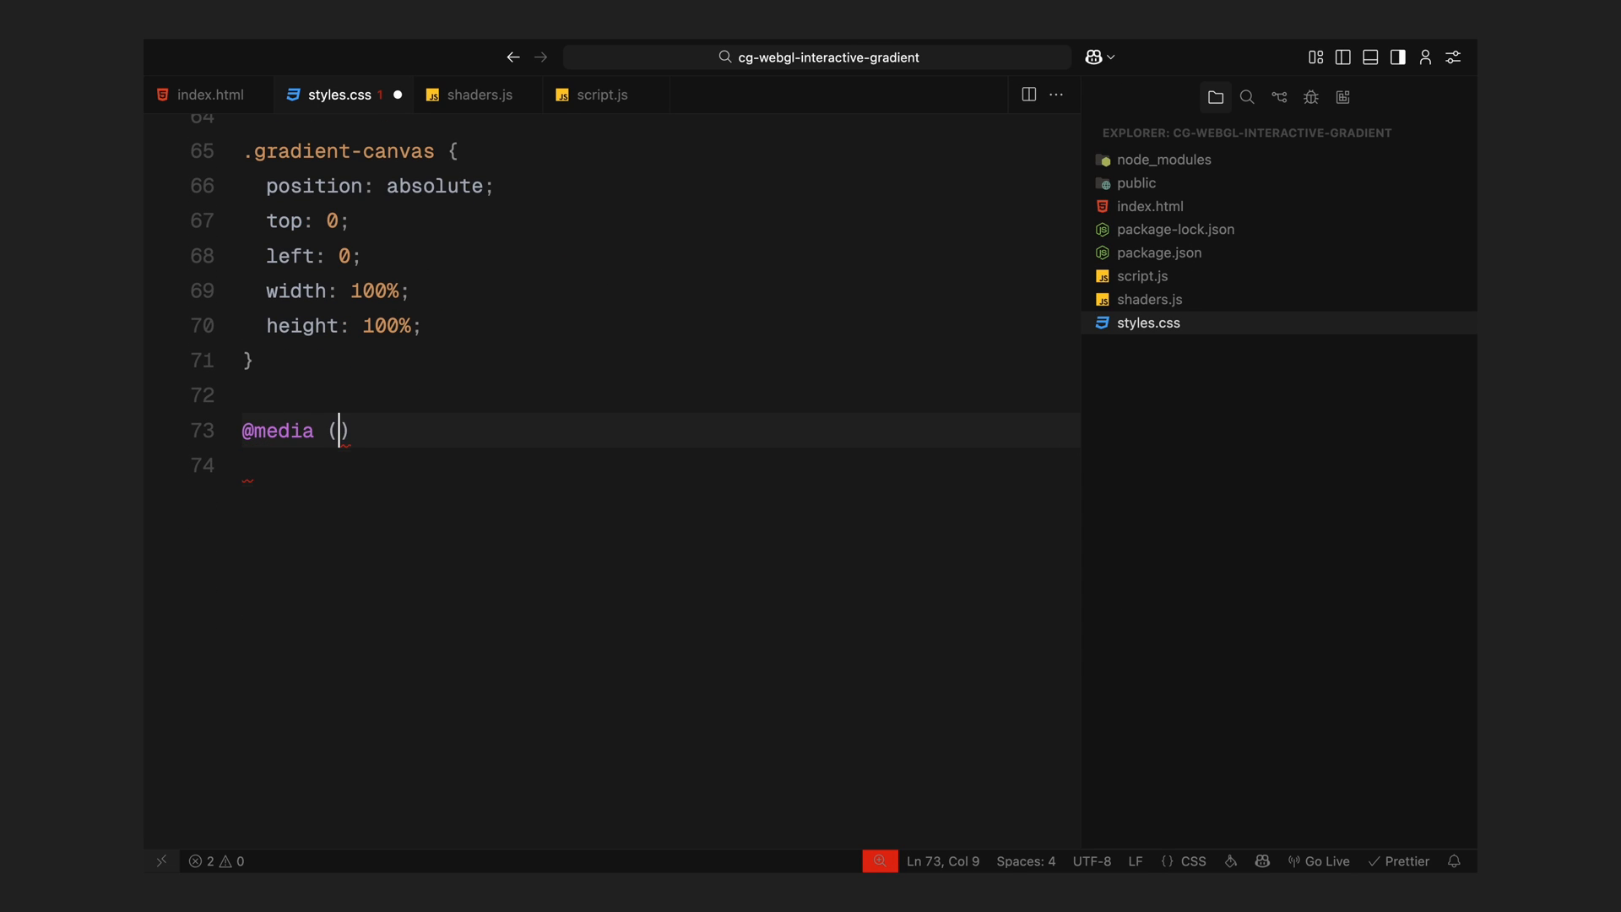
type("max-width: 1000px)")
type("flex-direction: column;")
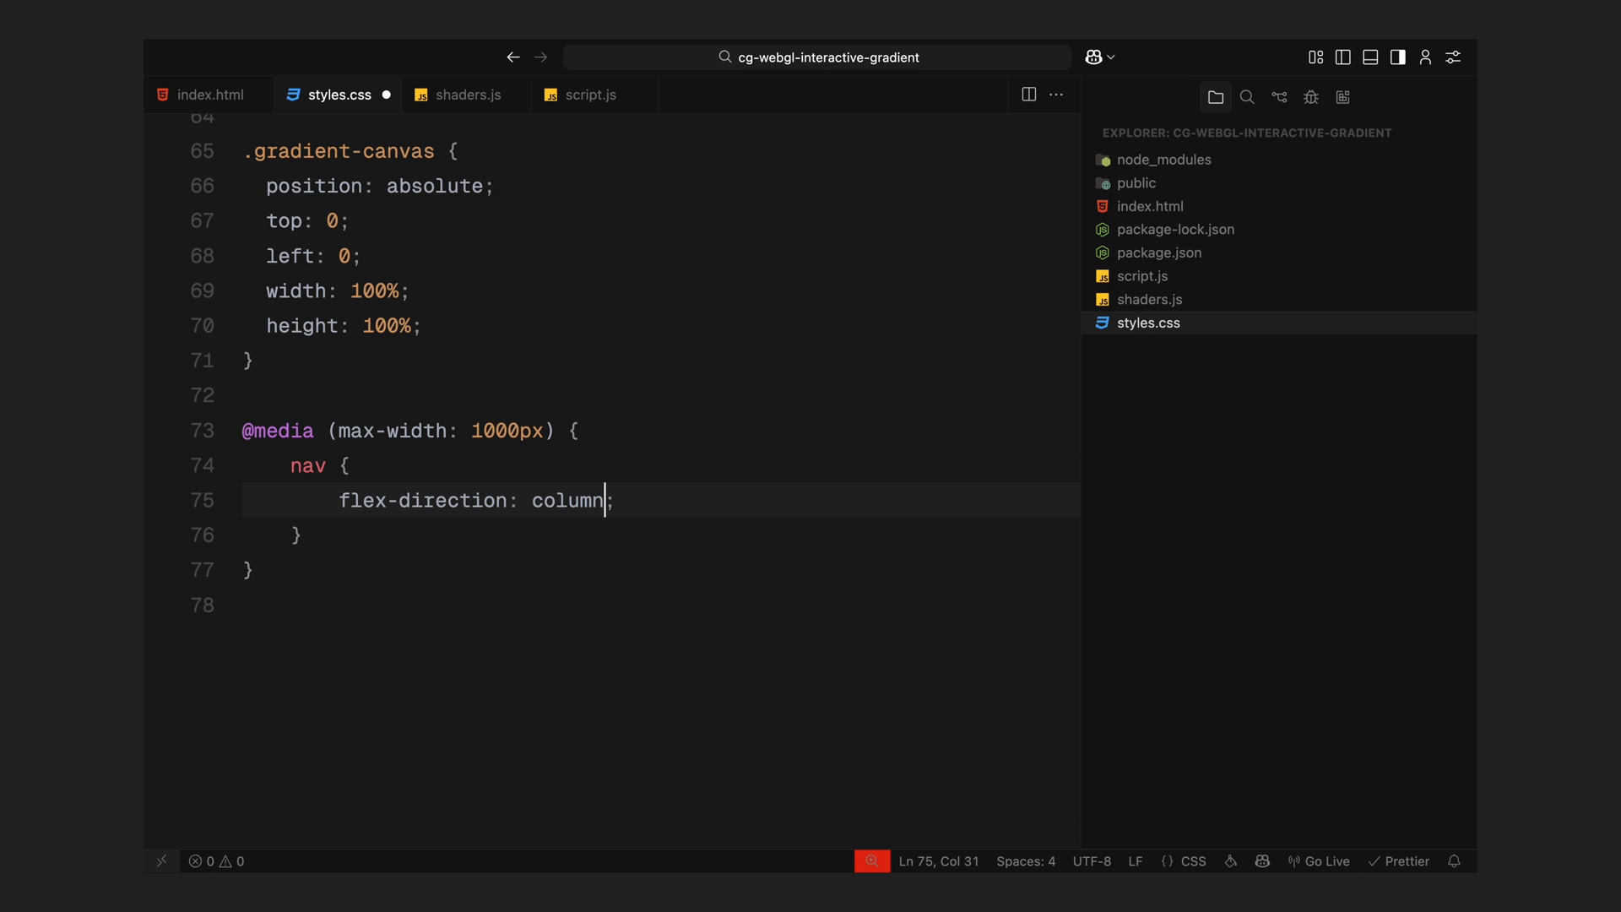
type("gap: 2rem;")
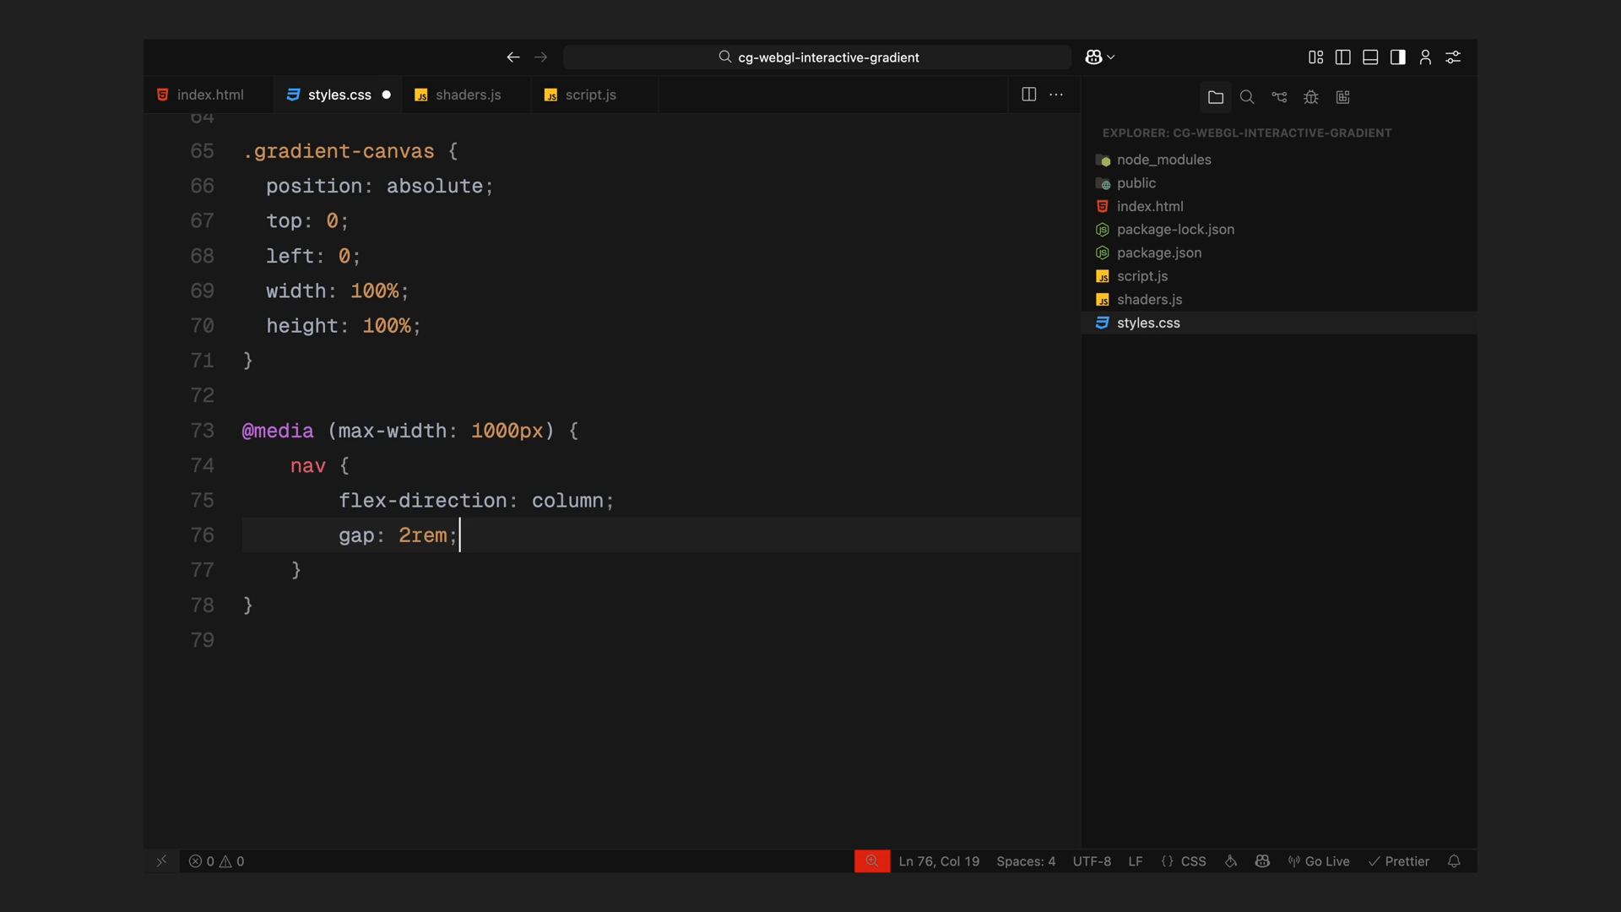
left_click(472, 95)
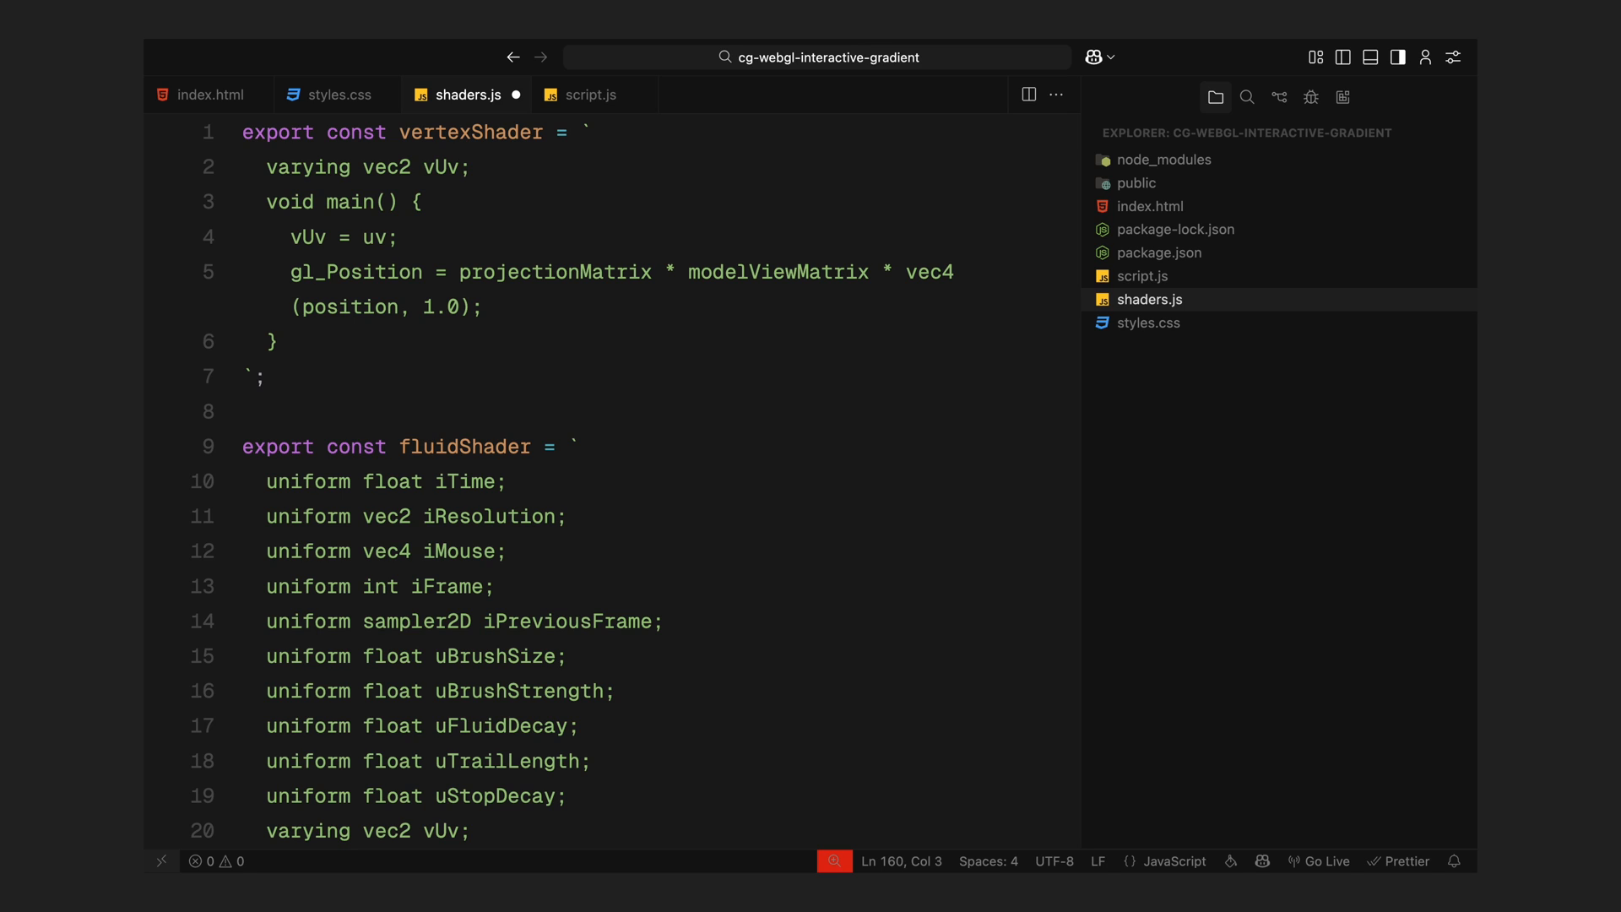
- Scroll through the pasted vertex, fluid and display shader sources in shaders.js
scroll("down", 3)
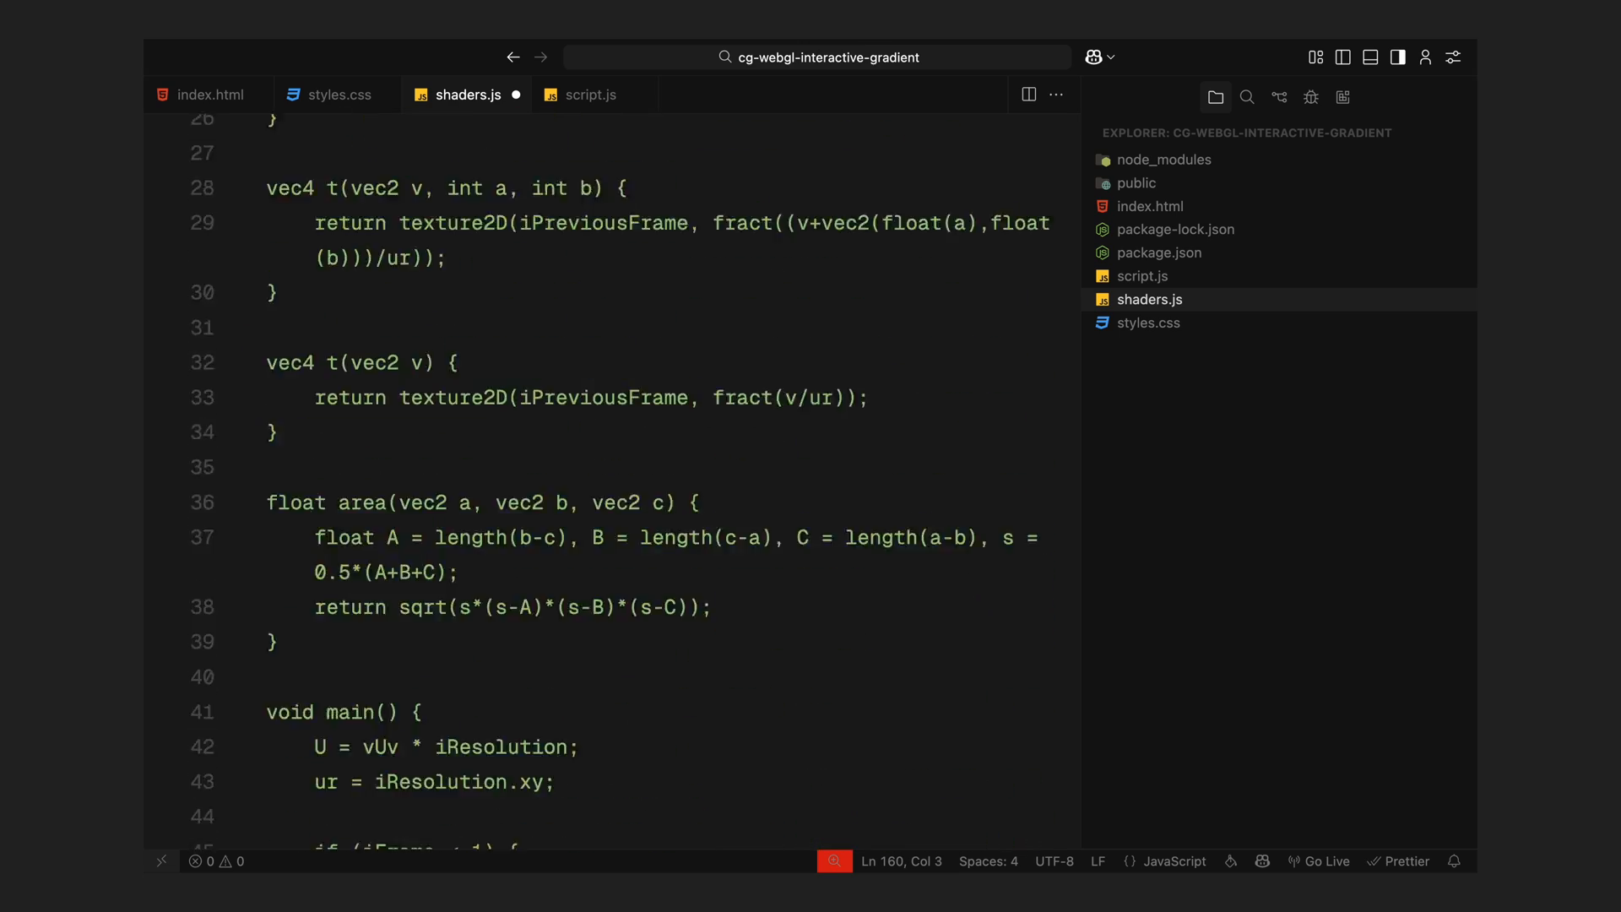
scroll("down", 3)
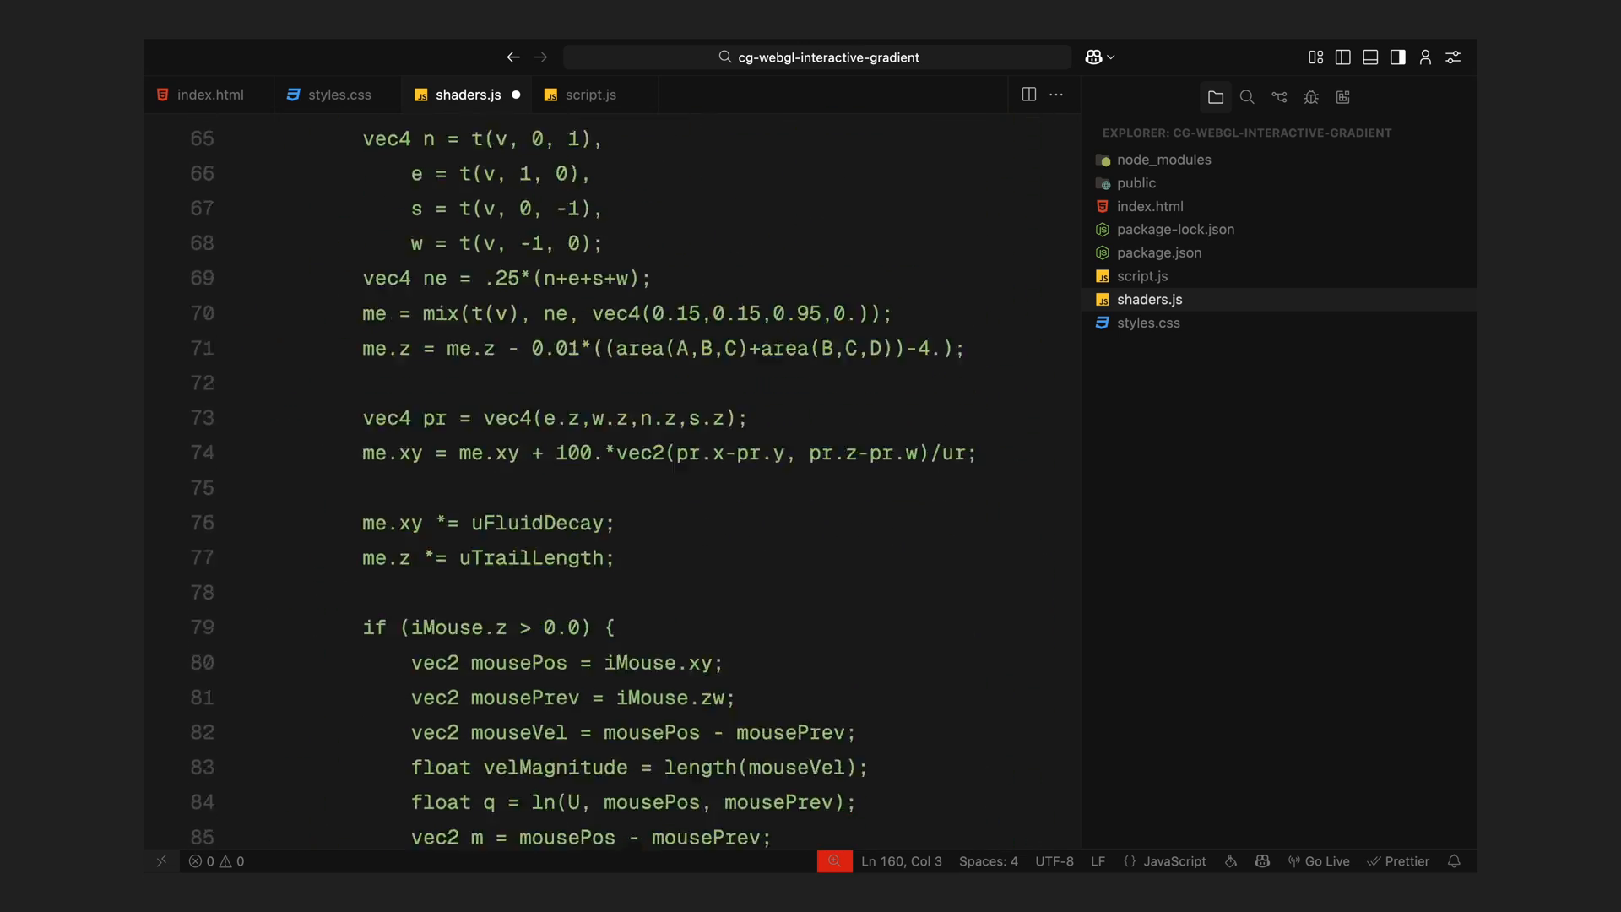
scroll("down", 3)
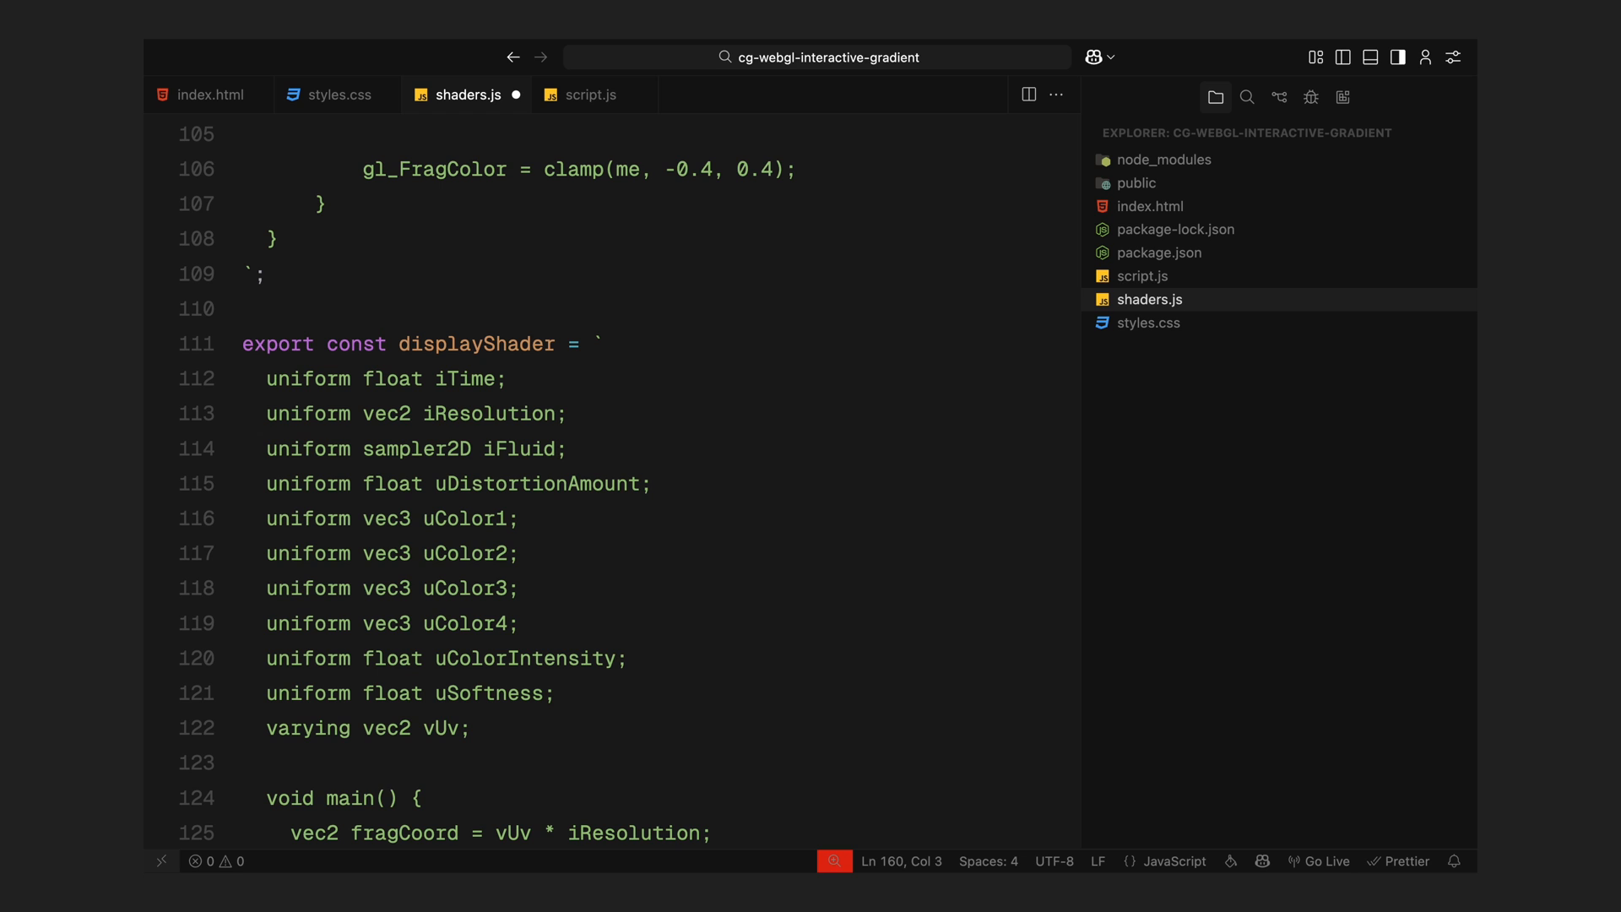
scroll("down", 3)
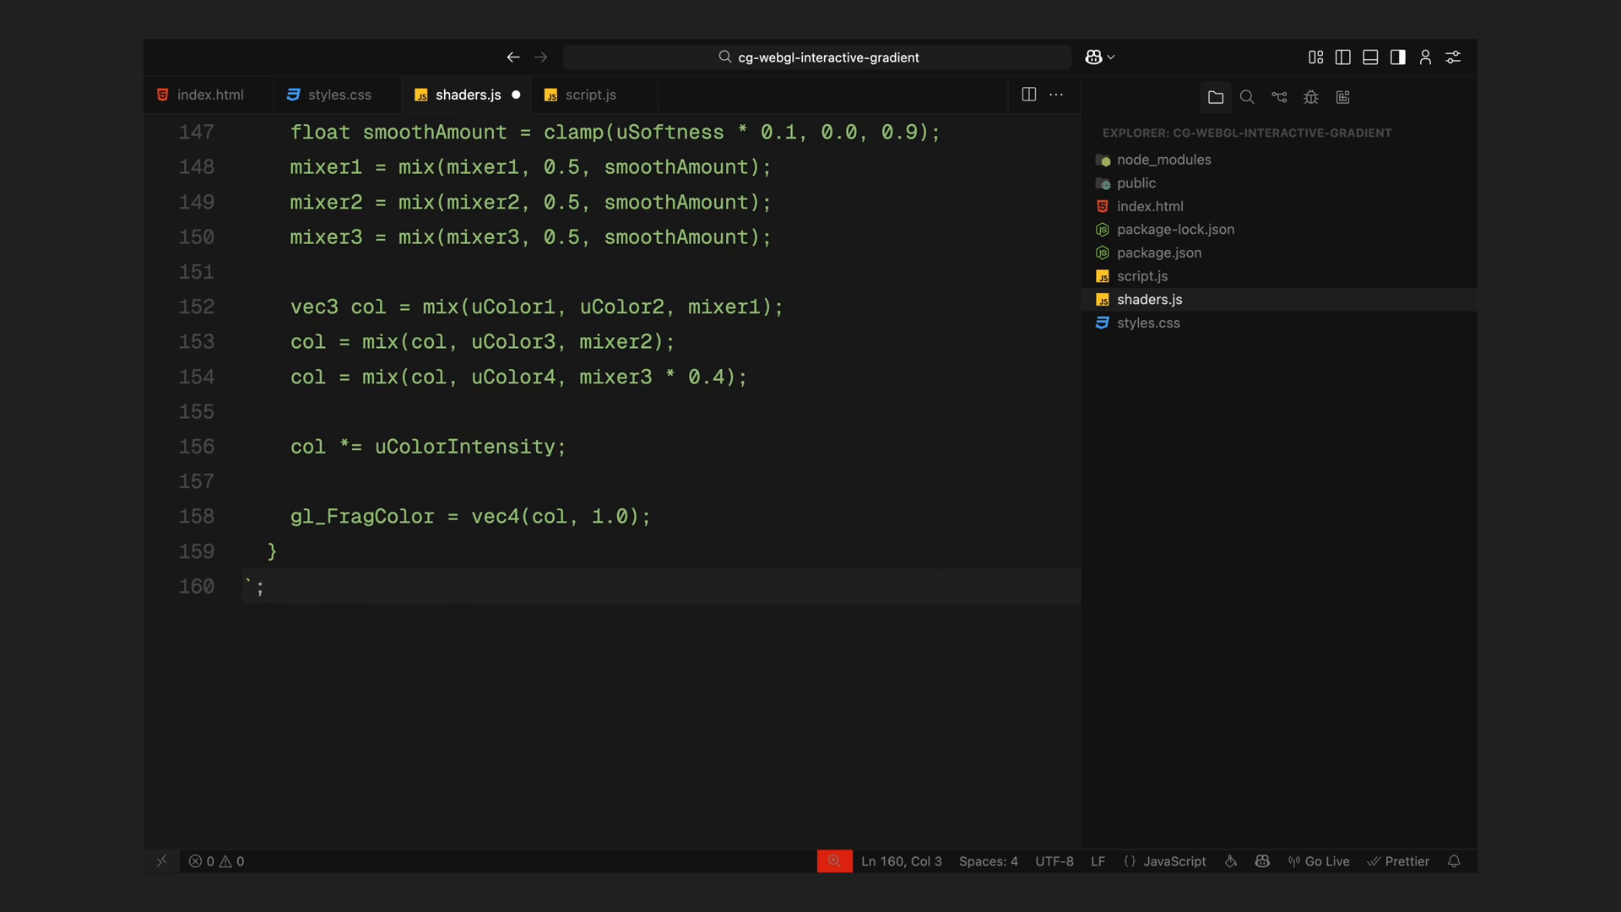
scroll("up", 3)
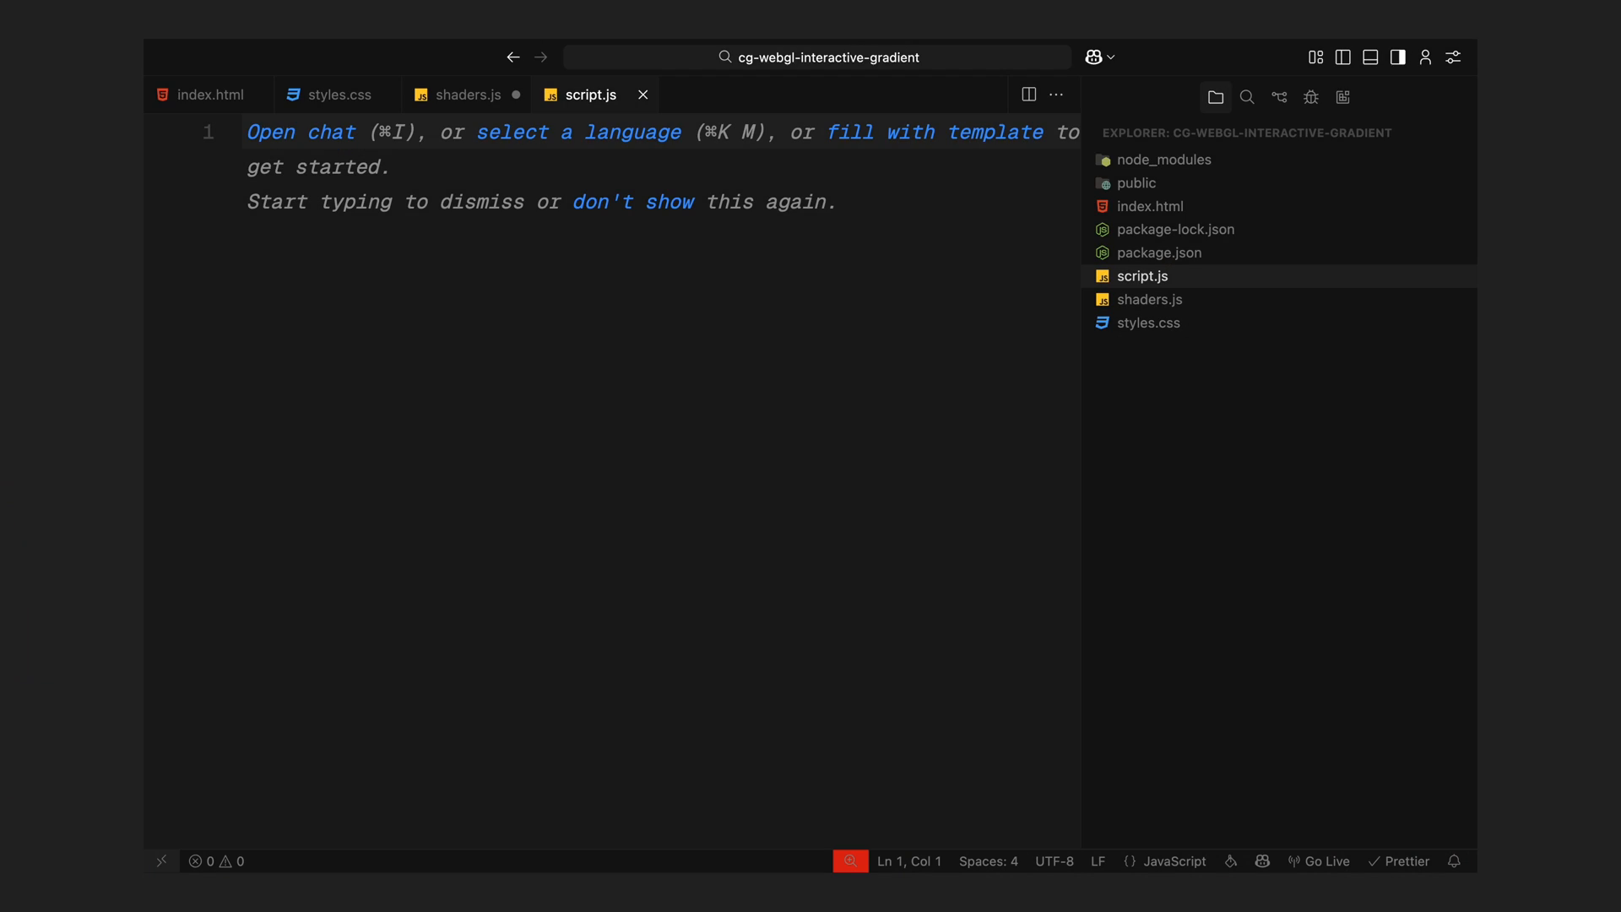
- Import THREE and { vertexShader, fluidShader, displayShader } from ./shaders.js, then define hexToRgb(hex)
type("impo")
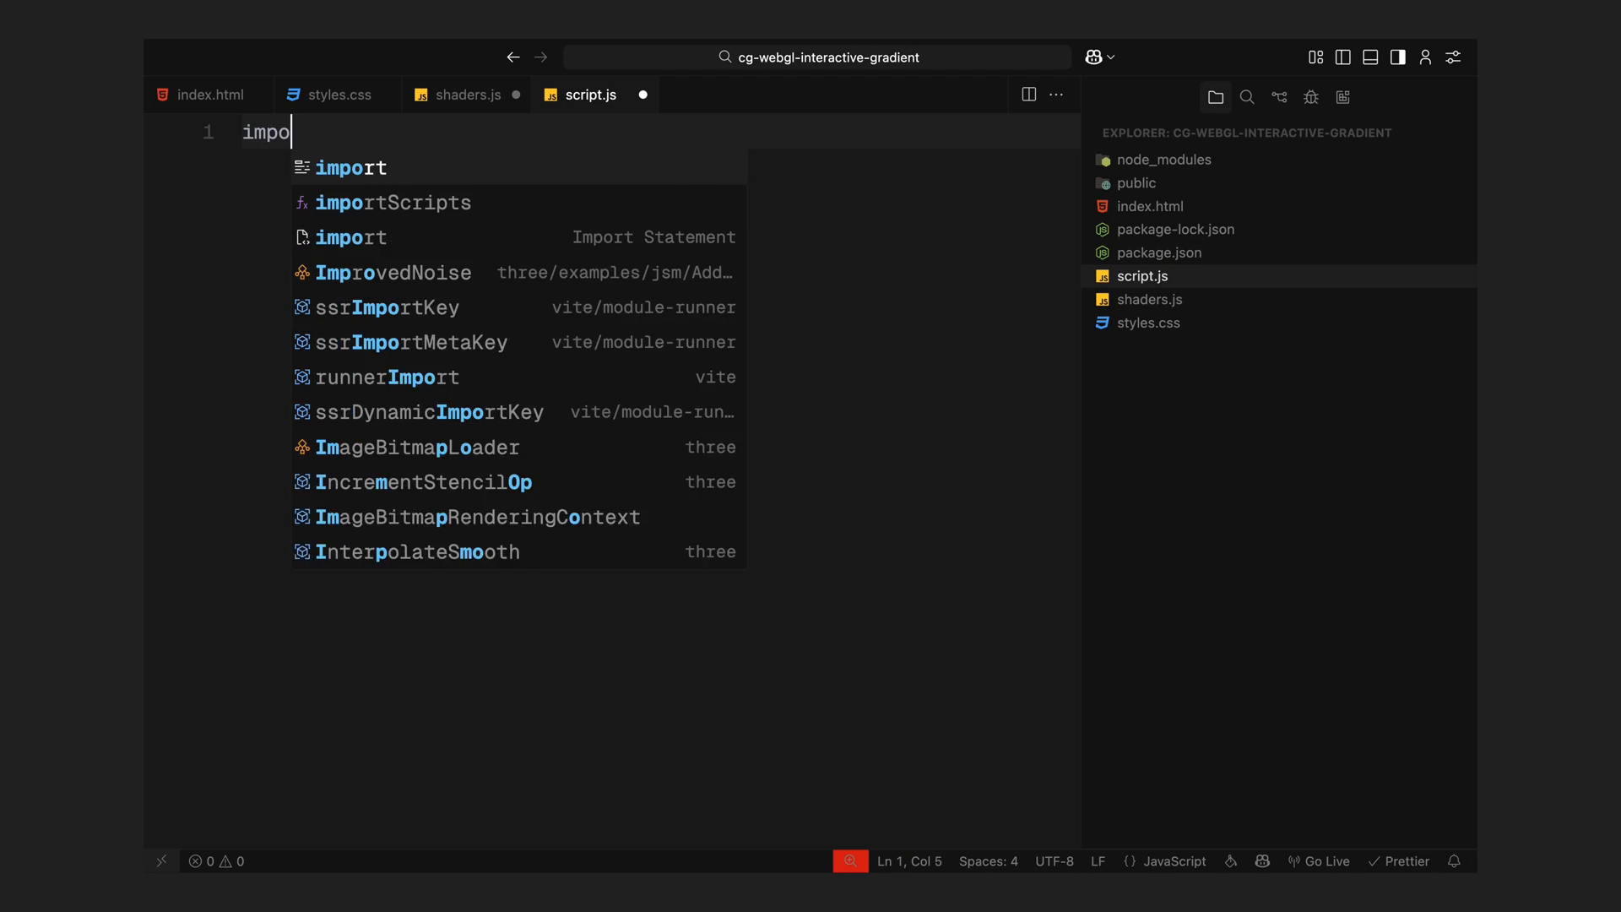
type("* as THREE from \"three\";")
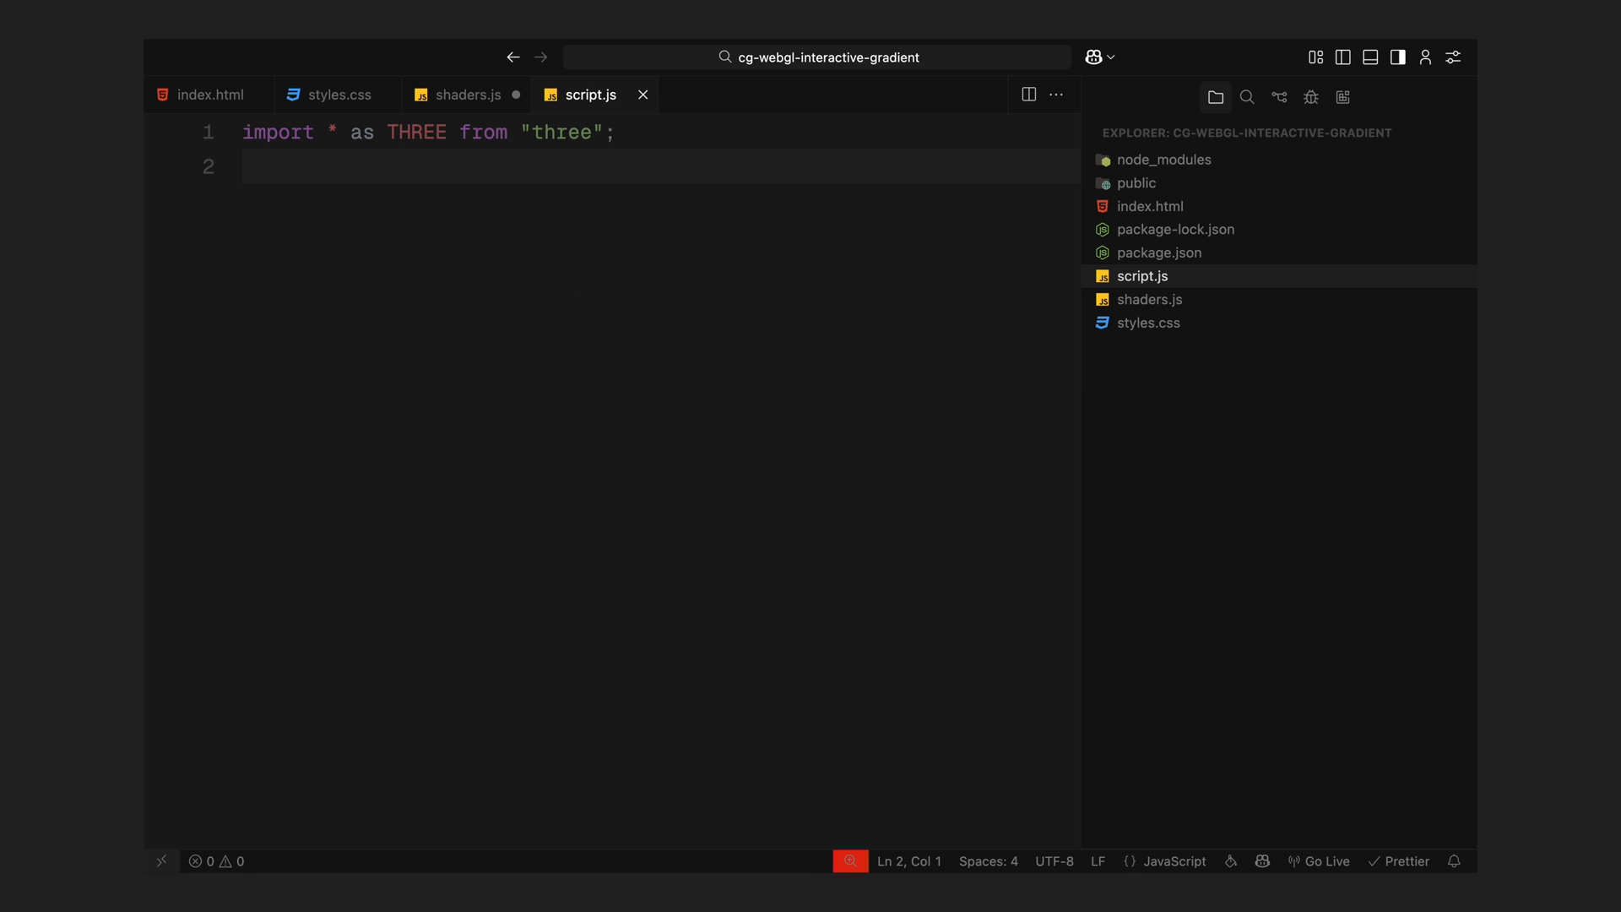
type("import { vertexShader, fluidShader, displayShader } from \"./shaders.js\";")
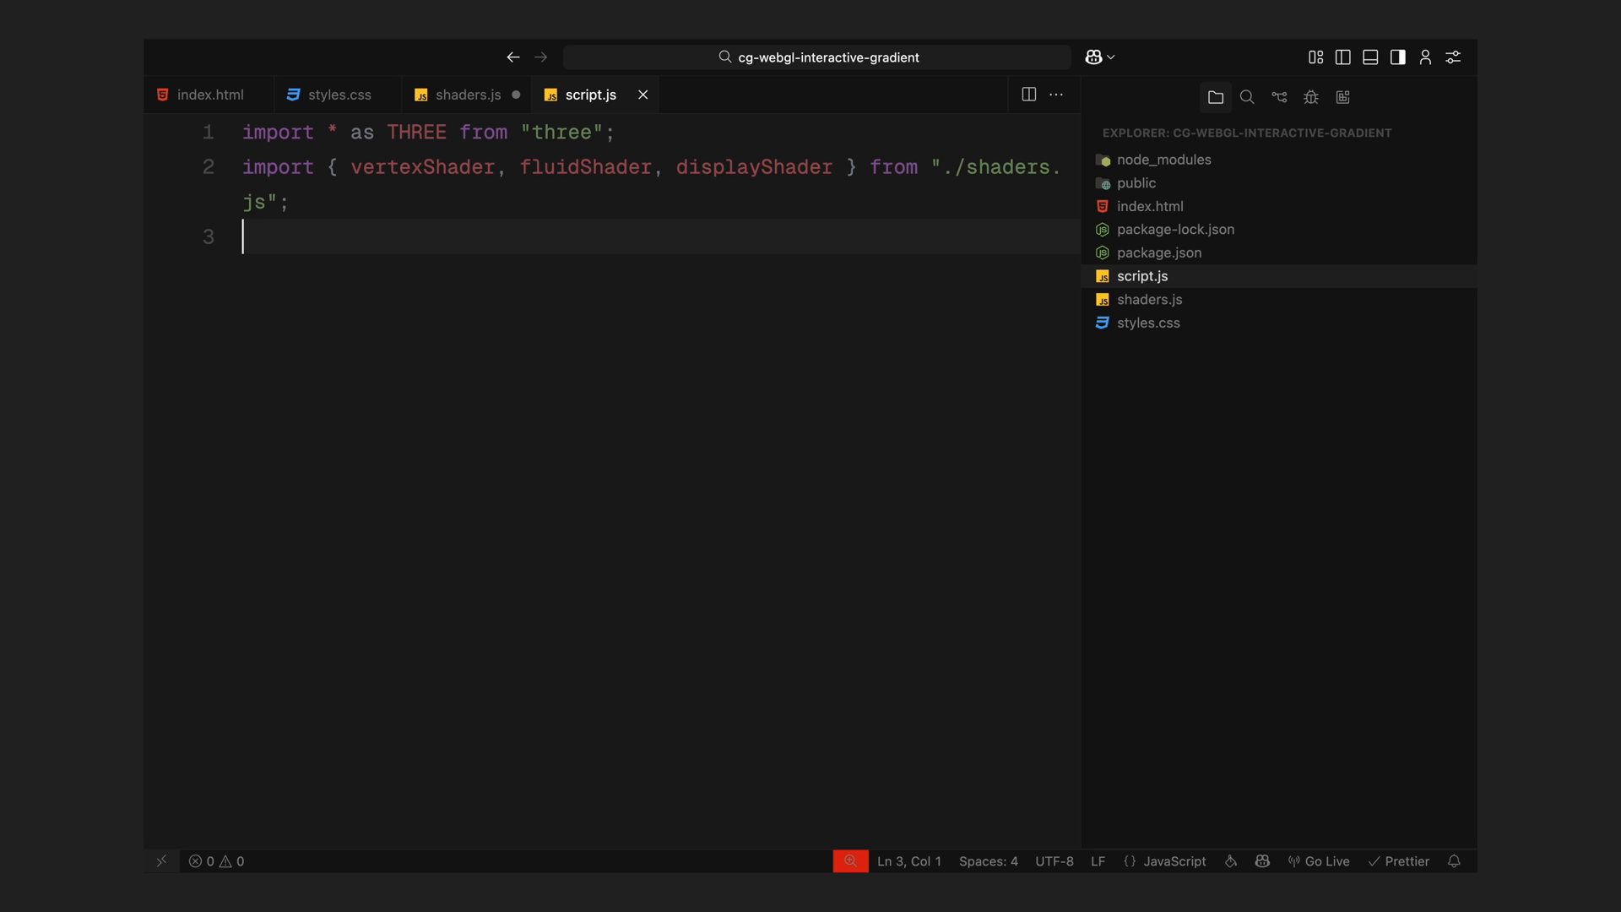
key("Enter")
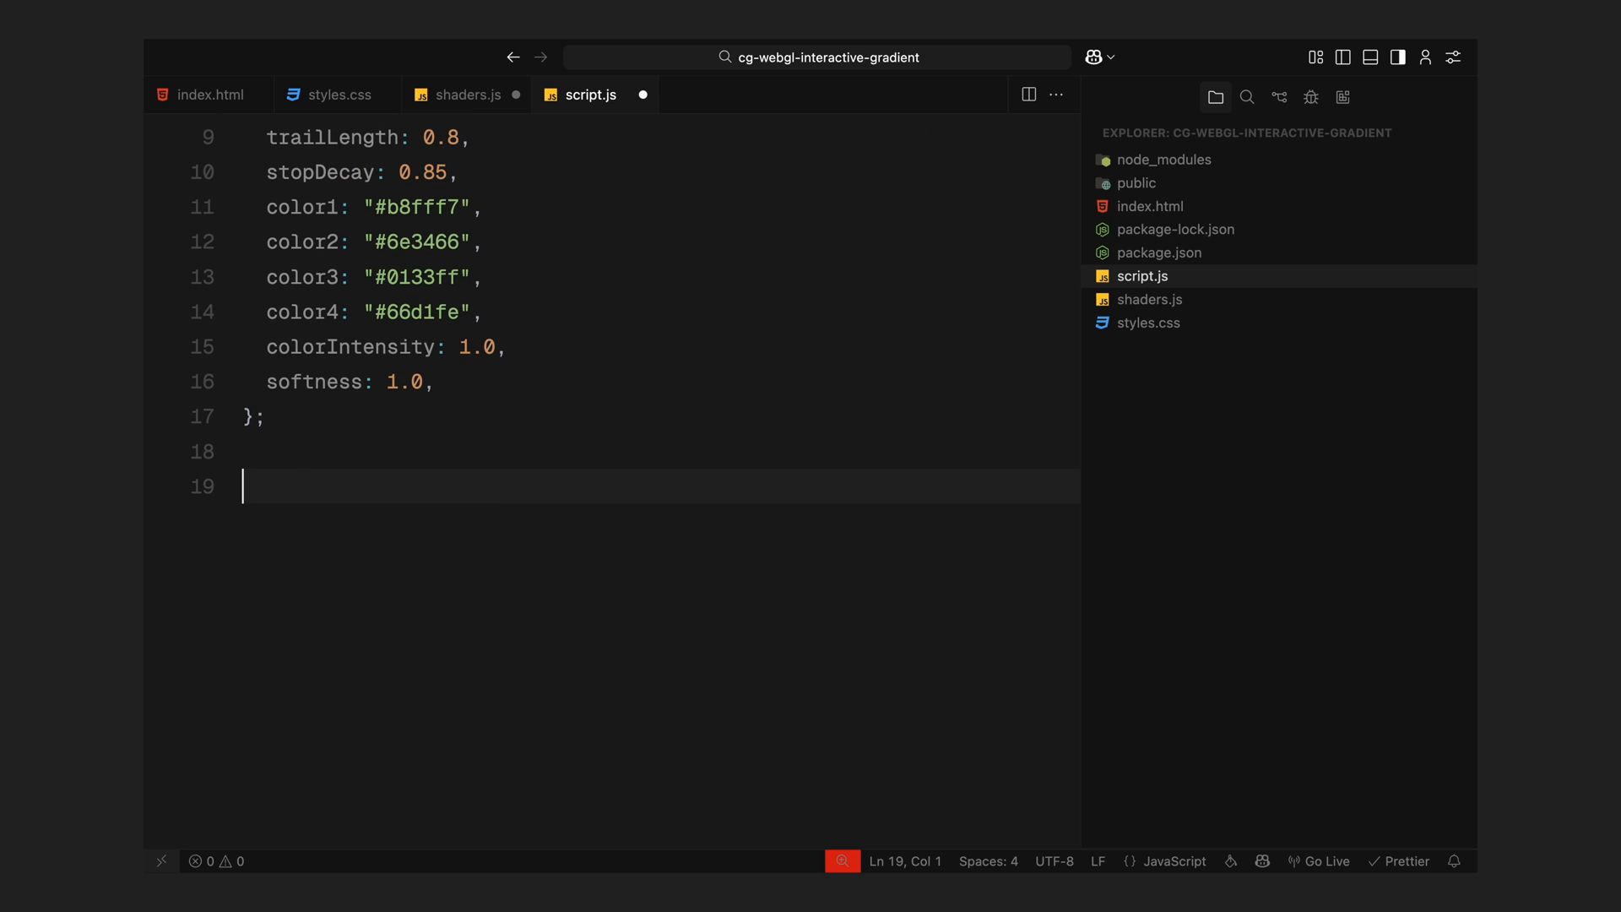
type("function hexToRgb(hex) {")
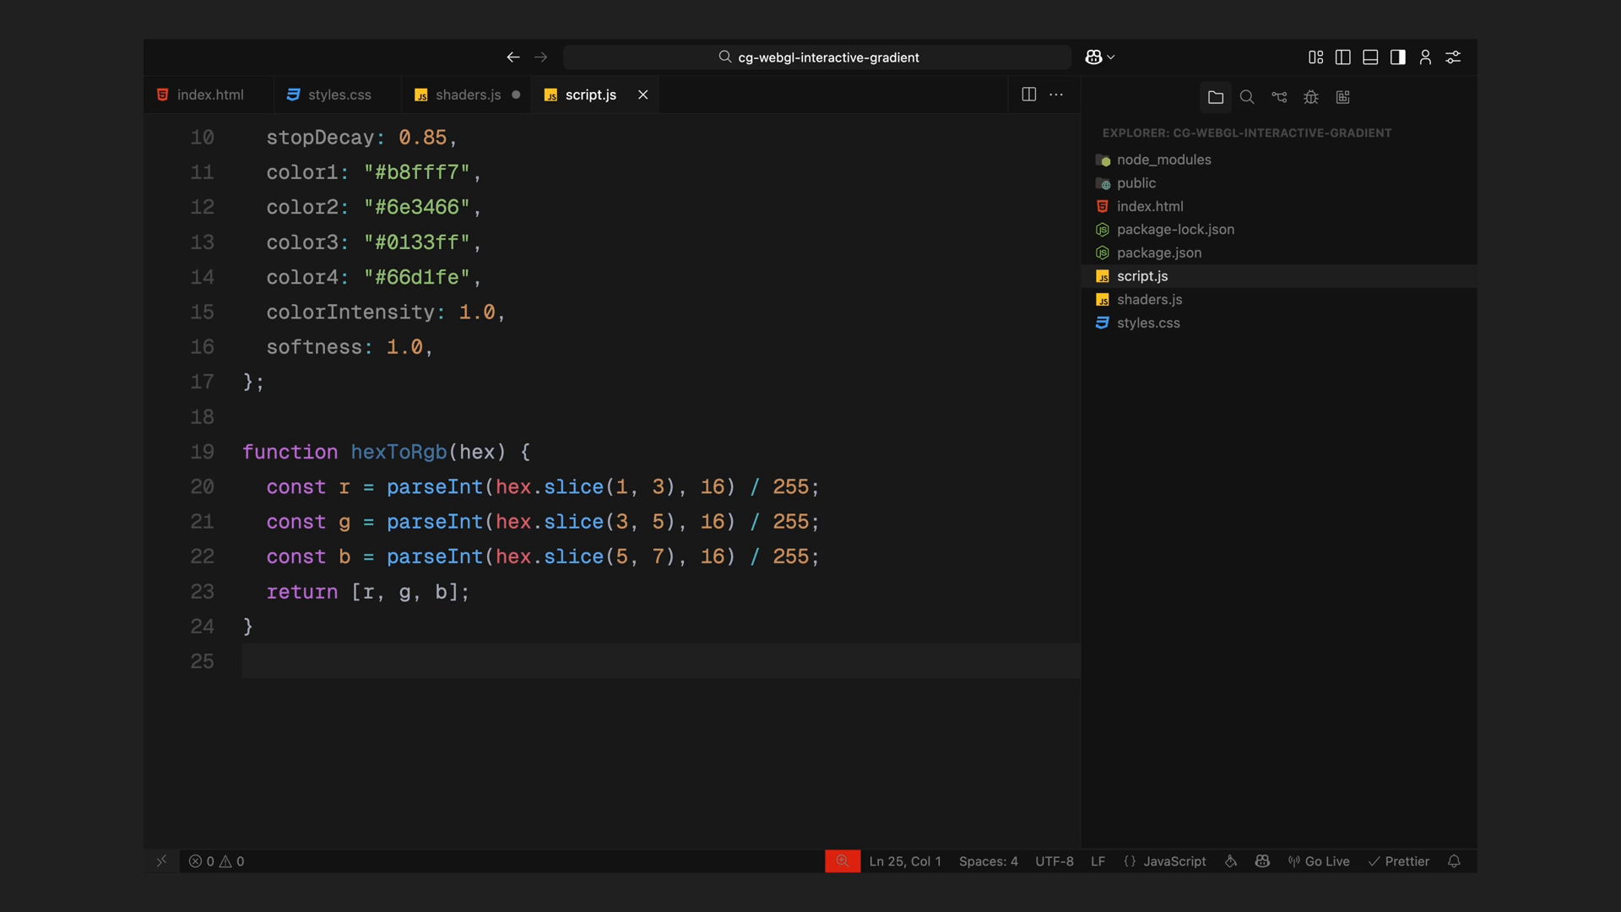
- Create an OrthographicCamera(-1, 1, 1, -1, 0, 1) and a WebGLRenderer with antialias true
left_click(1149, 299)
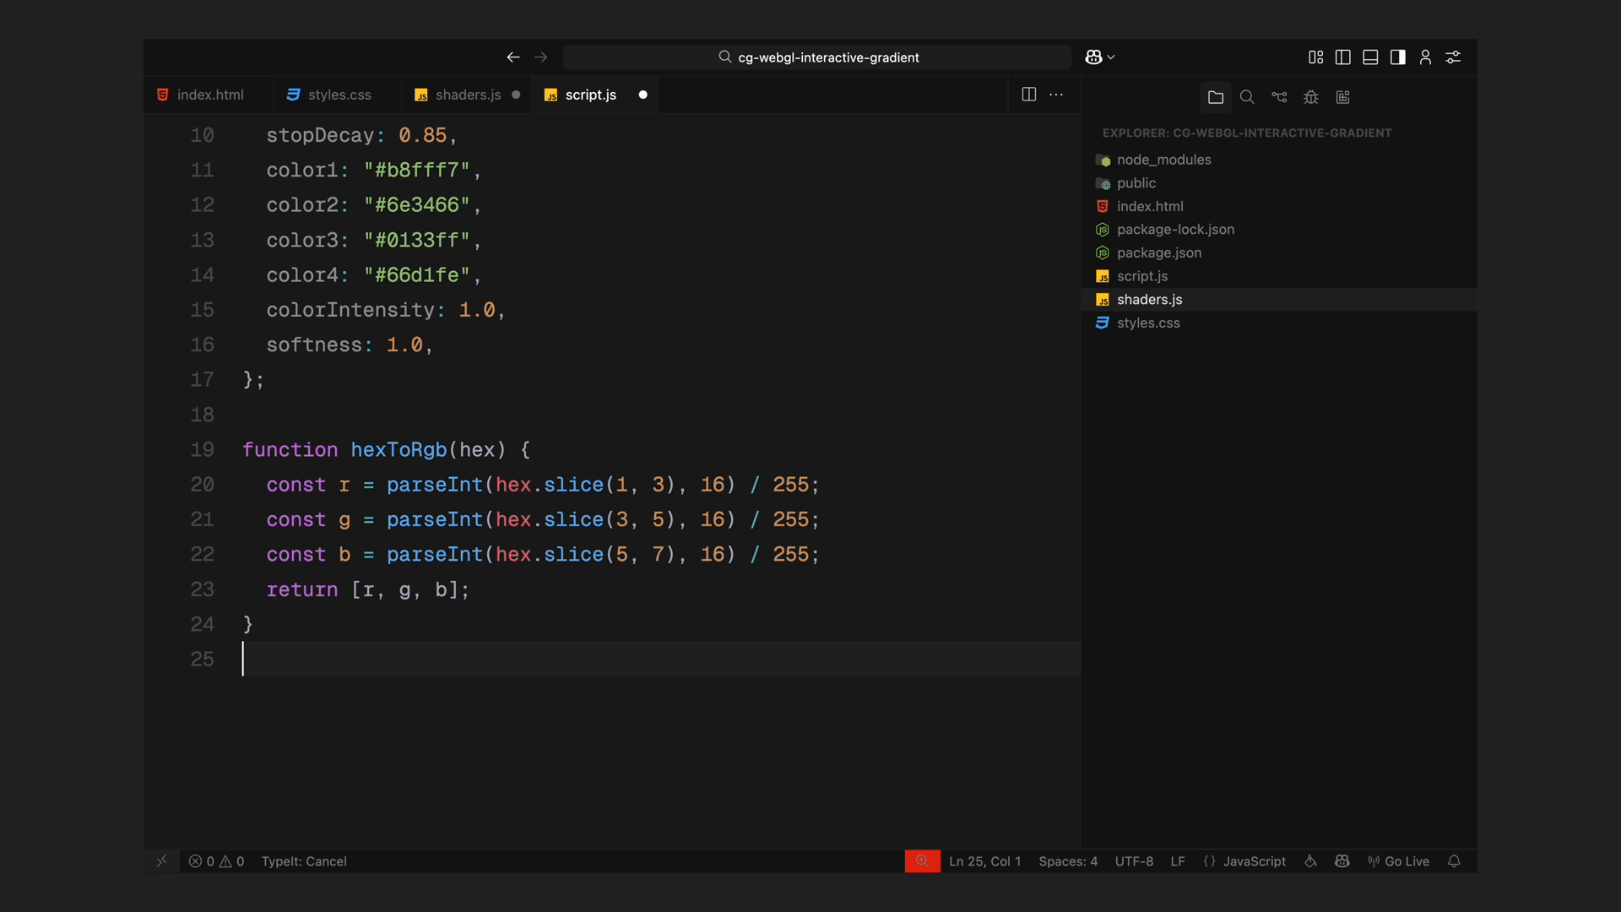
type("const camera =")
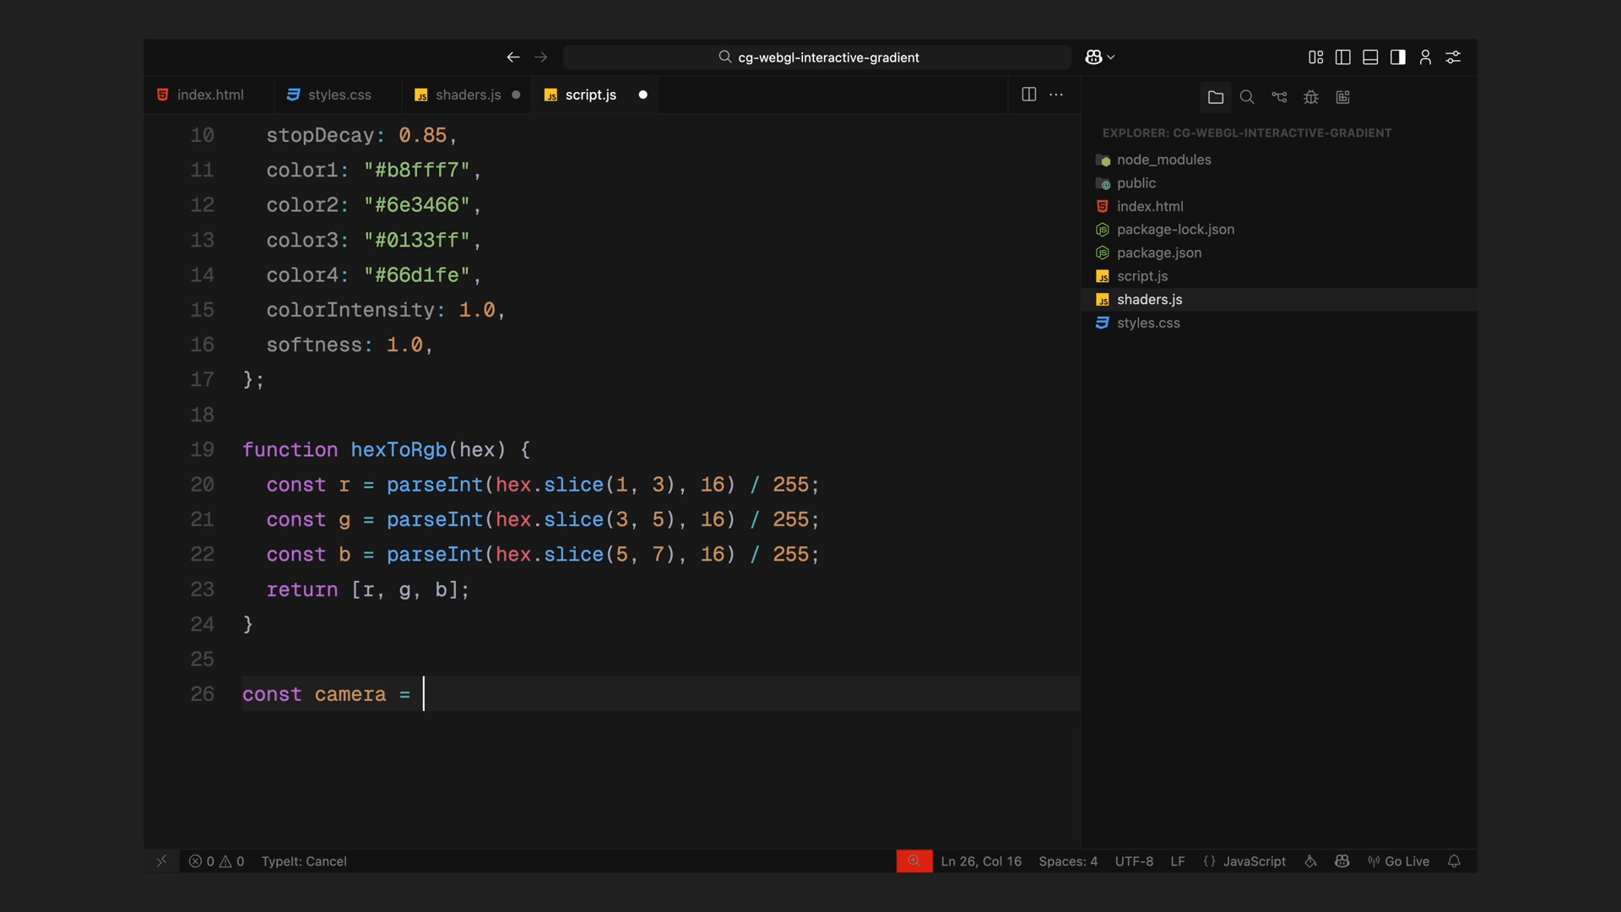
type("new THREE.OrthographicCa")
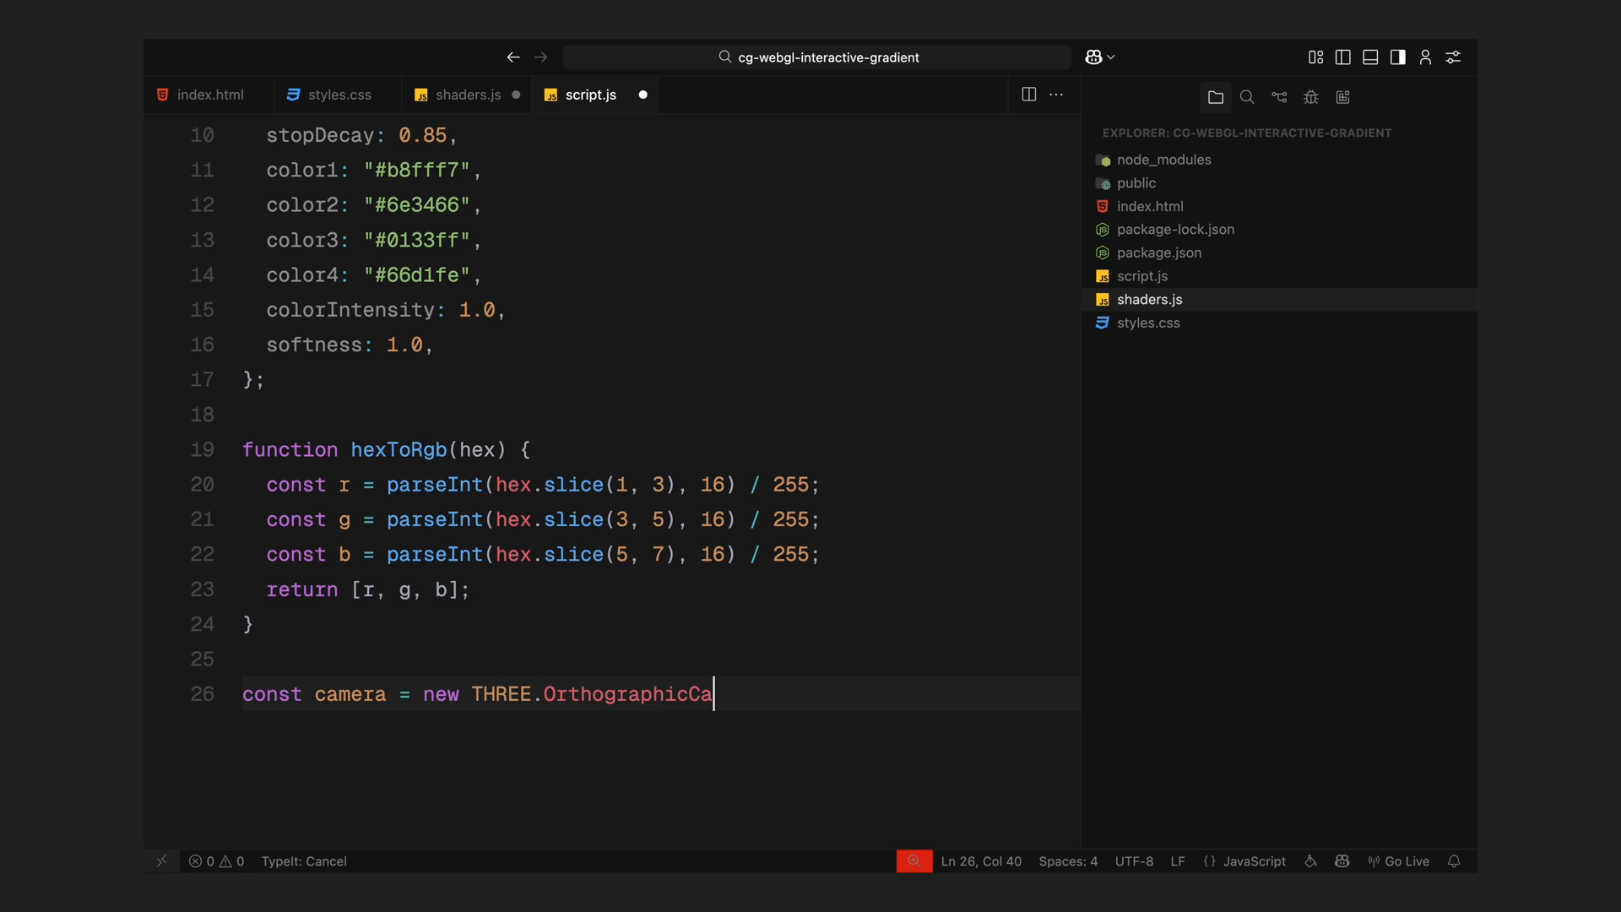
type("mera(-1, 1, 1, -1, 0,")
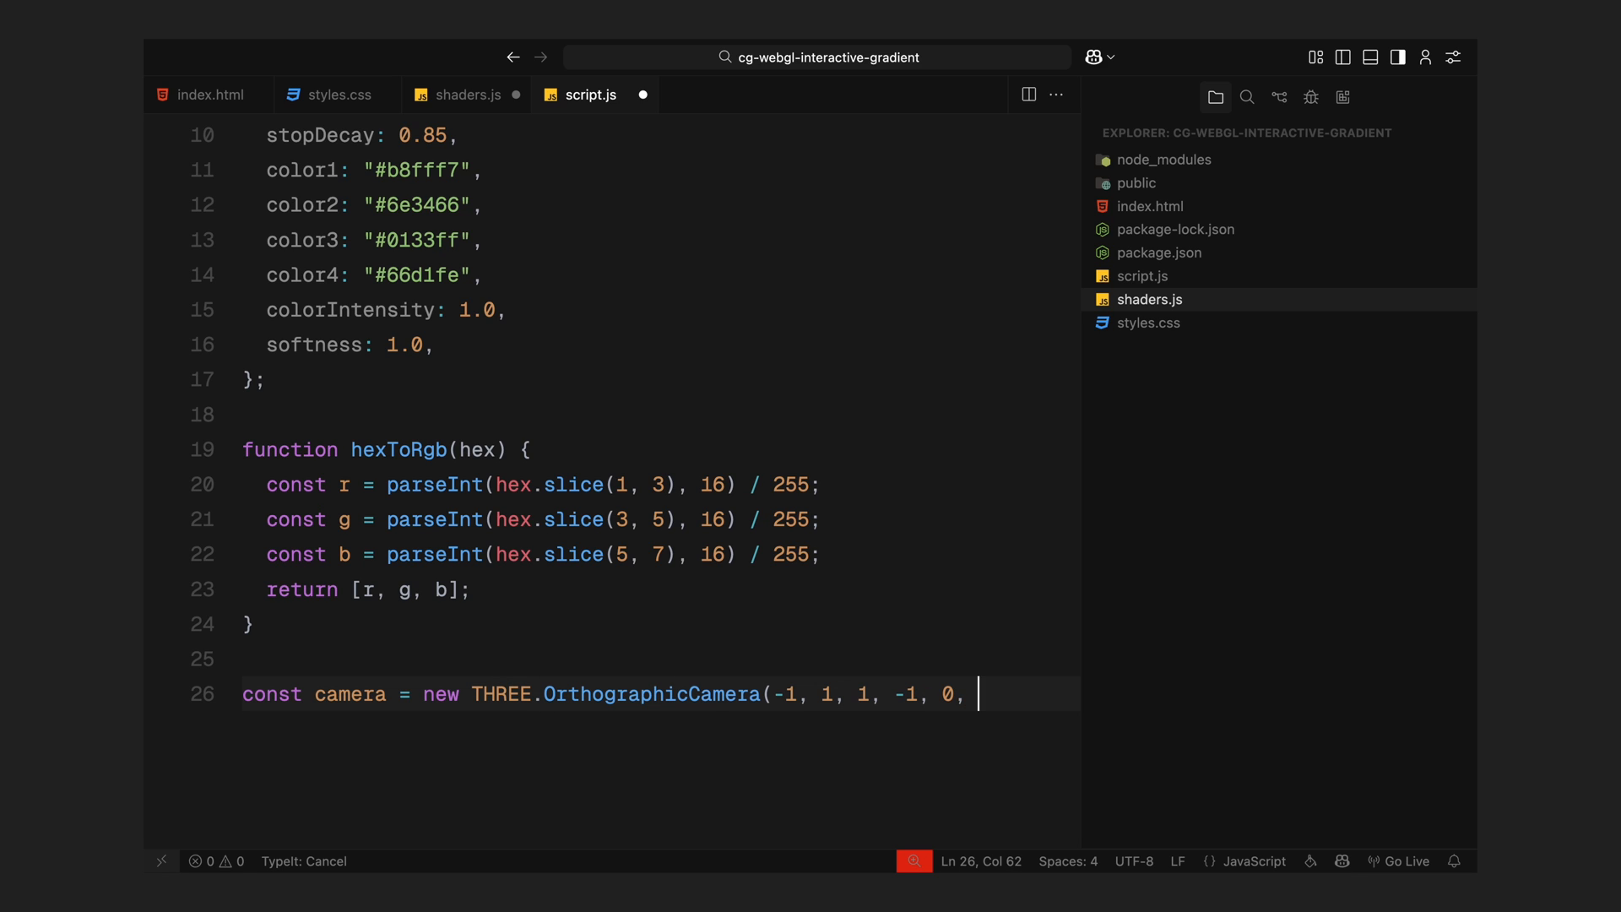
type("1);")
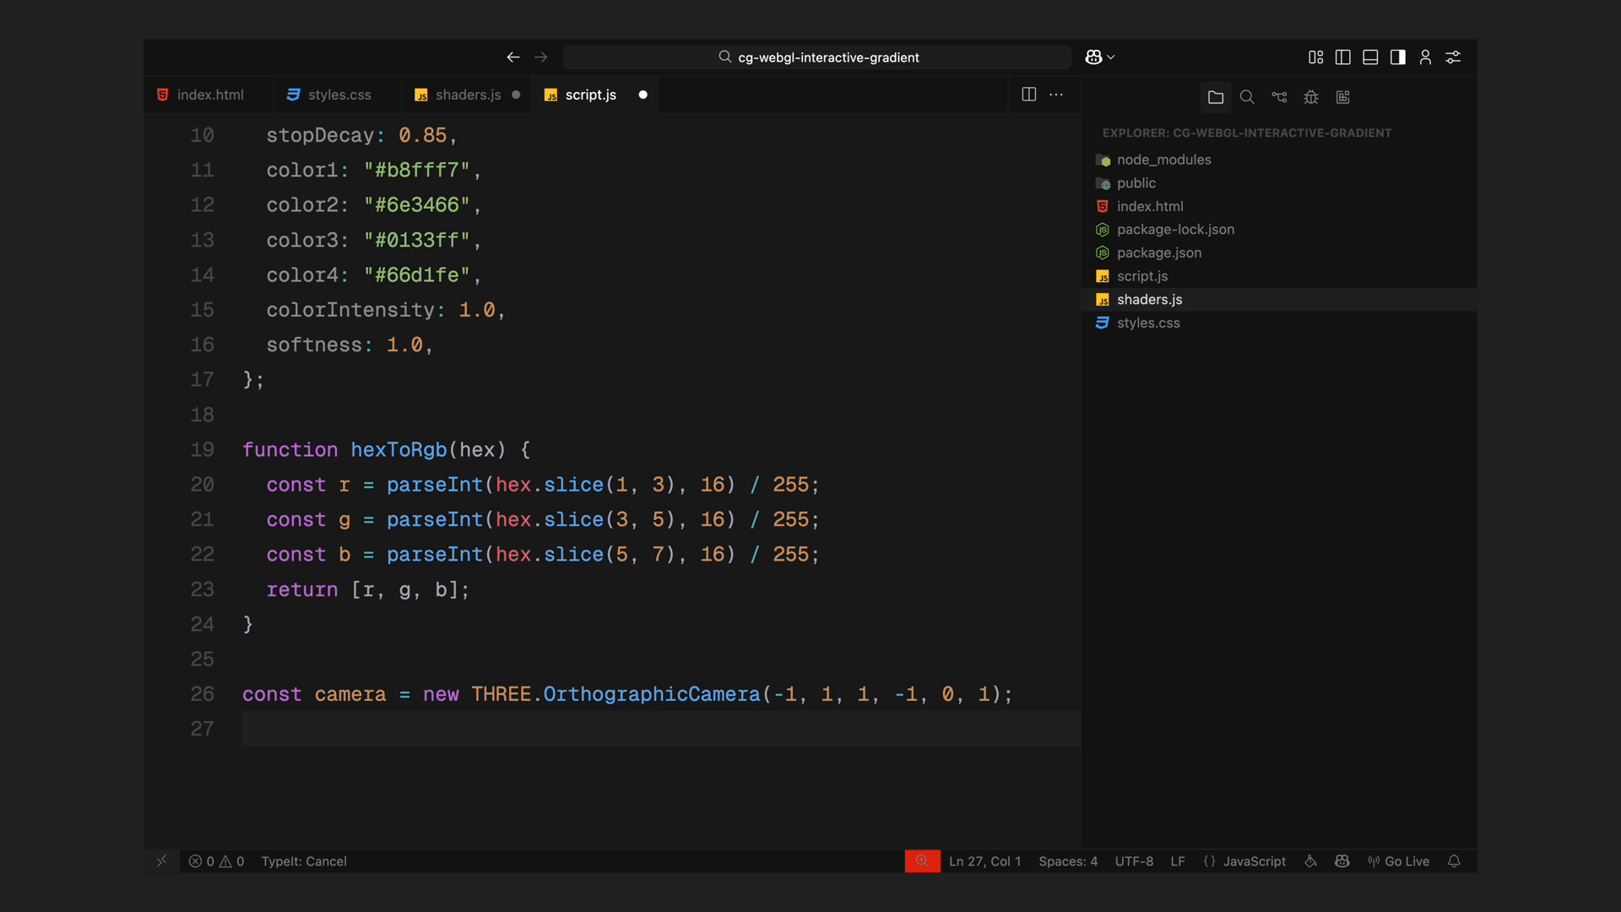
type("const")
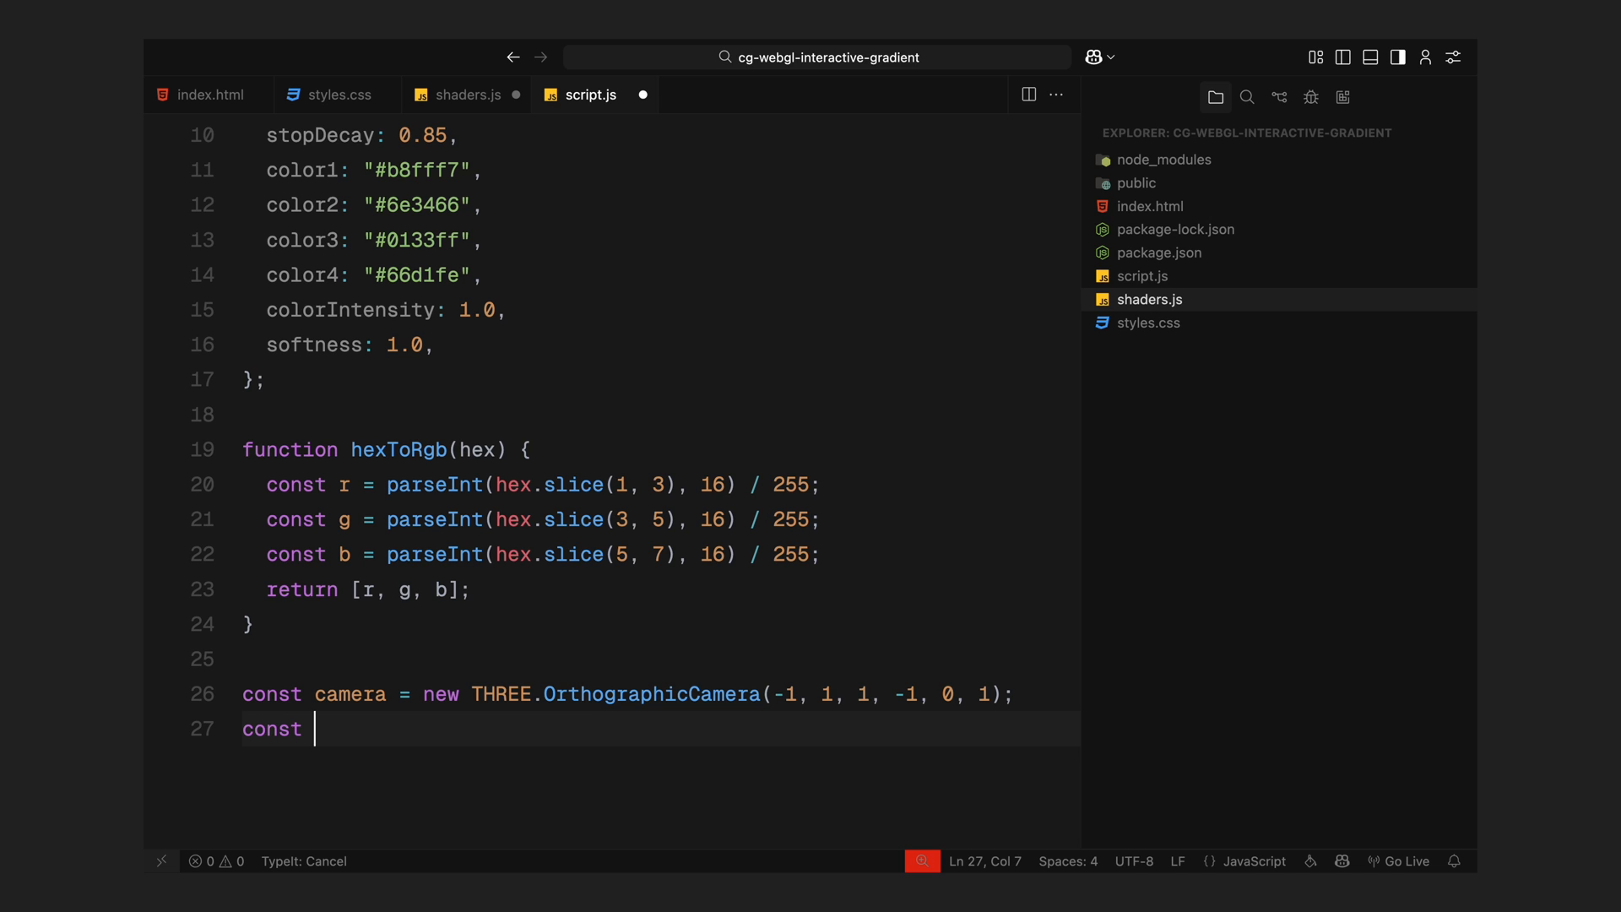
type("renderer = new THREE")
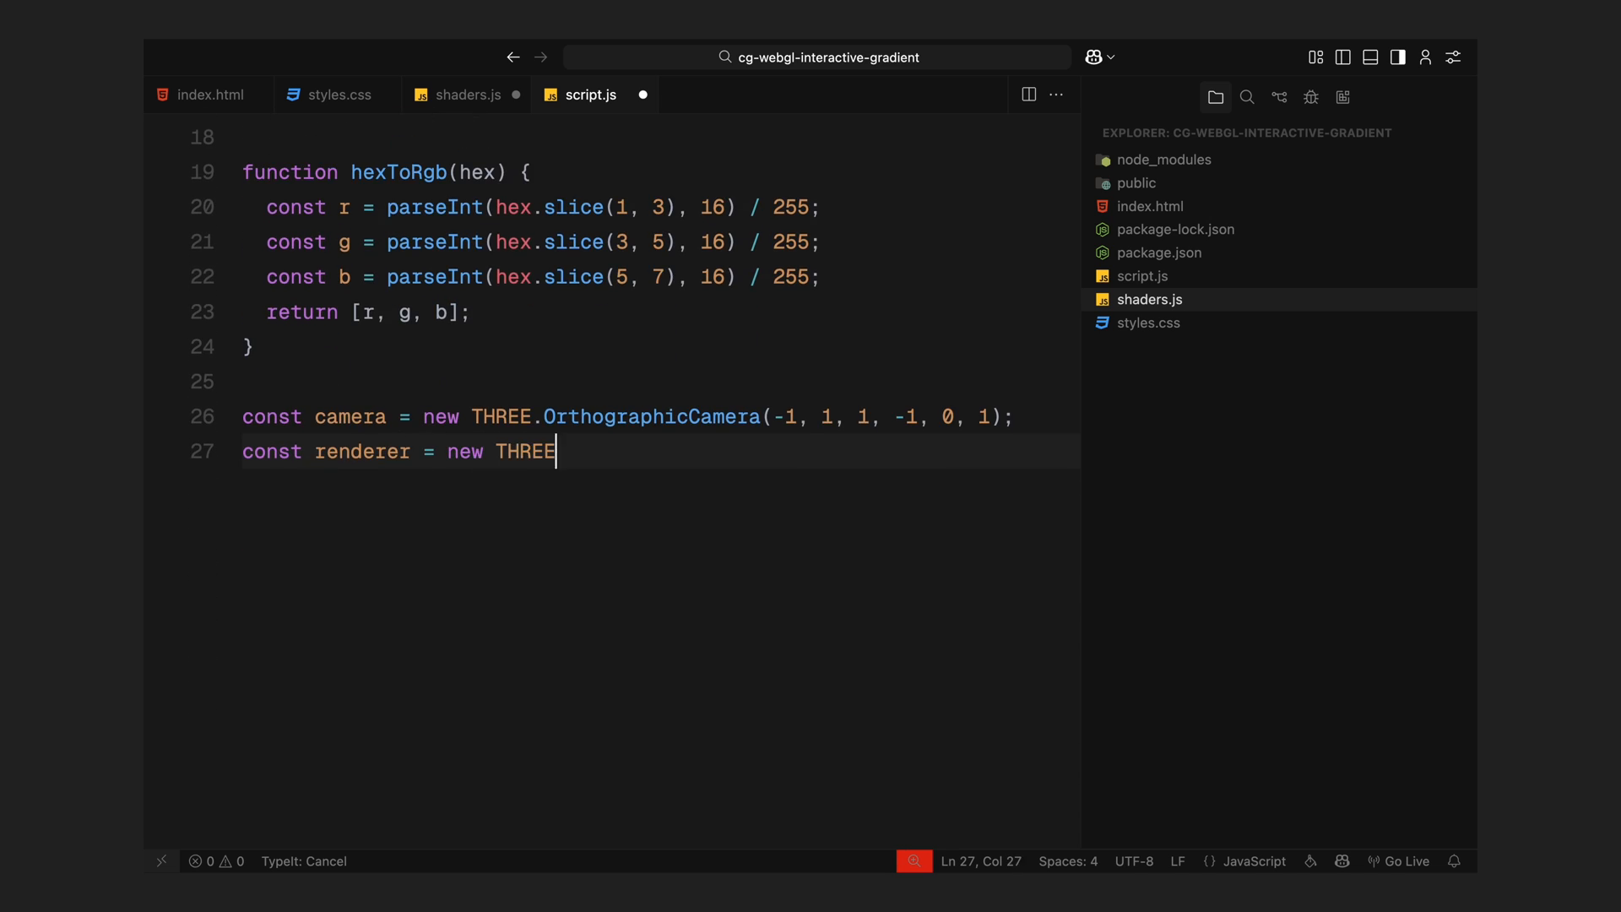
type(".WebGLRenderer({ antialias: t")
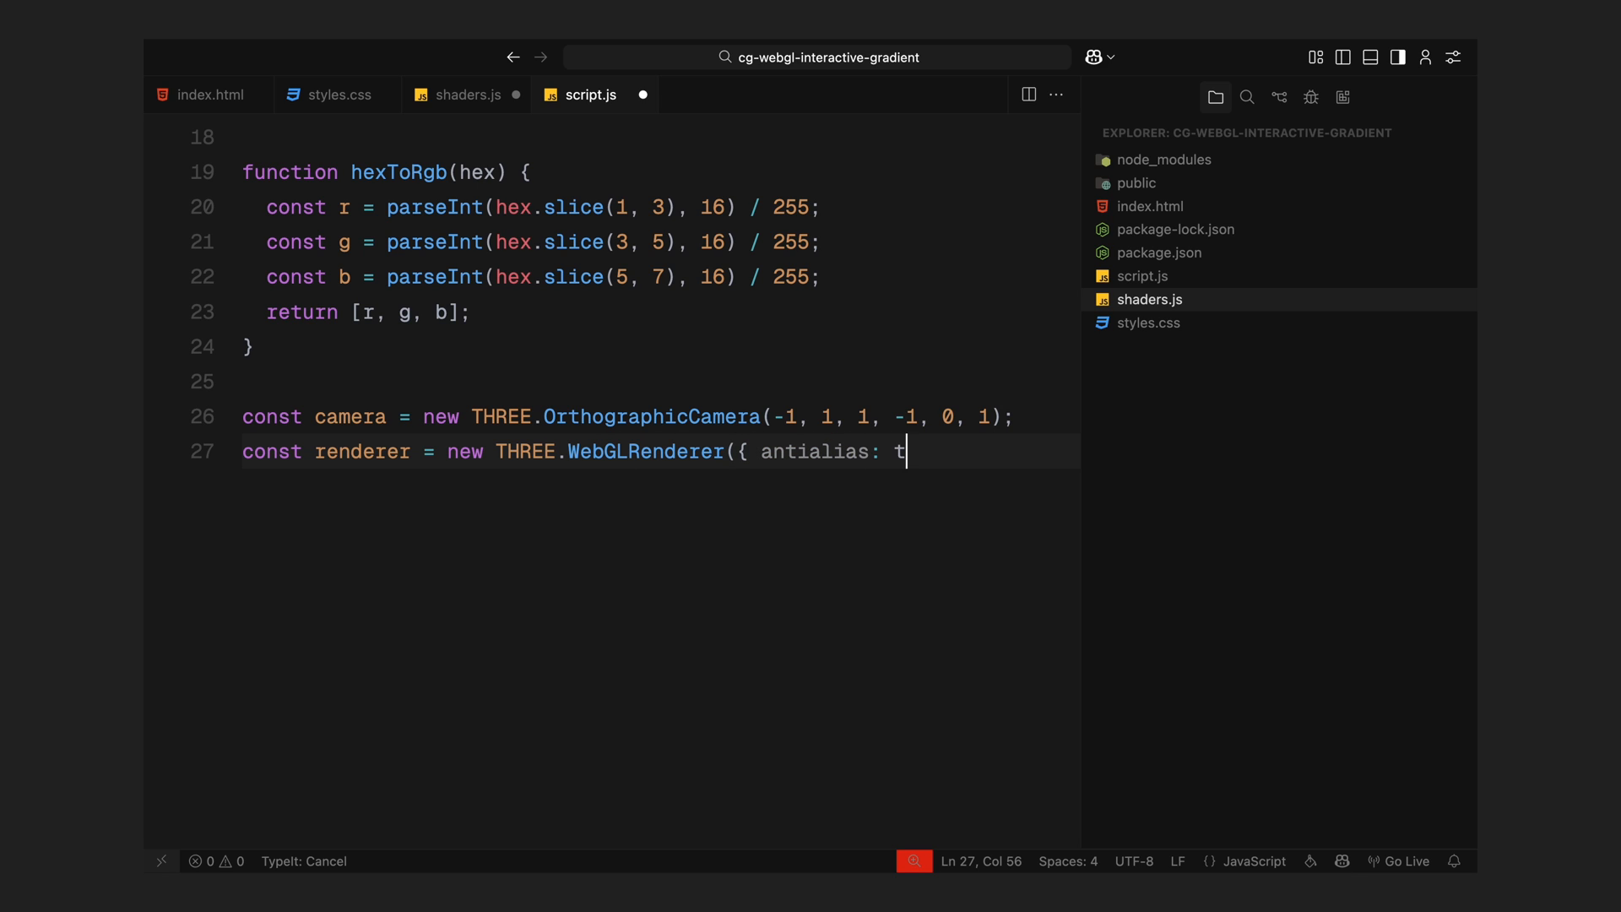
type("rue });")
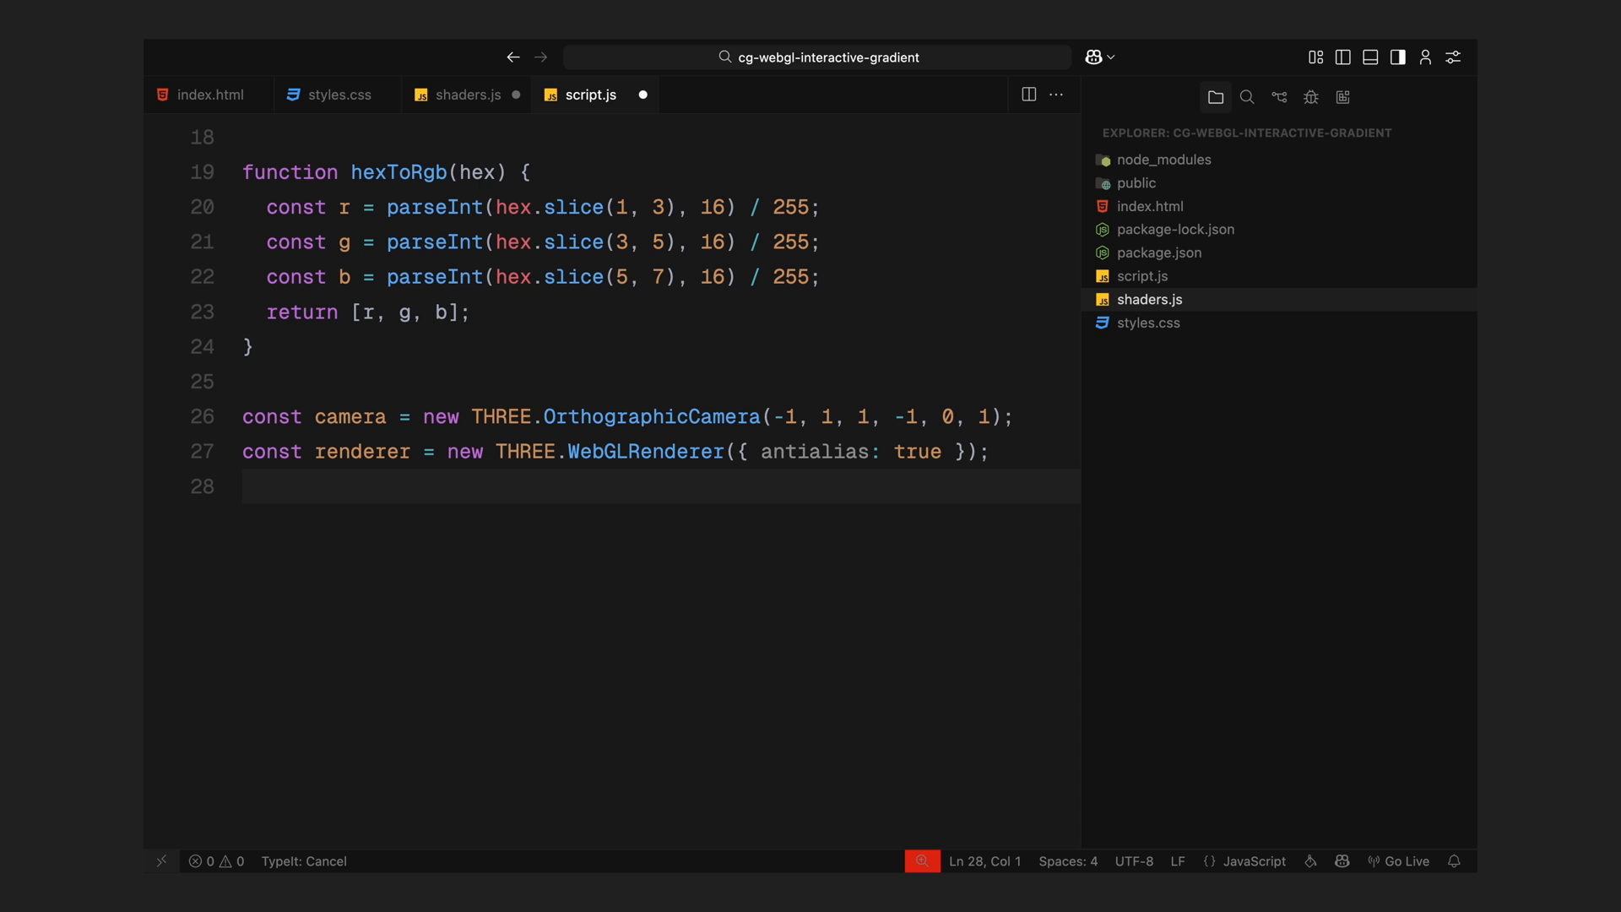
- Query .gradient-canvas, size the renderer to the window and append renderer.domElement to it
type("c")
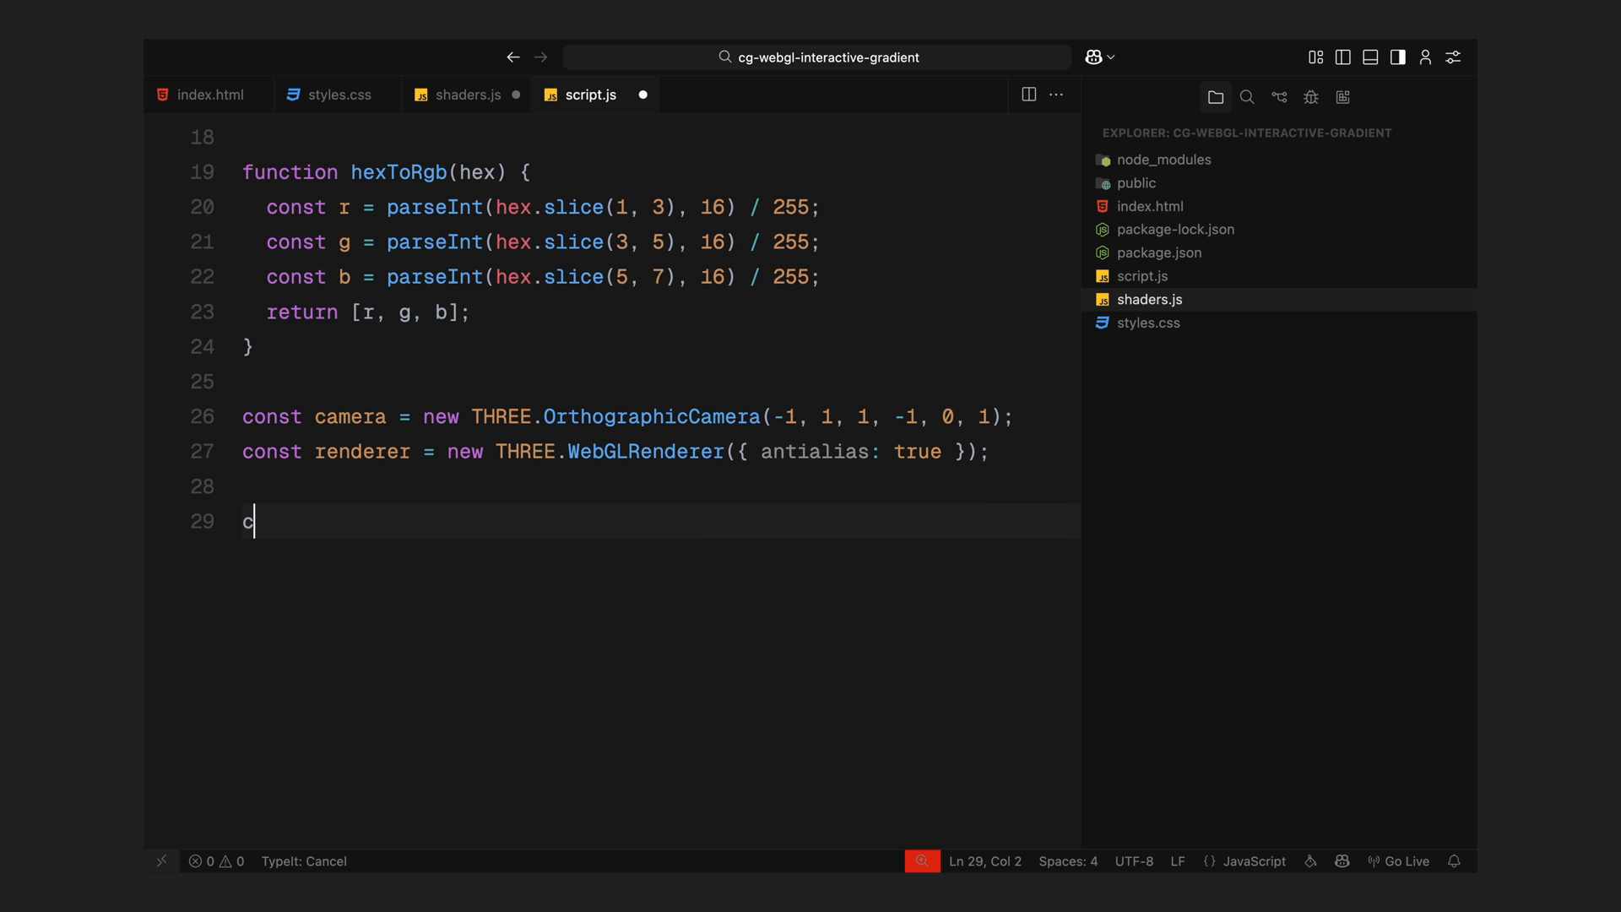
type("onst gradientCanvas =")
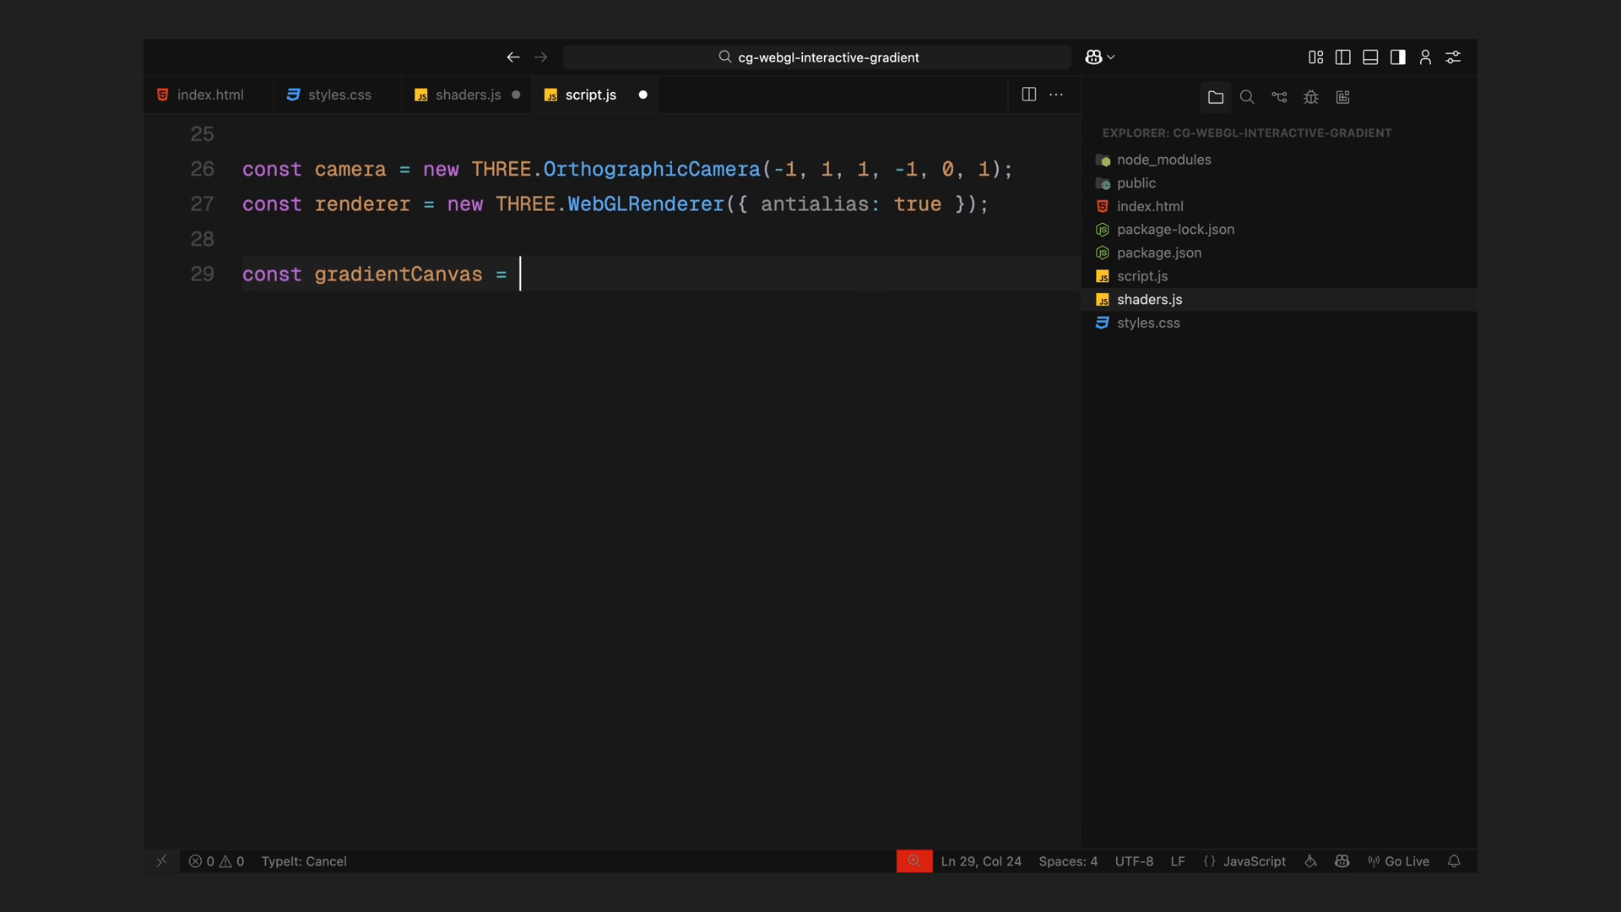
type("document.querySelector(\".gradient")
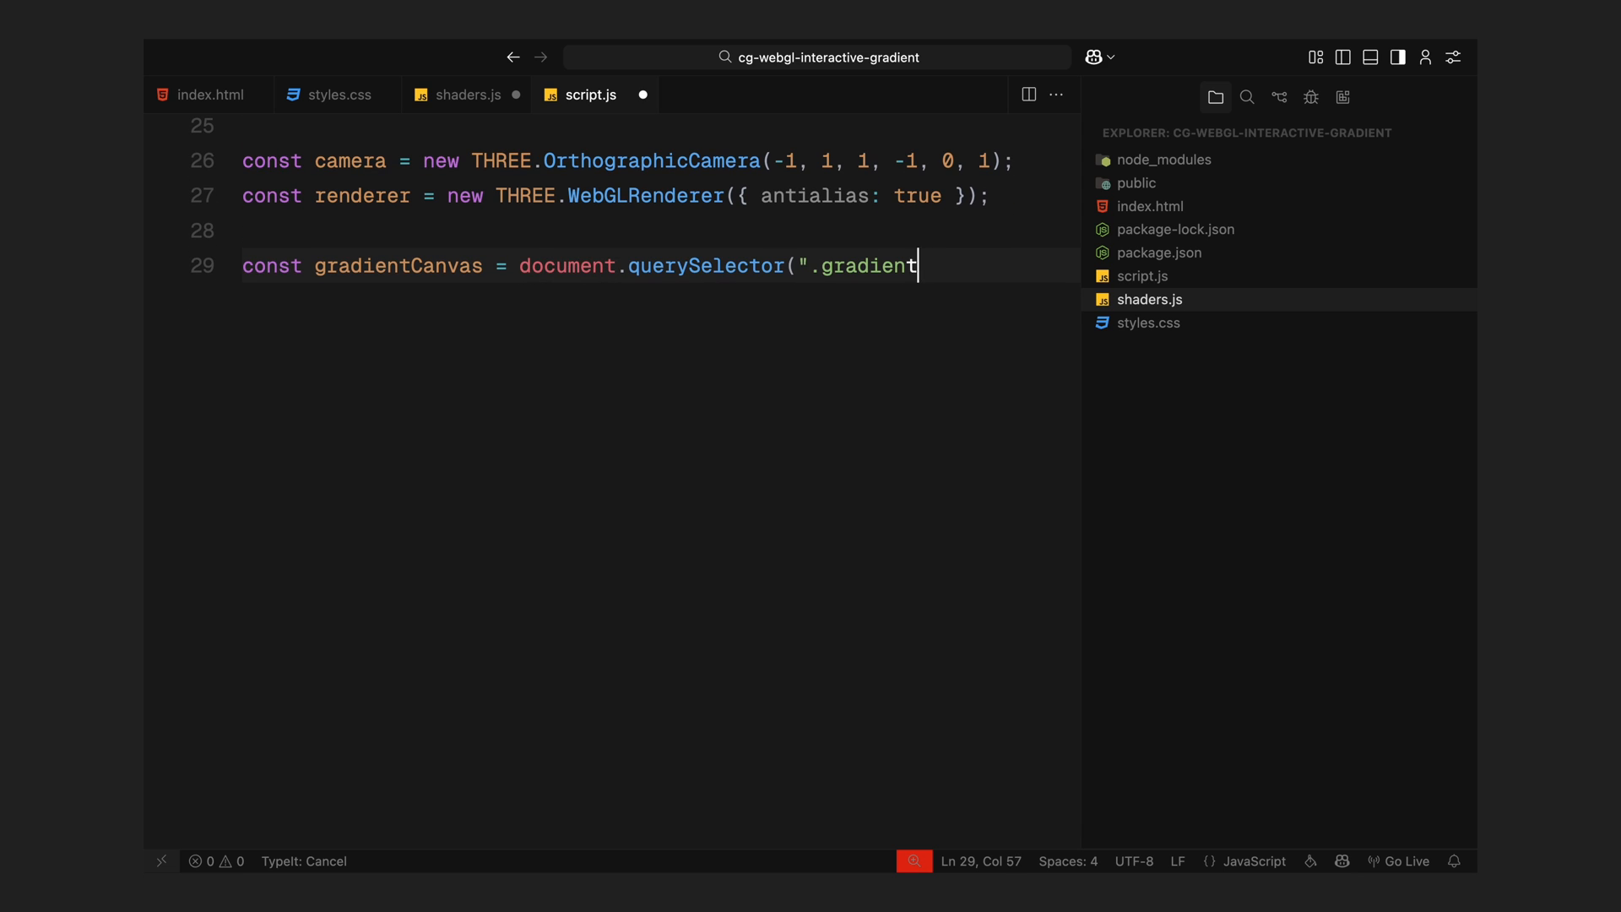
type("-canvas\");")
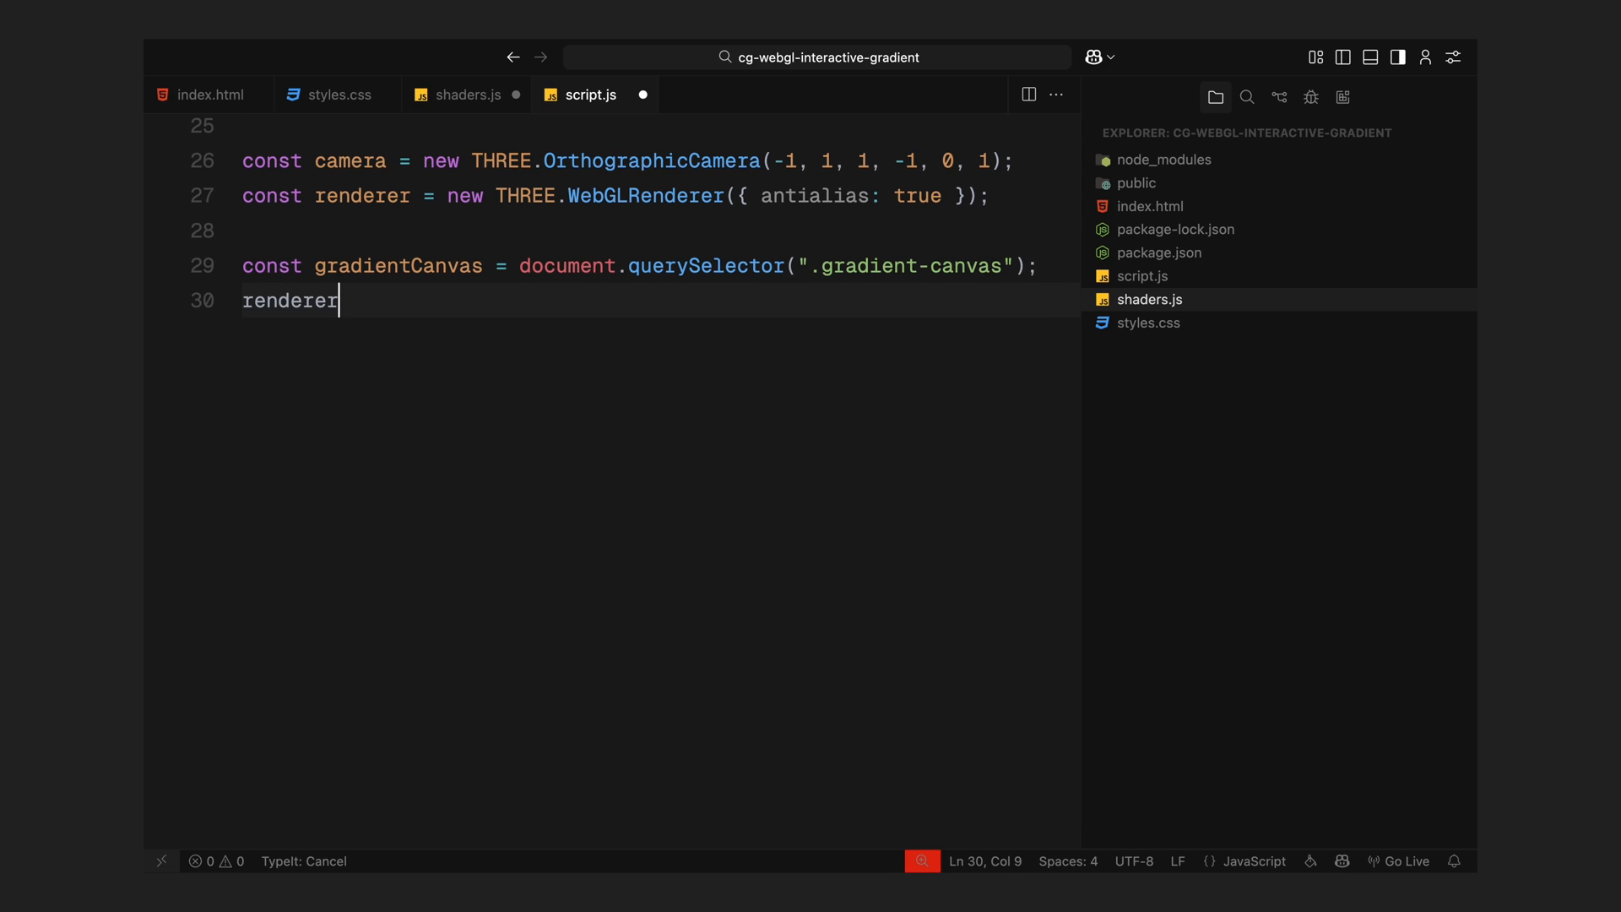
type(".setSize(window.innerWidt")
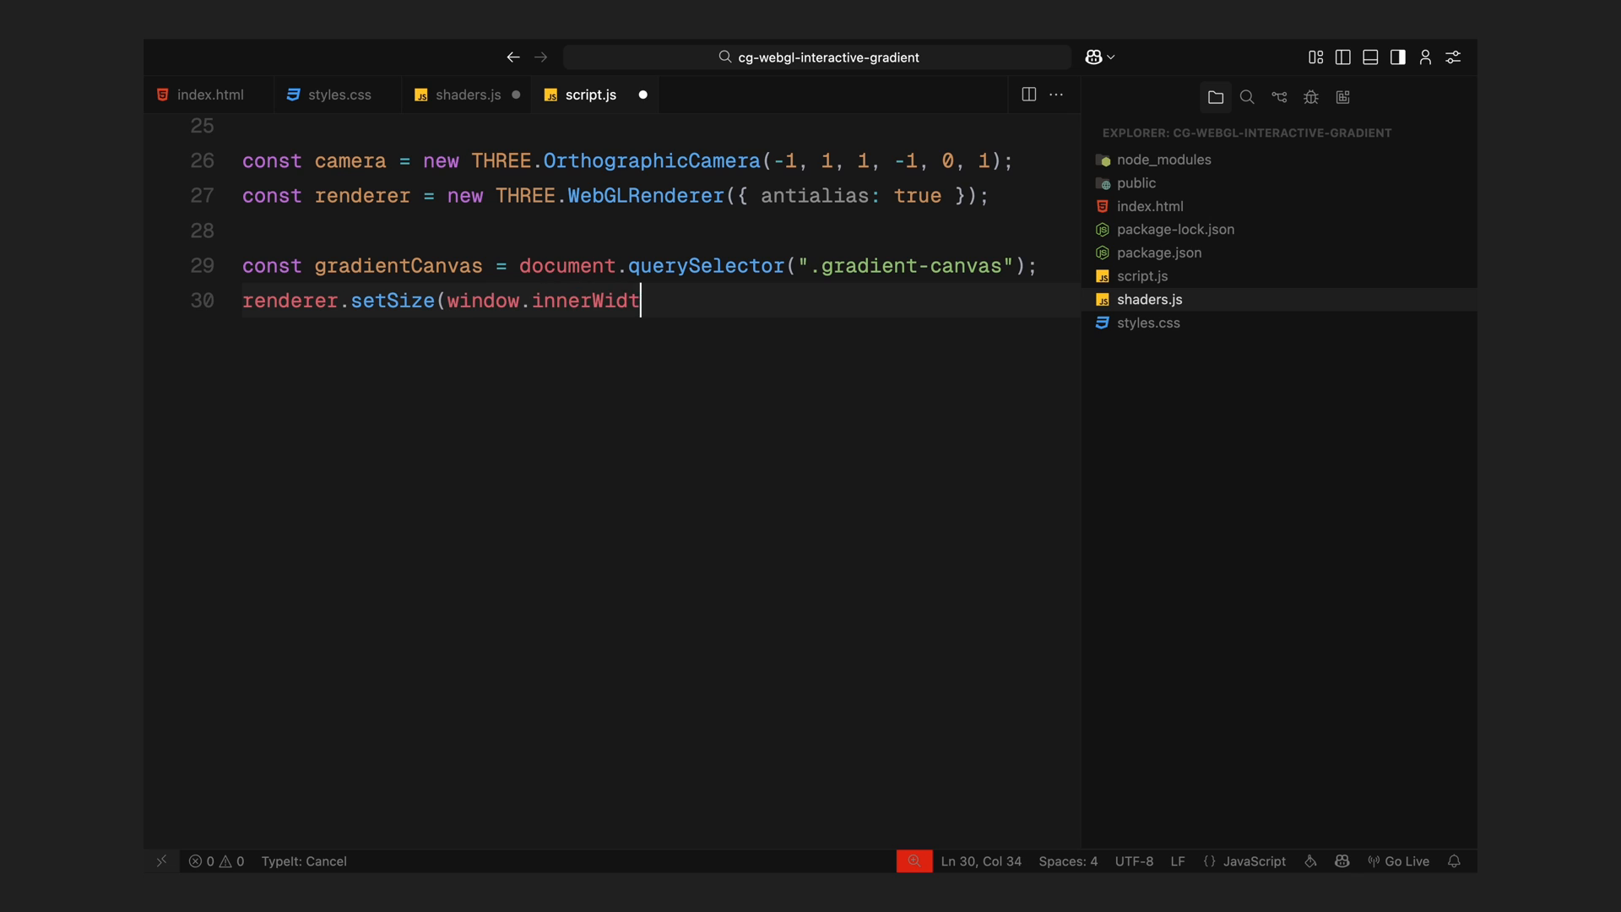
type("h, window.innerHeight);")
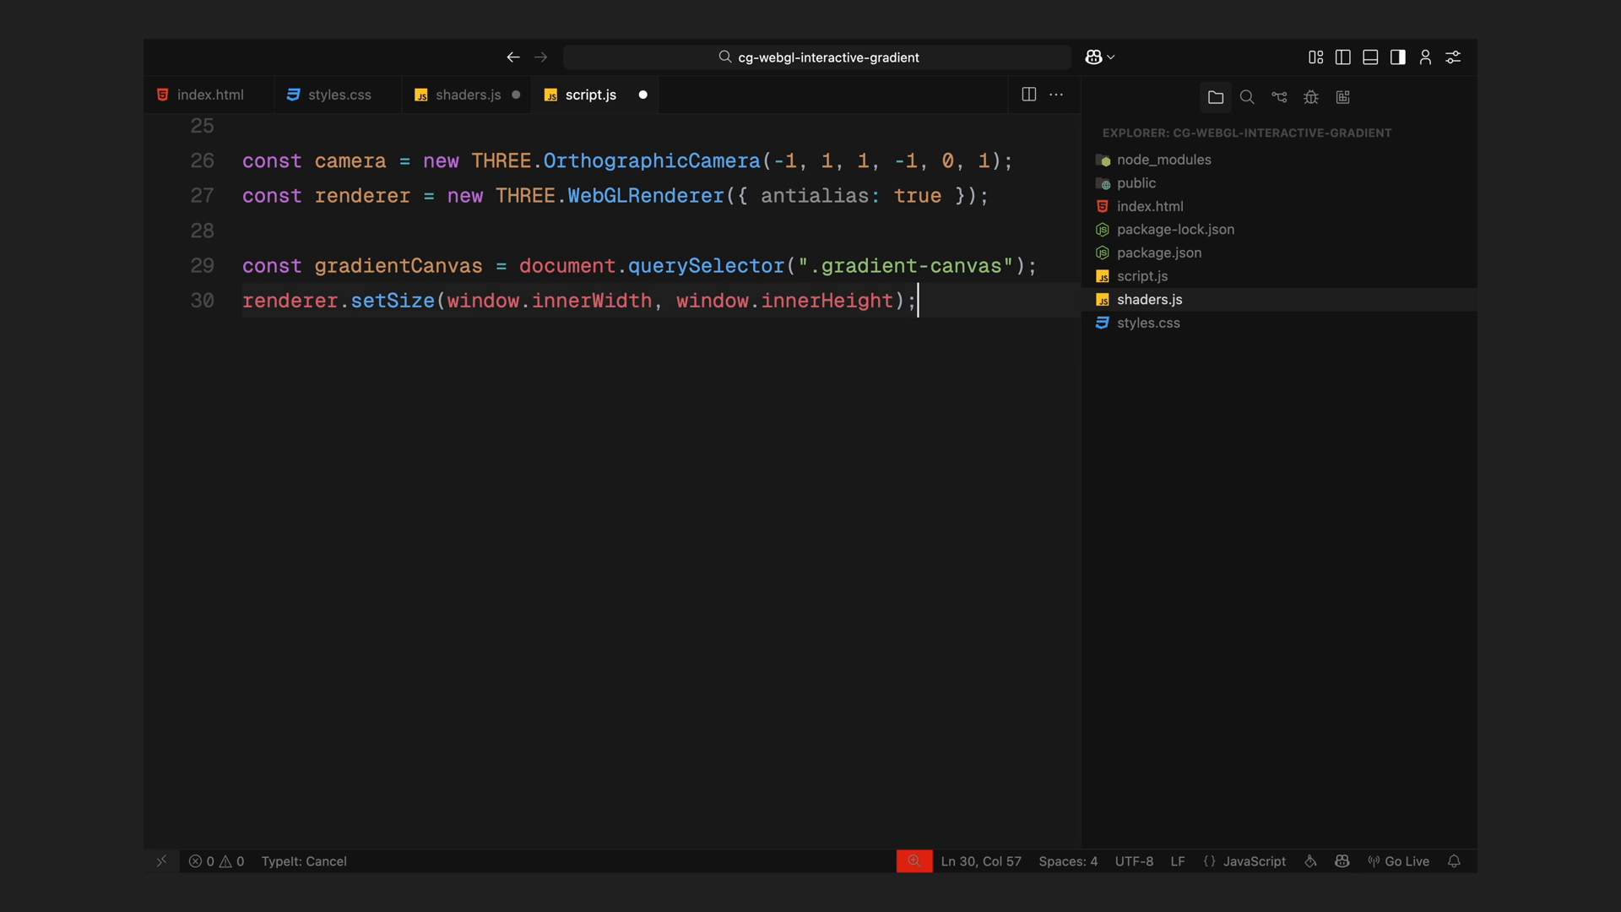
type("gradientCanvas.append")
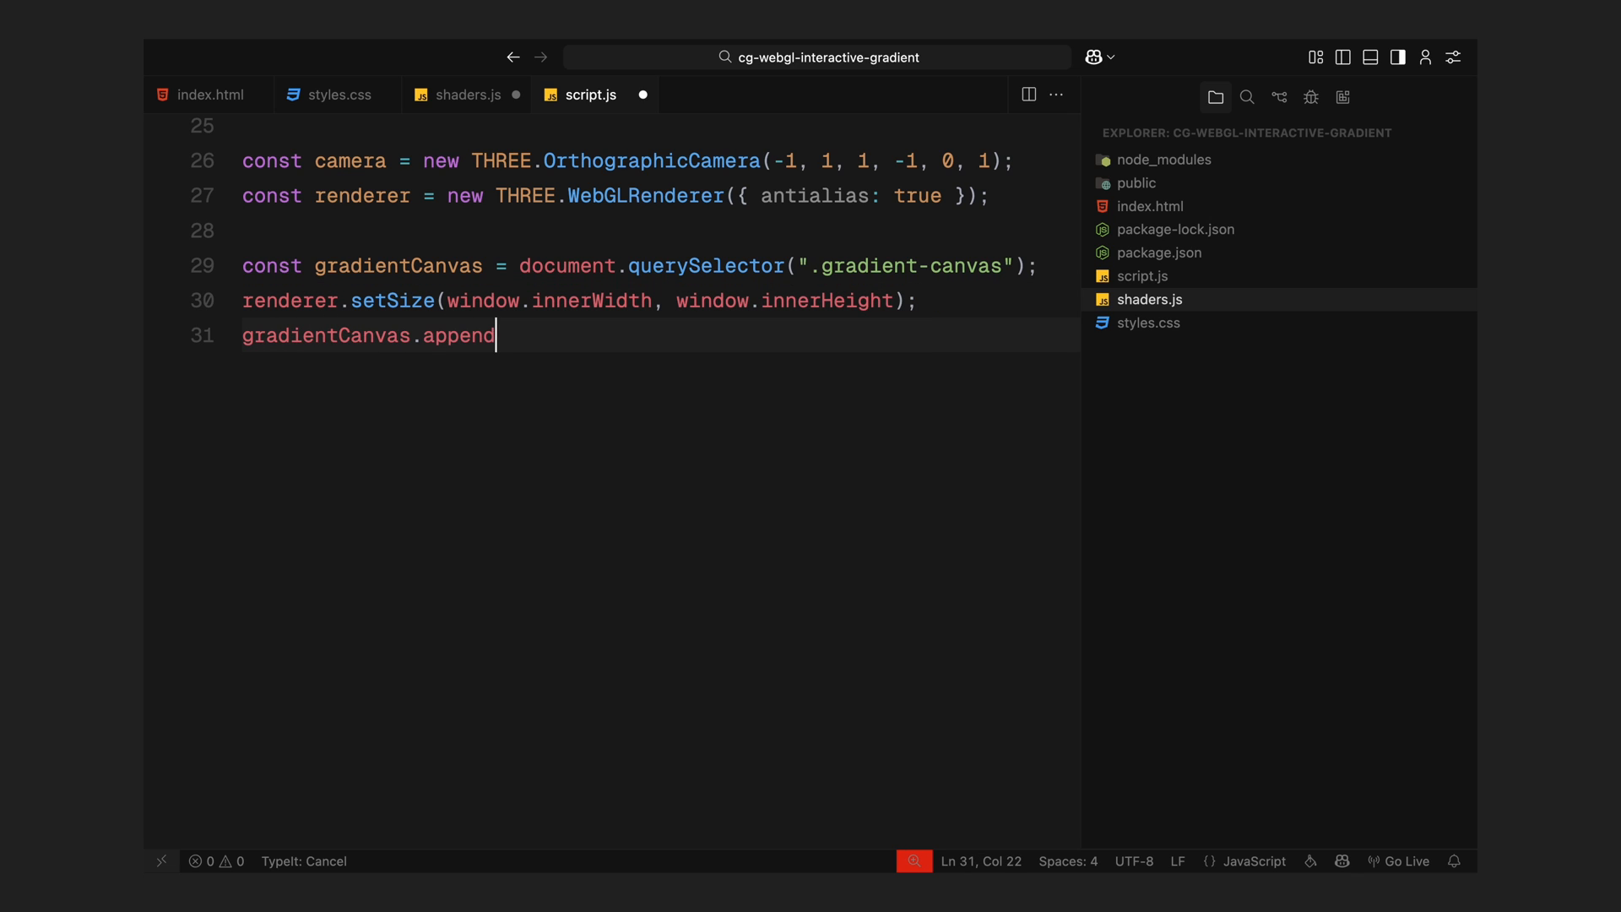
type("Child(renderer.domElement);")
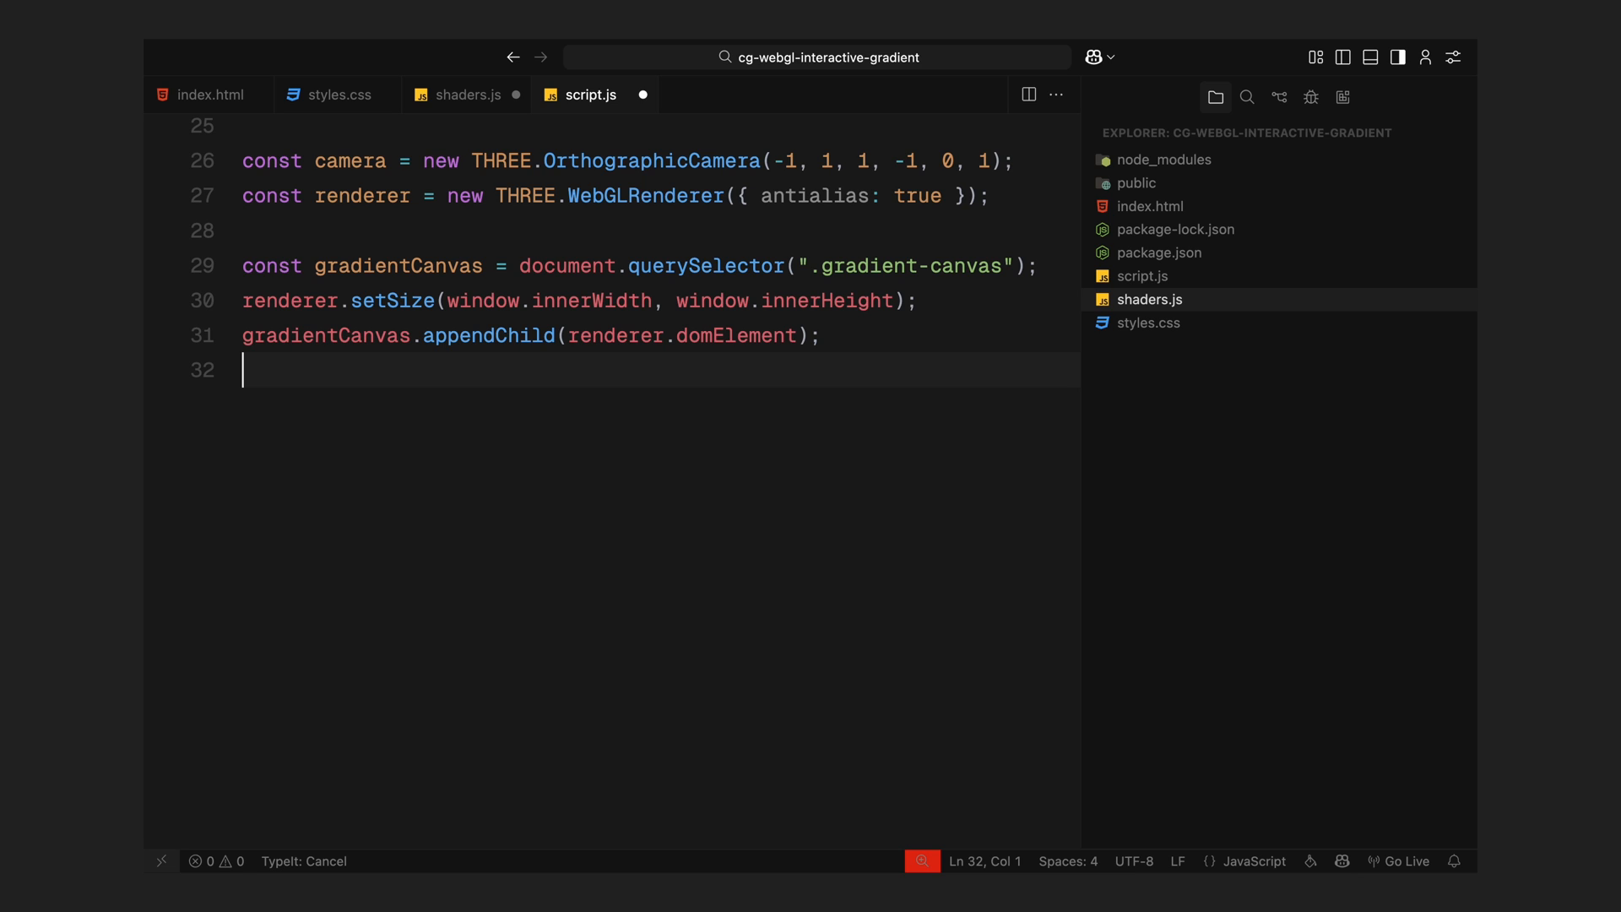
- Define fluidTarget1 as a window-size WebGLRenderTarget with LinearFilter and FloatType
type("const fluidTarget")
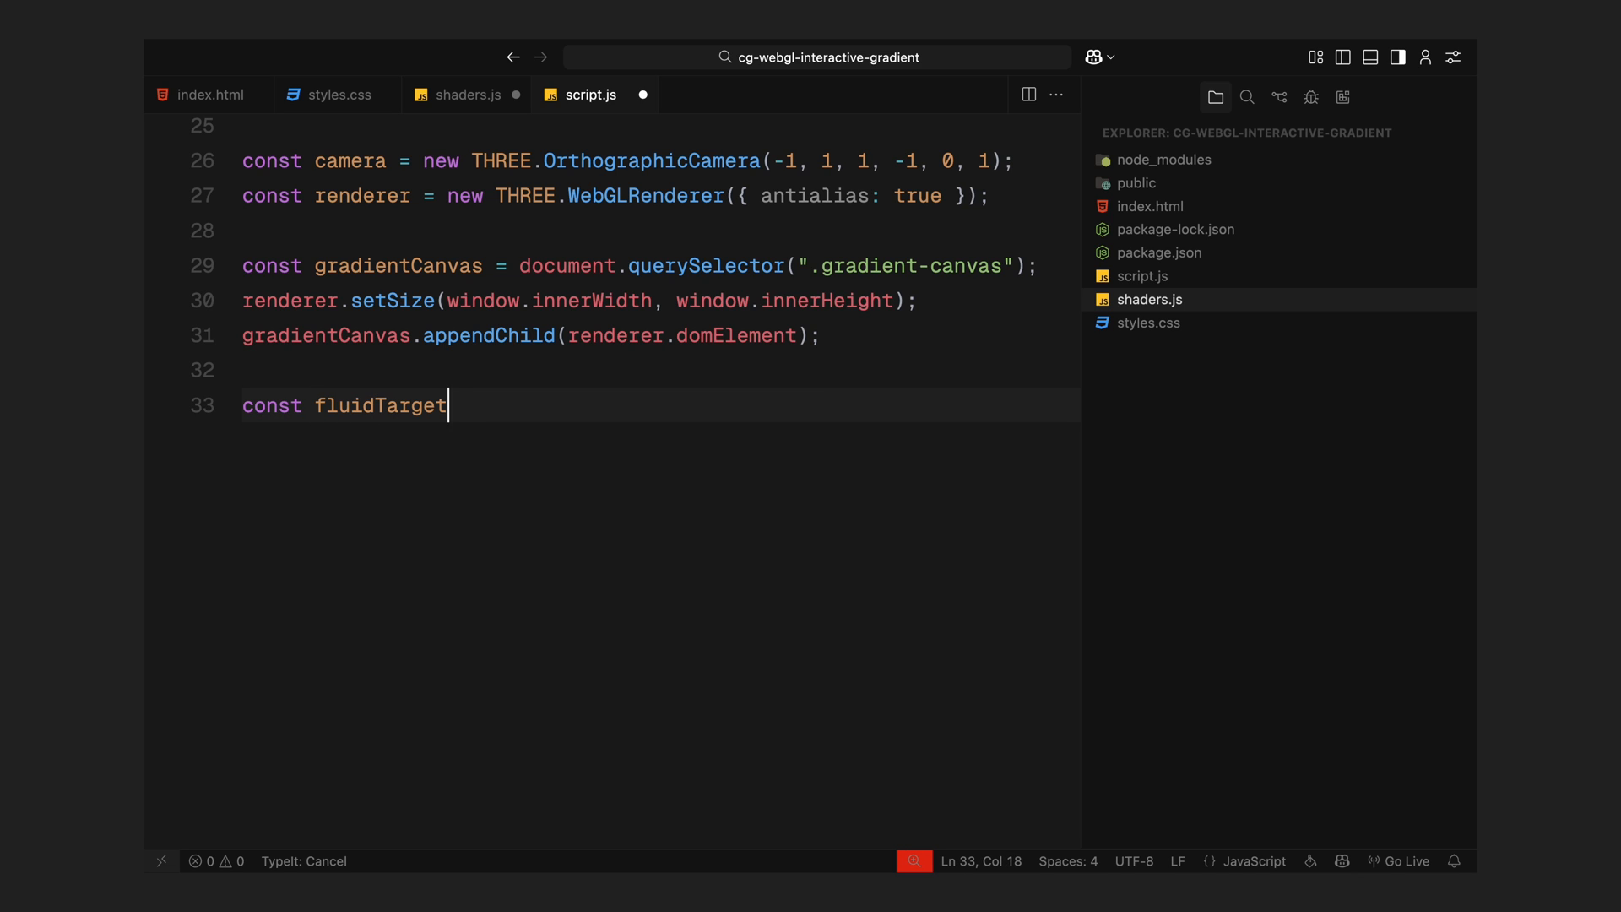
type("1 = new THREE.WebGLRen")
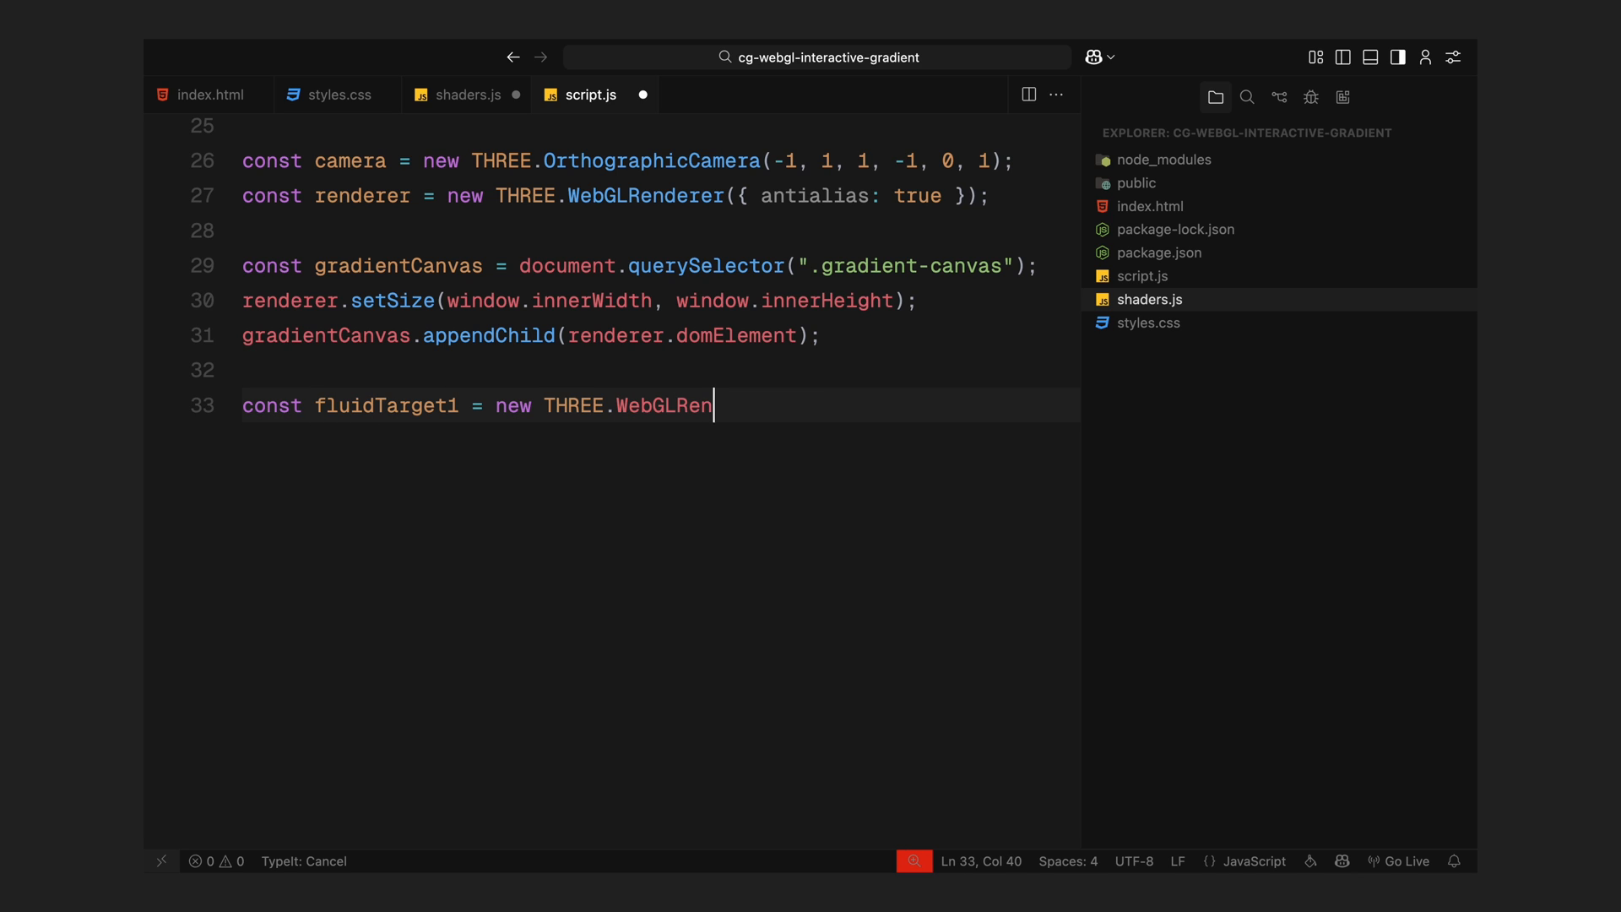
type("derTarget(")
type("m")
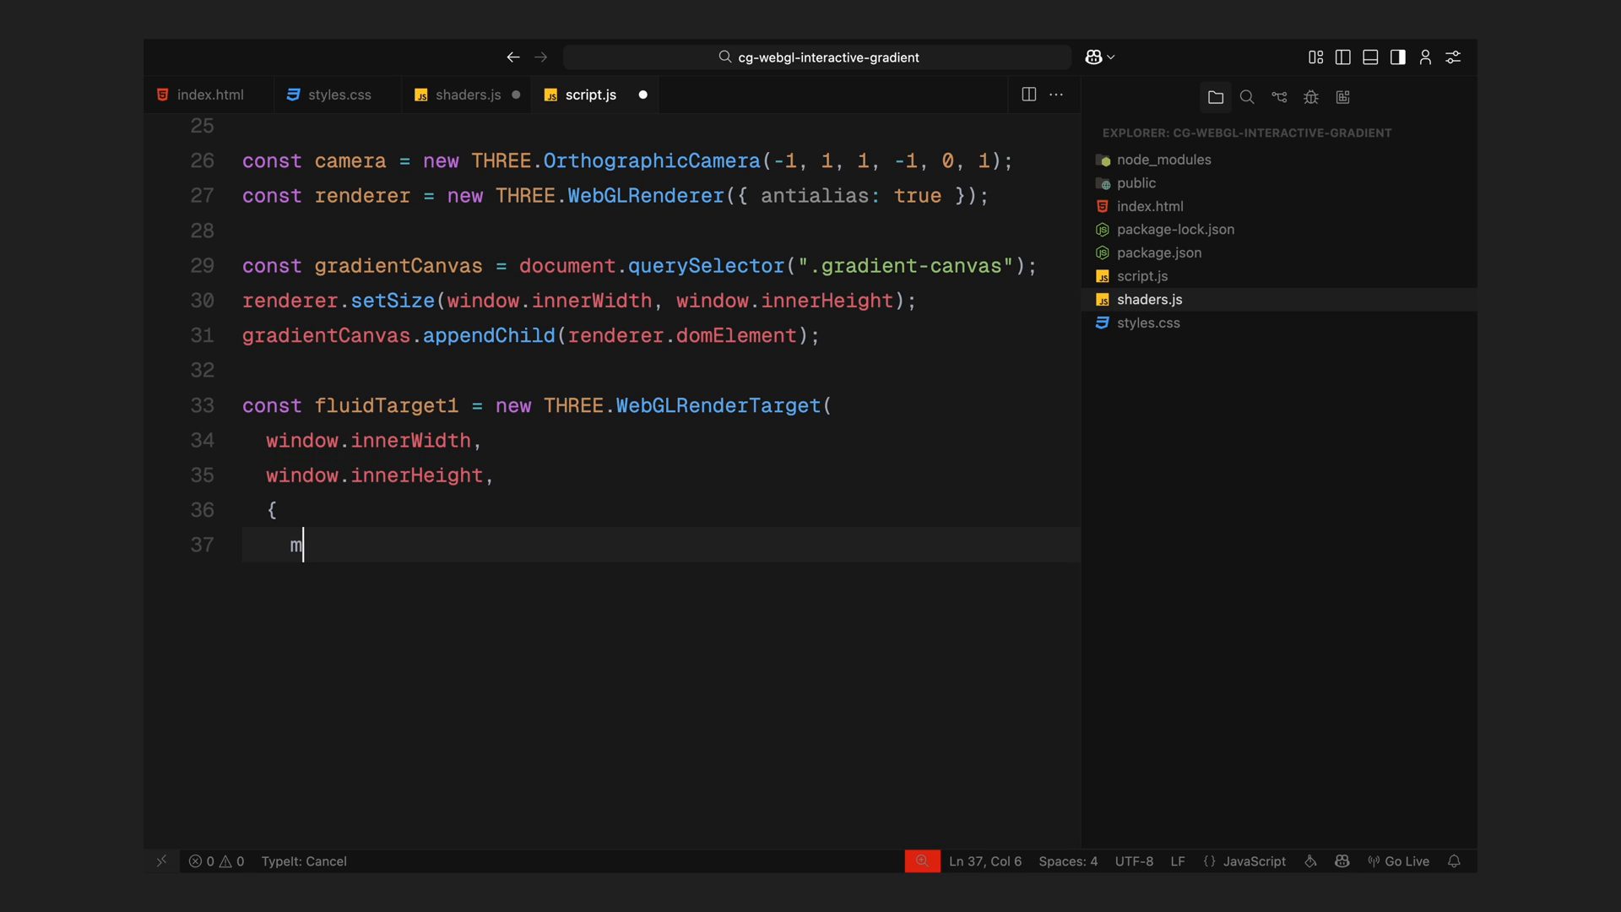
type("inFilter: THREE.LinearFilter,")
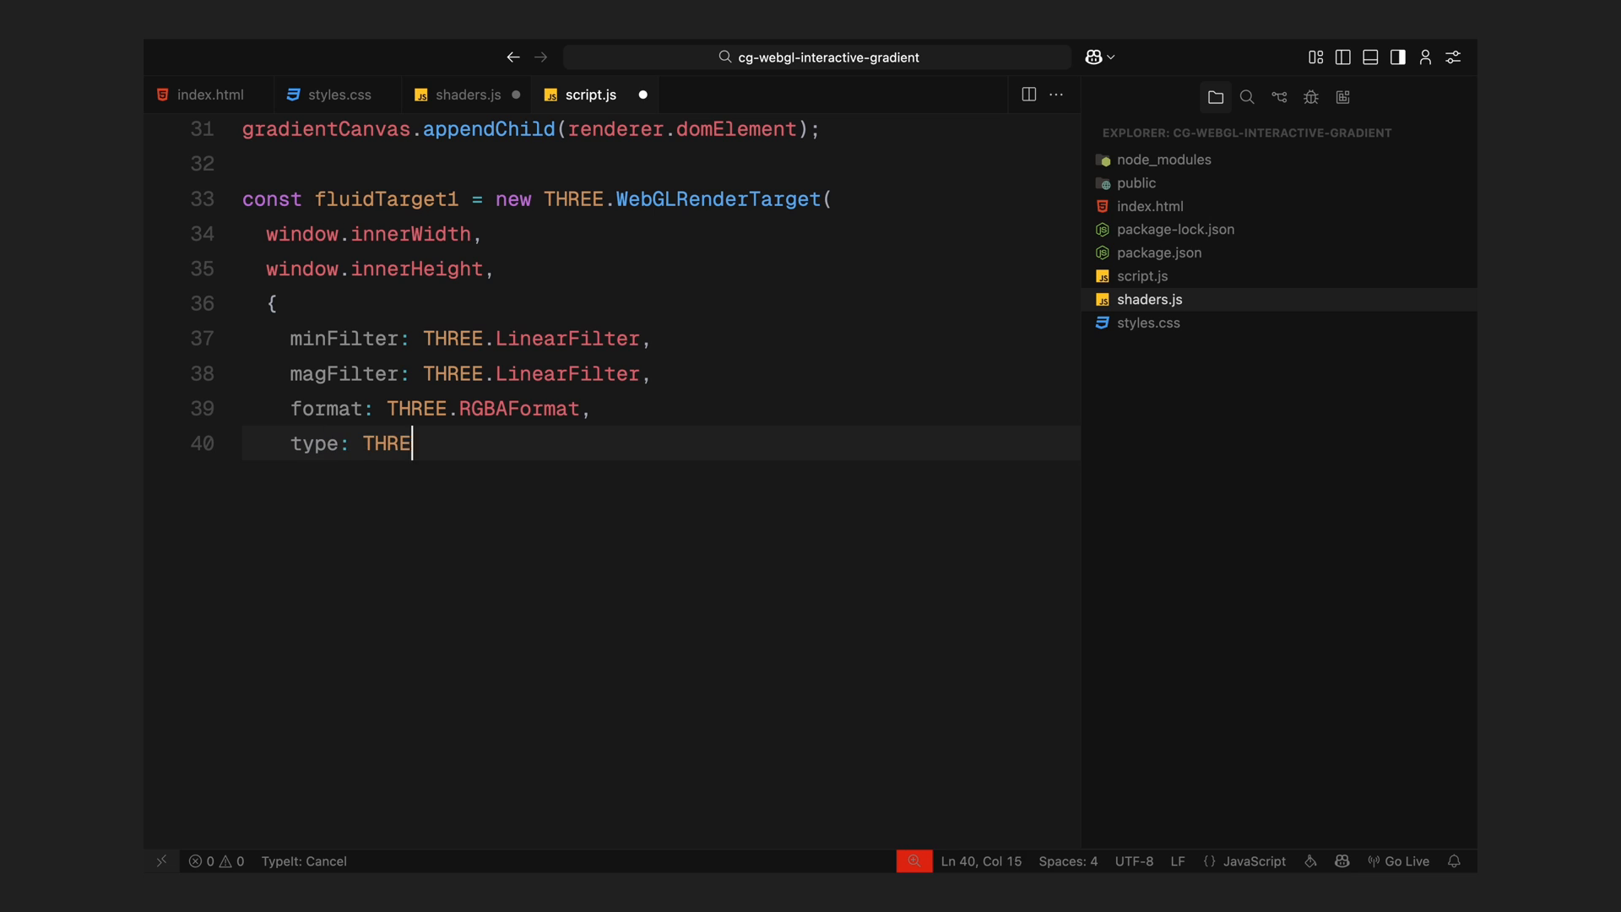
type("E.FloatType,")
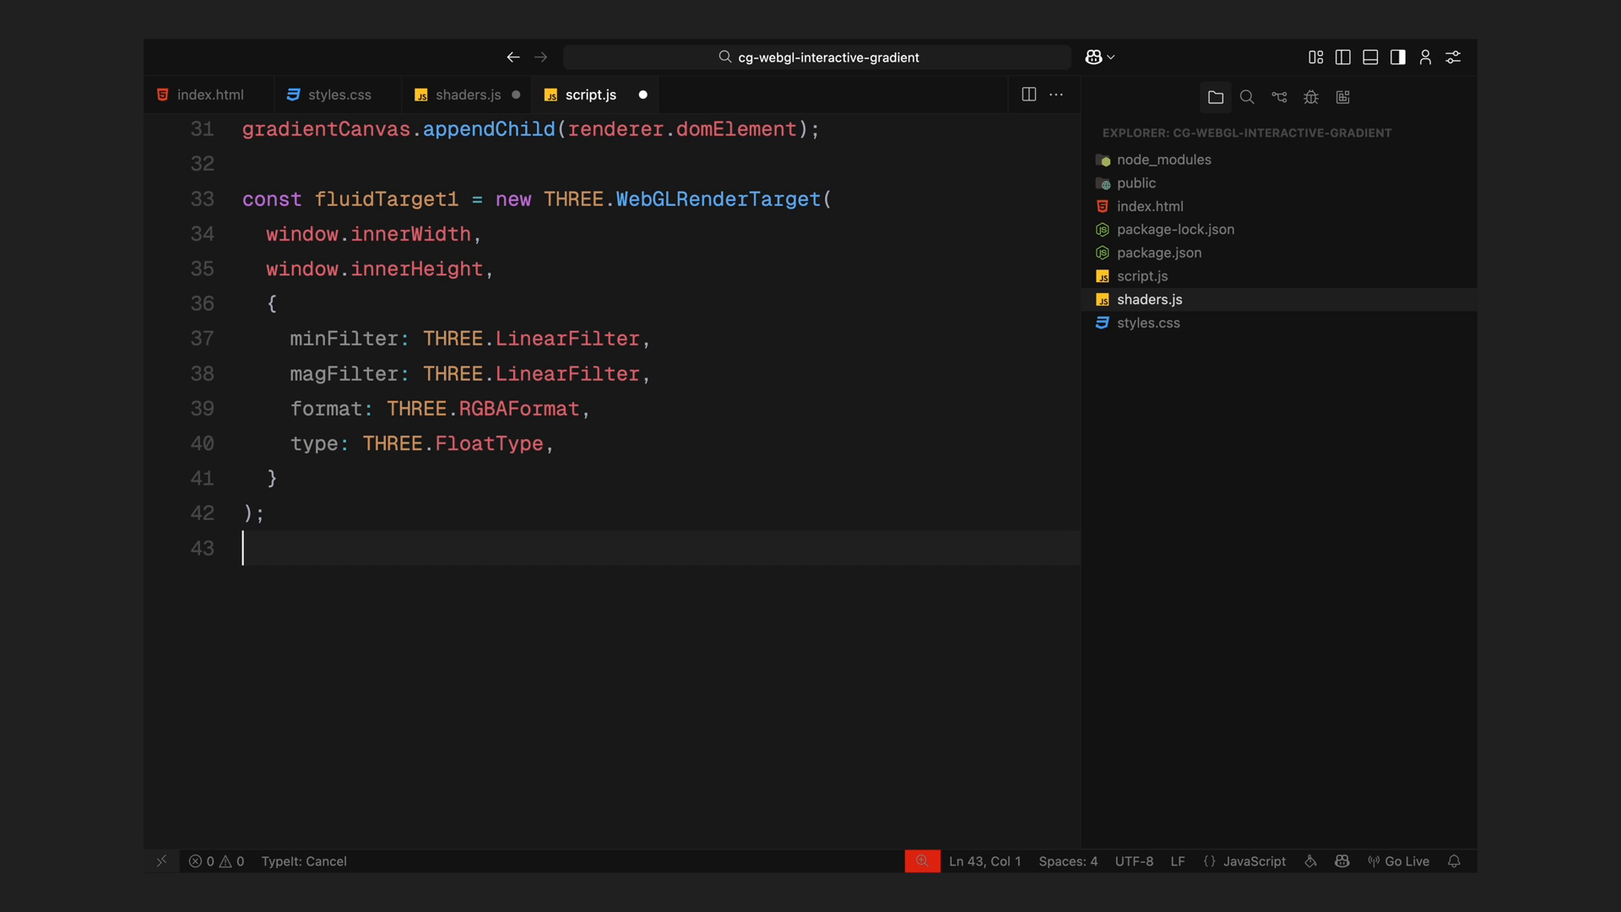
- Define fluidTarget2 as a matching window-size WebGLRenderTarget with LinearFilter and FloatType
type("const fluidTarget2 =")
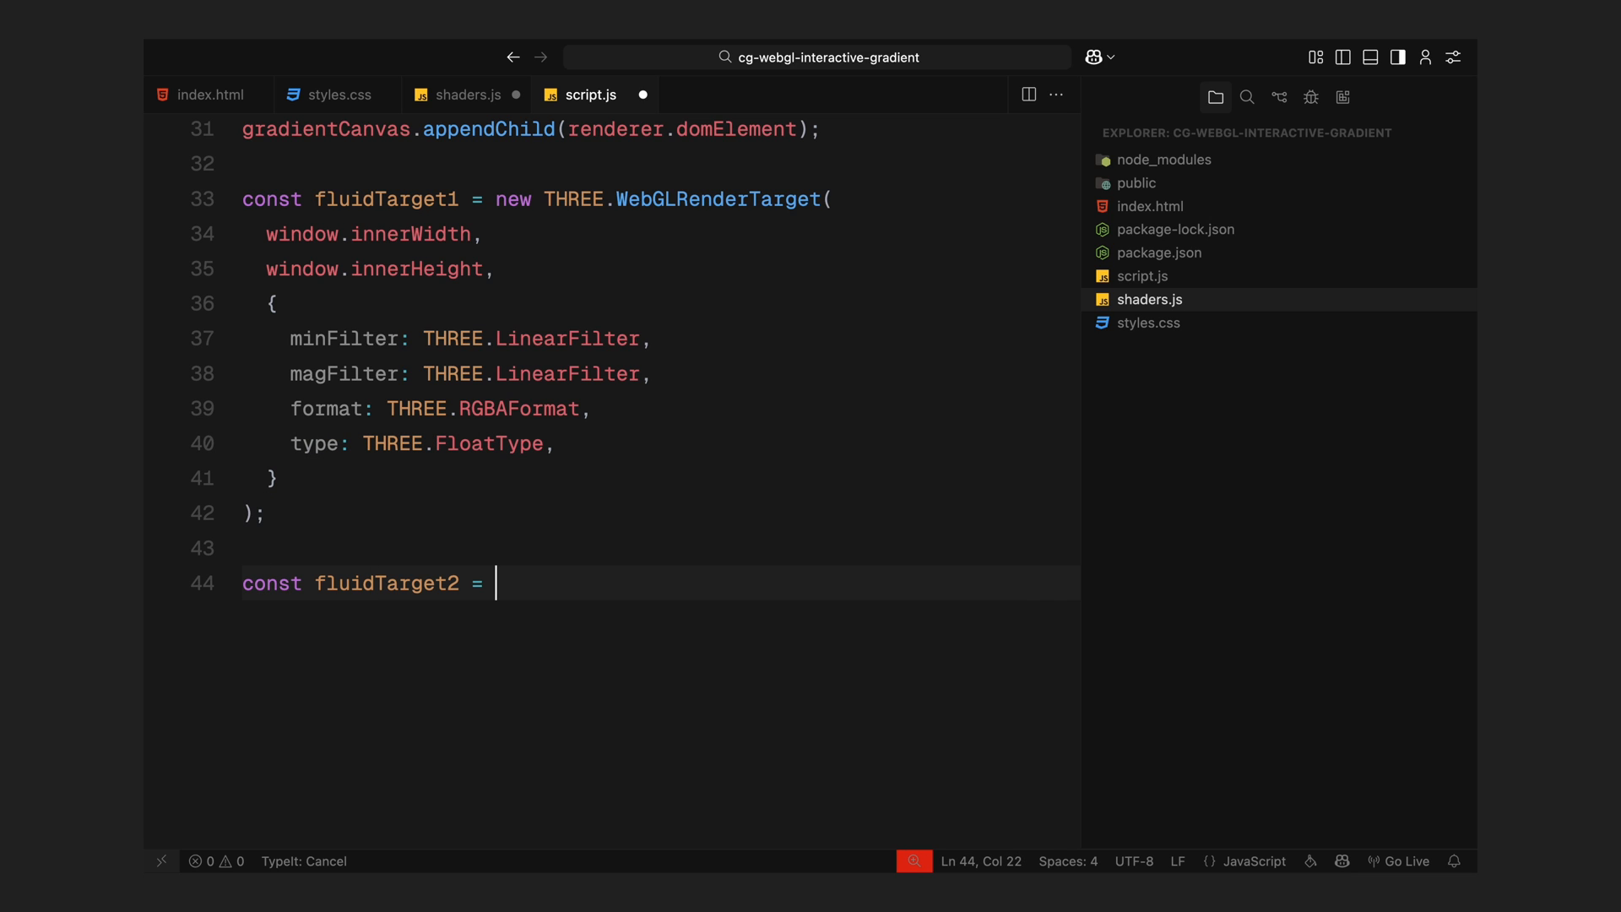
type("new THREE.WebGLRenderTar")
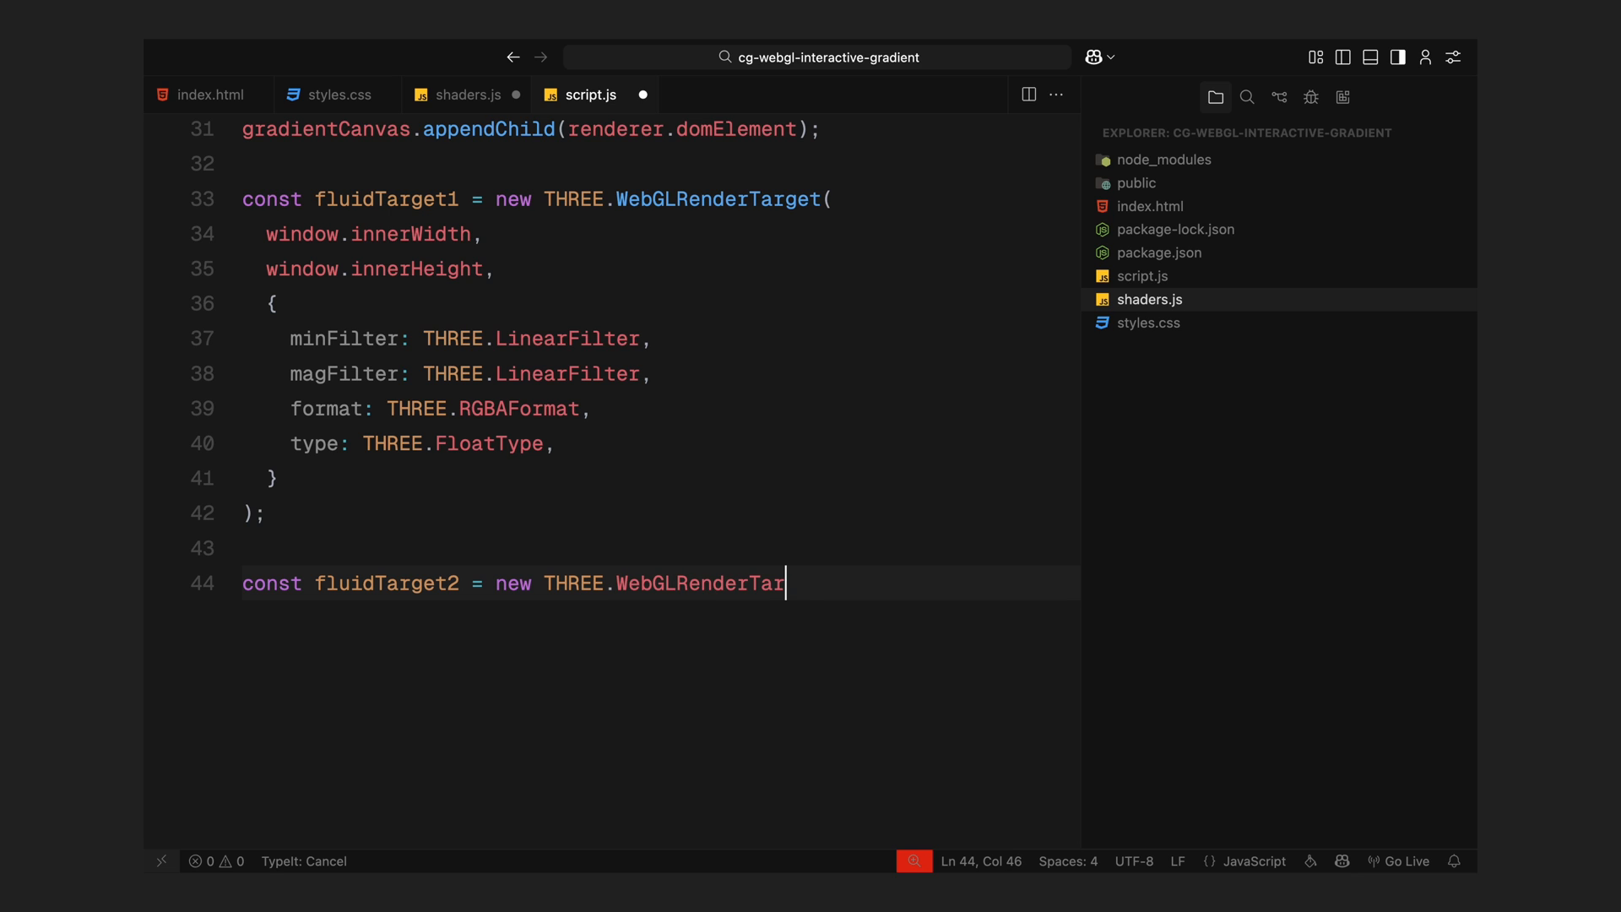
type("get(")
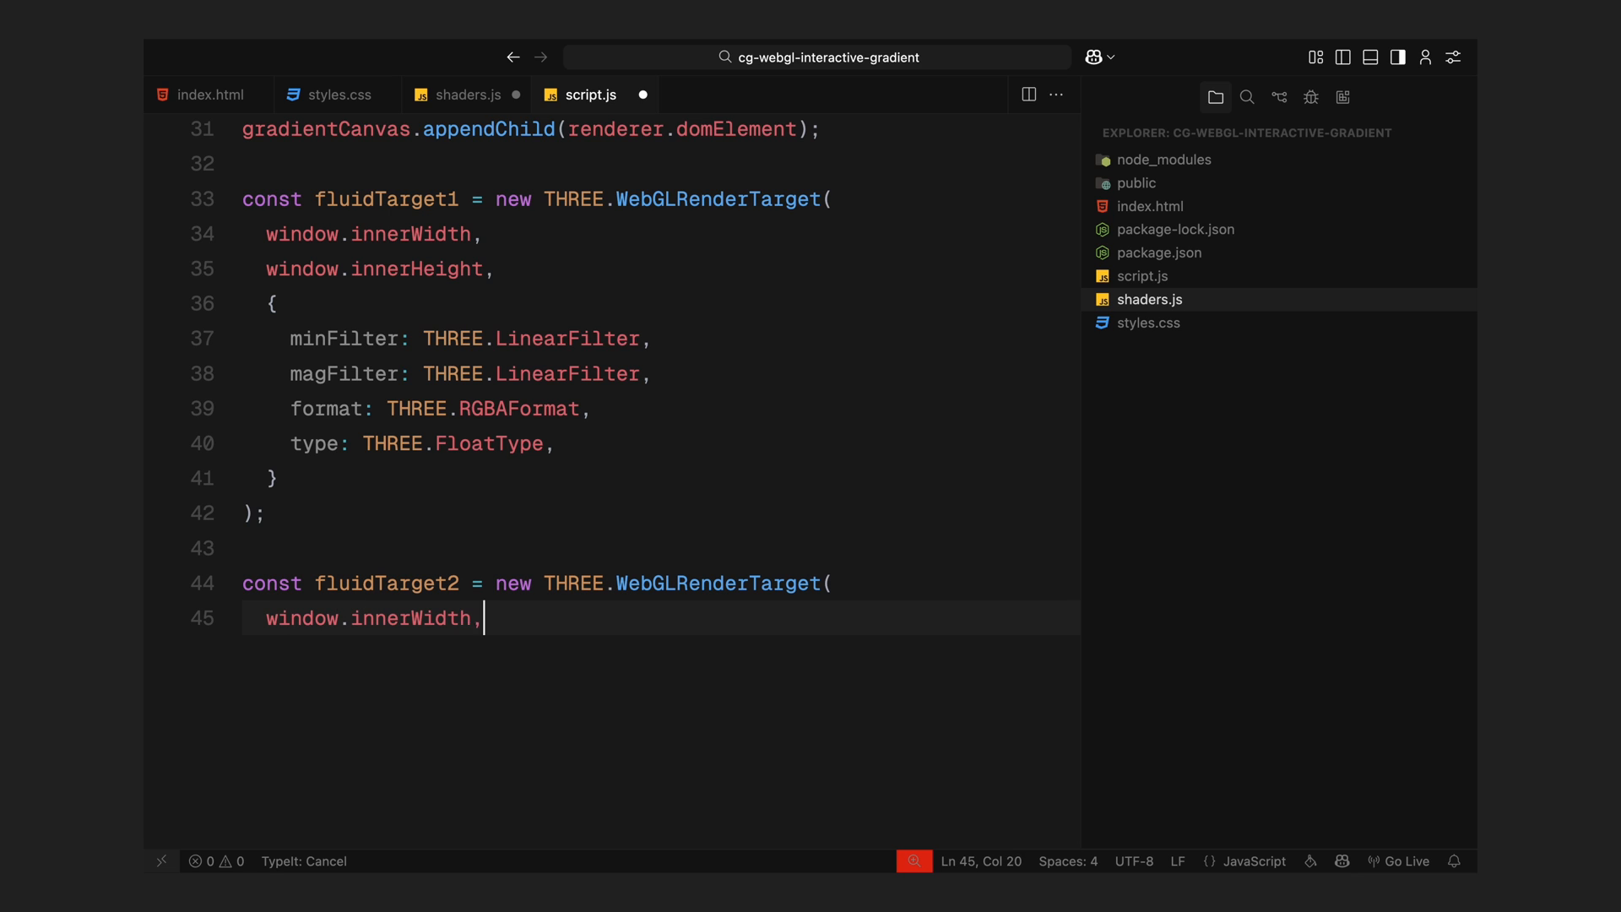
type("window.innerHei")
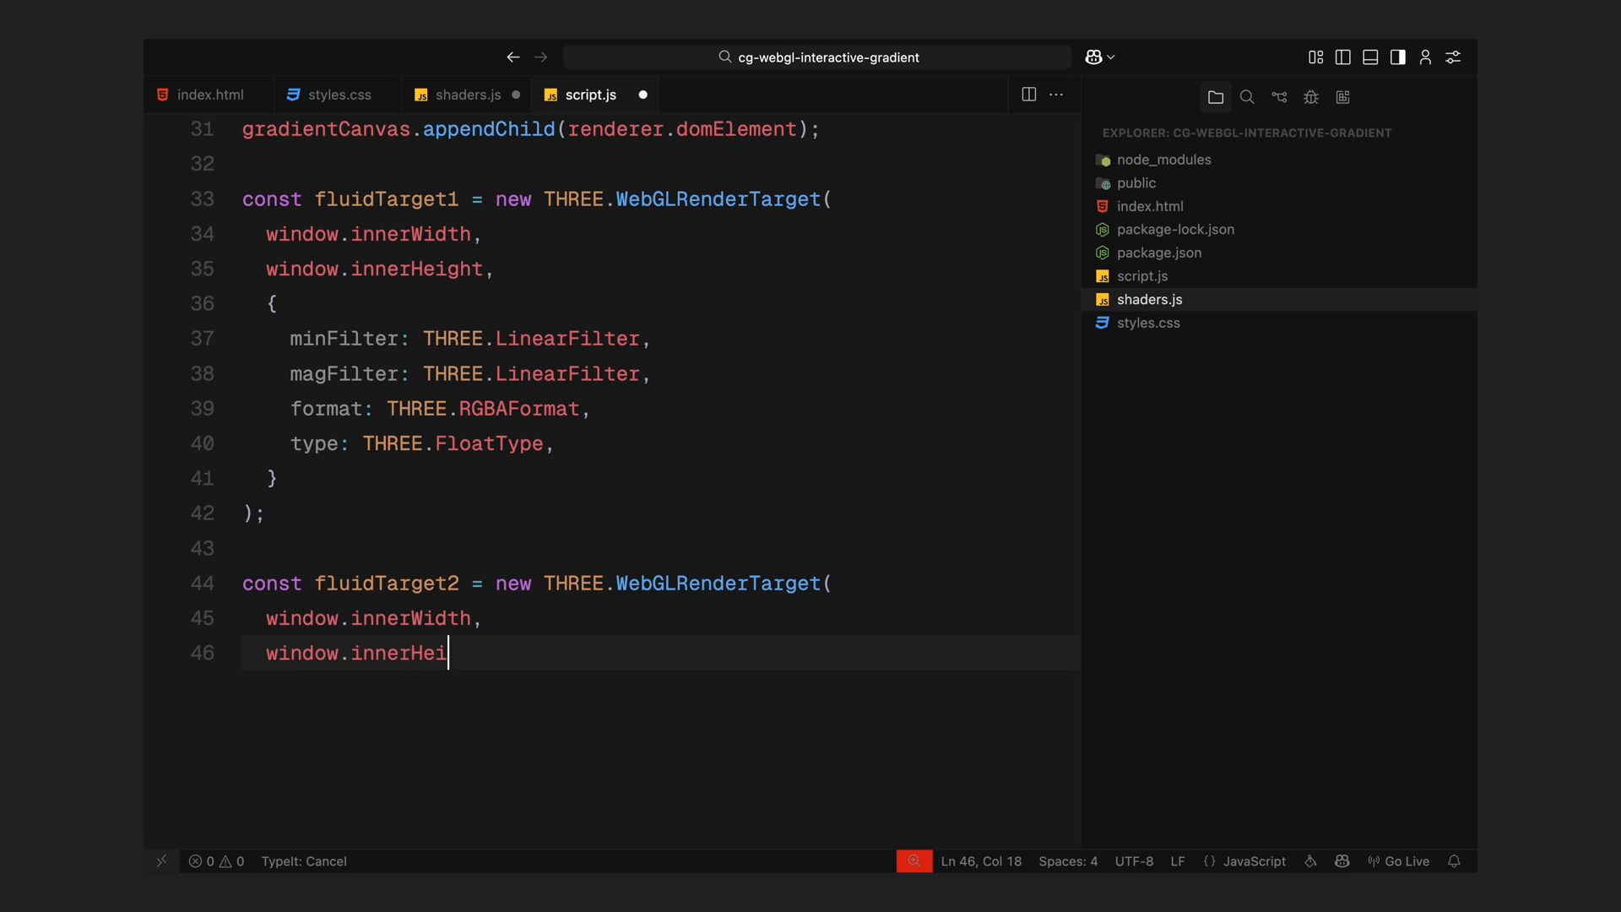
type("ght,")
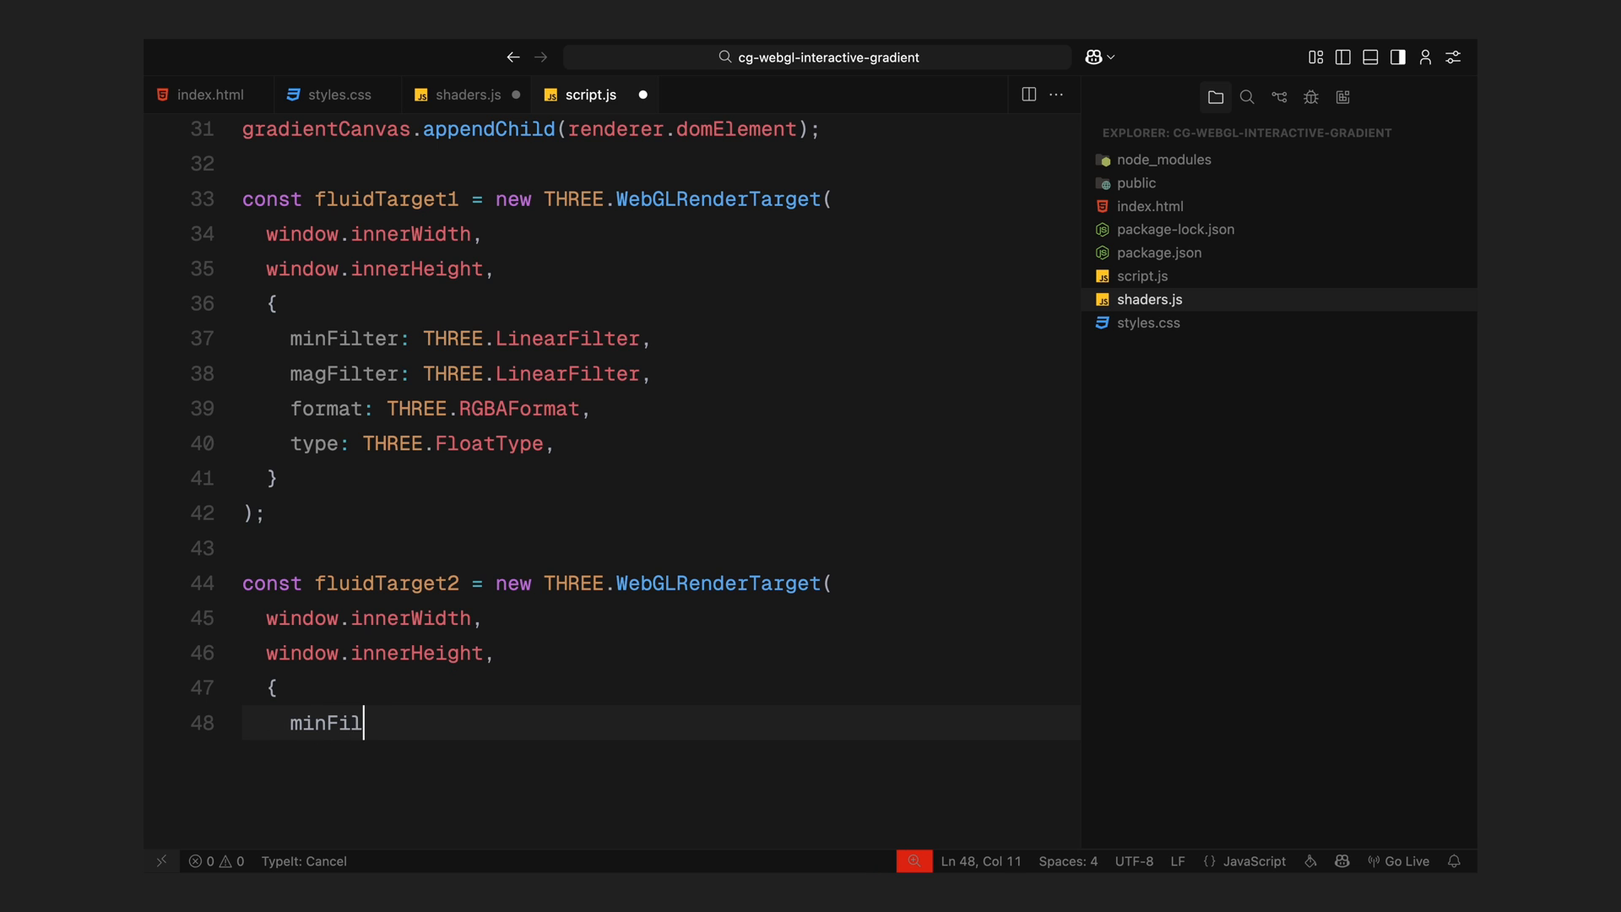
type("ter: THREE.LinearFilter,")
type("type:")
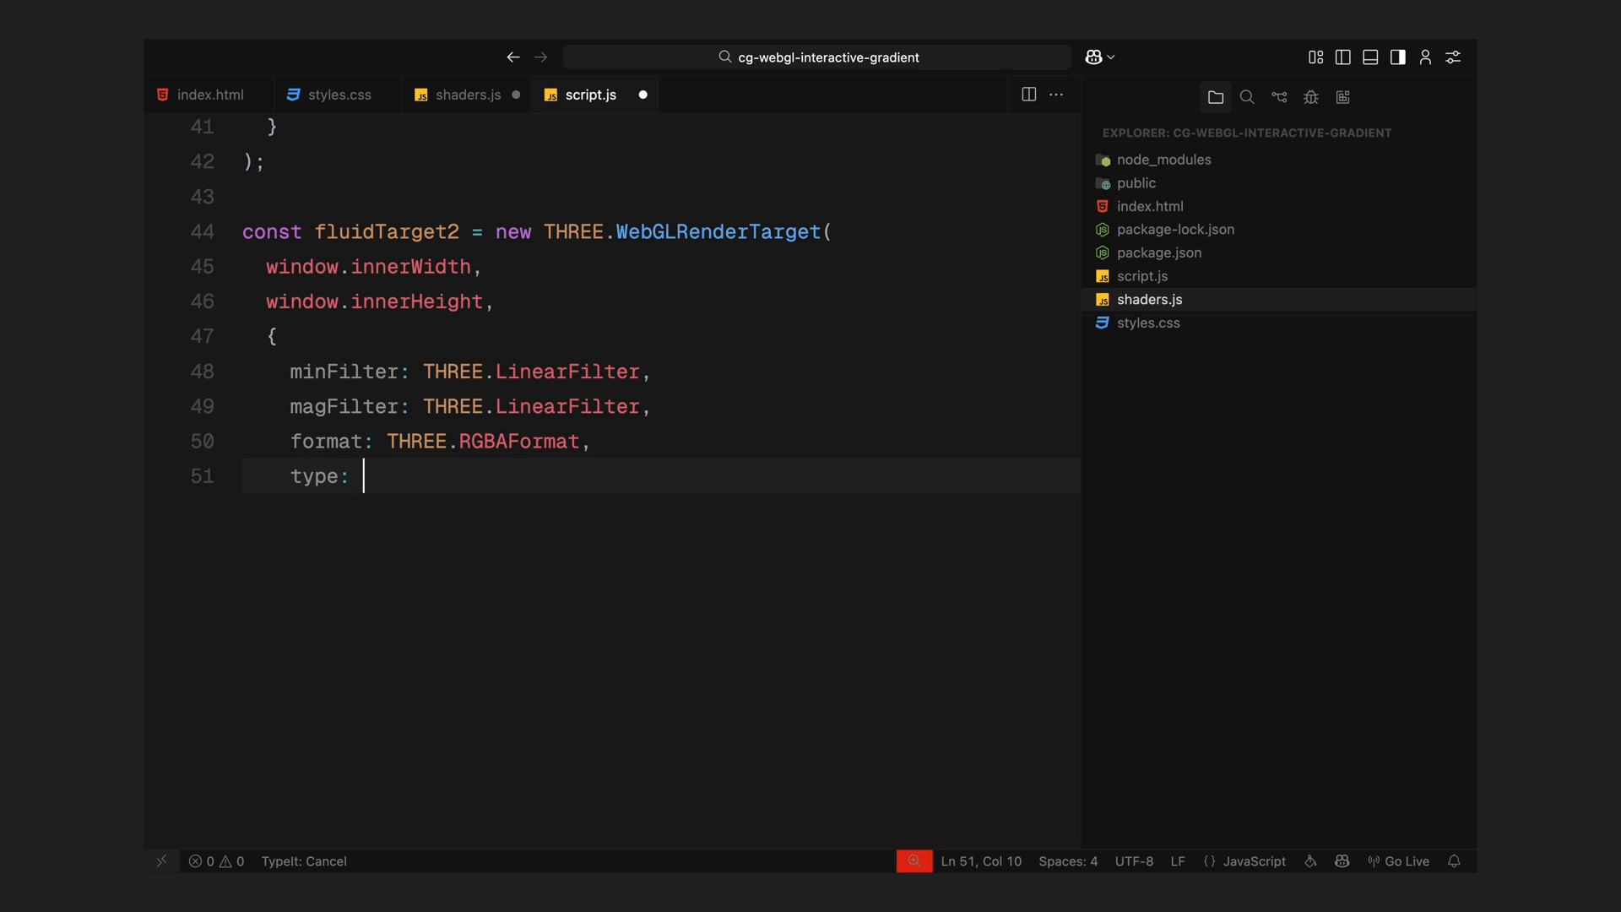
type("THREE.FloatType,")
type("let")
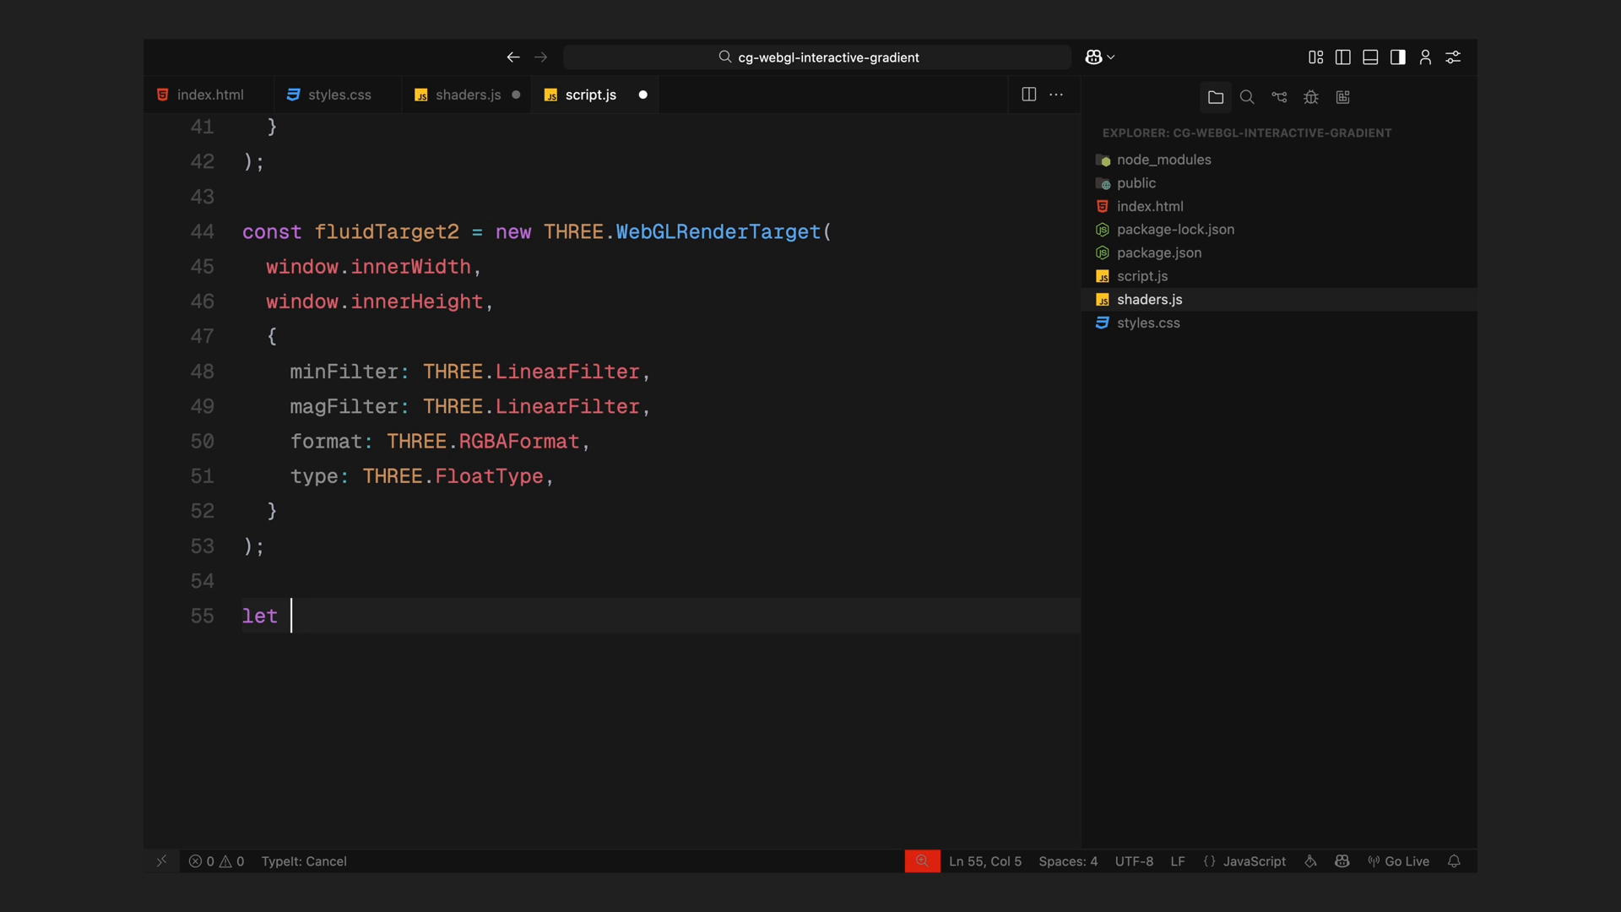
- Set currentFluidTarget = fluidTarget1, previousFluidTarget = fluidTarget2 and frameCount = 0
type("currentFluidTarget = flu")
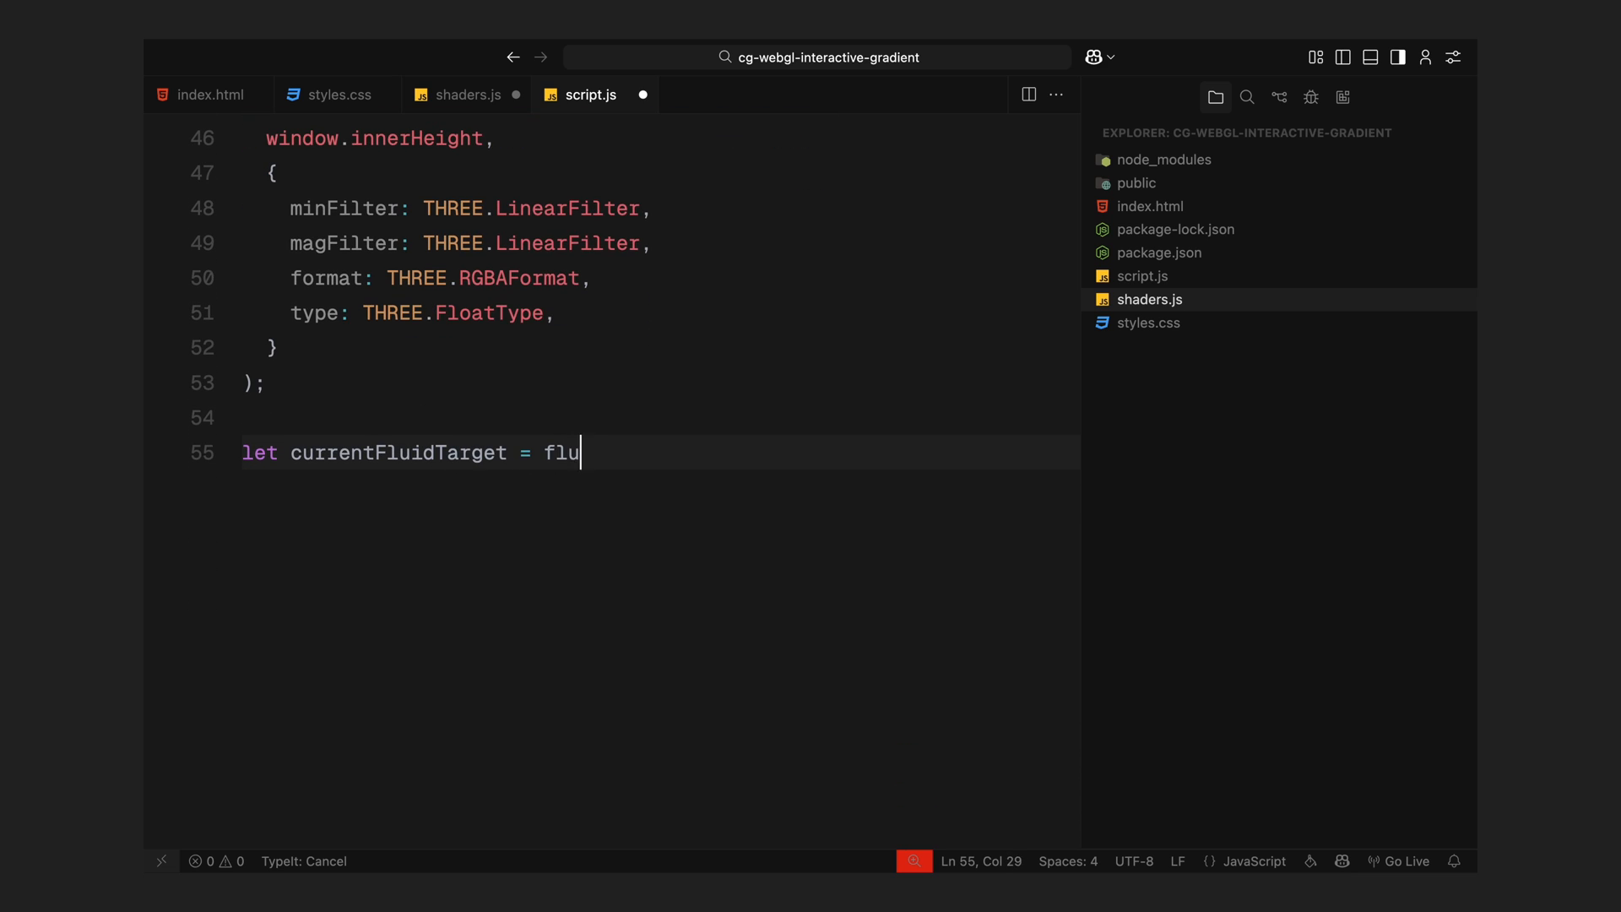
type("idTarget1;")
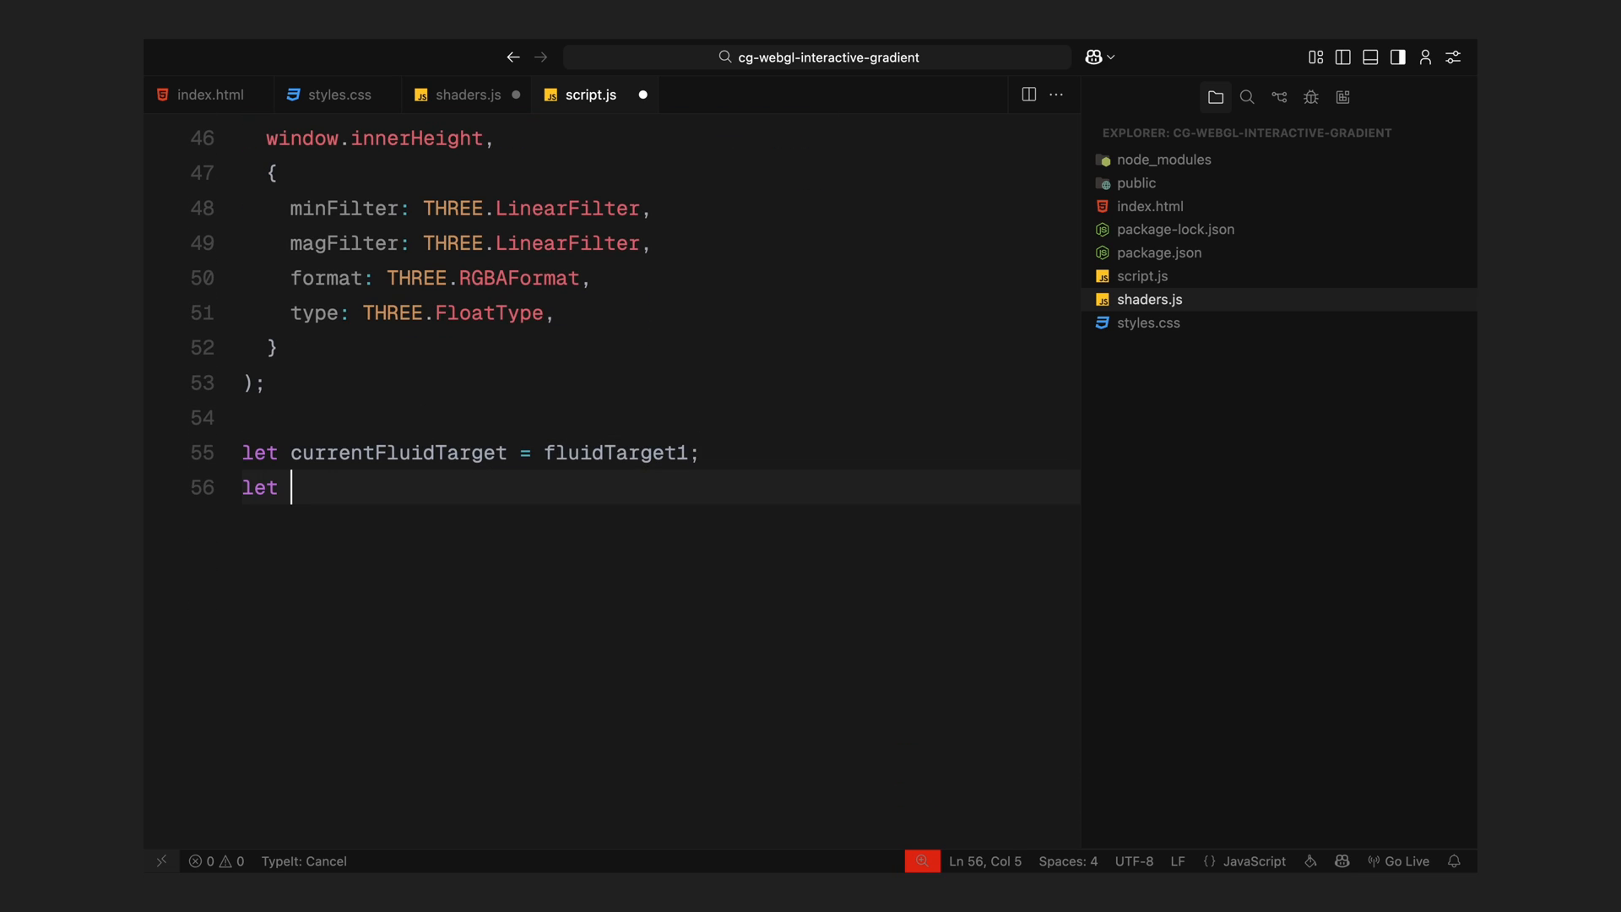
type("previousFluidTarget = f")
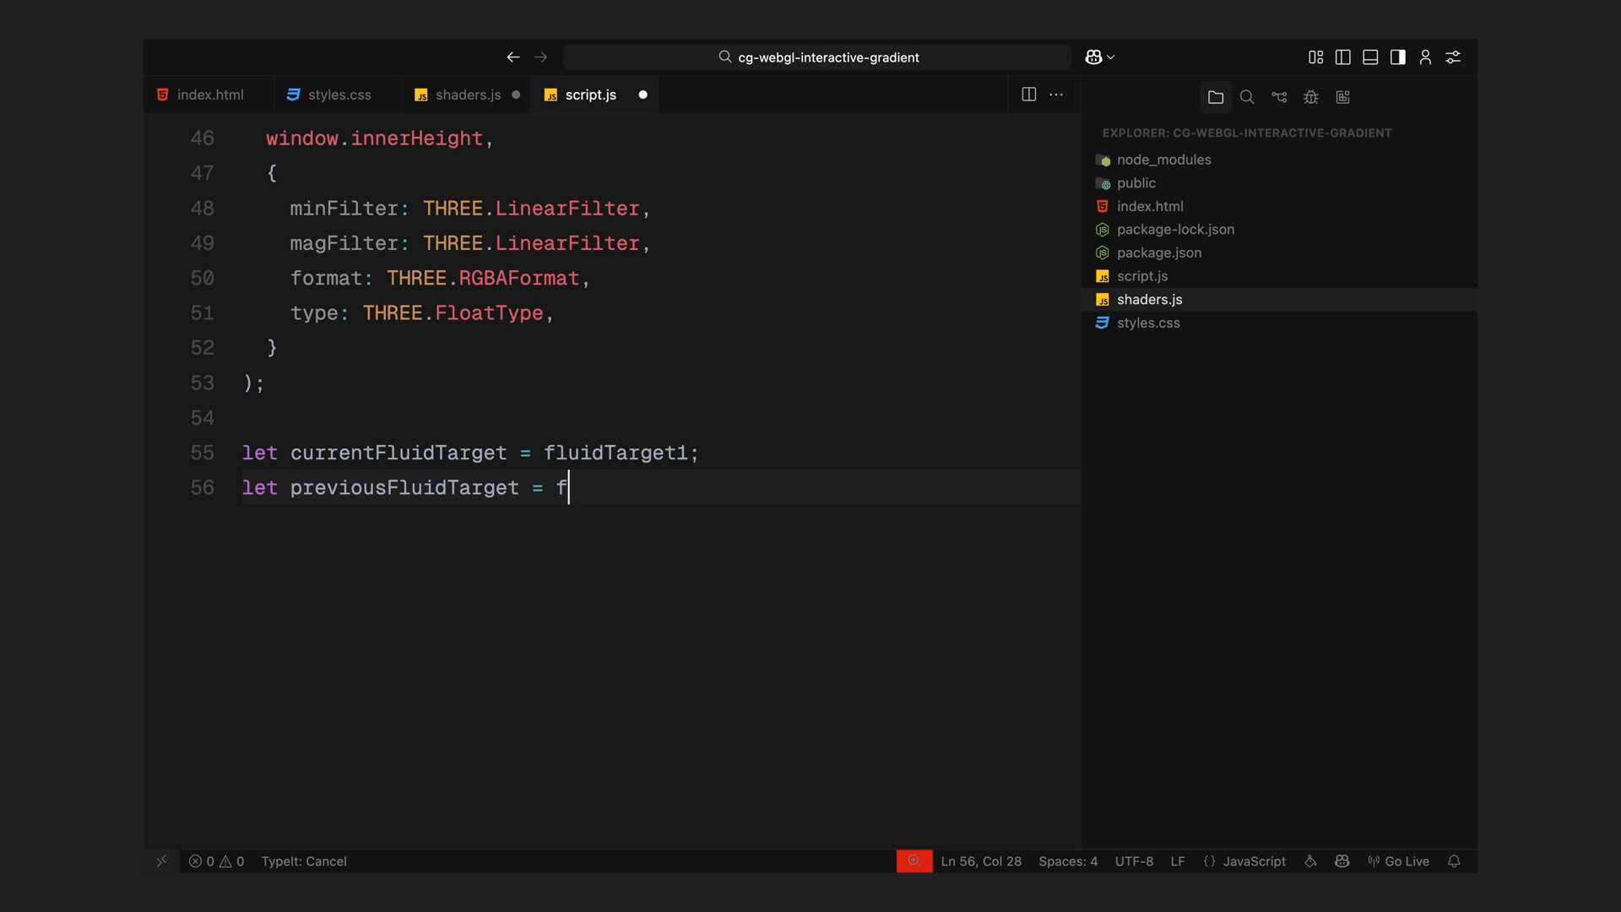
type("luidTarget2;")
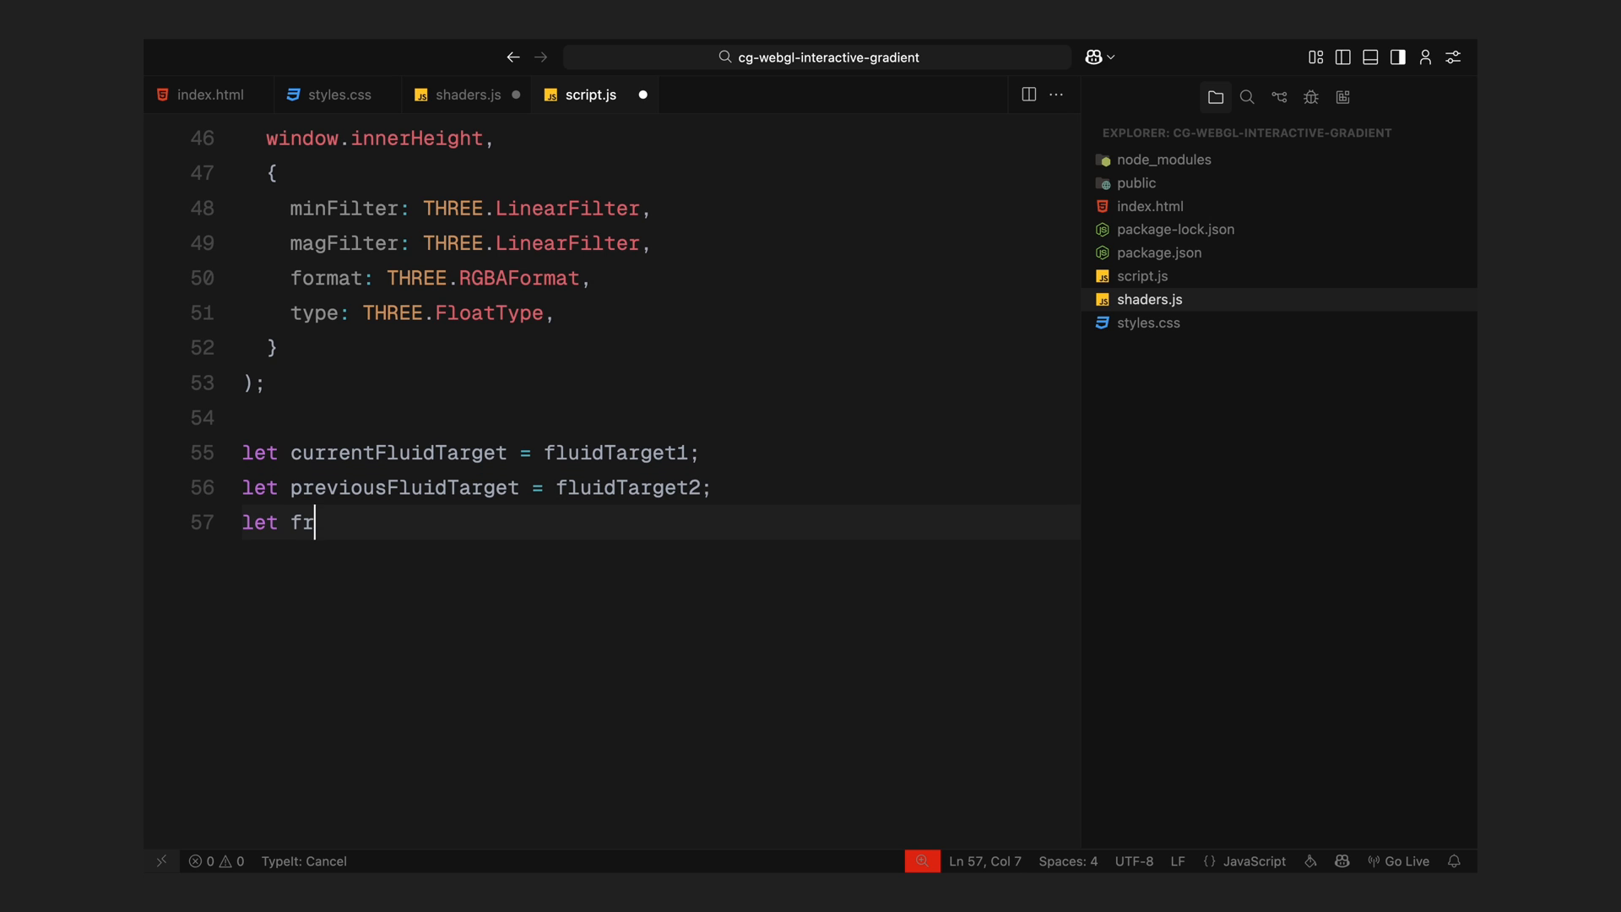
type("ameCount = 0;")
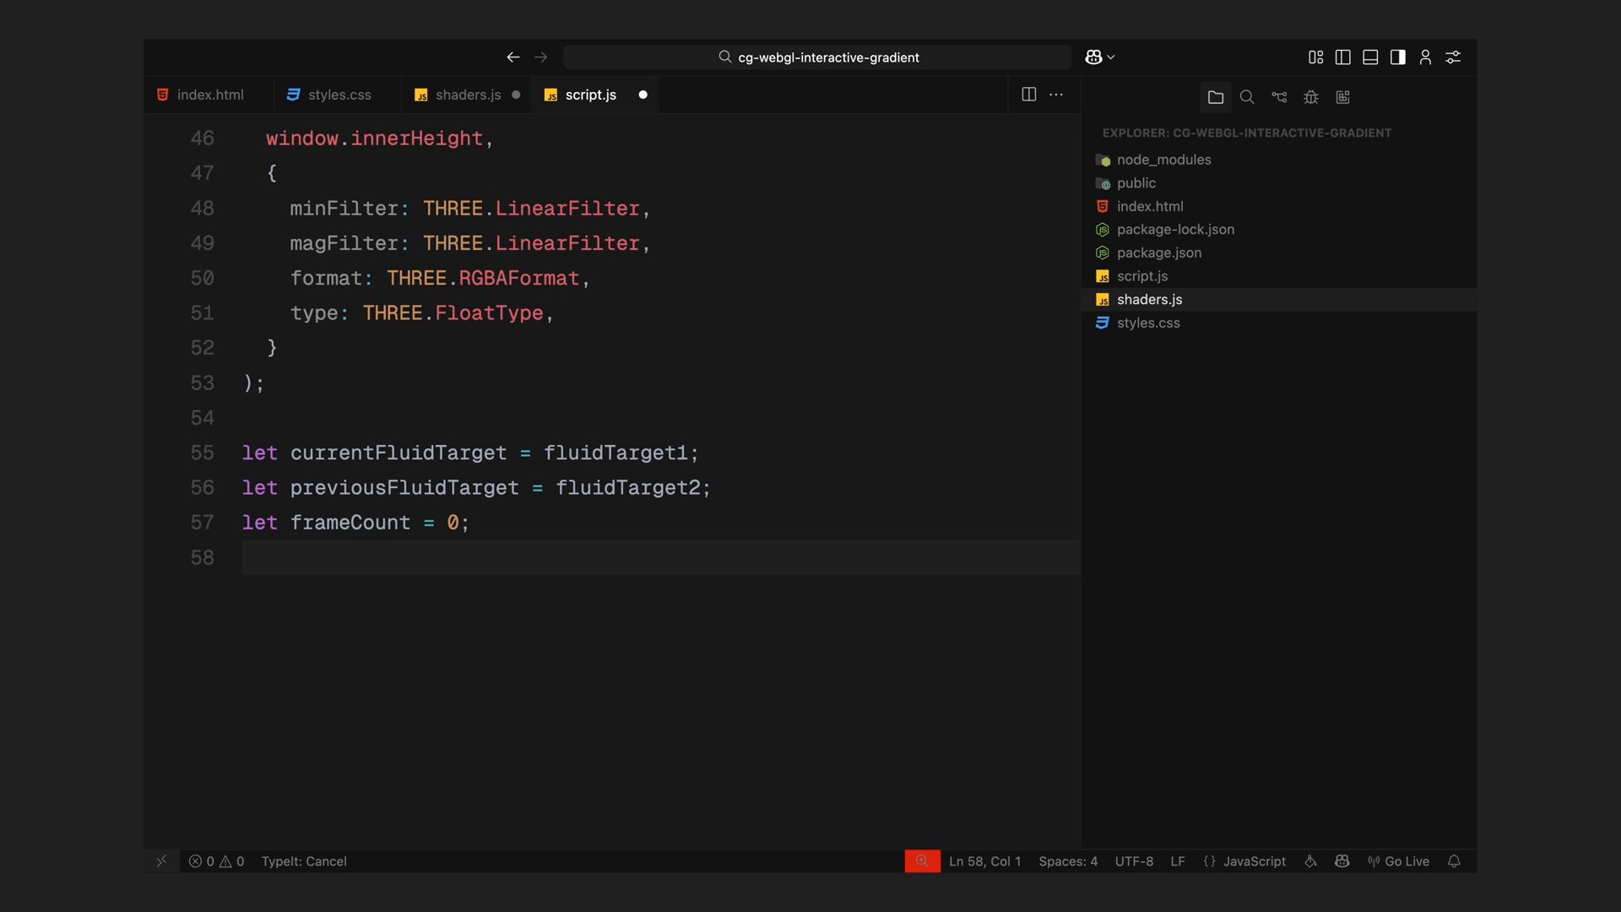
type("const fluidMaterial = new")
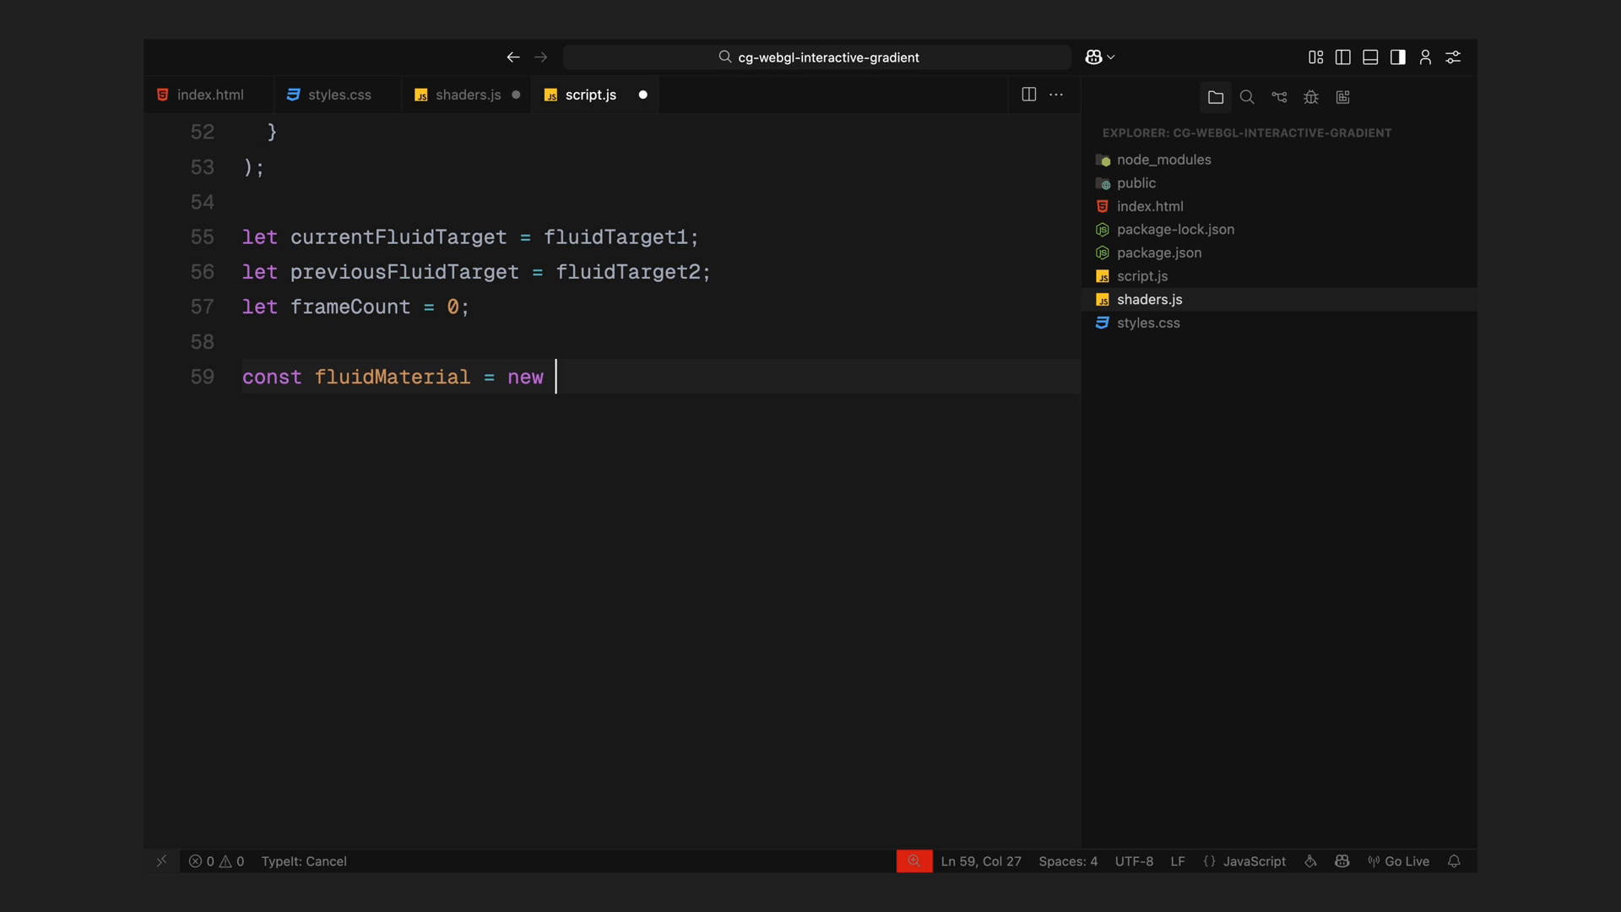
- Start fluidMaterial ShaderMaterial with iTime 0, iResolution Vector2 of window size, iMouse Vector4 and iPreviousFrame null
type("THREE.ShaderMaterial({")
type("iTime")
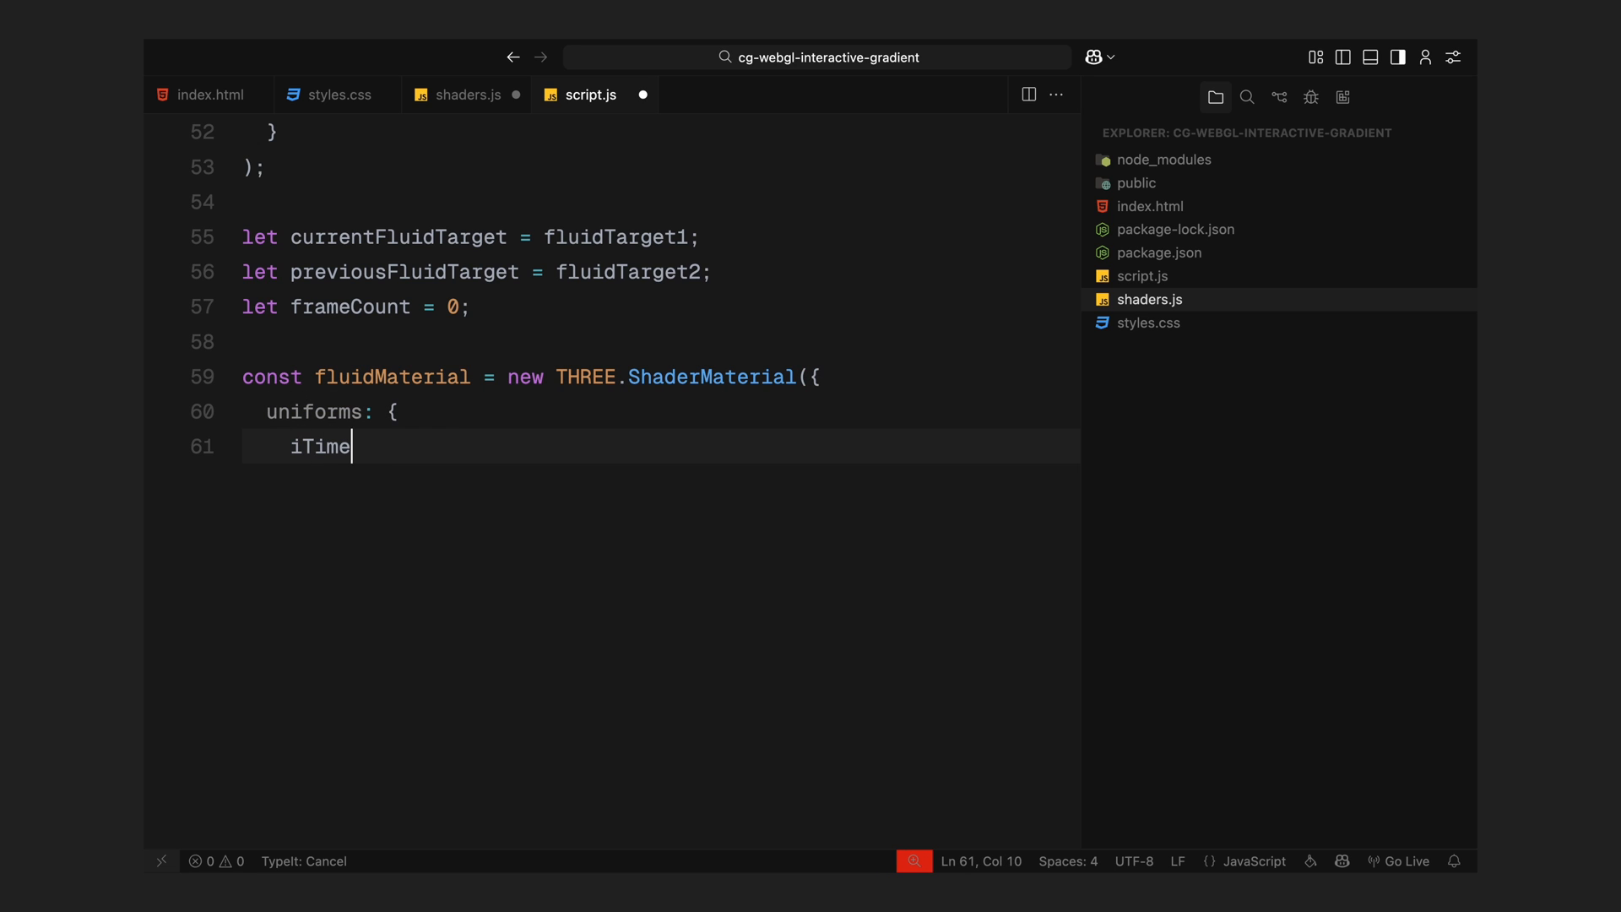
type(": { value: 0 },")
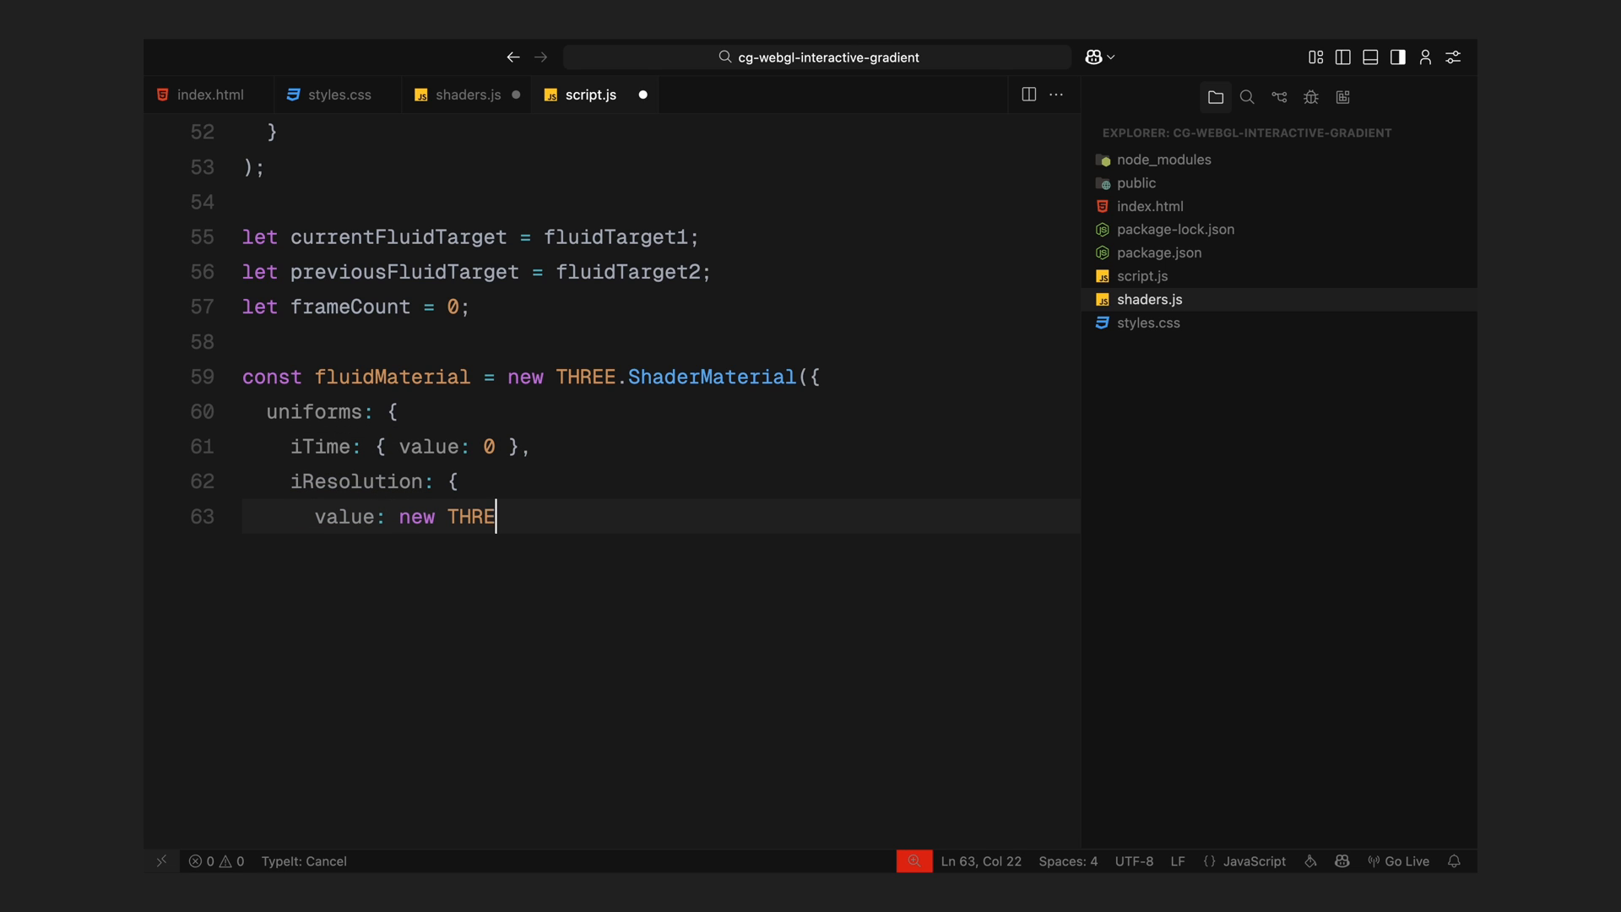
type(".Vector2(window.innerWidt")
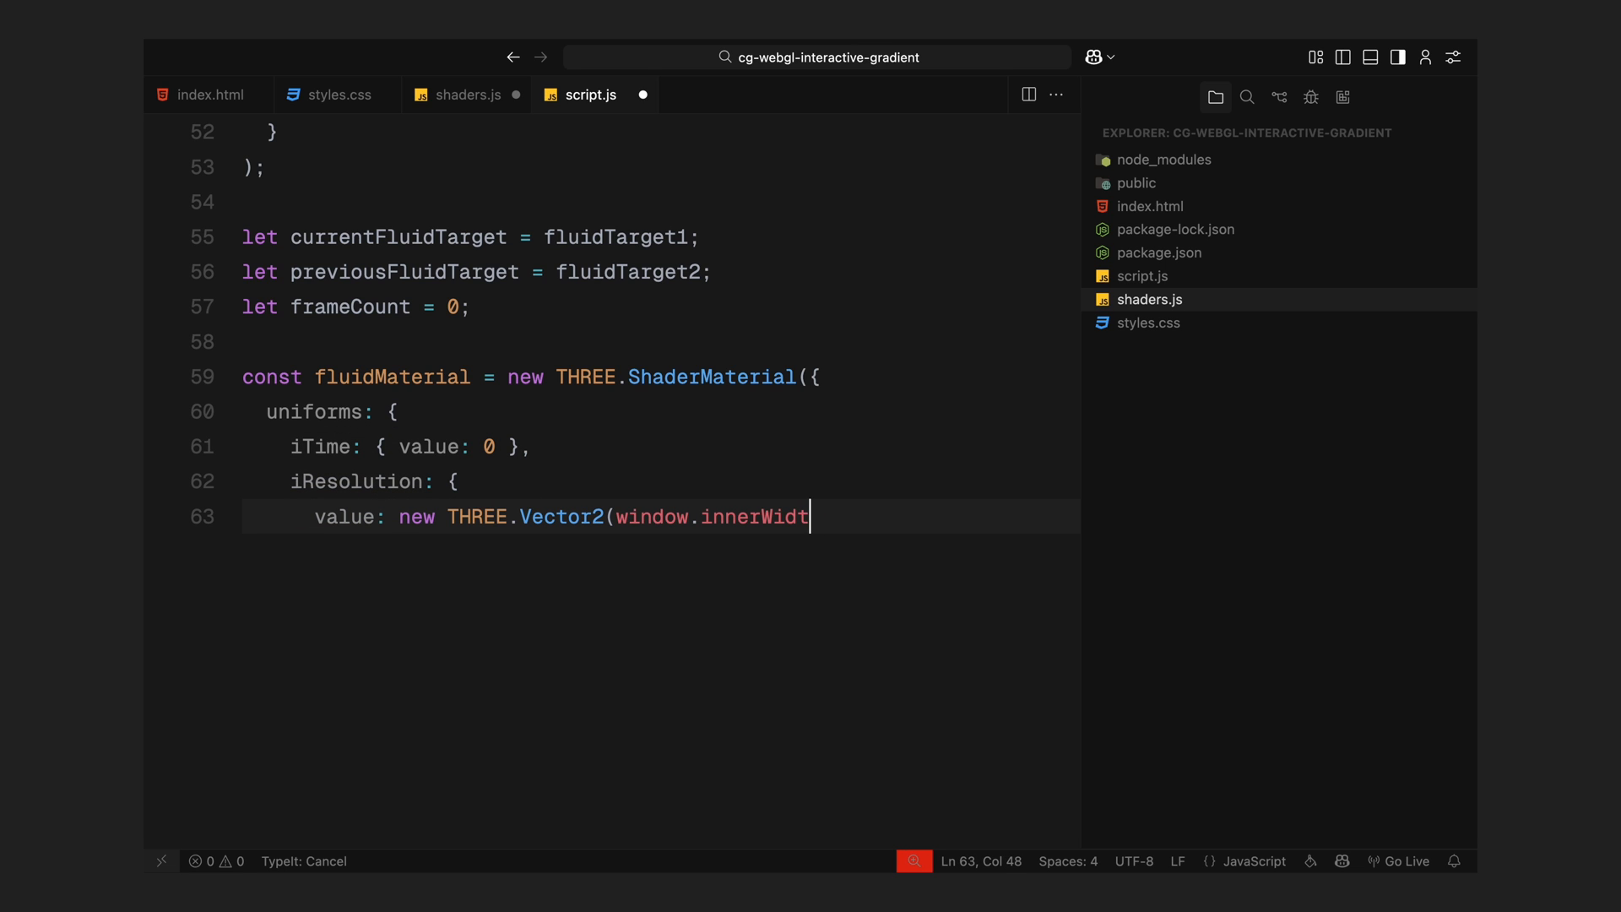
type("h, window.innerHeight),")
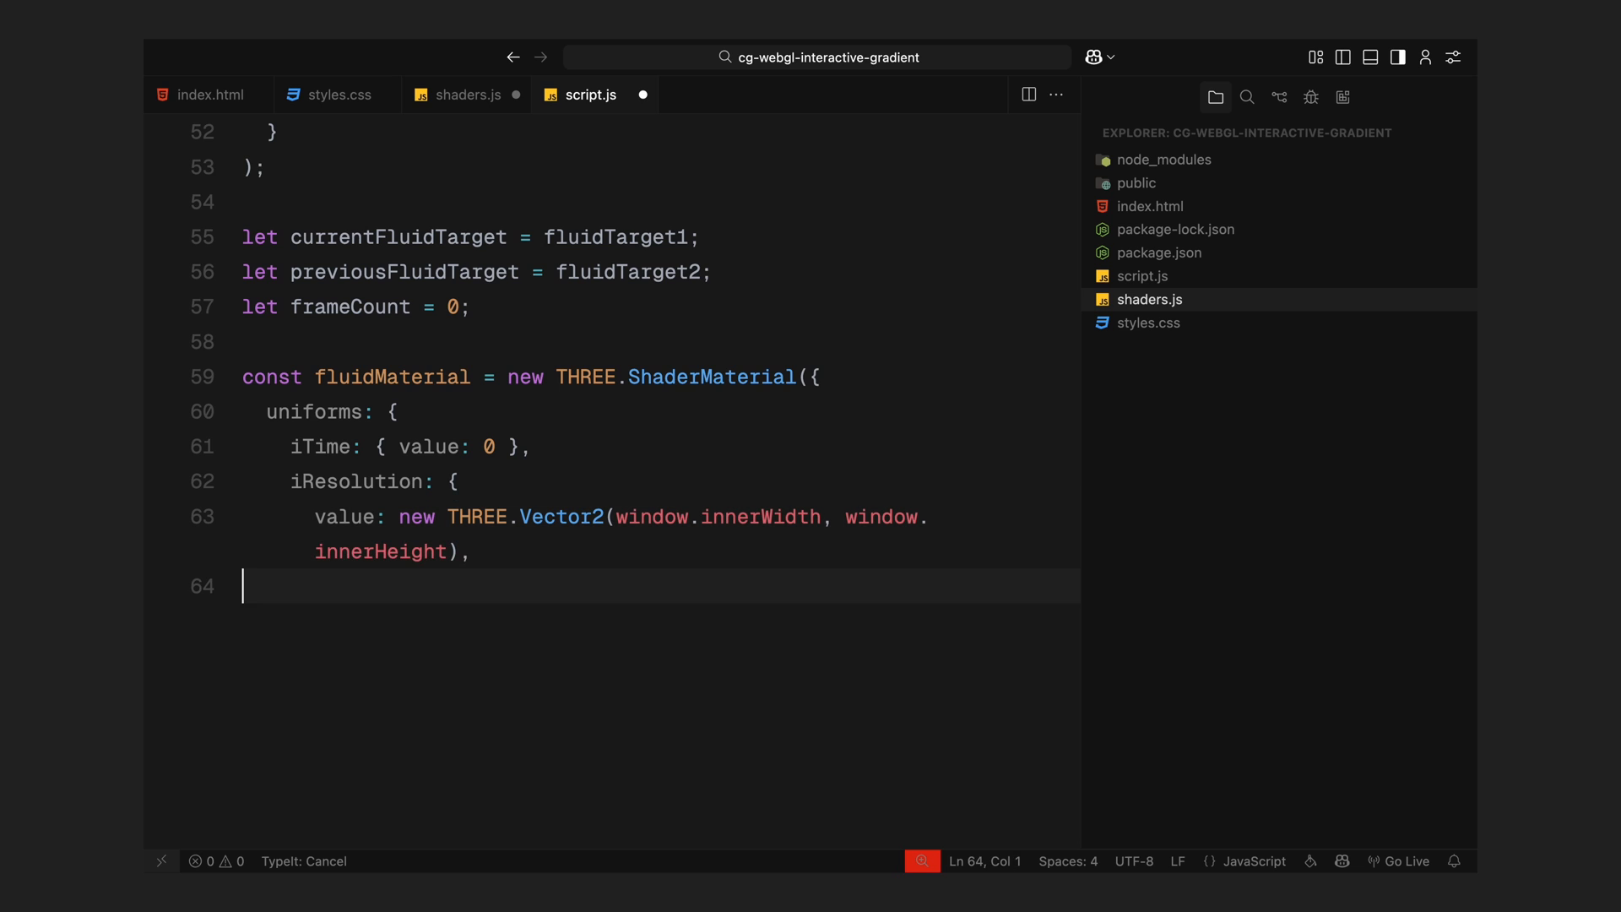
type("iMouse: { v")
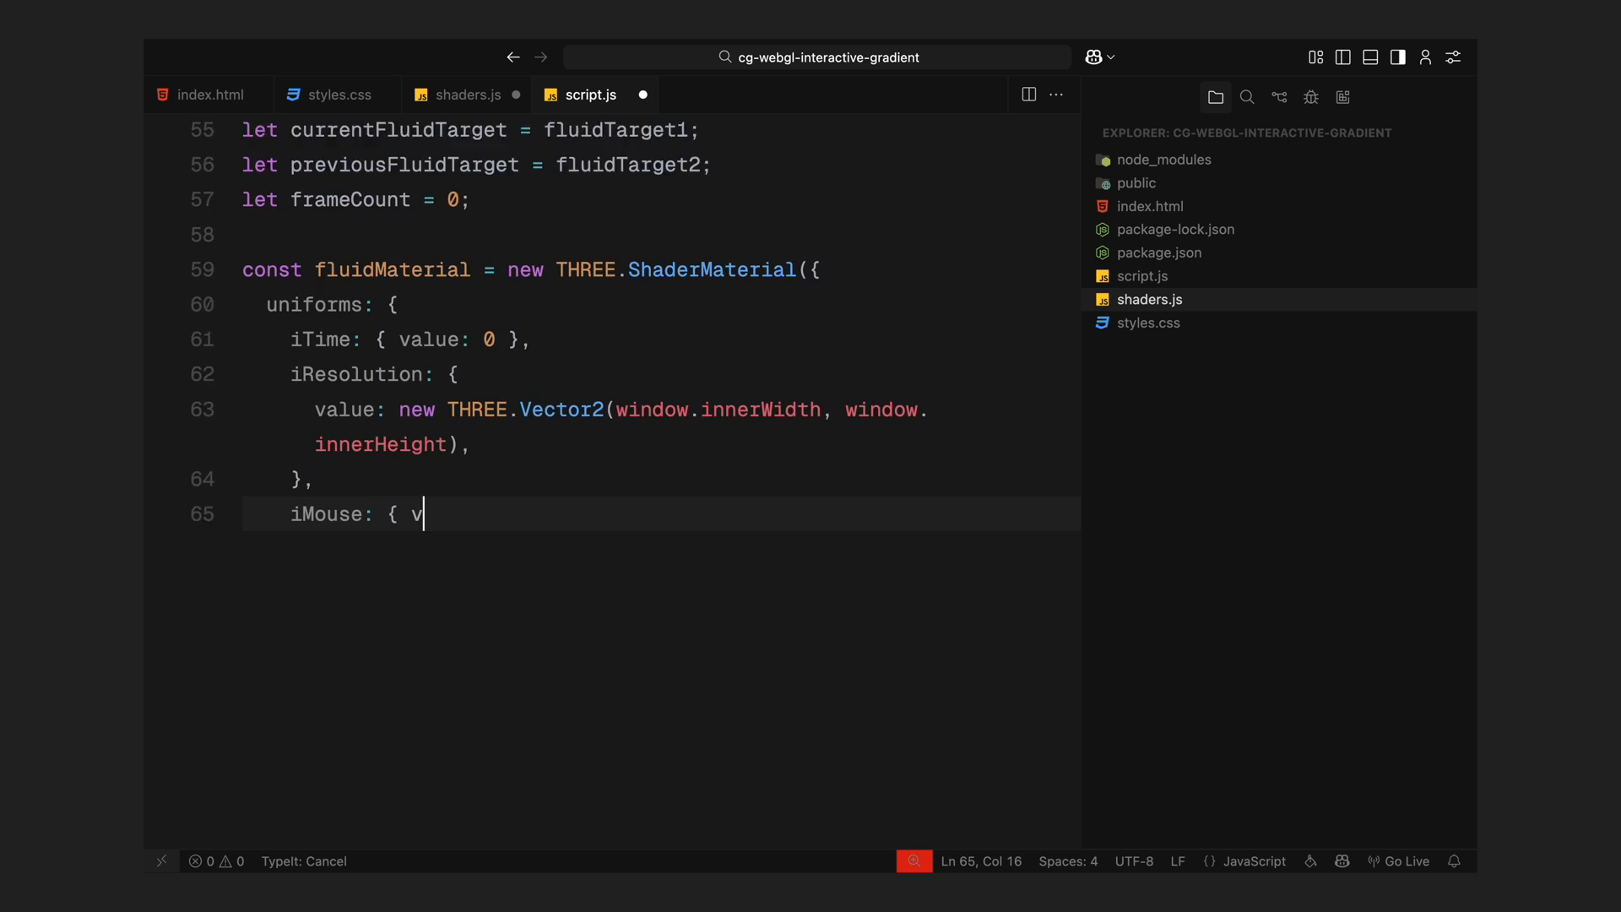
type("alue: new THREE.Vector4(0, 0, 0, 0) },")
type("iPrevi")
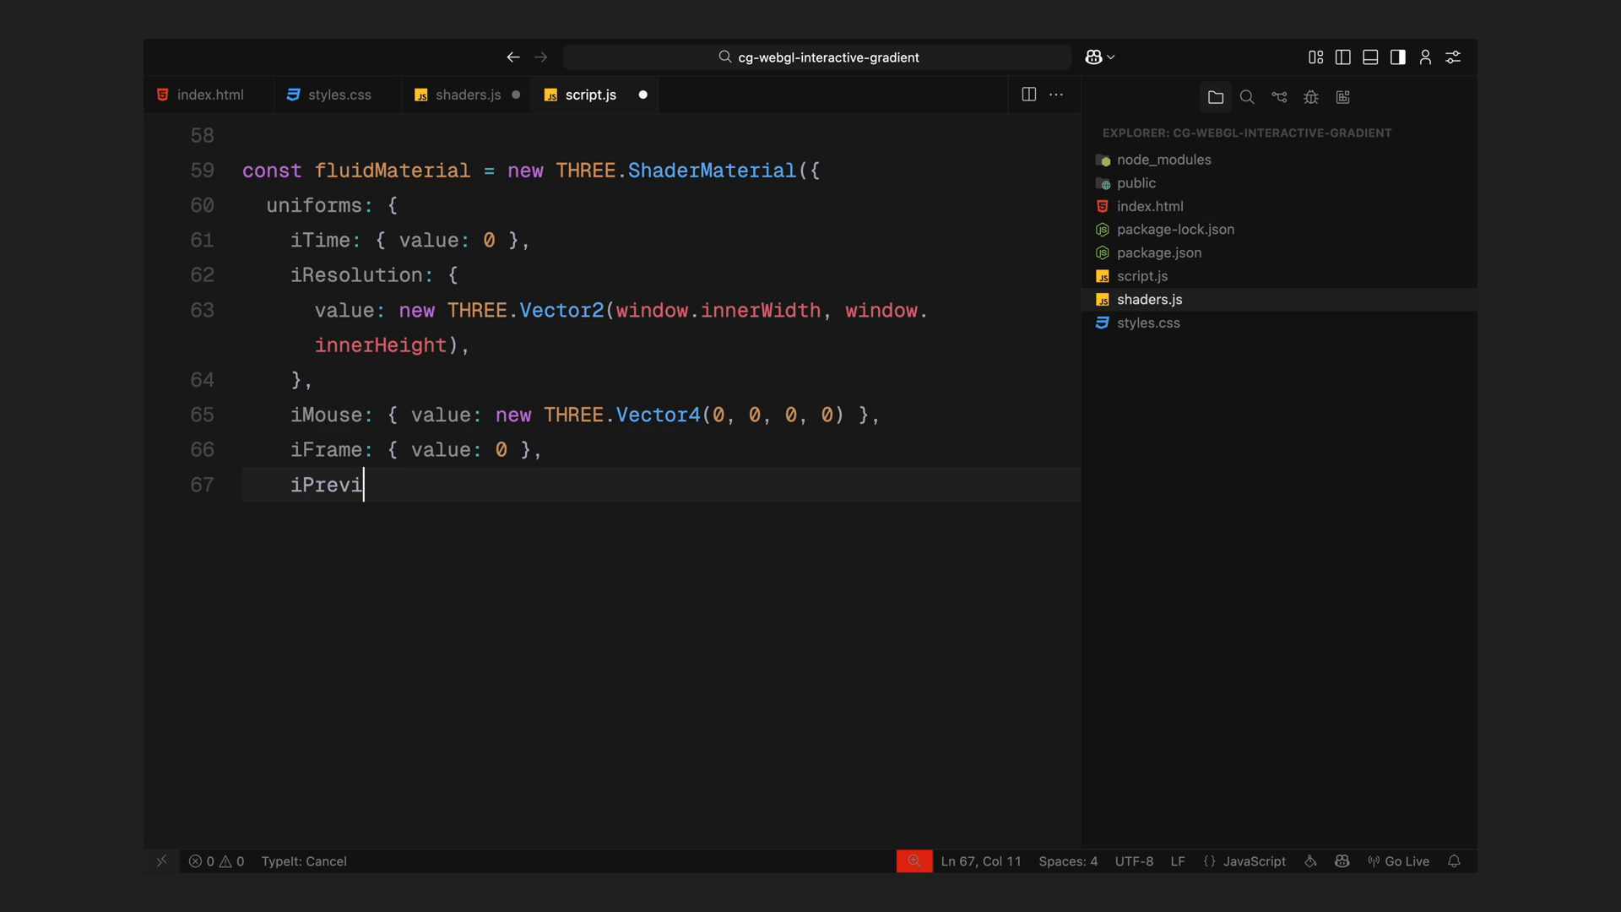
type("ousFrame: { value: null },")
type("uBrushSize: { value:")
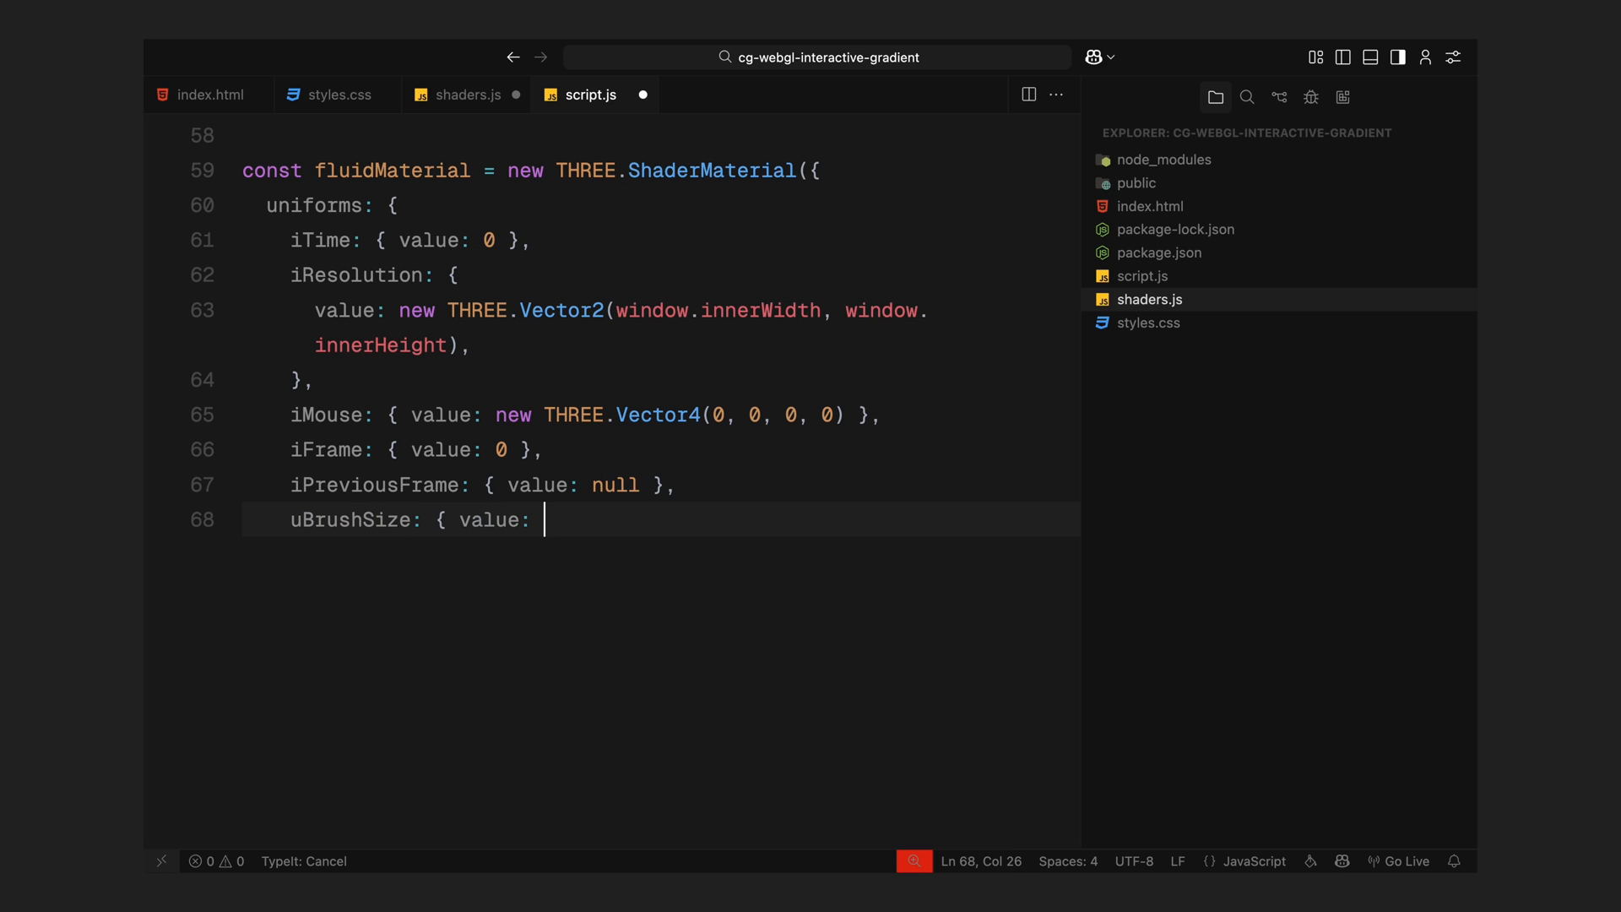
- Add uBrushSize, uBrushStrength, fluid decay and trailLength uniforms from config, with vertexShader and fluidShader
type("config.brushSize },")
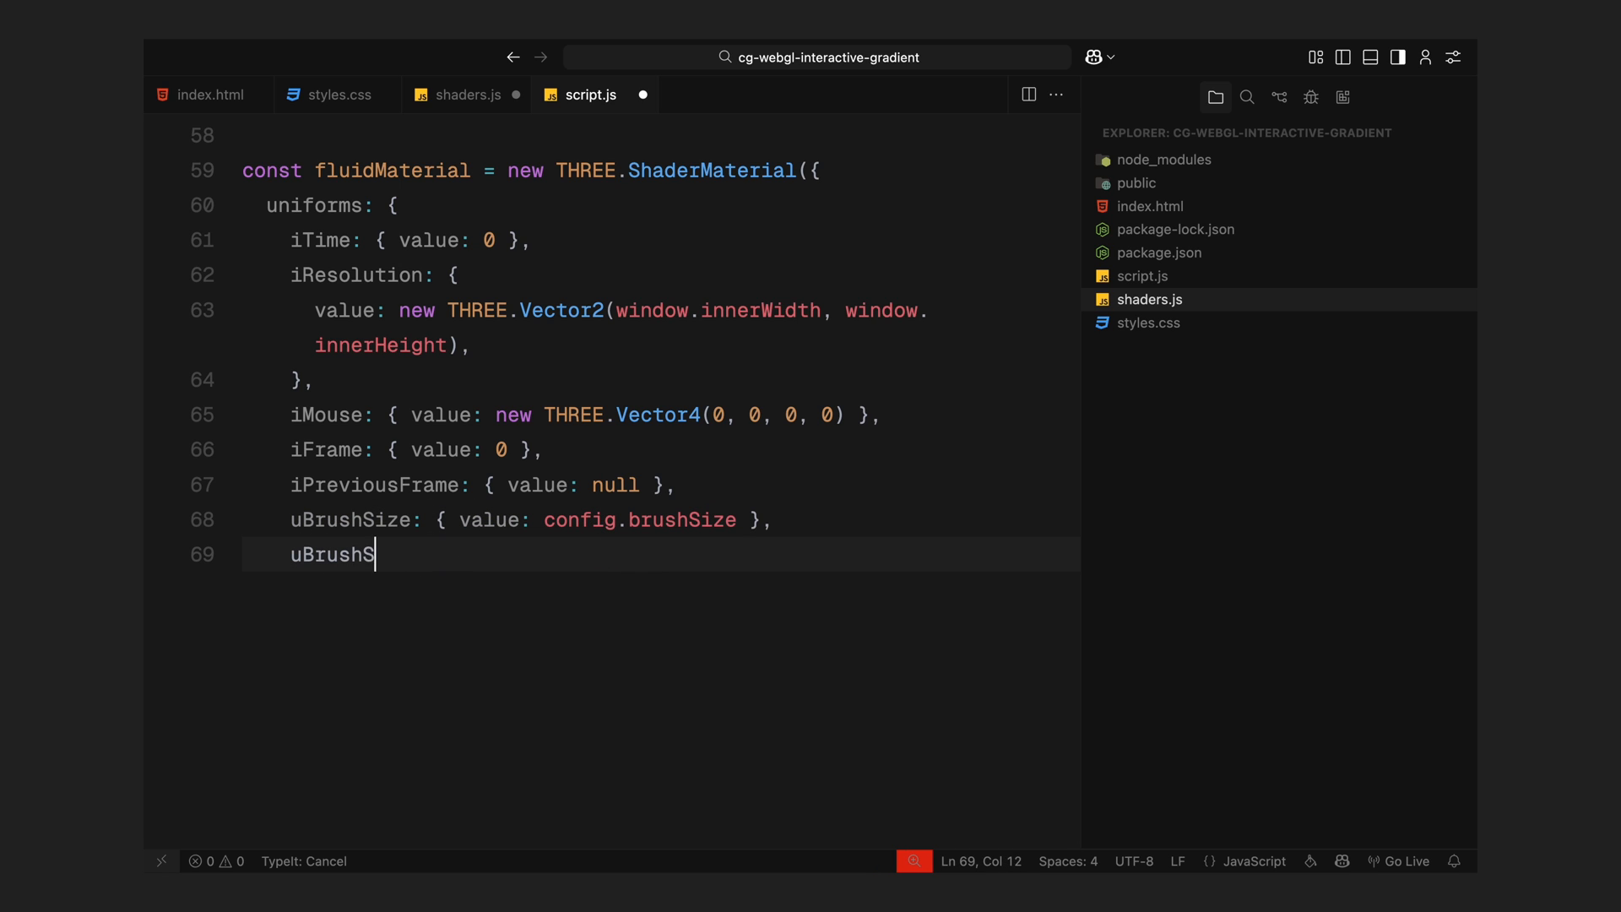
type("trength: { value: config.")
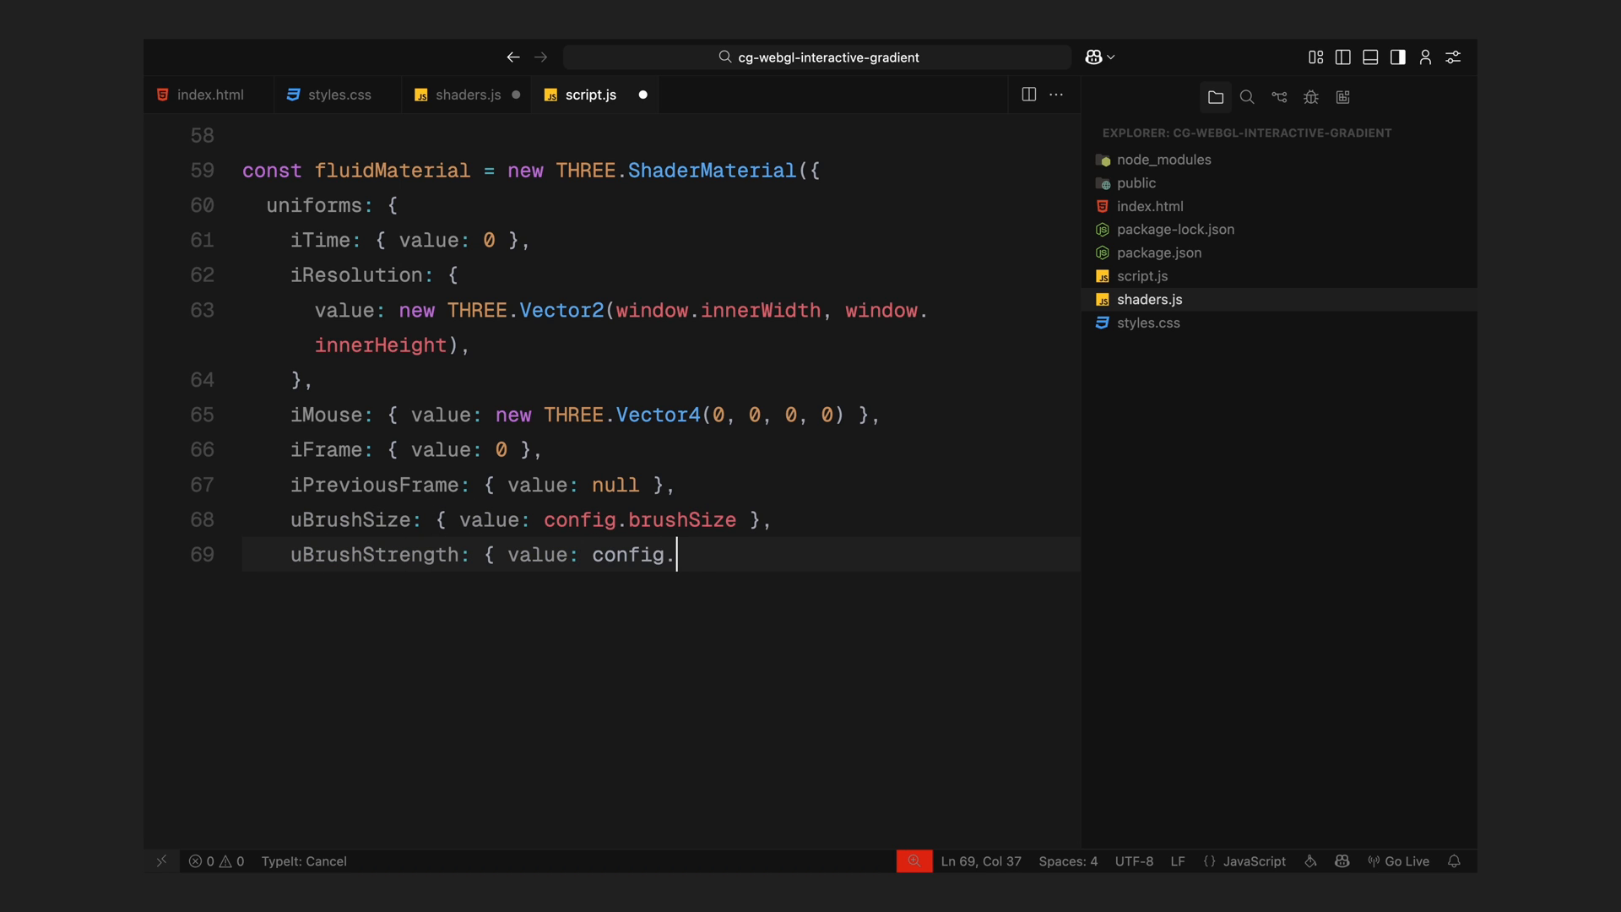
type("brushStrength },")
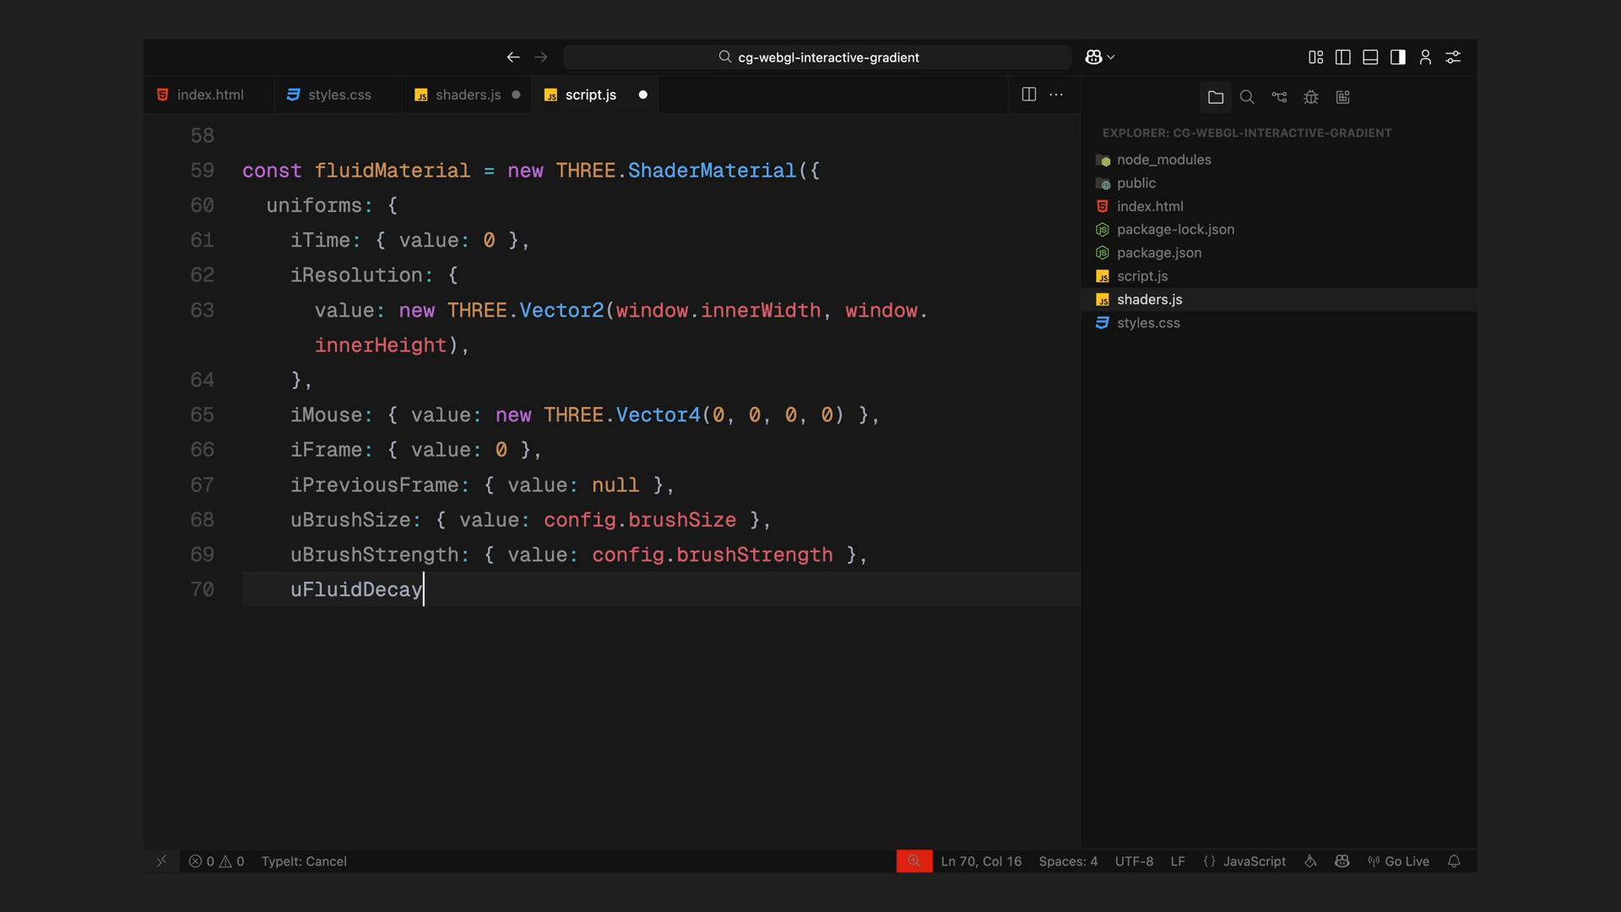
type(": { value: config.fluidDecay },")
type("uTrailLength: { v")
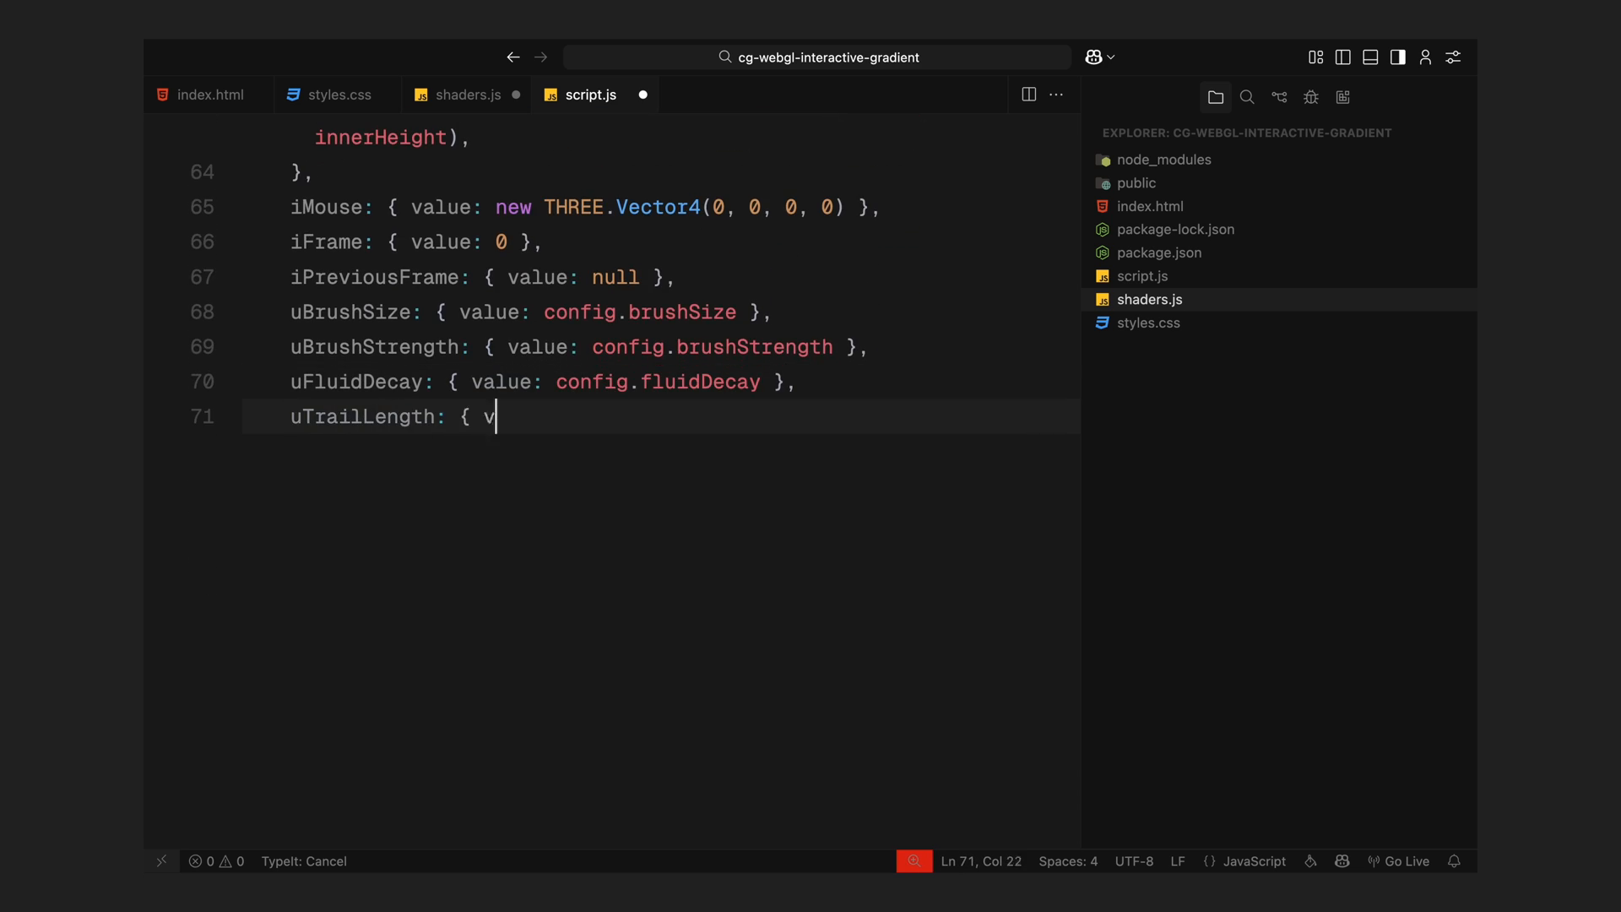
type("alue: config.trailLength },")
type("uStopDecay: { value: config.stopDecay },")
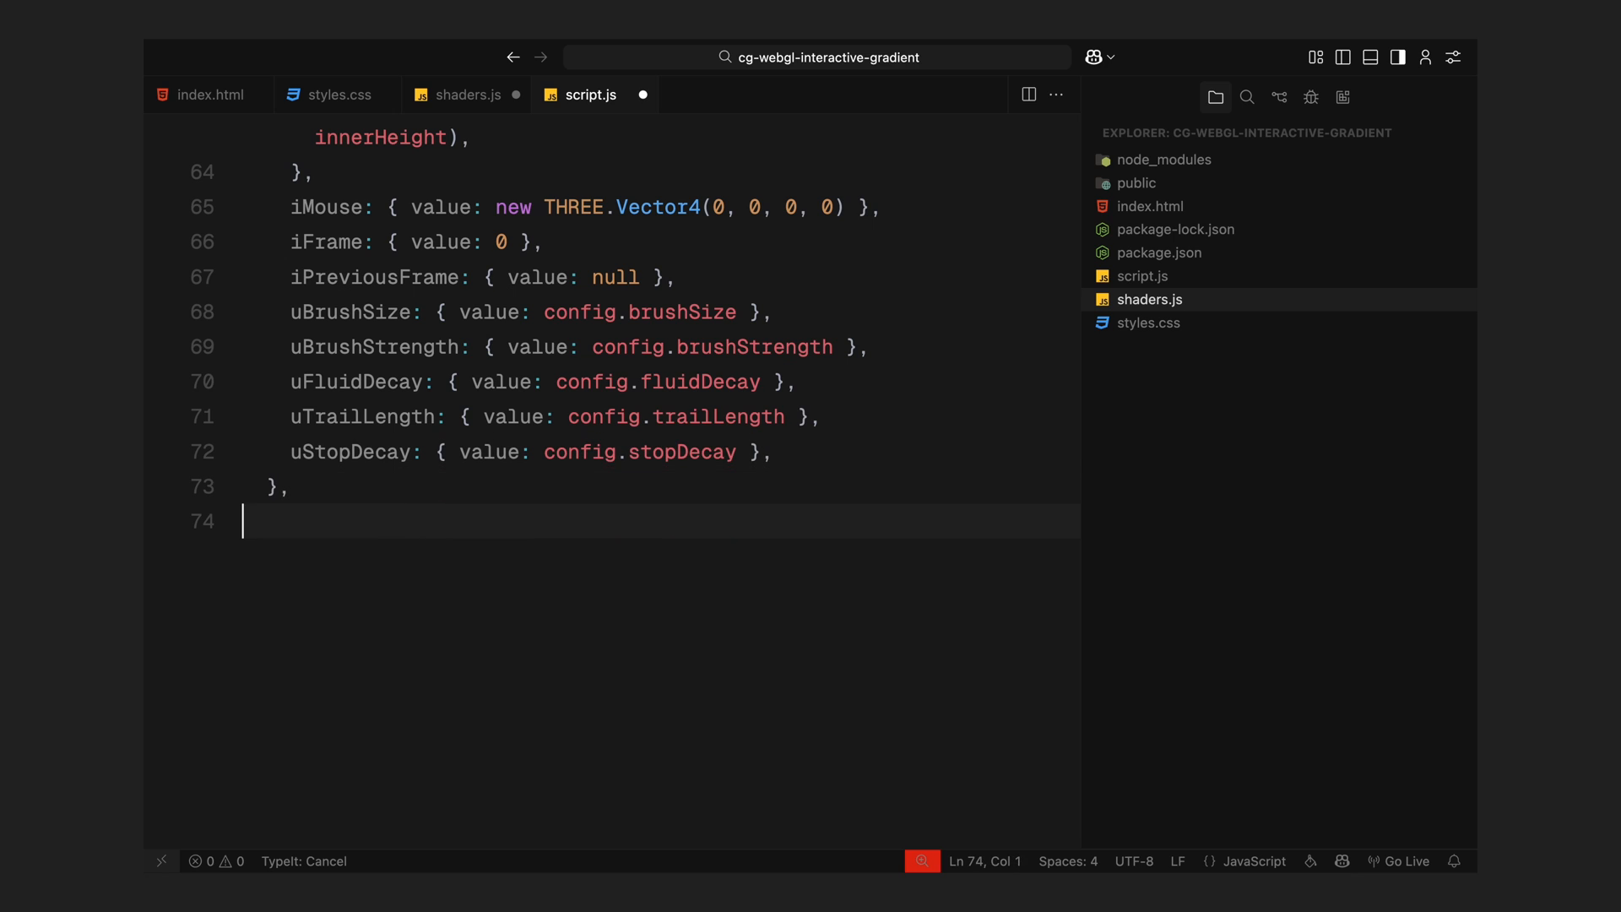
type("vertexShader: vertexShader,")
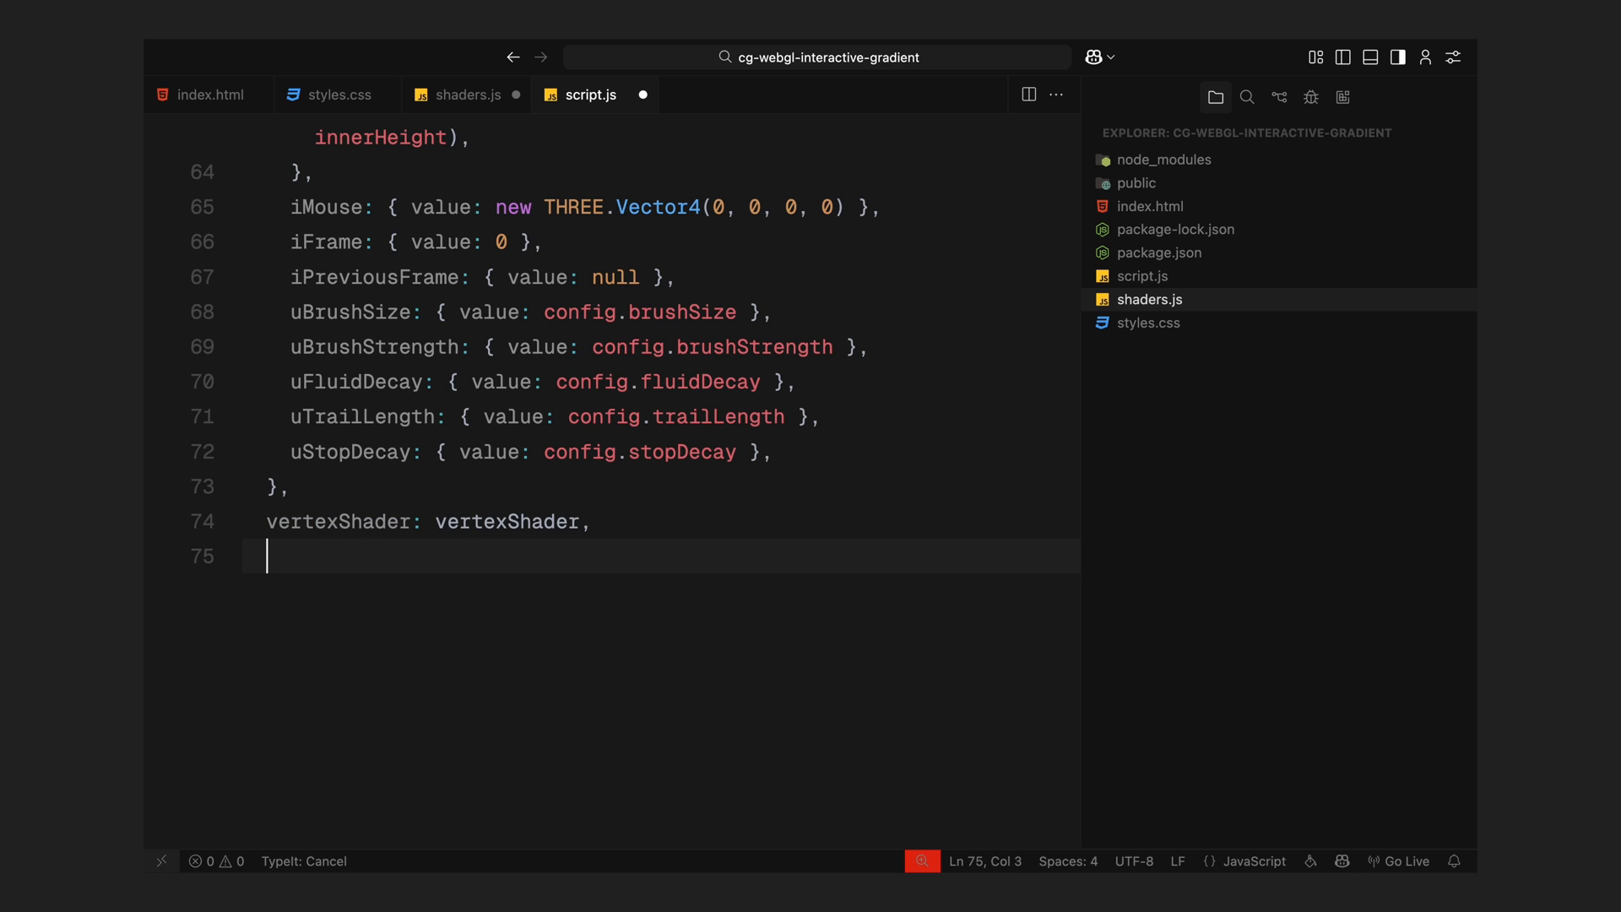
type("fragmentShader: fluidShader,")
type("});")
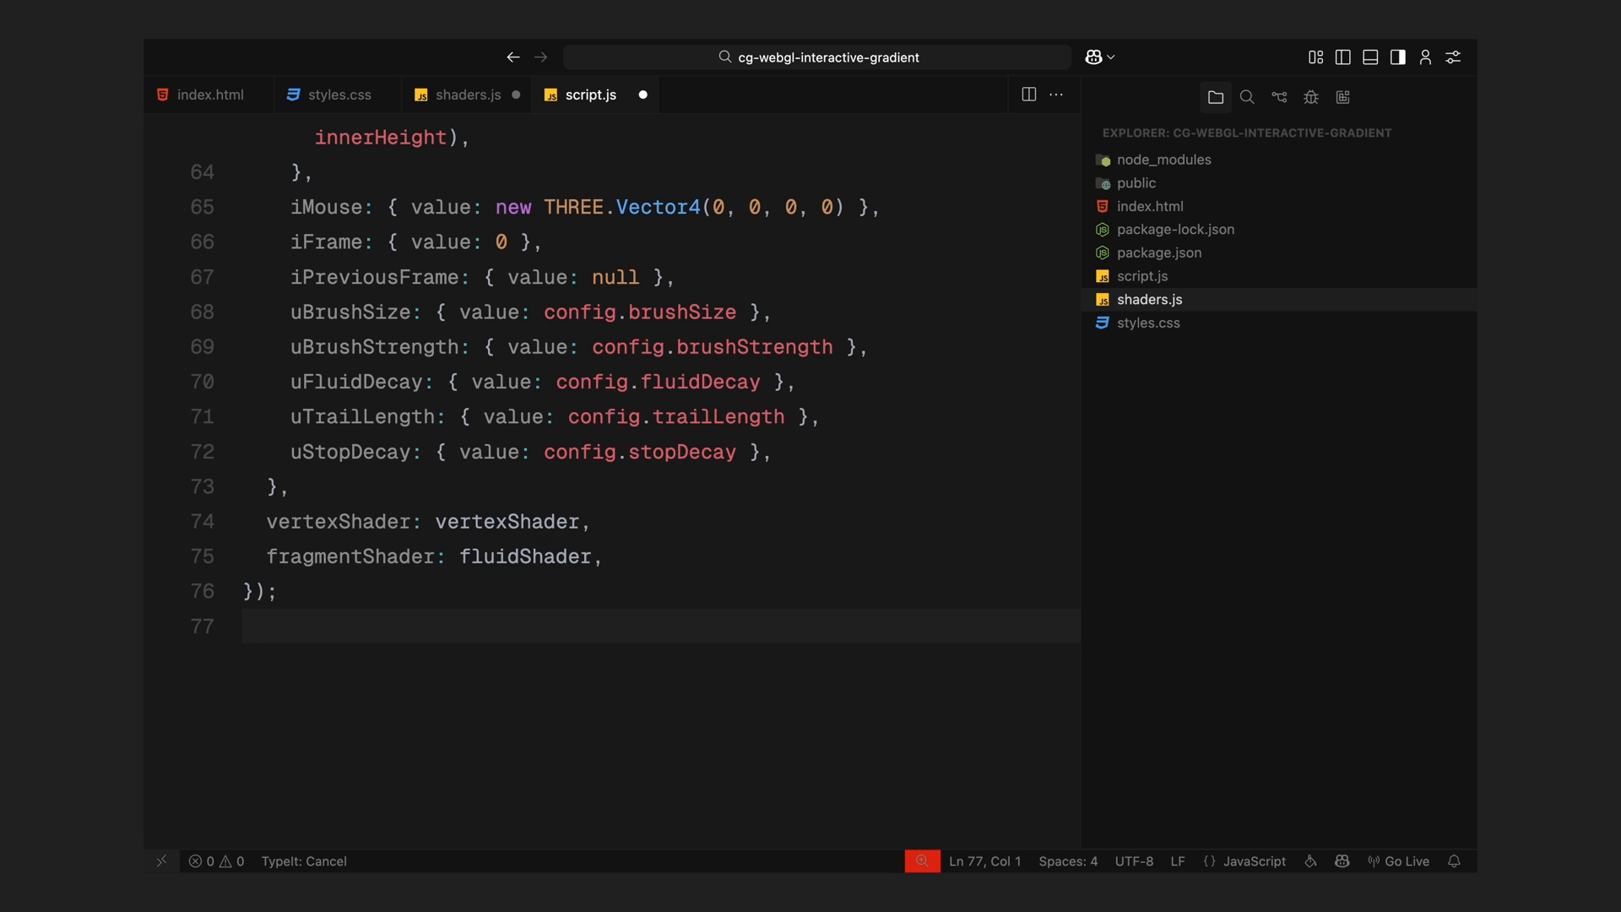
type("con")
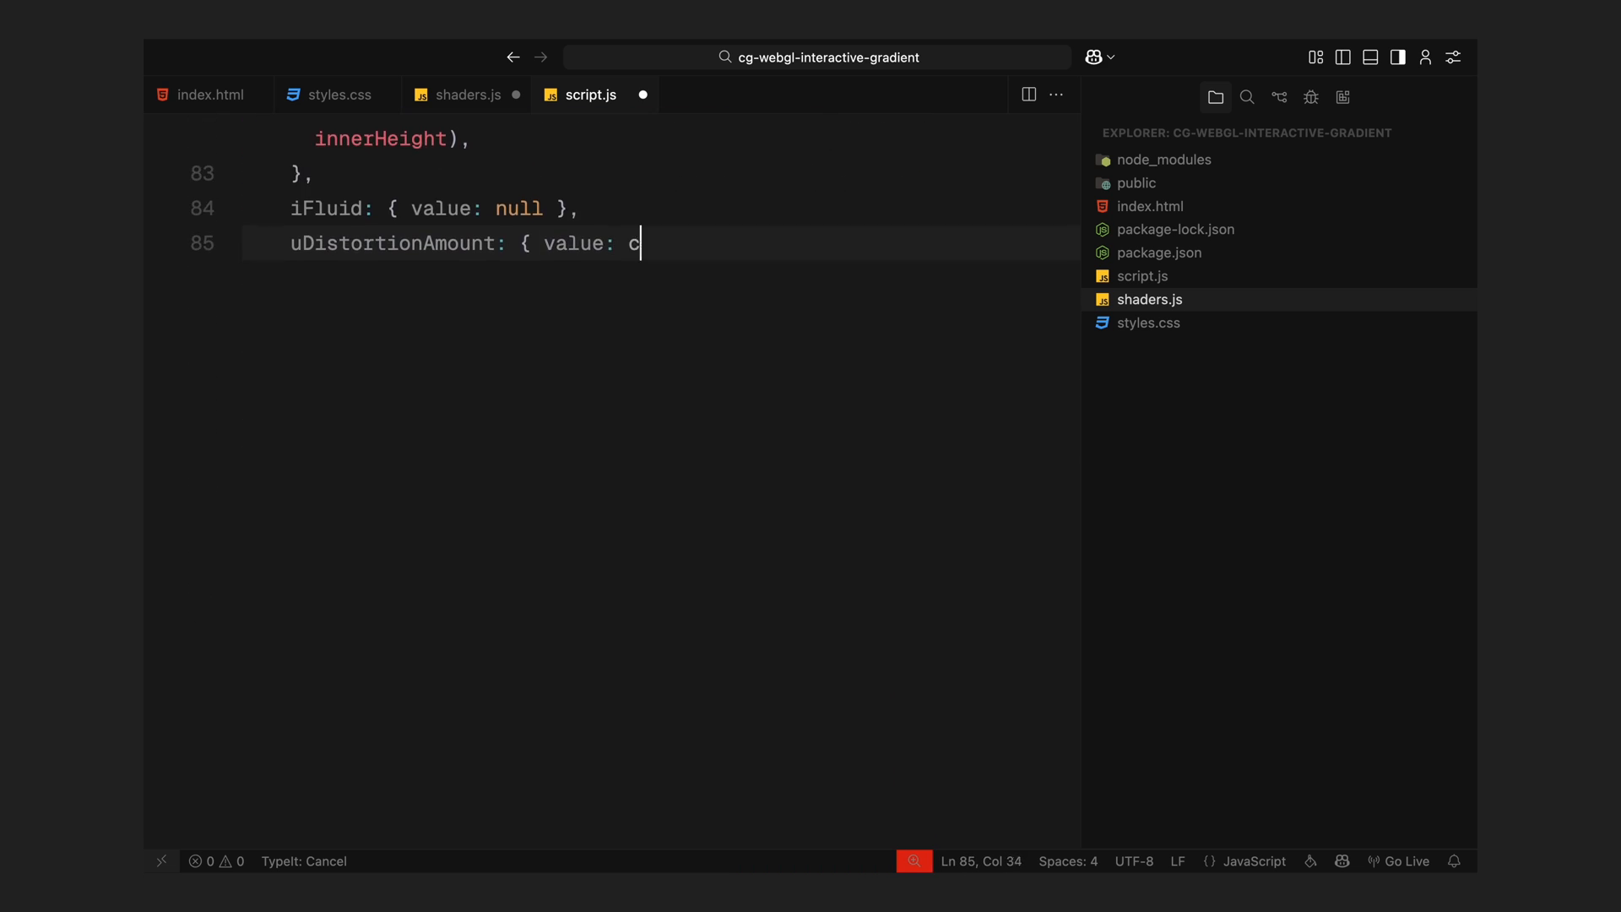
- Add uDistortionAmount and uColor1–uColor4 as Vector3s from hexToRgb(config.color1–4)
type("onfig.distortionAmount },")
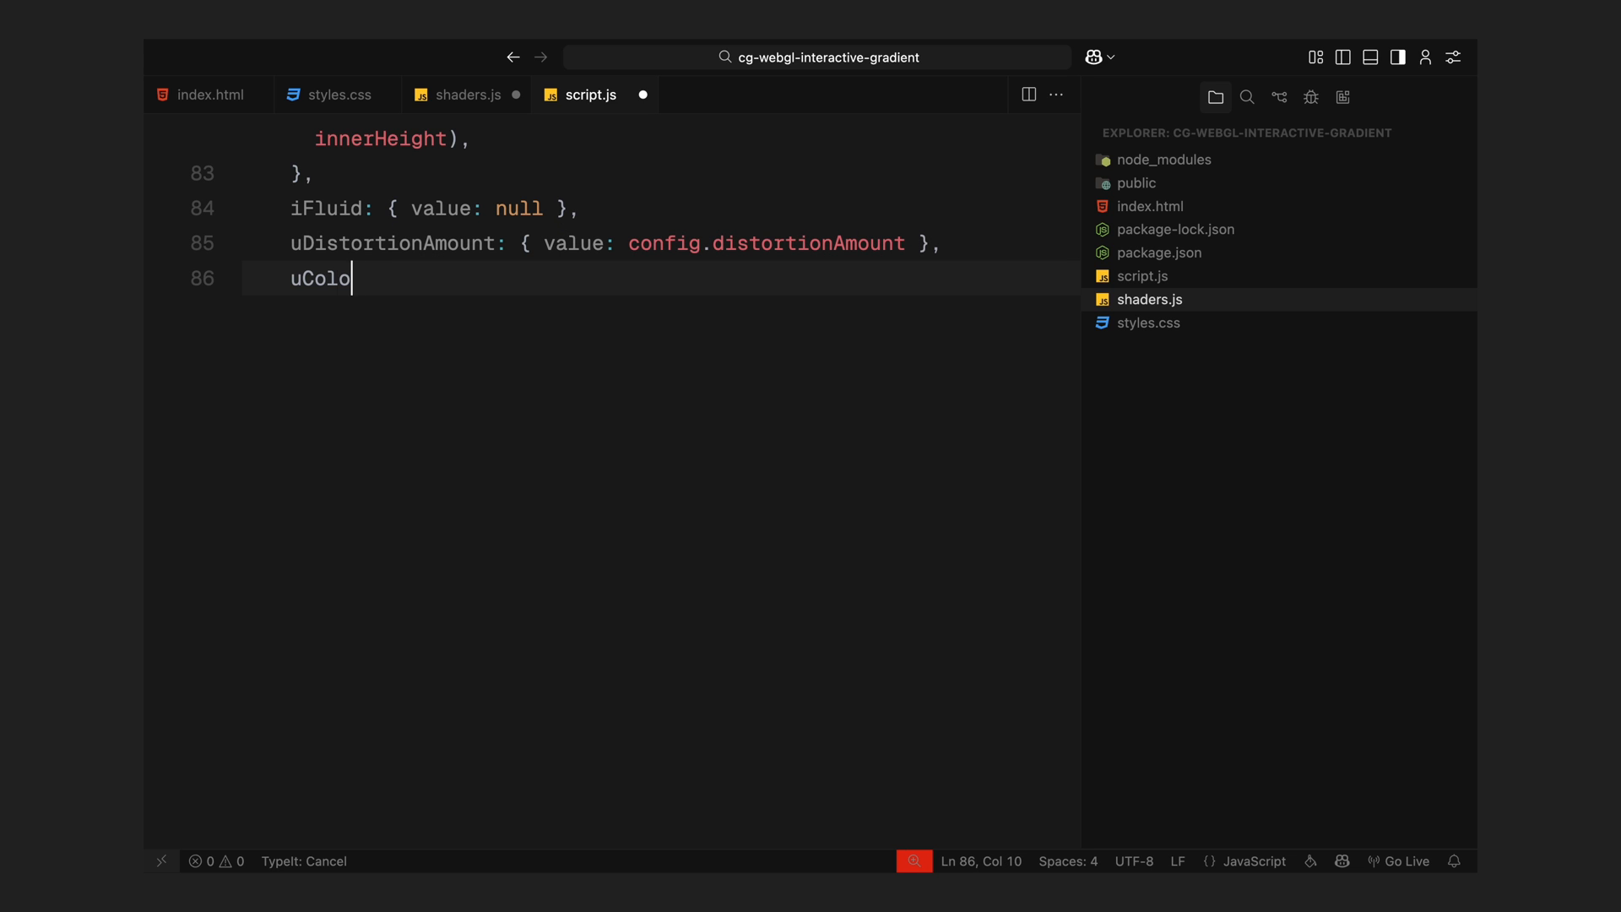
type("r1: { value: new THREE.Vec")
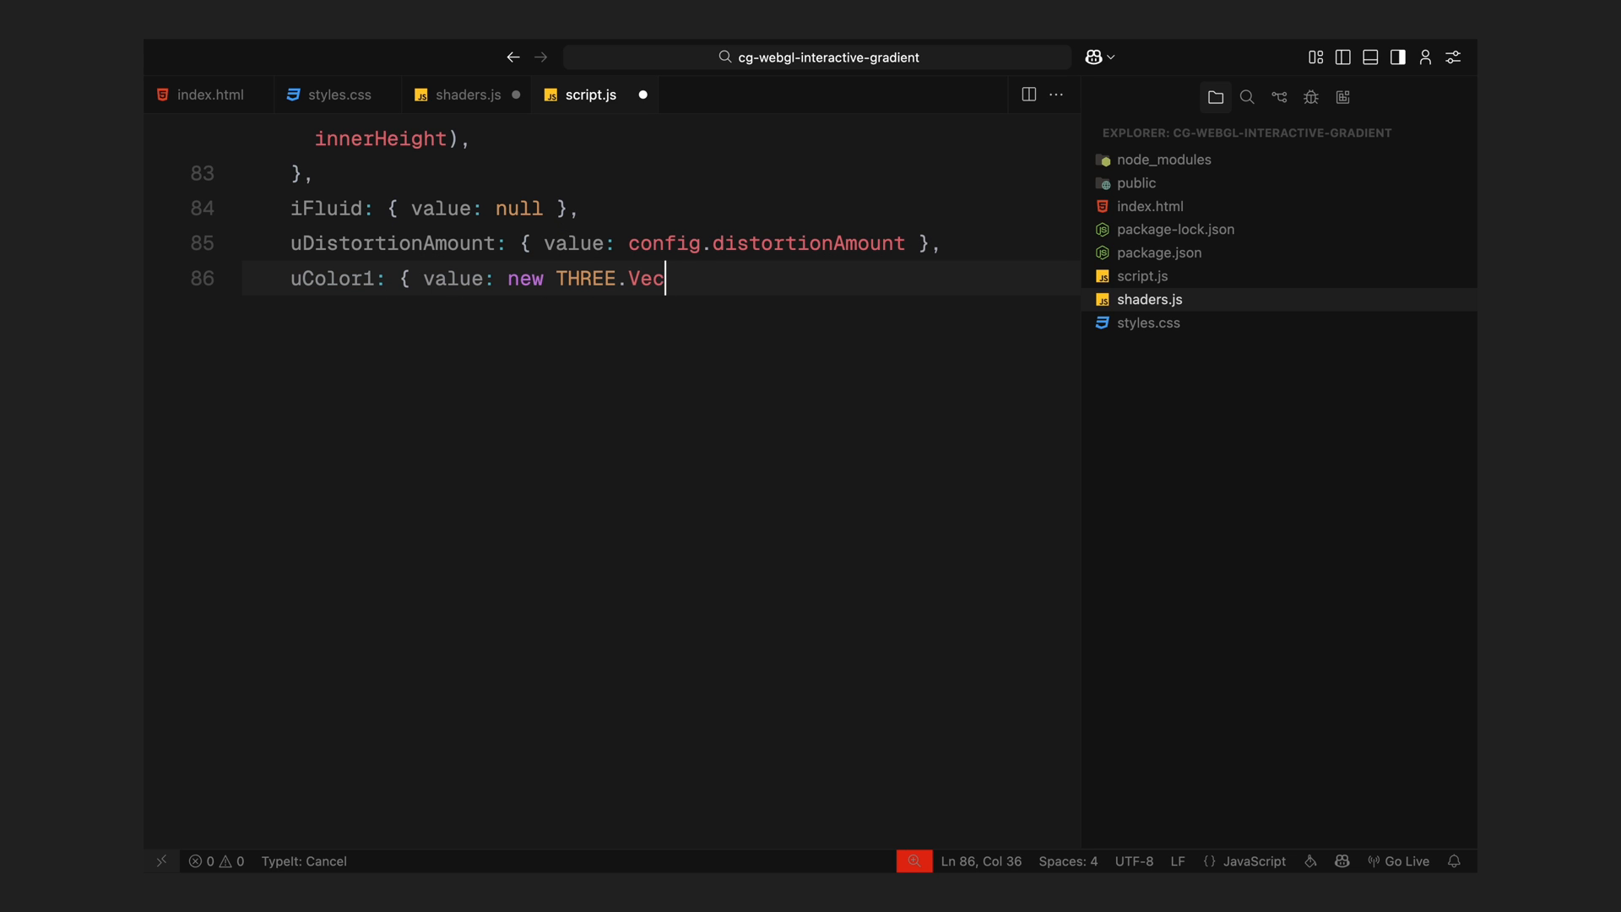
type("tor3( ... hexToRgb(config.color1)) },")
type("uColor2: { value:")
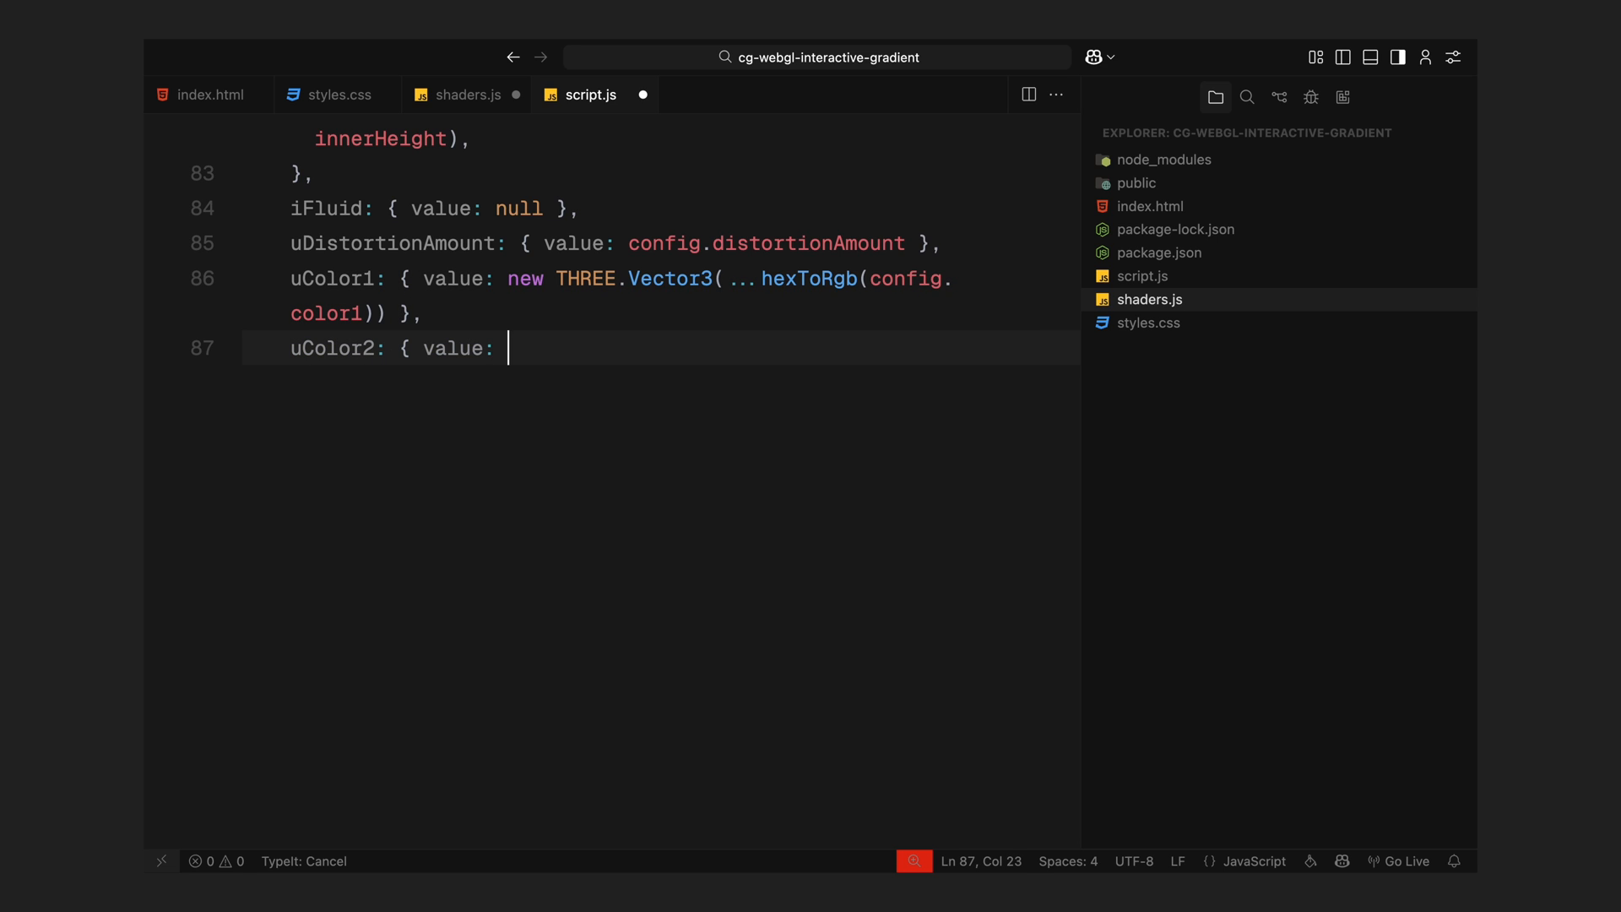
type("new THREE.Vector3( ... hexT")
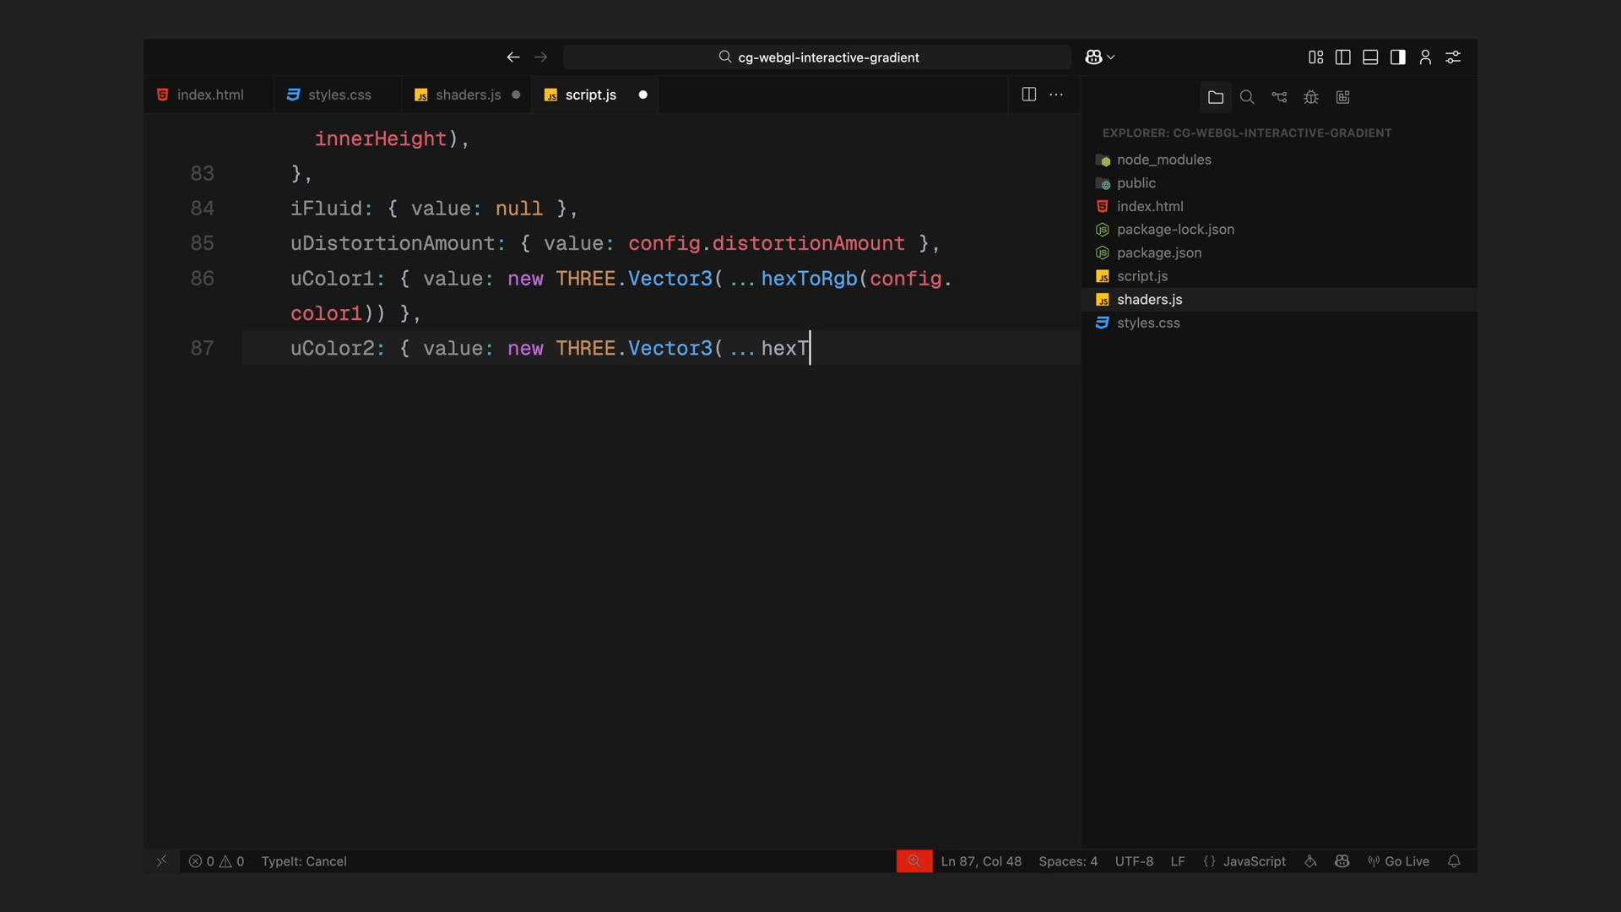
type("oRgb(config.color2))")
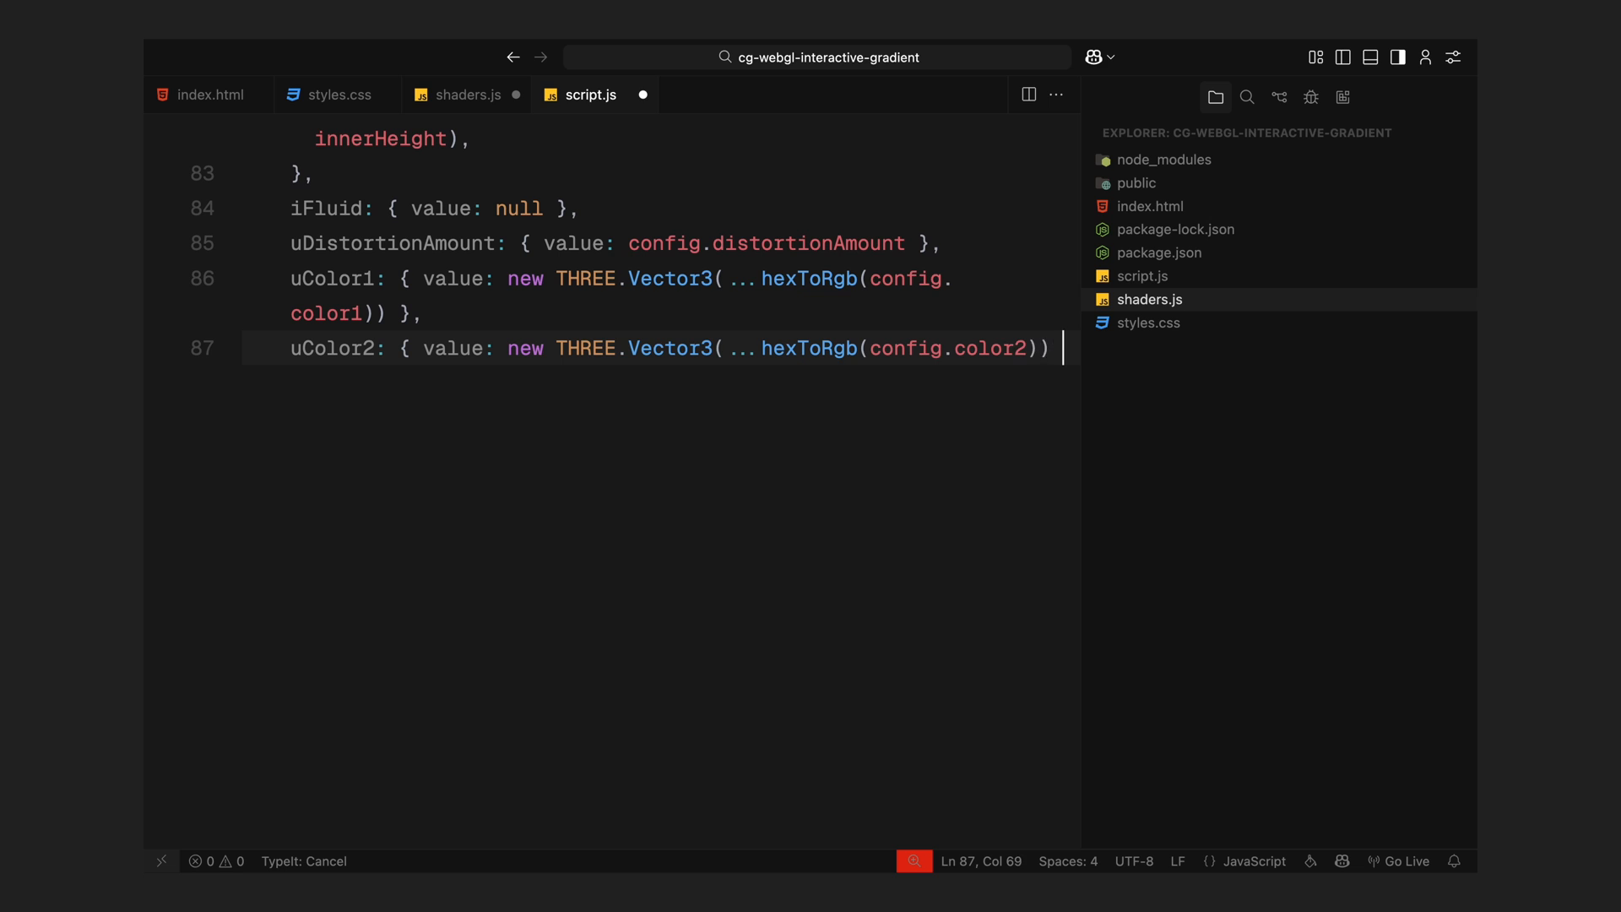
type("uColor3: { value: n")
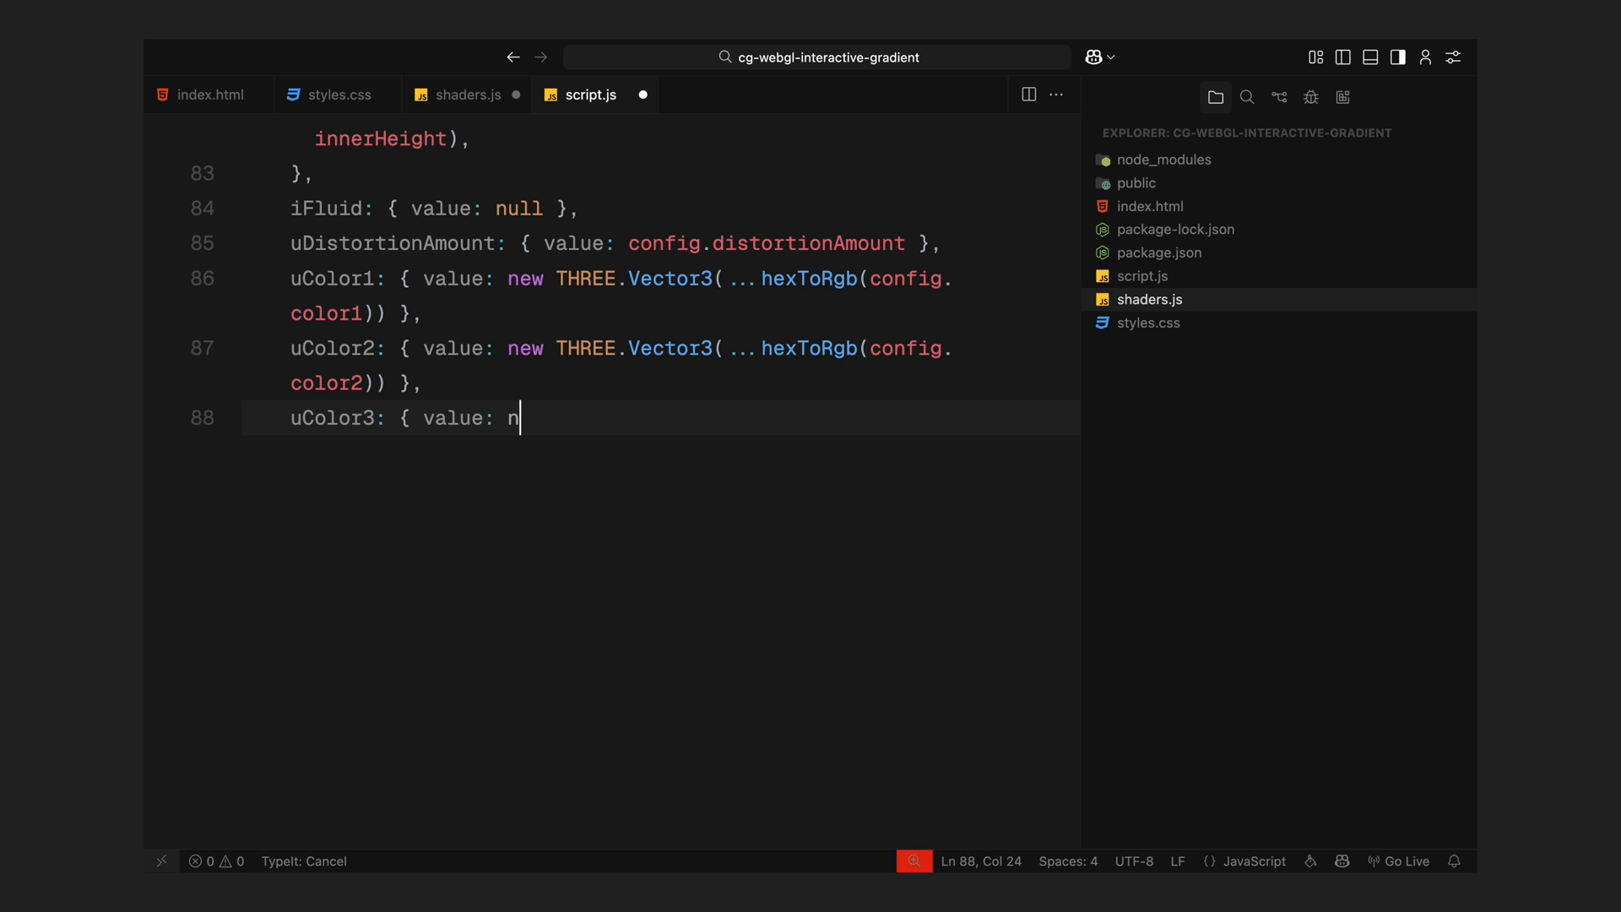
type("ew THREE.Vector3( ... hexToRgb(config.color3)) },")
type("uColor4")
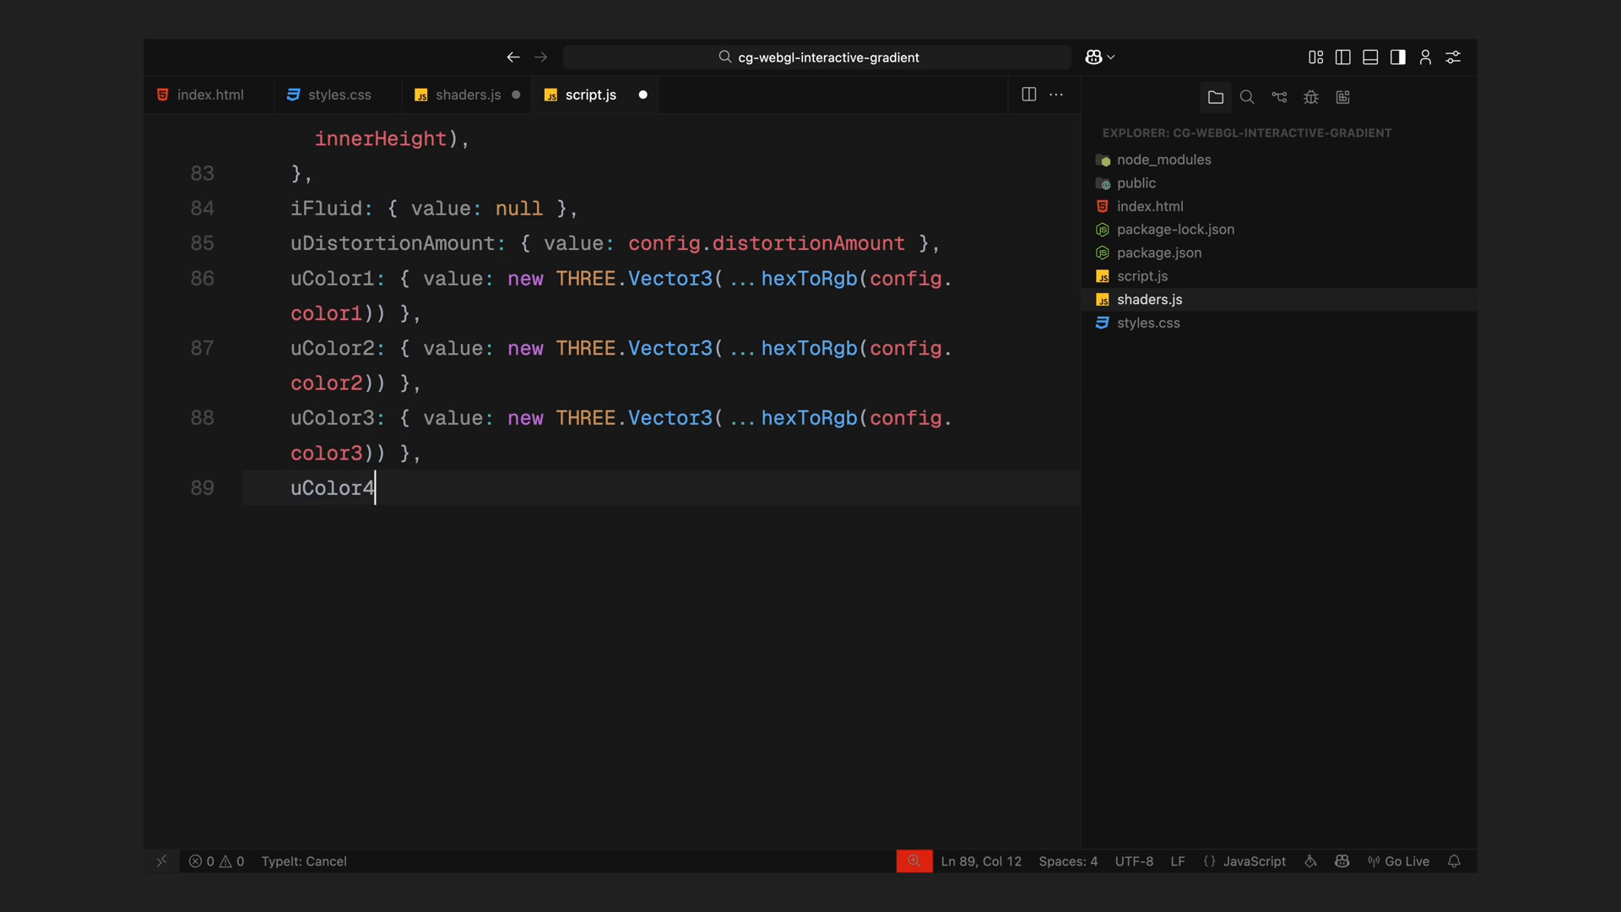
type(": { value: new THREE.Ve")
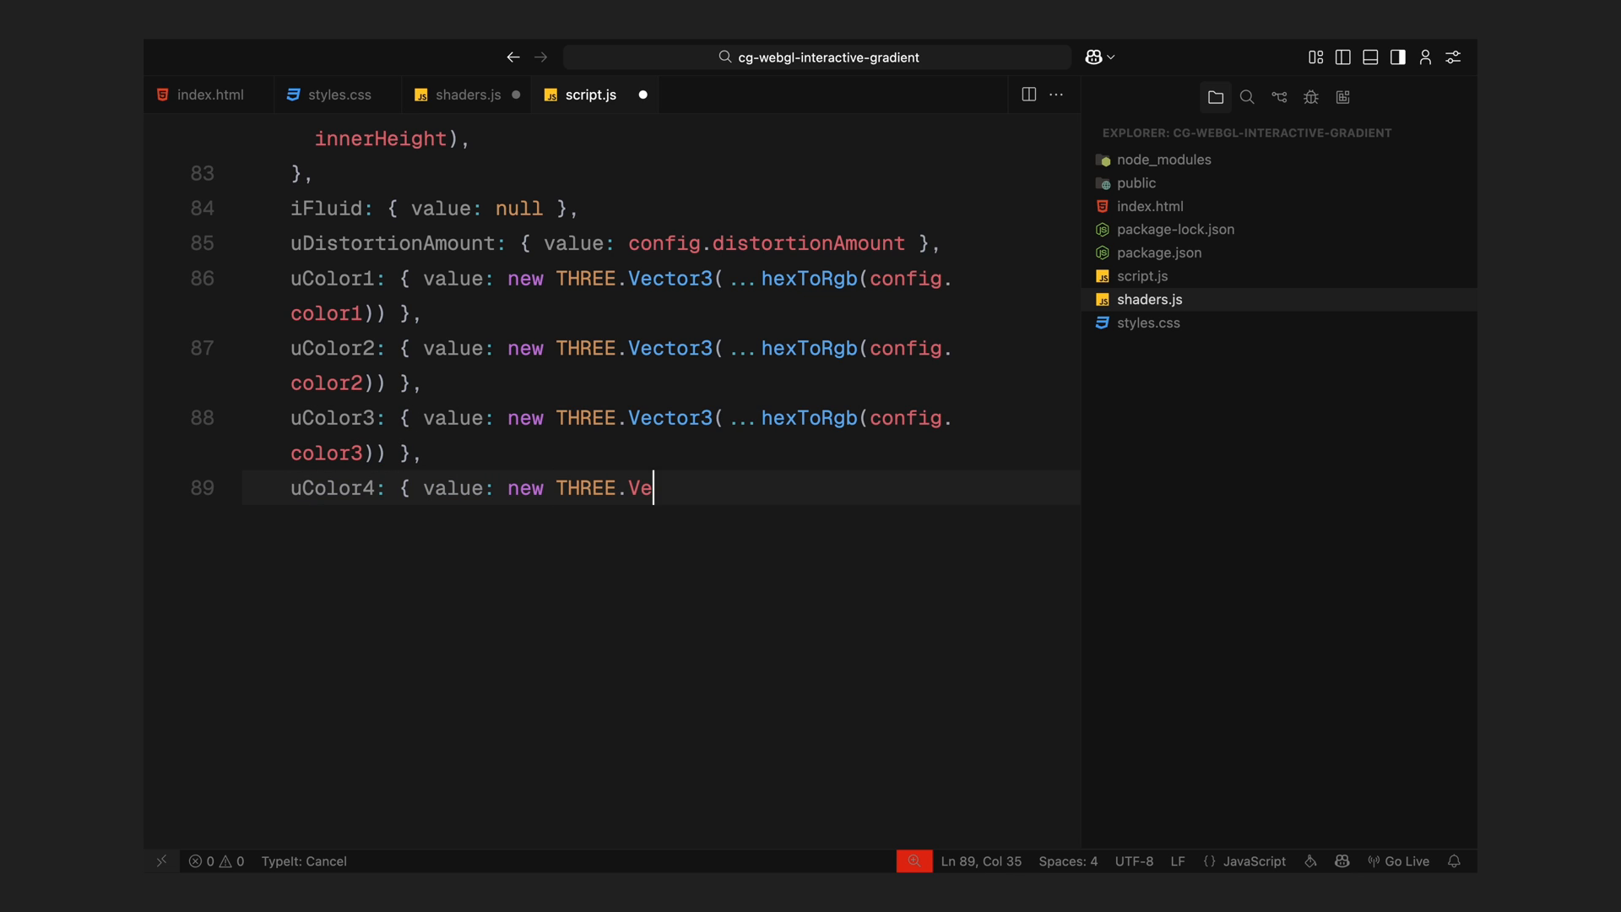
type("ctor3( ... hexToRgb(config.color4)) },")
type("uColorIntensity:")
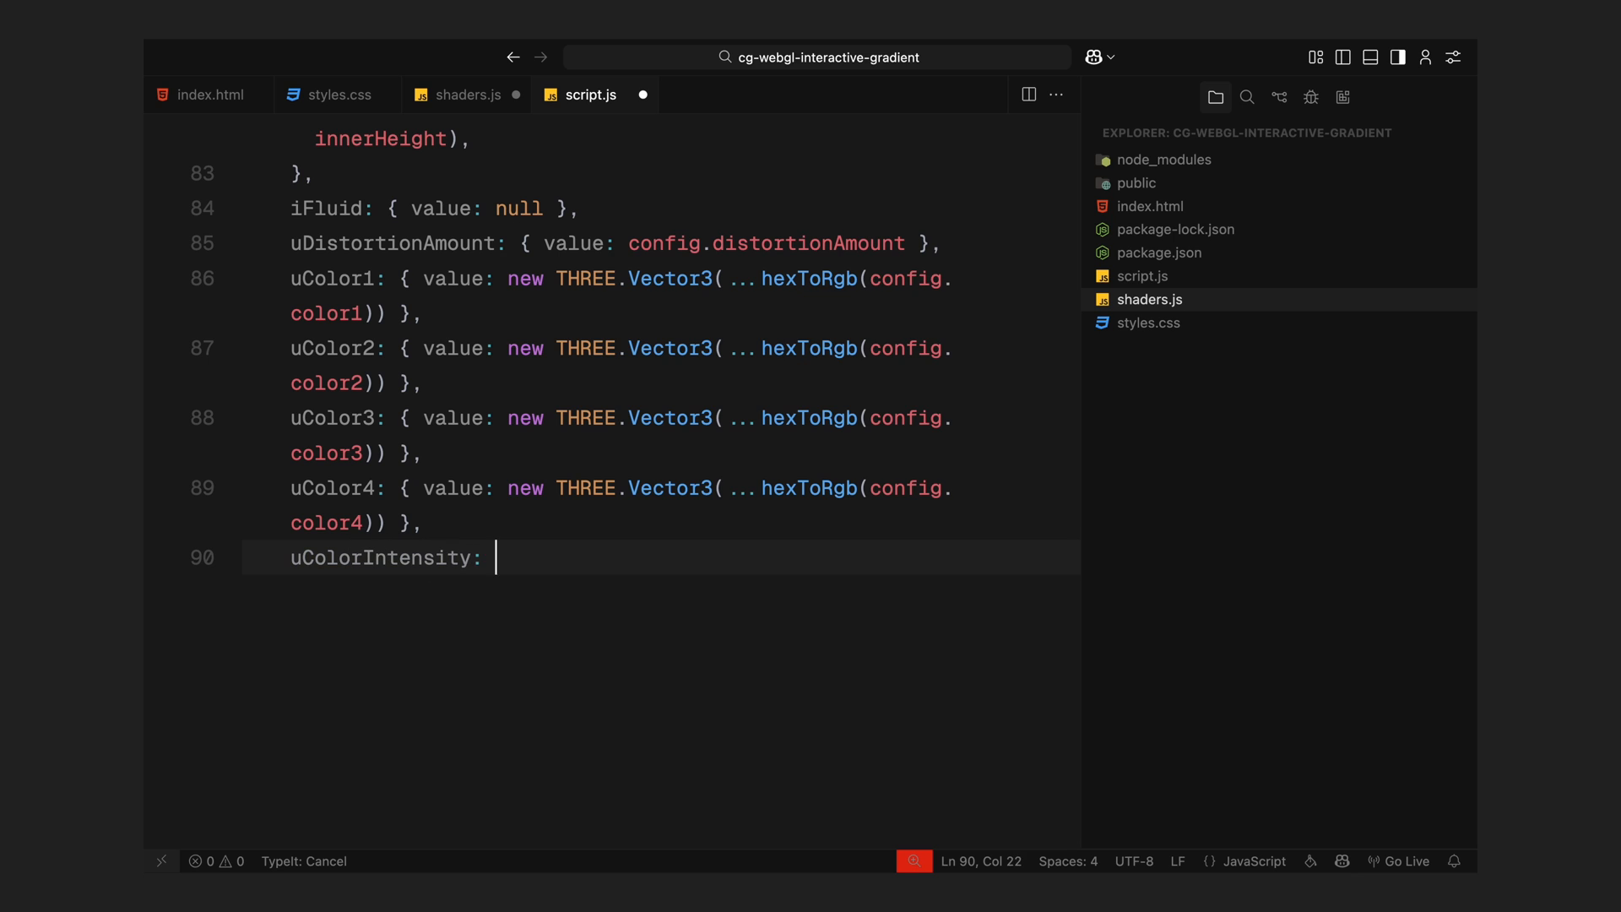
- Add uColorIntensity and uSoftness from config, set vertexShader and displayShader, and begin the PlaneGeometry constant
type("{ value: config.colorIntensity },")
type("uSoftness: { value")
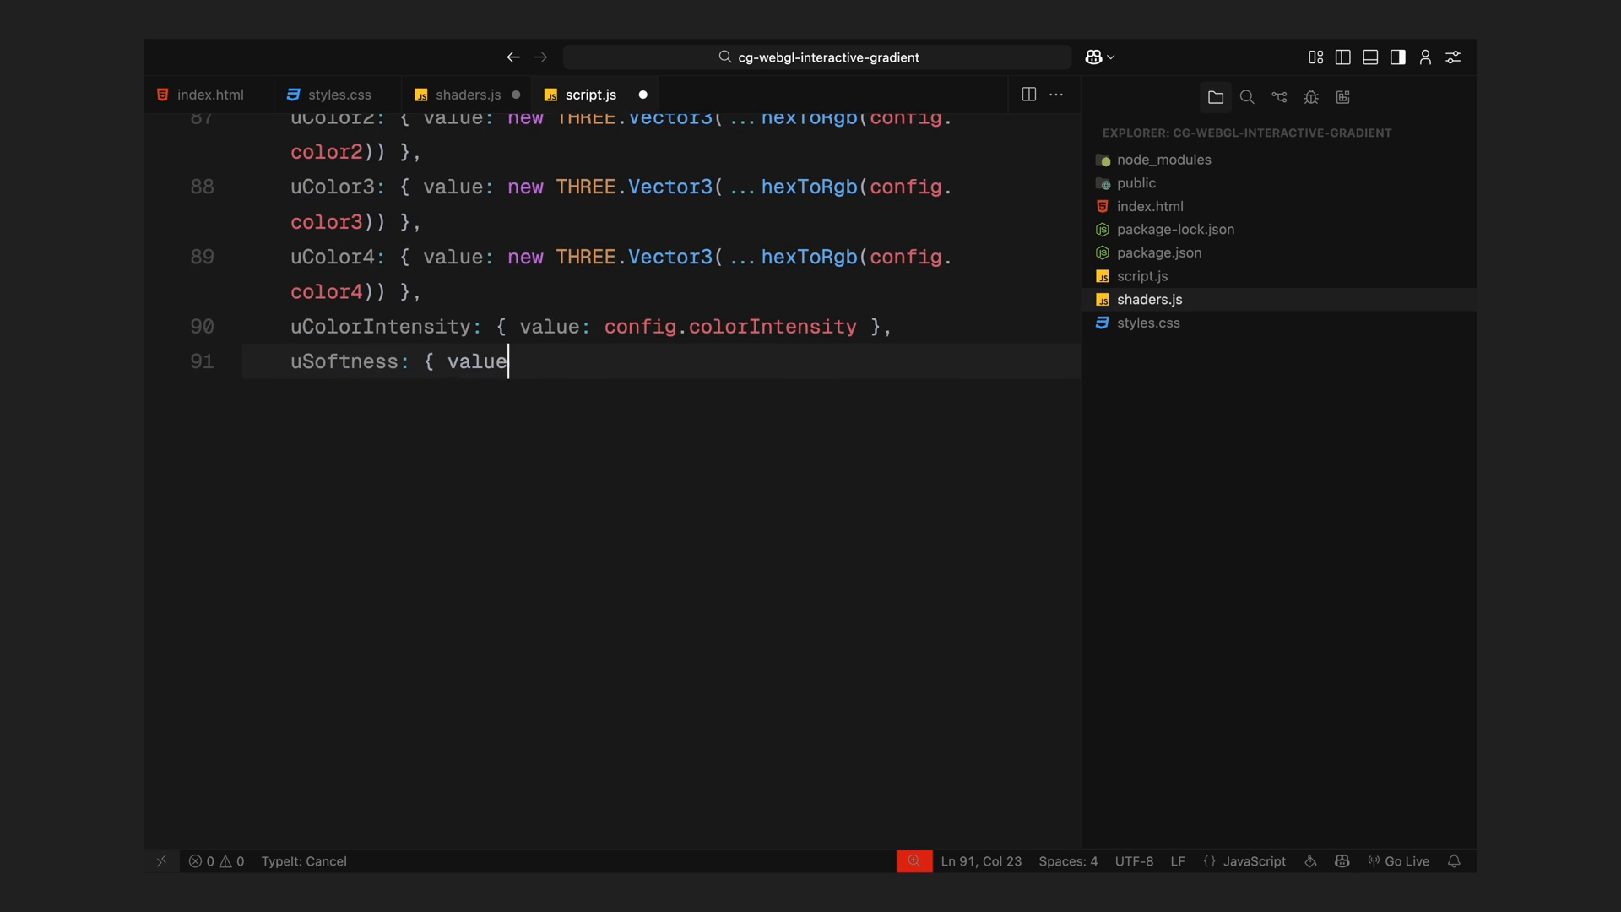
type(": config.softness },")
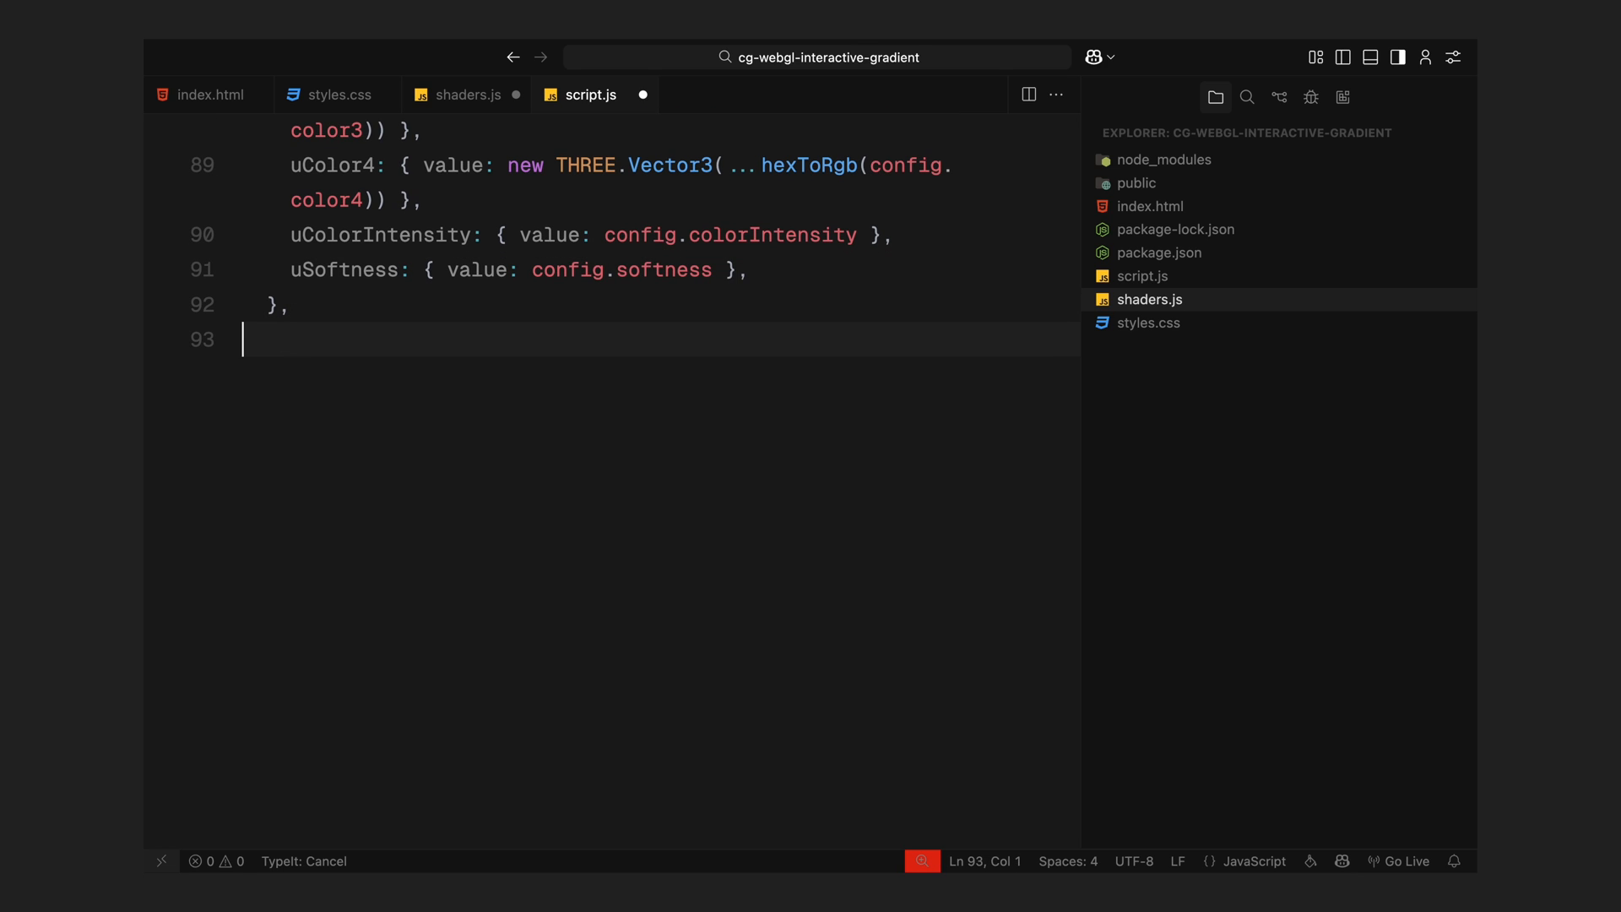
type("vertexShader: vertexShader,")
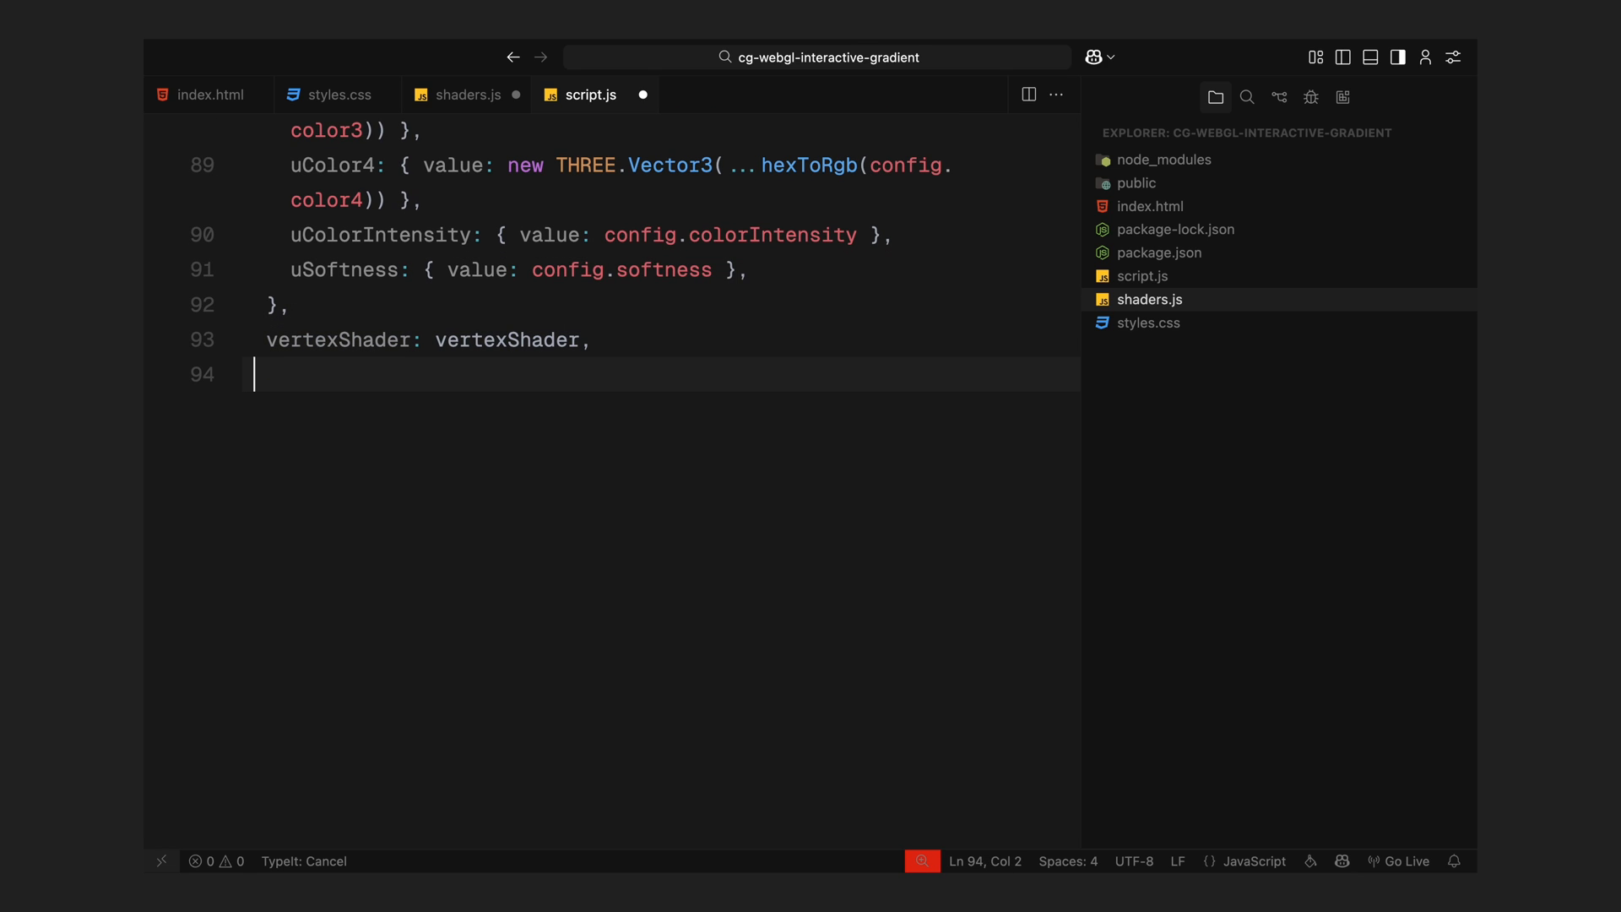
type("fragmentShader: display")
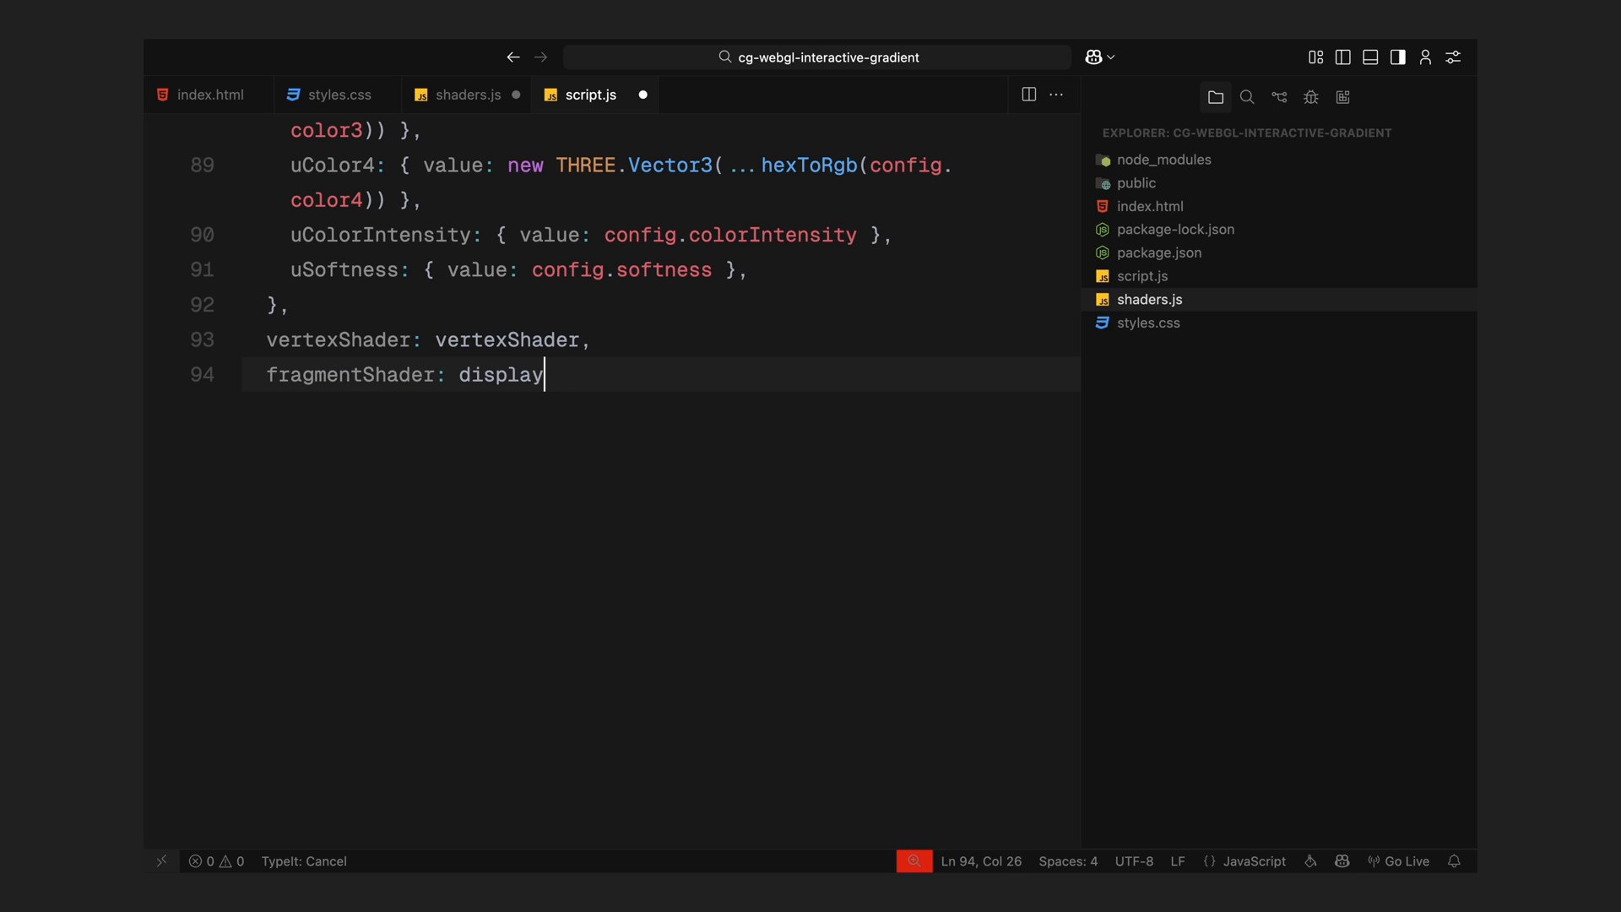
type("Shader,")
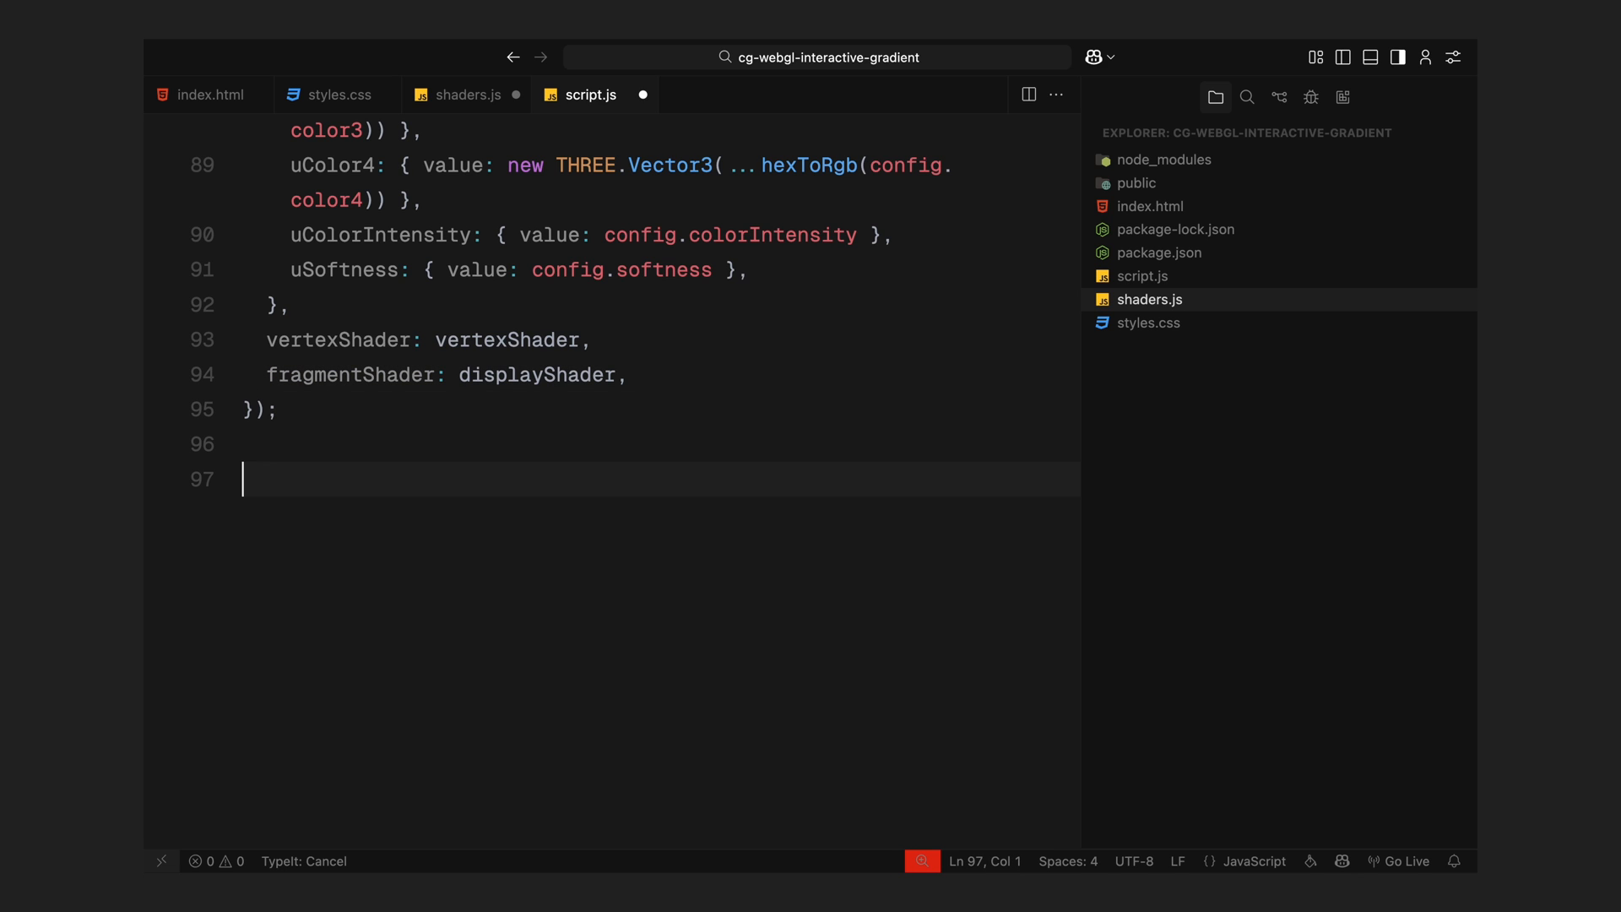
type("const geometry = new THREE.PlaneGeometry(2, 2);")
type("const fluid")
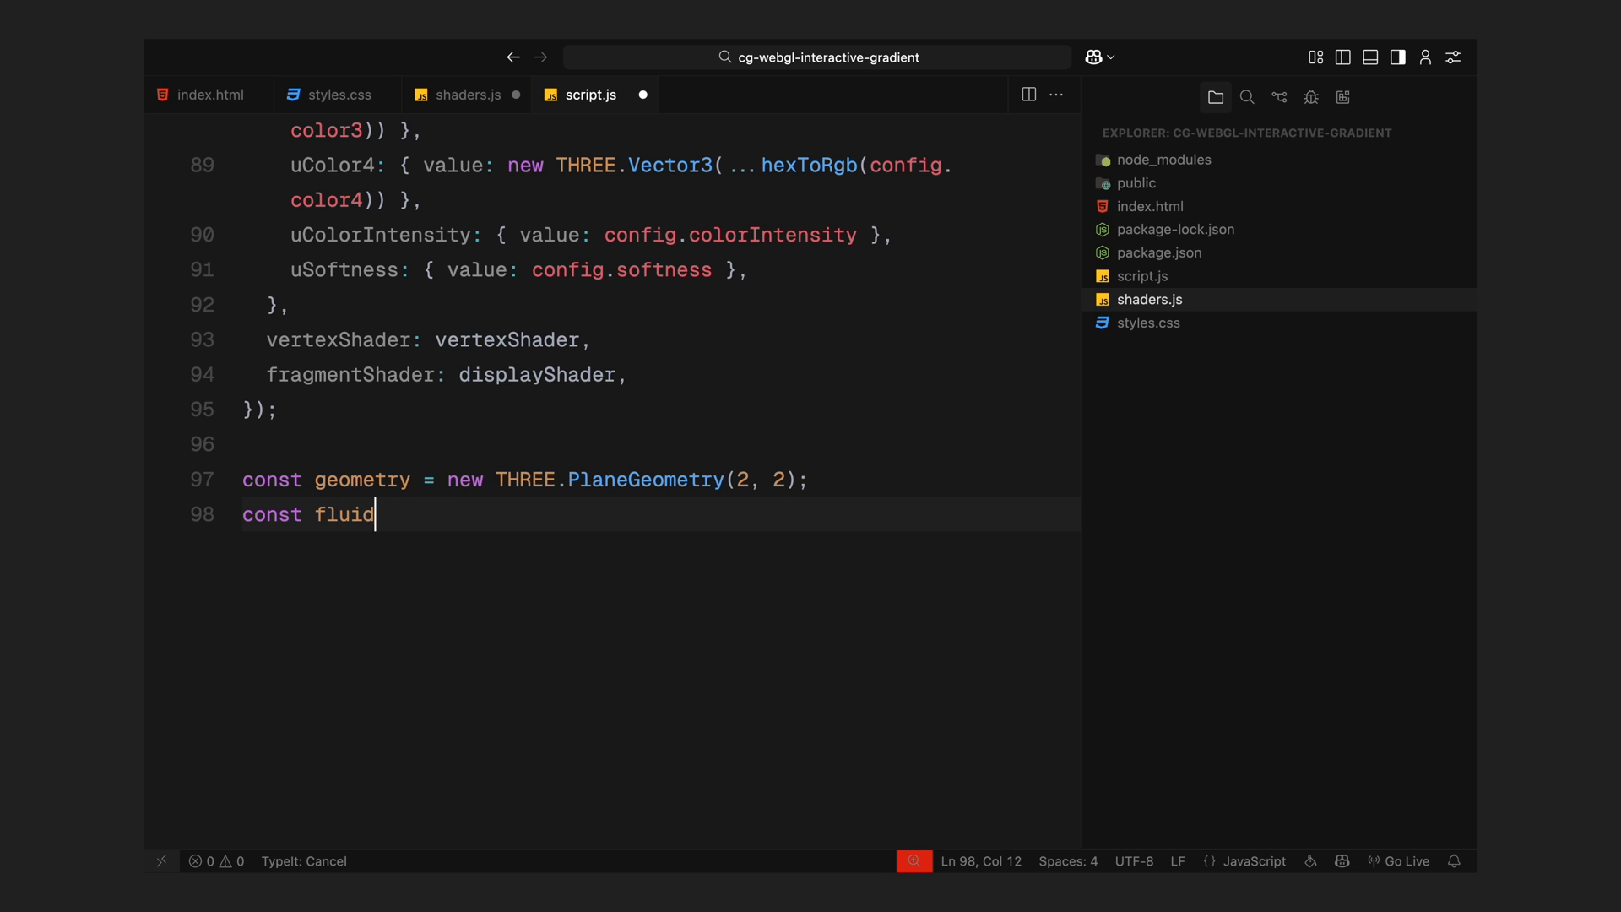
- Create fluidPlane and displayPlane meshes from the shared geometry with their fluid and display materials
type("Plane = new THREE.Mesh(geometry, fluidMaterial);")
type("const")
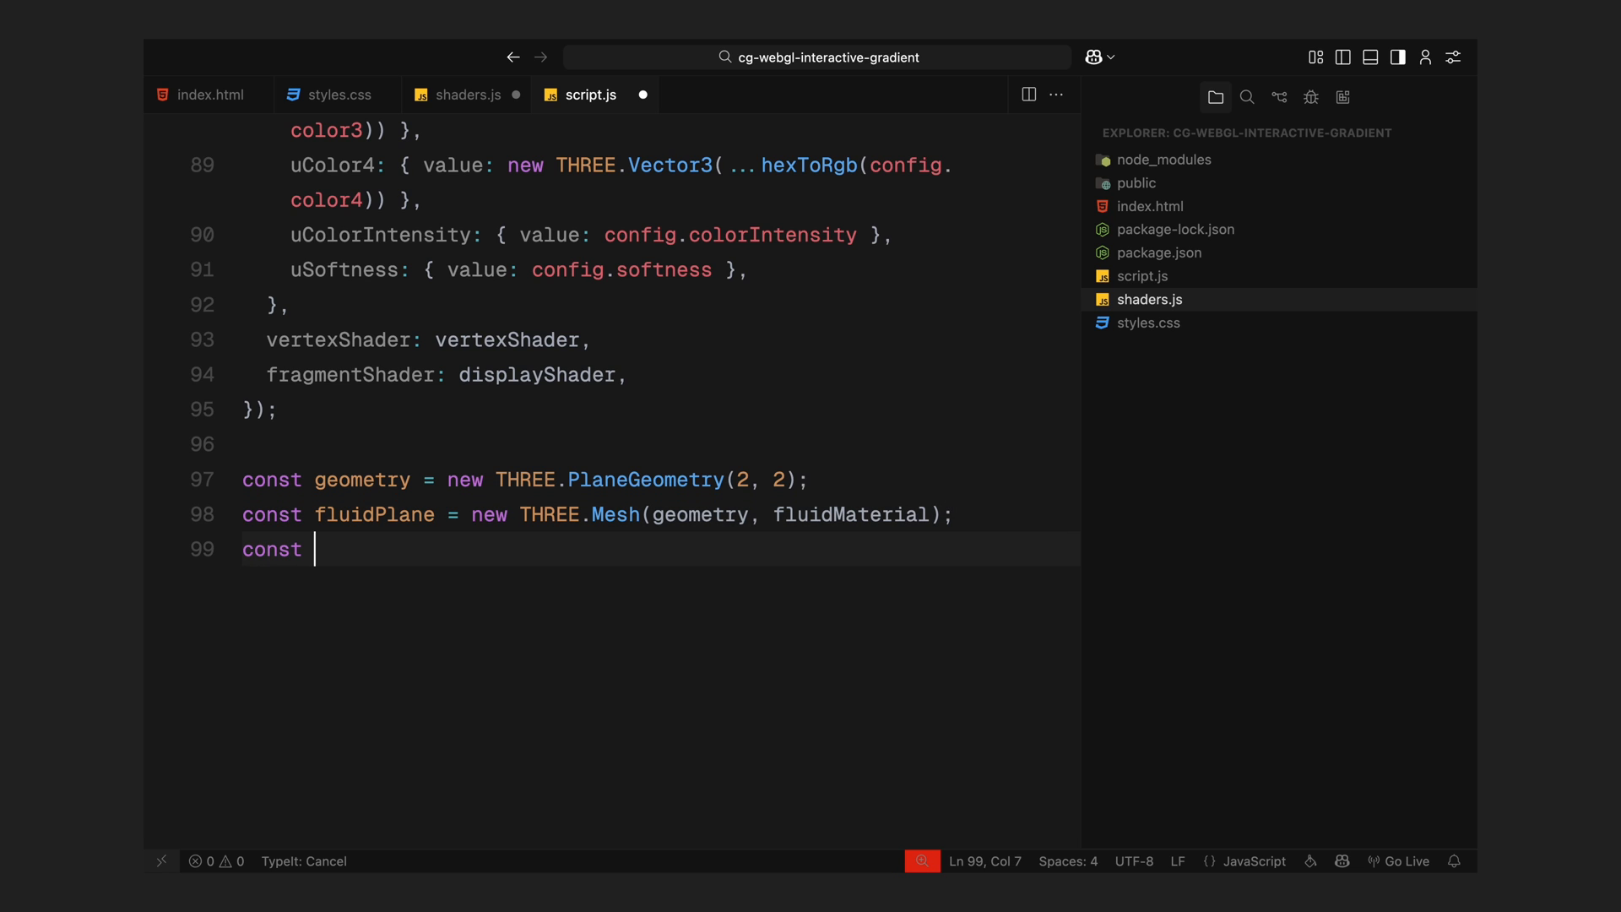
type("displayPlane = new THREE.M")
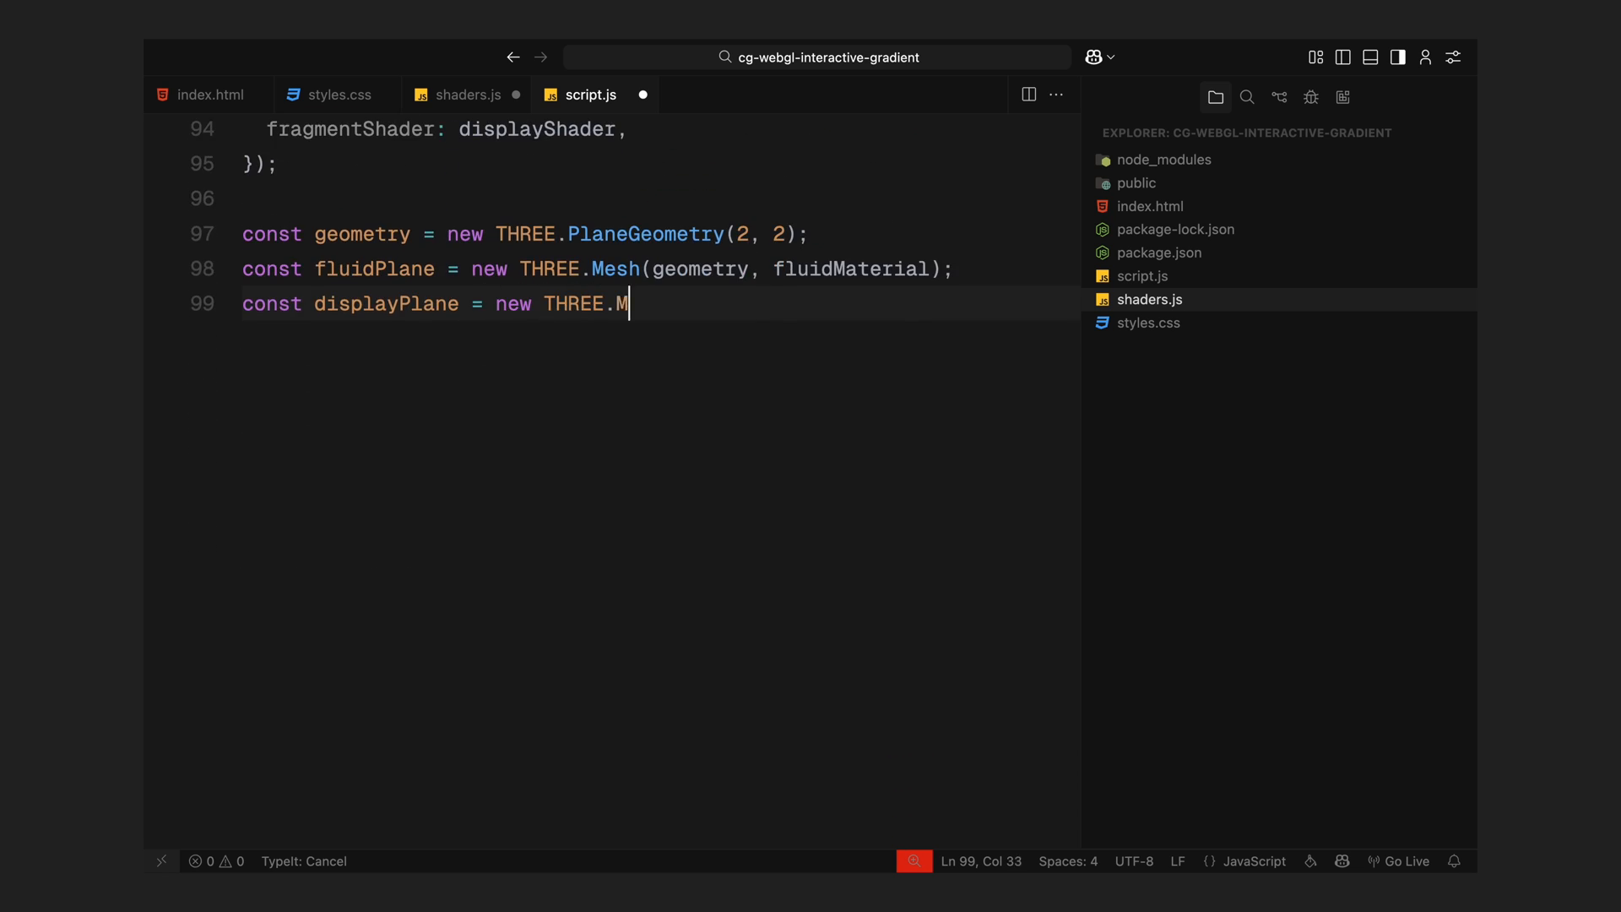
type("esh(geometry, displayMaterial);")
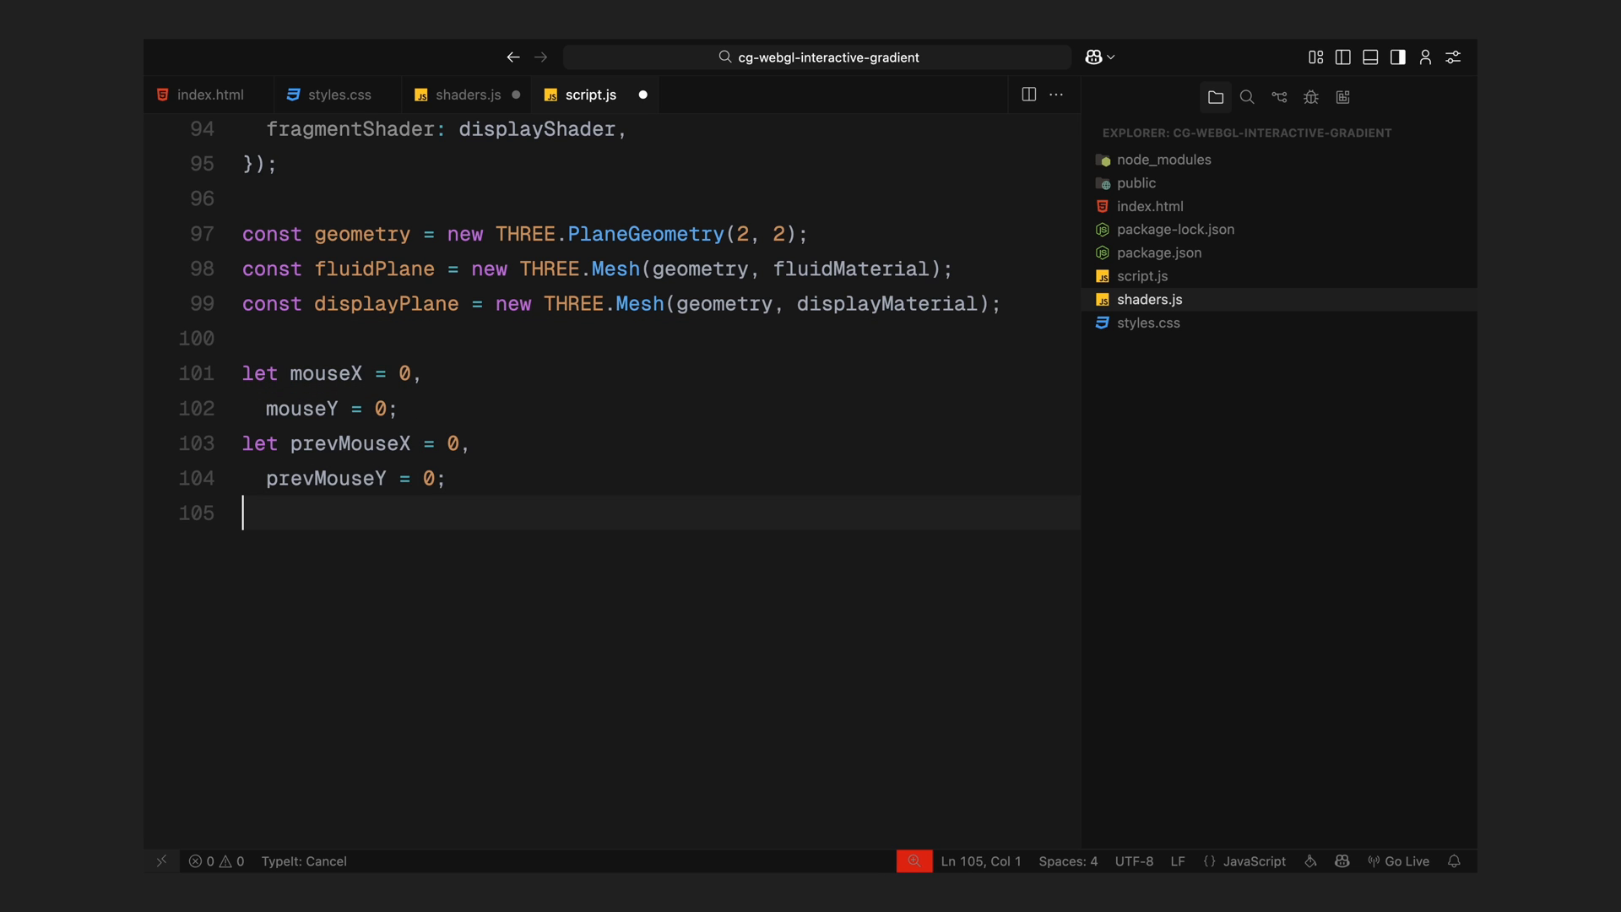
- Add a mousemove listener that tracks previous and current canvas-relative mouse coordinates and sets the iMouse uniform
type("let lastMoveTime = 0;")
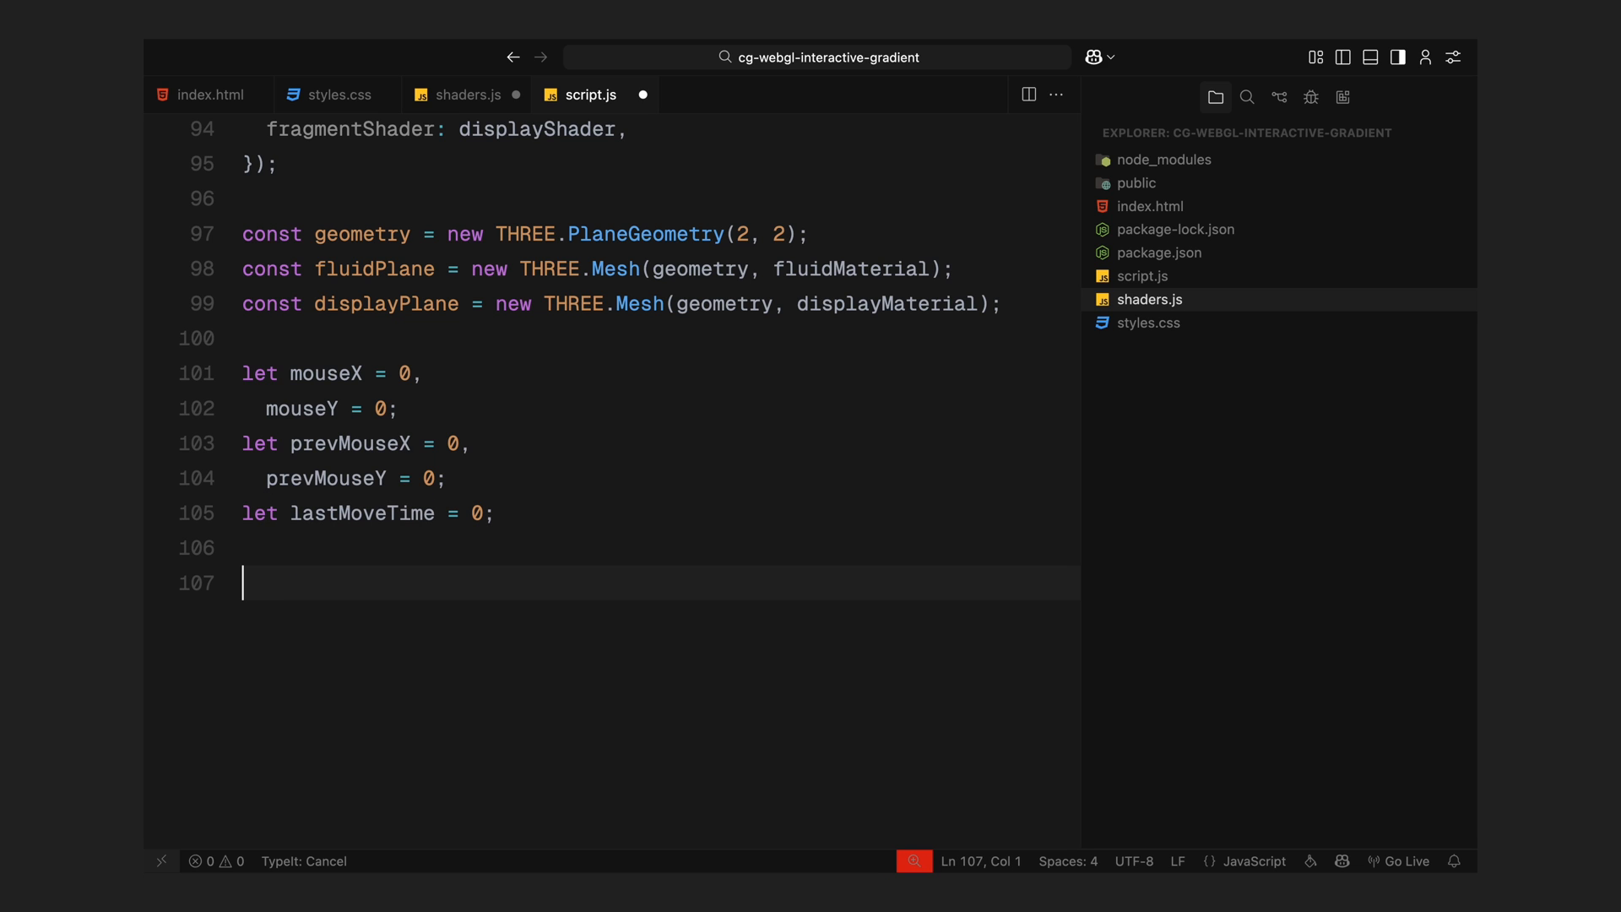
type("document.addEventListe")
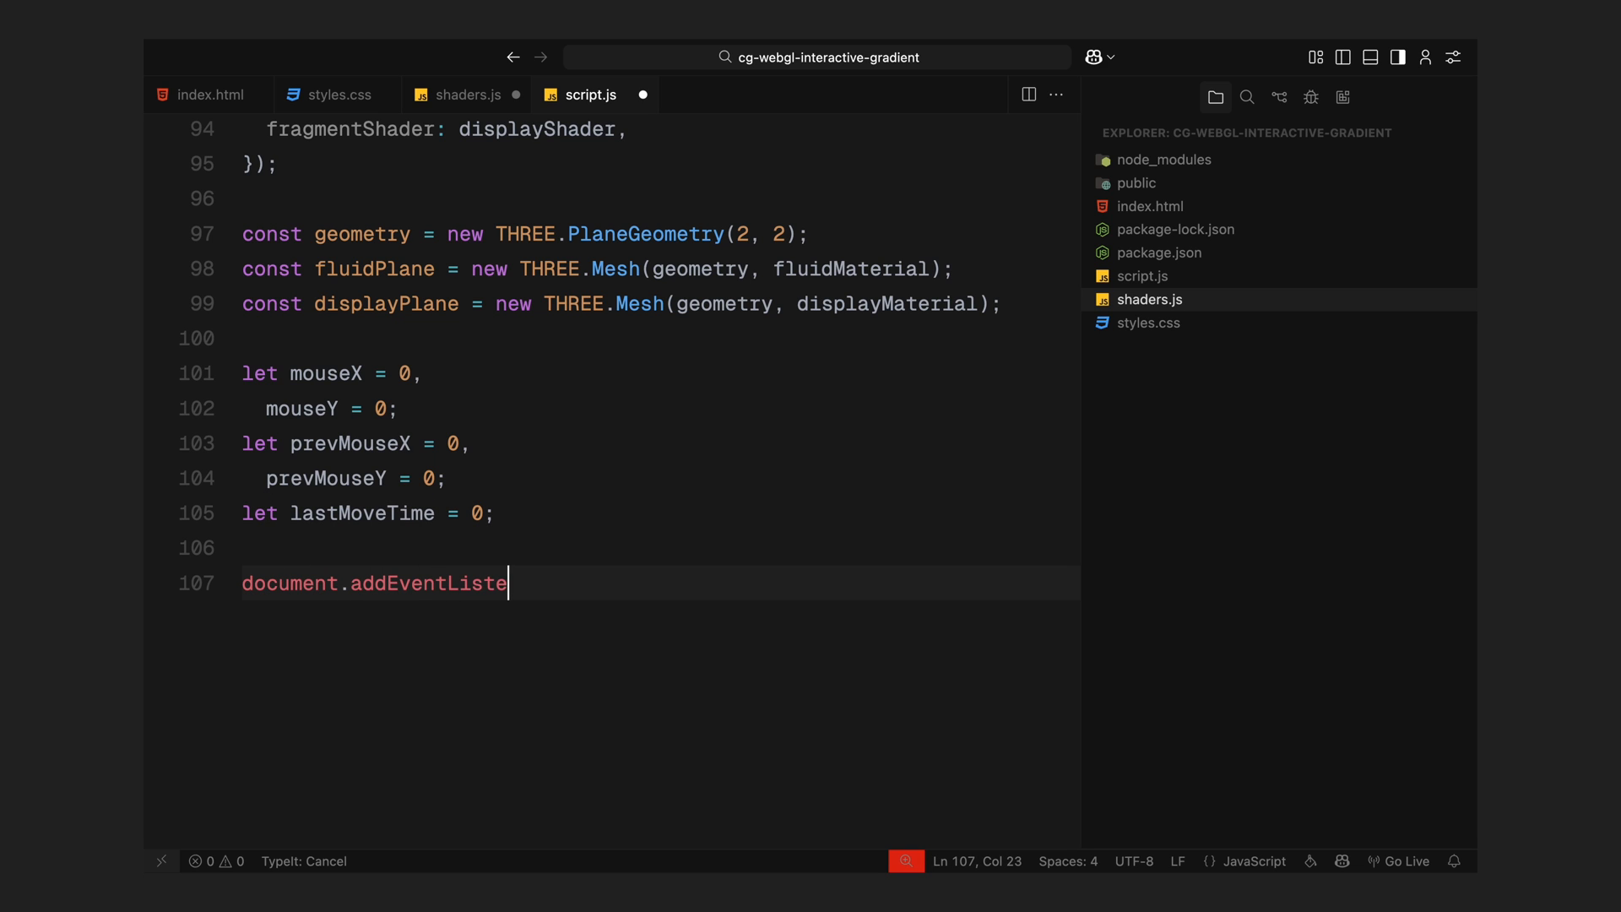
type("ner(\"mousemove\", (e) => {")
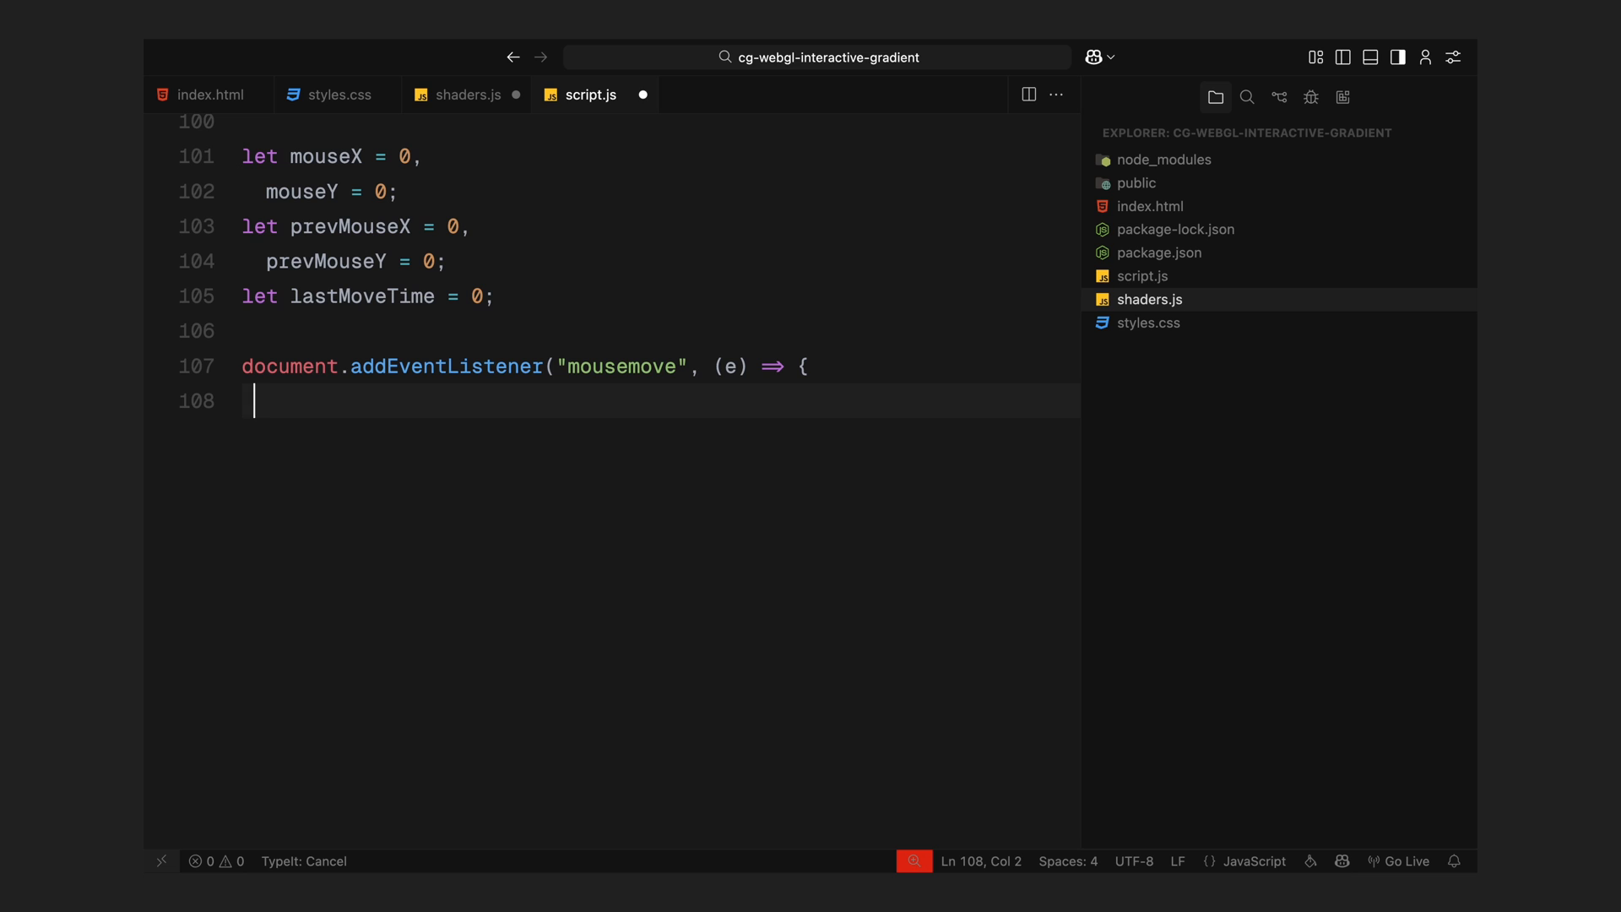
type("const rect = gradientCan")
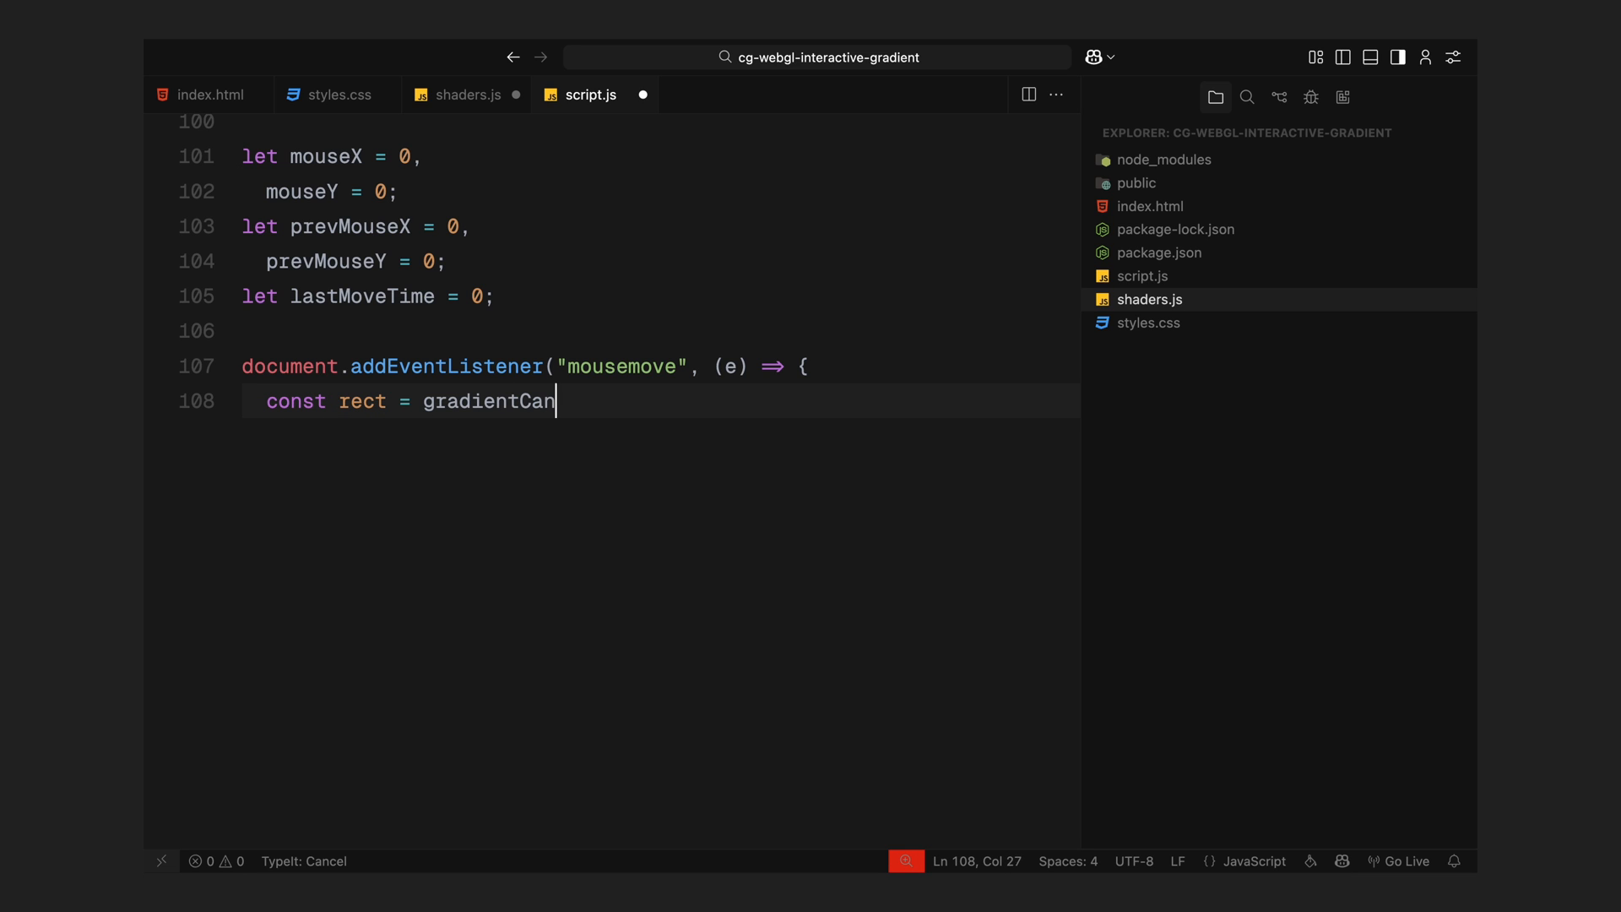
type("vas.getBoundingClientRect();")
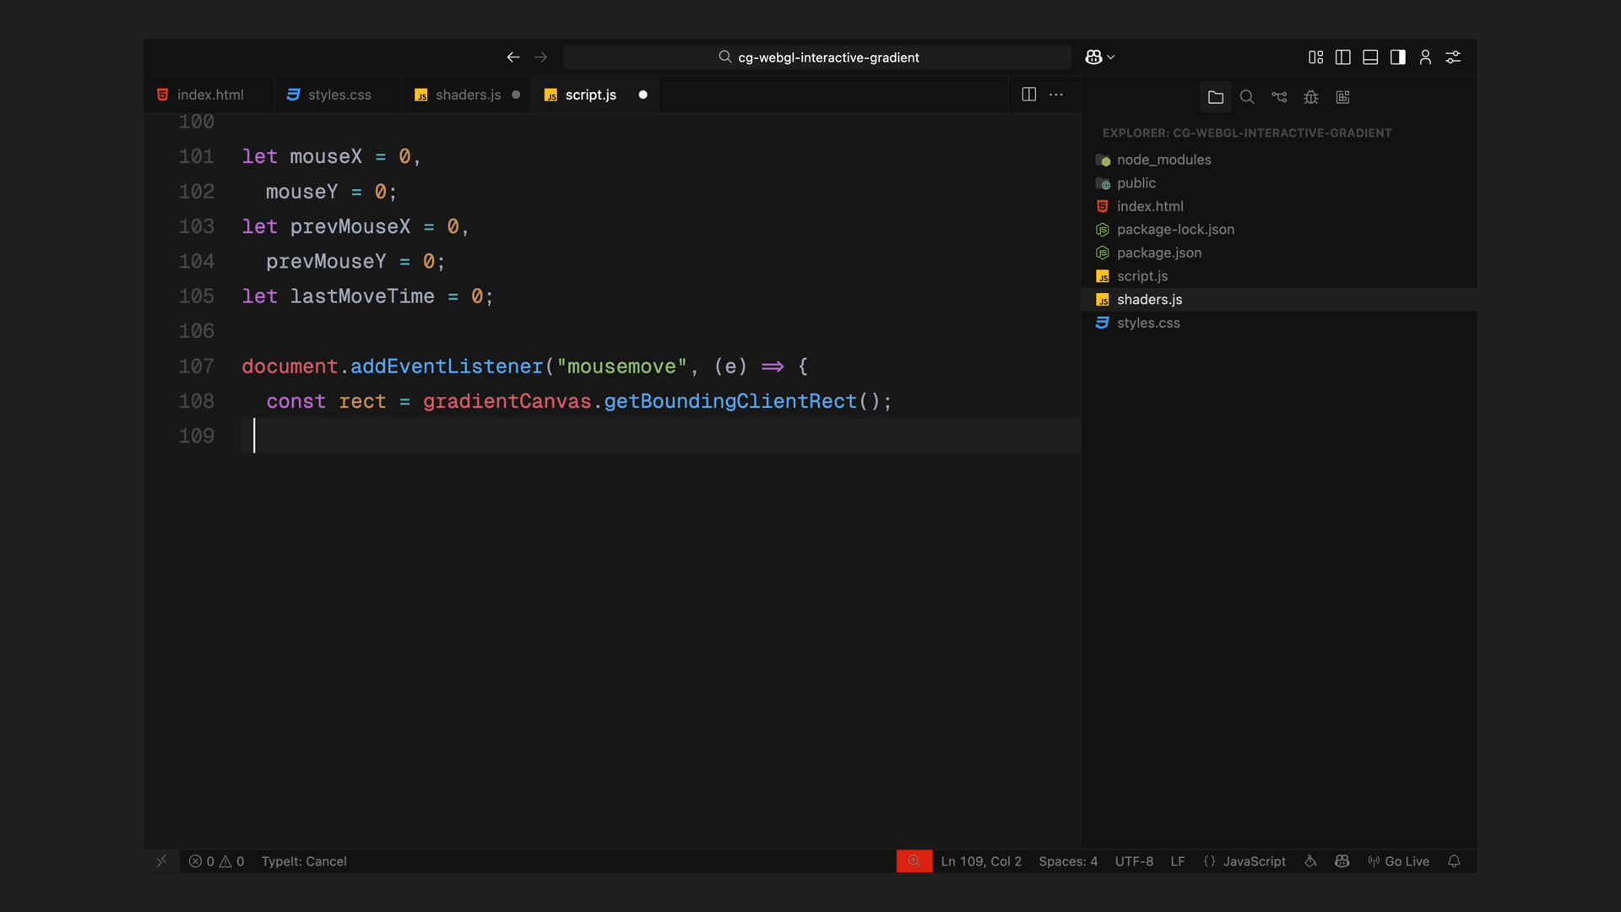
type("prevMouseX = mouseX;")
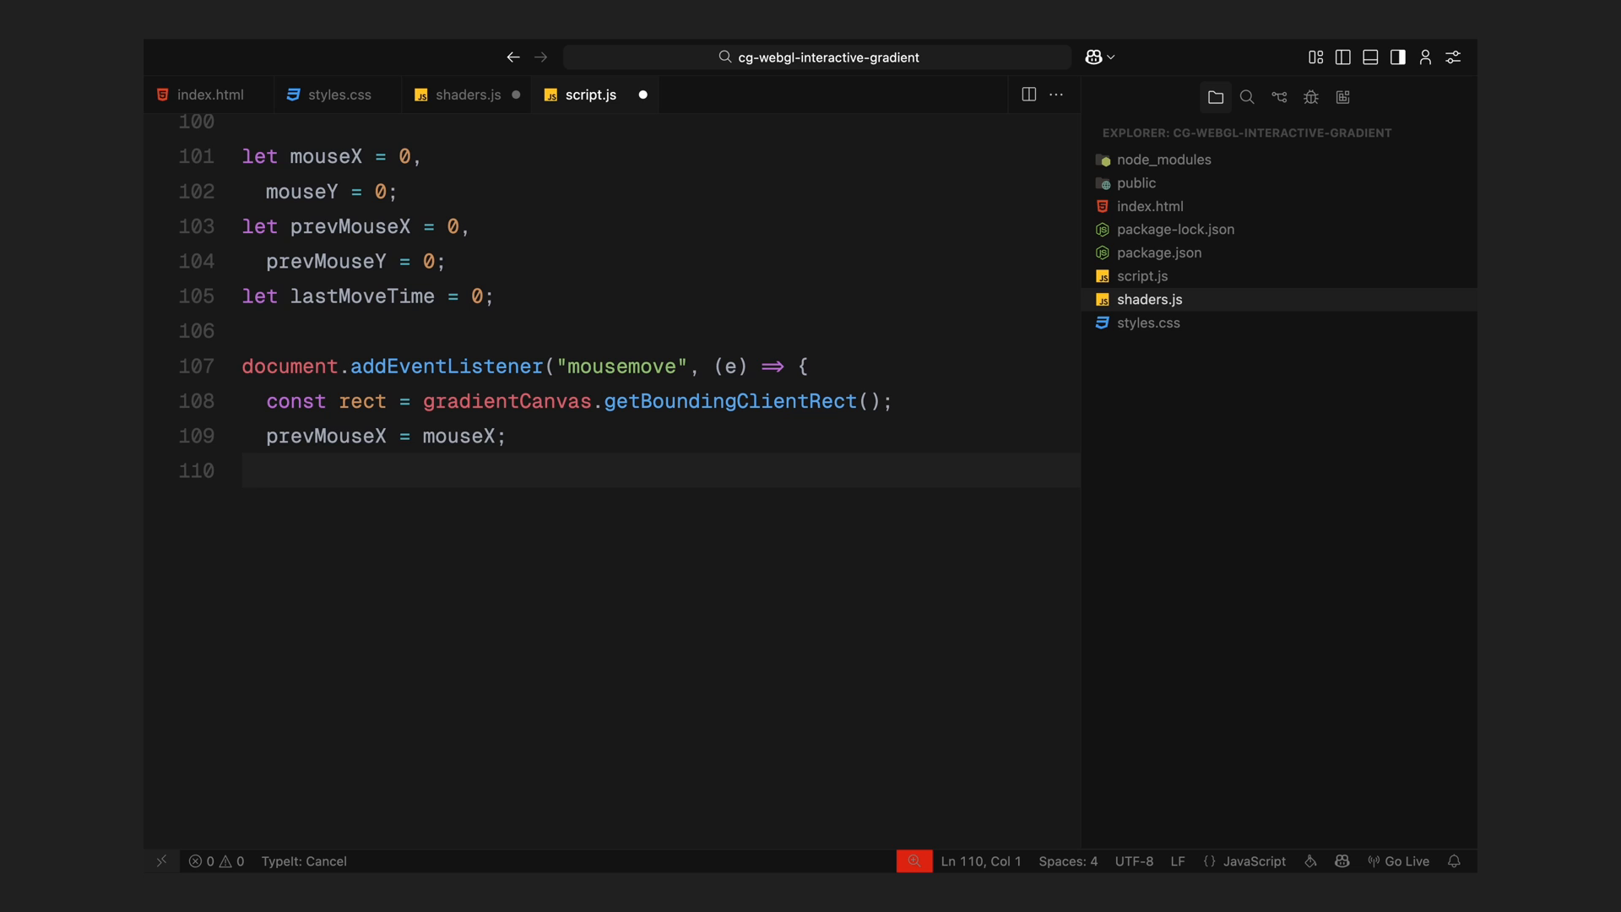
type("prevMouseY = mouseY;")
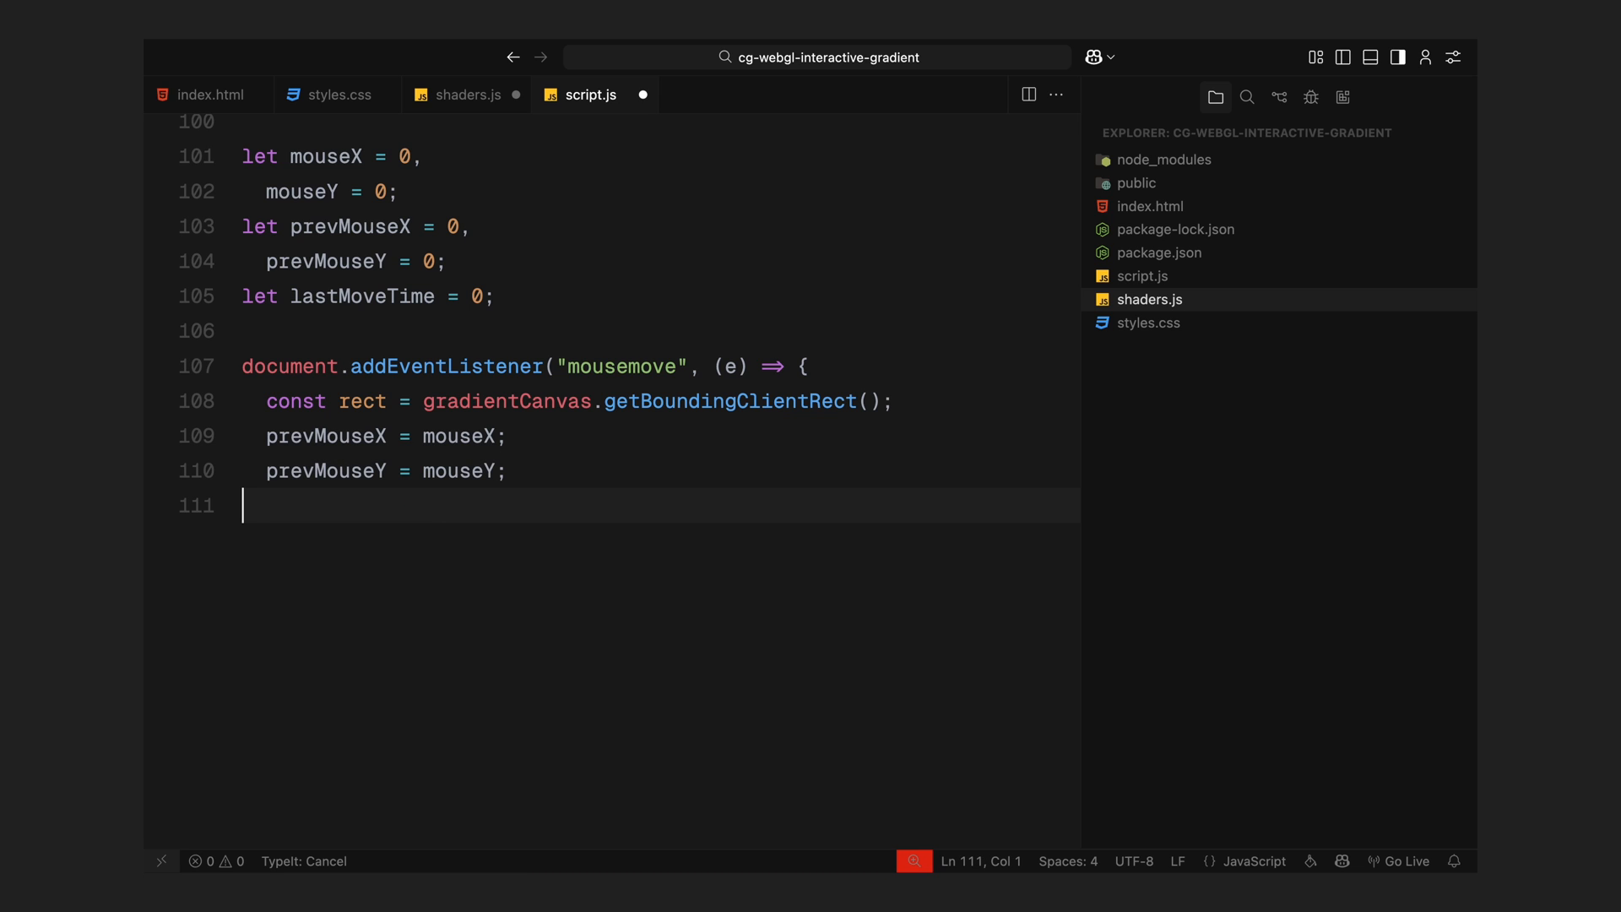
type("mouseX = e.clientX - rect.left;")
type("mouseY =")
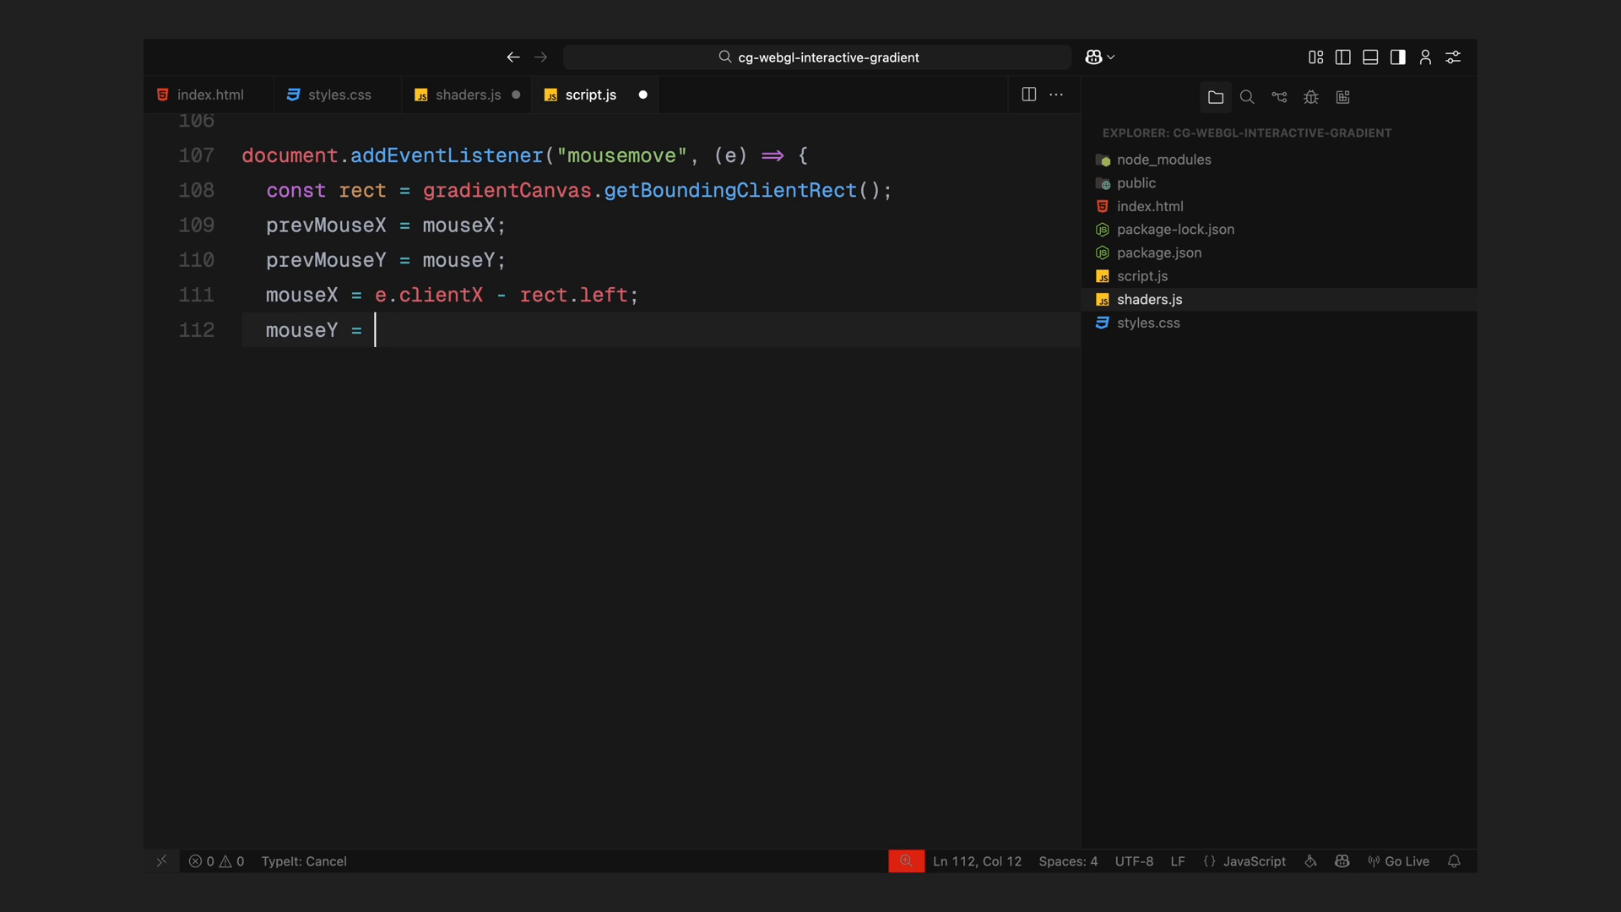
type("rect.height - (e.clientY - rect.top);")
type("flui")
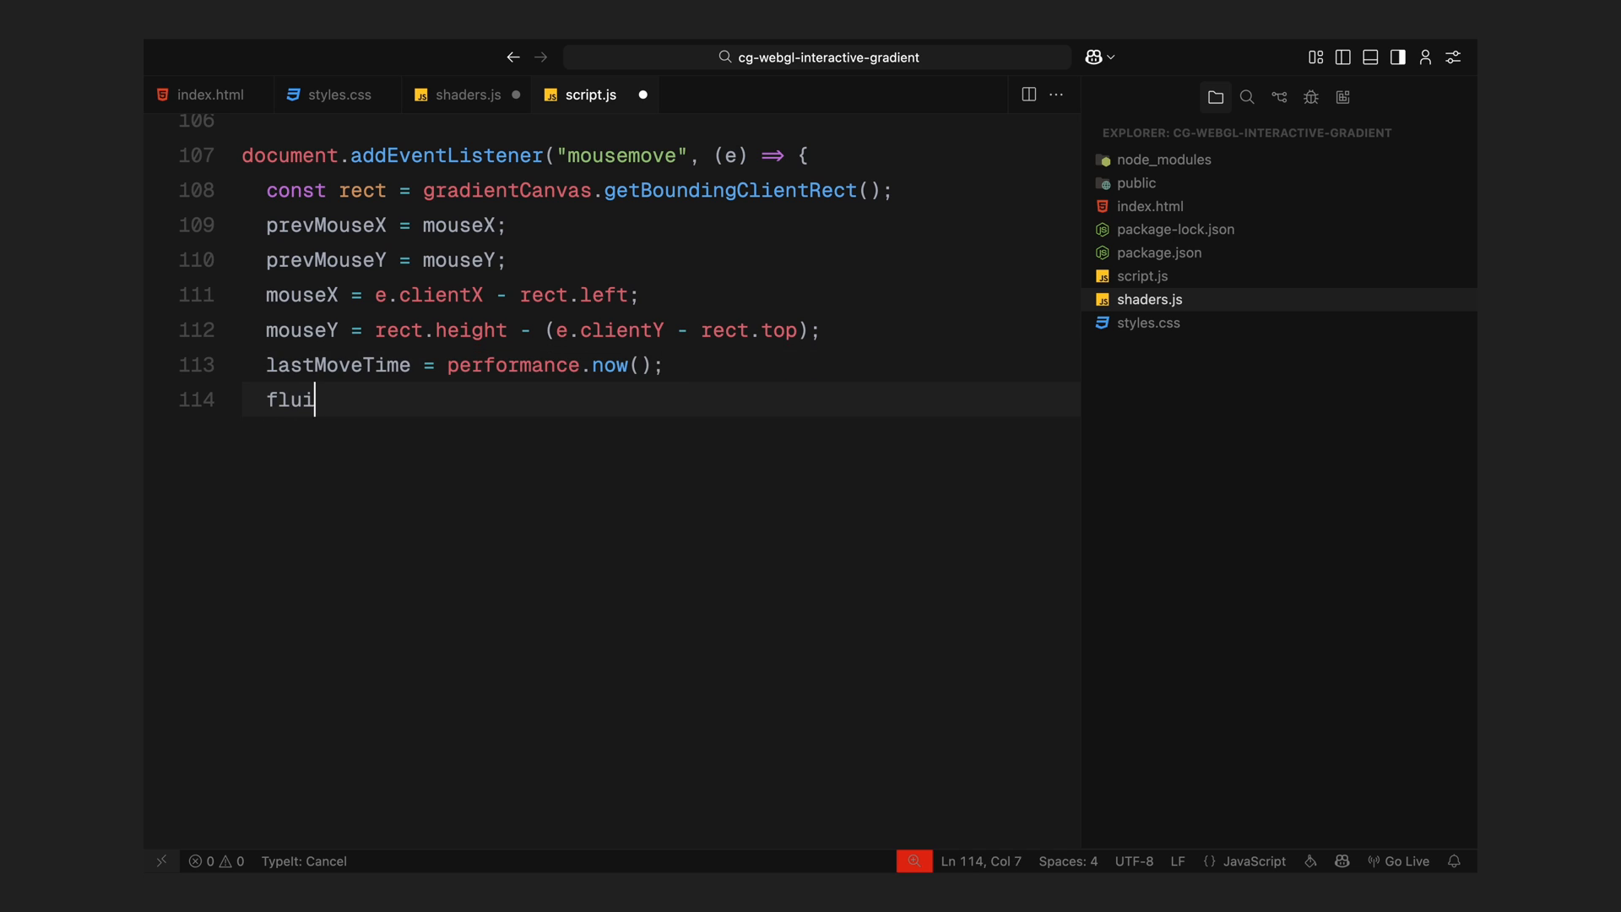
type("dMaterial.uniforms.iMouse.value.set(")
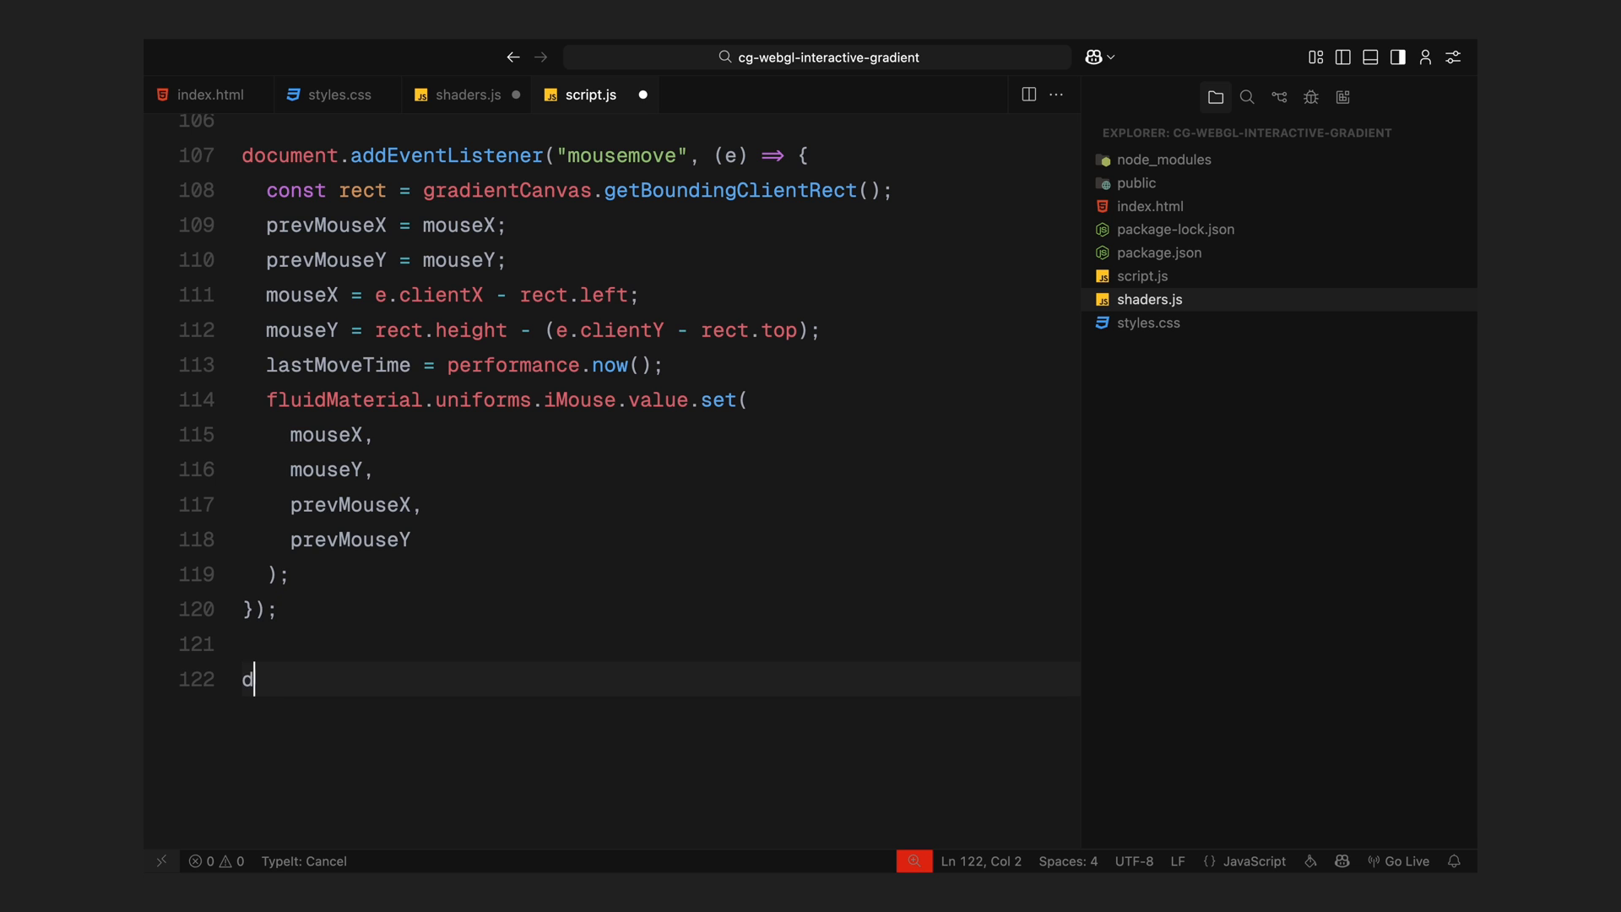
- Add a mouseleave listener that resets fluidMaterial's iMouse uniform to (0, 0, 0, 0)
type("ocument.addEventListener(\"mouseleave\", () => {")
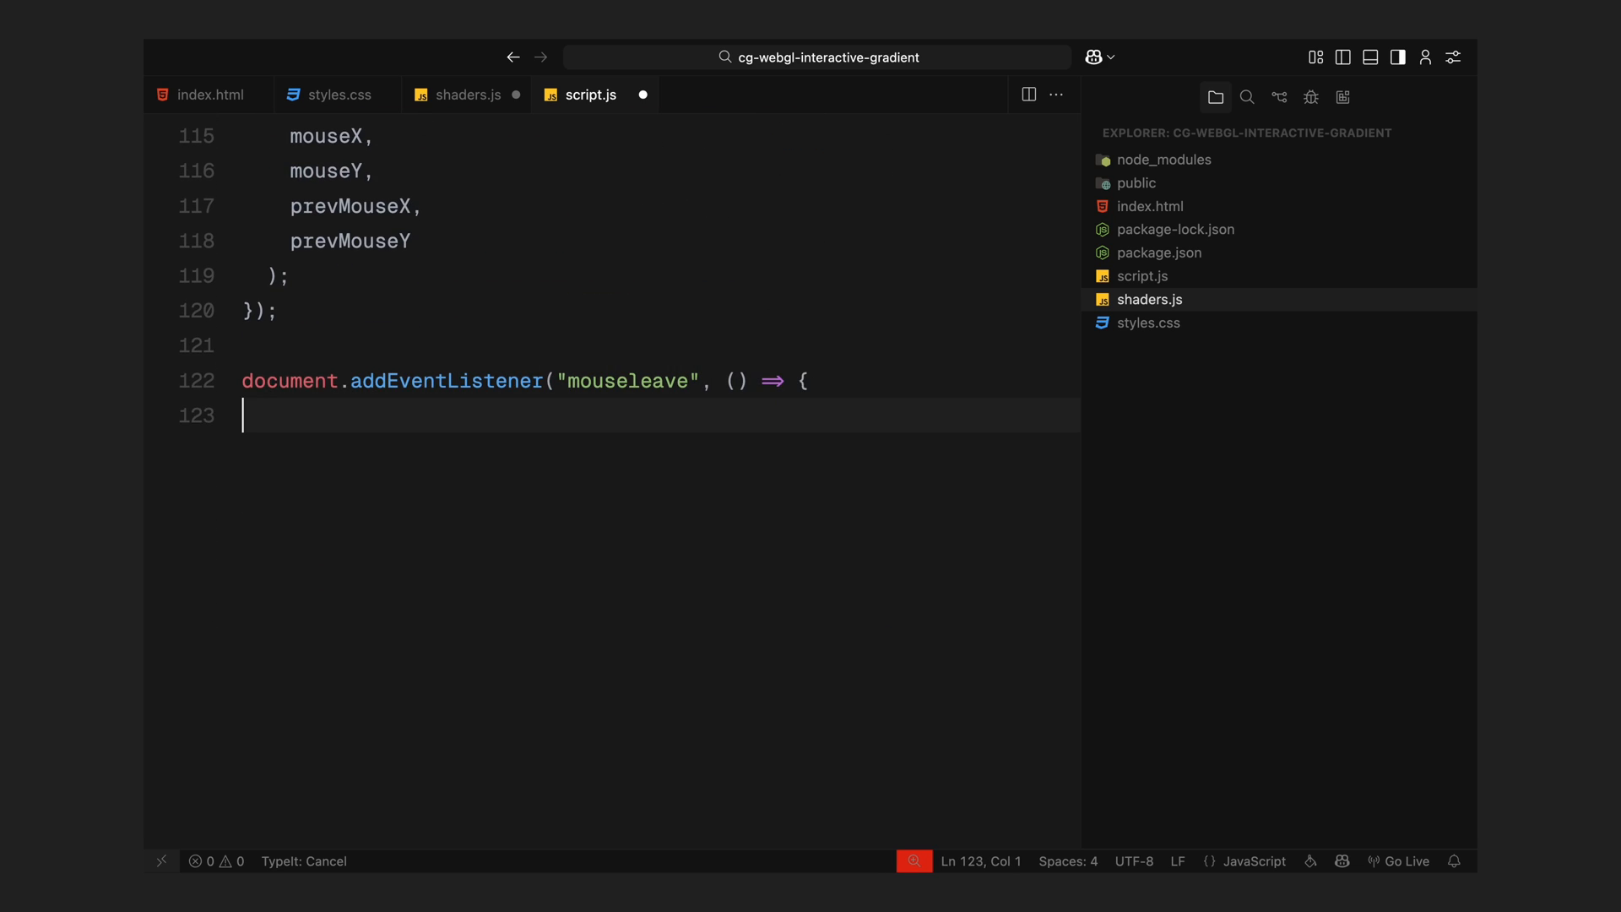
type("fluidMateri")
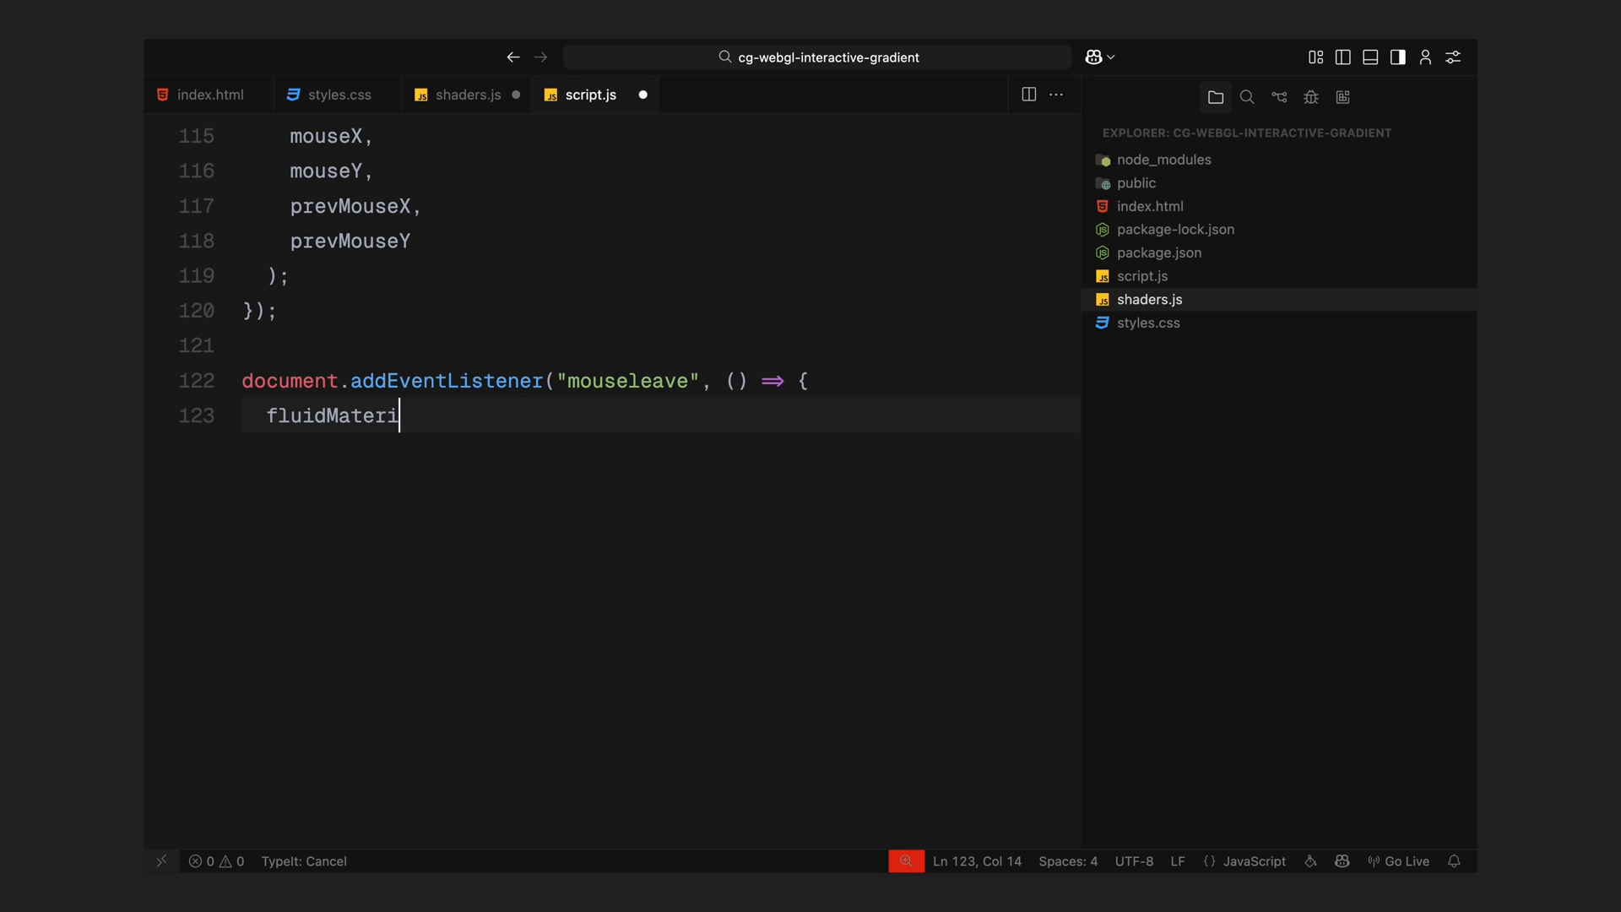
type("al.uniforms.iMouse.value")
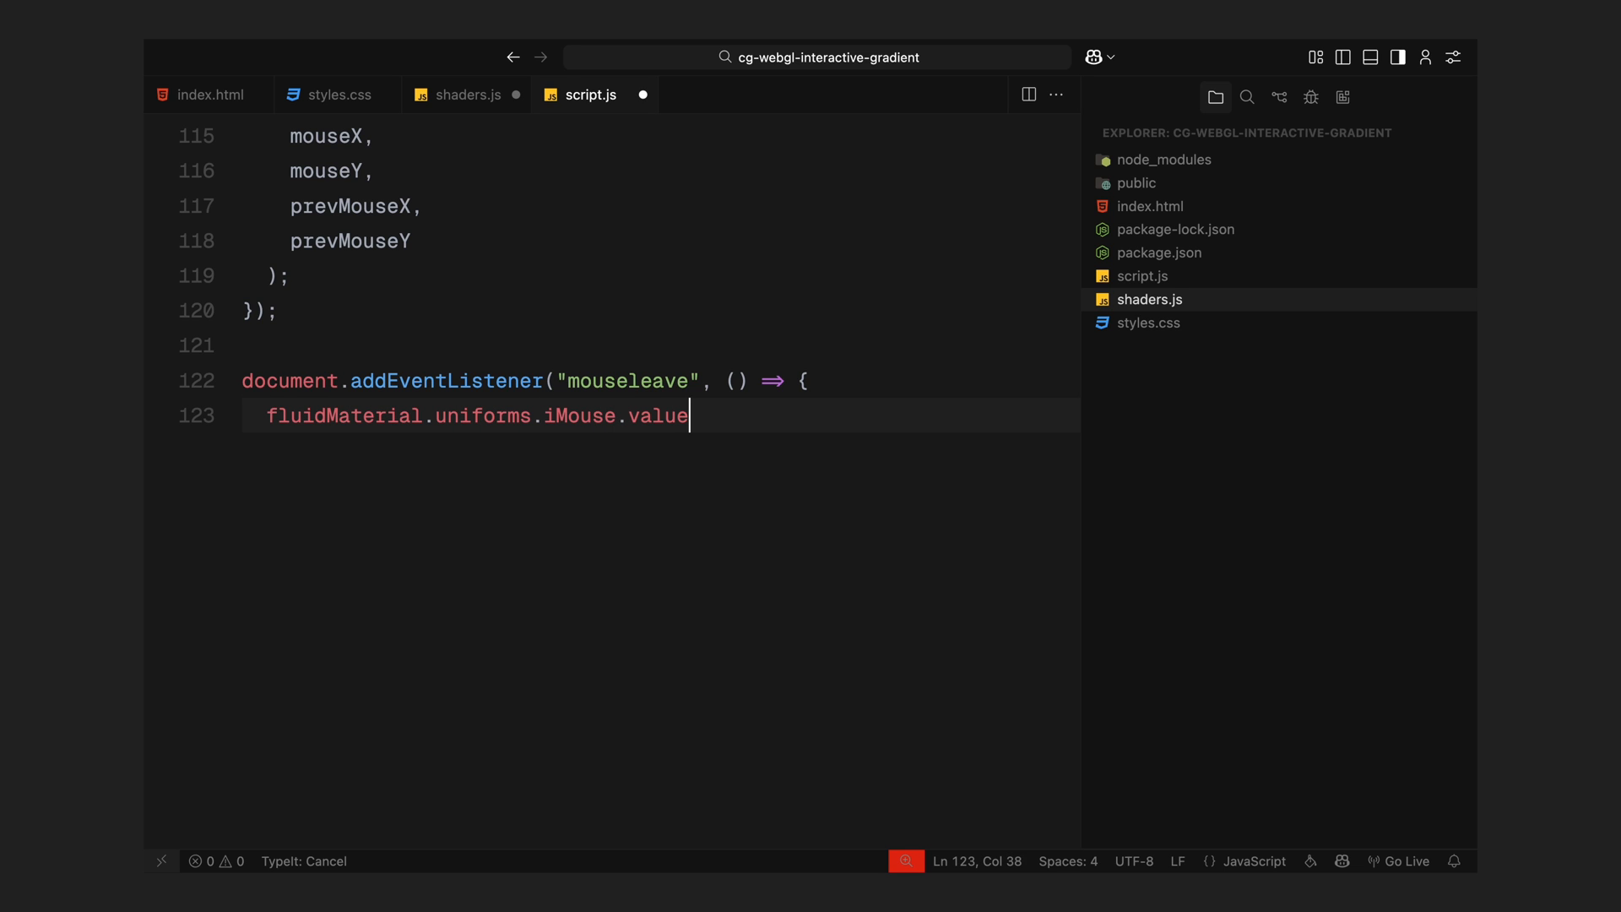
type(".set(0, 0, 0, 0);")
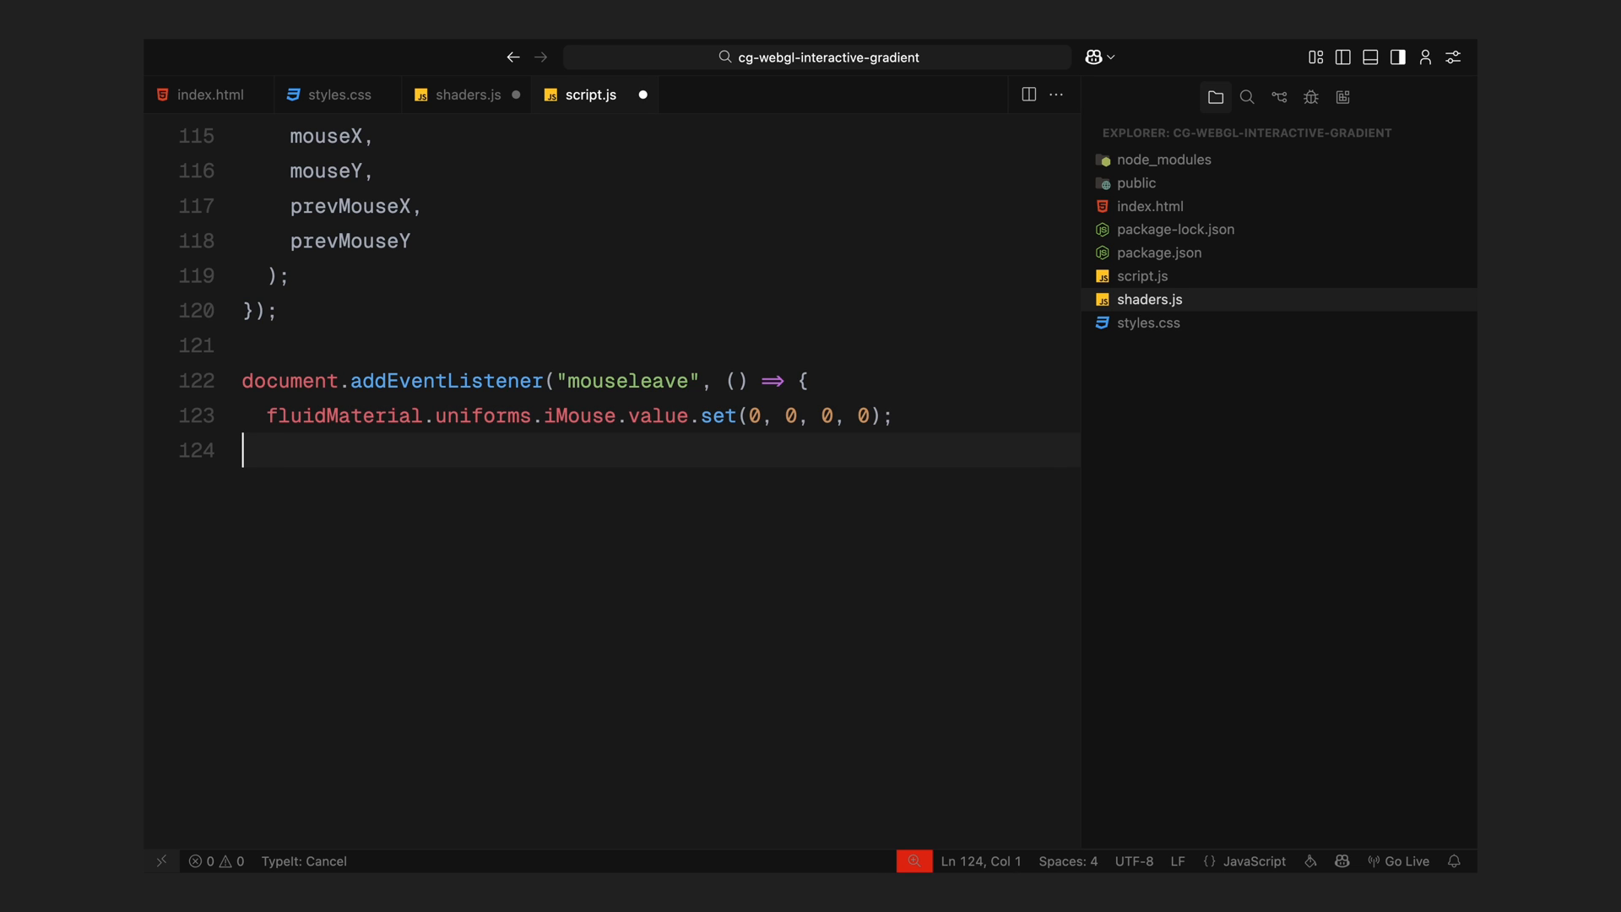
- Begin animate() with requestAnimationFrame and set iTime on both materials and iFrame from frameCount
type("functio")
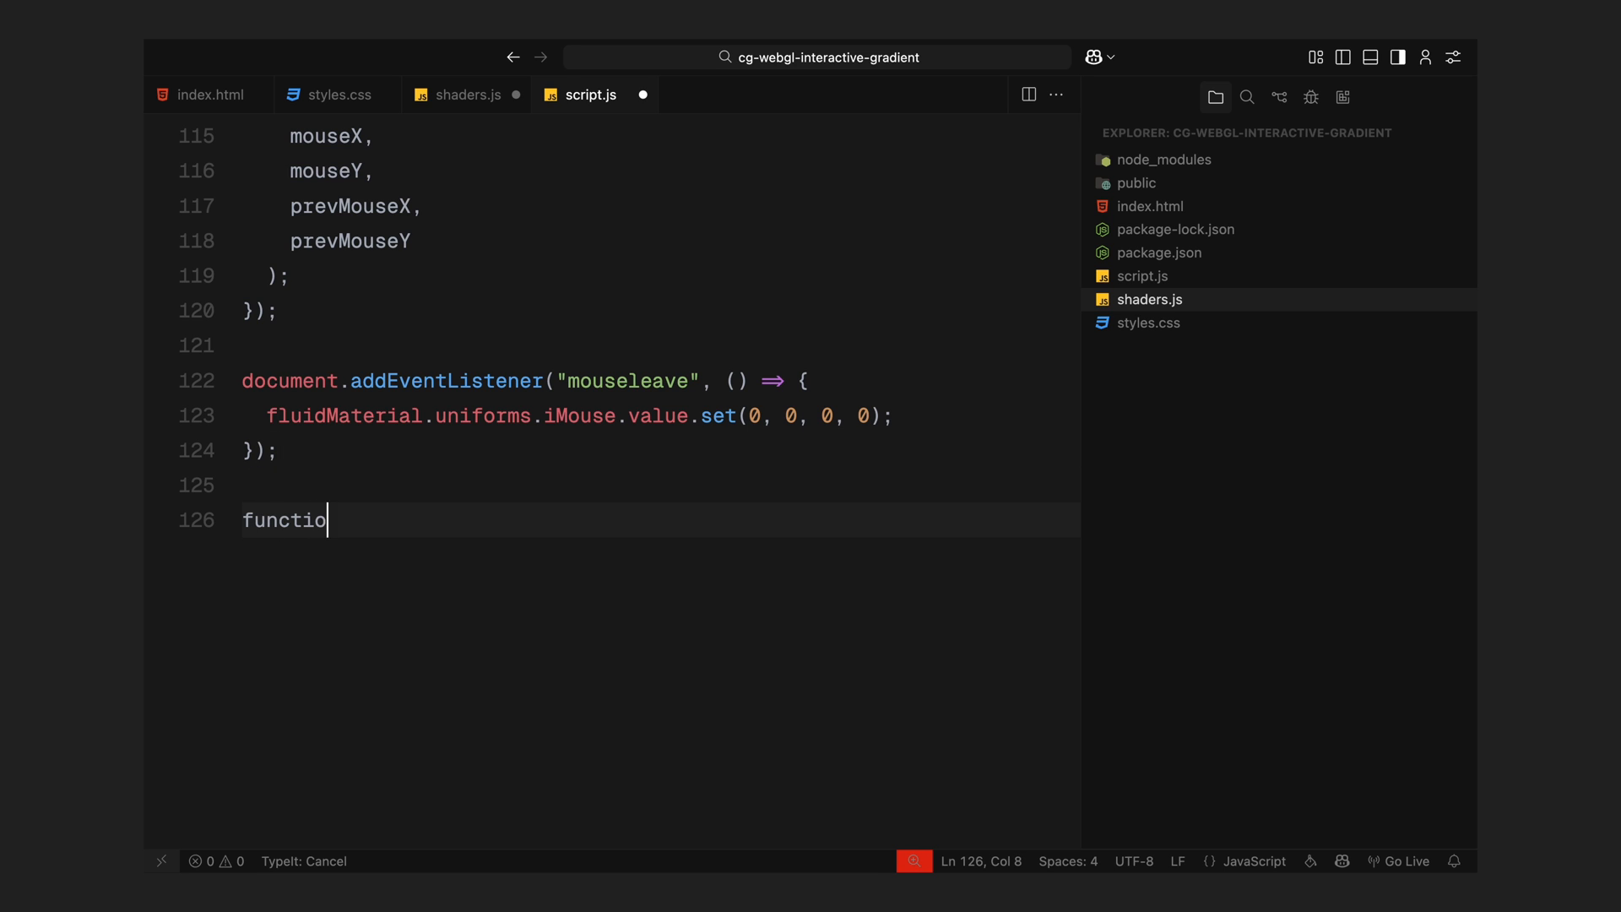
type("n animate() {")
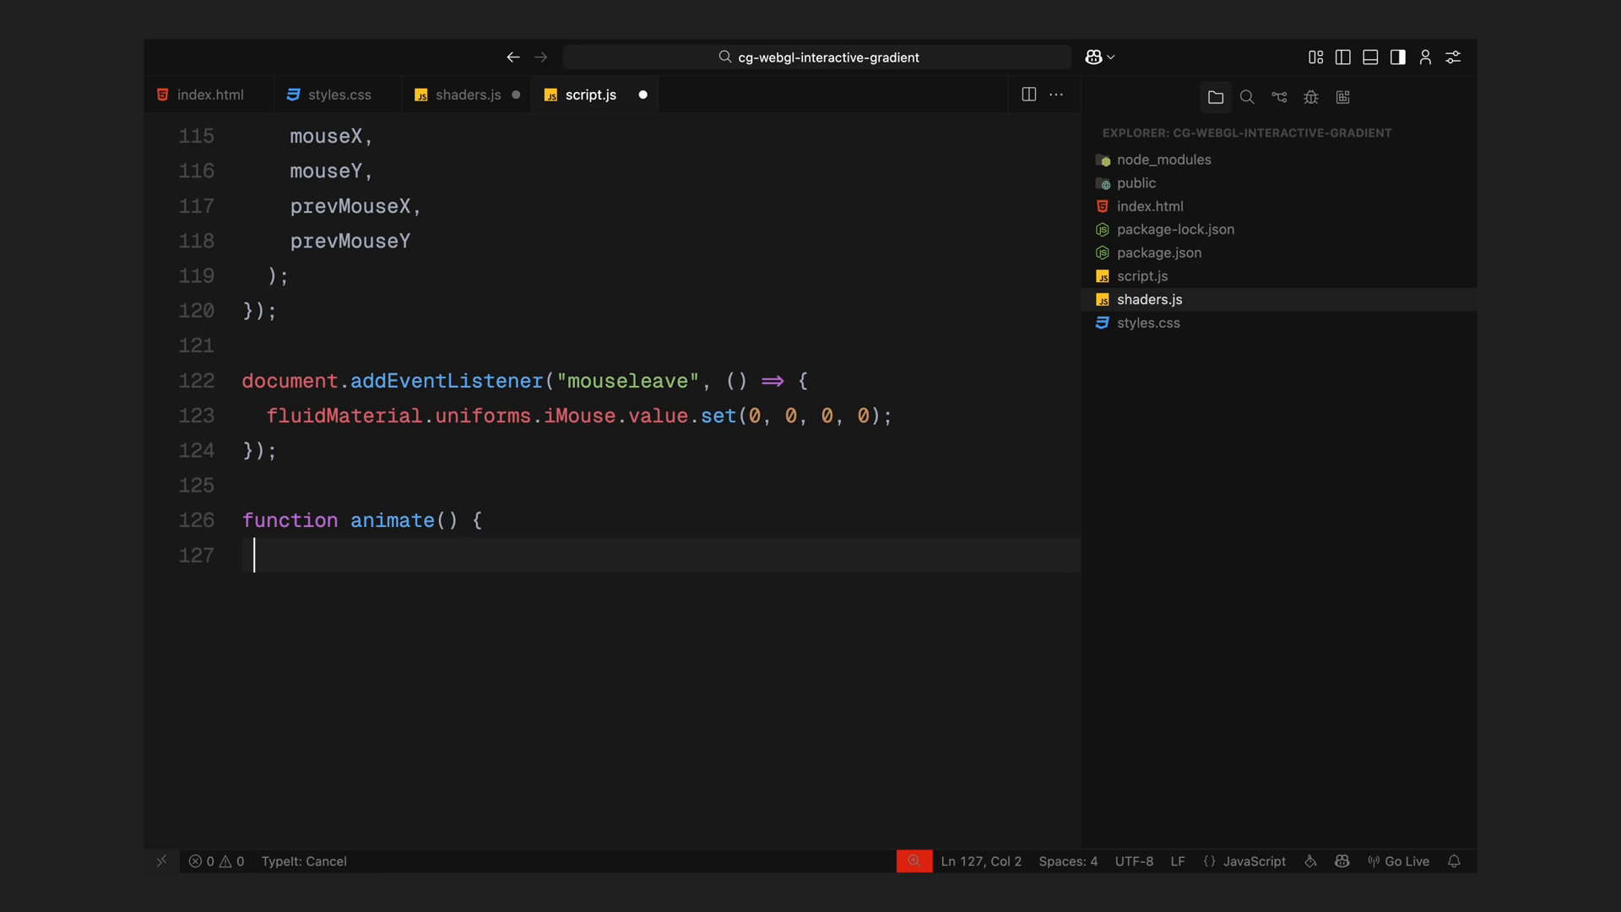
type("requestAnimationFrame(animate);")
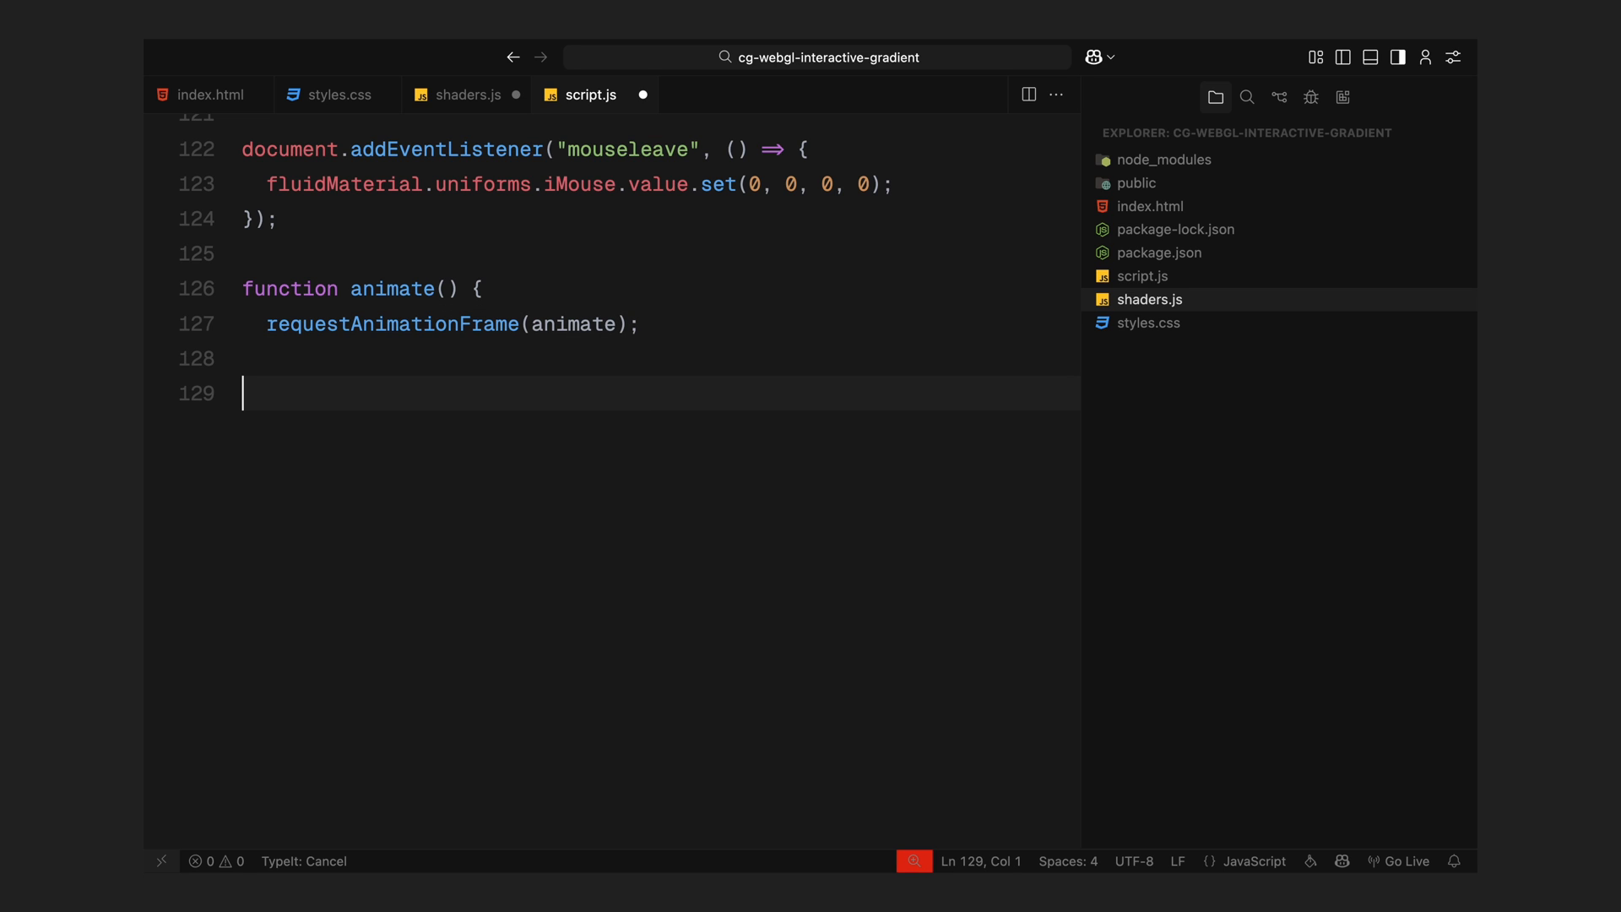
type("const time = perfor")
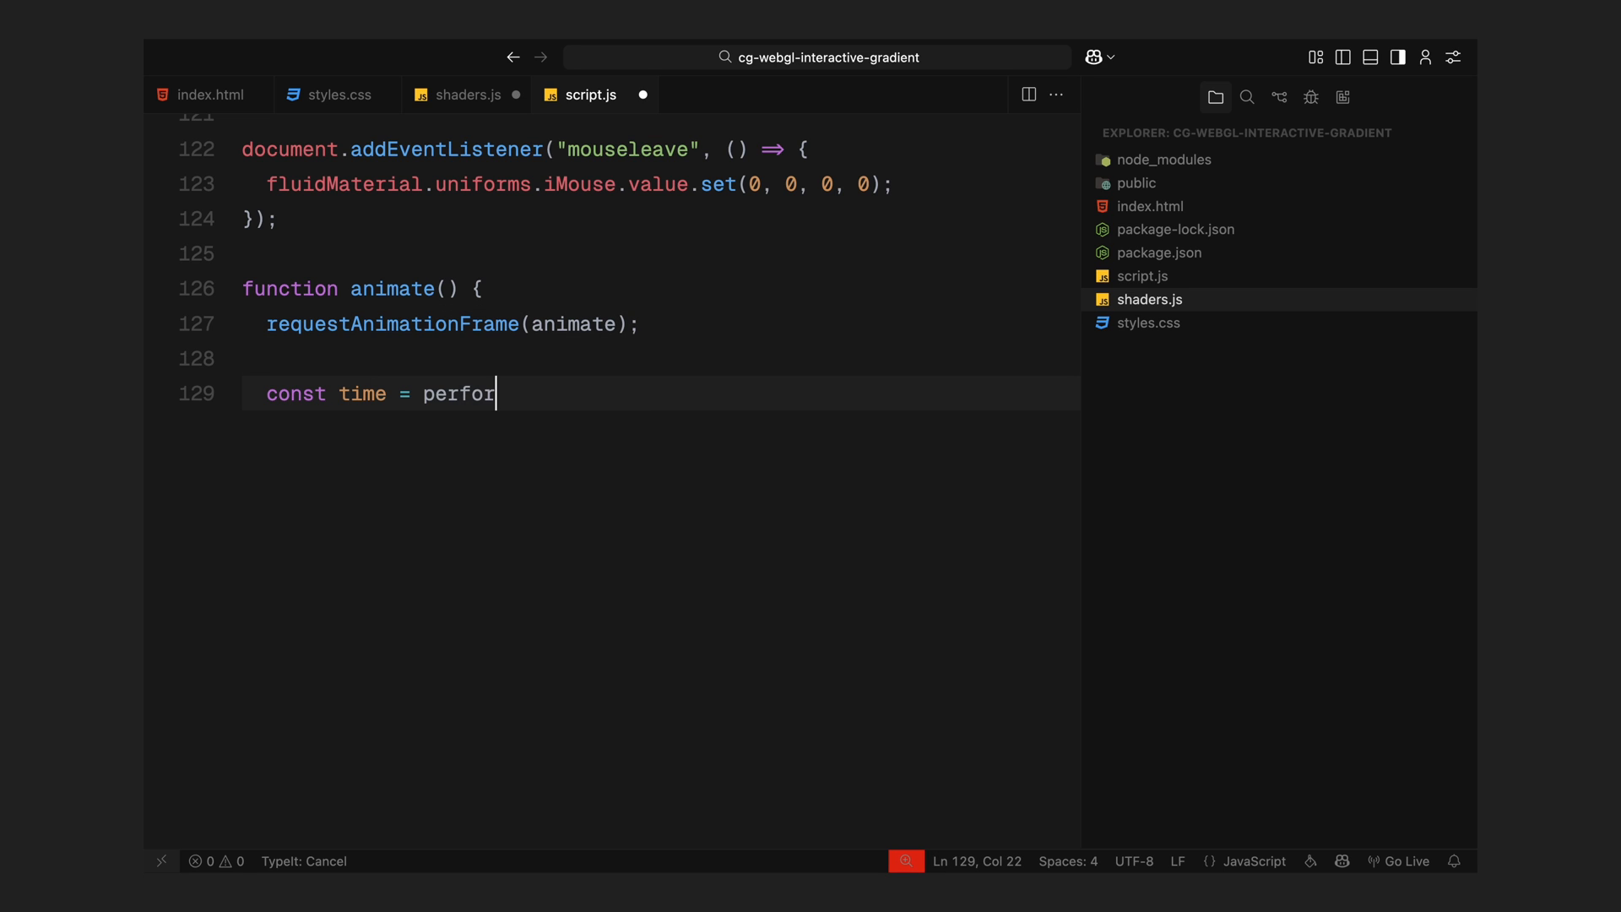
type("mance.now() * 0.001;")
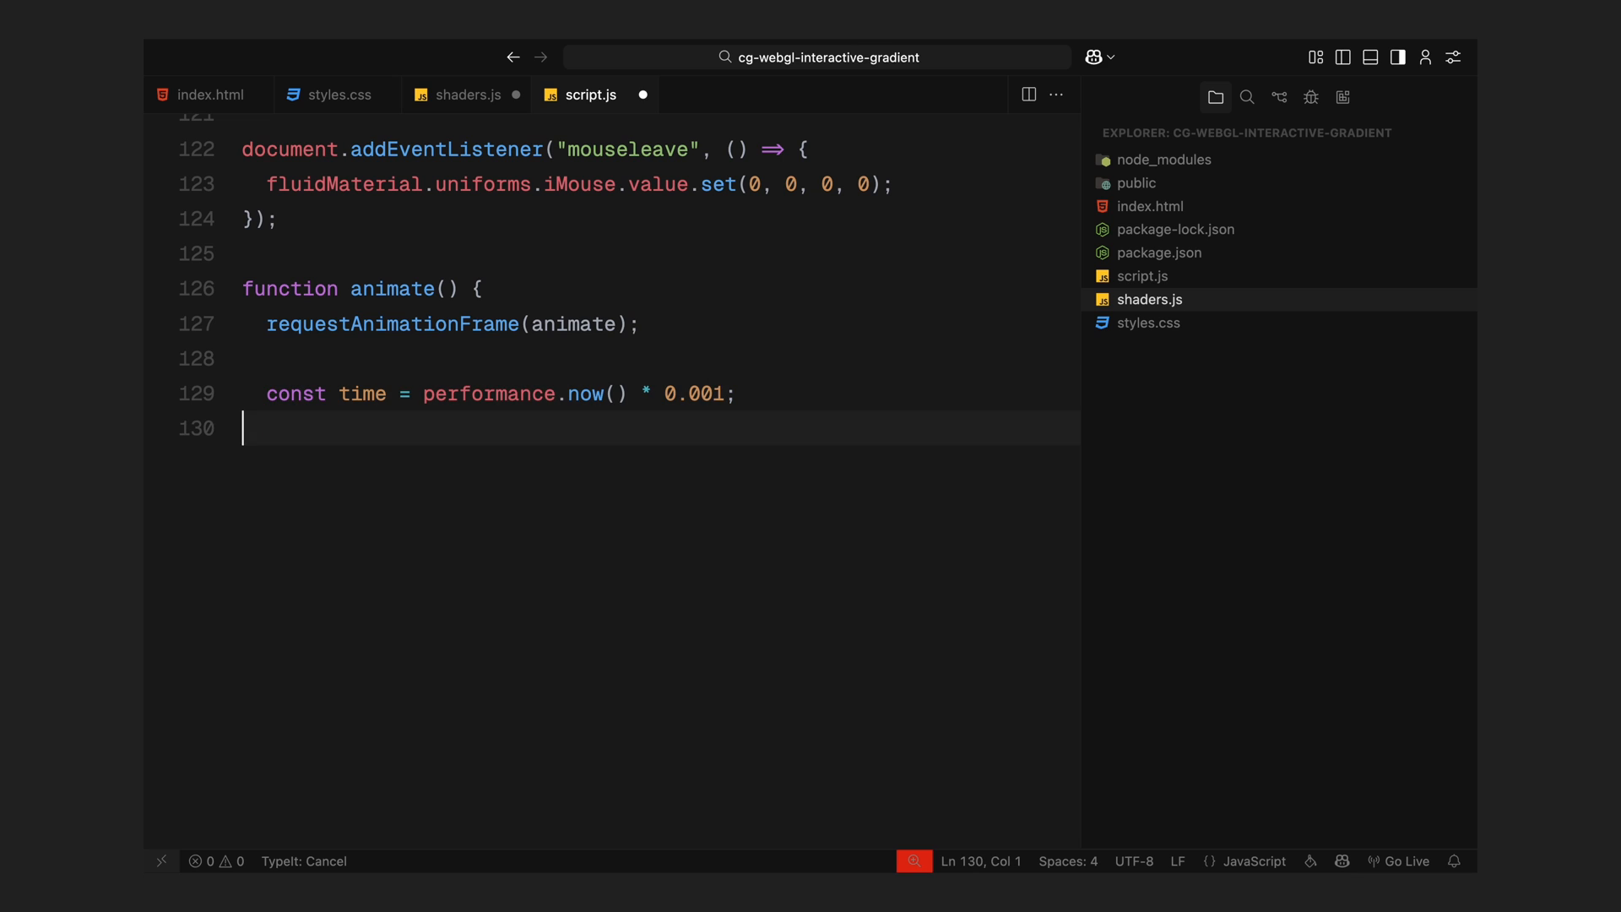
type("fluidMaterial.unif")
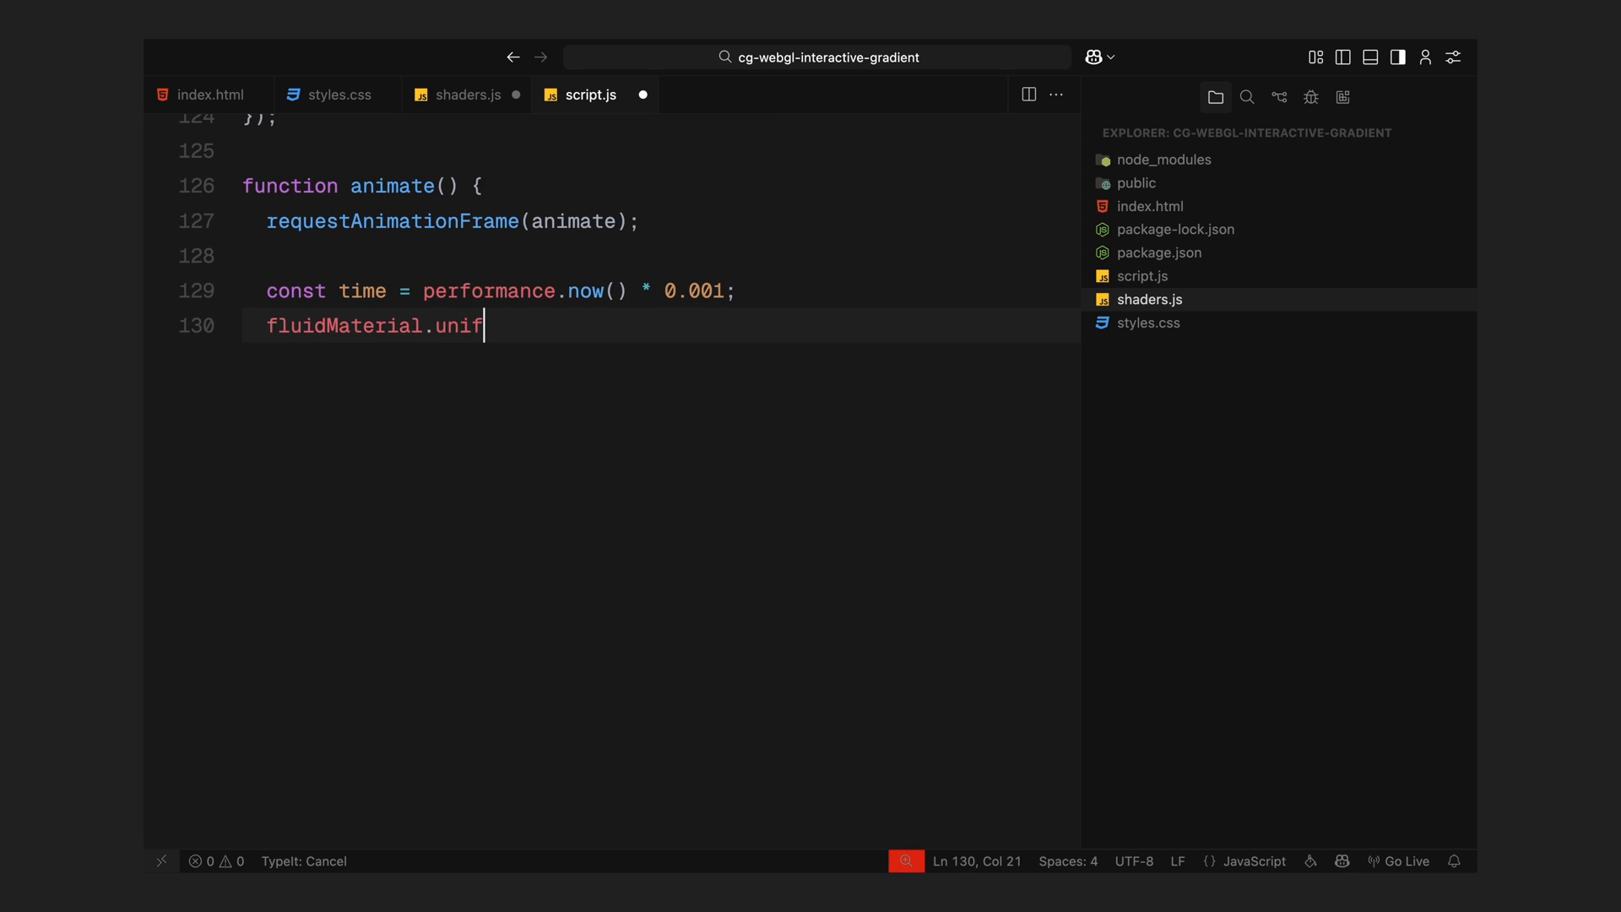
type("orms.iTime.value = time;")
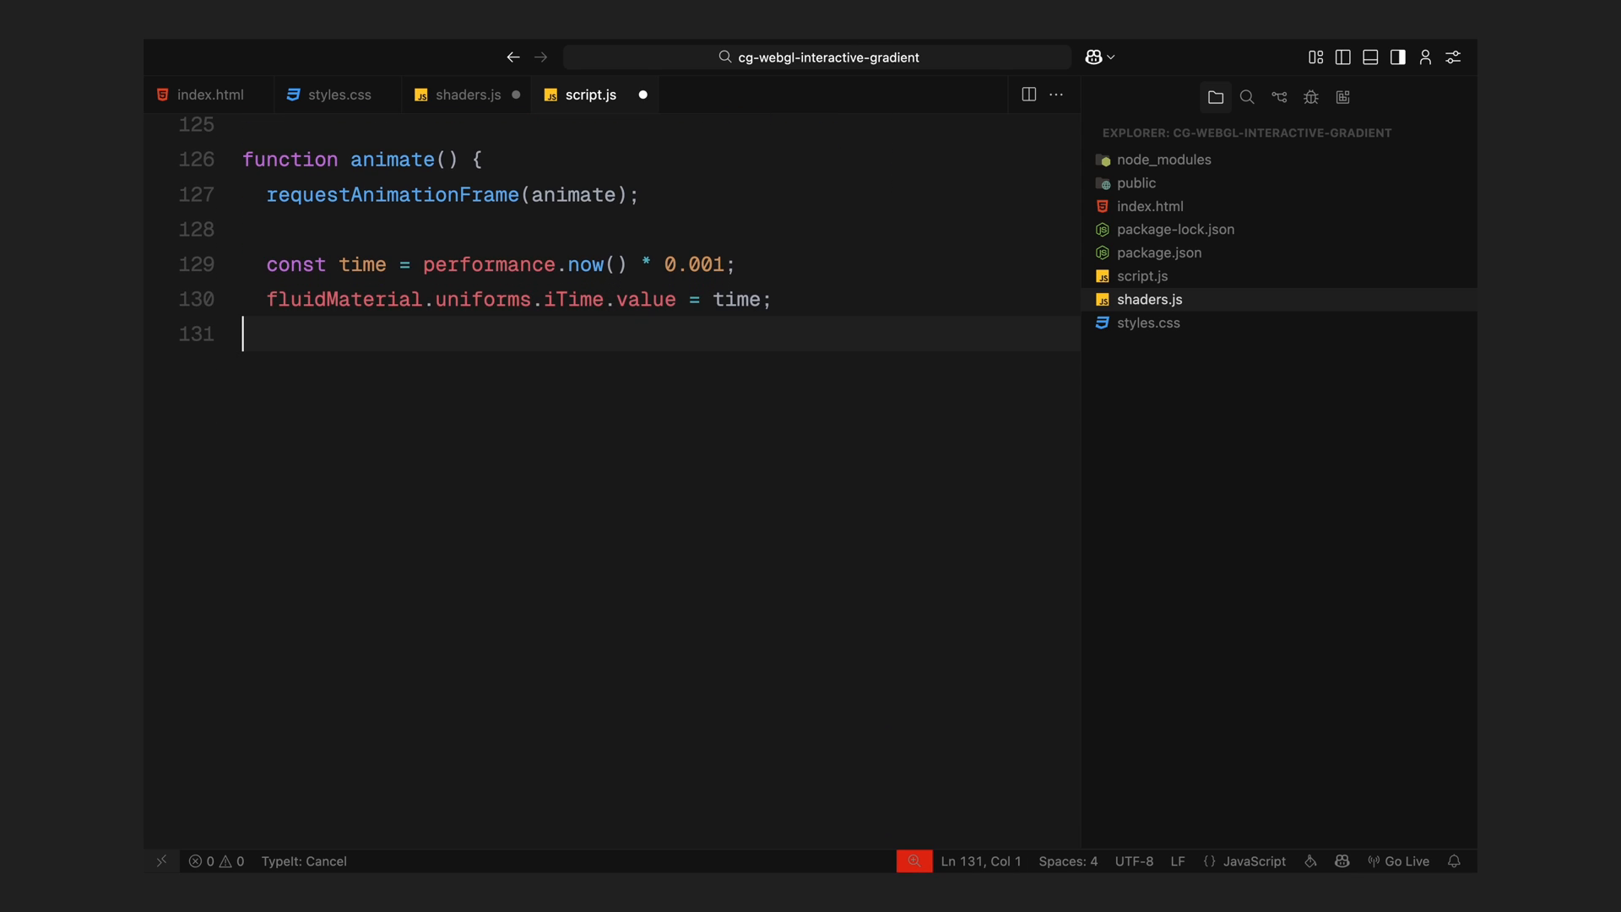
type("displayMaterial.uniforms.iTime.value")
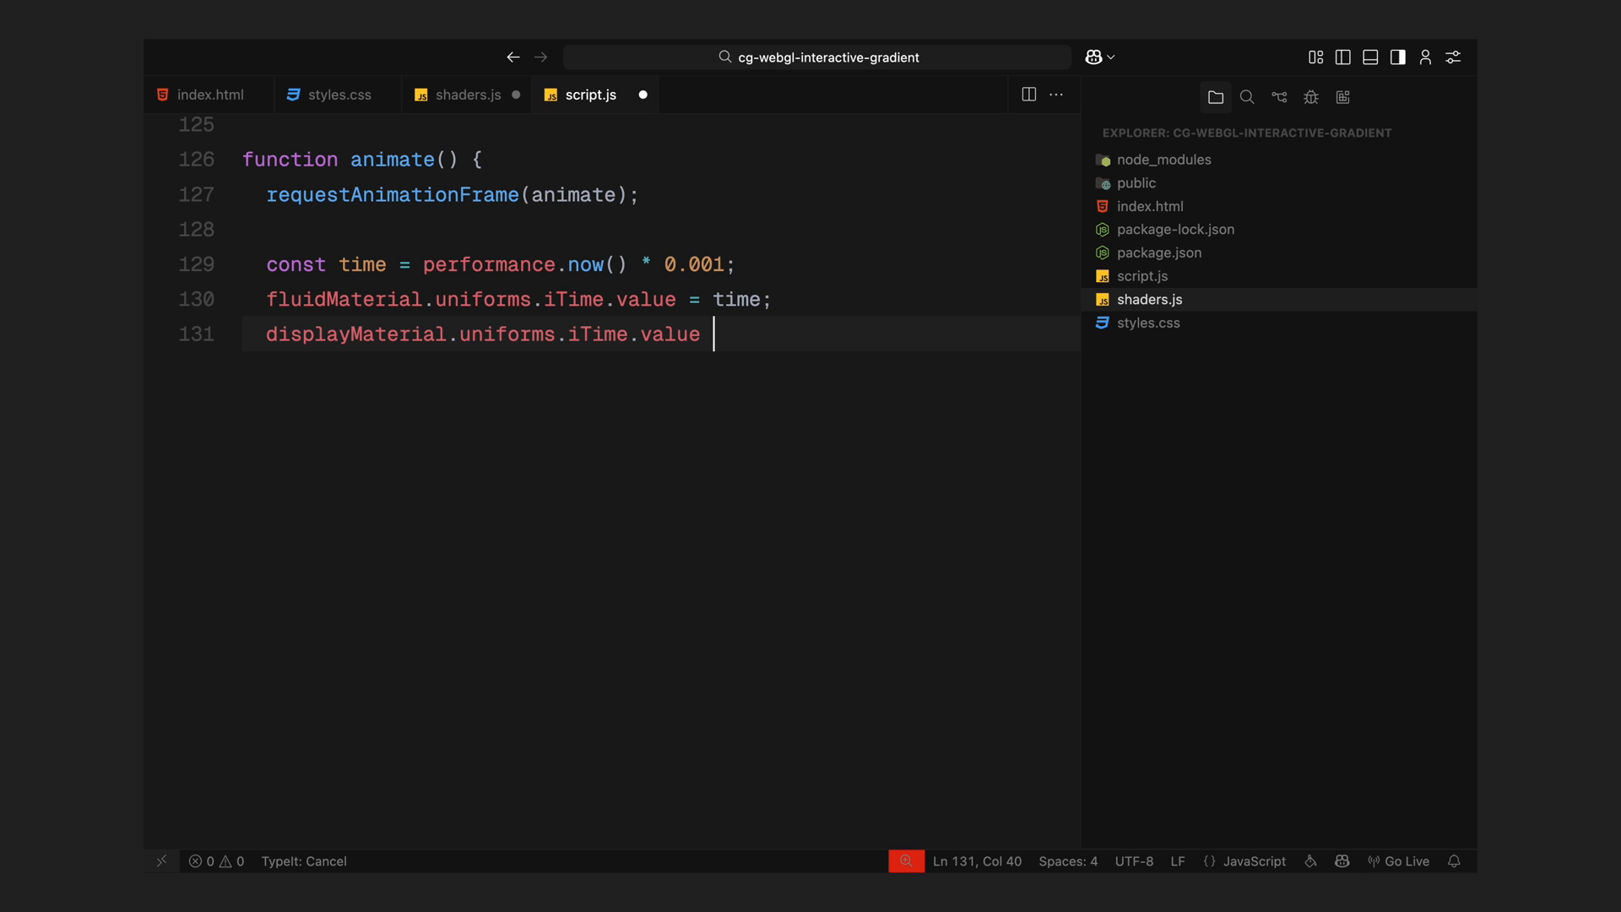
type("= time;")
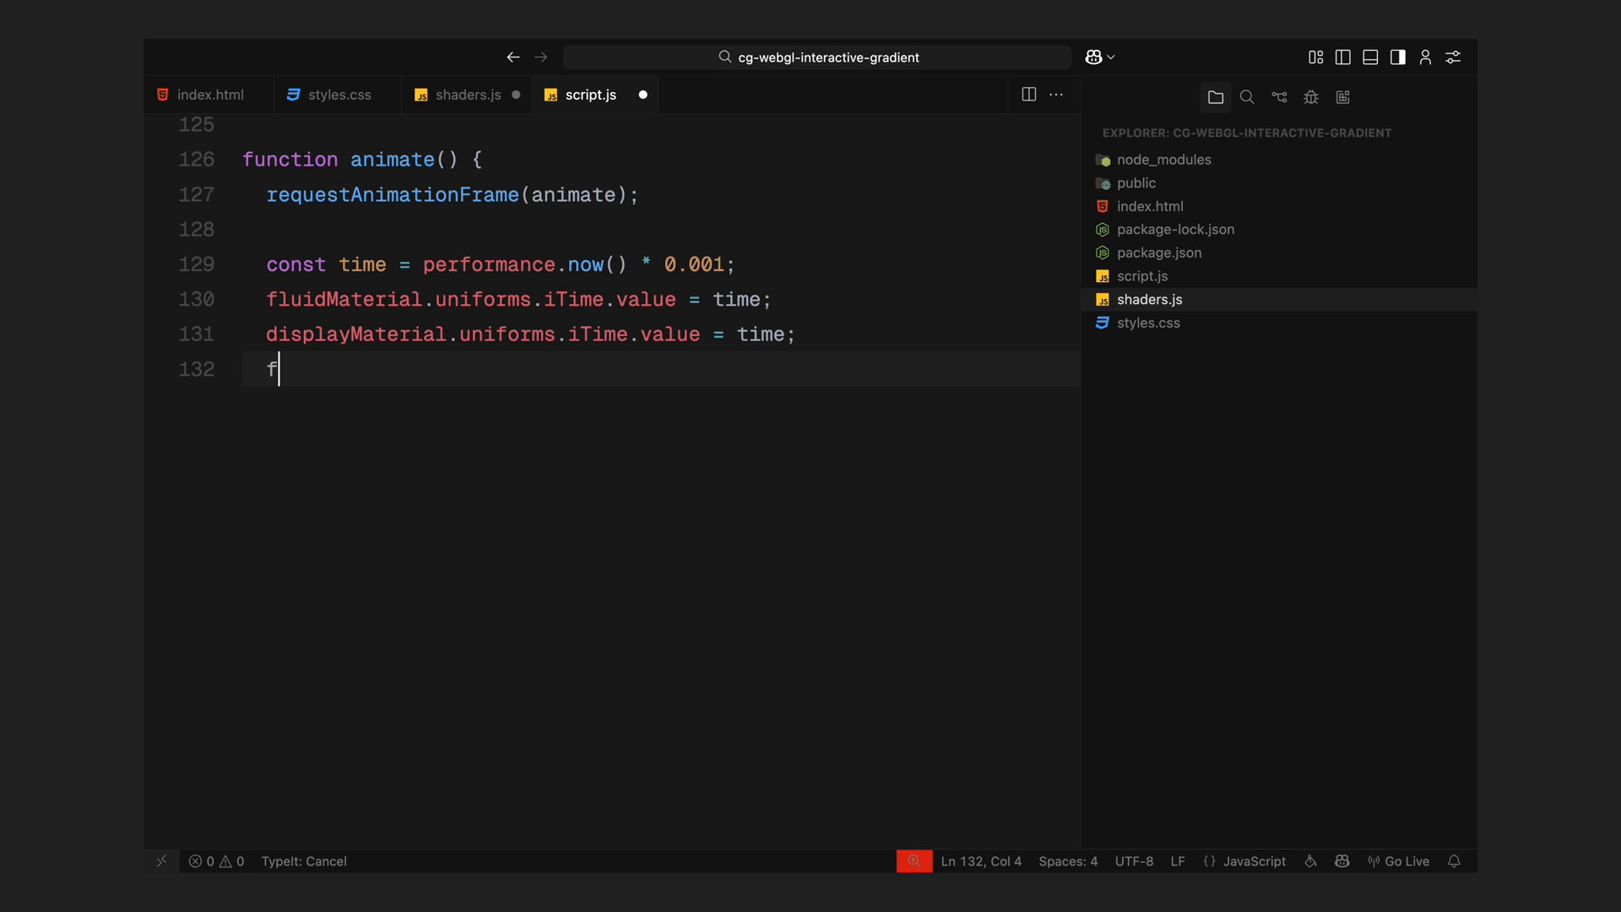
type("luidMaterial.uniforms.iFrame.")
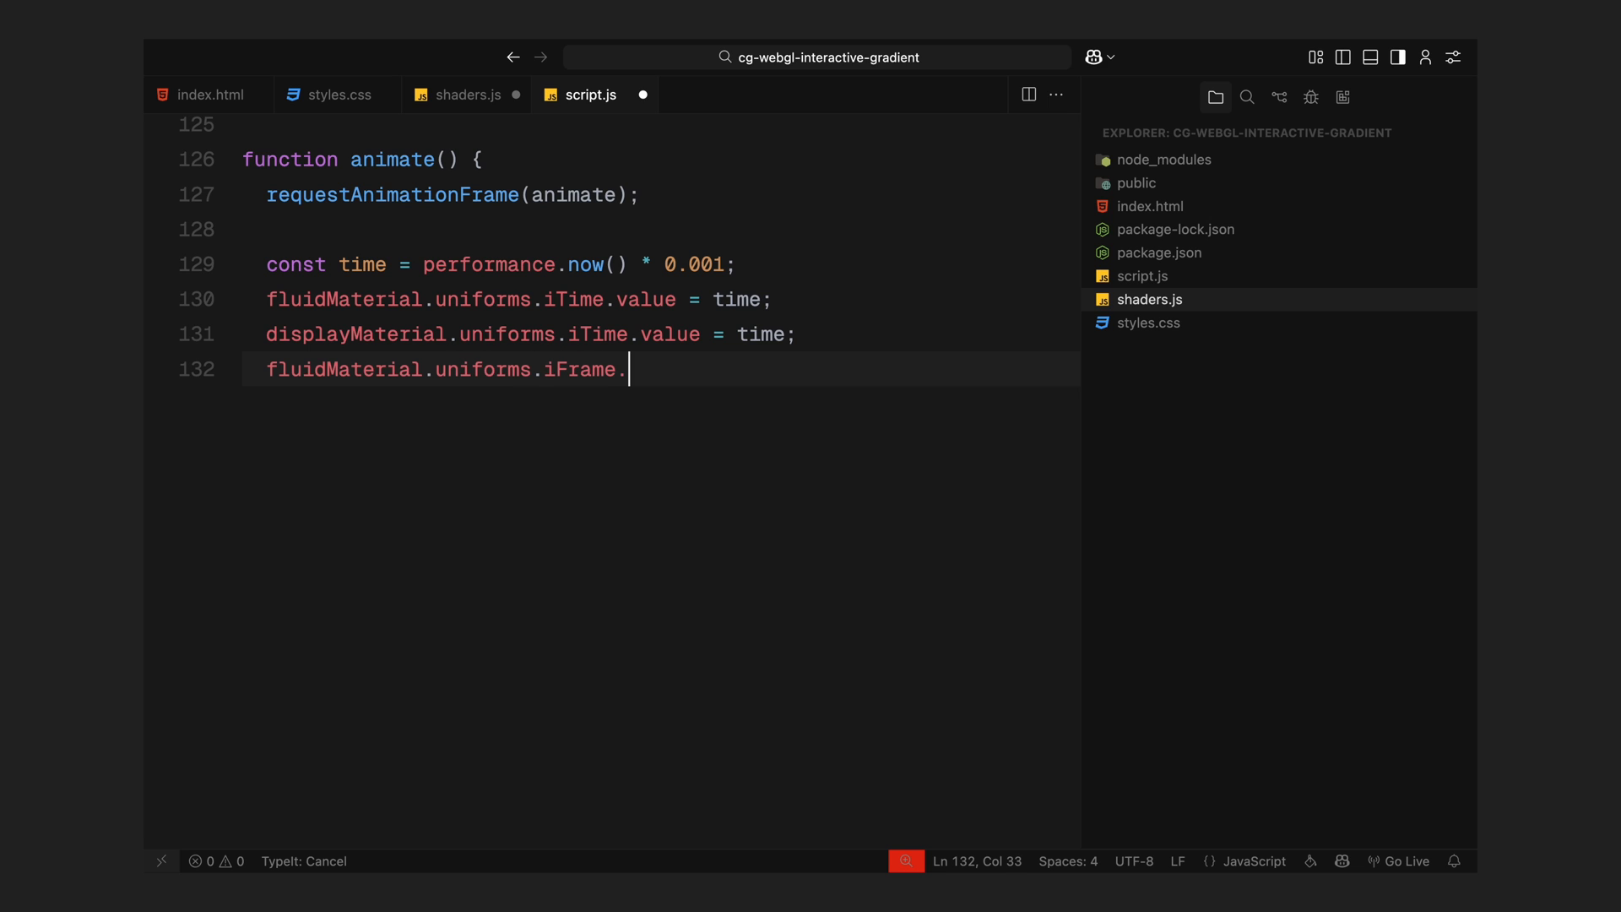
type("value = frameCount;")
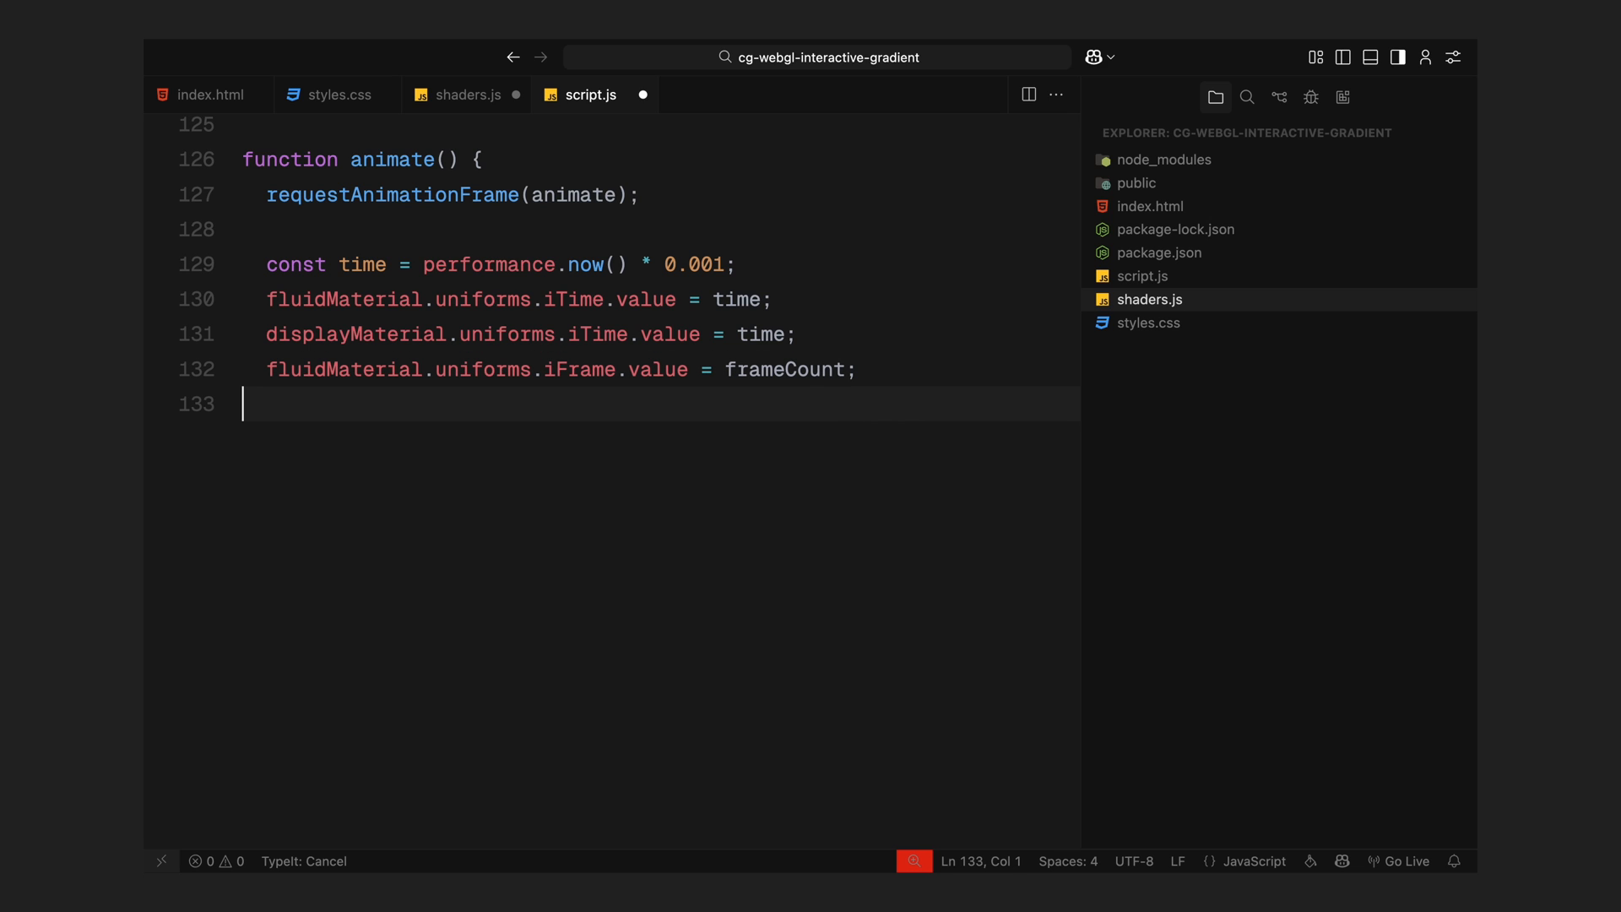
- Zero the iMouse uniform when more than 100 ms have passed since lastMoveTime
type("if (")
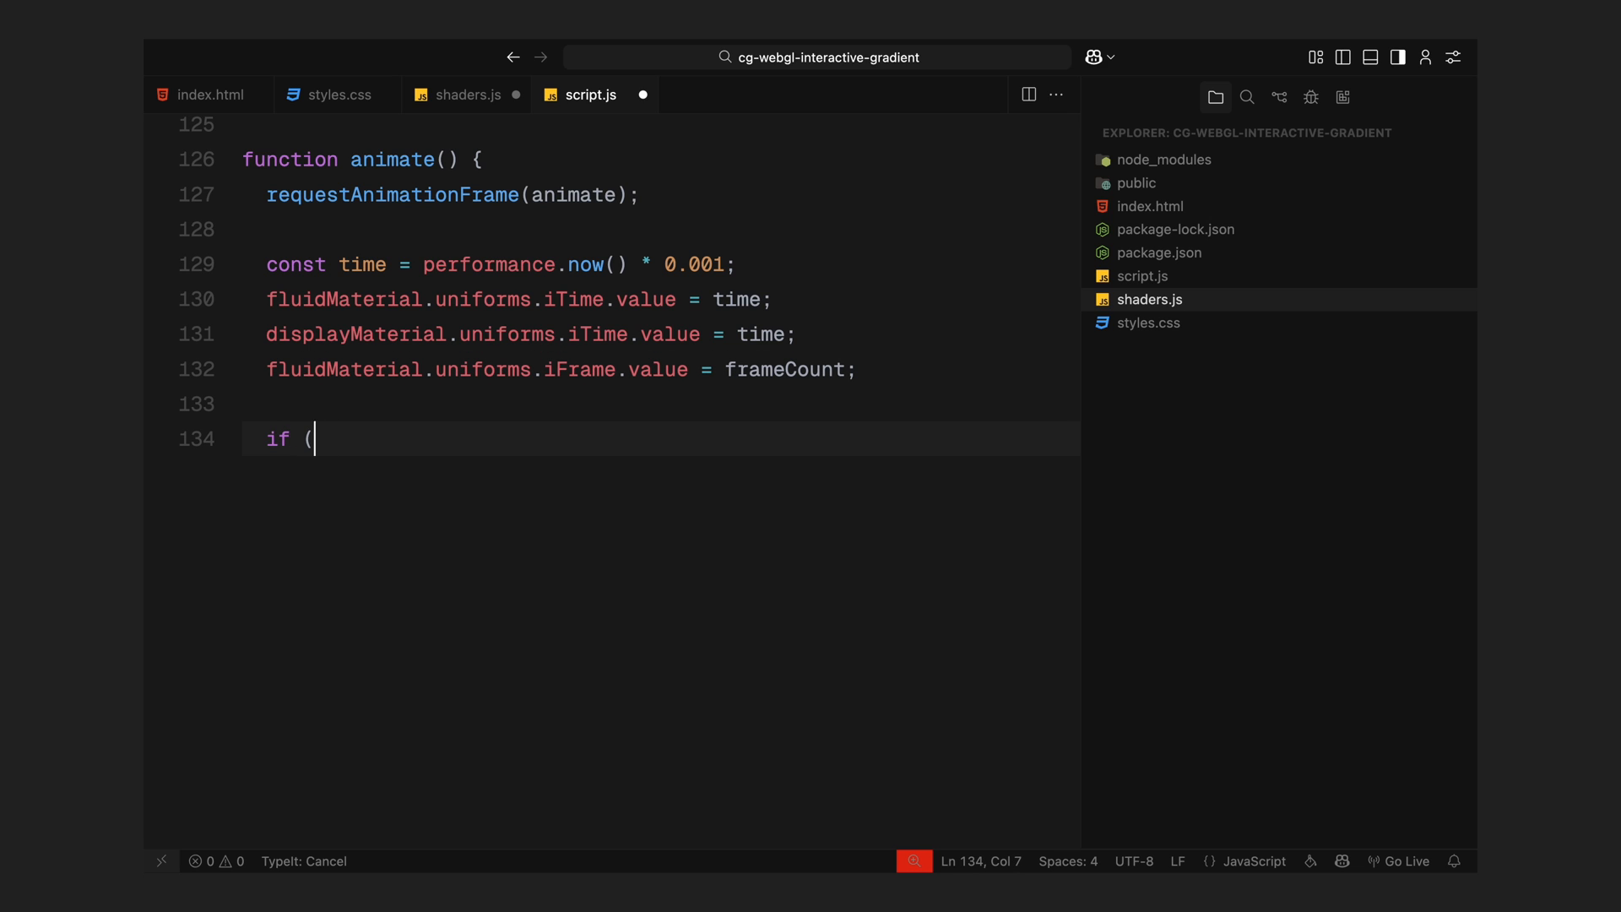
type("performance.now() - lastMov")
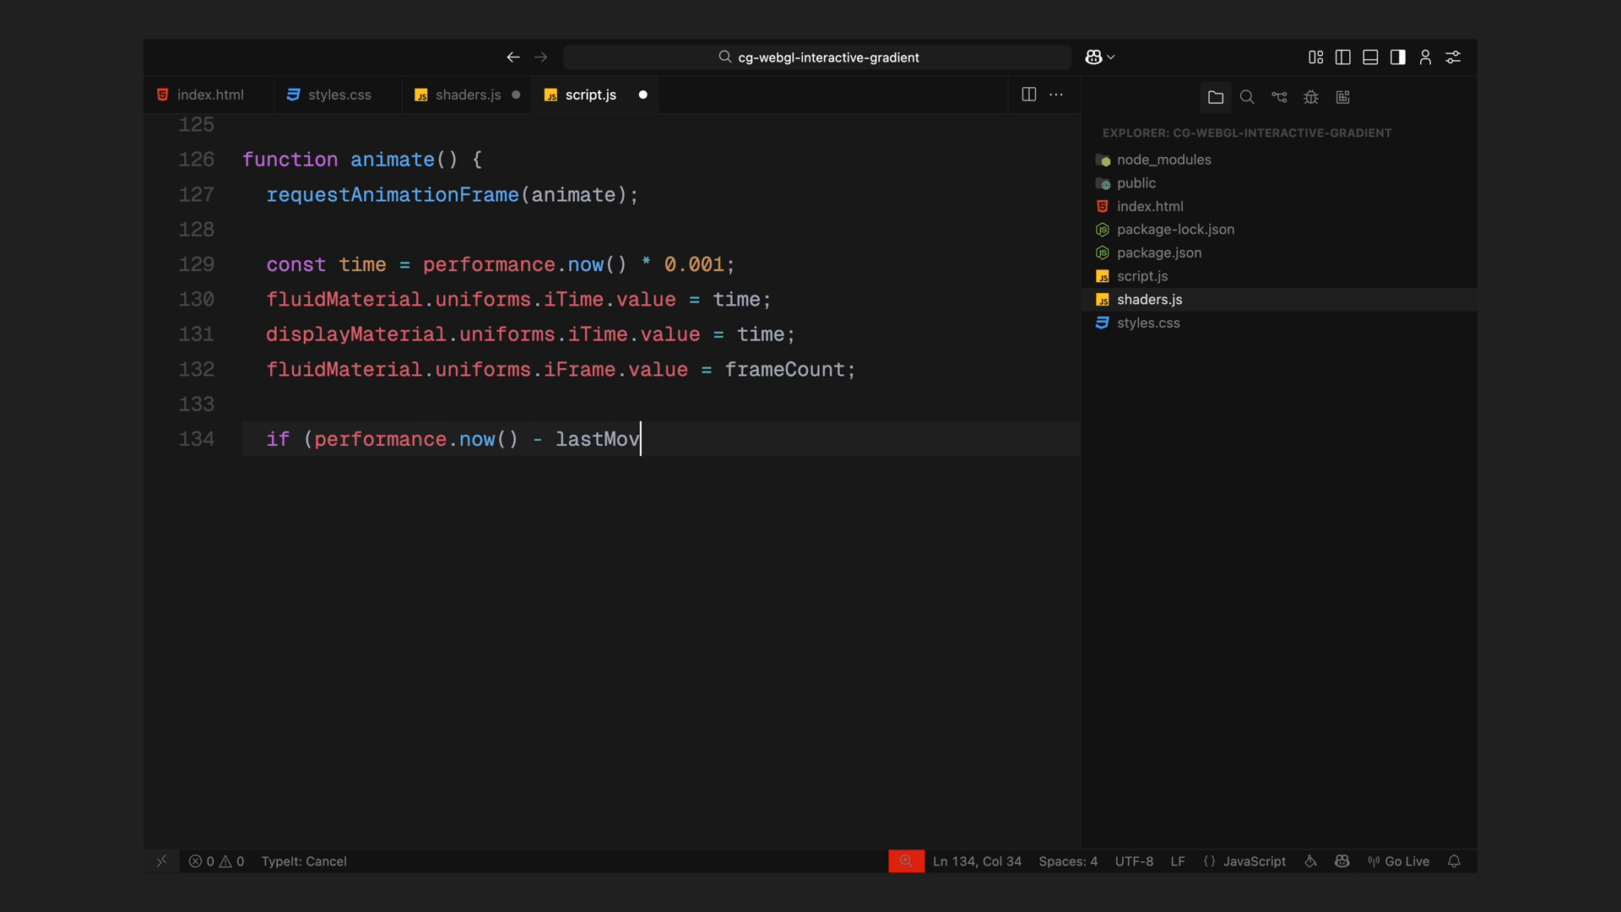
type("eTime > 100) {")
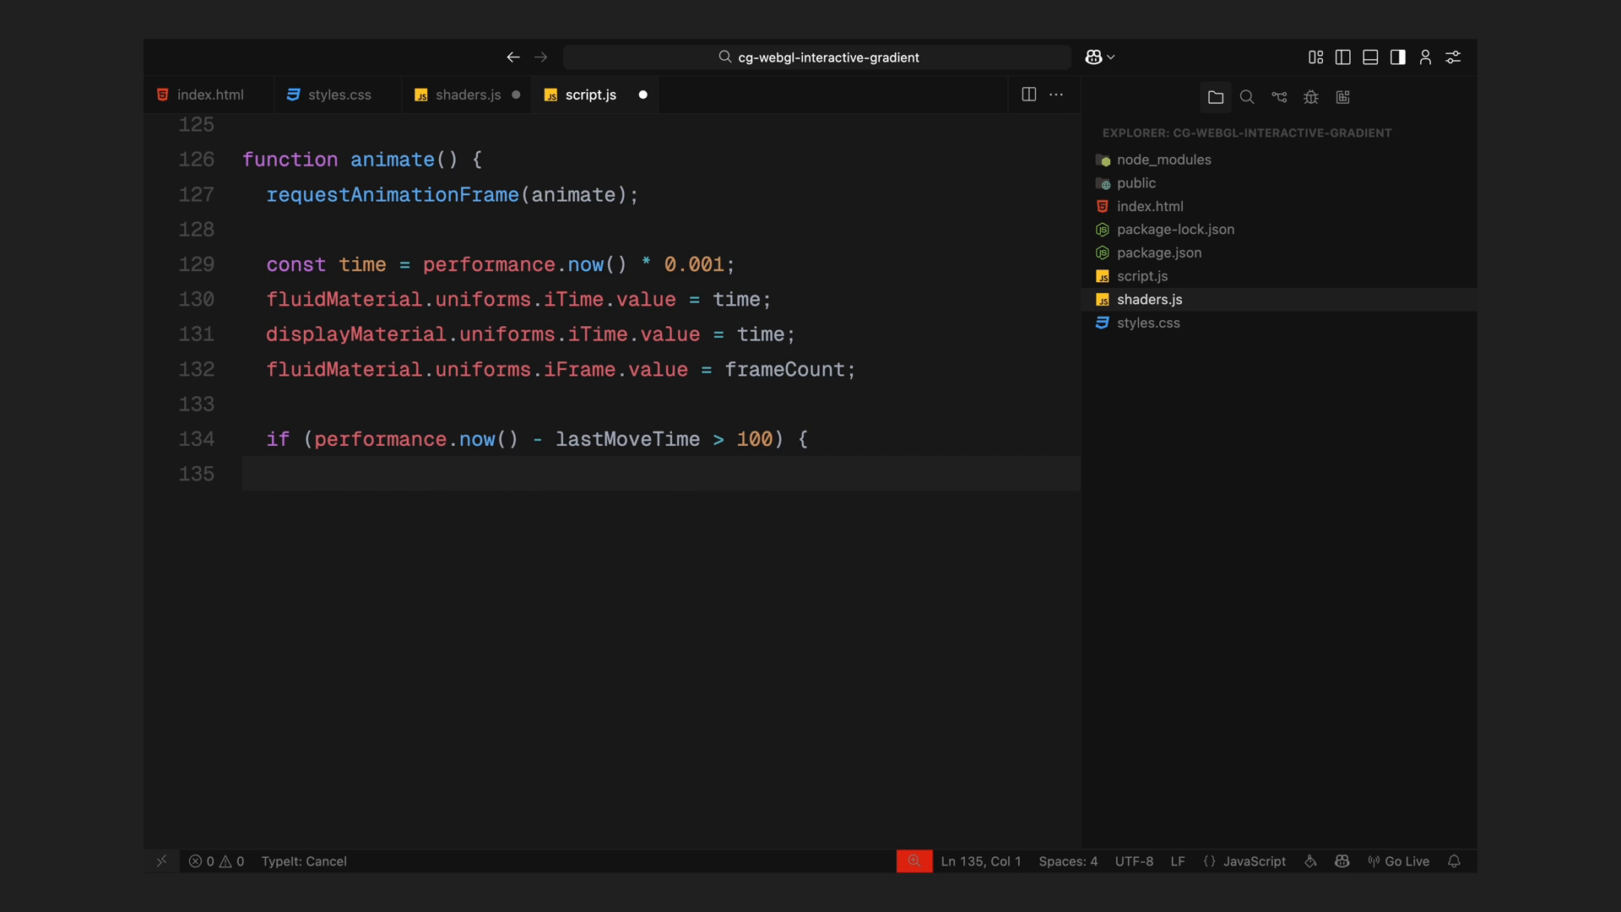
type("fluidMaterial.")
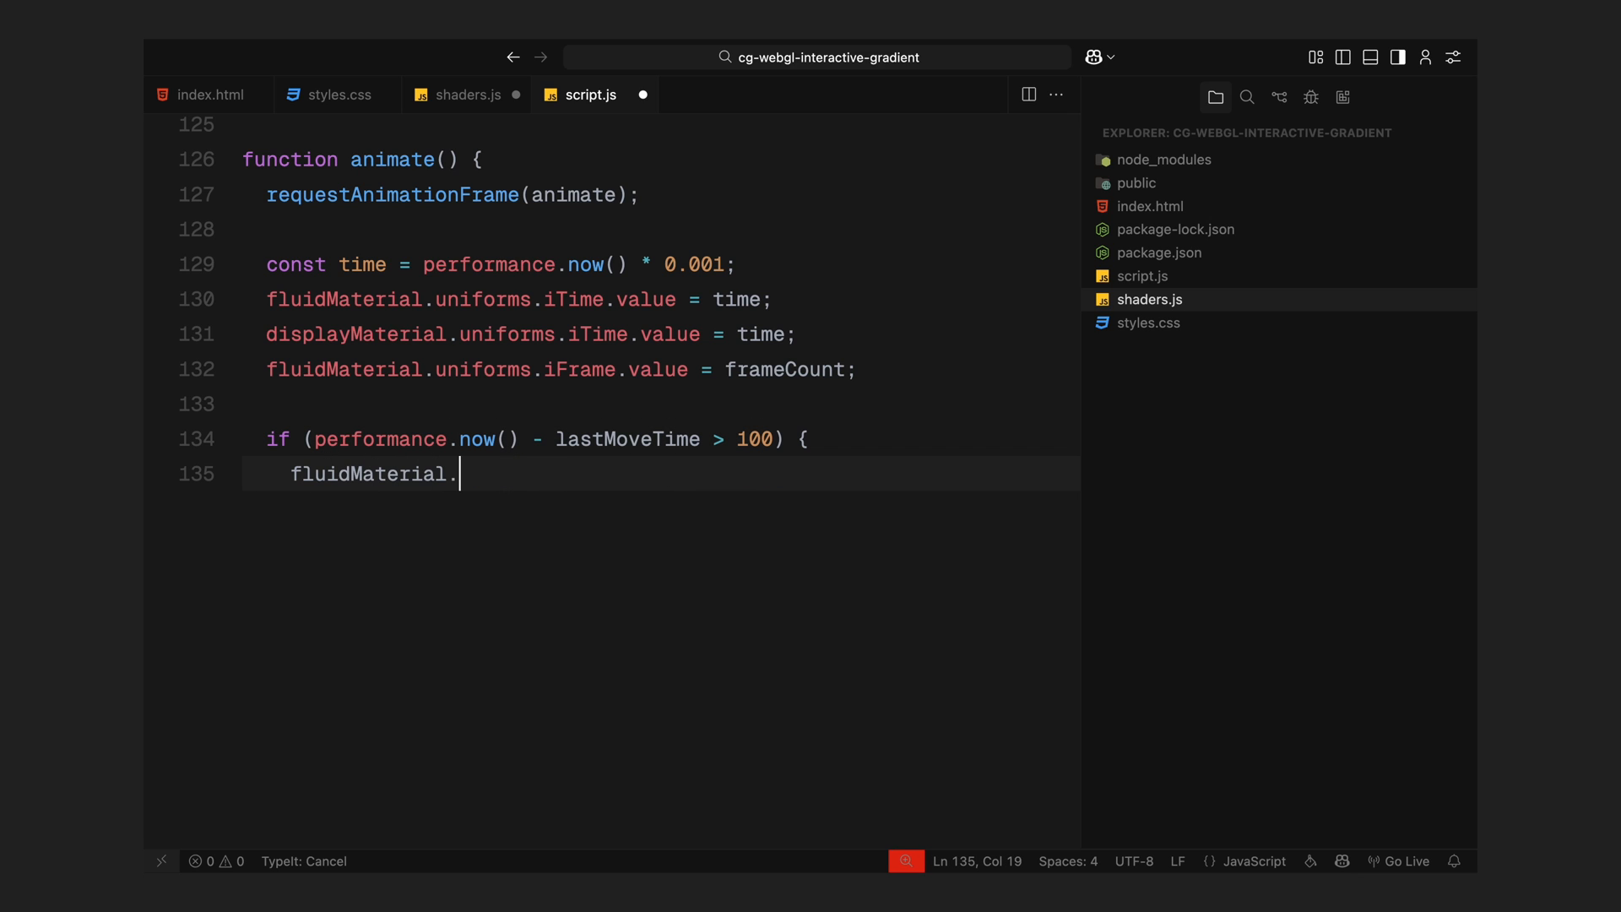
type("uniforms.iMouse.value.set(0,")
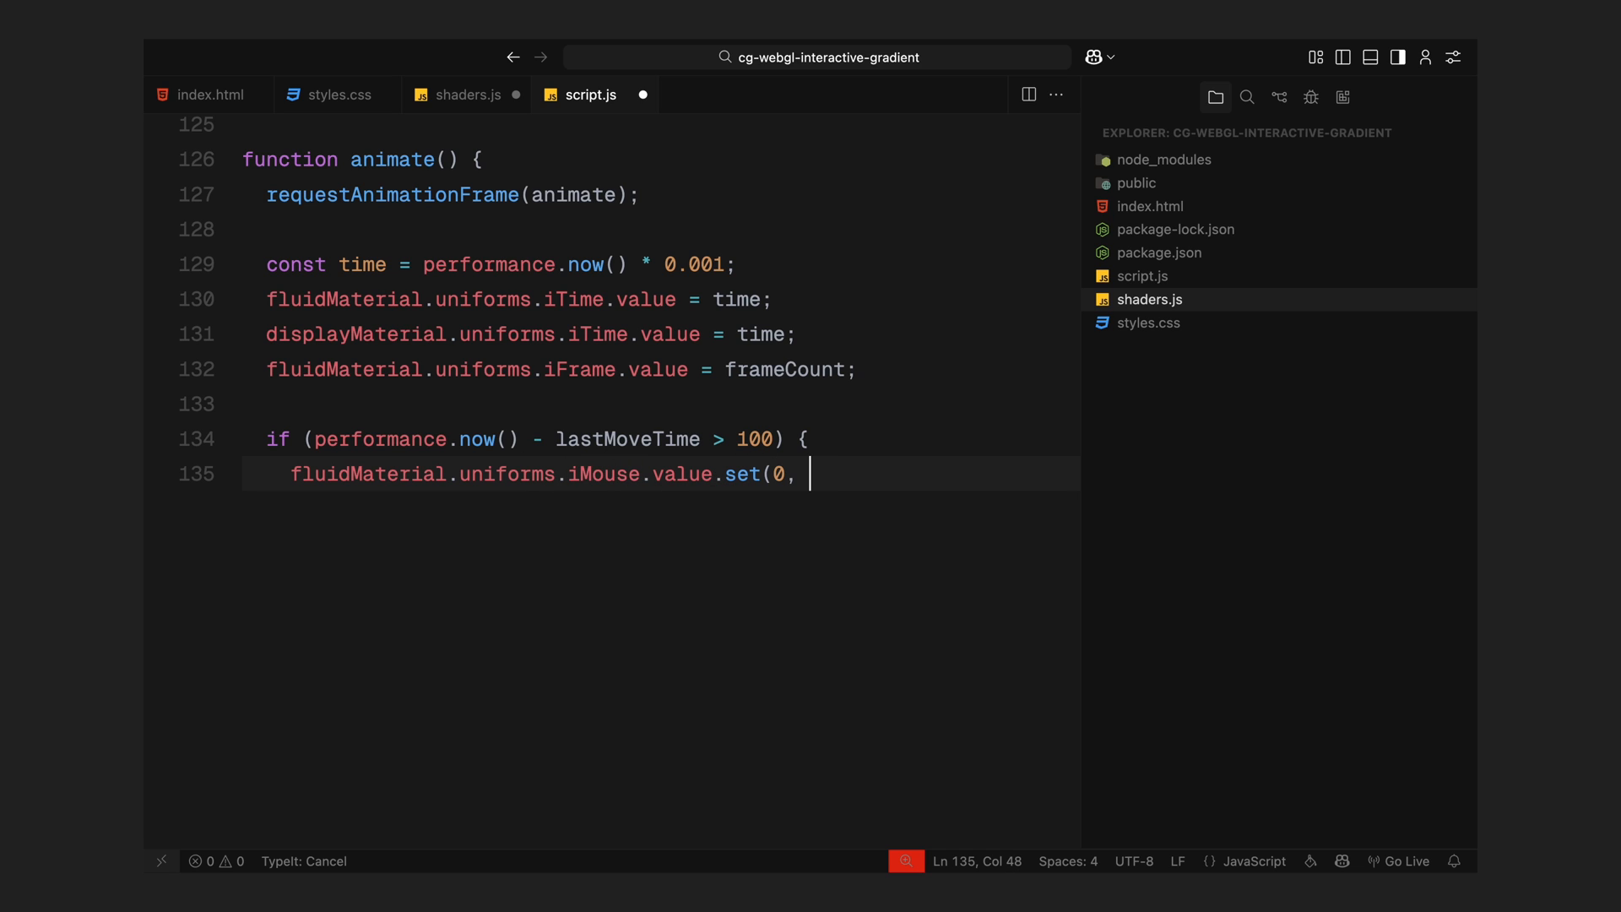
type("0, 0, 0);")
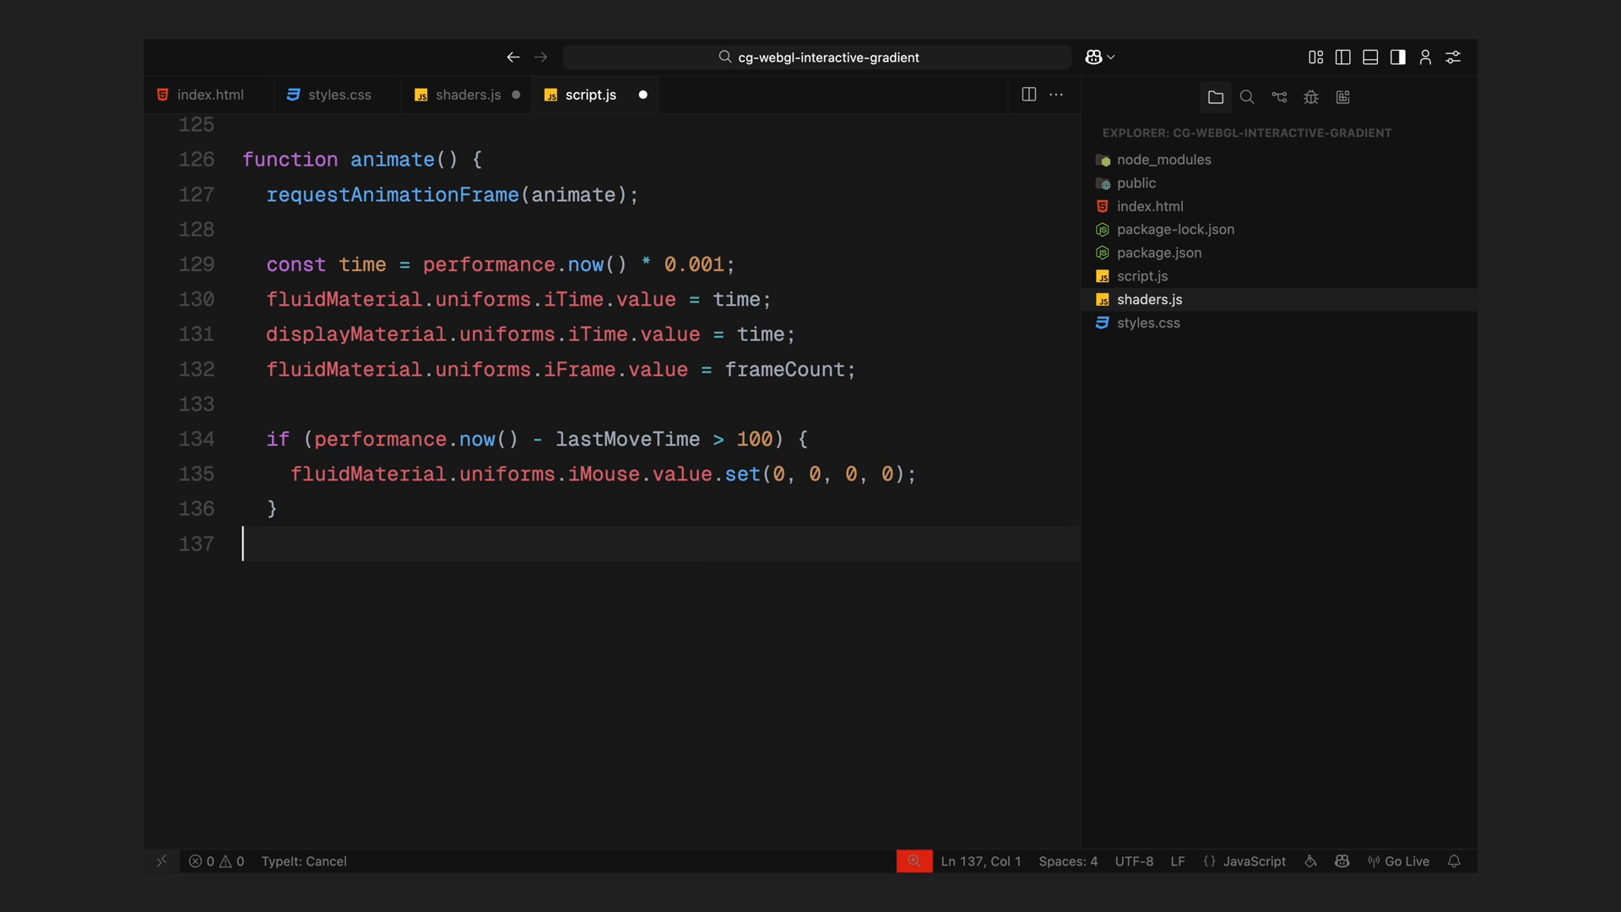
- Copy brushSize, brushStrength, fluidDecay and distortion amount from config into the fluid material uniforms
type("fluidMaterial")
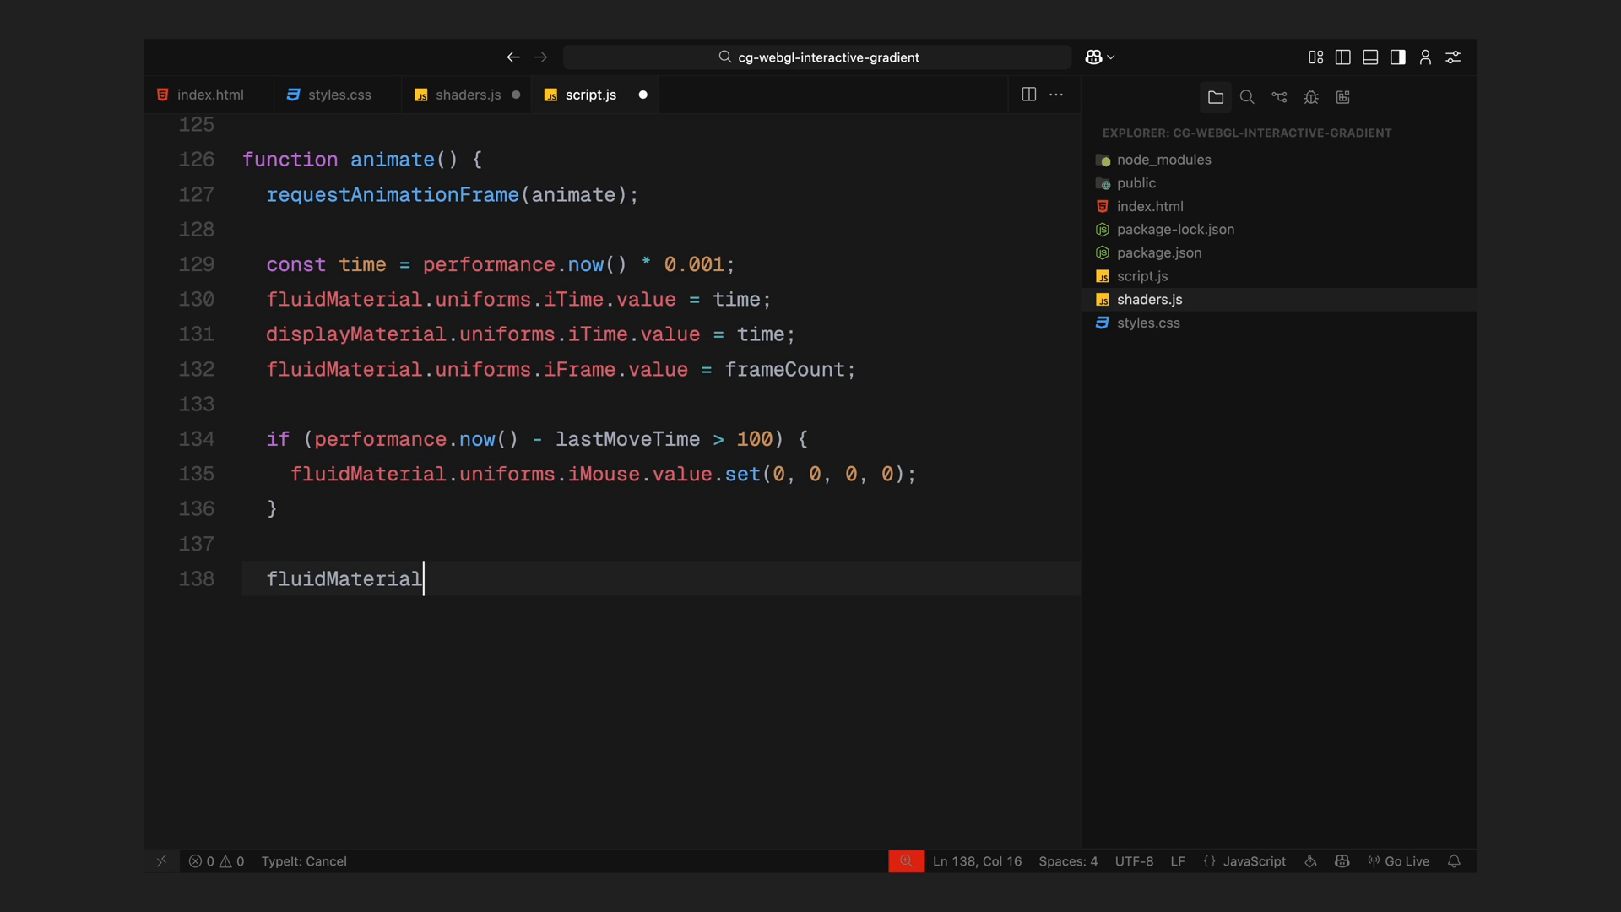
type(".uniforms.uBrushSize.value = config.brushSize;")
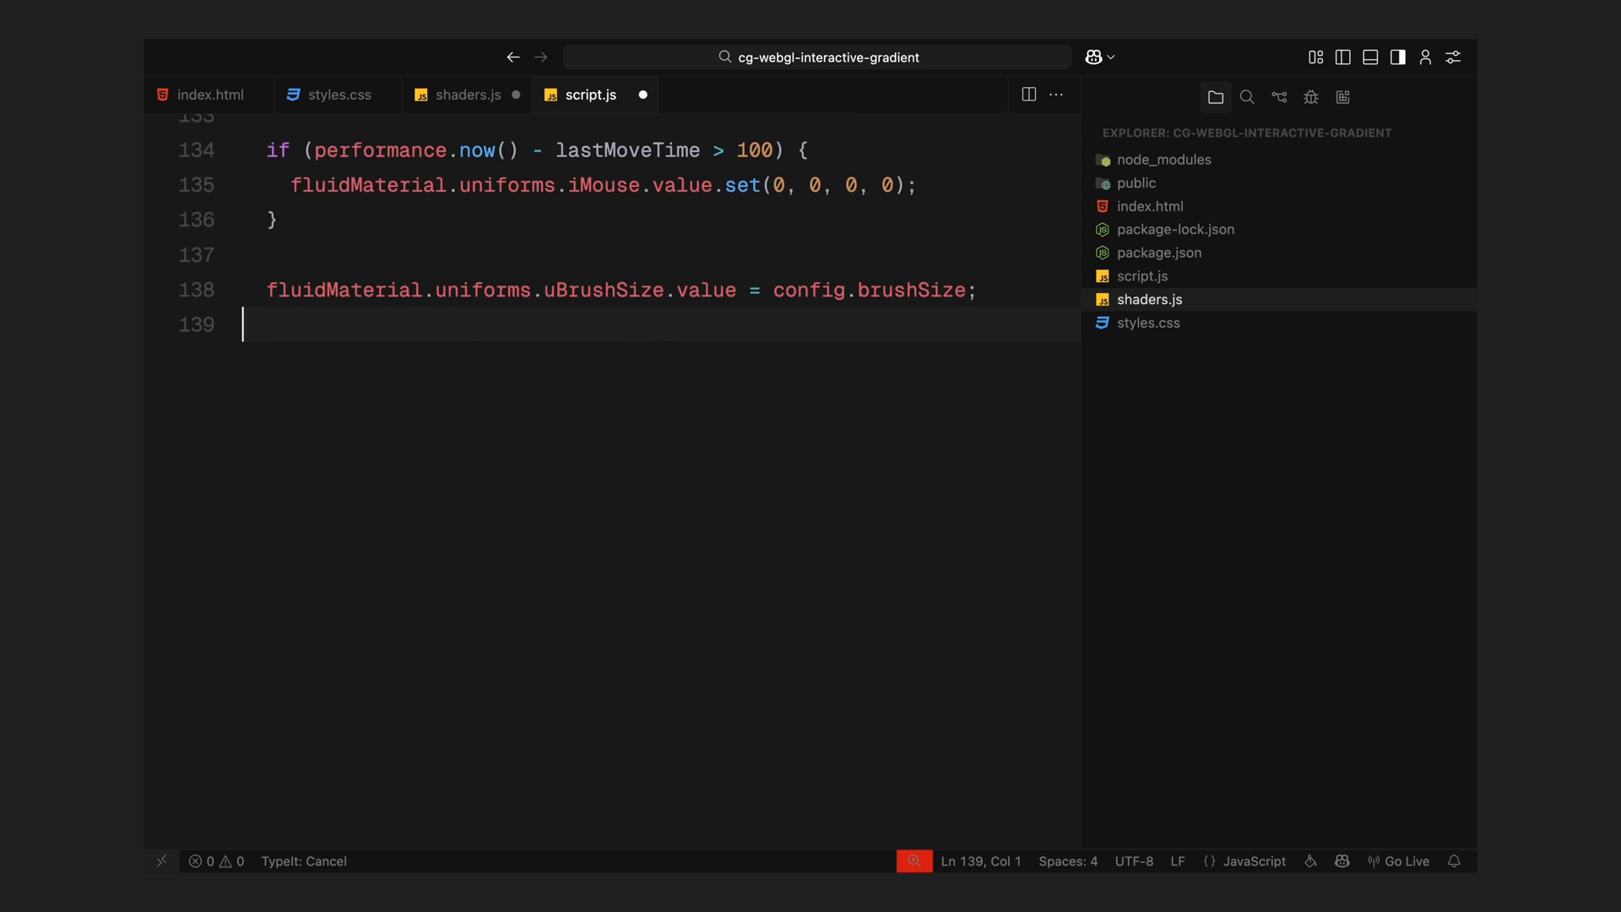
type("fluidMaterial.u")
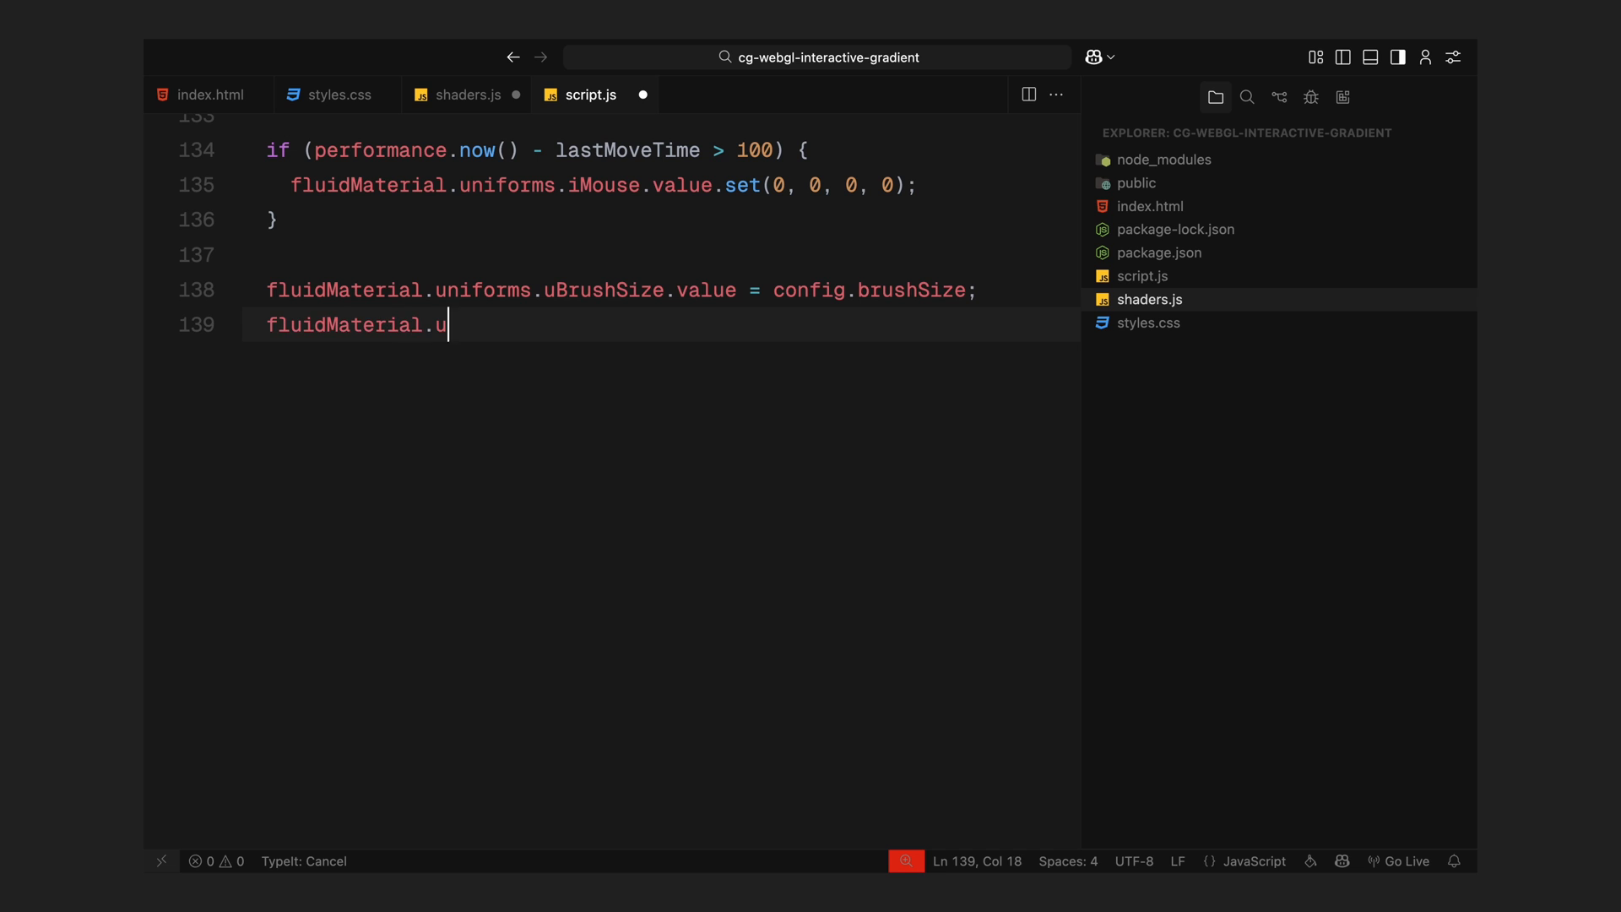
type("niforms.uBrushStrength.value =")
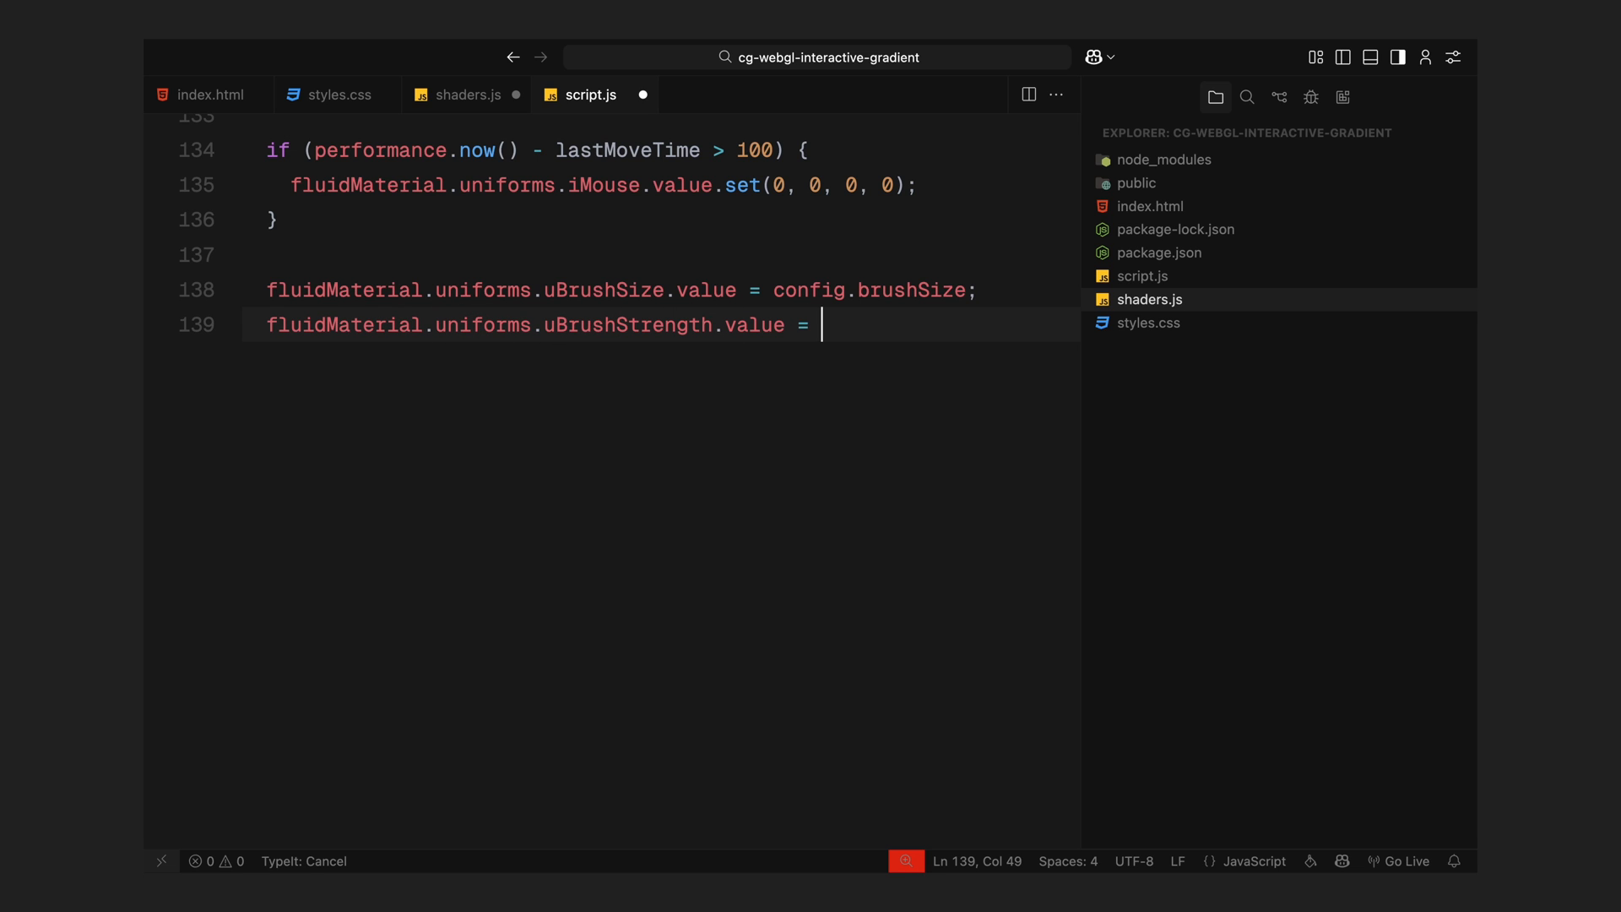
type("config.brushStrength;")
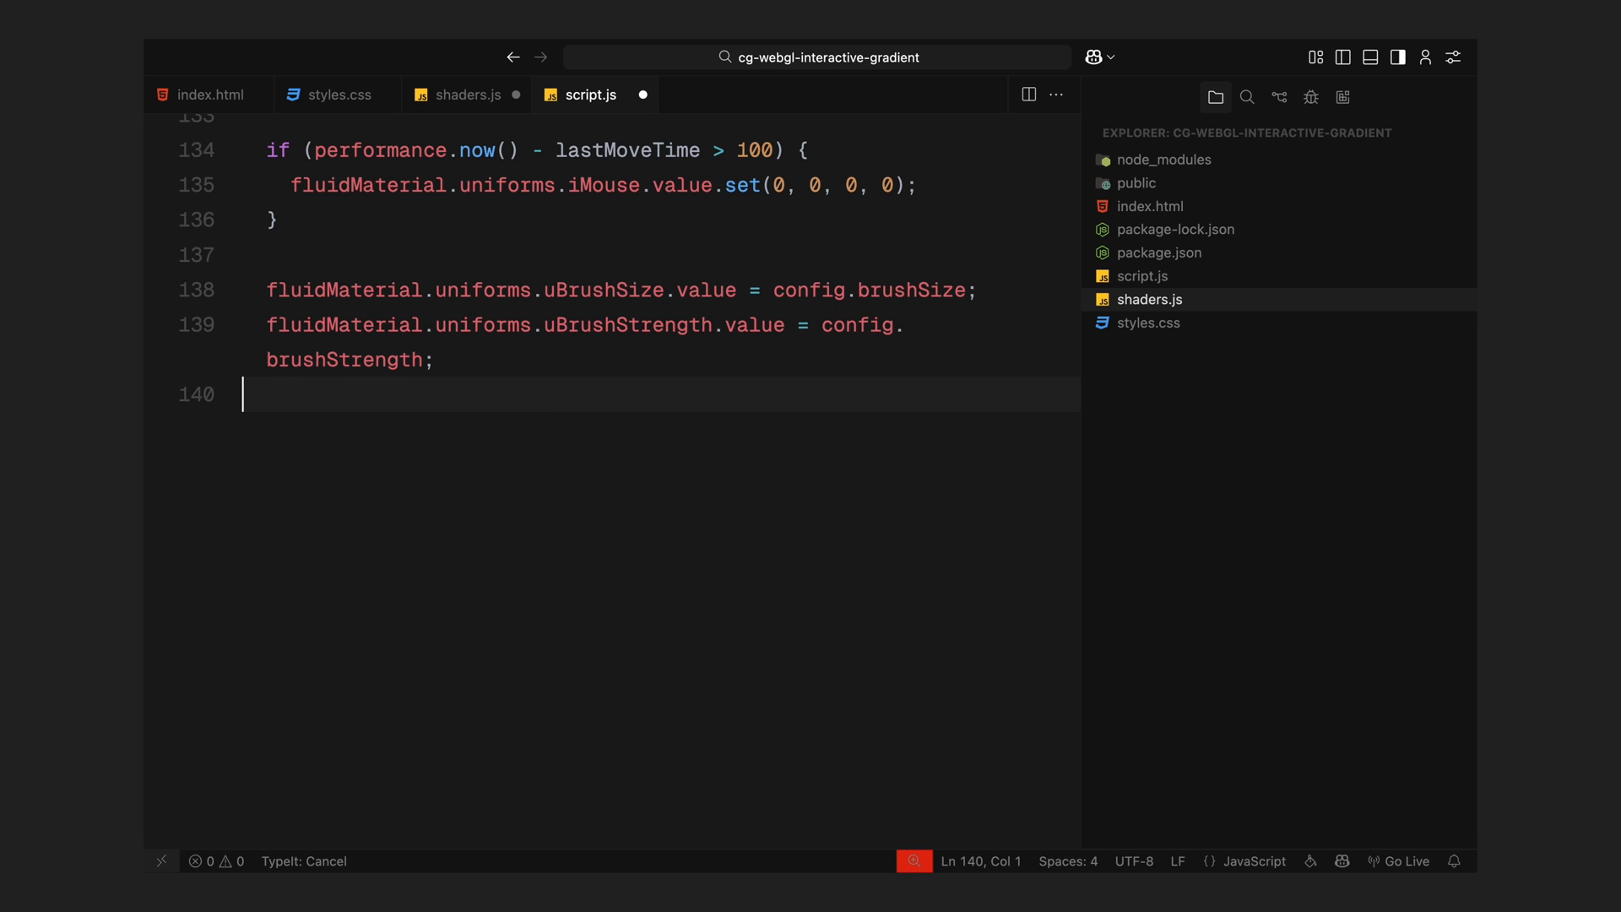
type("fluidMaterial.u")
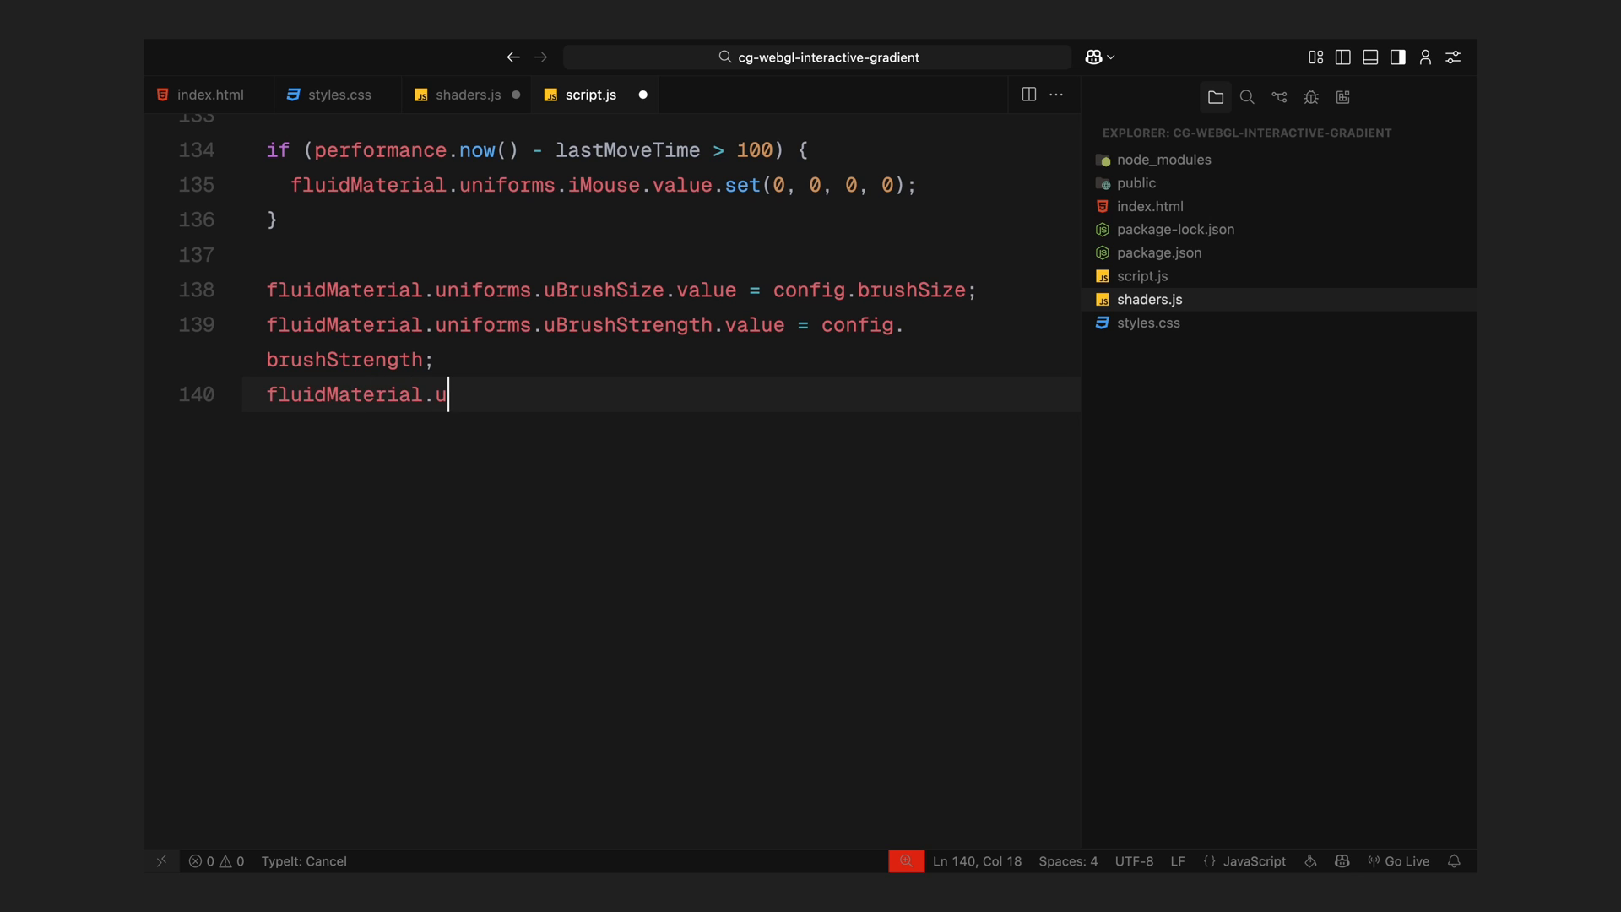
type("niforms.uFluidDecay.value")
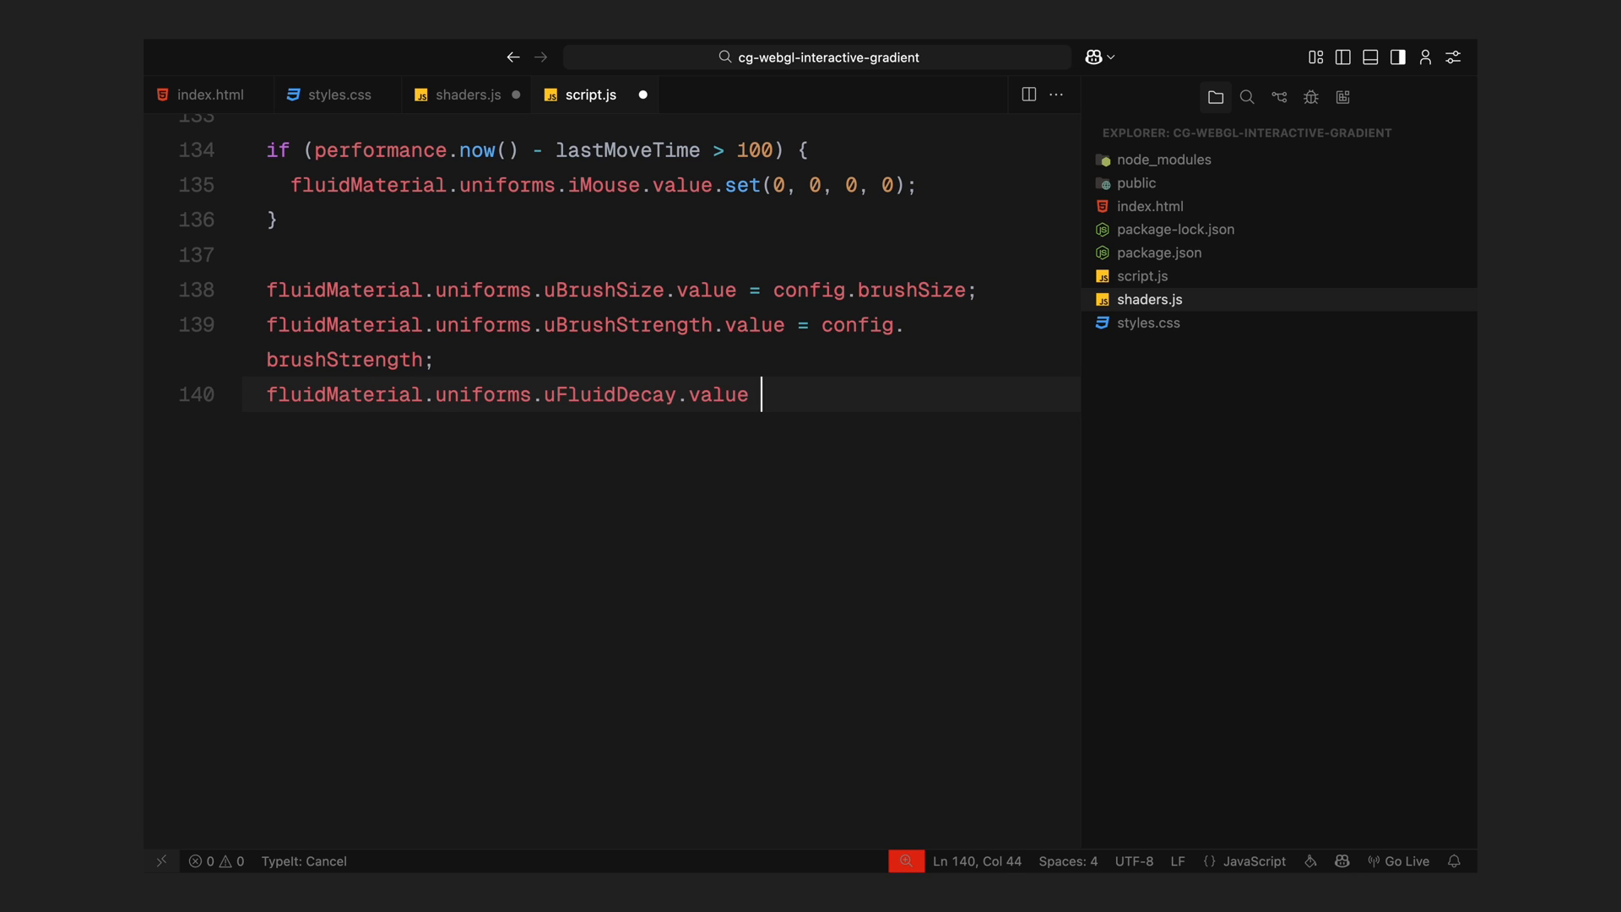
type("= config.fluidDecay;")
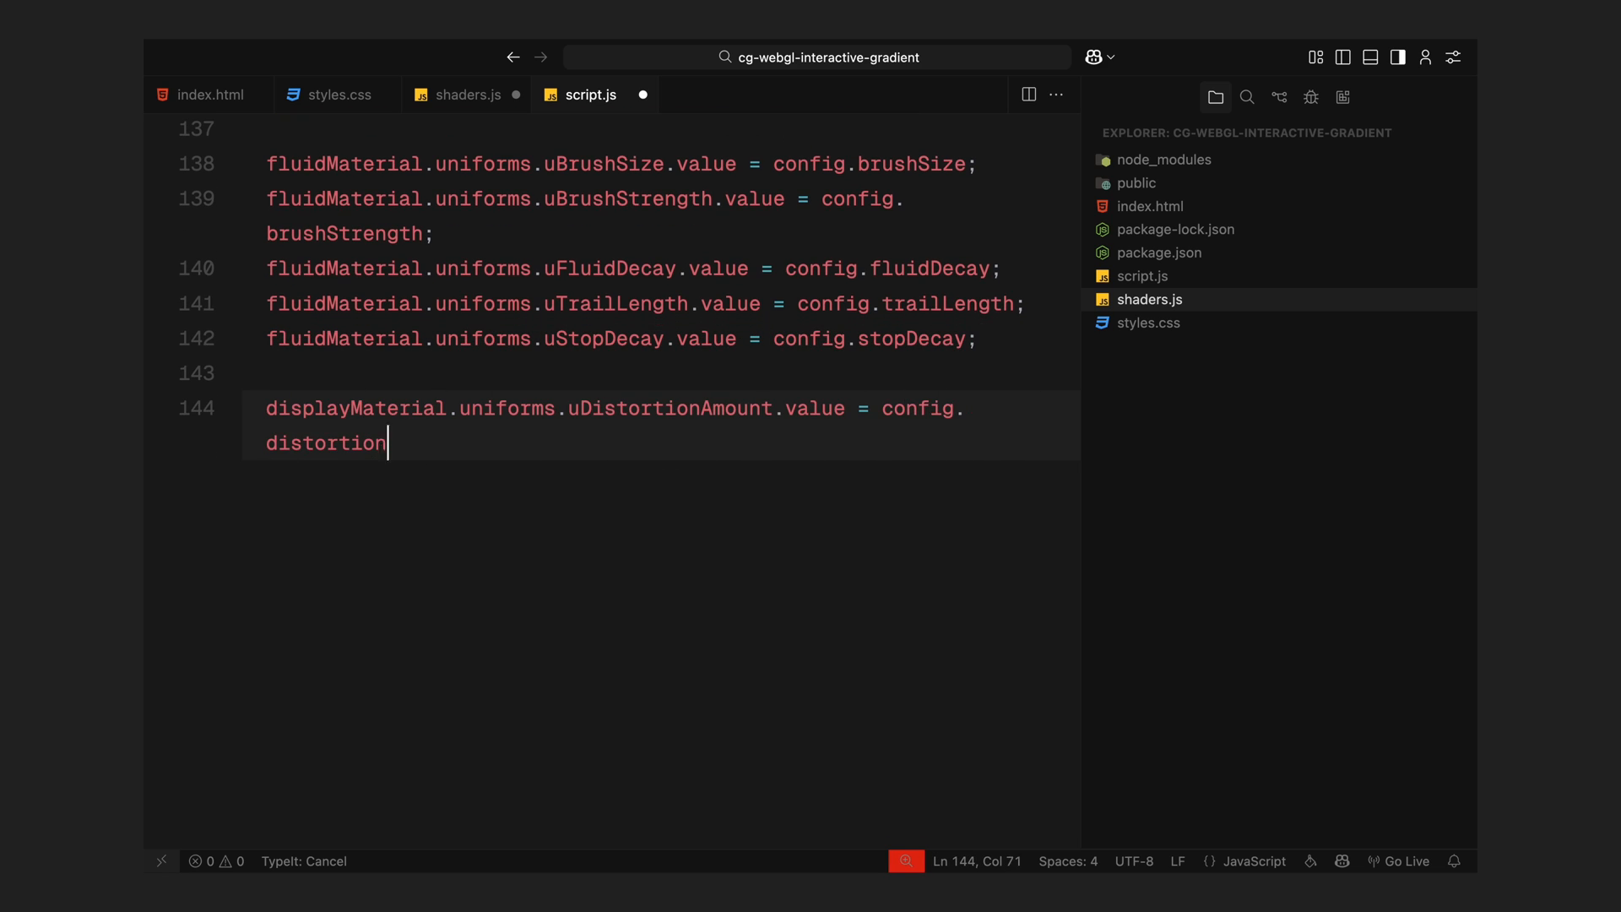
type("Amount;")
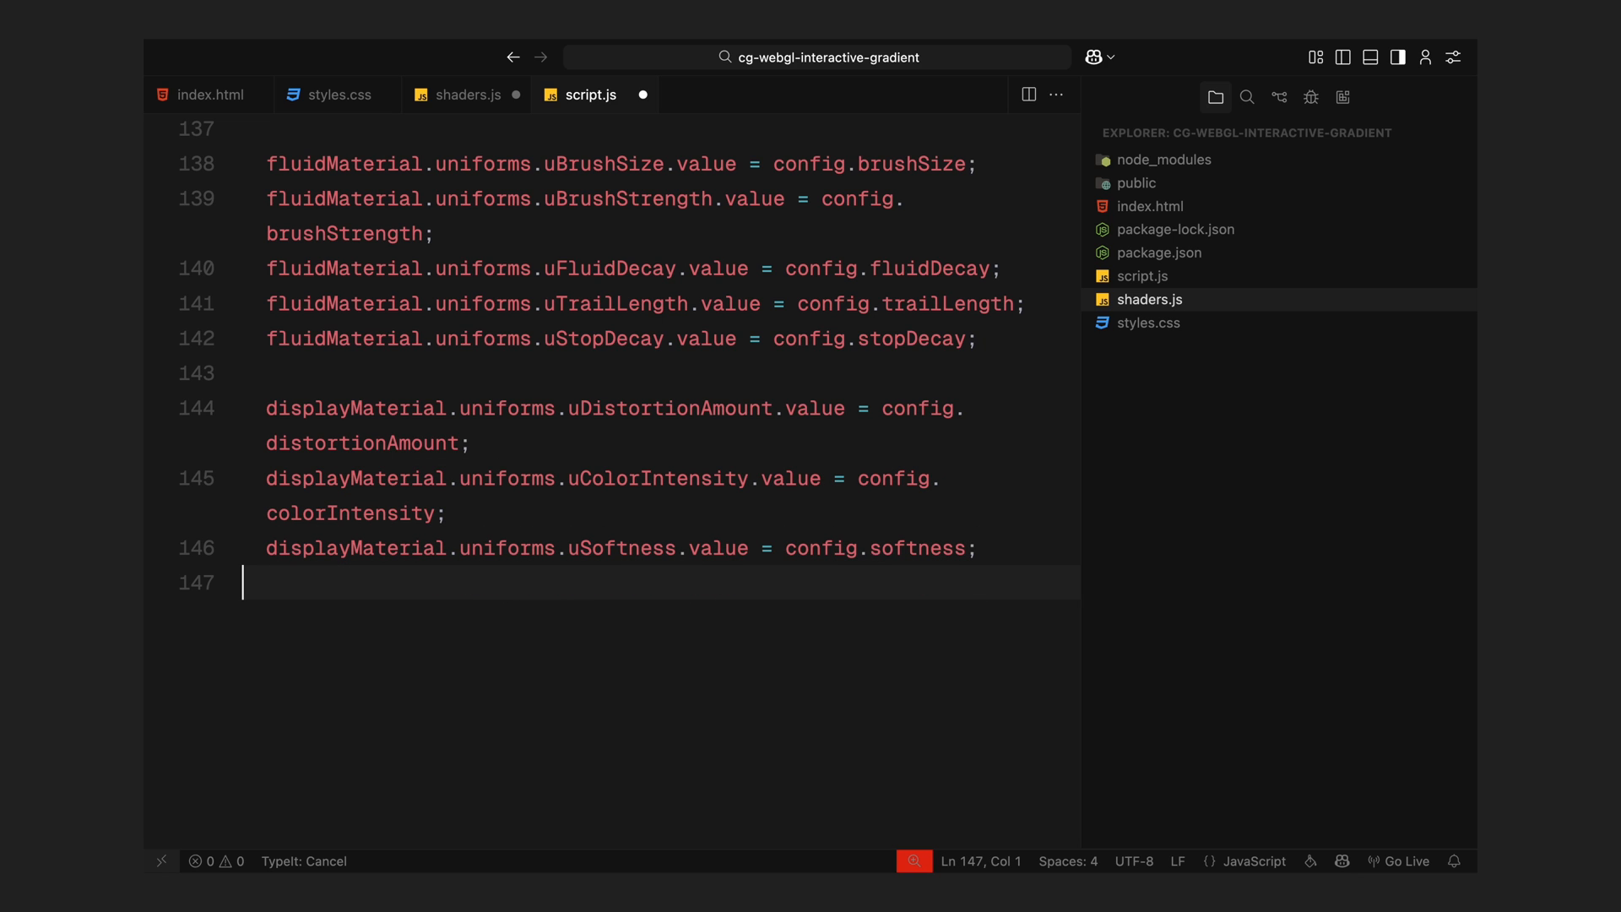
- Set uColor1, uColor2 and uColor3 on the display material from config colours via hexToRgb
type("displayMaterial.uniforms.uColor1.value.set( ...hexToRgb(config.color1));")
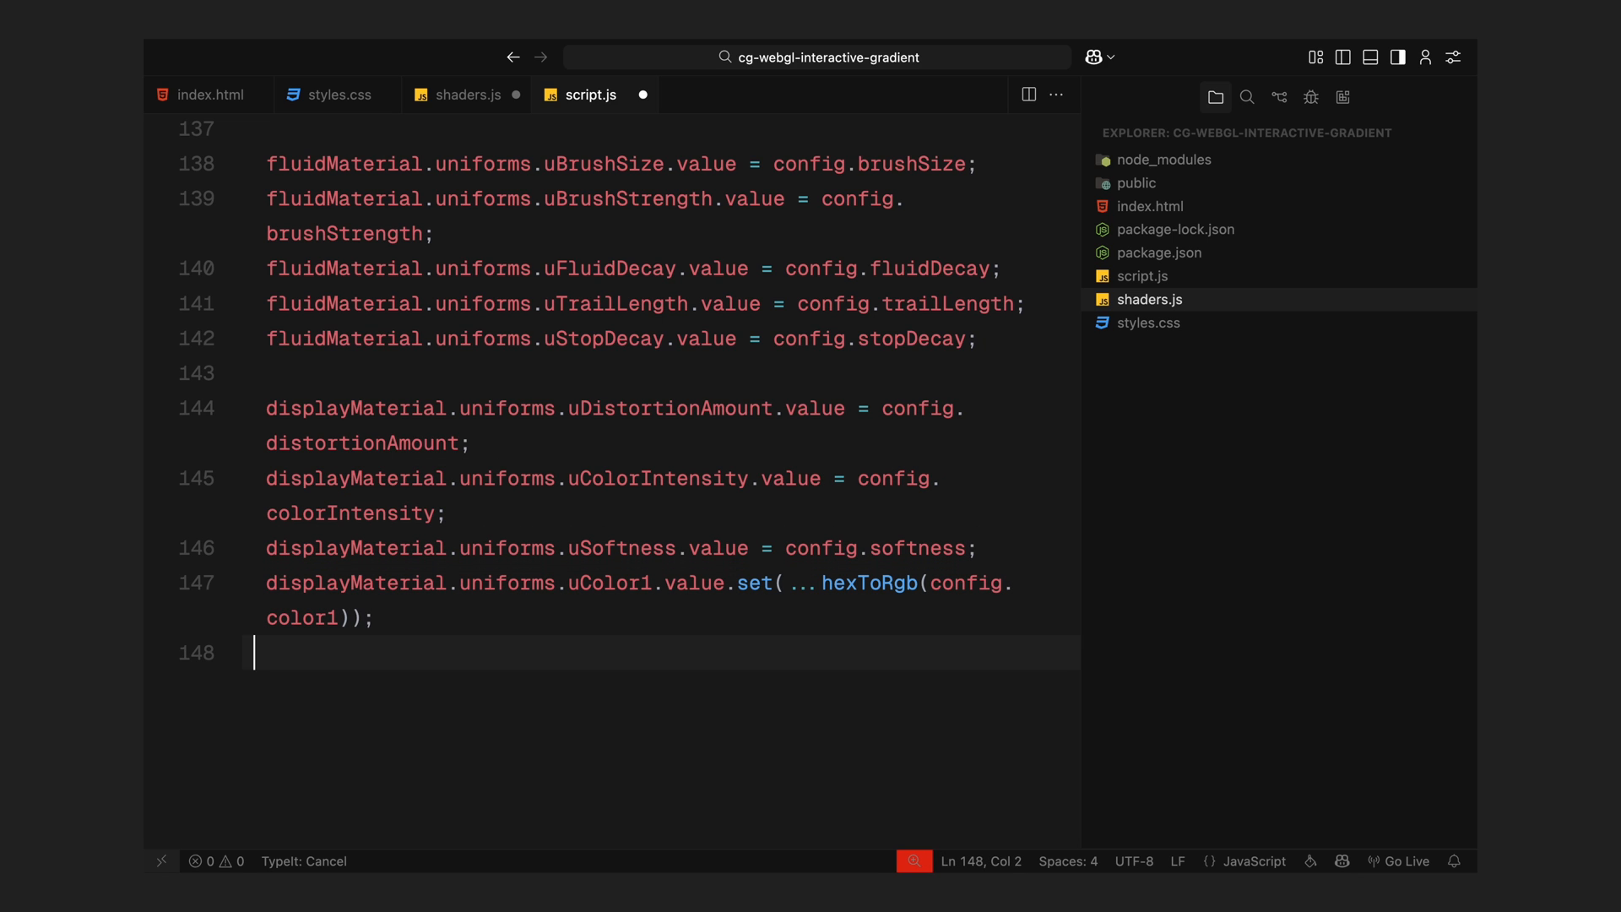
type("displayMaterial.uniforms.uColor2.value.set( ...hexToRgb(config.color2));")
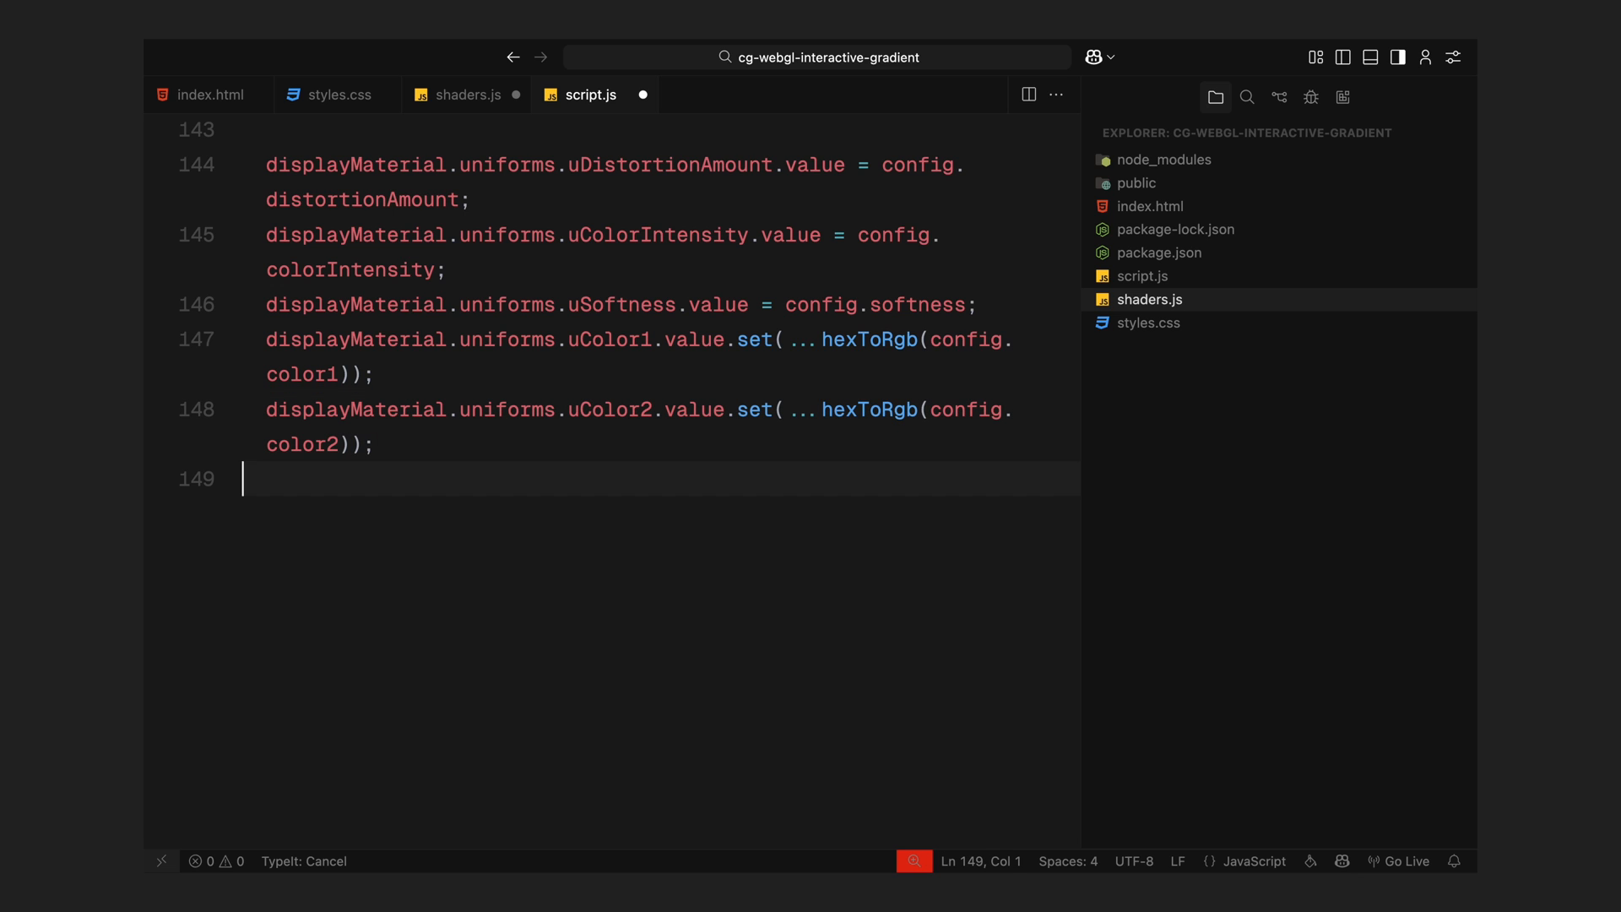
type("displayMaterial.uniforms.uColor3.value.set( ... hexToRgb(config.colo")
type("renderer.setRenderTarget(currentFluidTarget);")
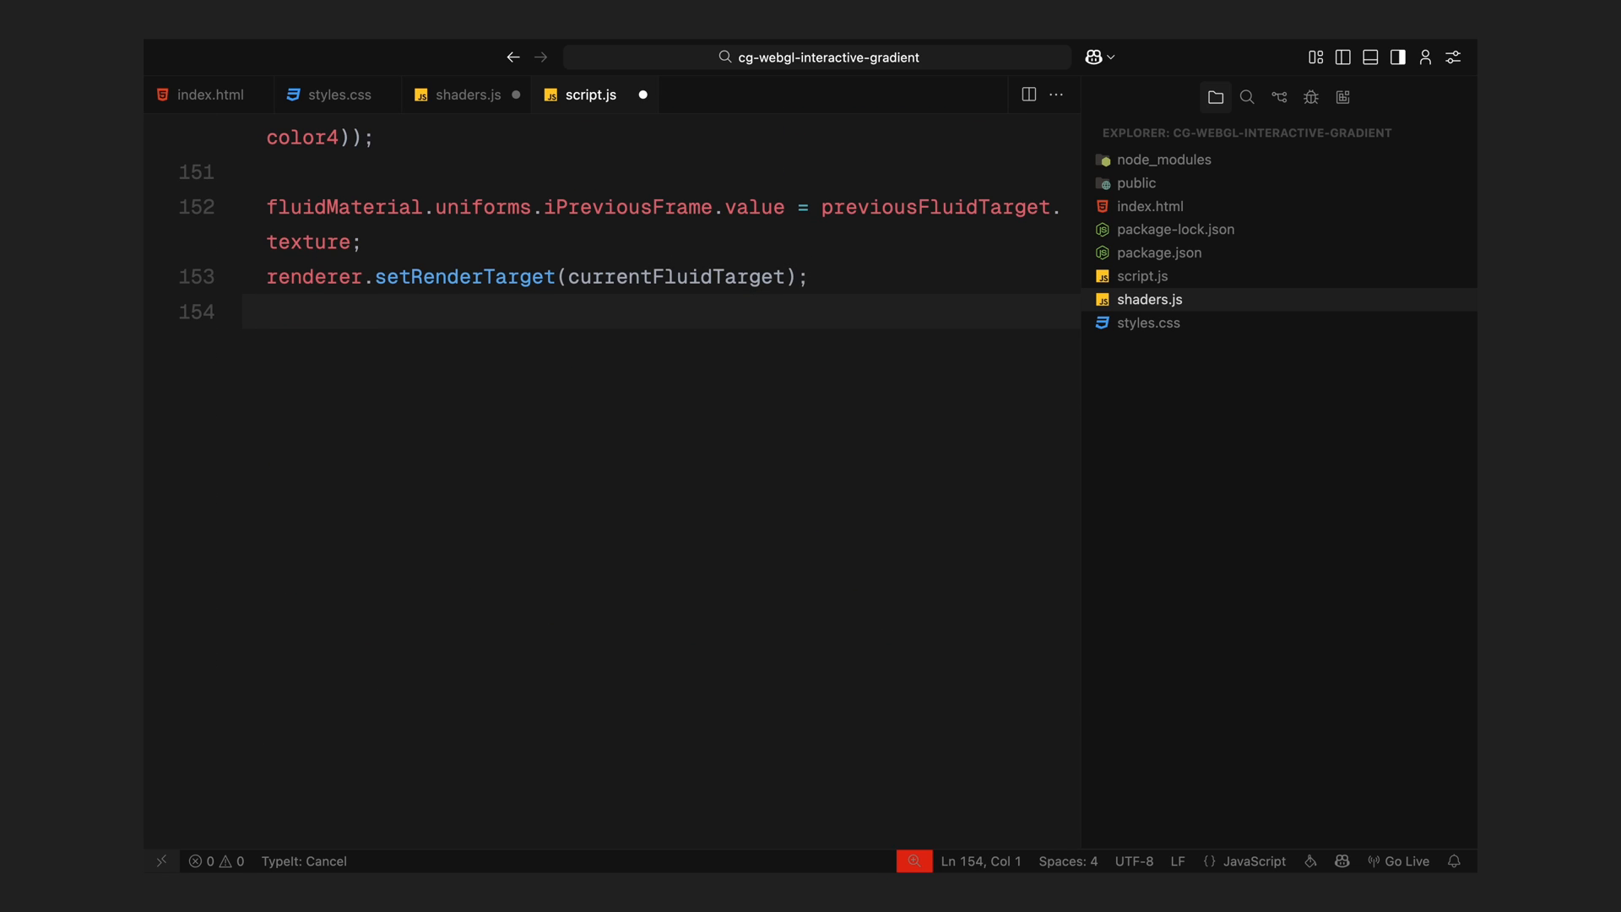
- Render fluidPlane, feed currentFluidTarget.texture into iFluid and switch the render target to null for the screen pass
type("renderer.render(fluidPlane, camera);")
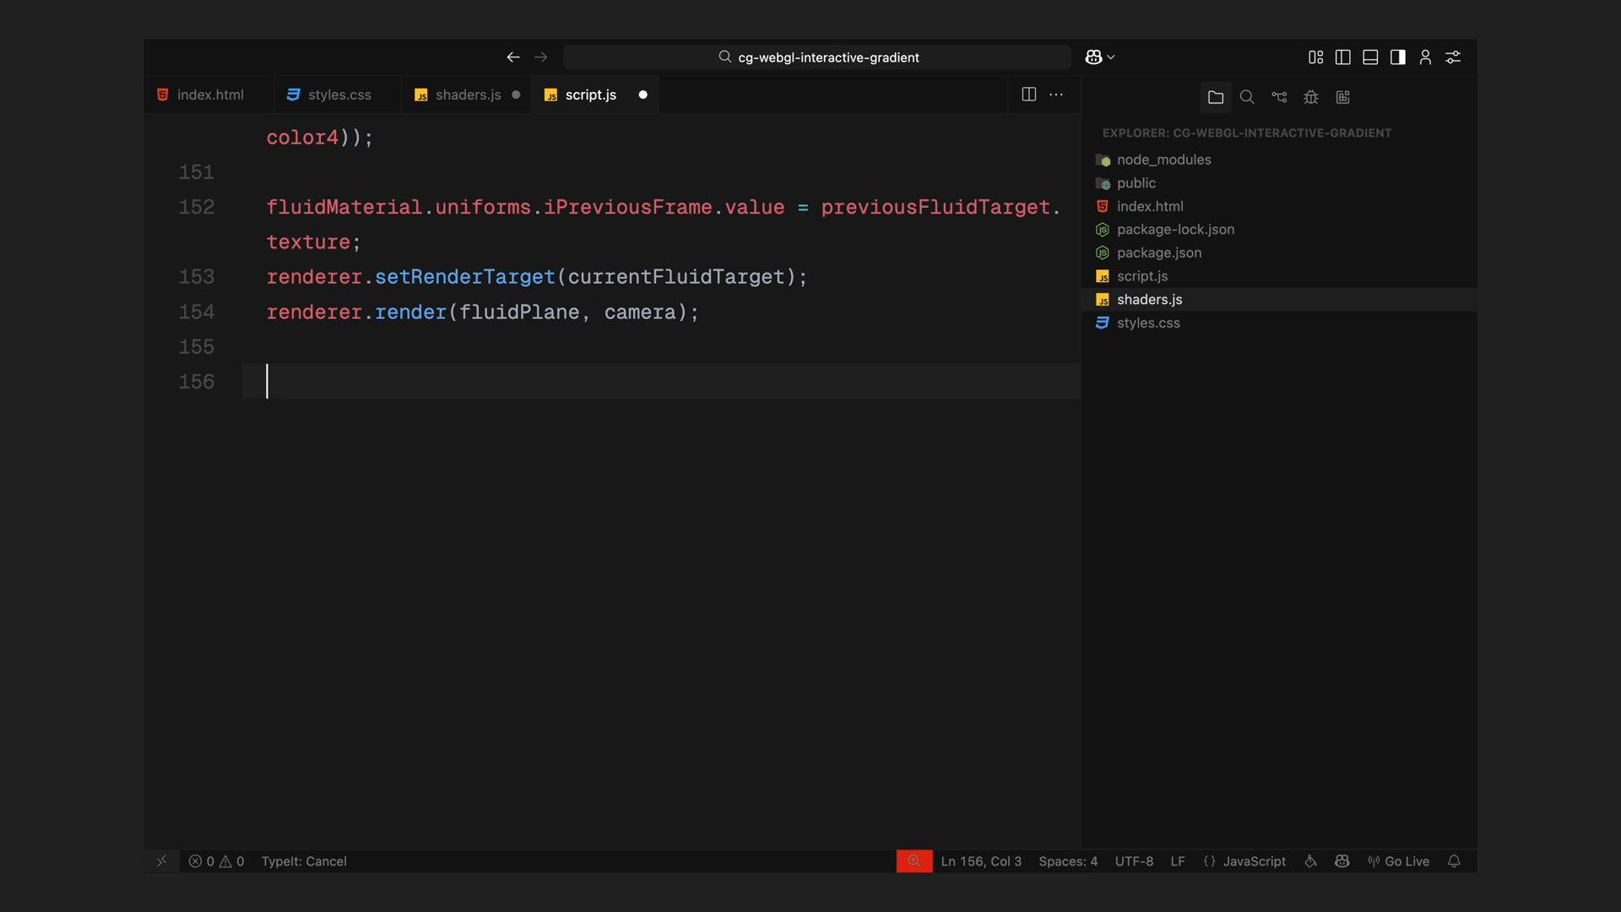
type("displayMaterial.uniforms.iF")
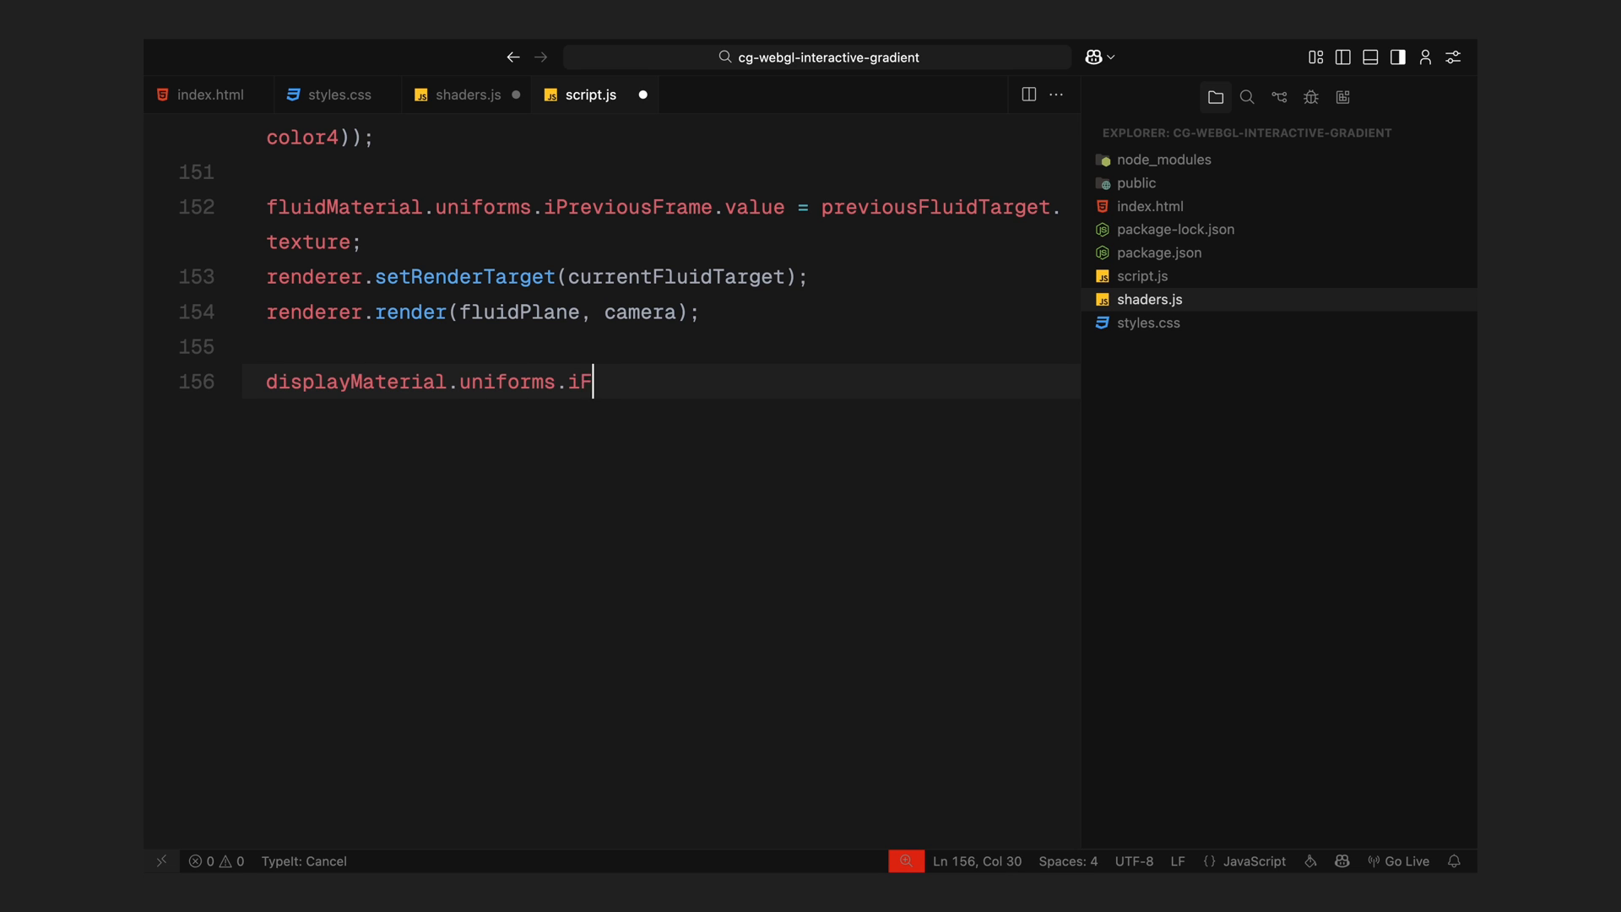
type("luid.value = currentFluidTarget.texture;")
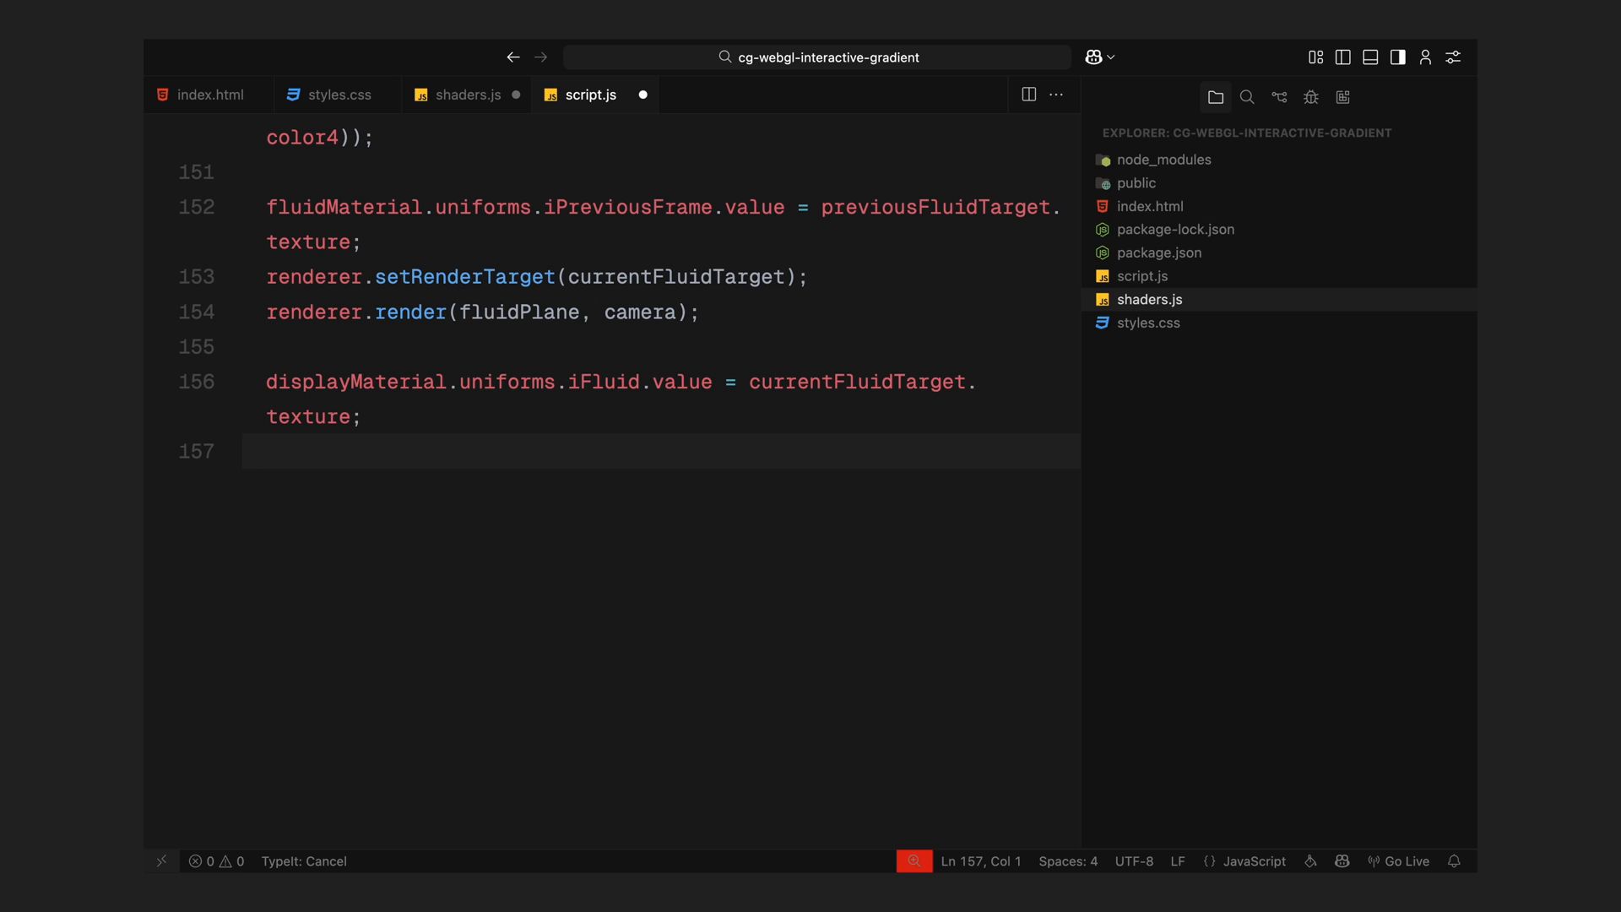
type("renderer.setRenderTarget(null);")
type("const ")
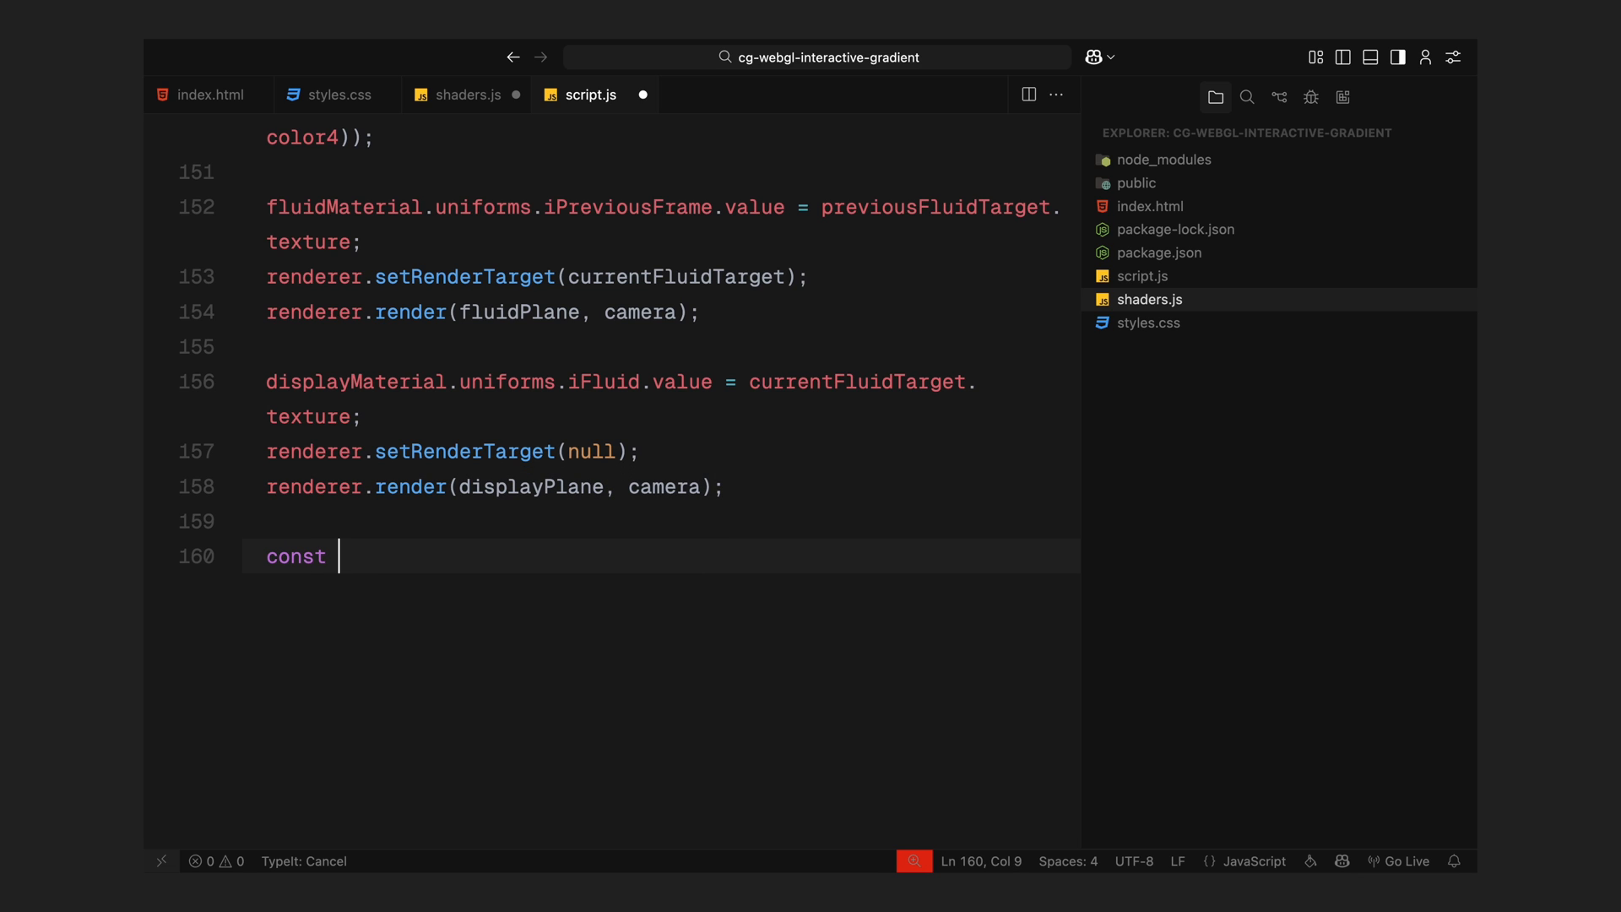
- Swap currentFluidTarget and previousFluidTarget through temp and increment frameCount
type("temp = currentFluidTarget;")
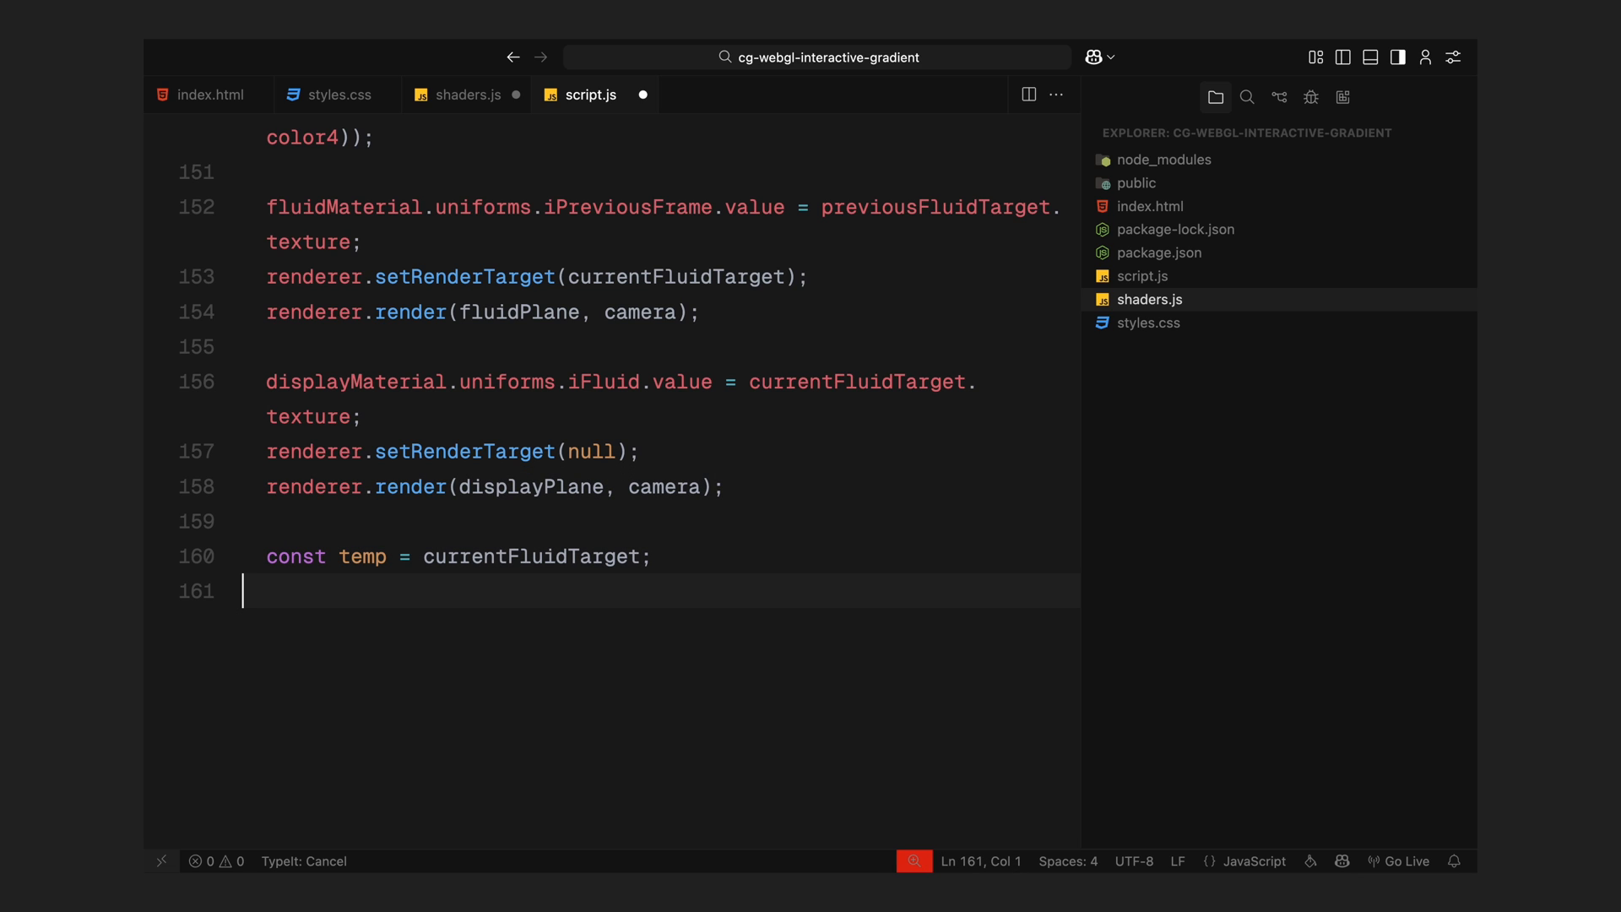
type("currentFluidTarget = previousFluidTarget;")
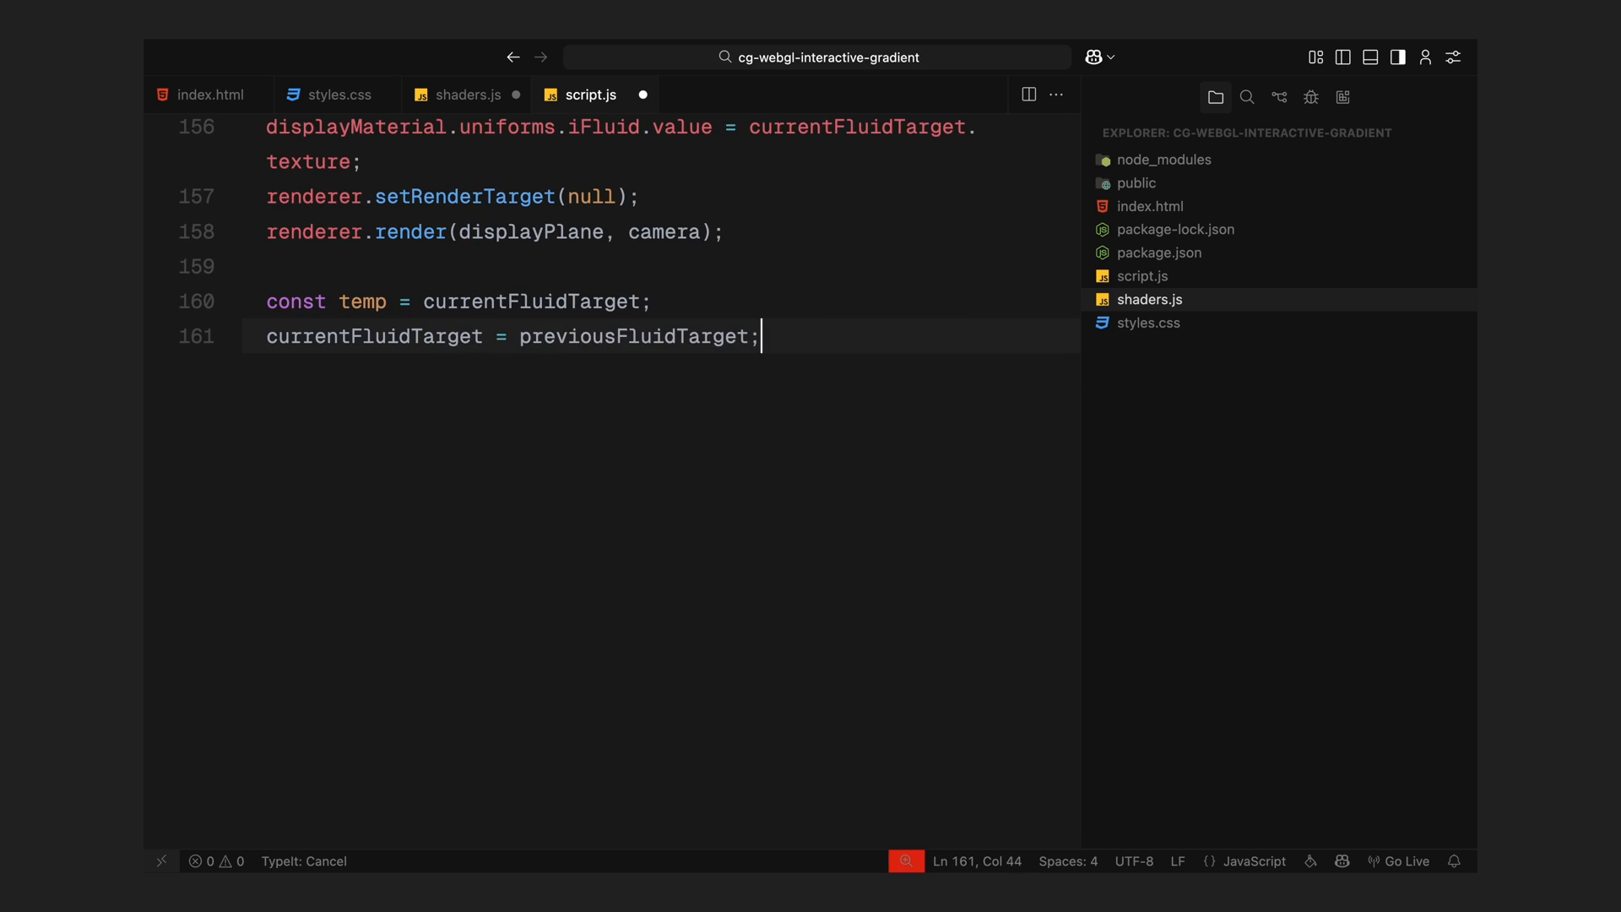
type("previousFlu")
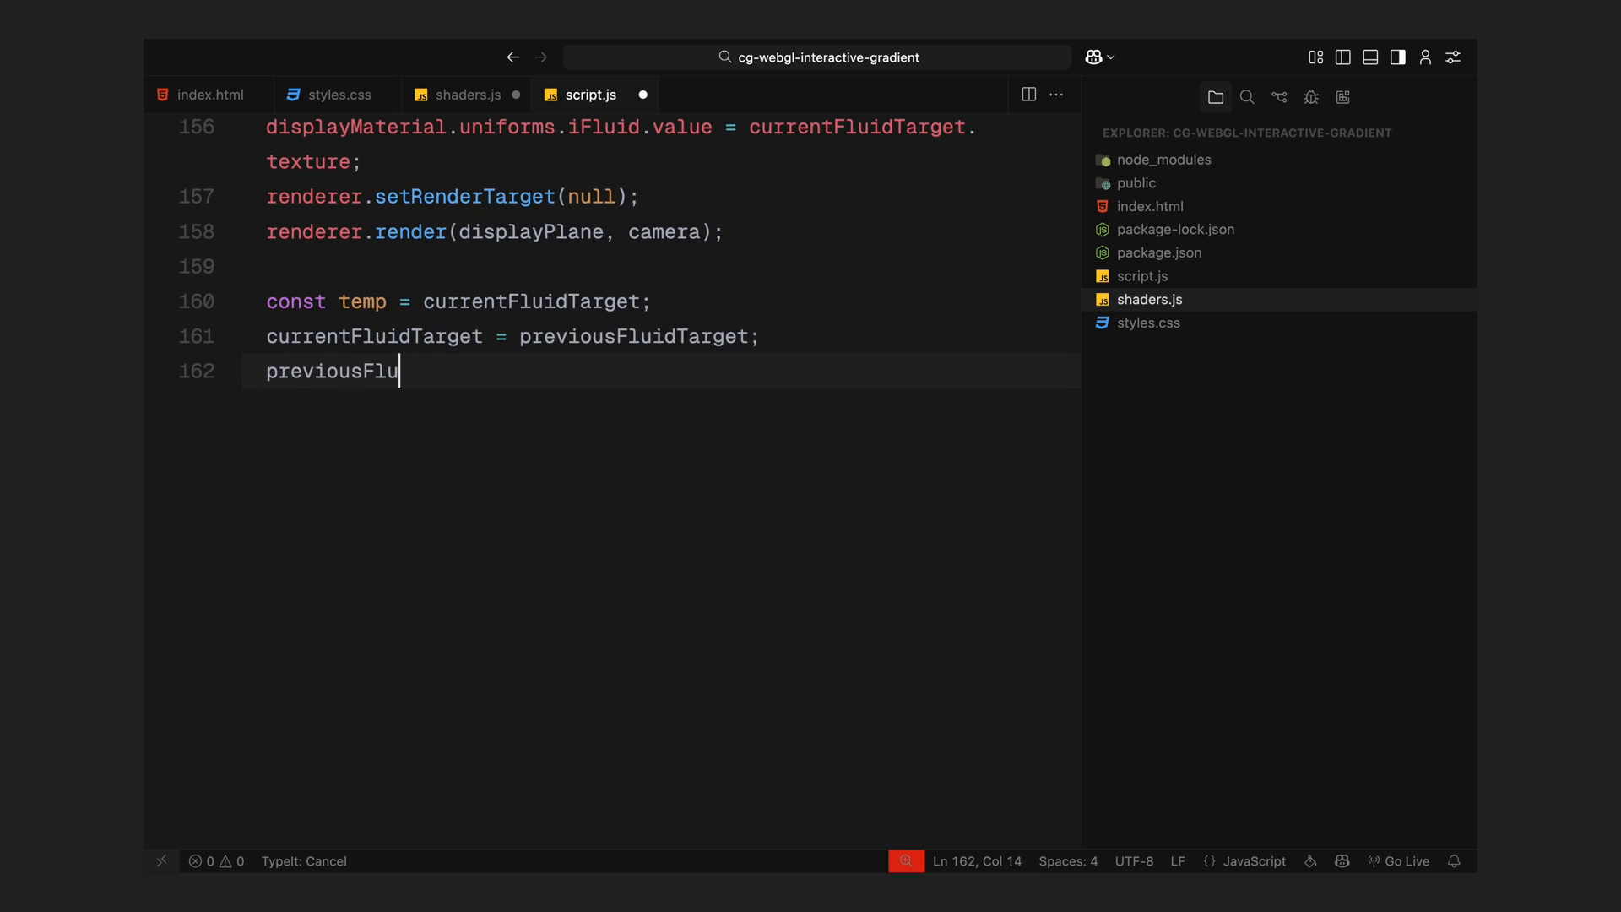
type("idTarget = temp;")
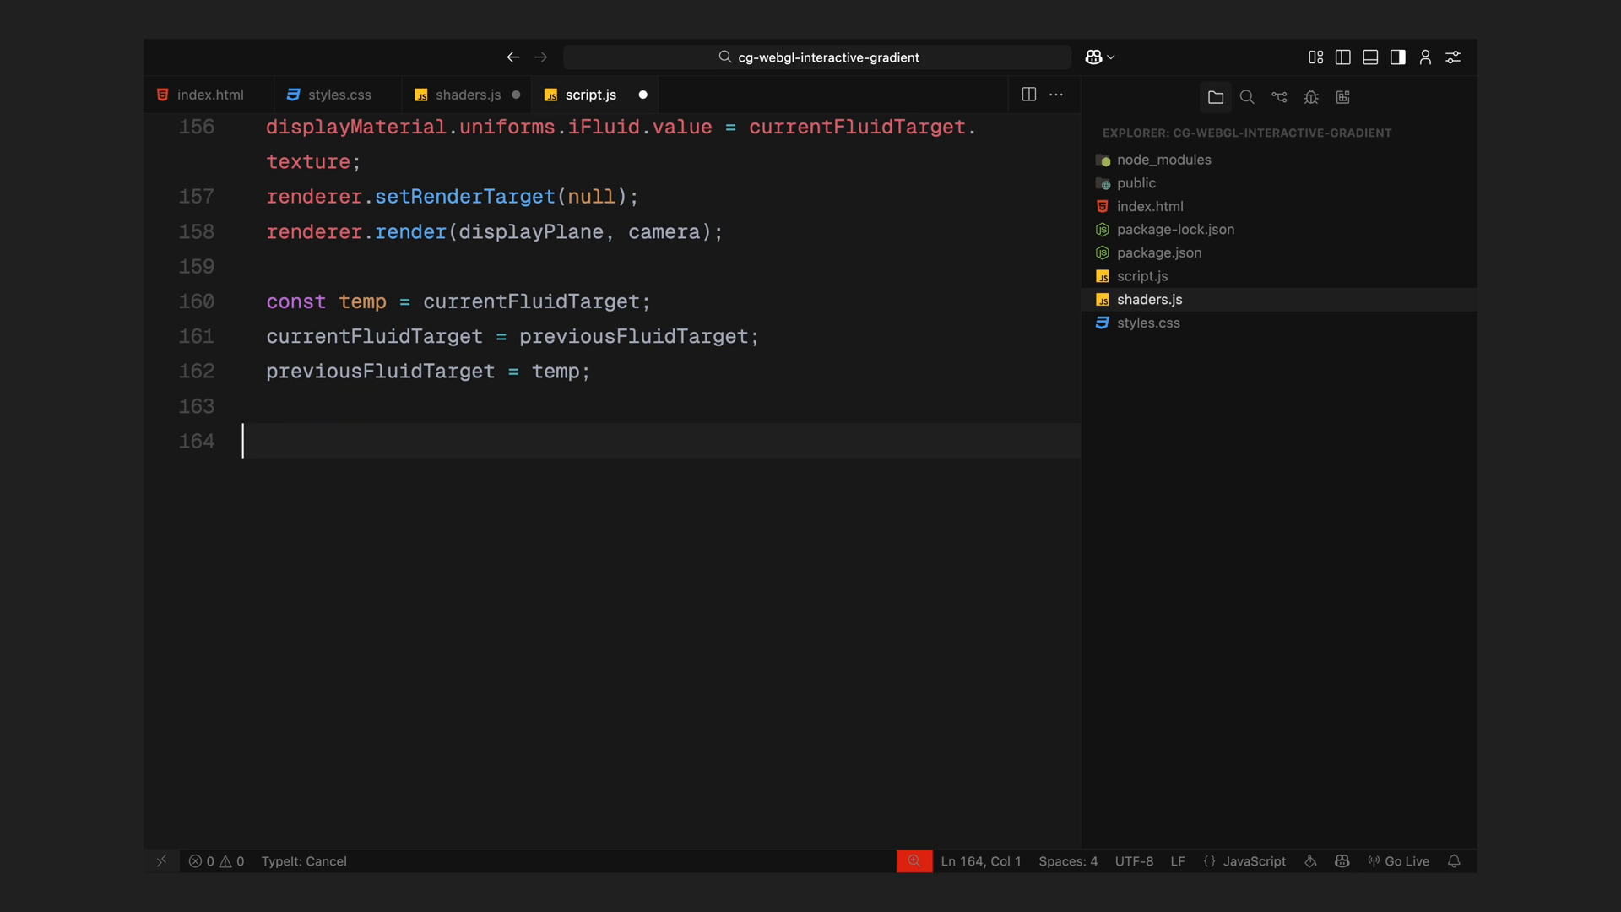
type("frameCount++;")
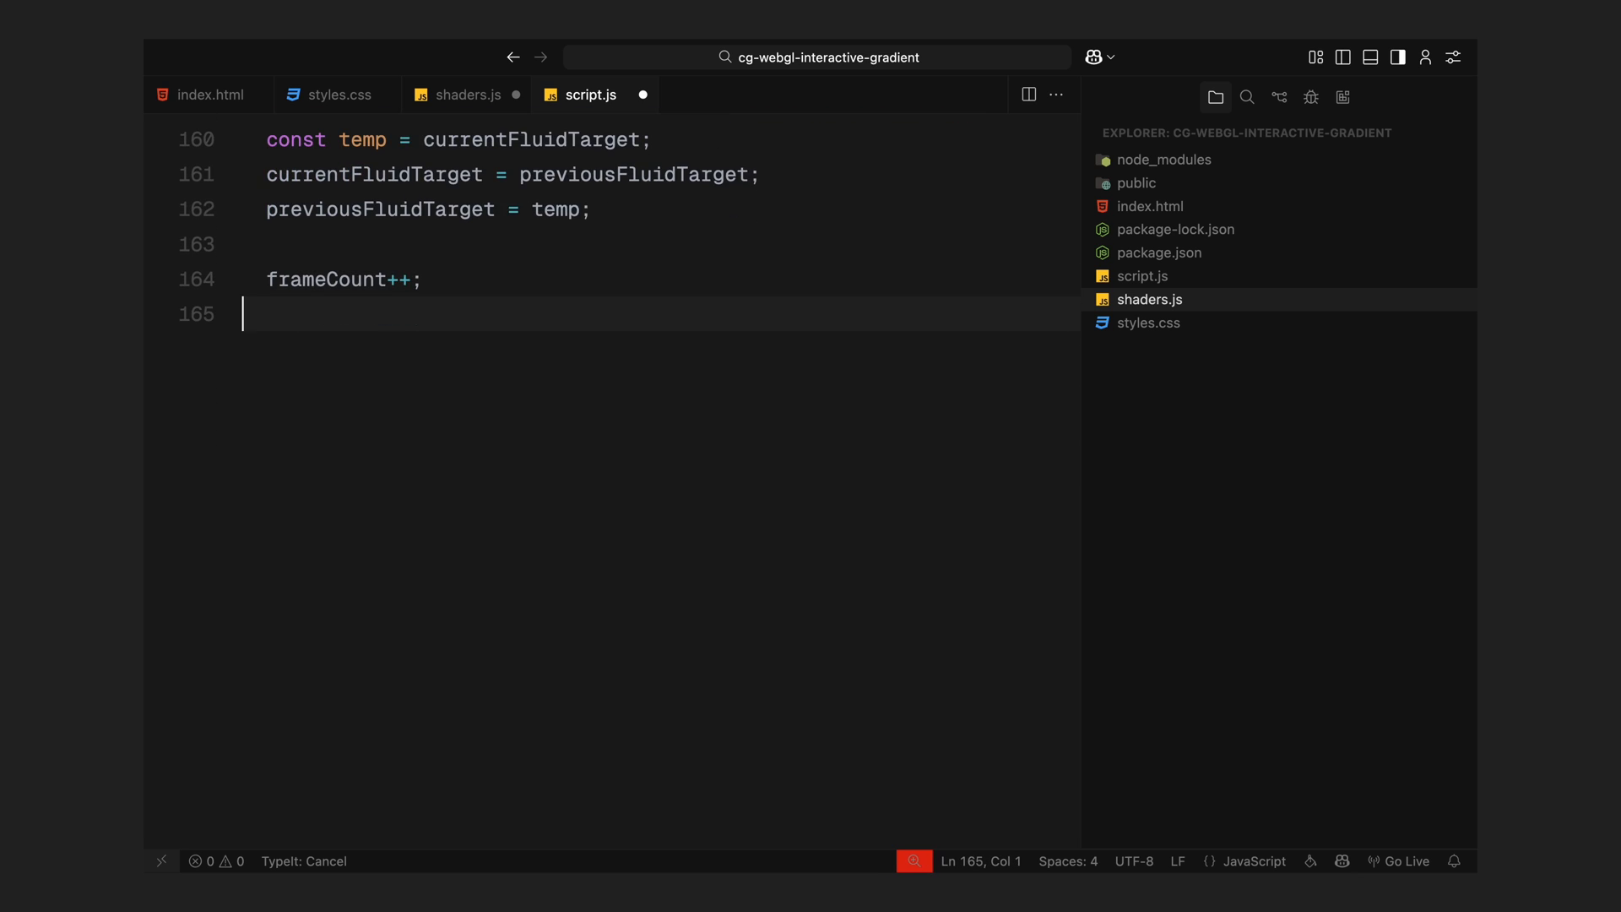
- Add a window resize listener that reads innerWidth/innerHeight and calls renderer.setSize(width, height)
type("wi")
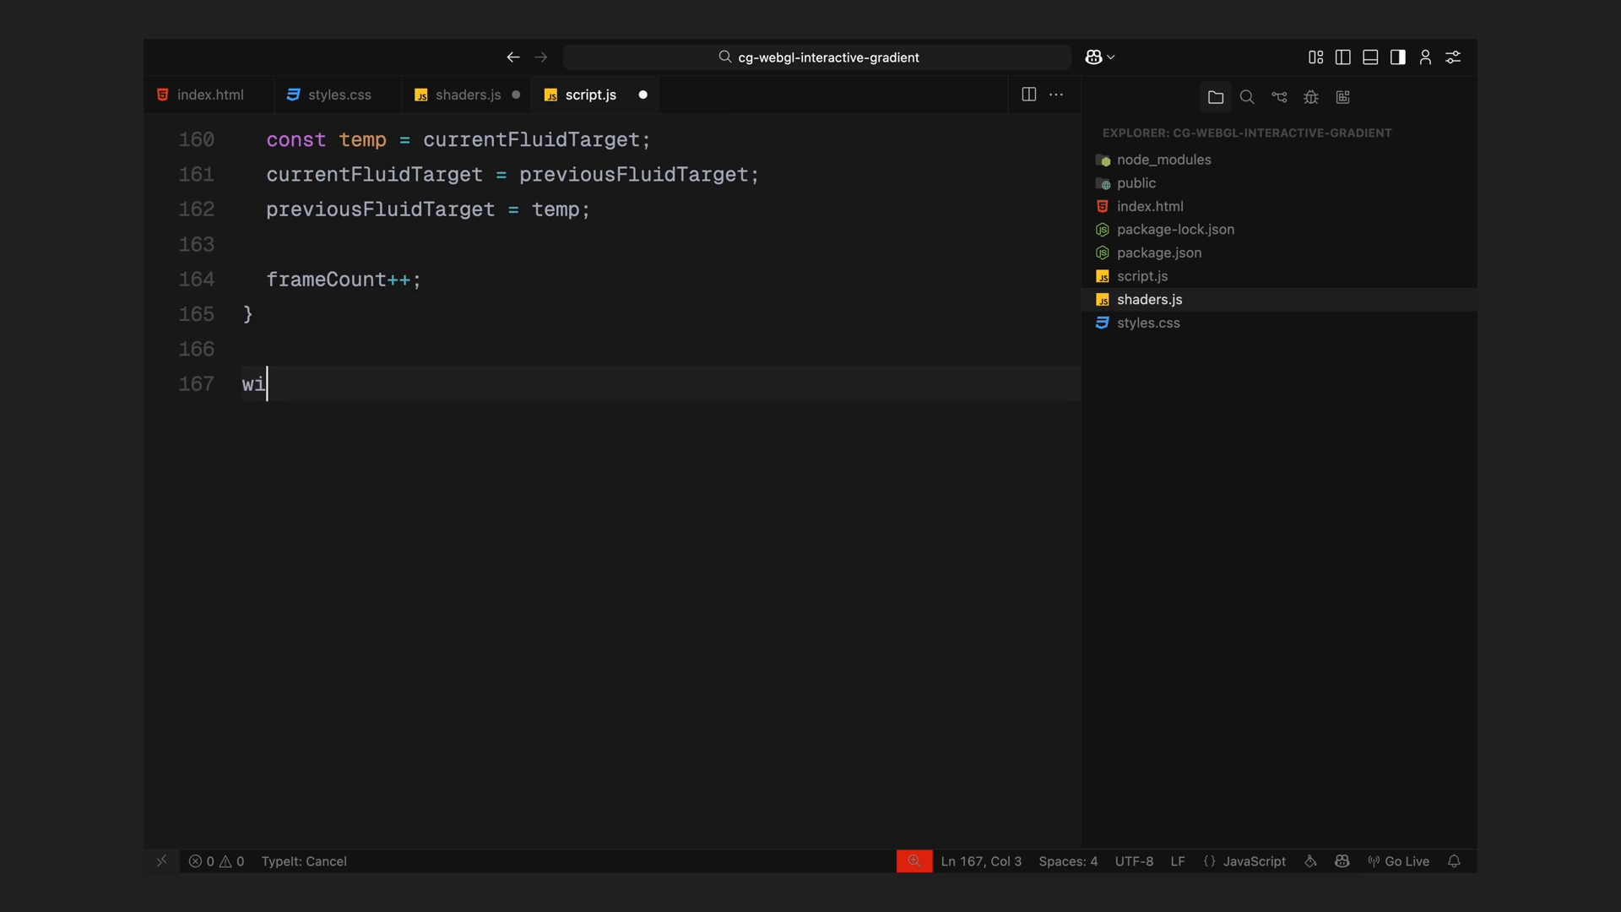
type("ndow.addEventListener(\"resize\", () => {")
type("const")
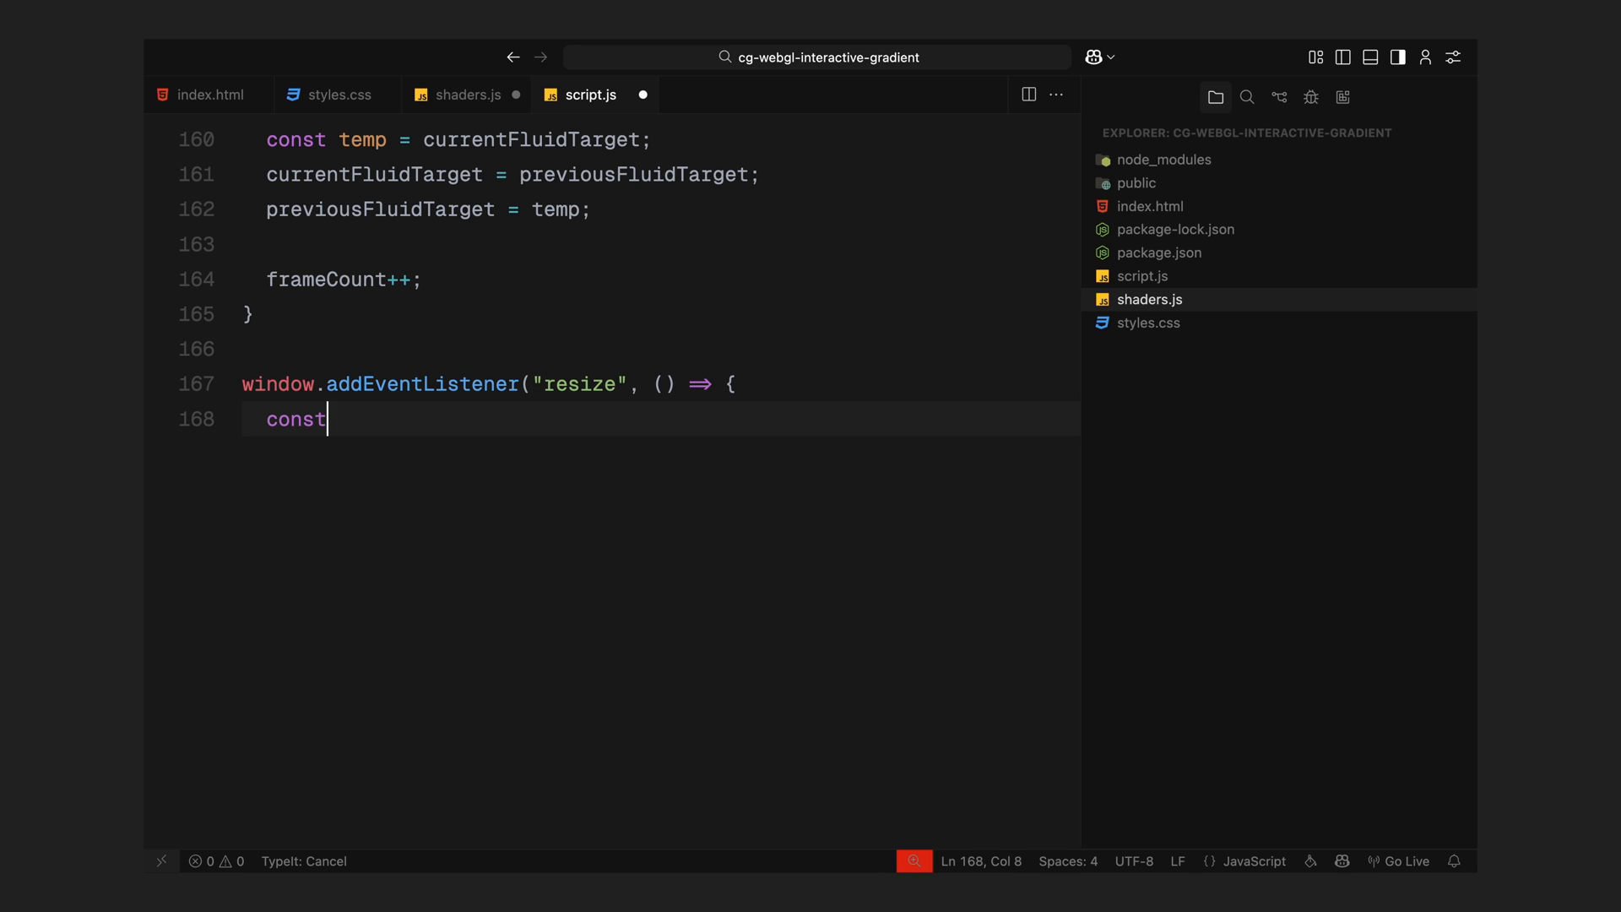
type("width = window.innerWidth;")
type("const he")
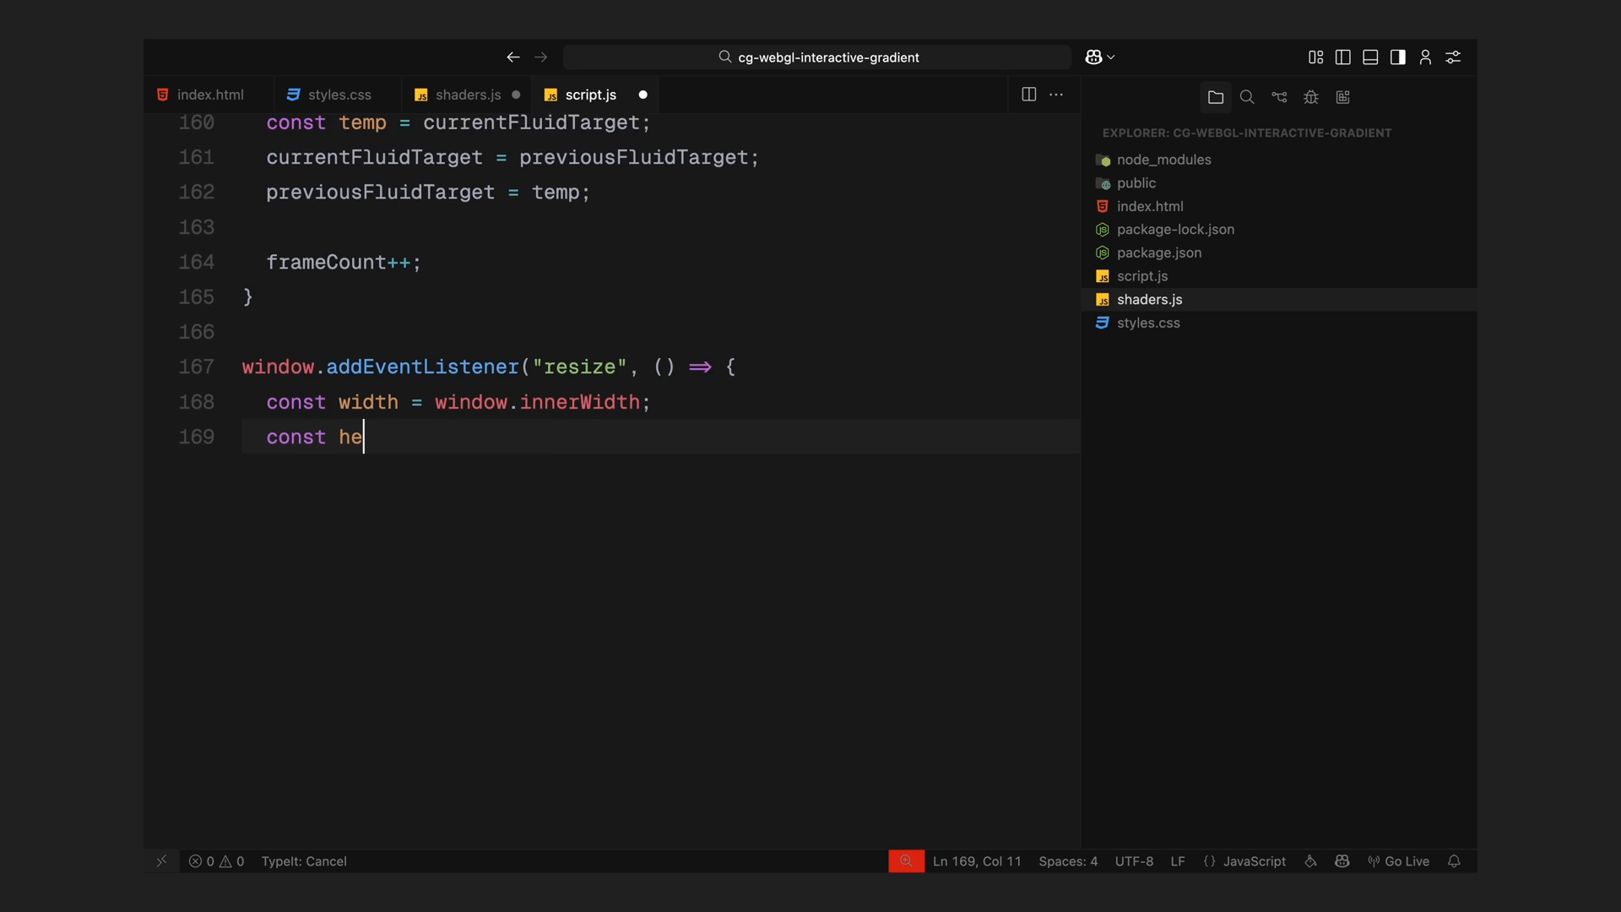
type("ight = window.innerHeight;")
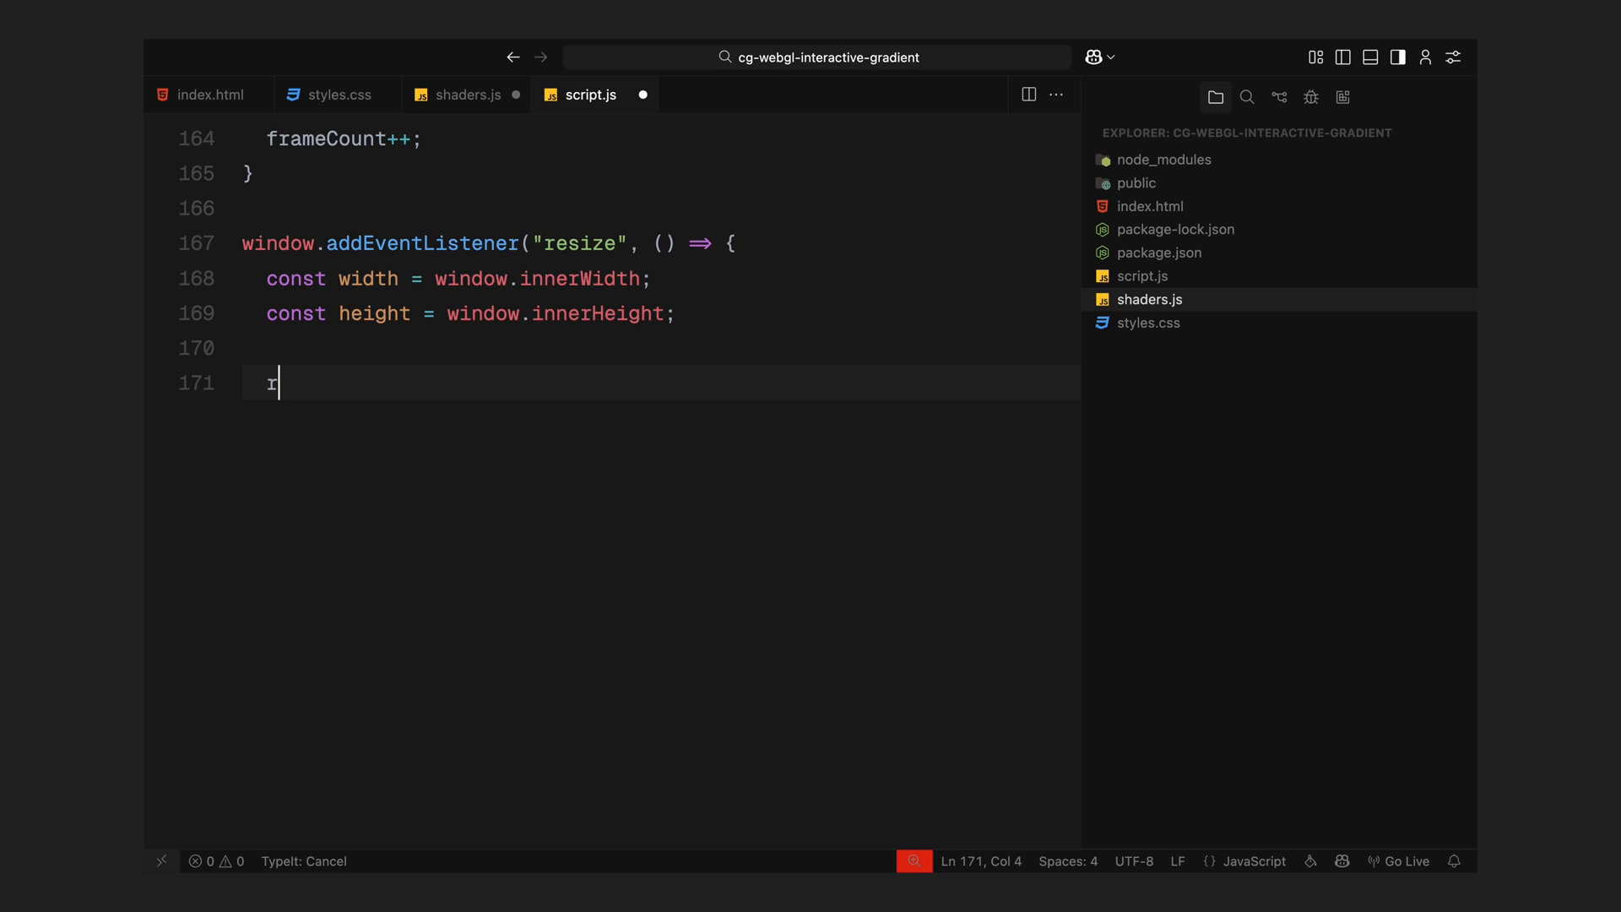
type("enderer.setSize(width,")
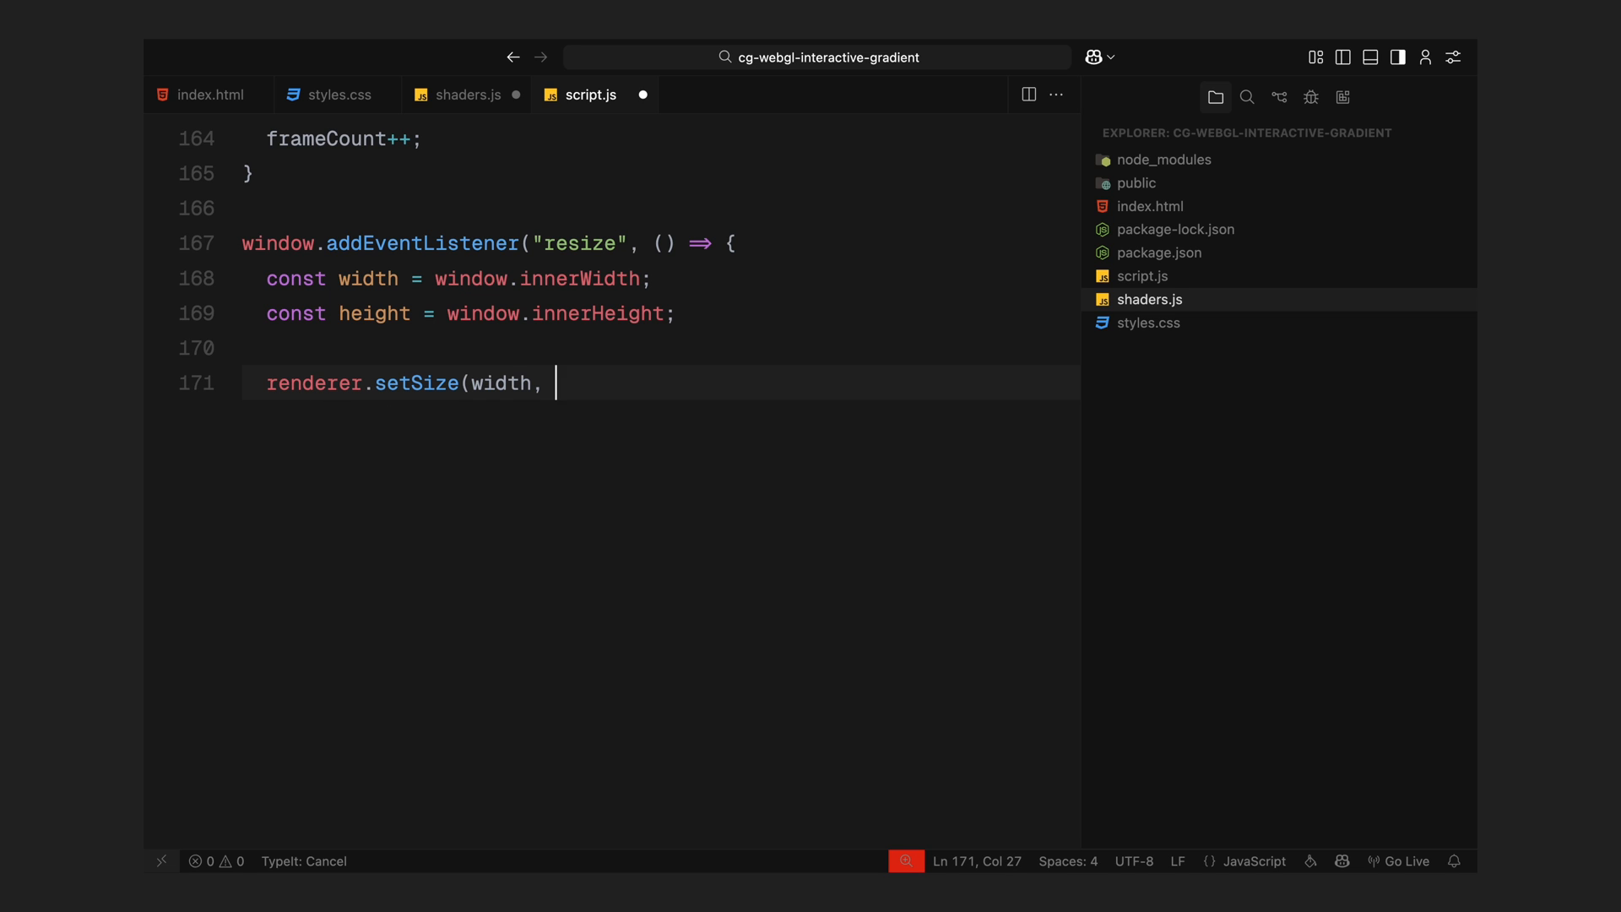
type("height);")
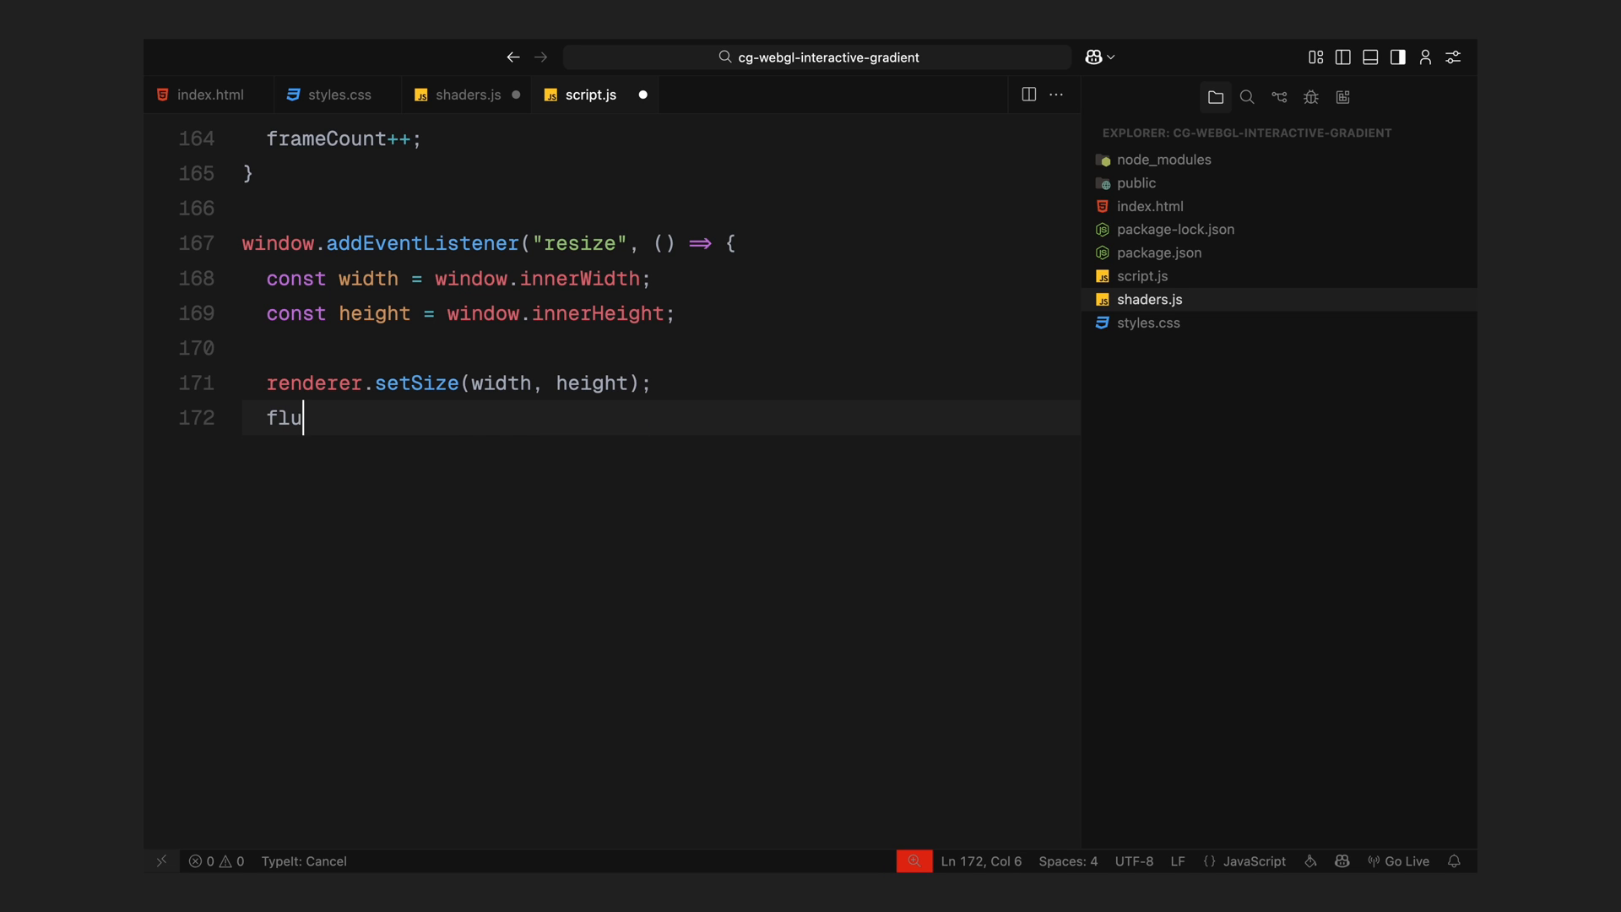
- Update both iResolution uniforms and fluid target sizes on resize, reset frameCount to 0, then call animate()
type("idMaterial.uniforms.iResolution.v")
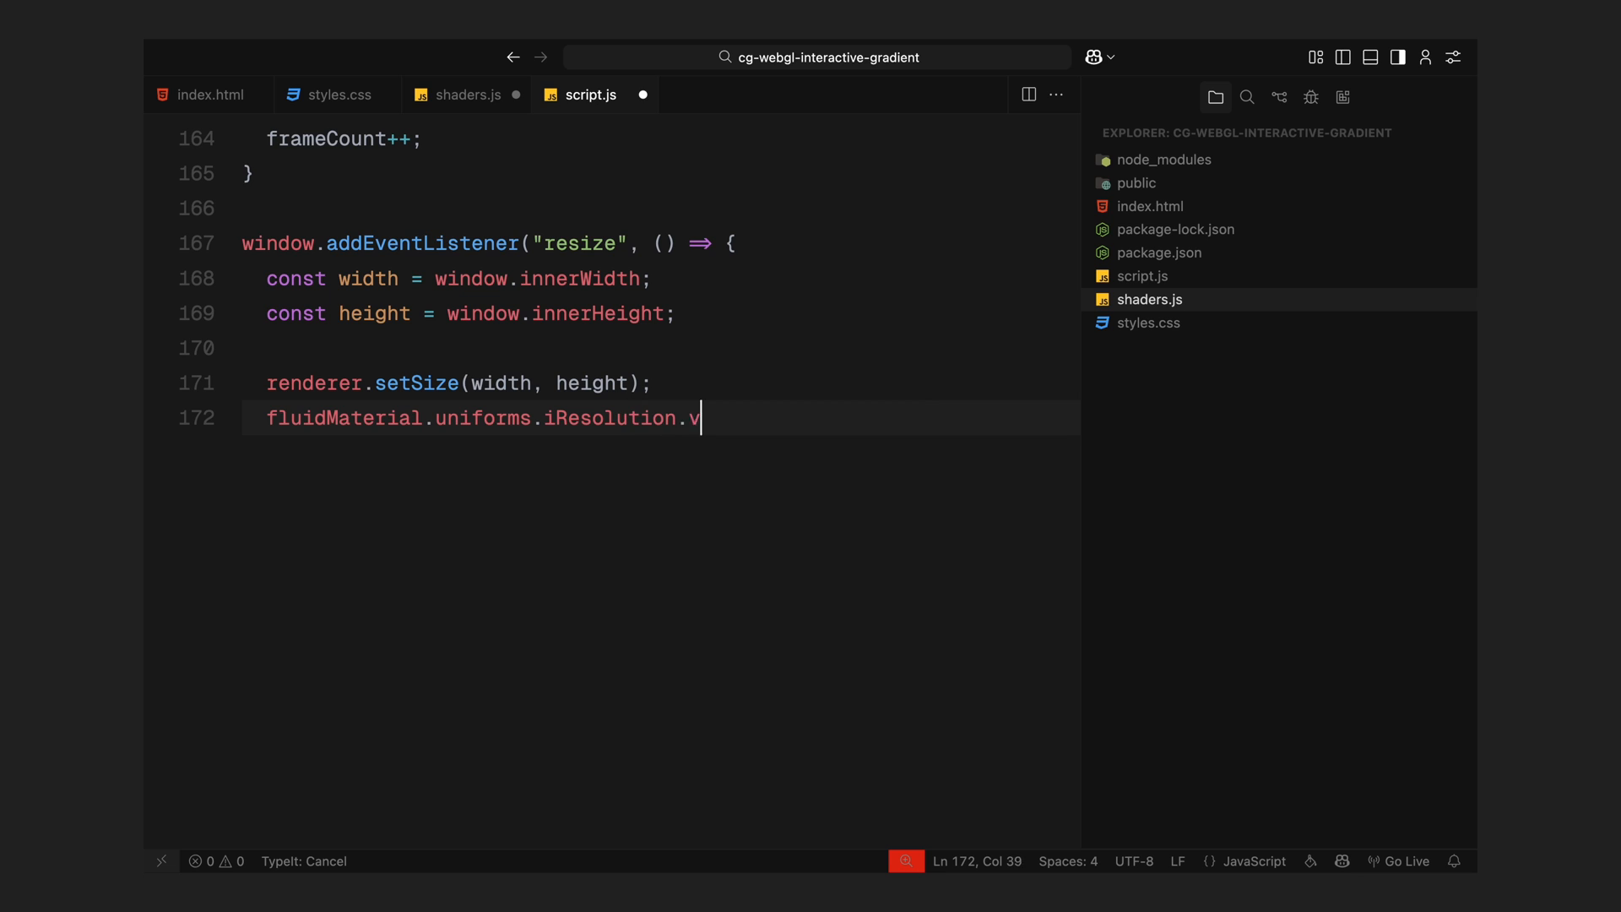
type("alue.set(width, height);")
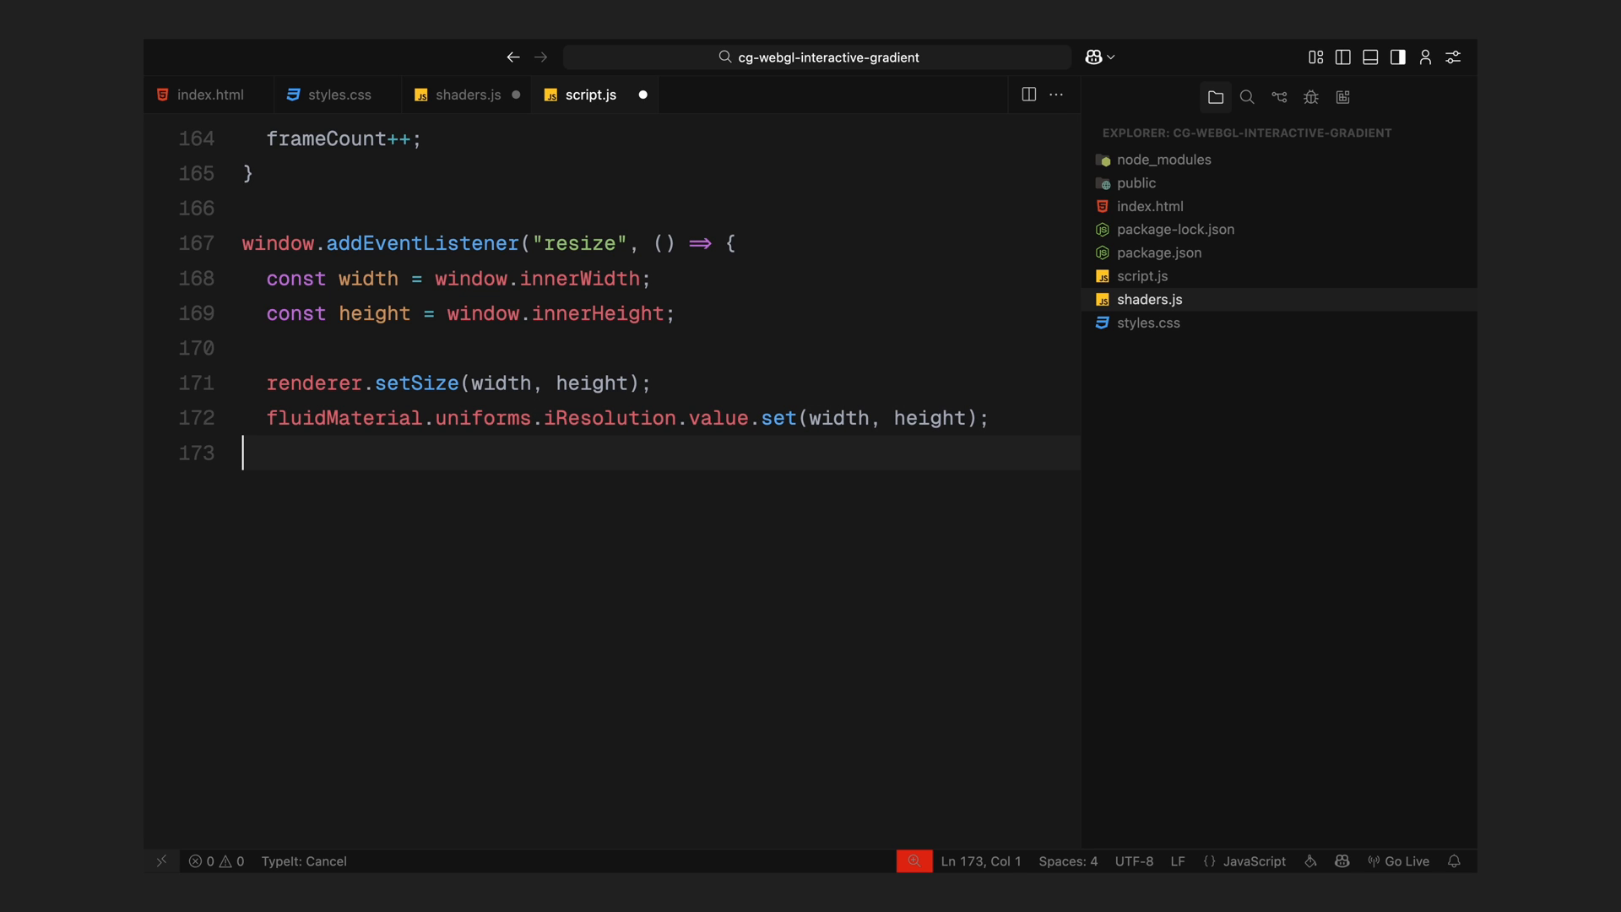
type("displayMaterial.uniforms.iResolution.value.set(width, height);")
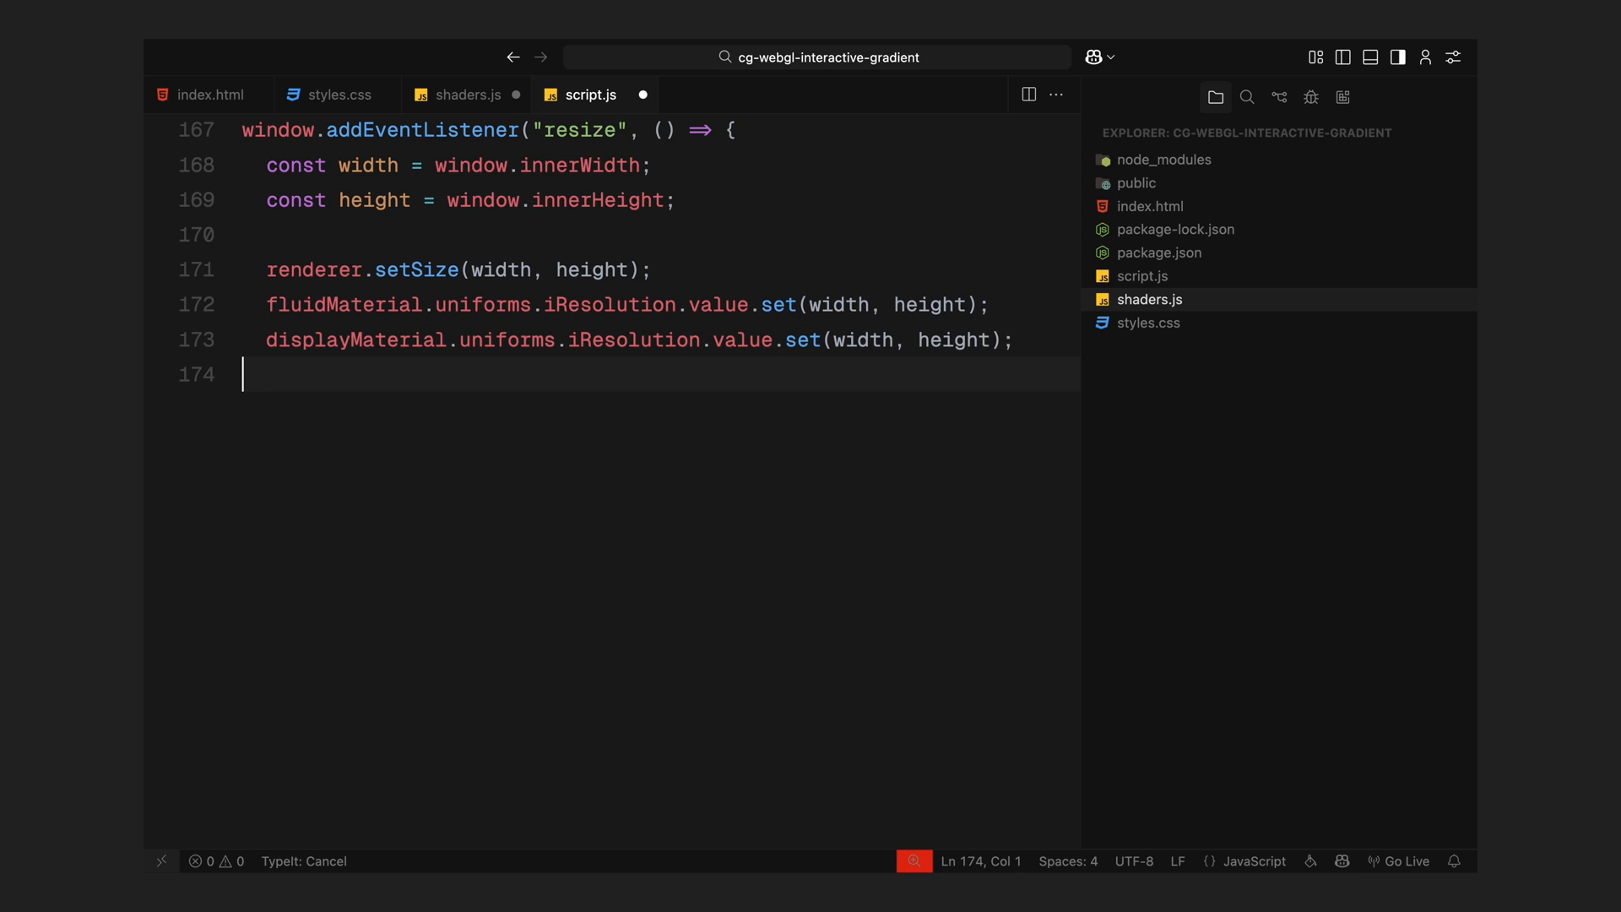
type("fluidTarget1.setSize(width, height);")
type("fluidTarget2.")
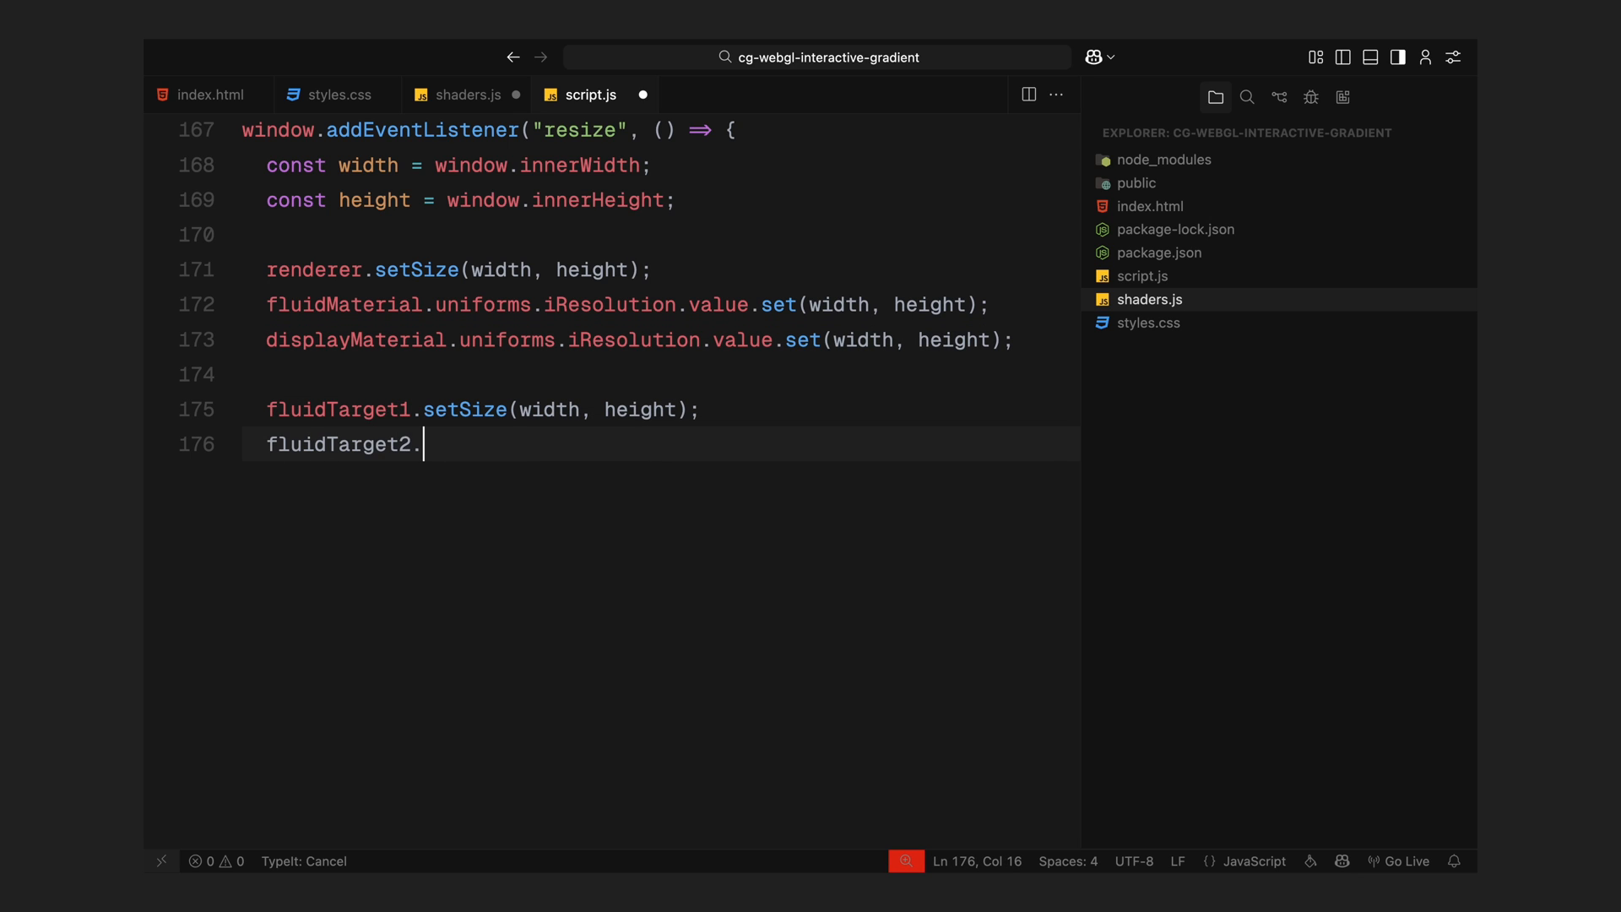
type("setSize(width, height);")
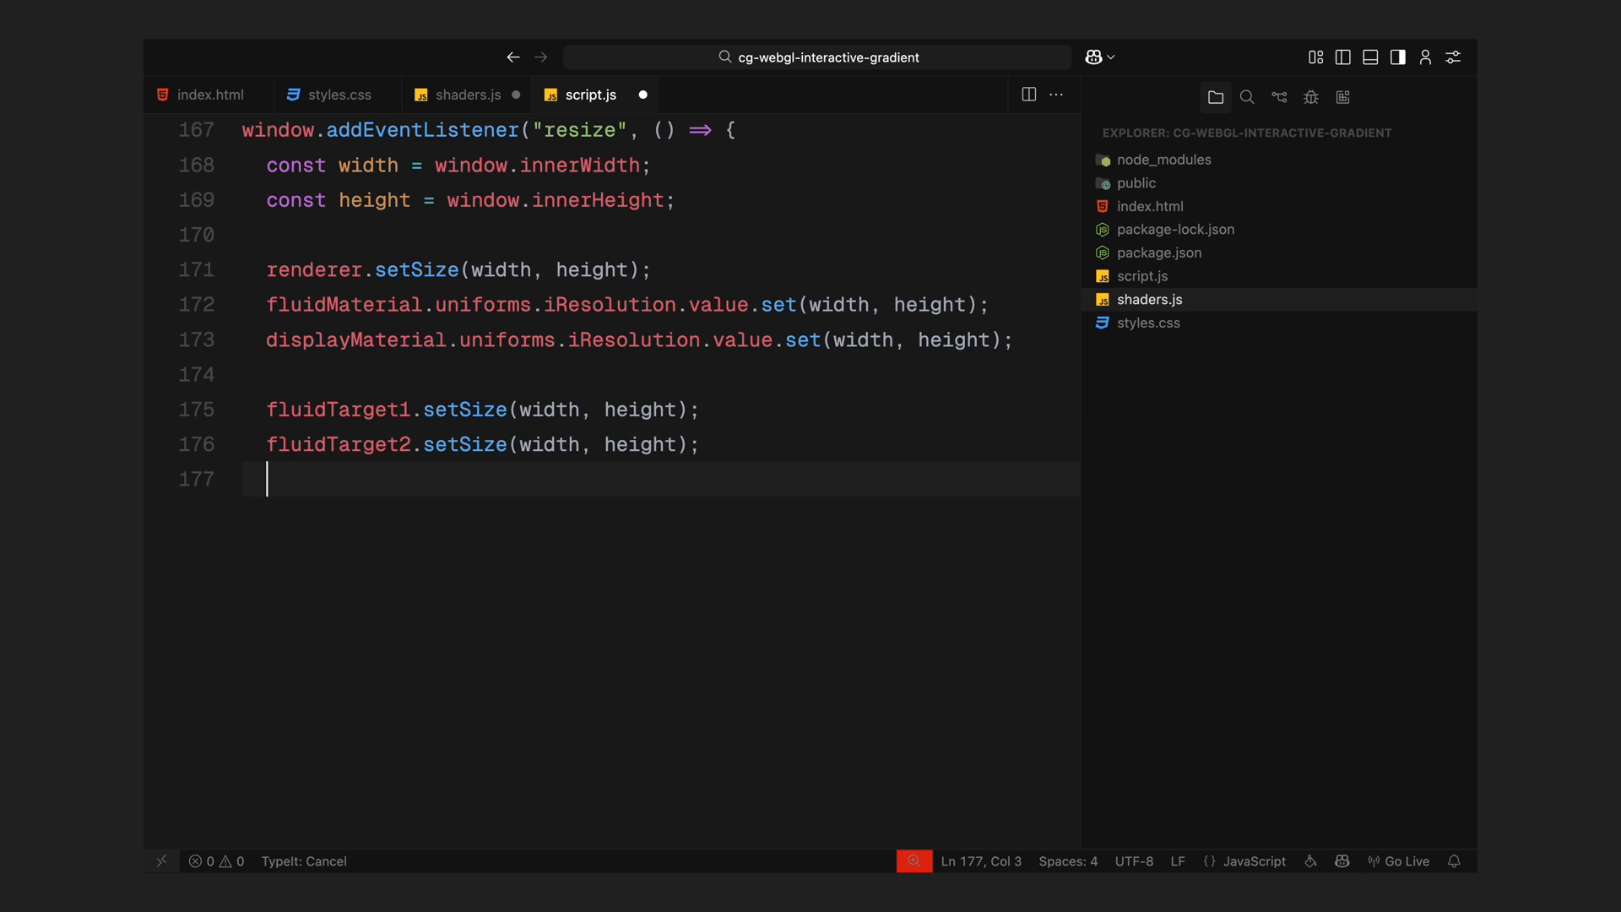
type("frameCount = 0;")
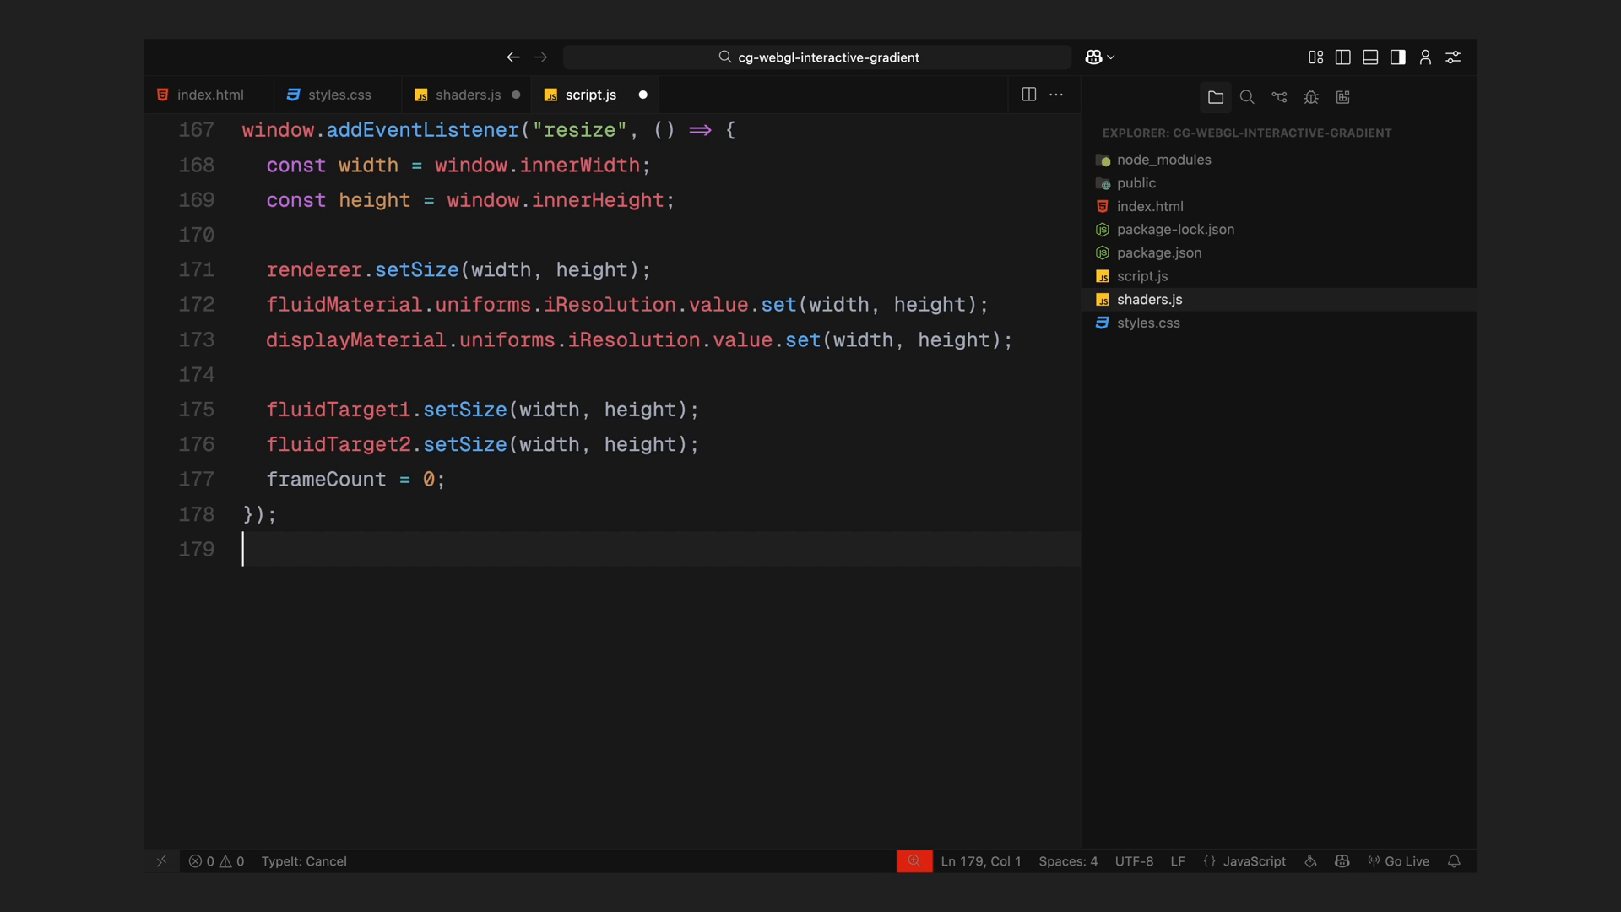
type("animate();")
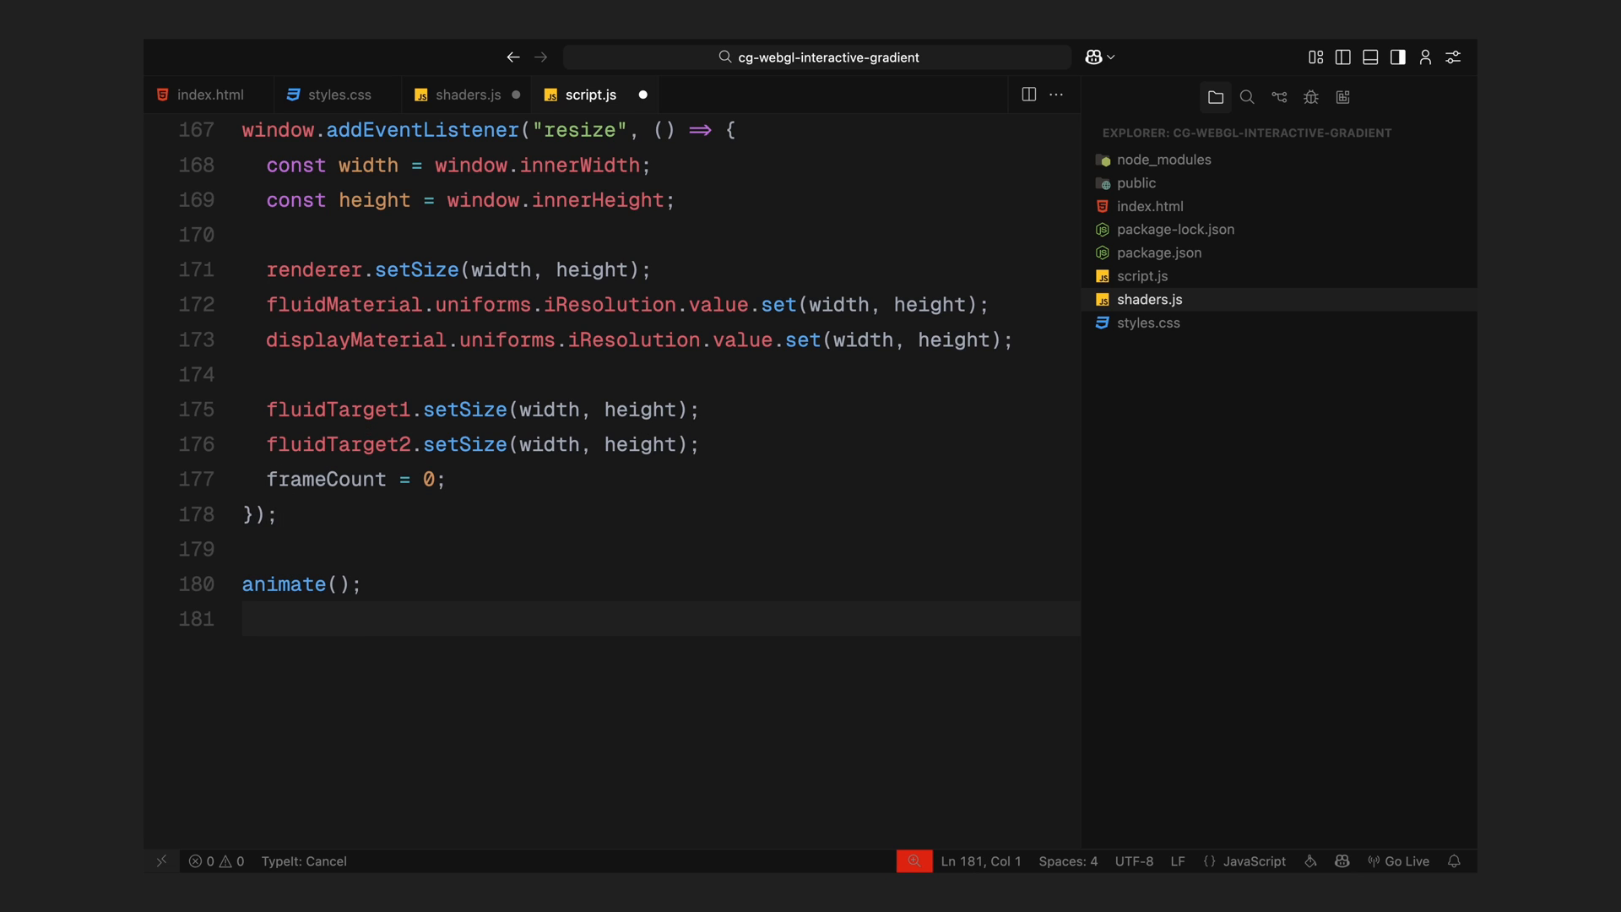